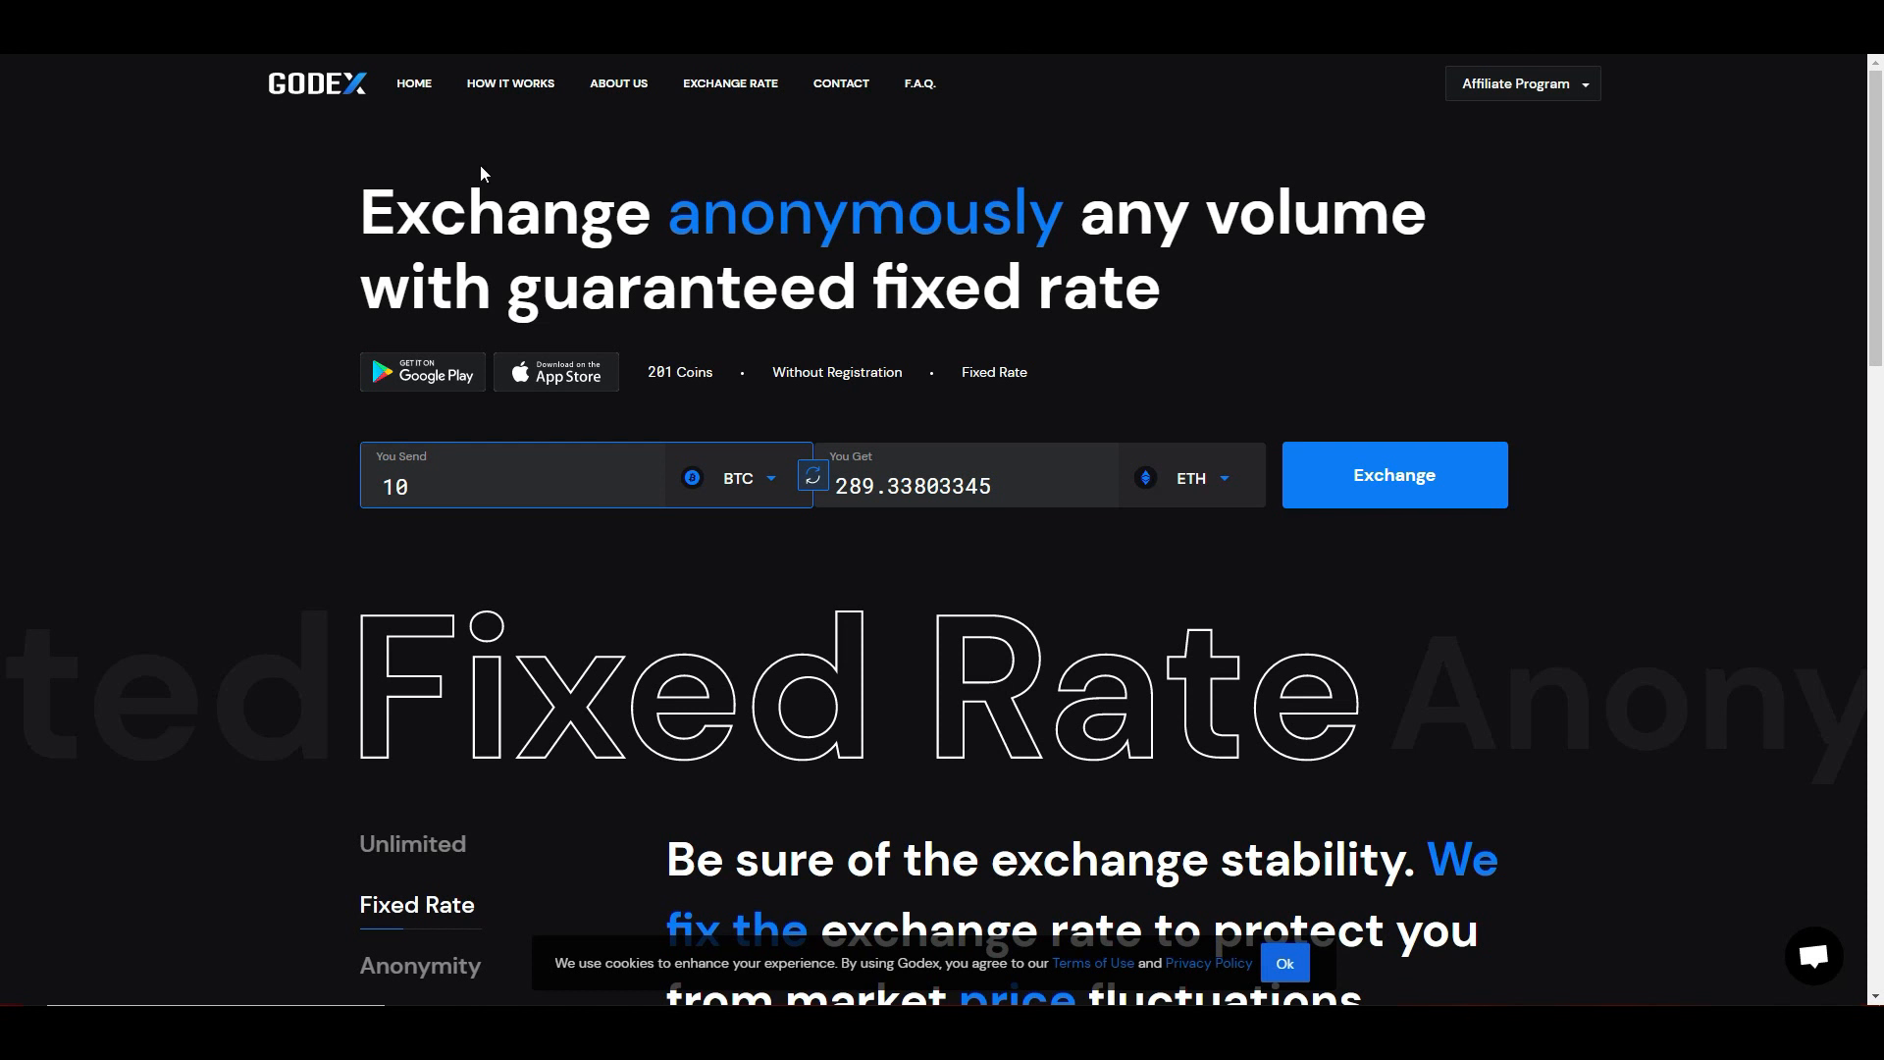
{"action": "mouse_move", "coordinate": [849, 544]}
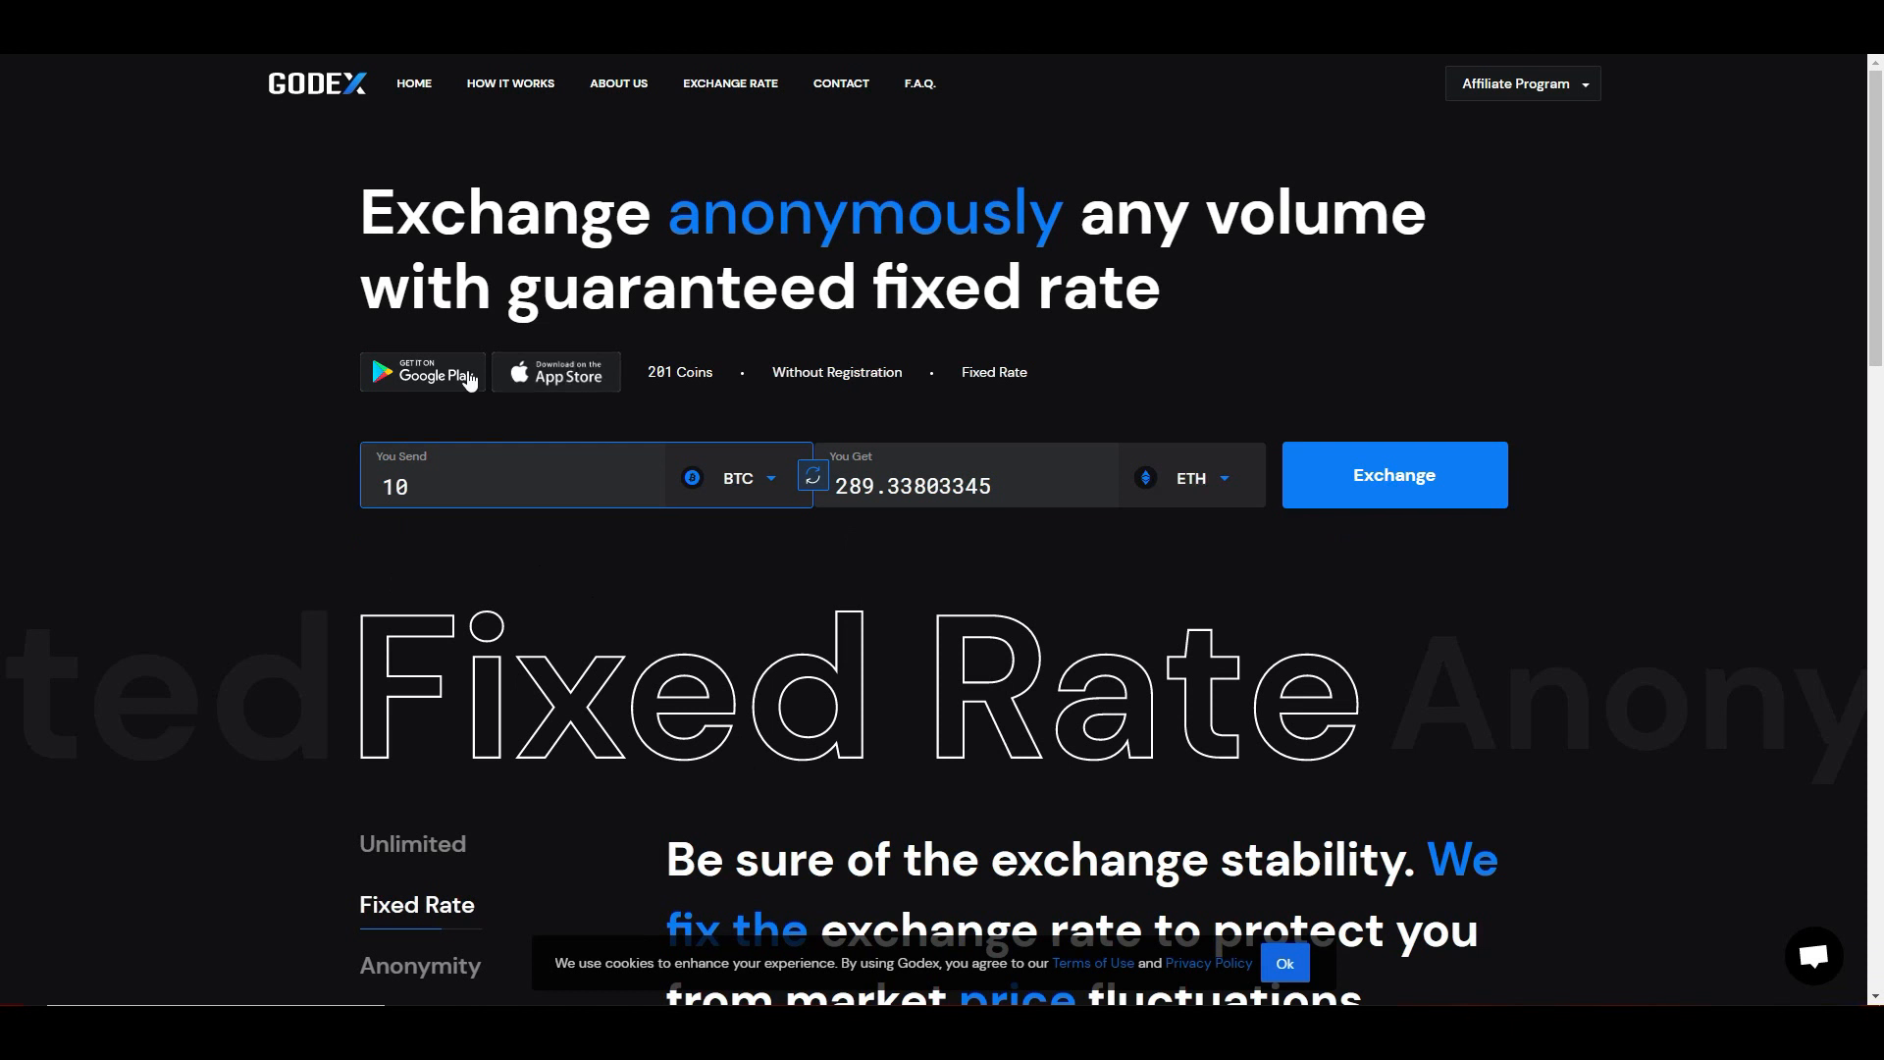
{"action": "mouse_move", "coordinate": [452, 673]}
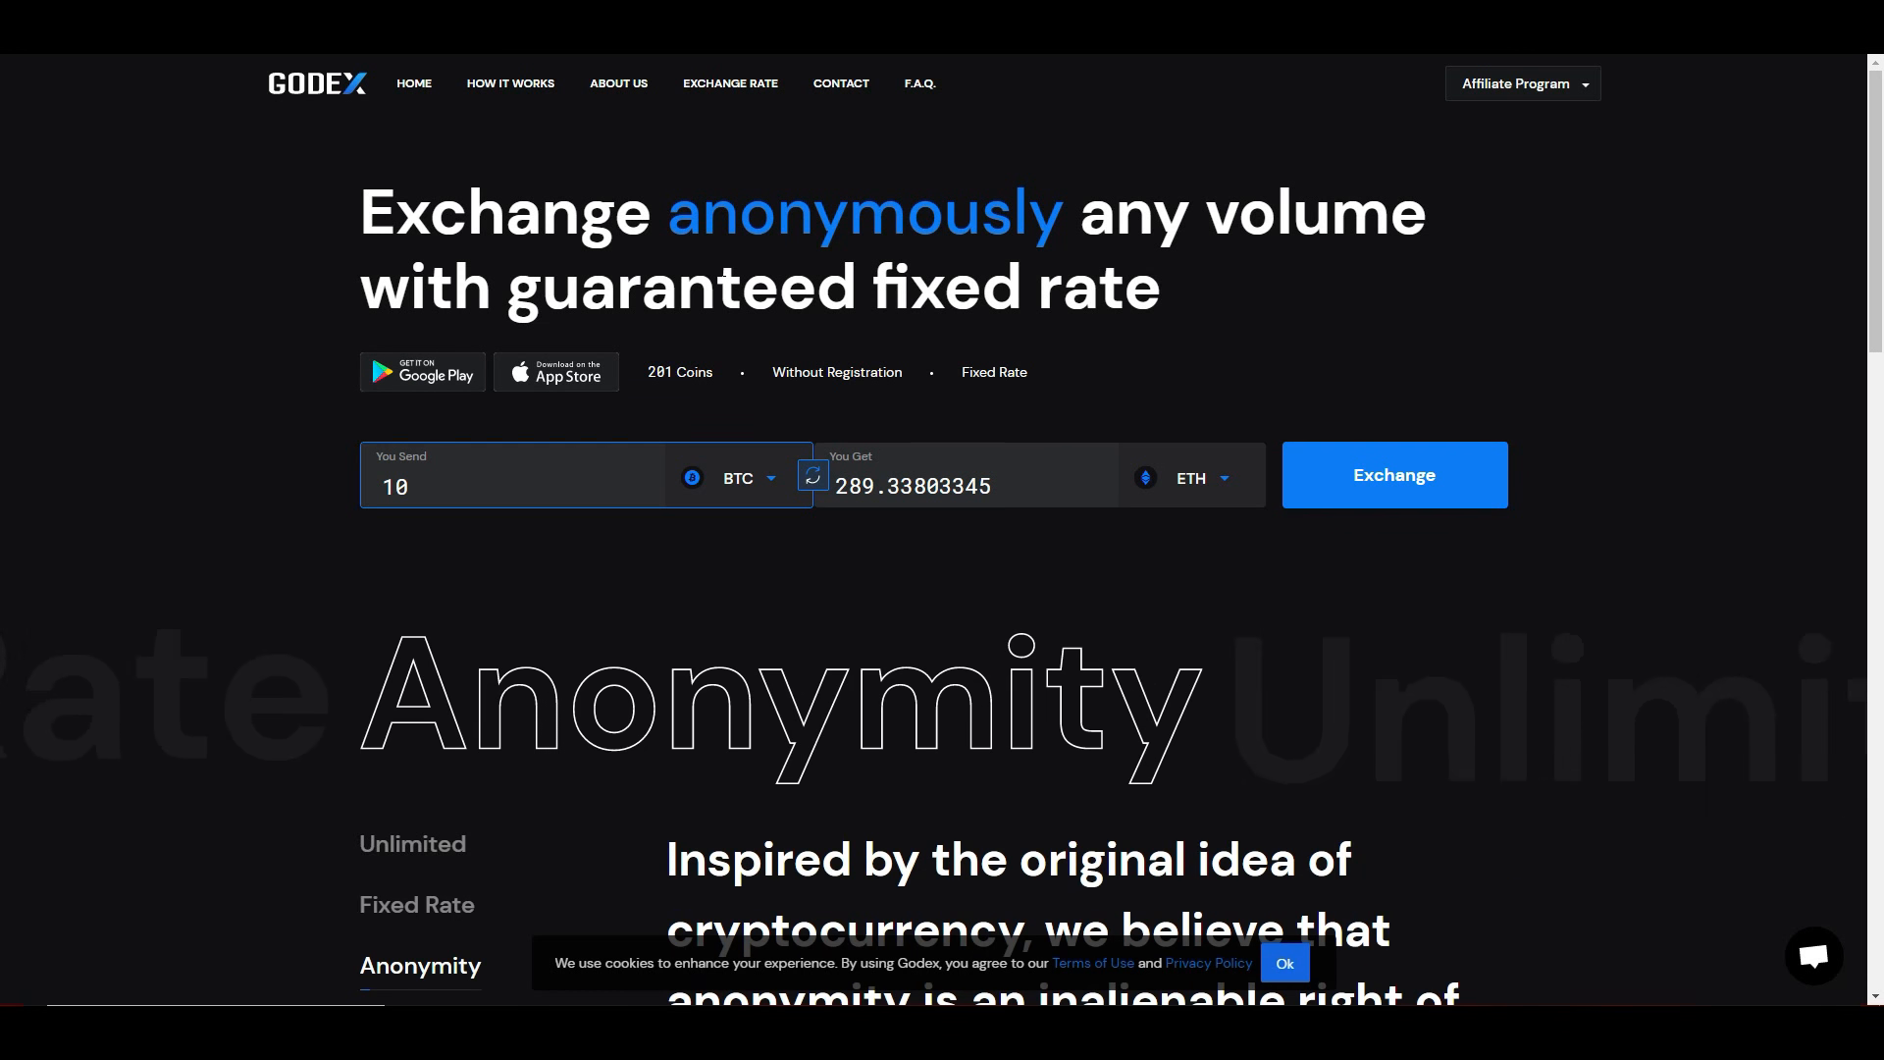
{"action": "mouse_move", "coordinate": [1144, 679]}
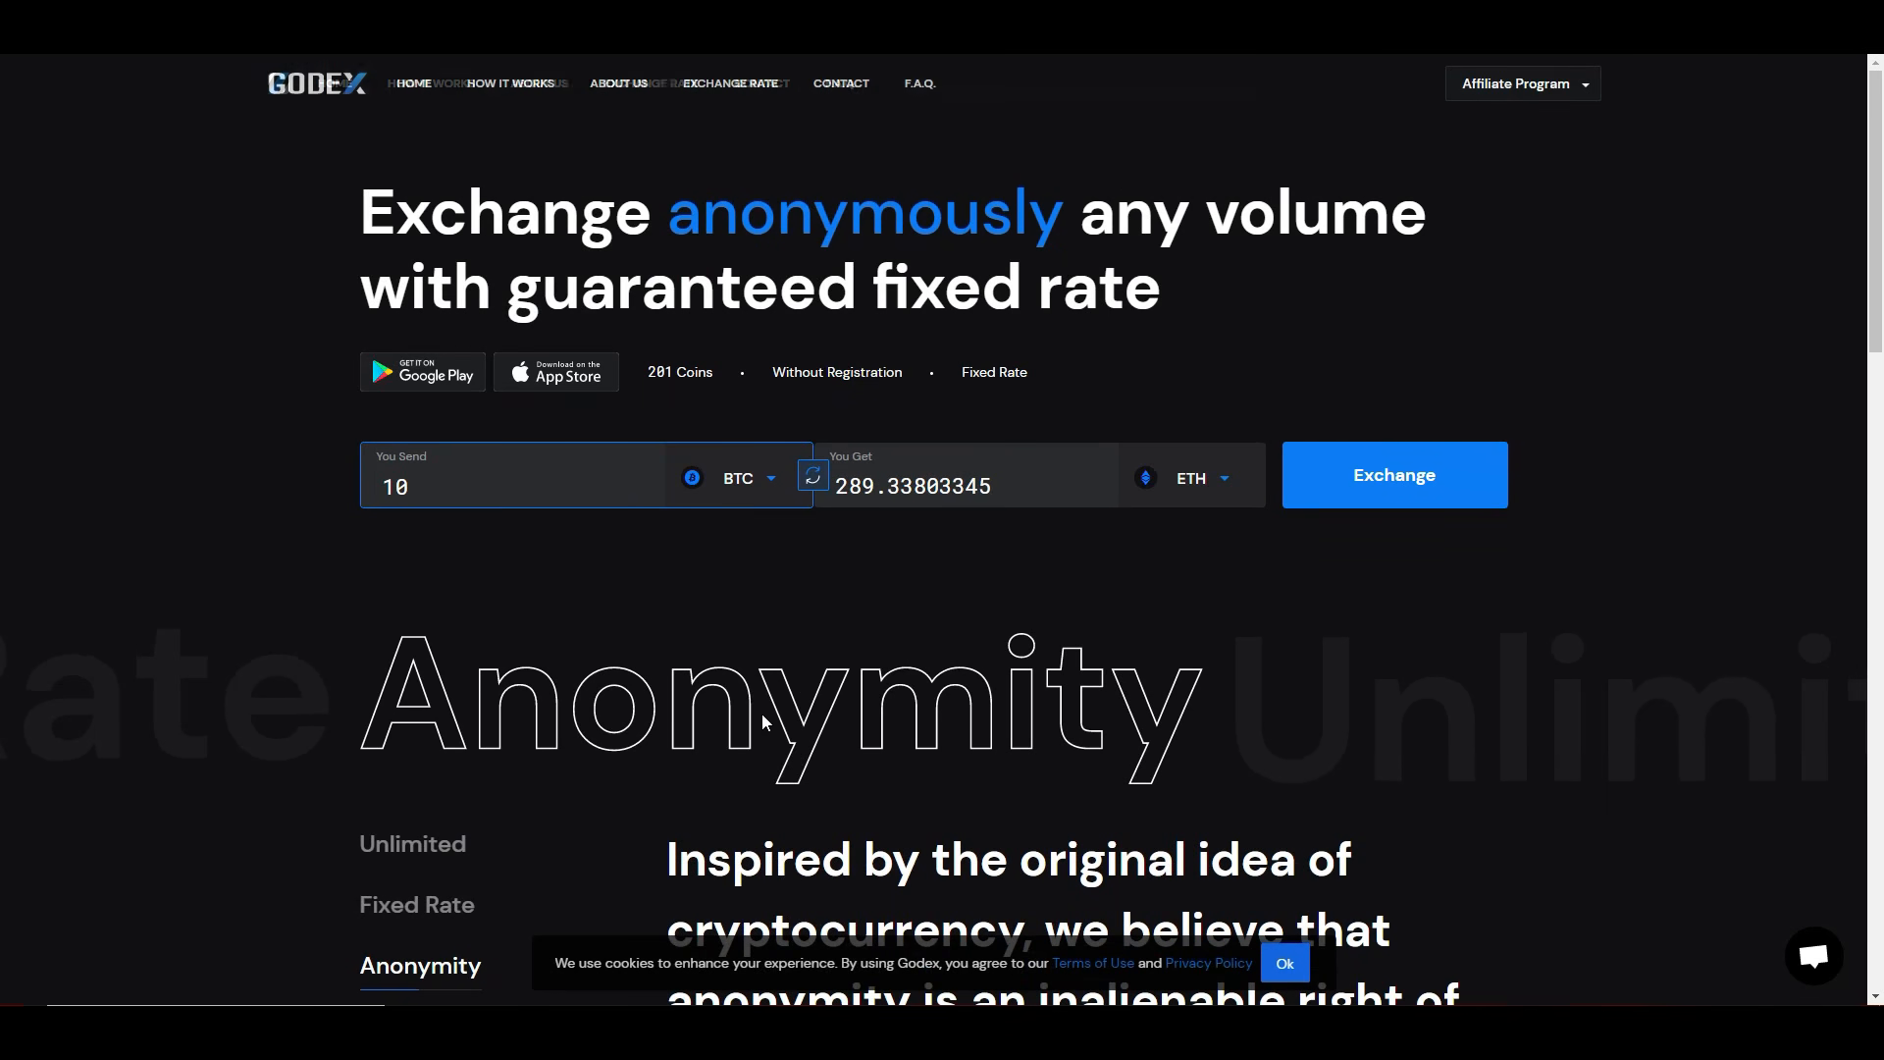
Step: Browse the homepage features carousel, selecting a couple of its feature tabs
{"action": "scroll", "scroll_direction": "down", "scroll_amount": 3}
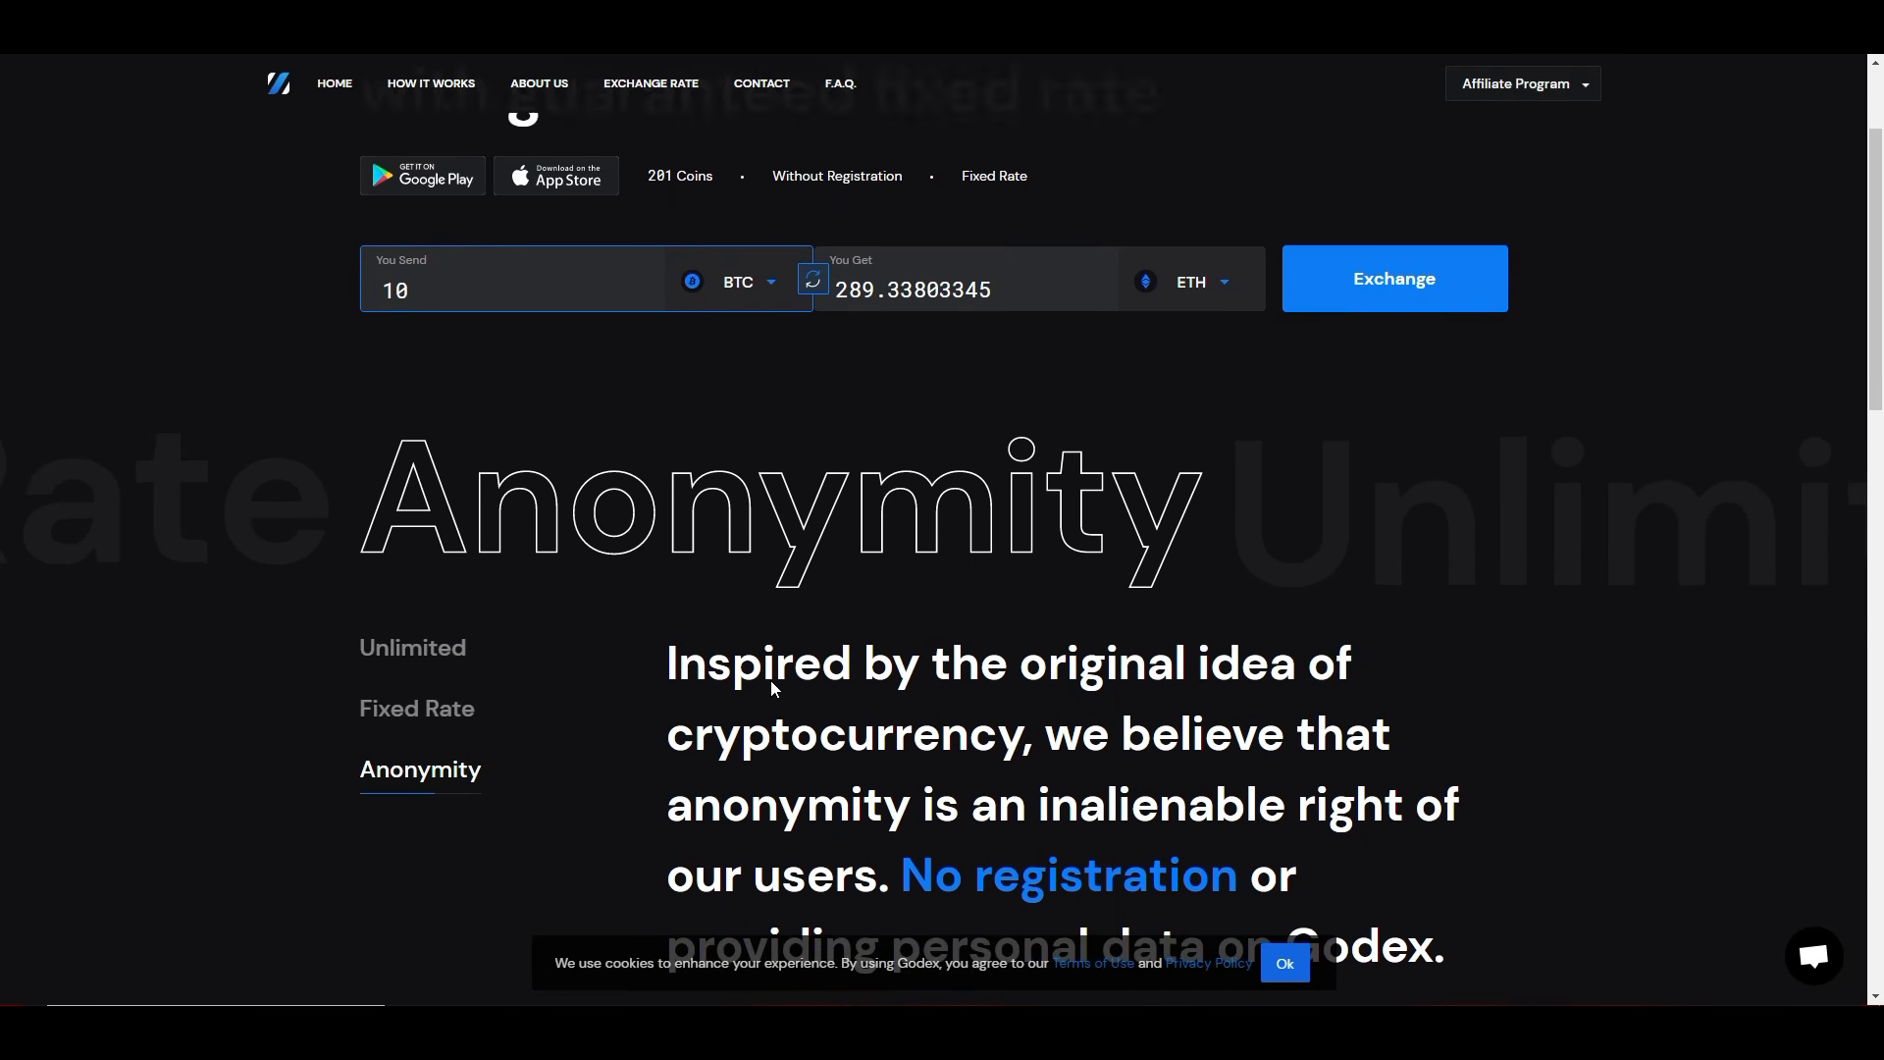
{"action": "scroll", "scroll_direction": "up", "scroll_amount": 3}
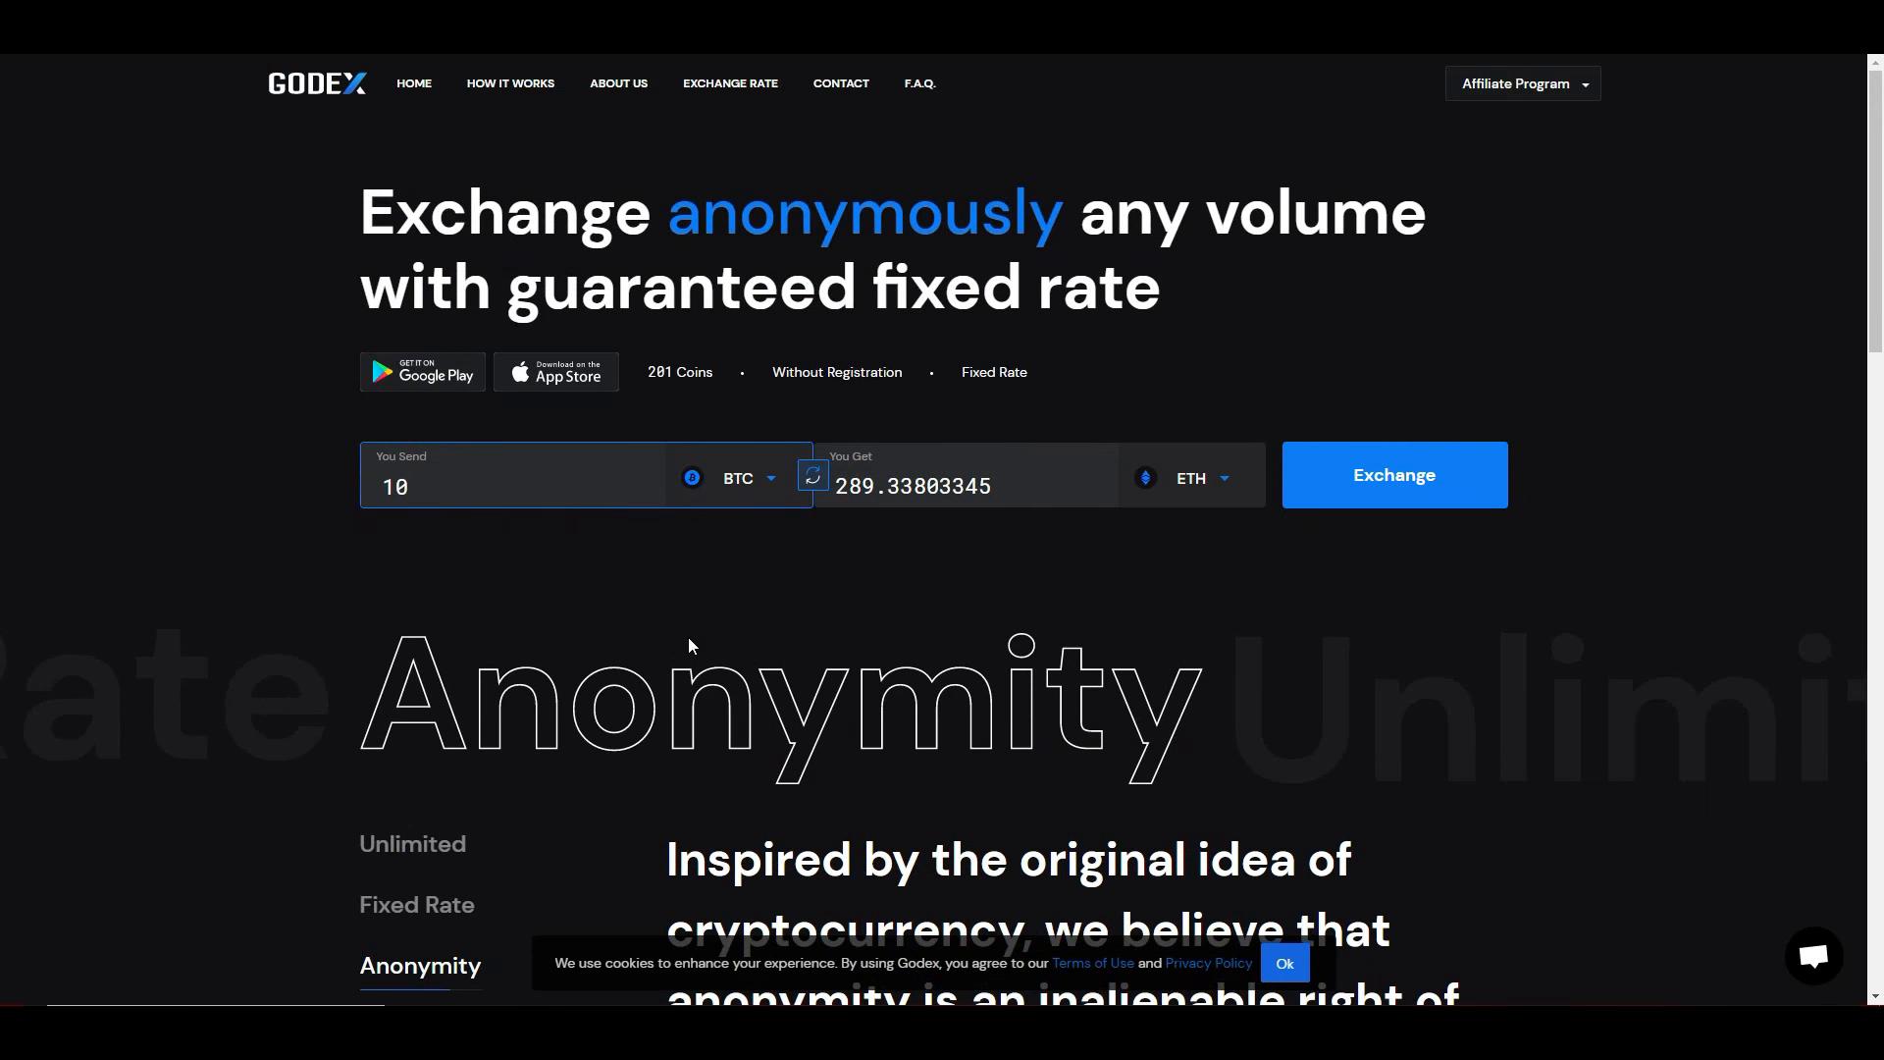
{"action": "scroll", "scroll_direction": "down", "scroll_amount": 3}
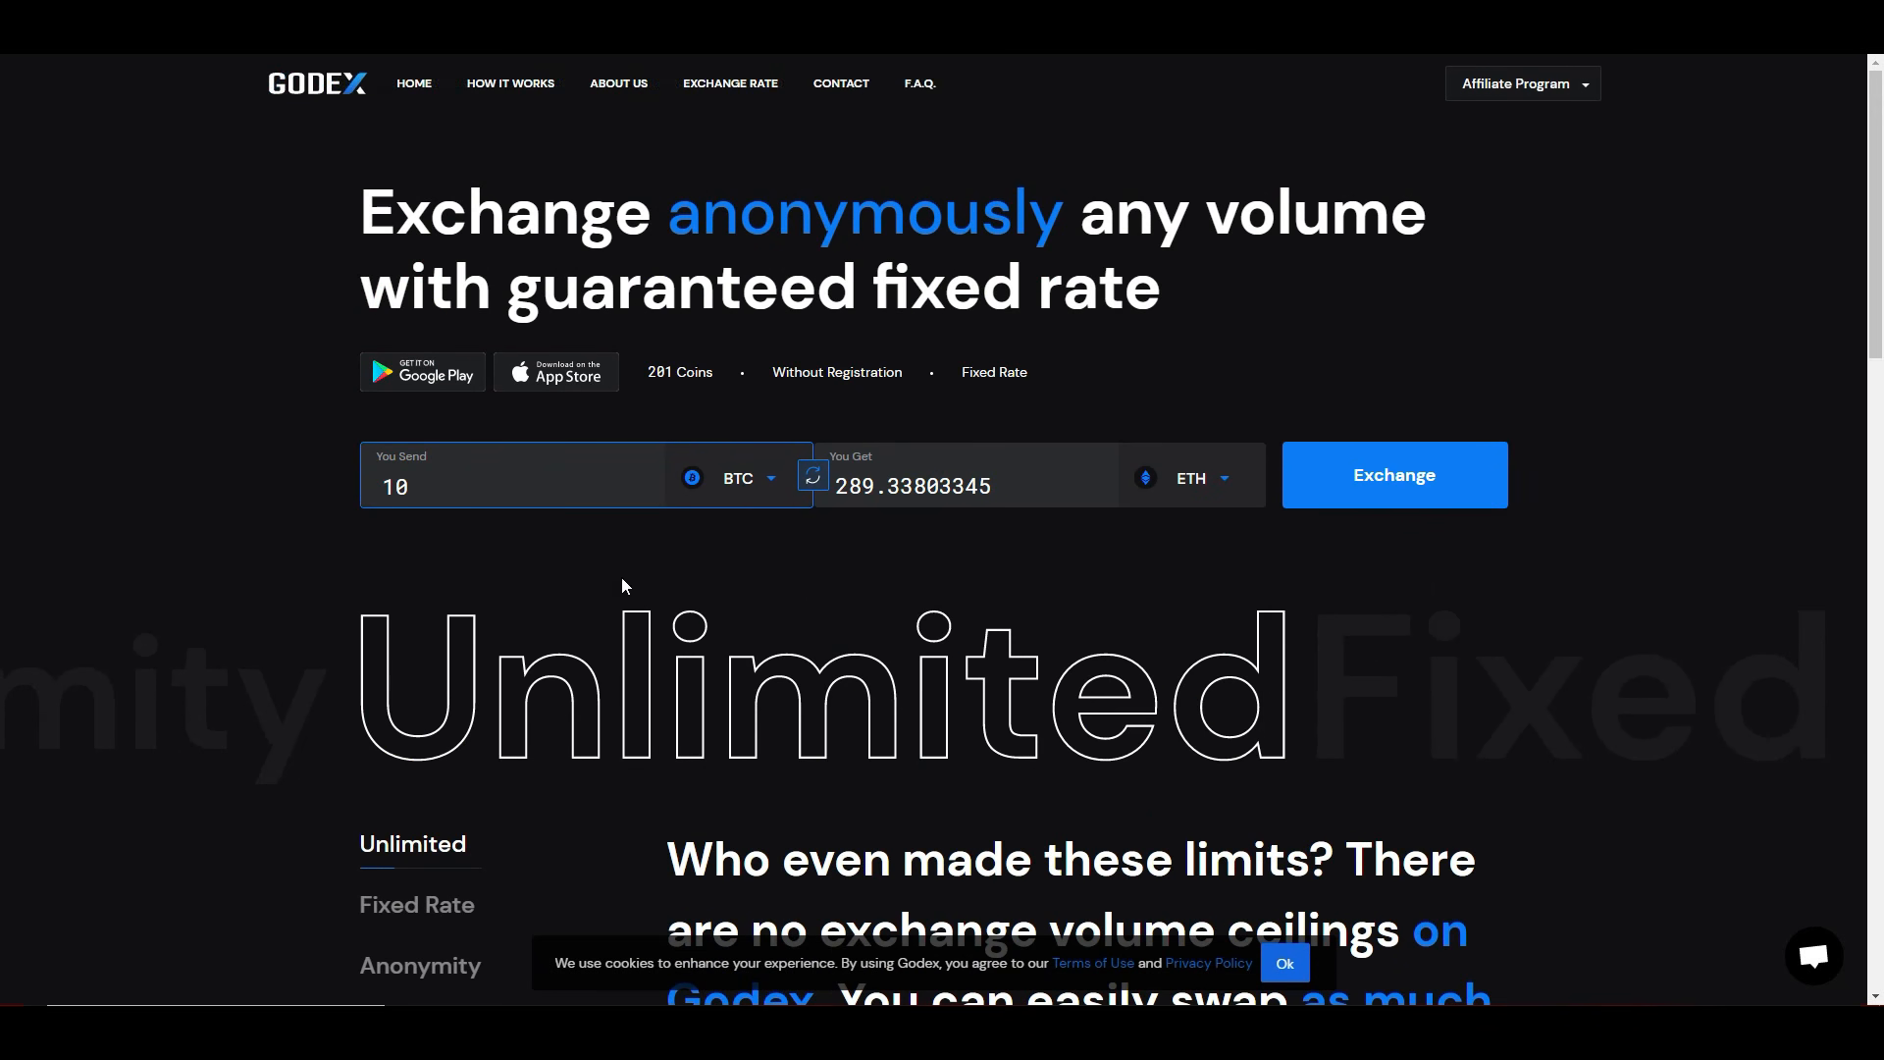
{"action": "mouse_move", "coordinate": [850, 777]}
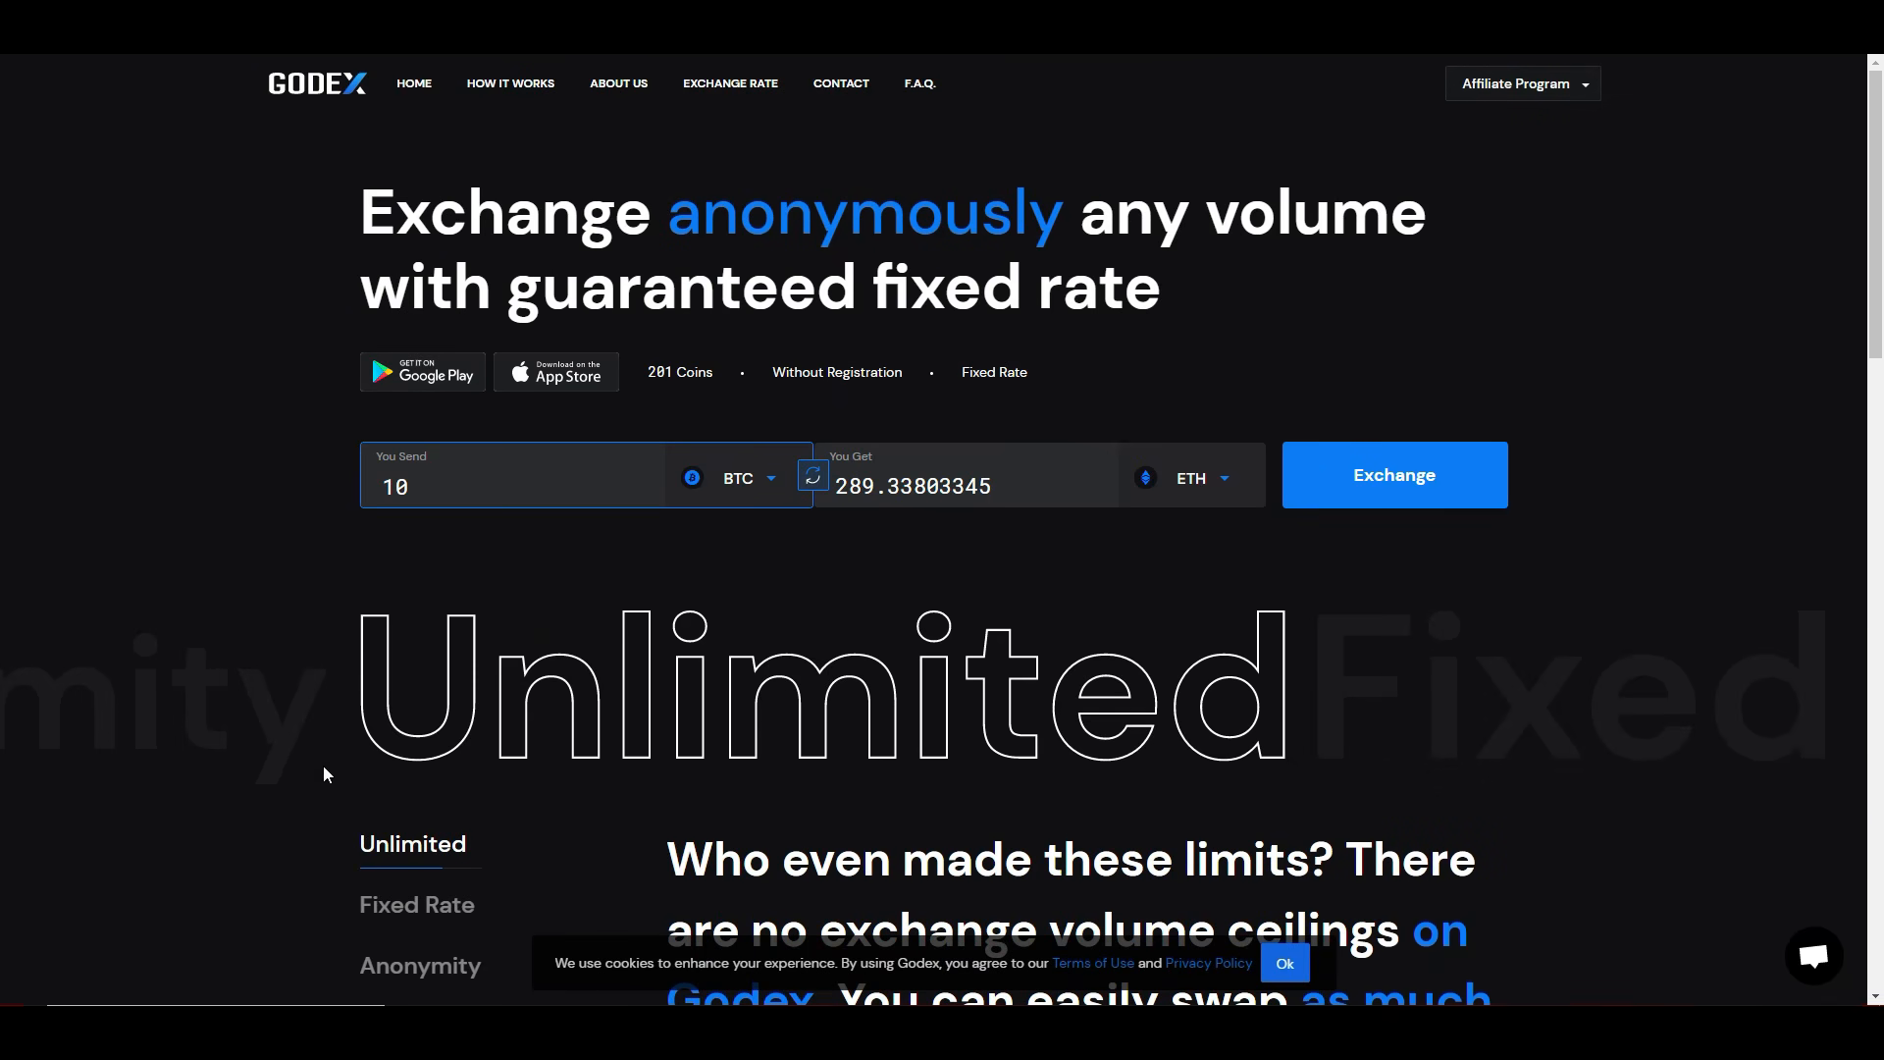
{"action": "scroll", "scroll_direction": "down", "scroll_amount": 3}
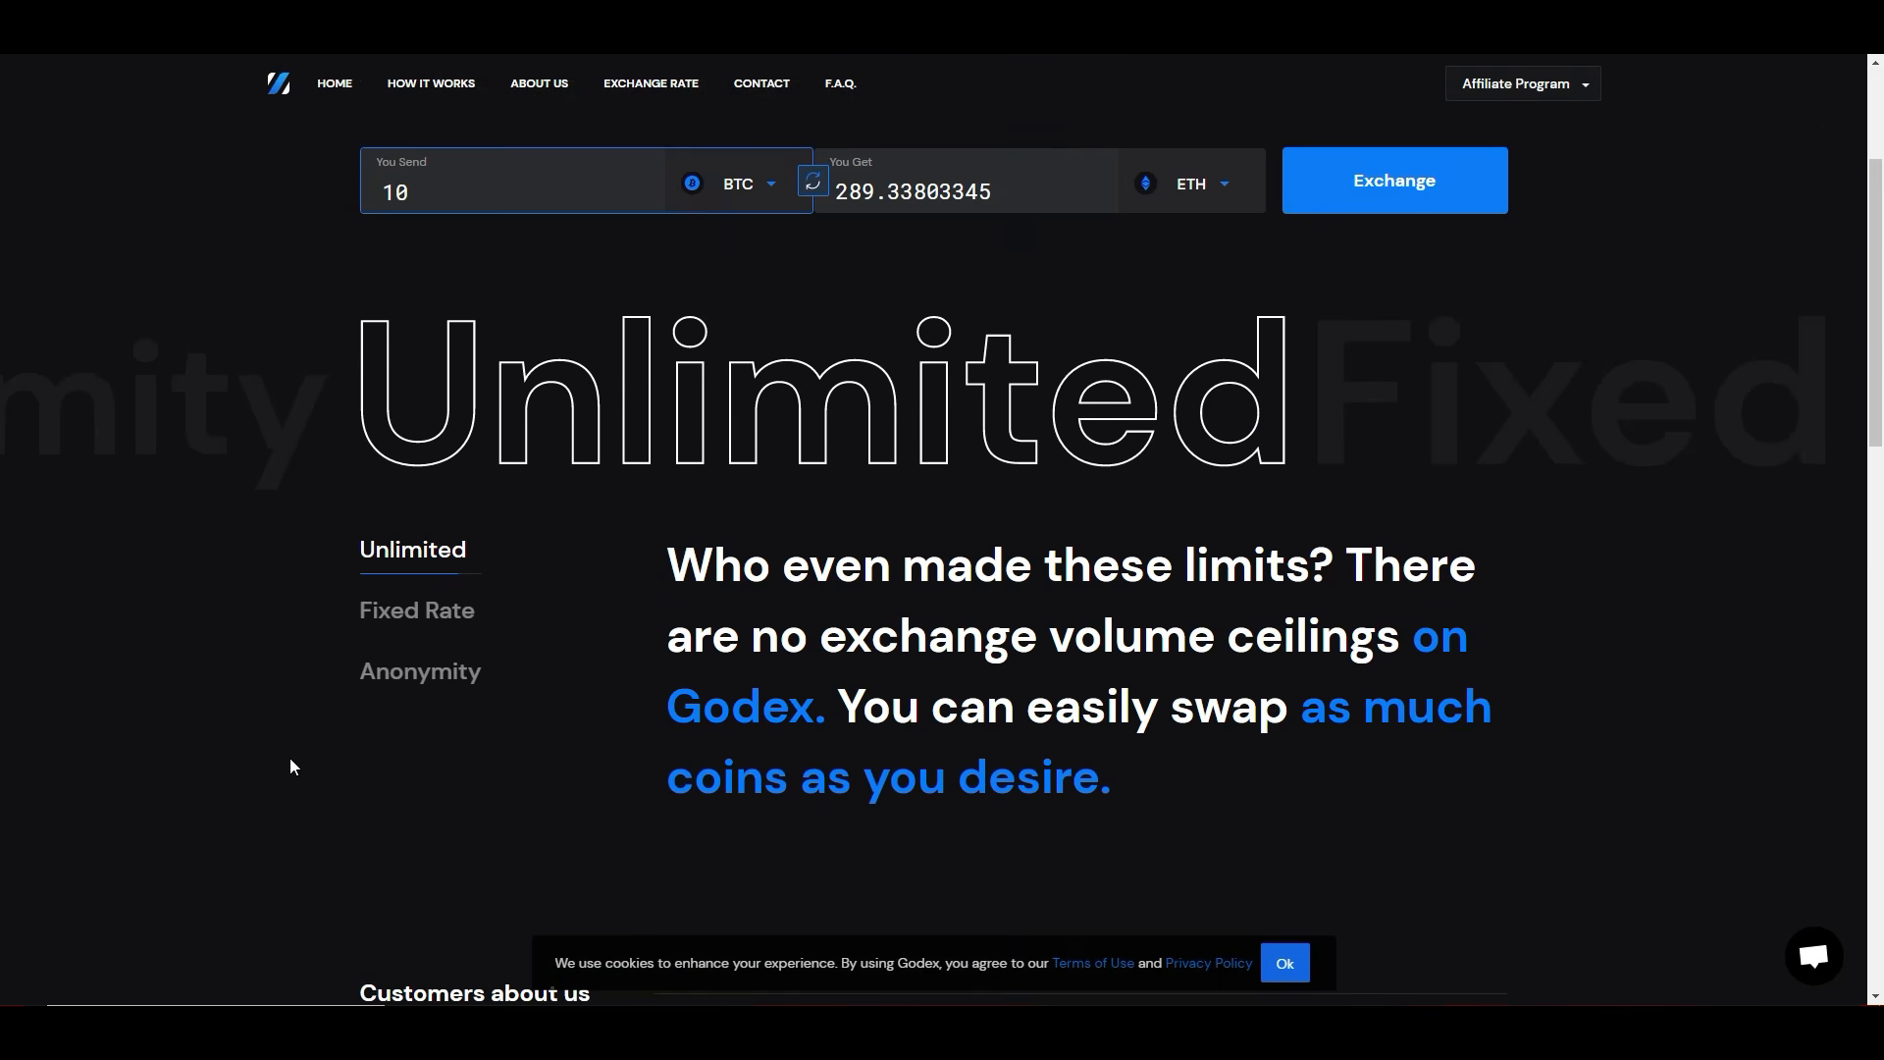
{"action": "mouse_move", "coordinate": [473, 298]}
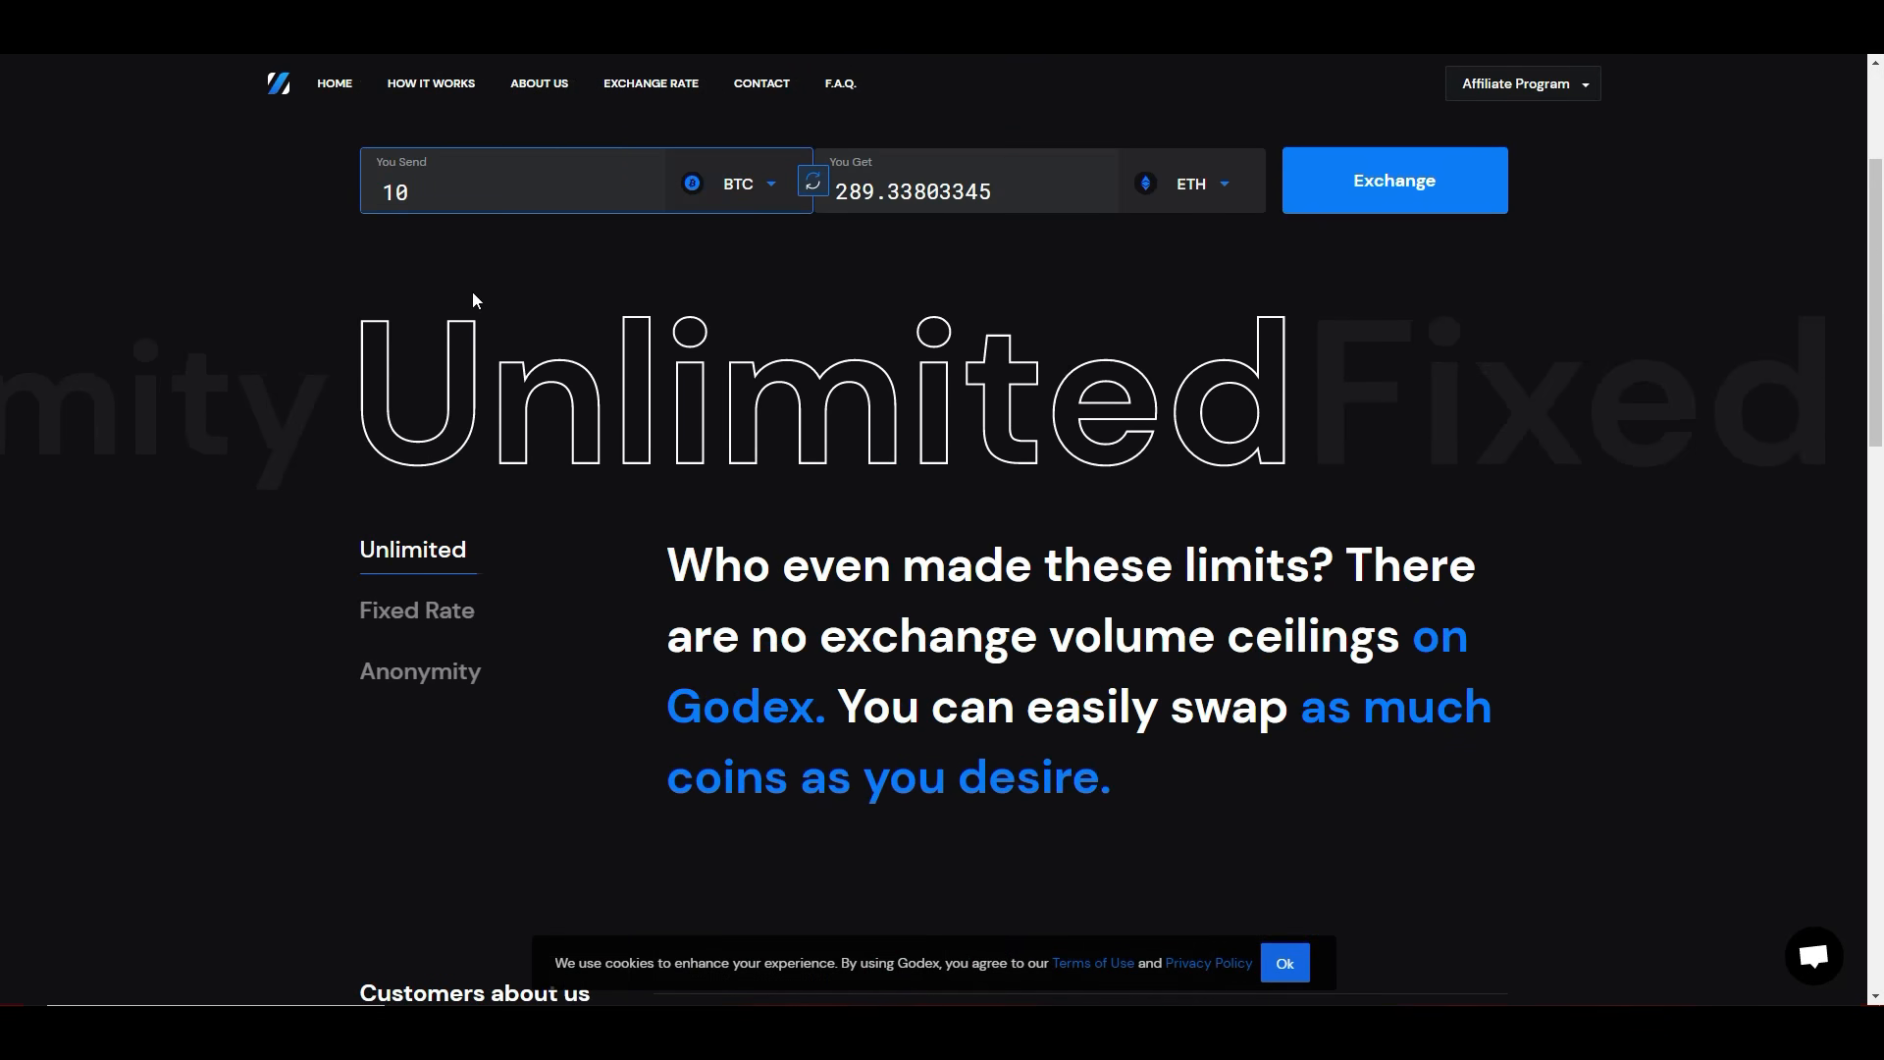
{"action": "left_click", "coordinate": [416, 610]}
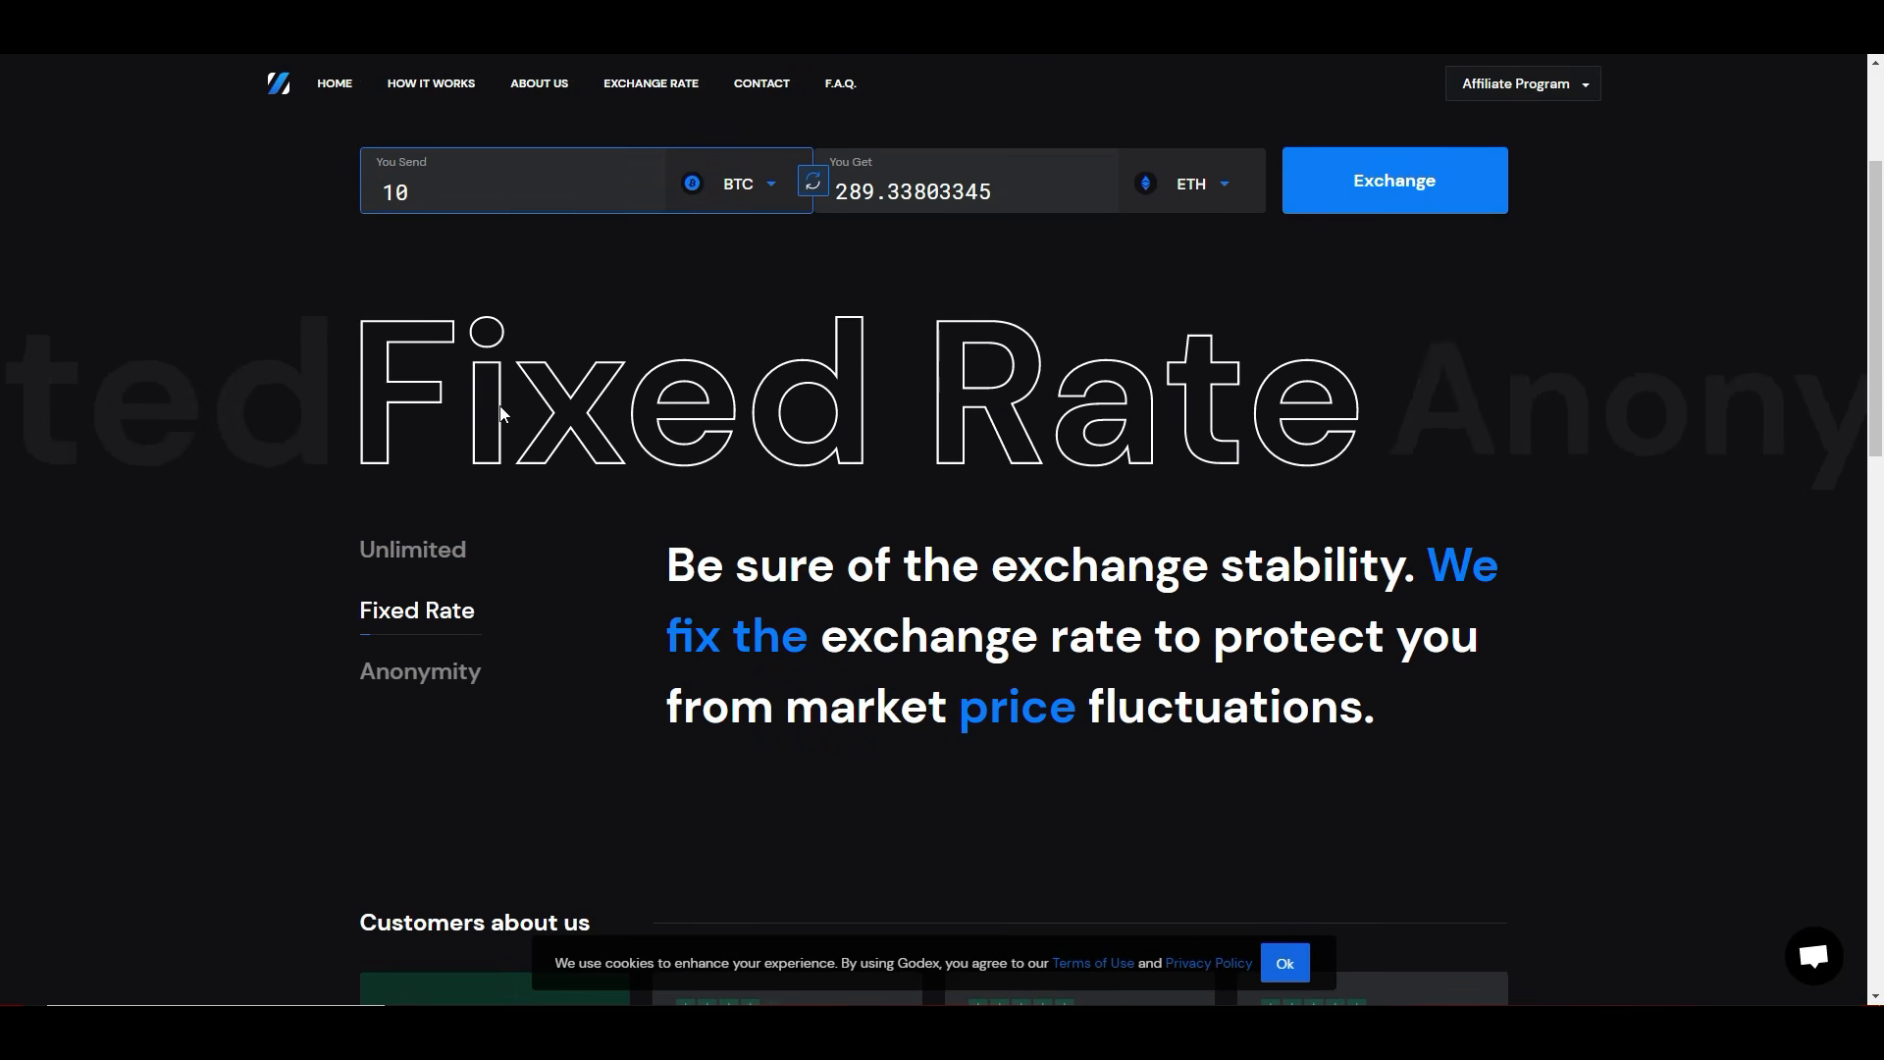
{"action": "mouse_move", "coordinate": [416, 610]}
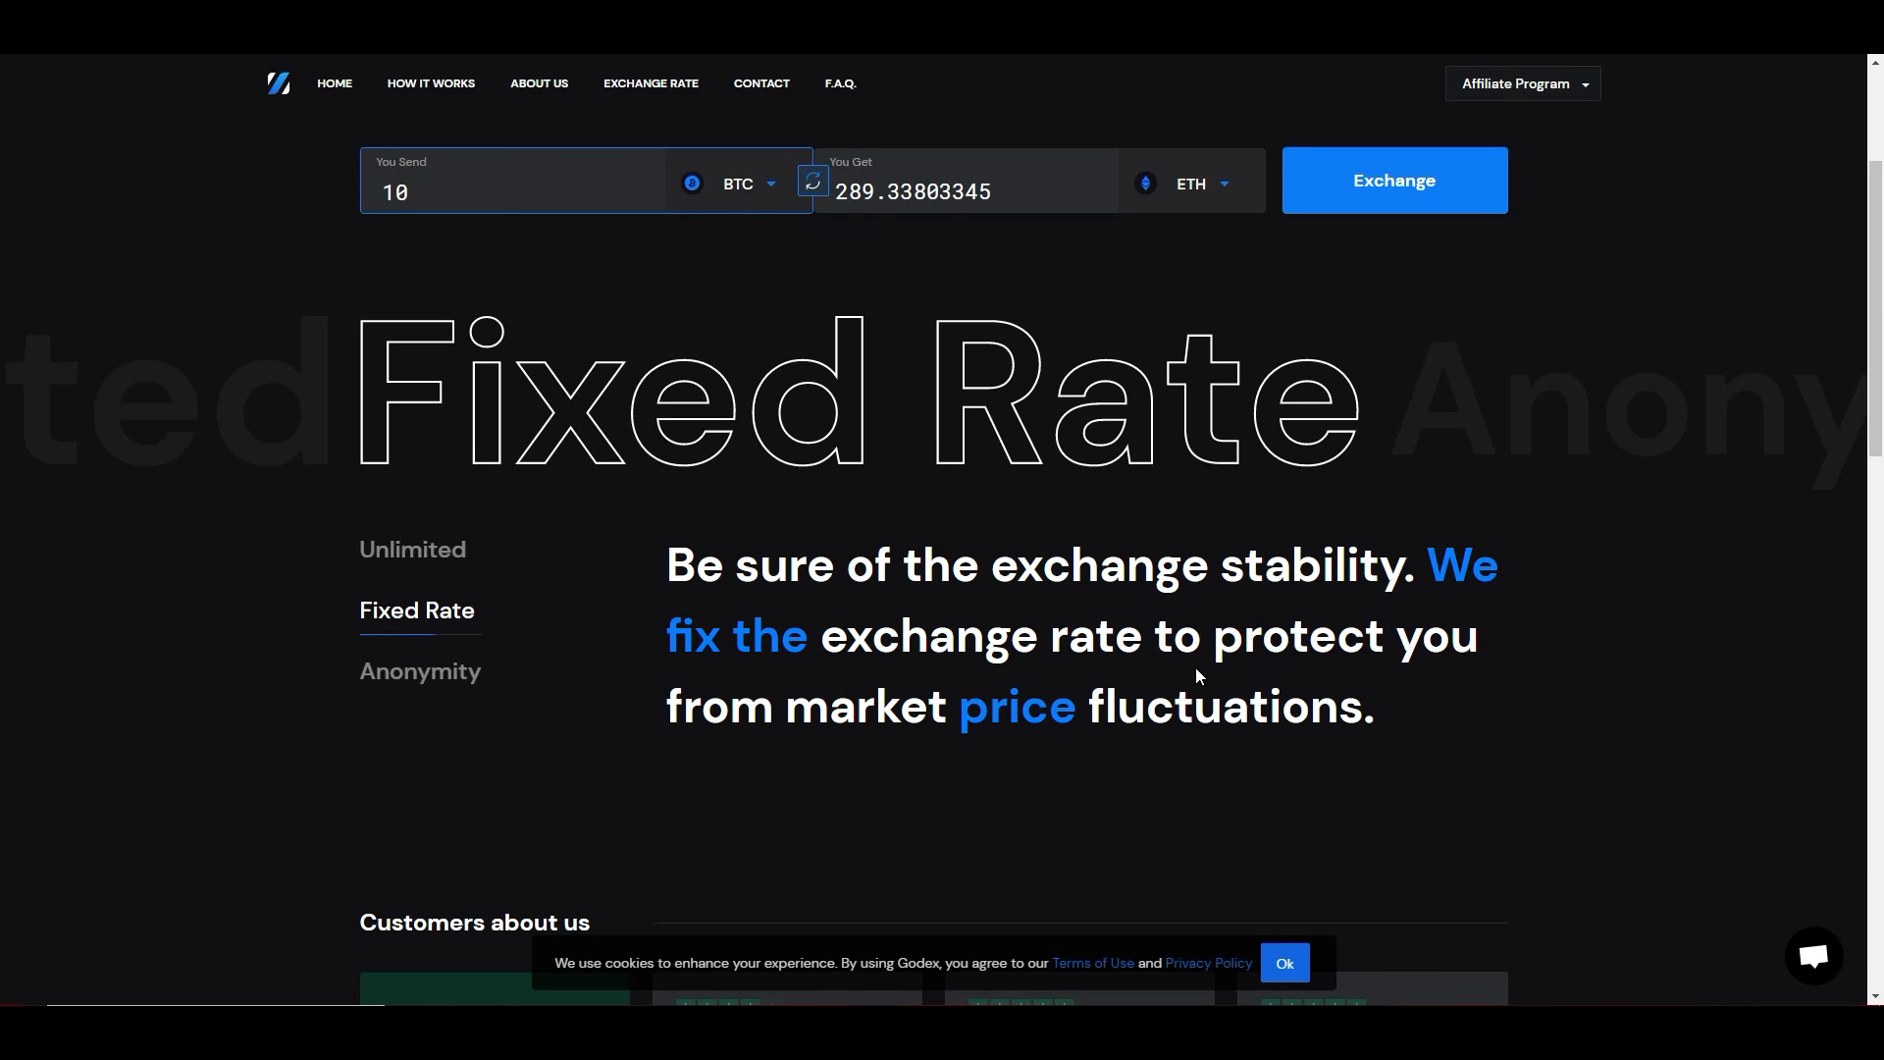
{"action": "scroll", "scroll_direction": "down", "scroll_amount": 3}
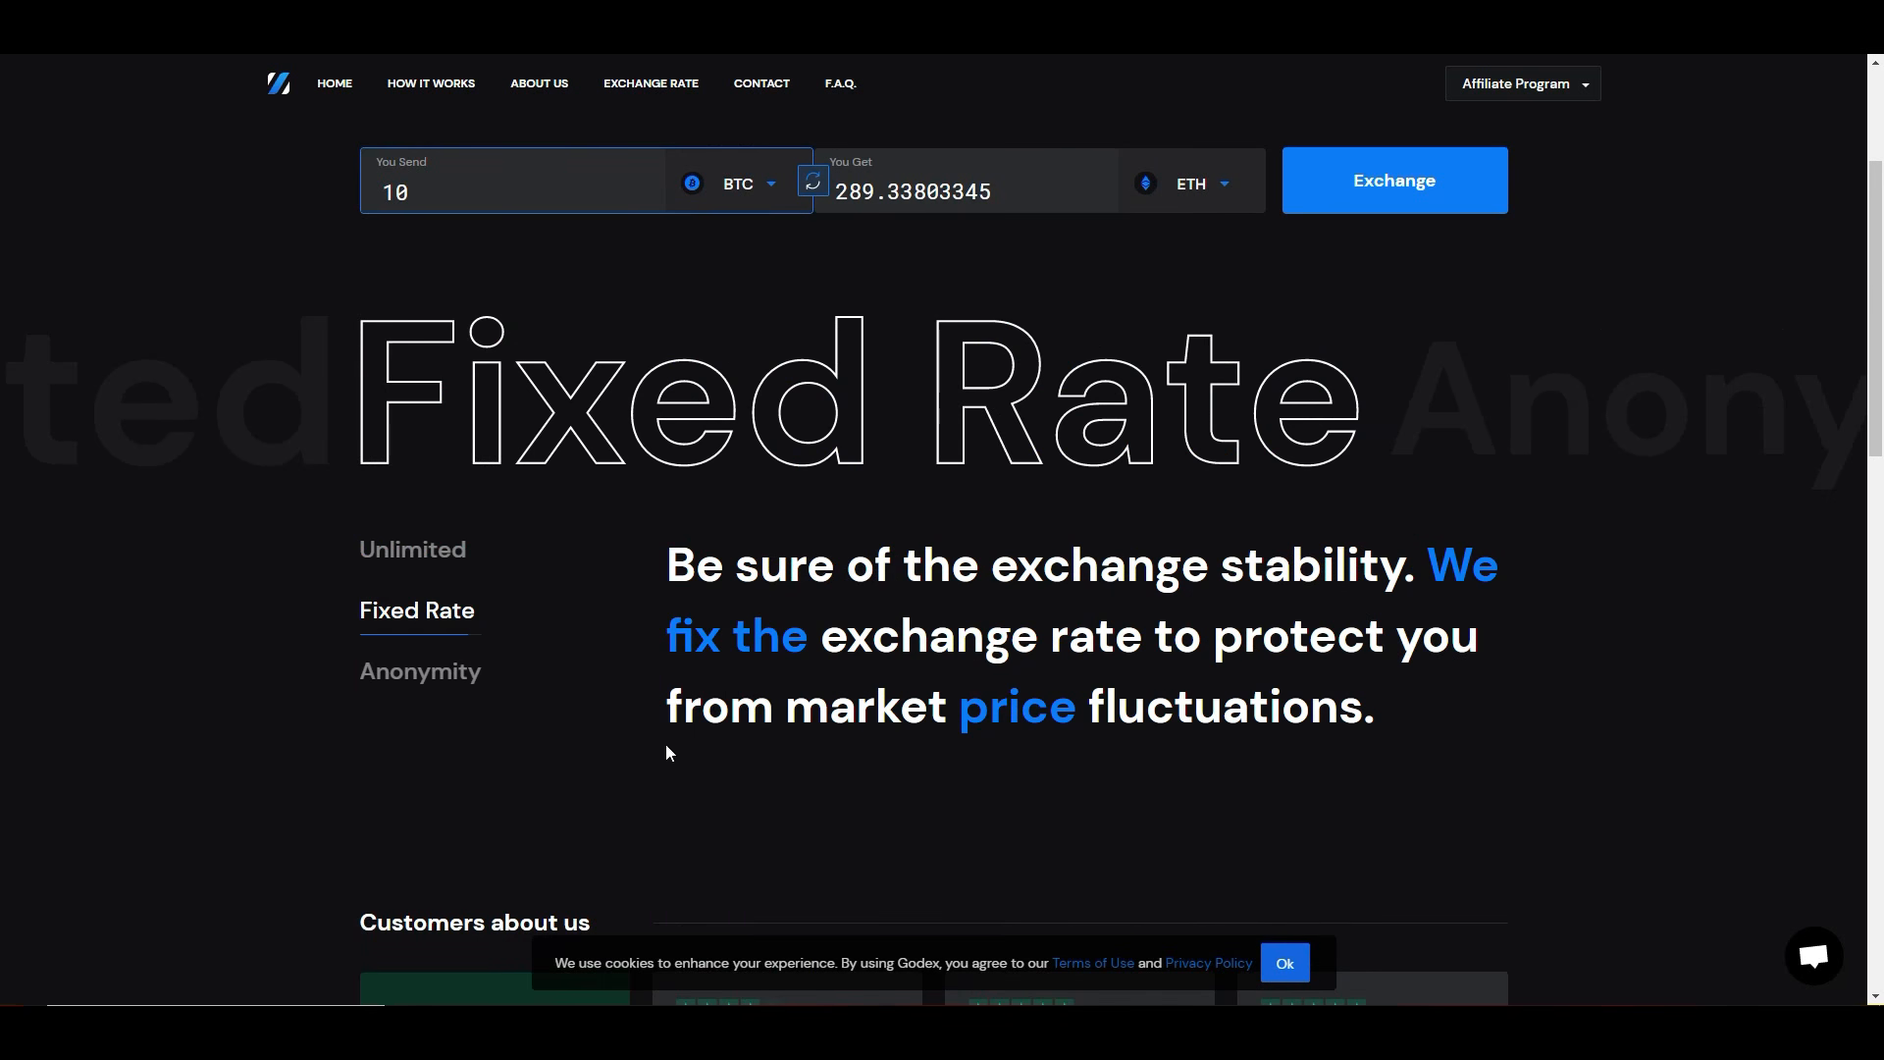
{"action": "left_click", "coordinate": [420, 671]}
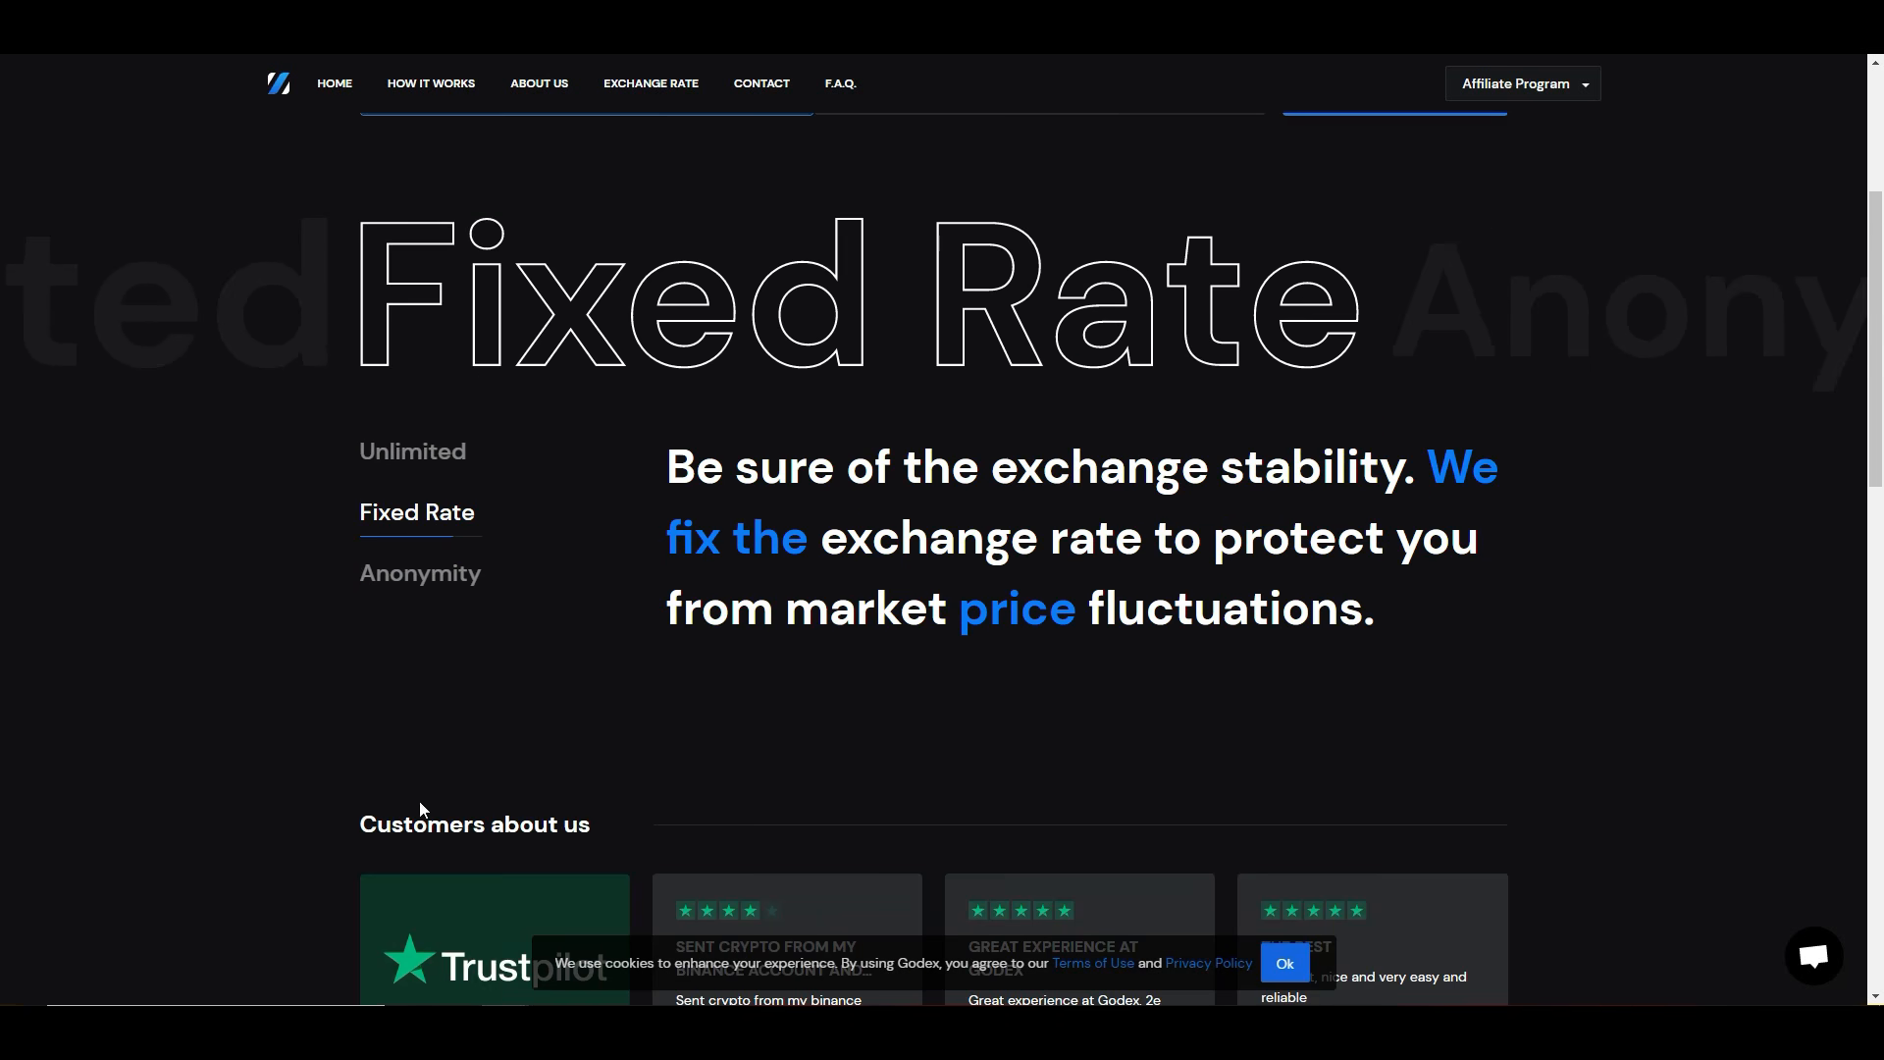
{"action": "mouse_move", "coordinate": [493, 687]}
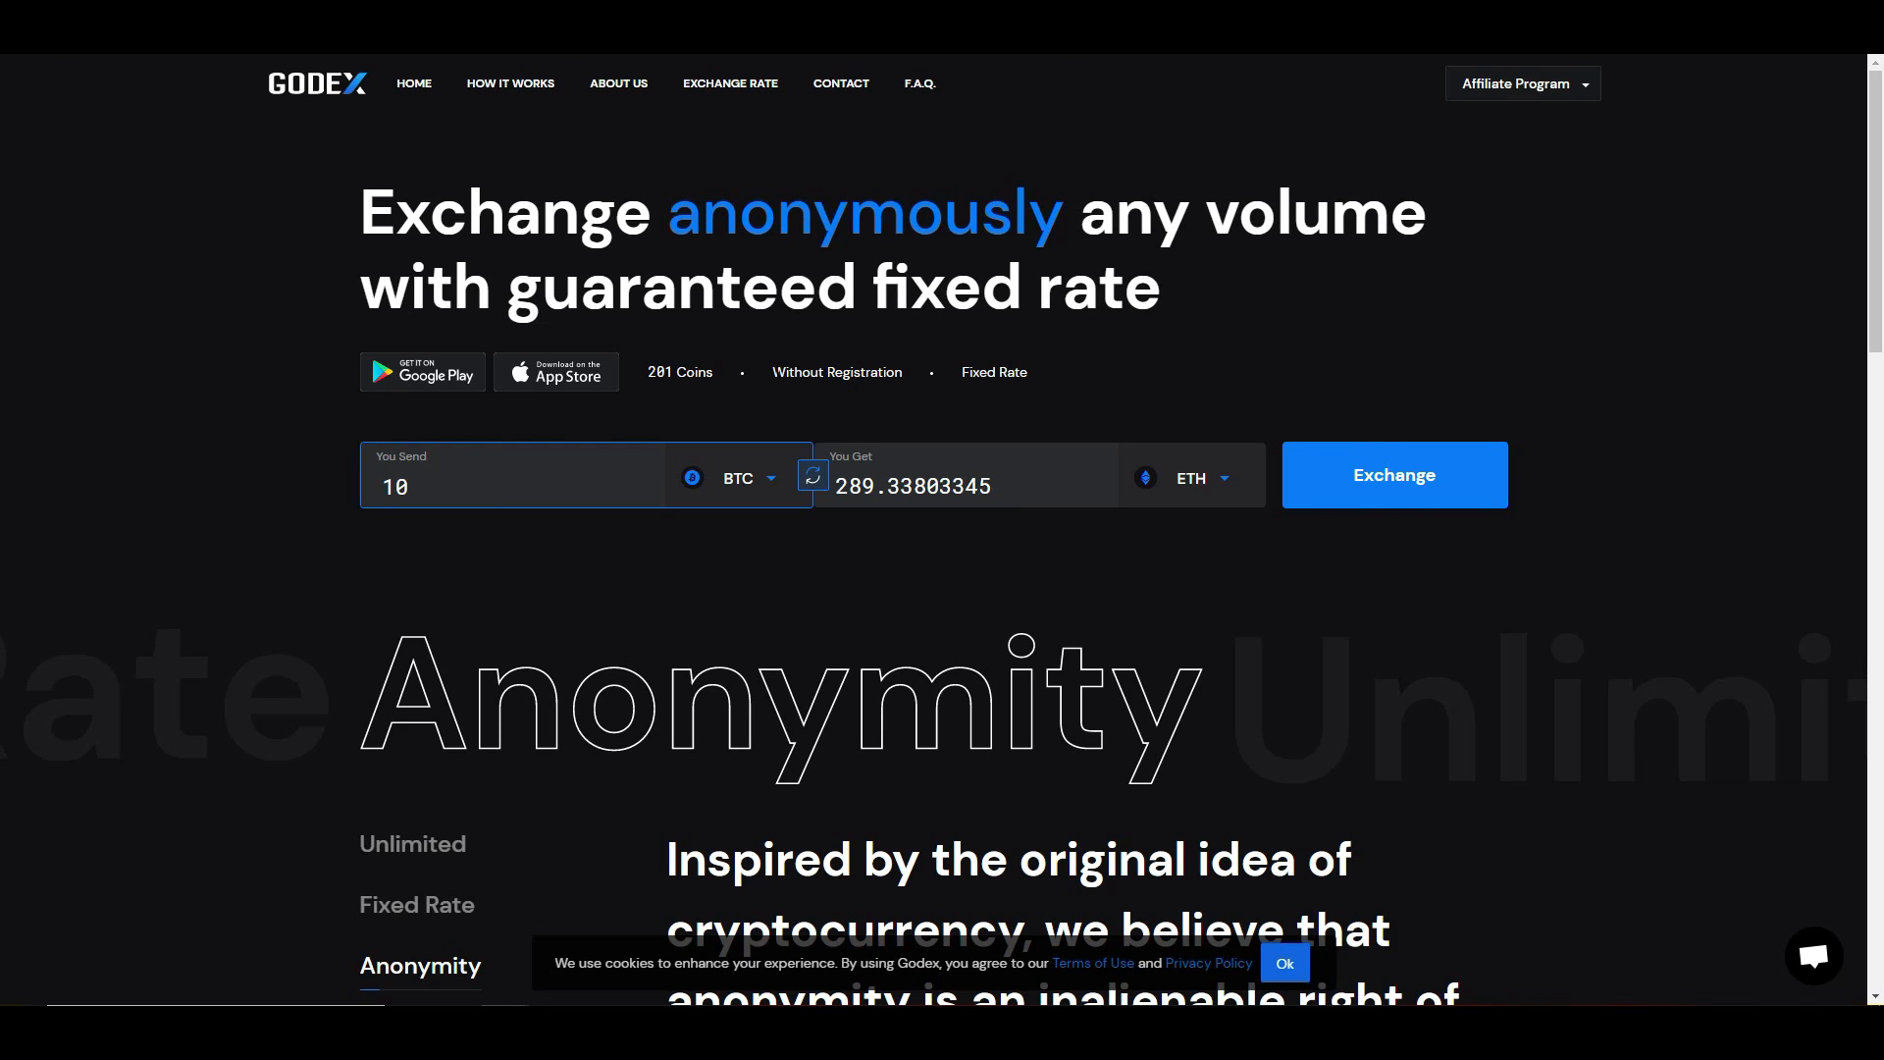
{"action": "mouse_move", "coordinate": [946, 679]}
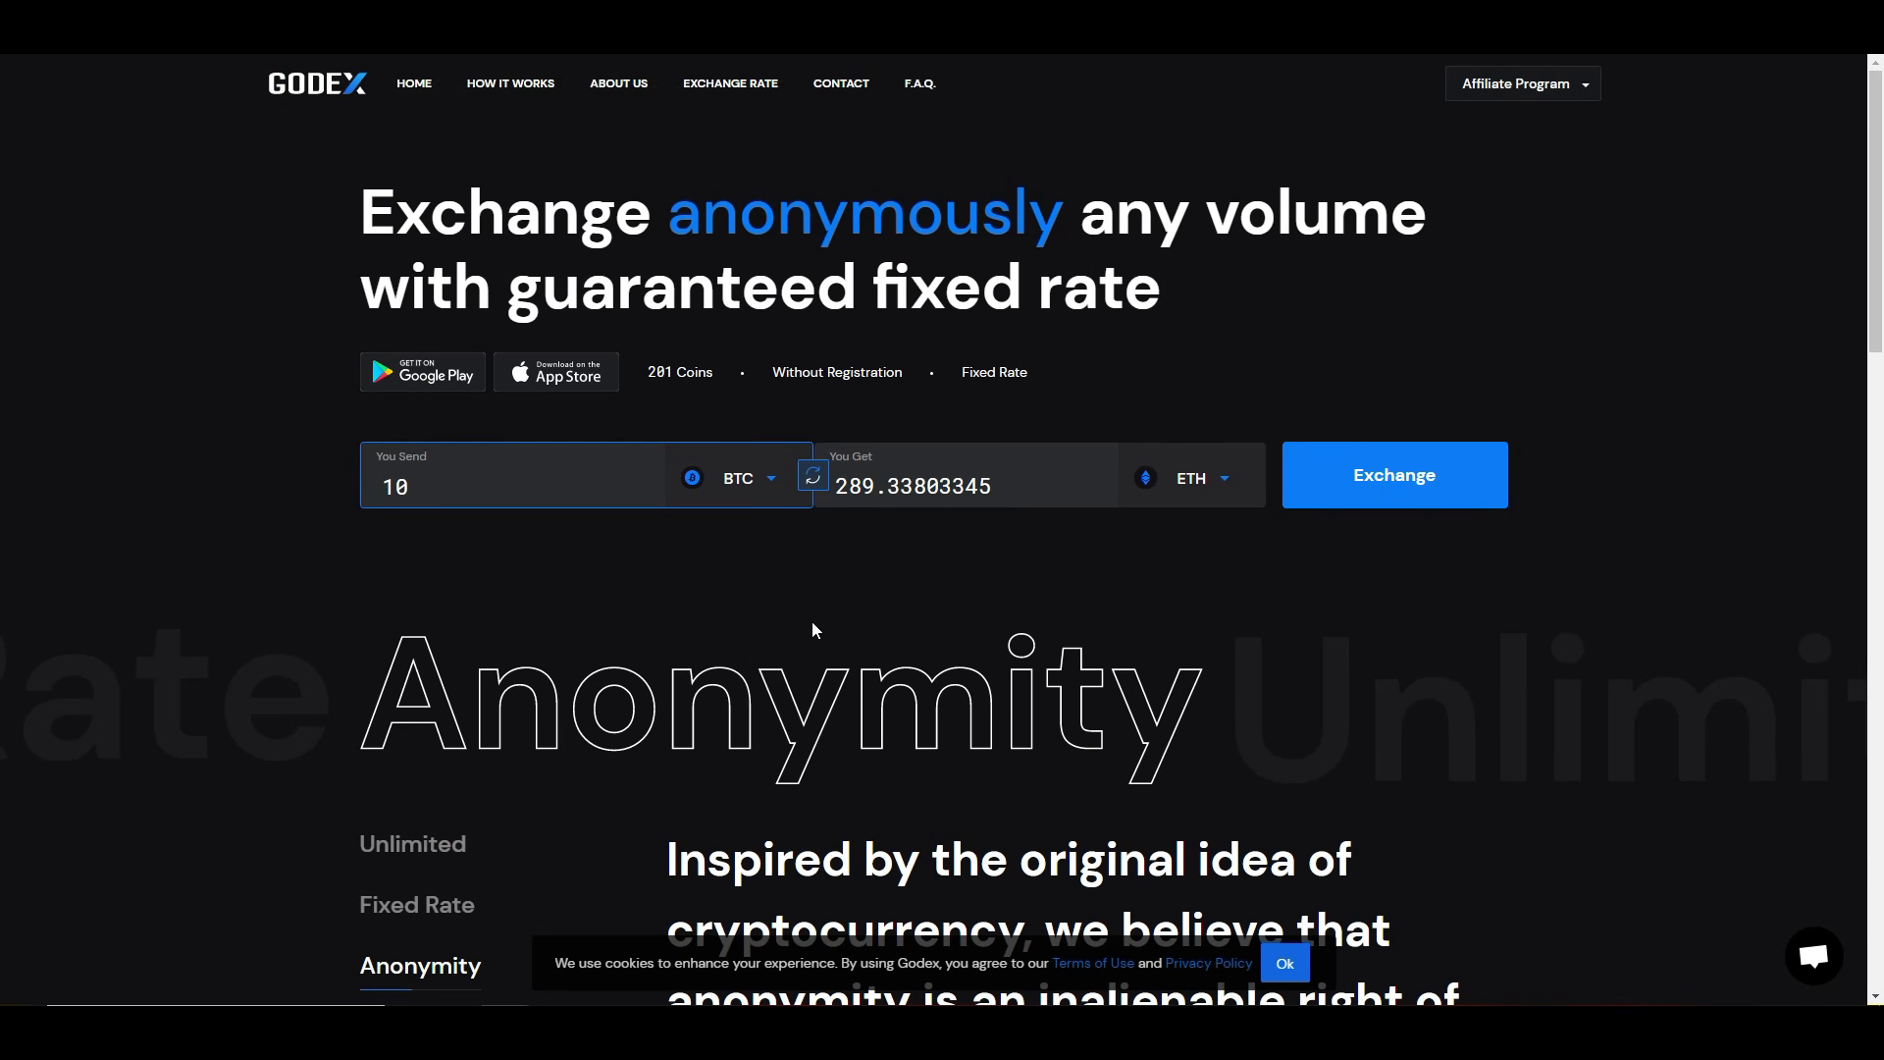
{"action": "scroll", "scroll_direction": "down", "scroll_amount": 3}
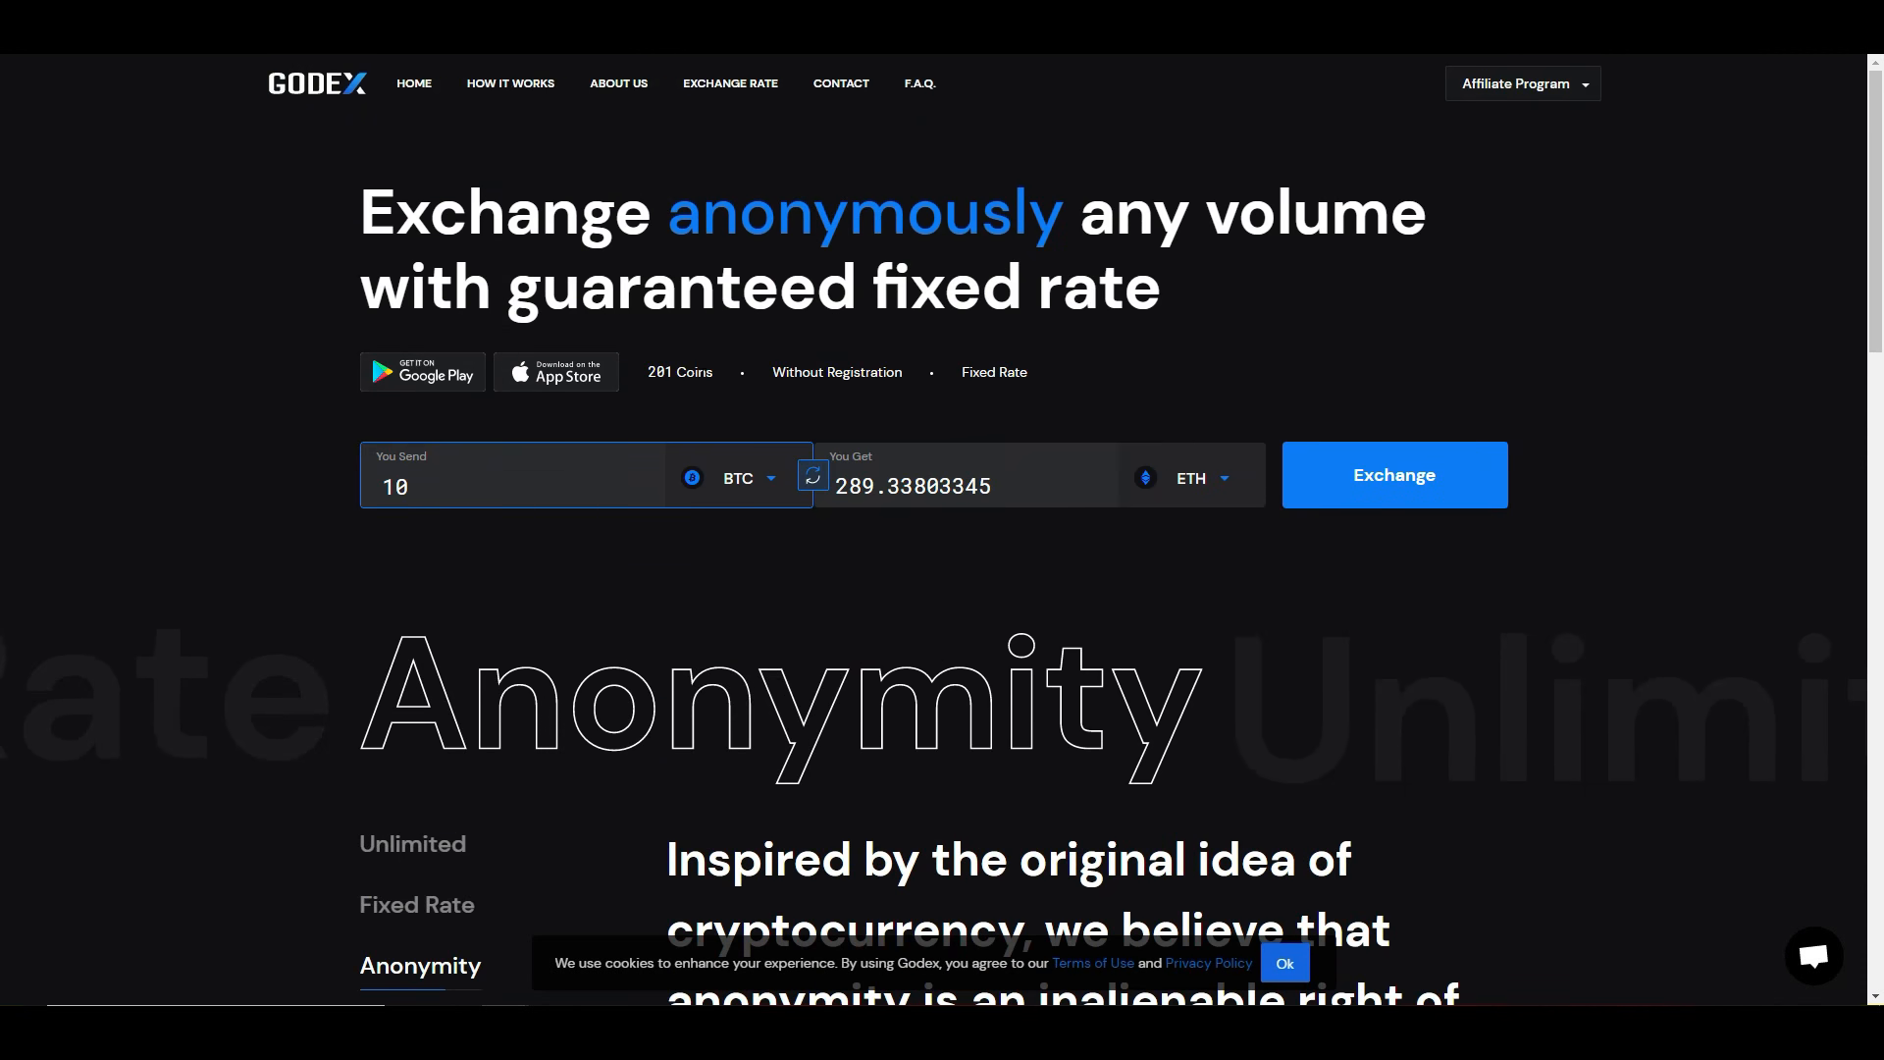
{"action": "mouse_move", "coordinate": [4, 227]}
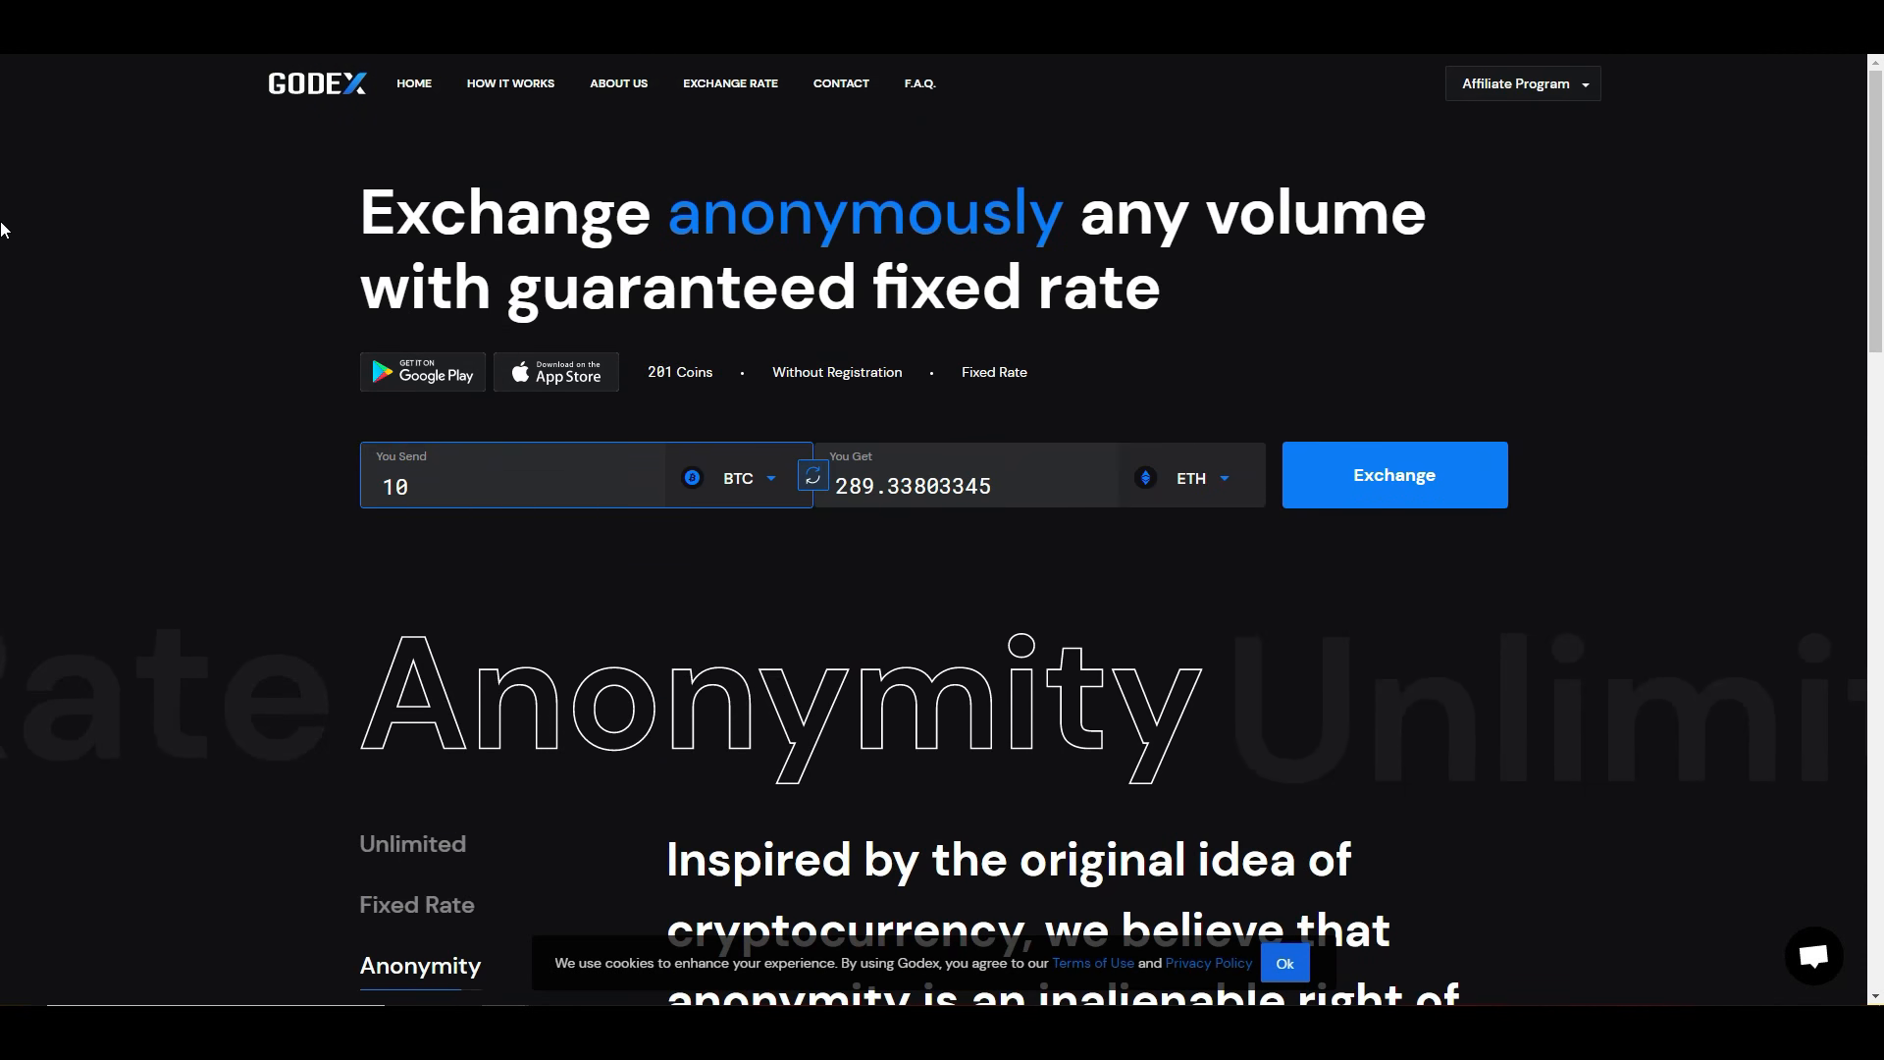
{"action": "mouse_move", "coordinate": [624, 784]}
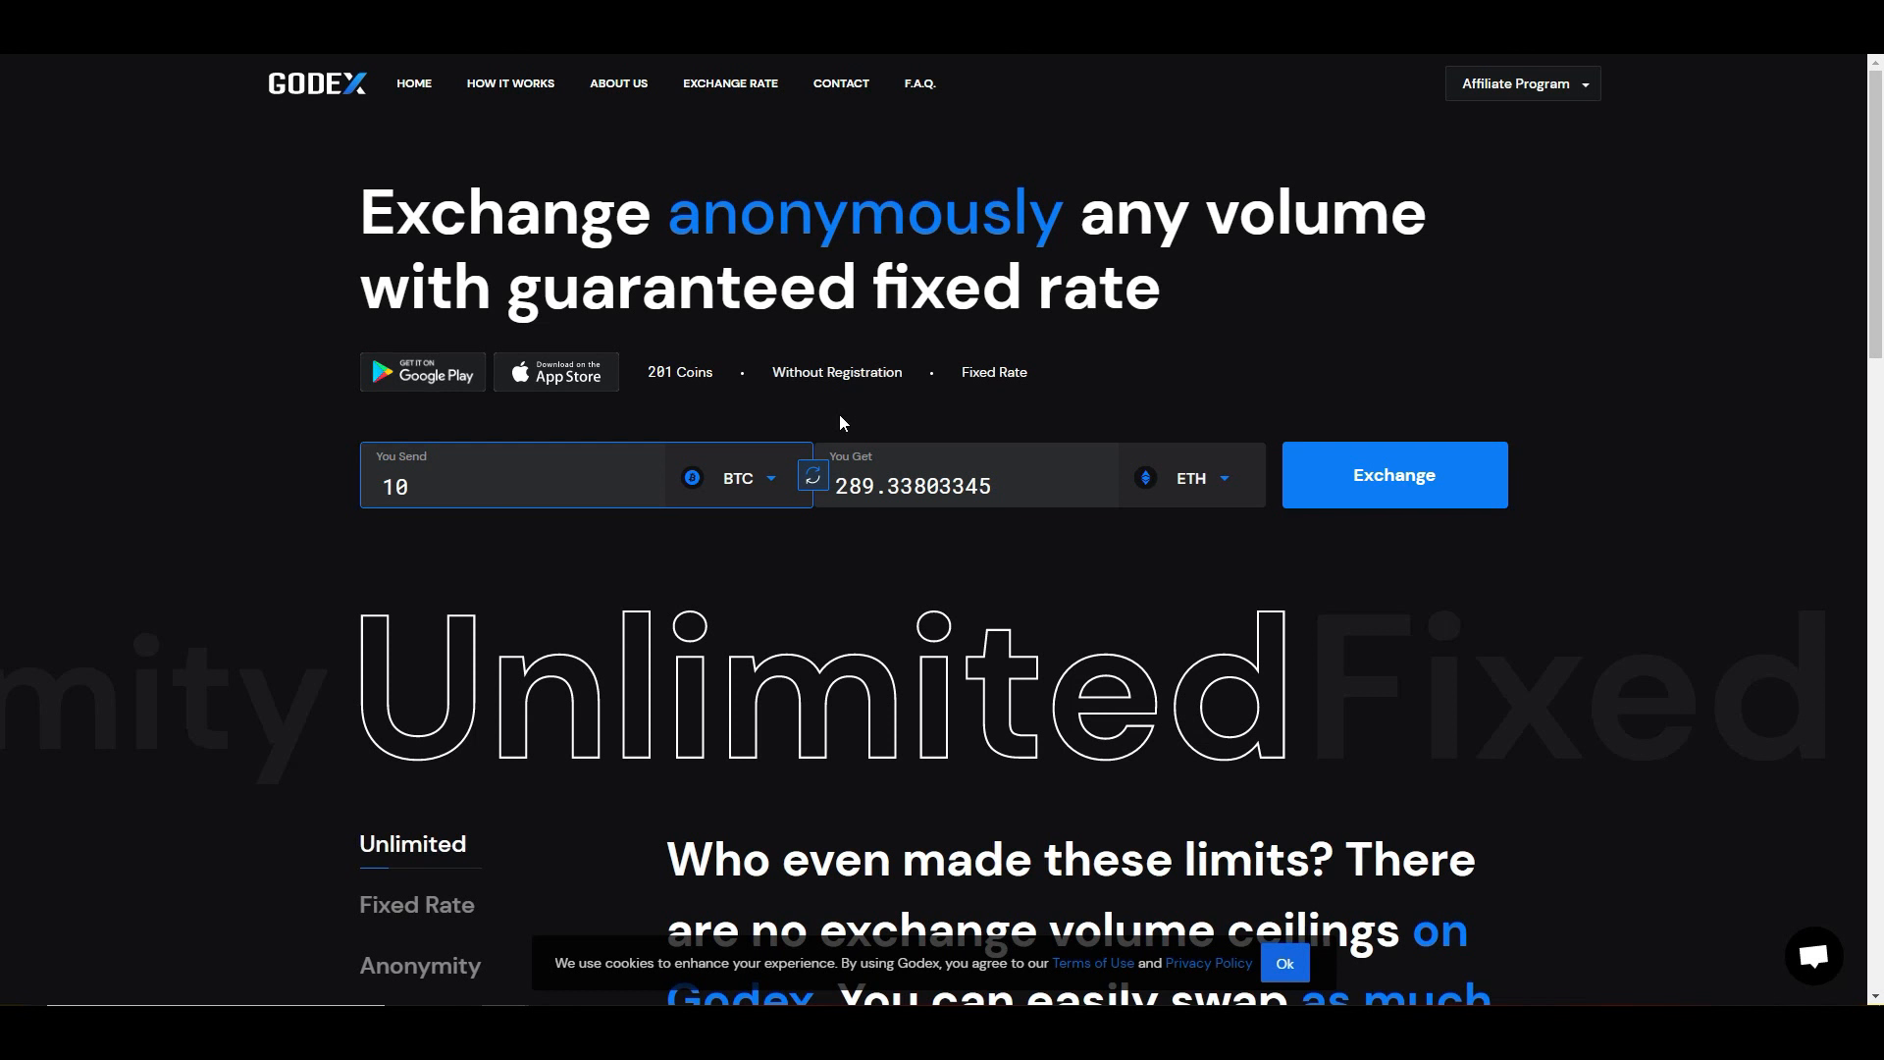
{"action": "mouse_move", "coordinate": [479, 618]}
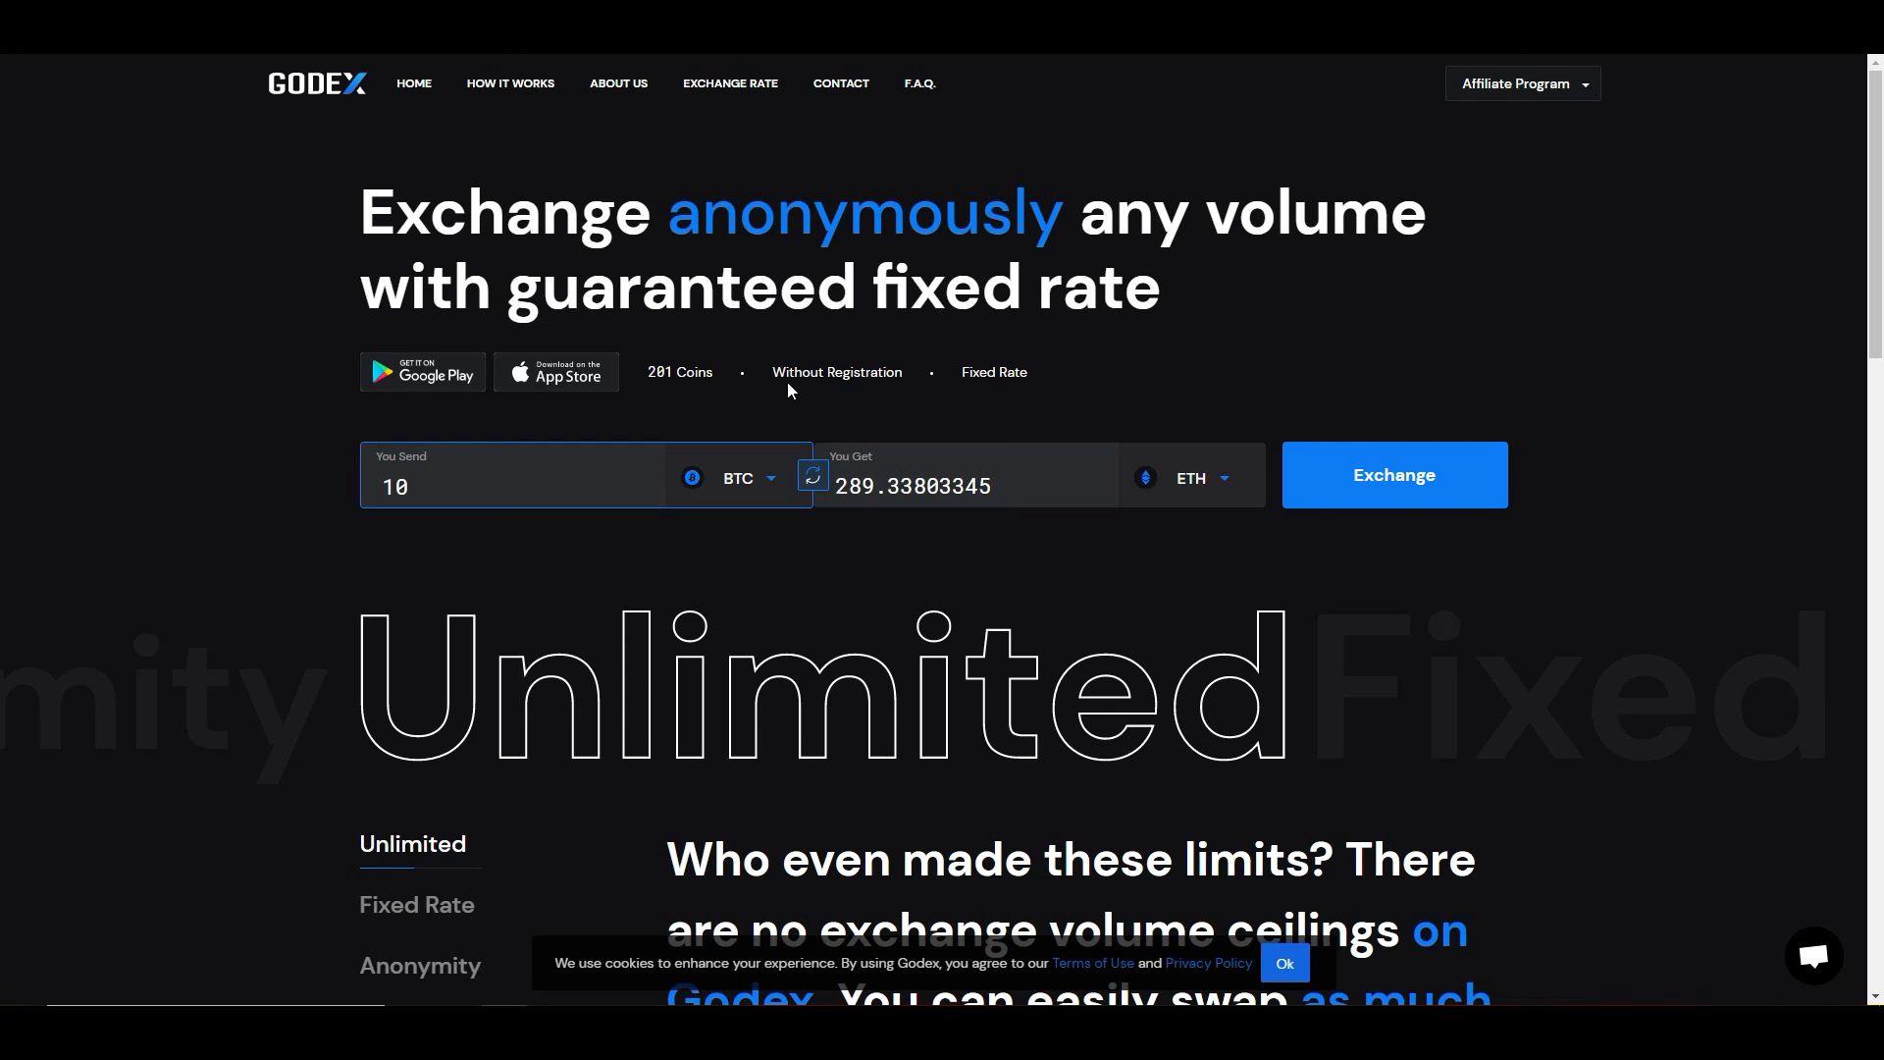
{"action": "mouse_move", "coordinate": [2, 348]}
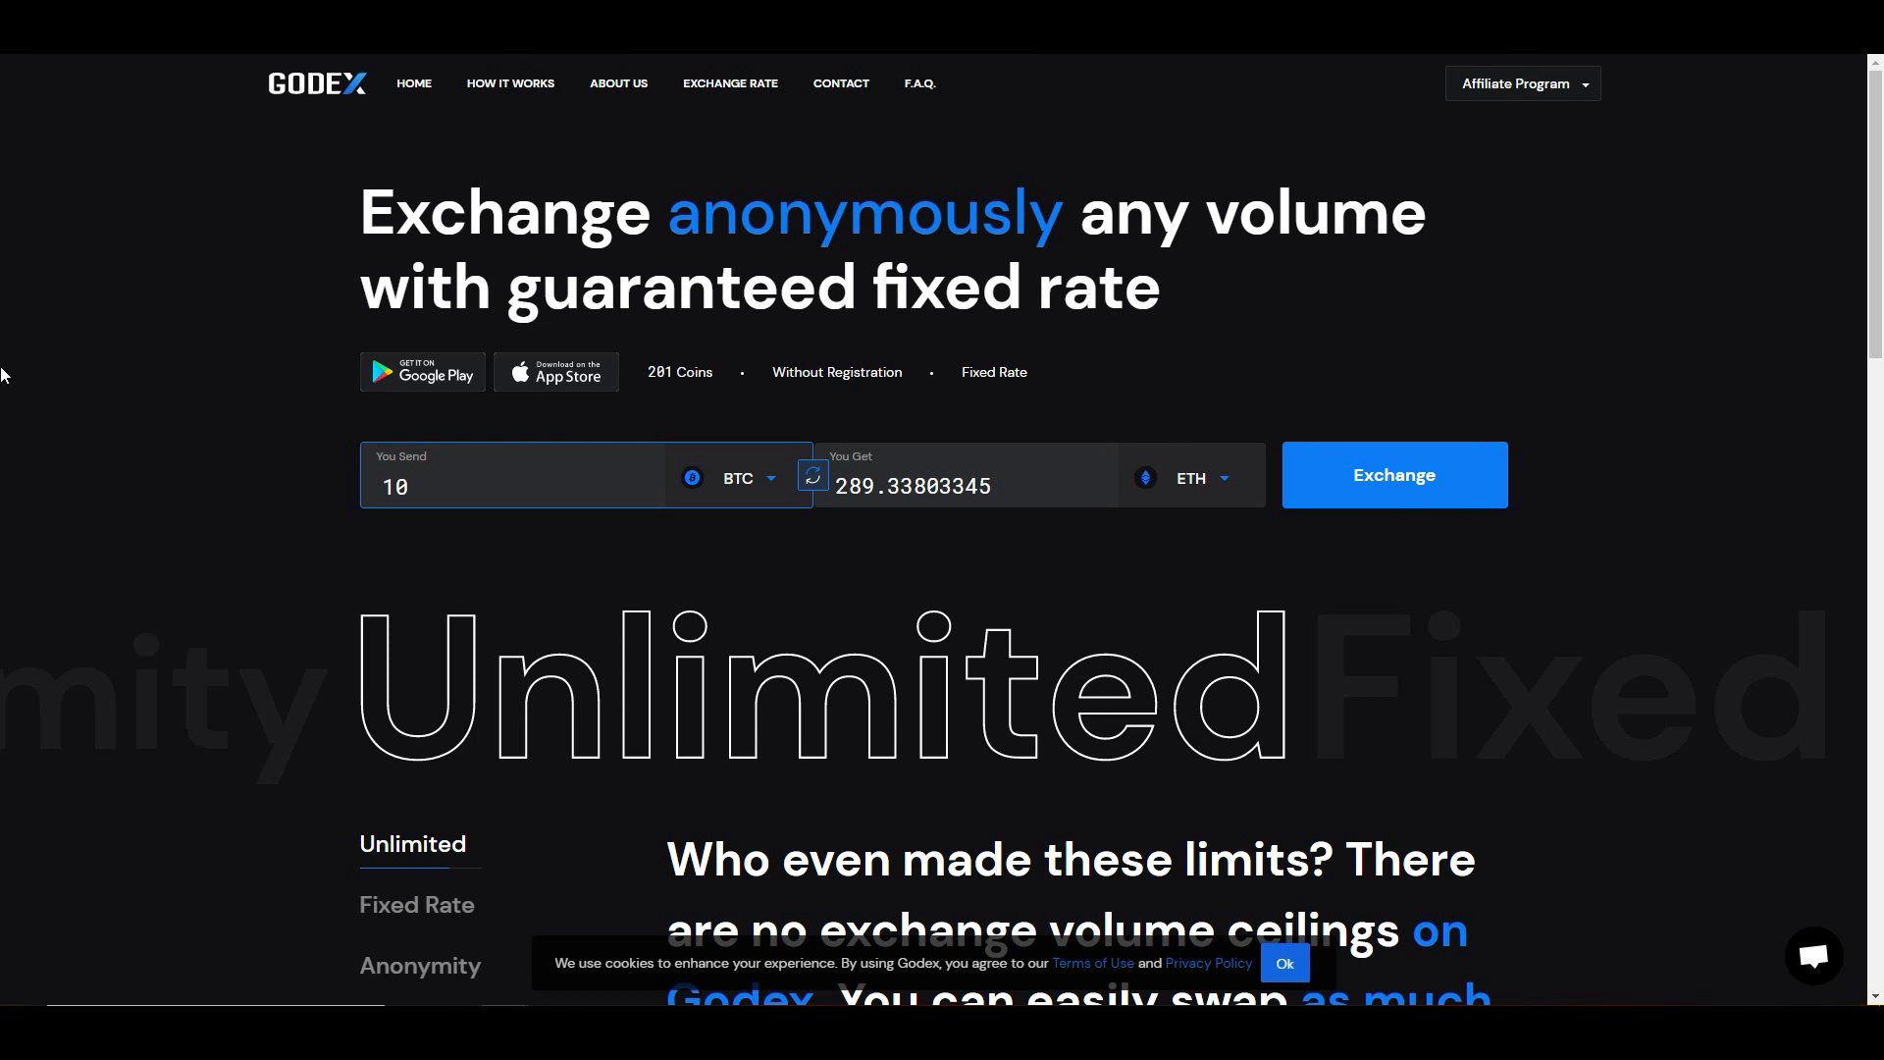
{"action": "mouse_move", "coordinate": [681, 698]}
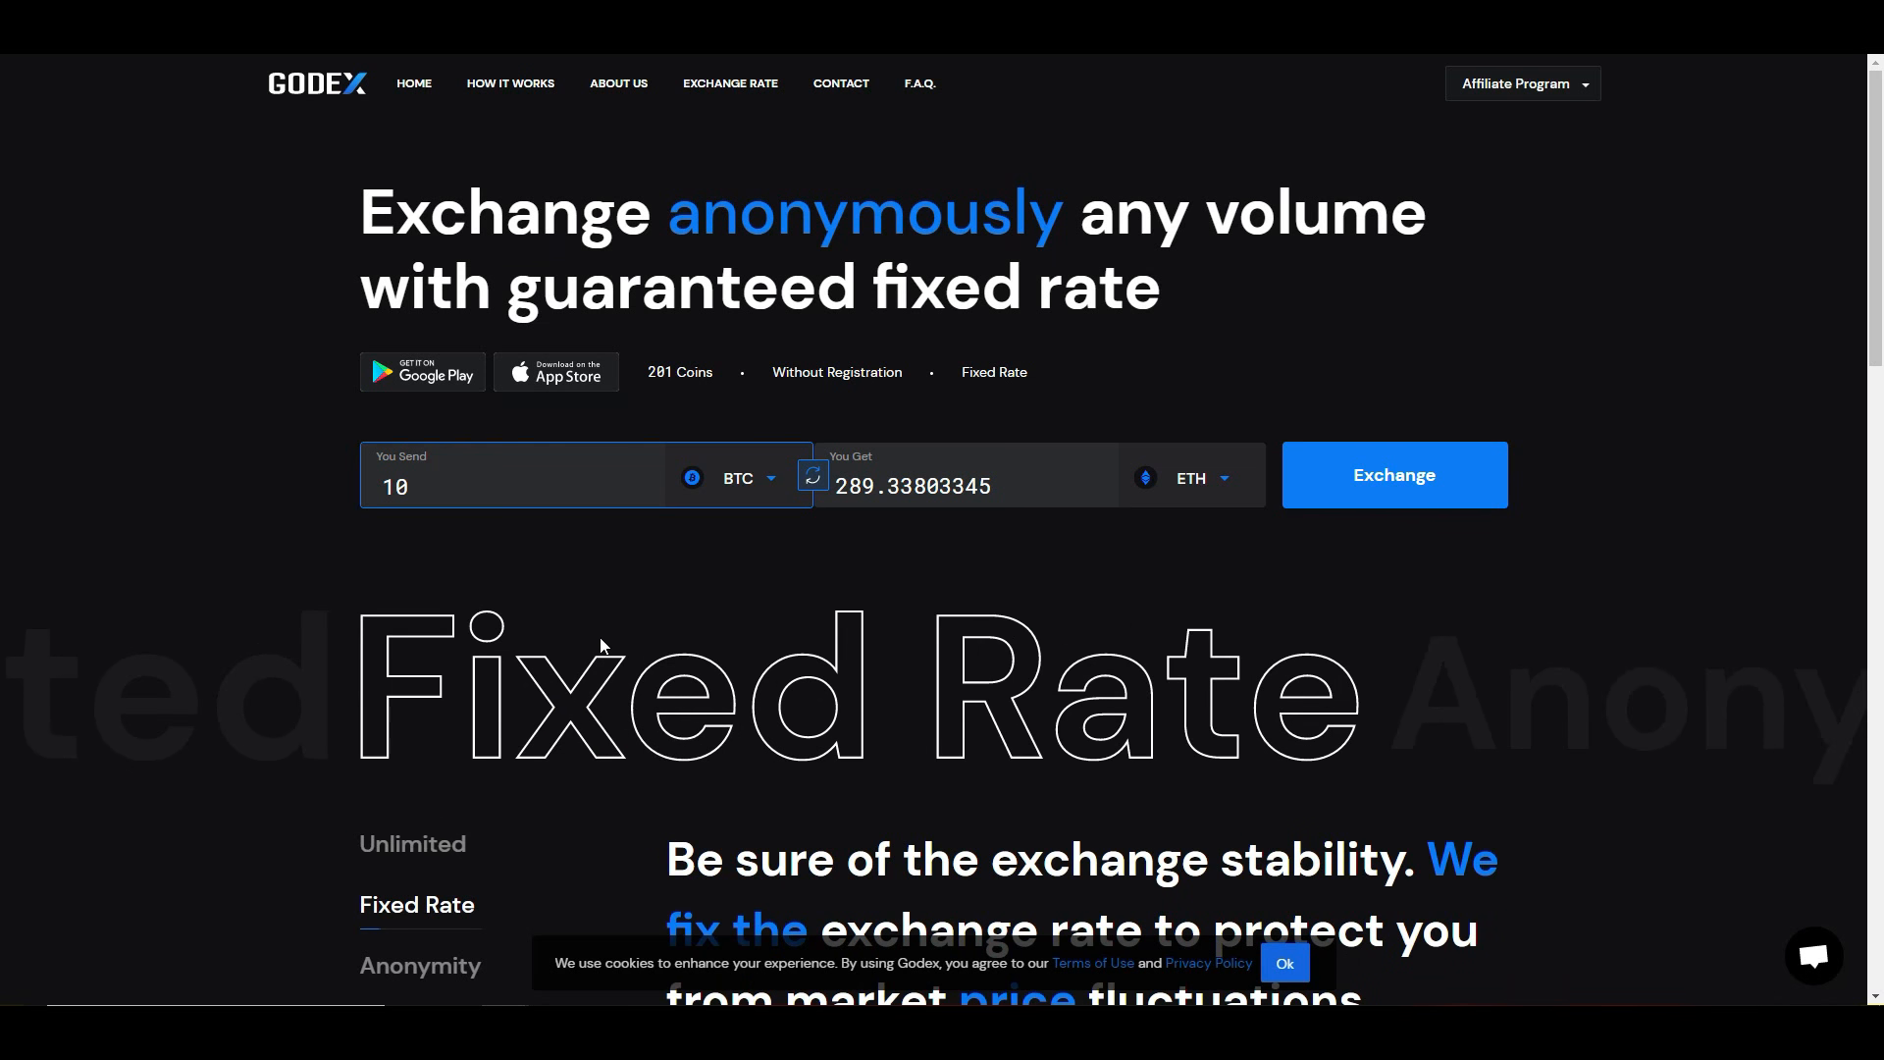
{"action": "mouse_move", "coordinate": [604, 606]}
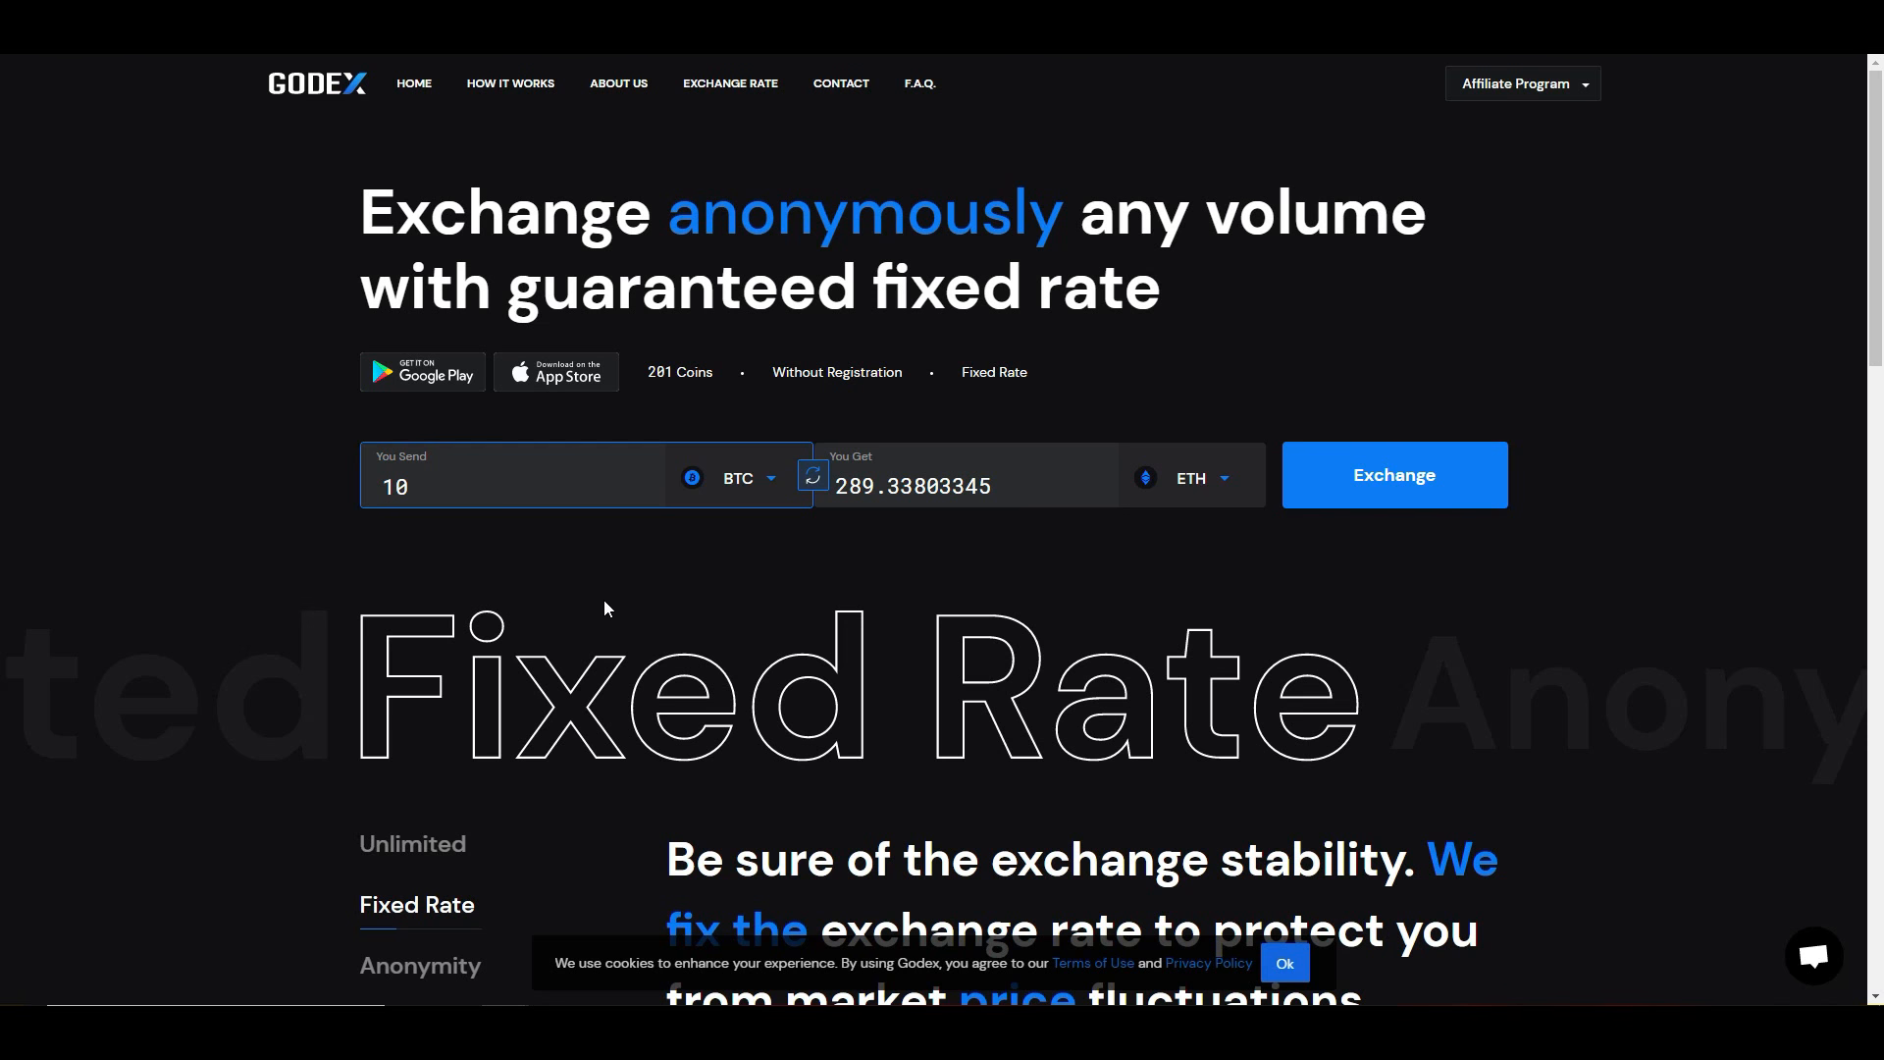
{"action": "mouse_move", "coordinate": [752, 538]}
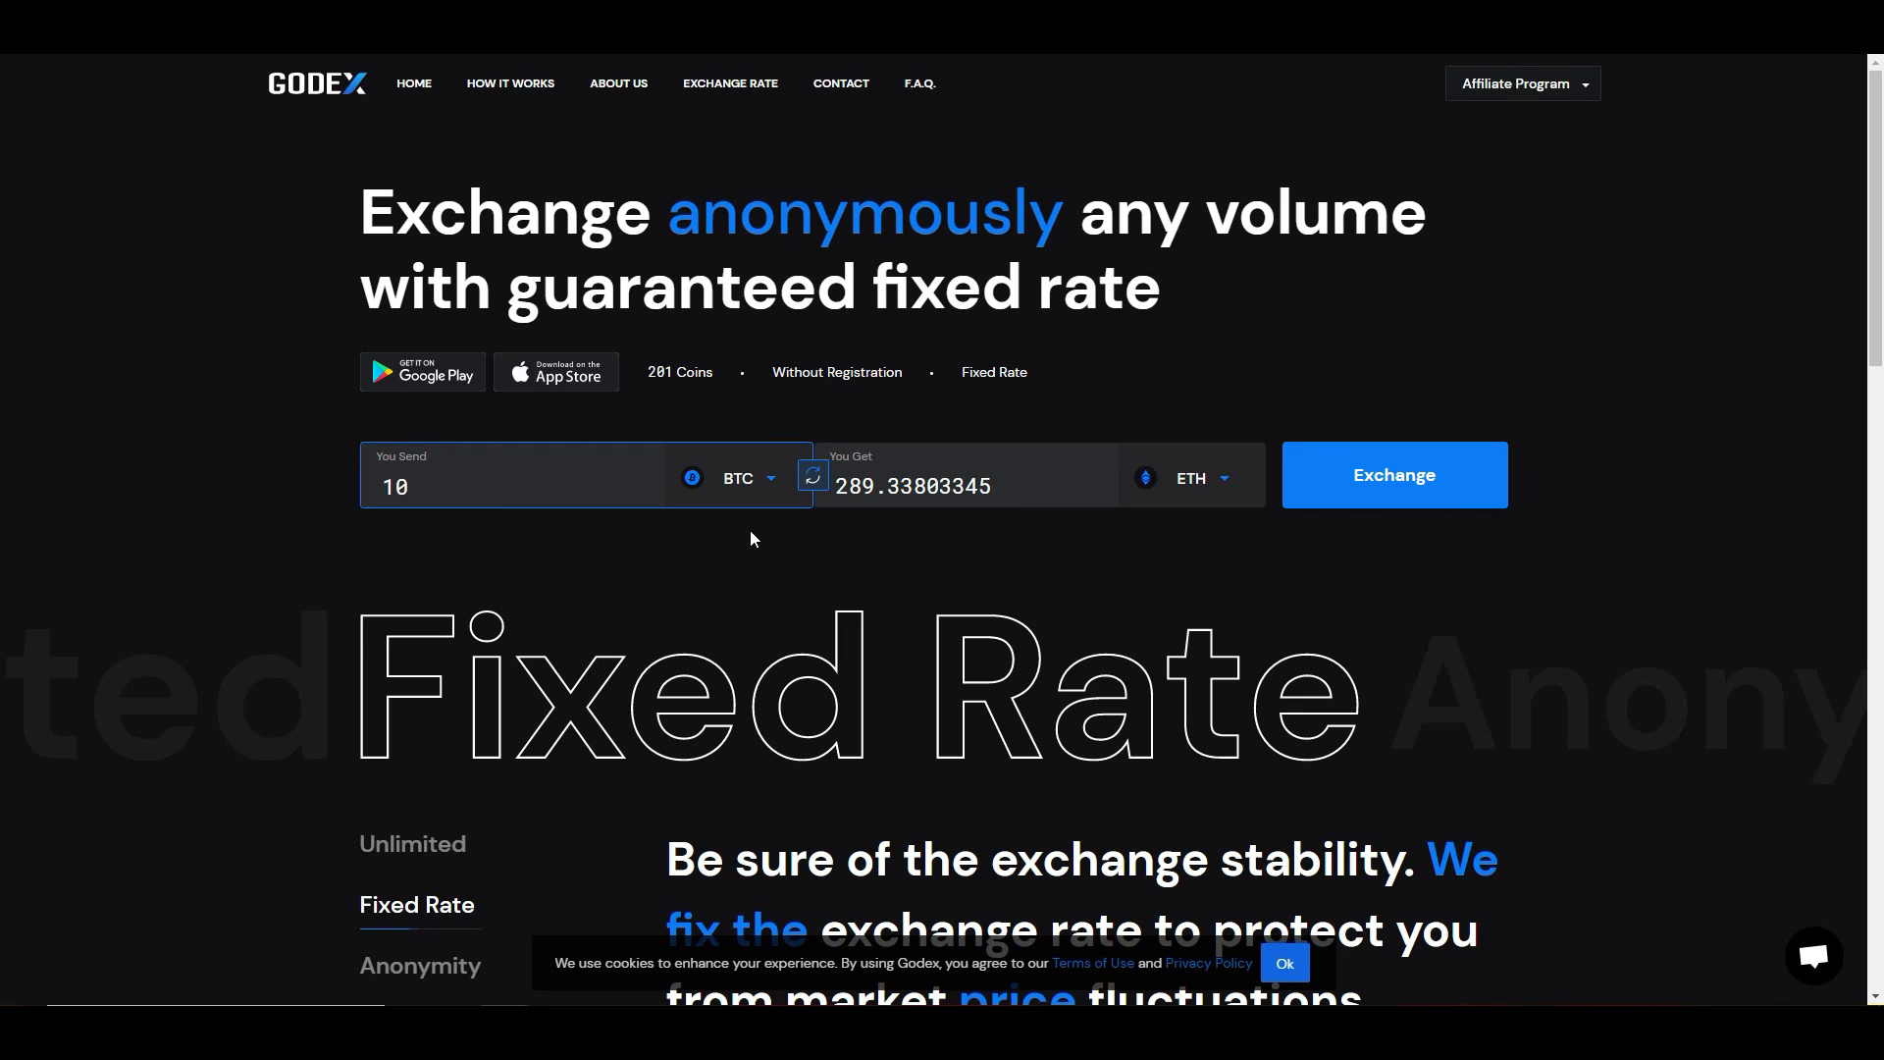
Step: Show the Fixed Rate feature description in the carousel and let the slides rotate
{"action": "scroll", "scroll_direction": "down", "scroll_amount": 3}
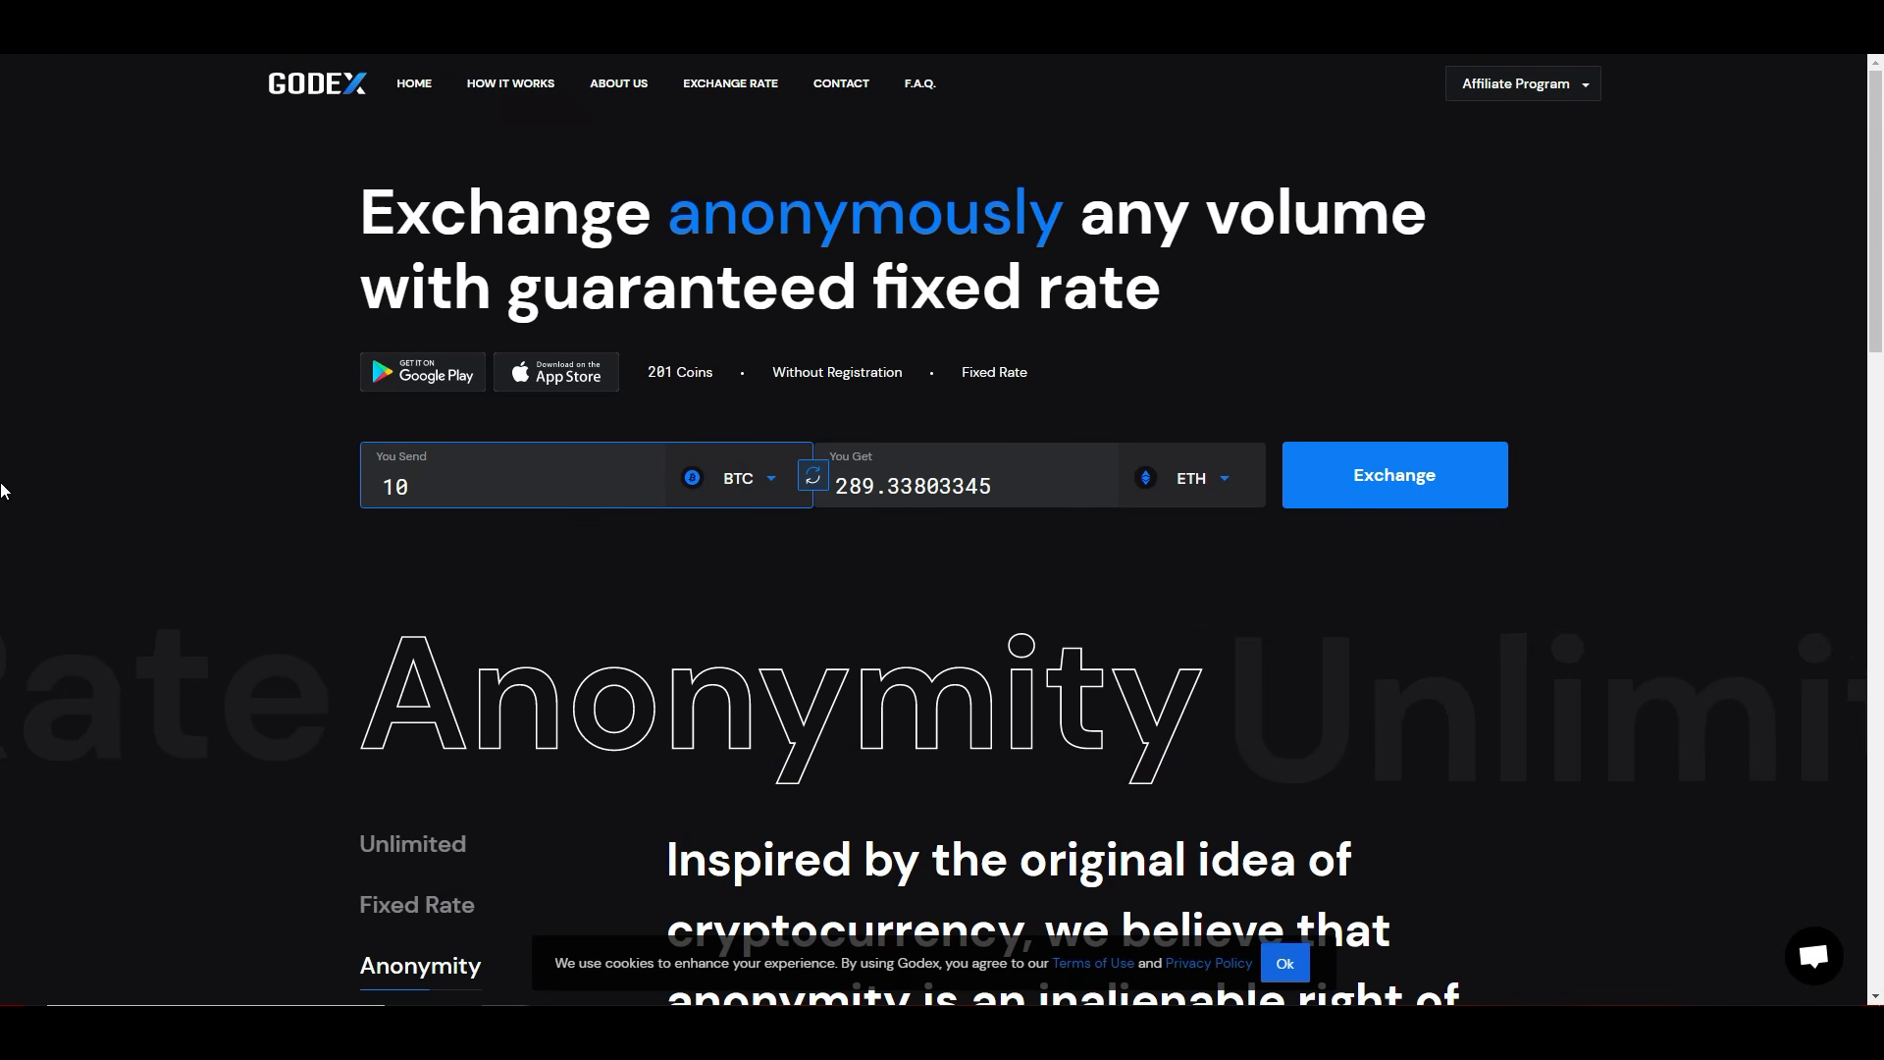
{"action": "mouse_move", "coordinate": [355, 640]}
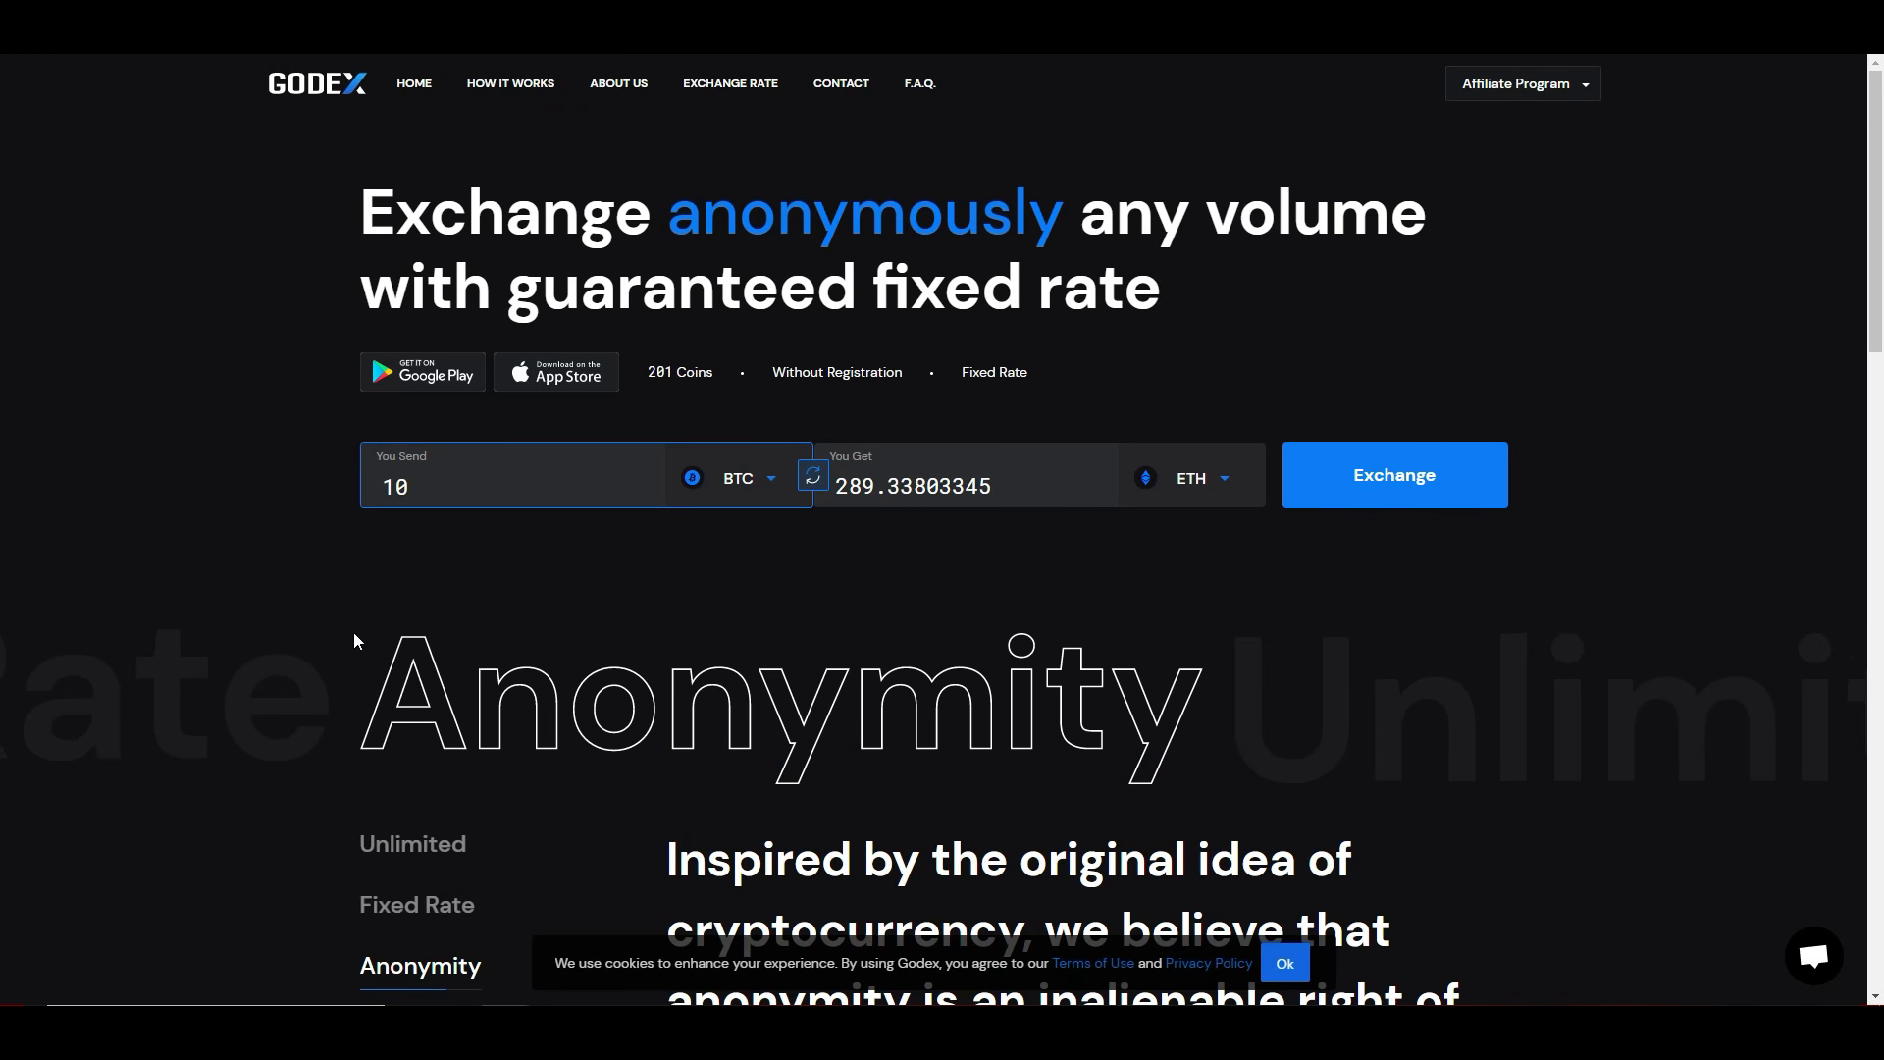
{"action": "mouse_move", "coordinate": [324, 606]}
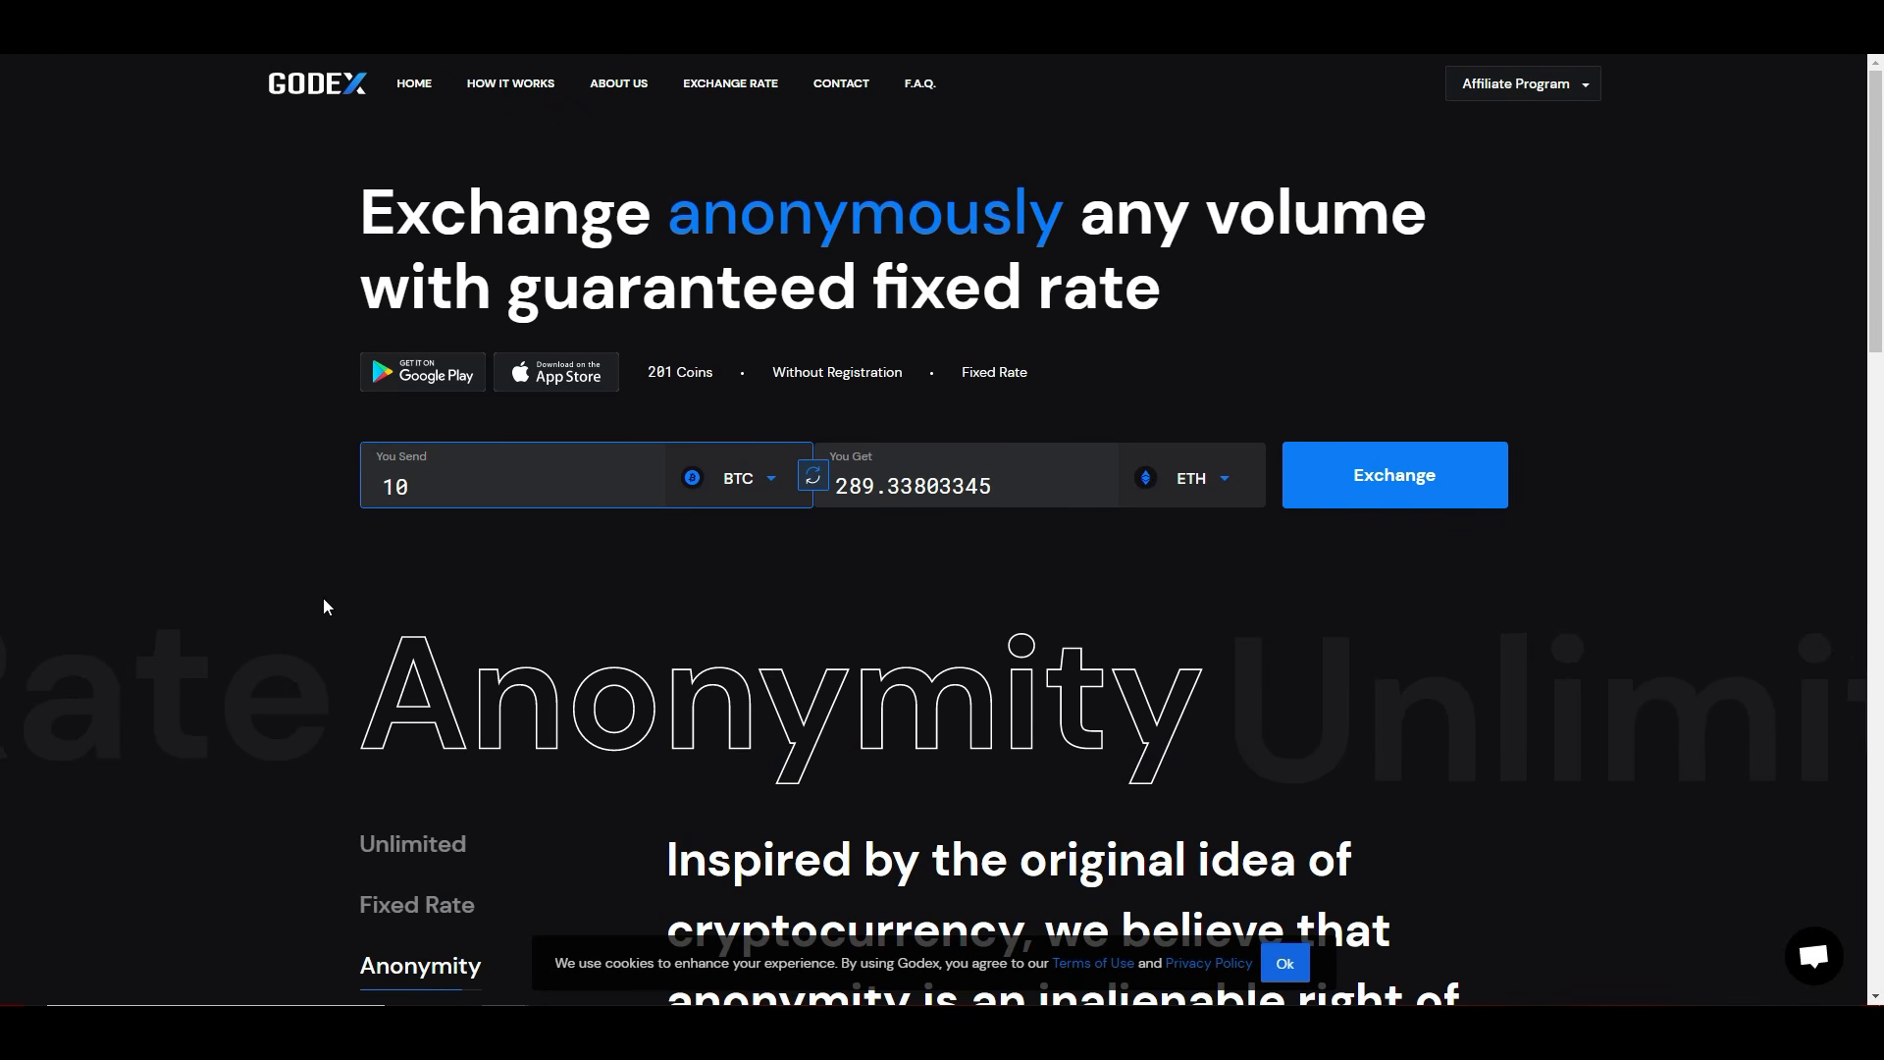
{"action": "scroll", "scroll_direction": "down", "scroll_amount": 3}
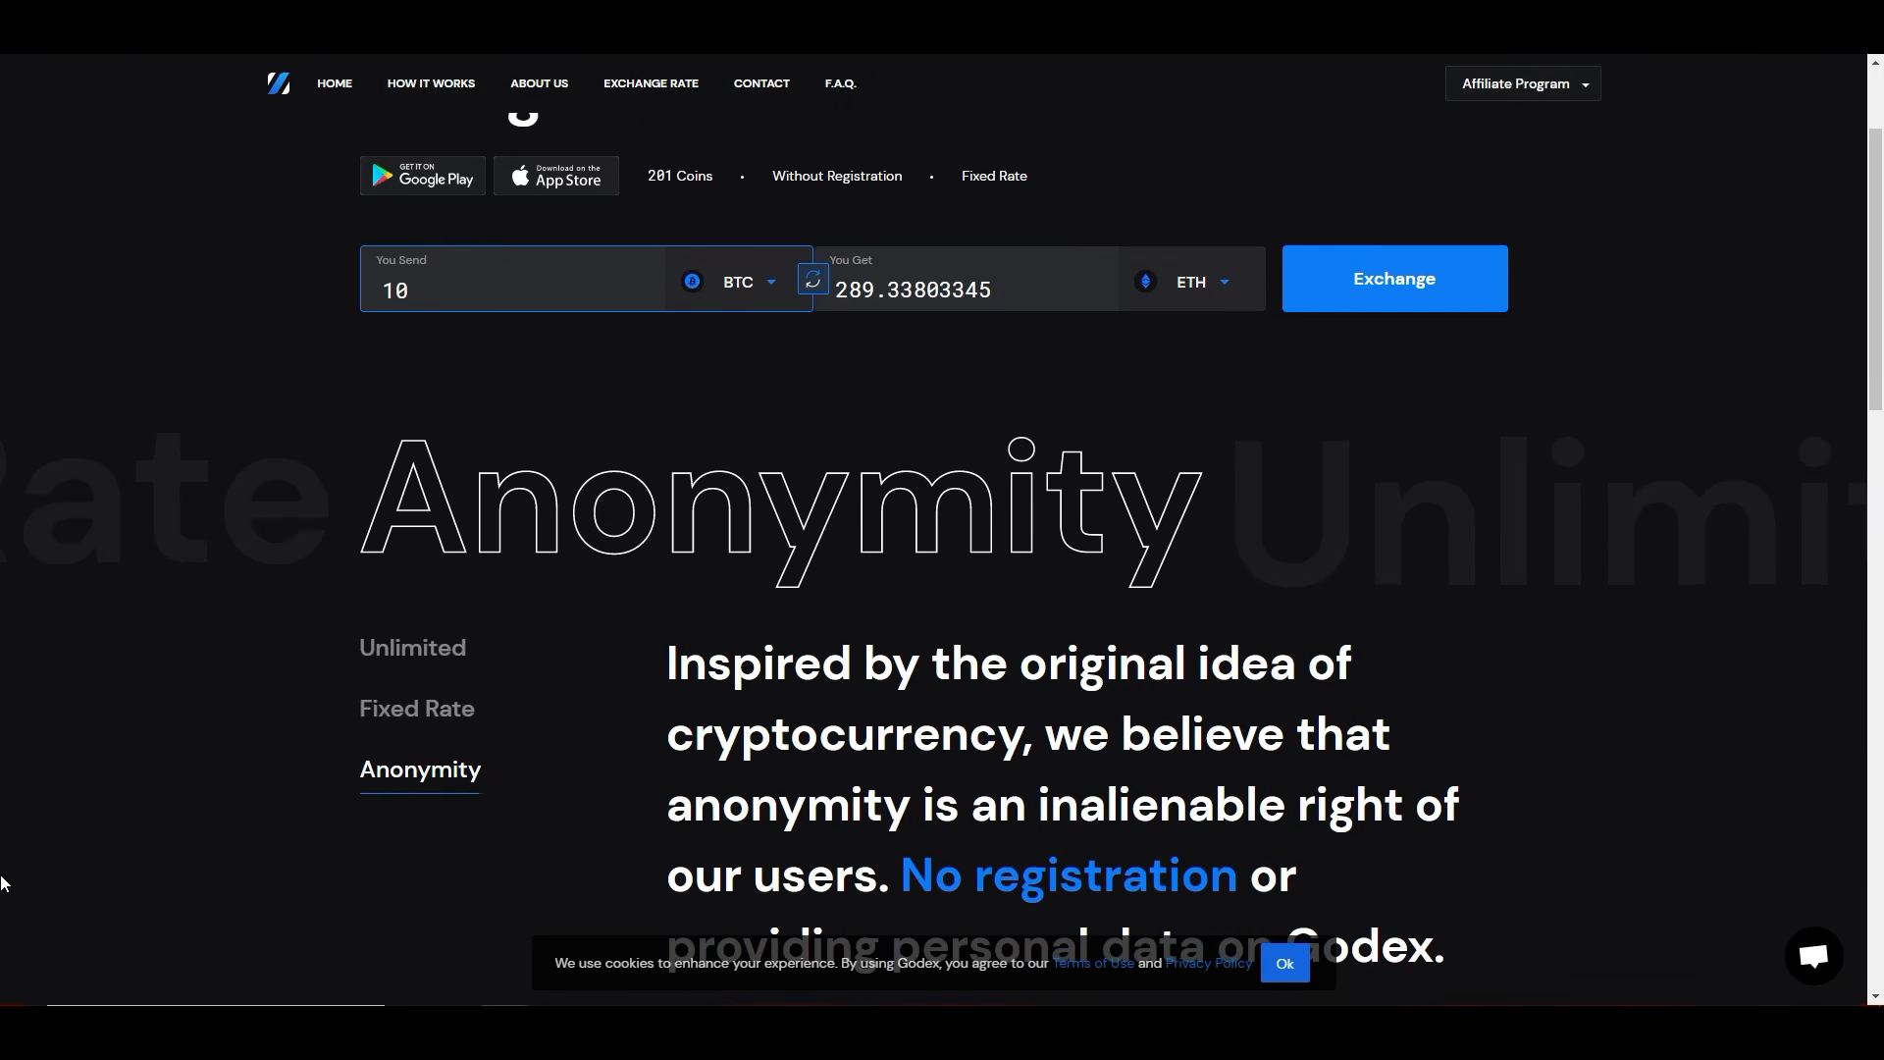
{"action": "left_click", "coordinate": [412, 648]}
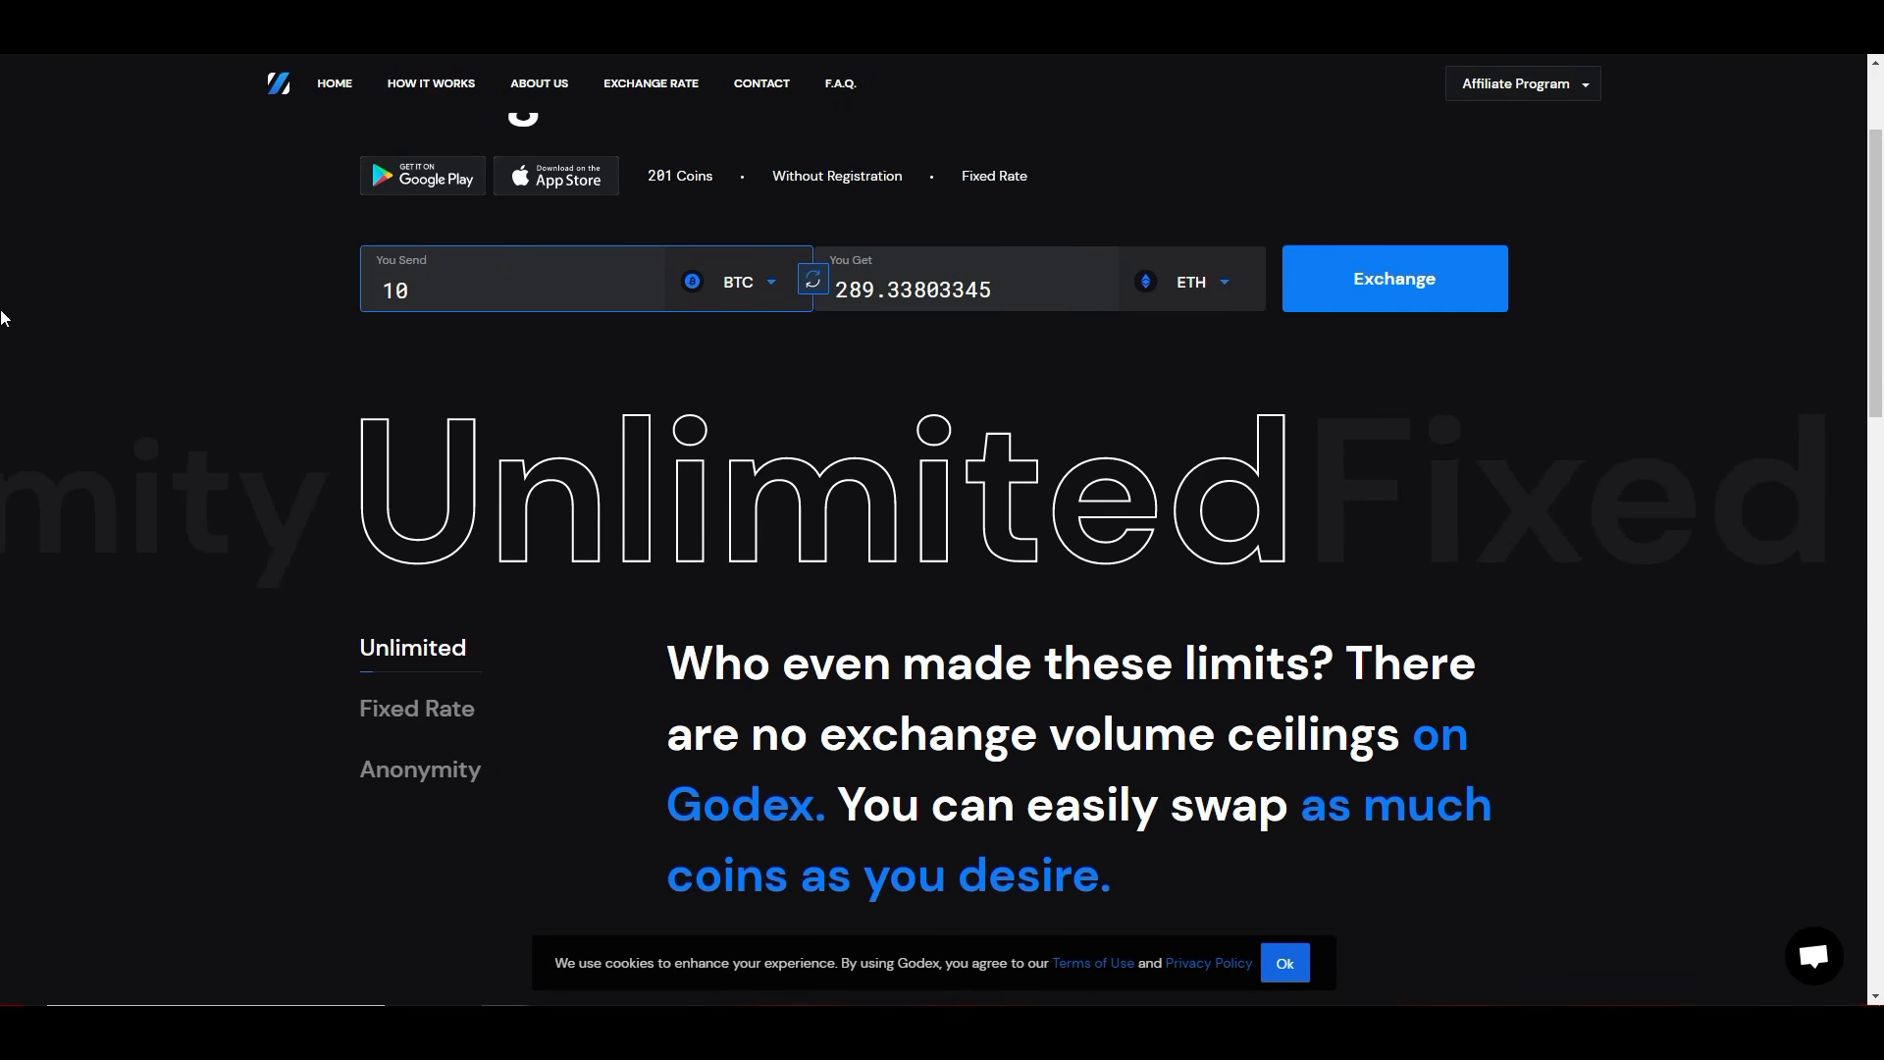
{"action": "mouse_move", "coordinate": [293, 563]}
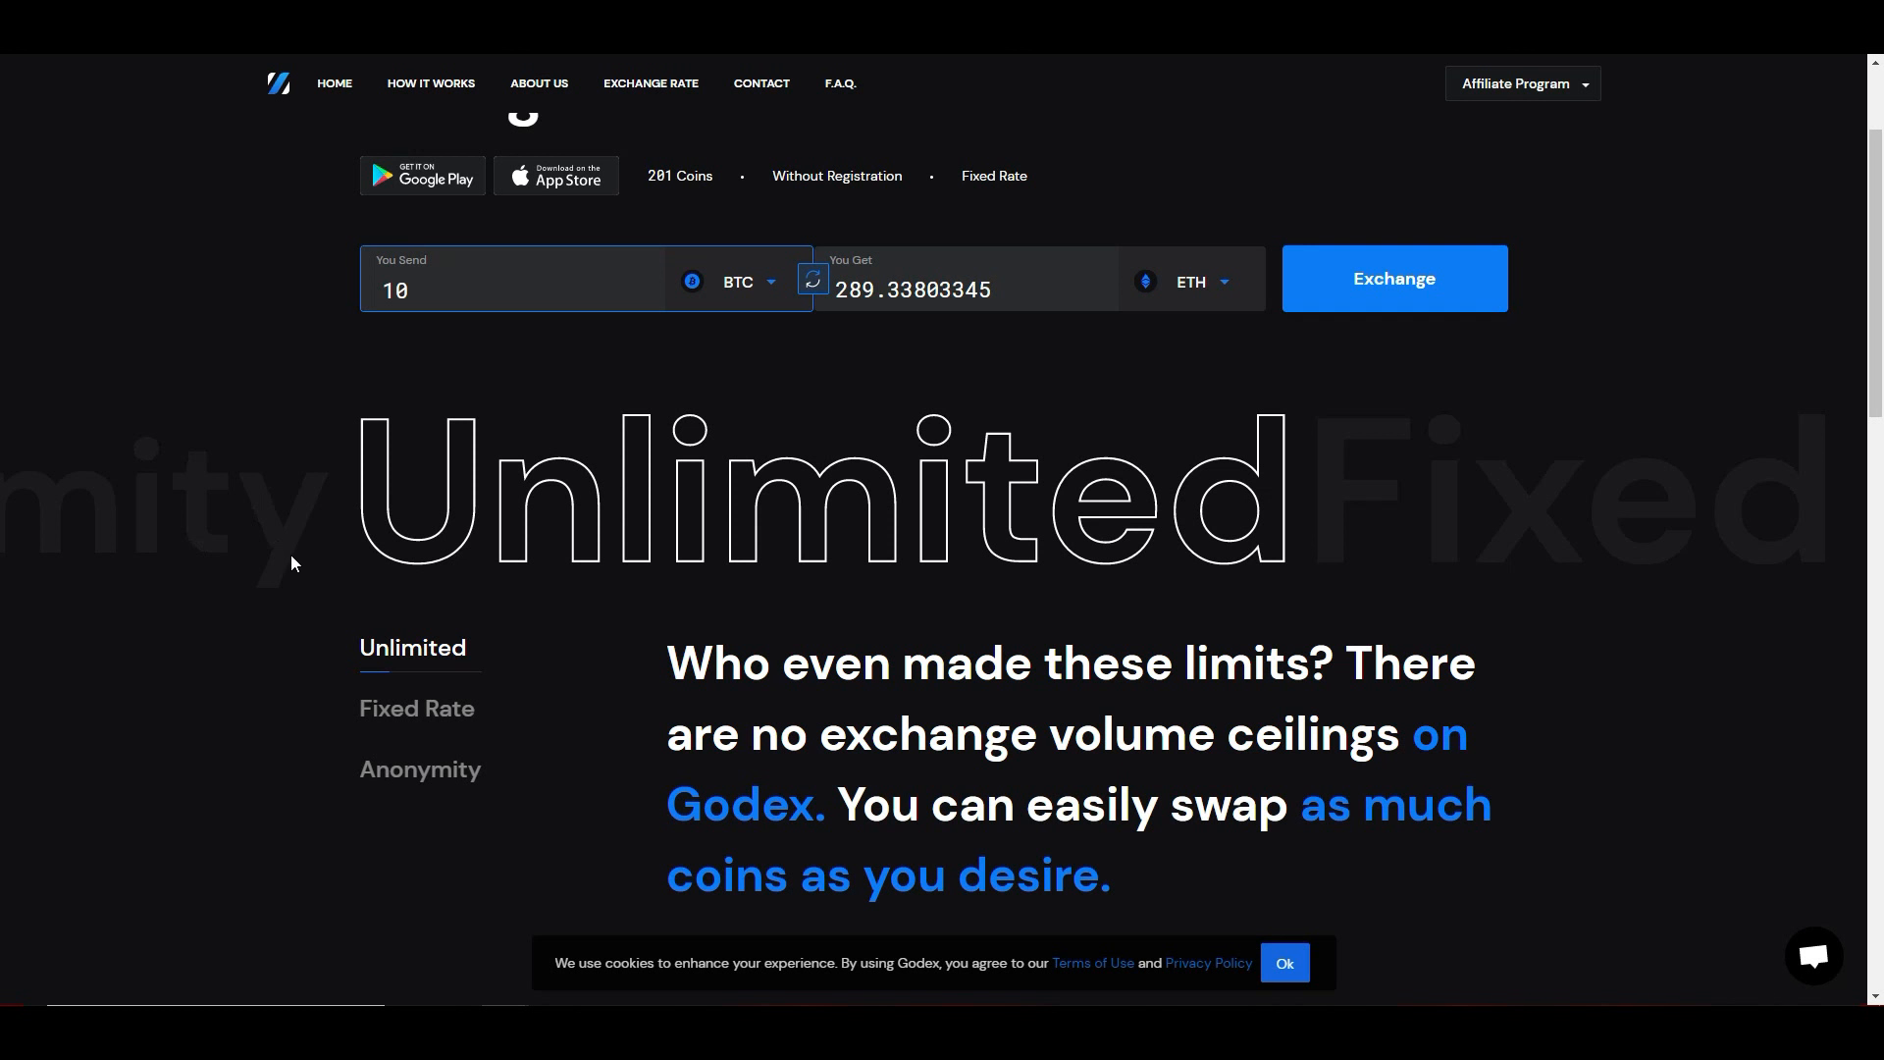
{"action": "mouse_move", "coordinate": [555, 591]}
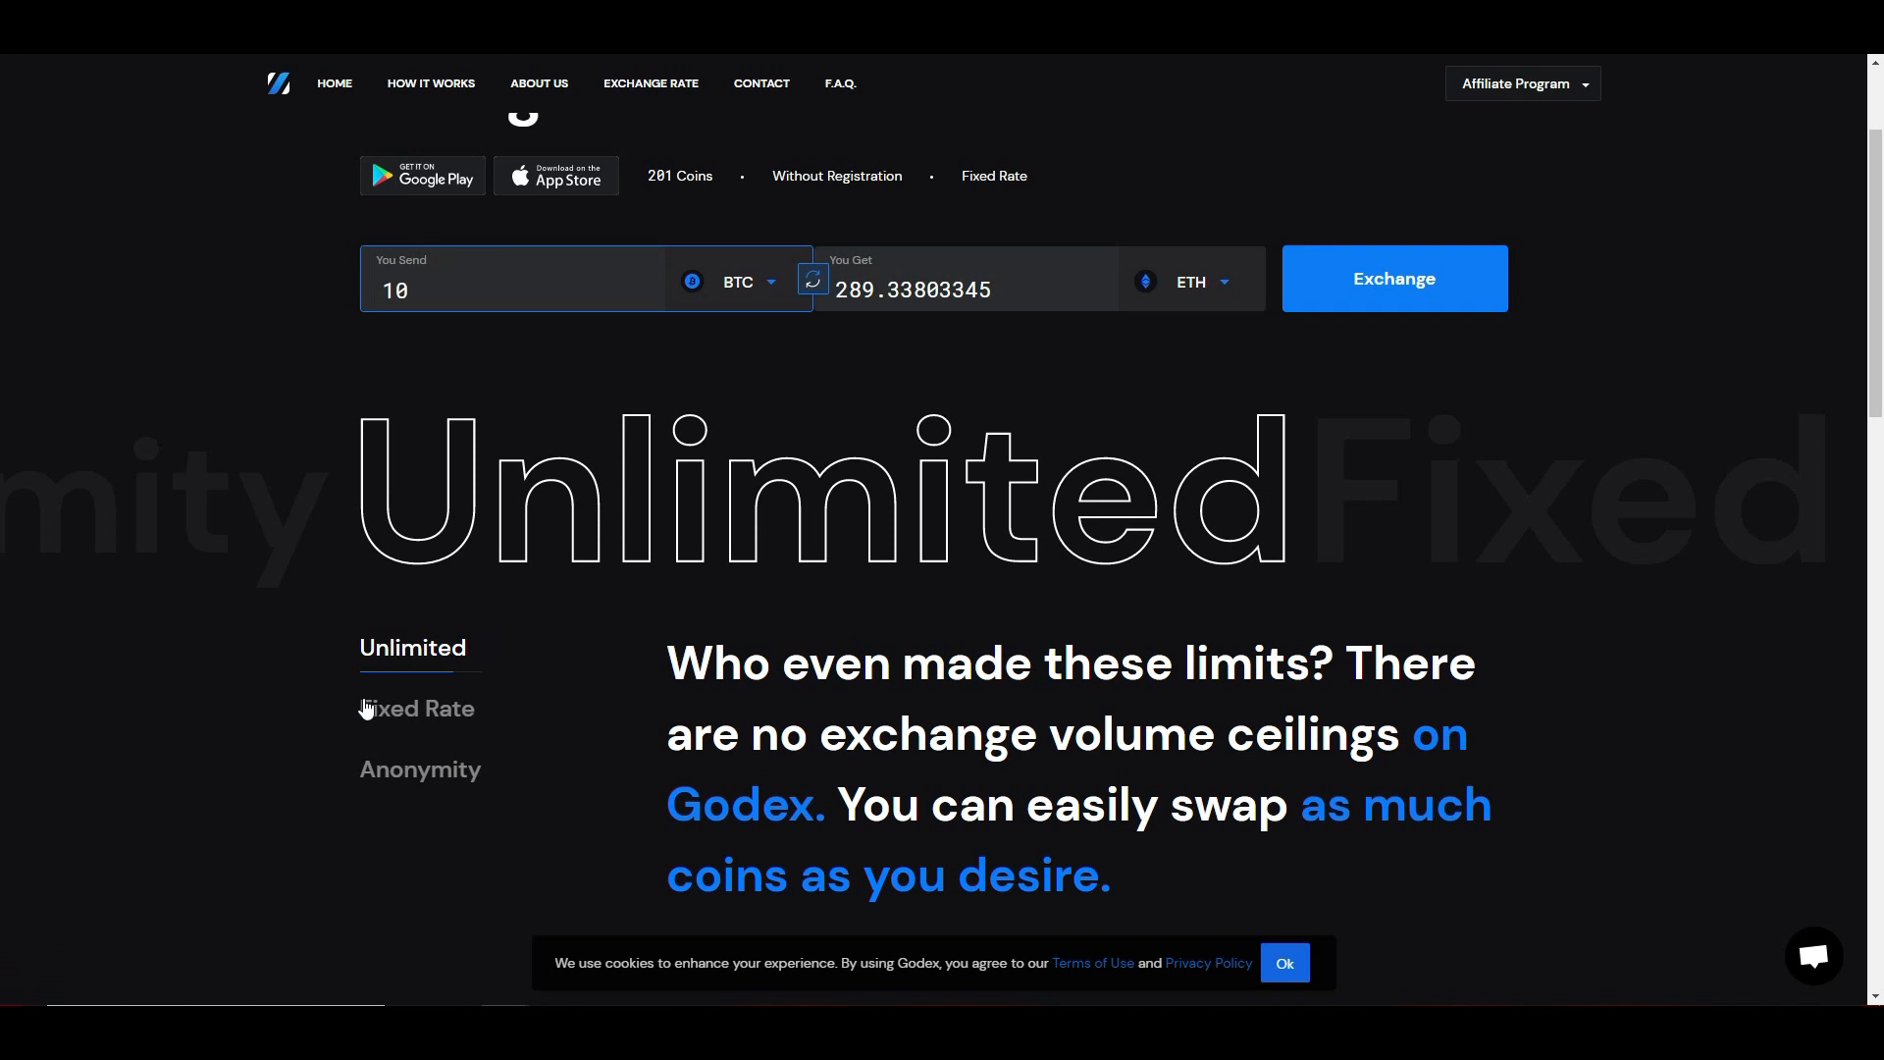
{"action": "mouse_move", "coordinate": [334, 585]}
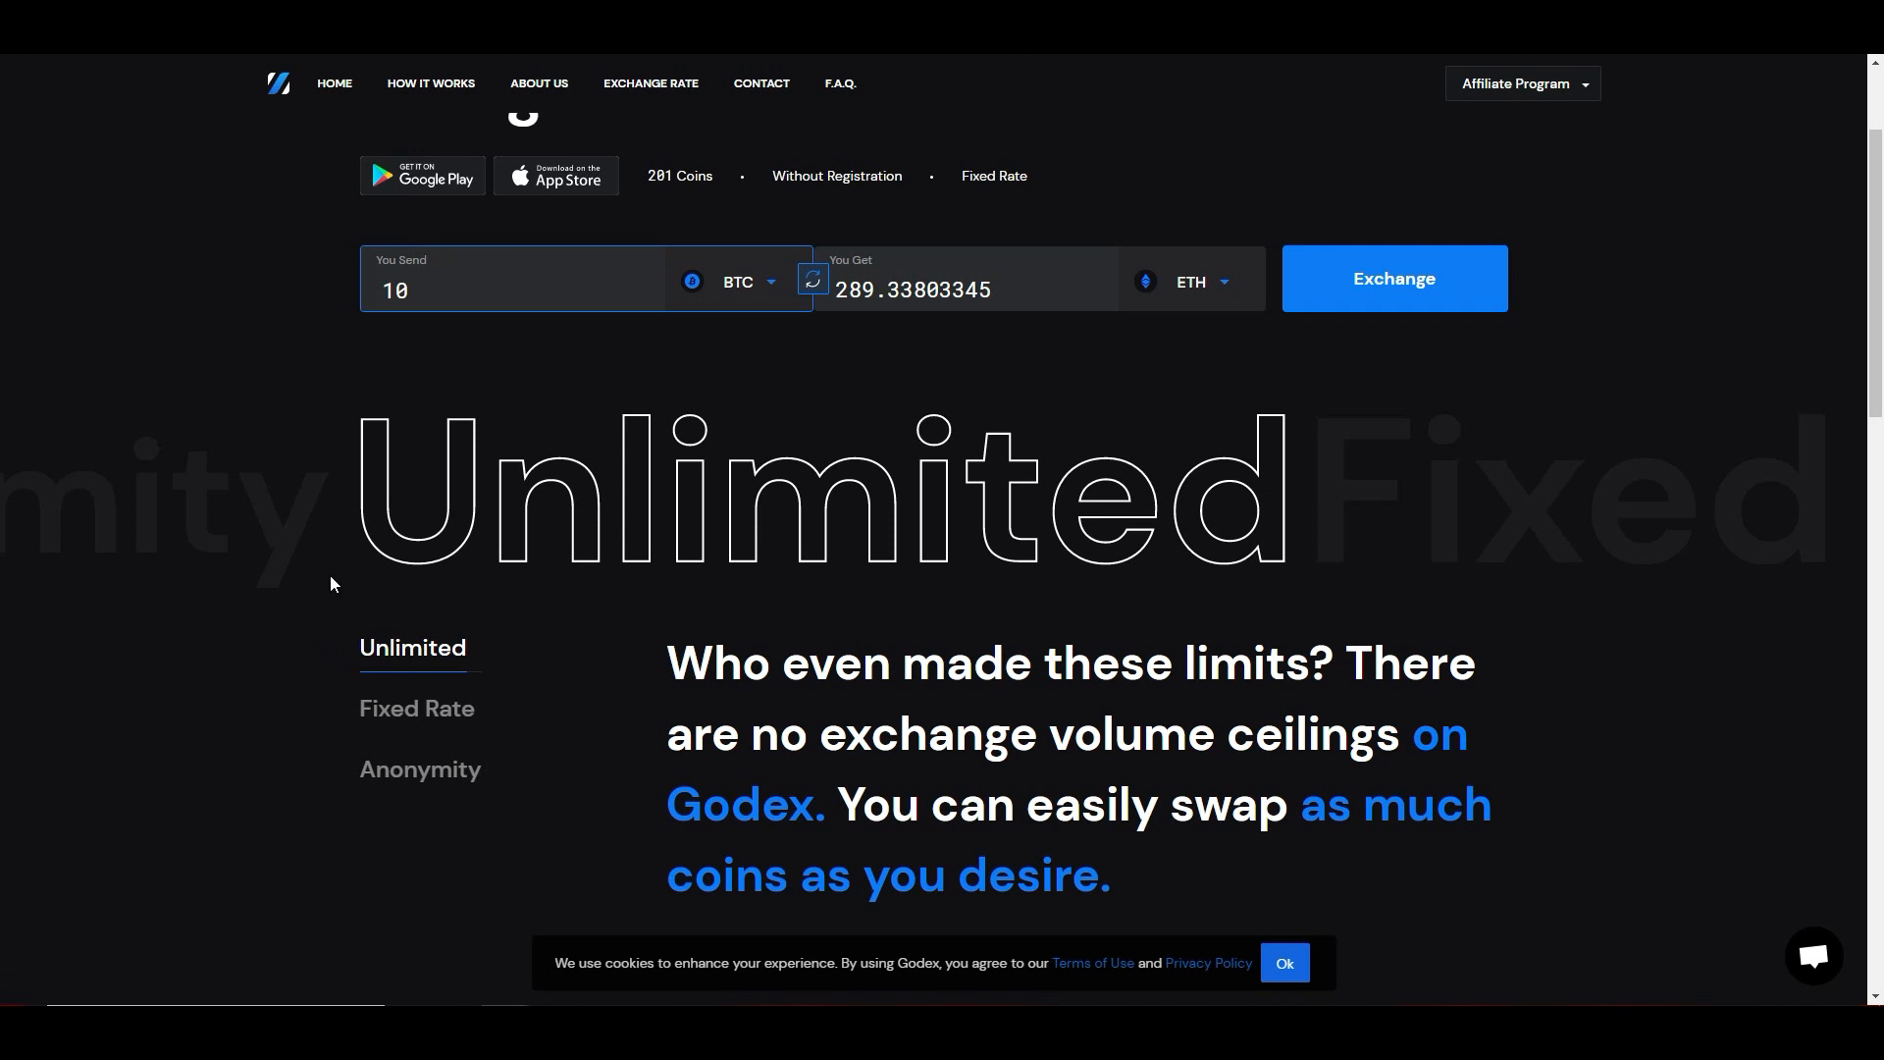
{"action": "left_click", "coordinate": [416, 708]}
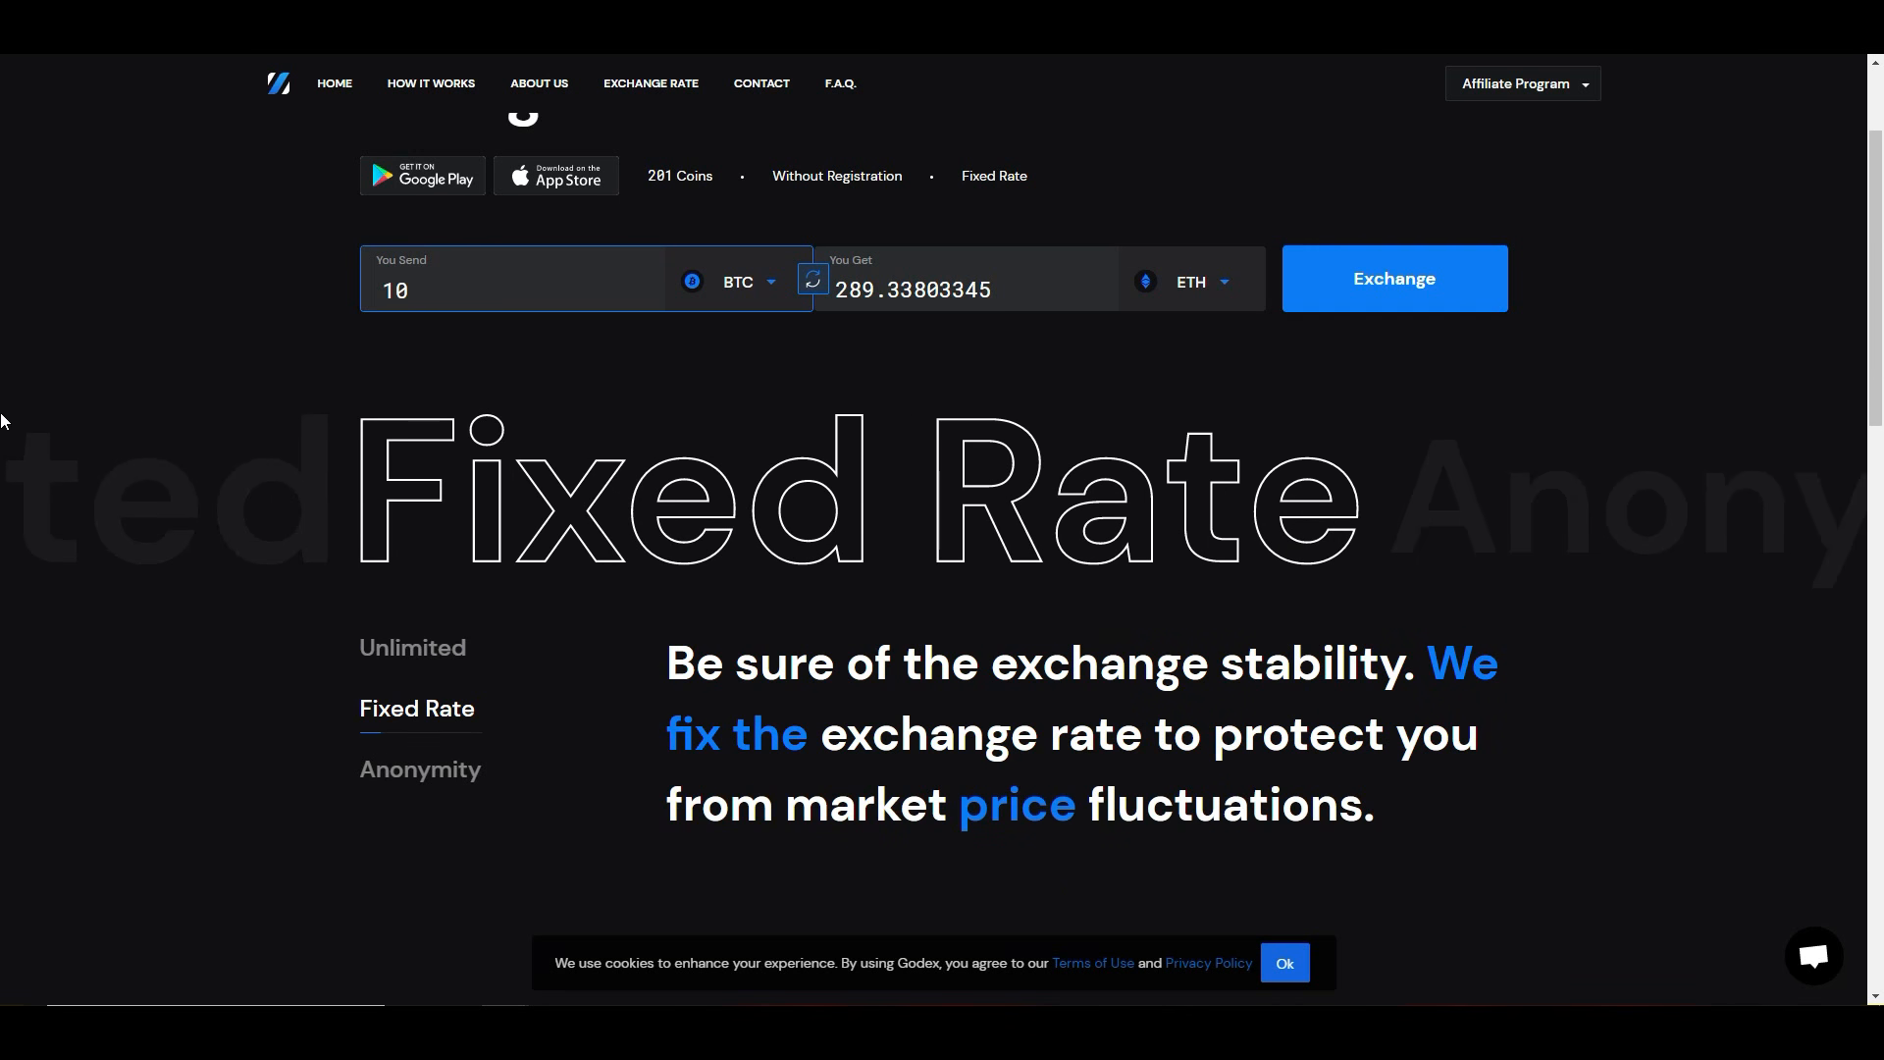
{"action": "mouse_move", "coordinate": [244, 507]}
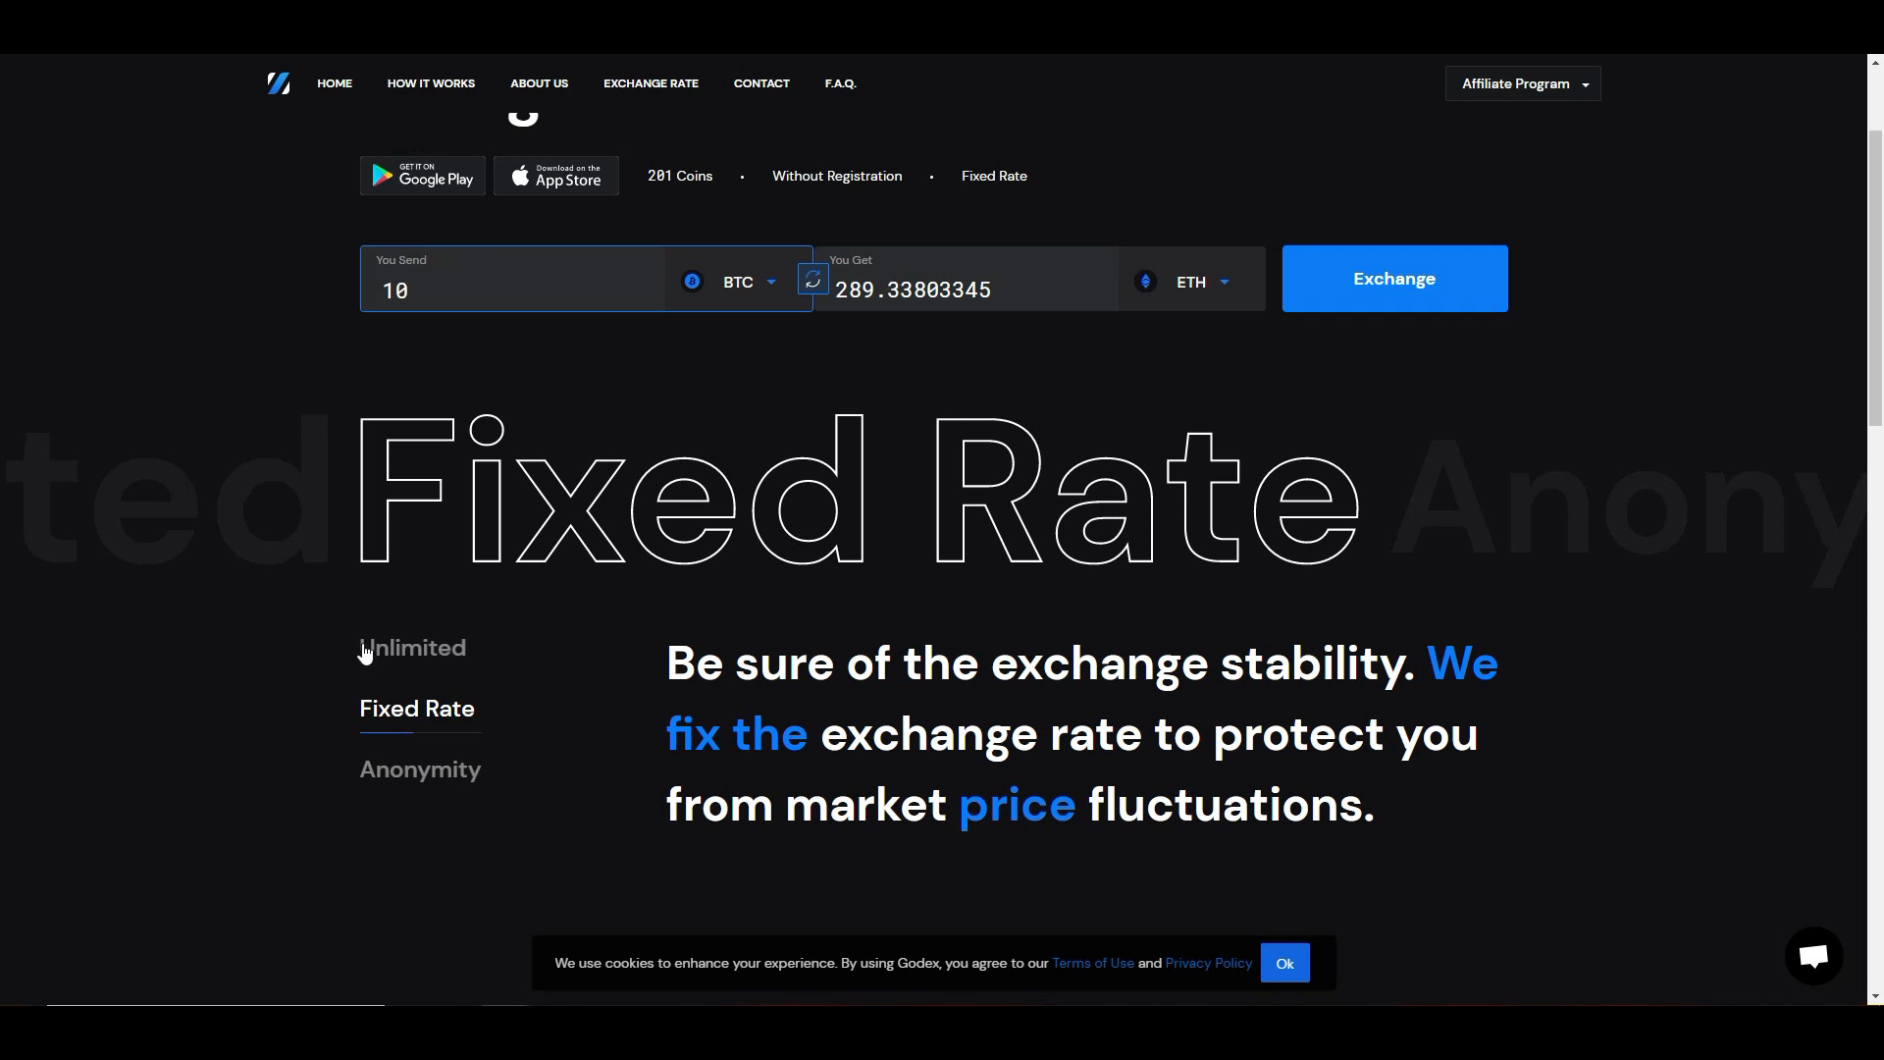
{"action": "mouse_move", "coordinate": [355, 650]}
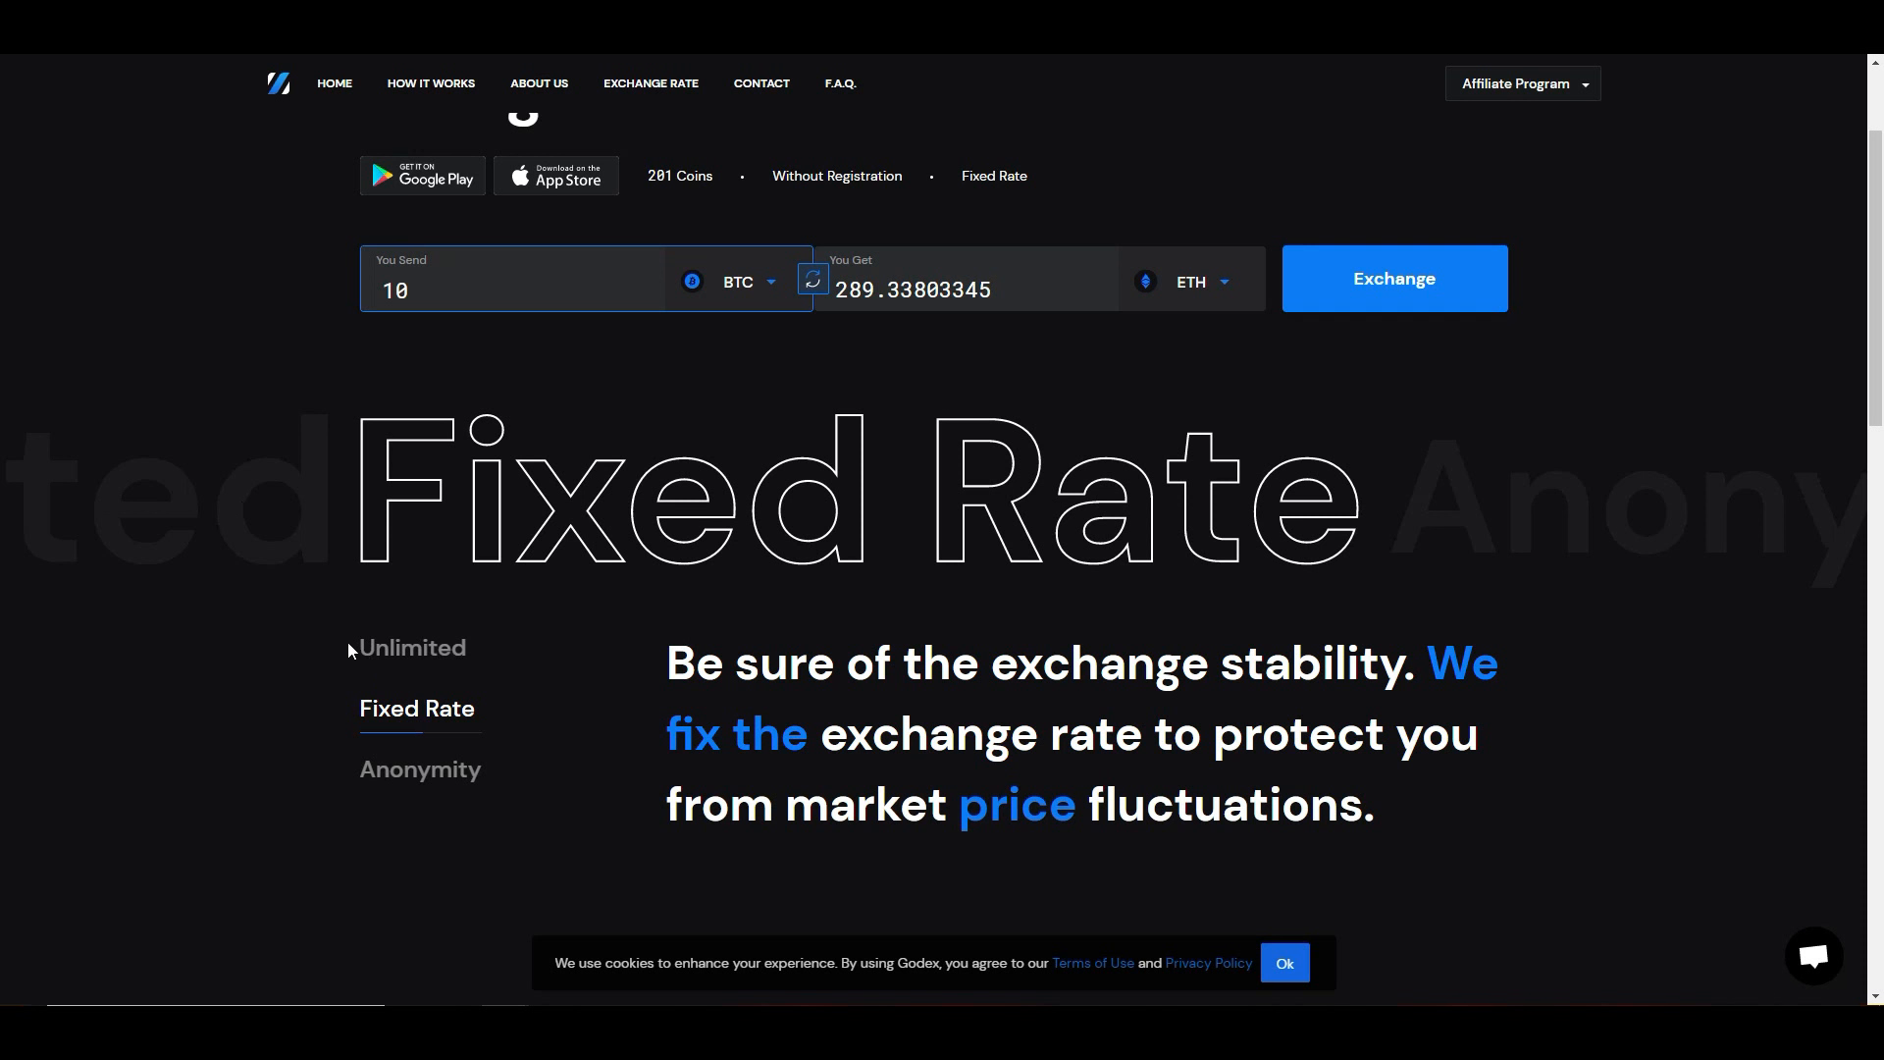
Step: Scroll down to the 'Customers about us' Trustpilot reviews section
{"action": "scroll", "scroll_direction": "down", "scroll_amount": 3}
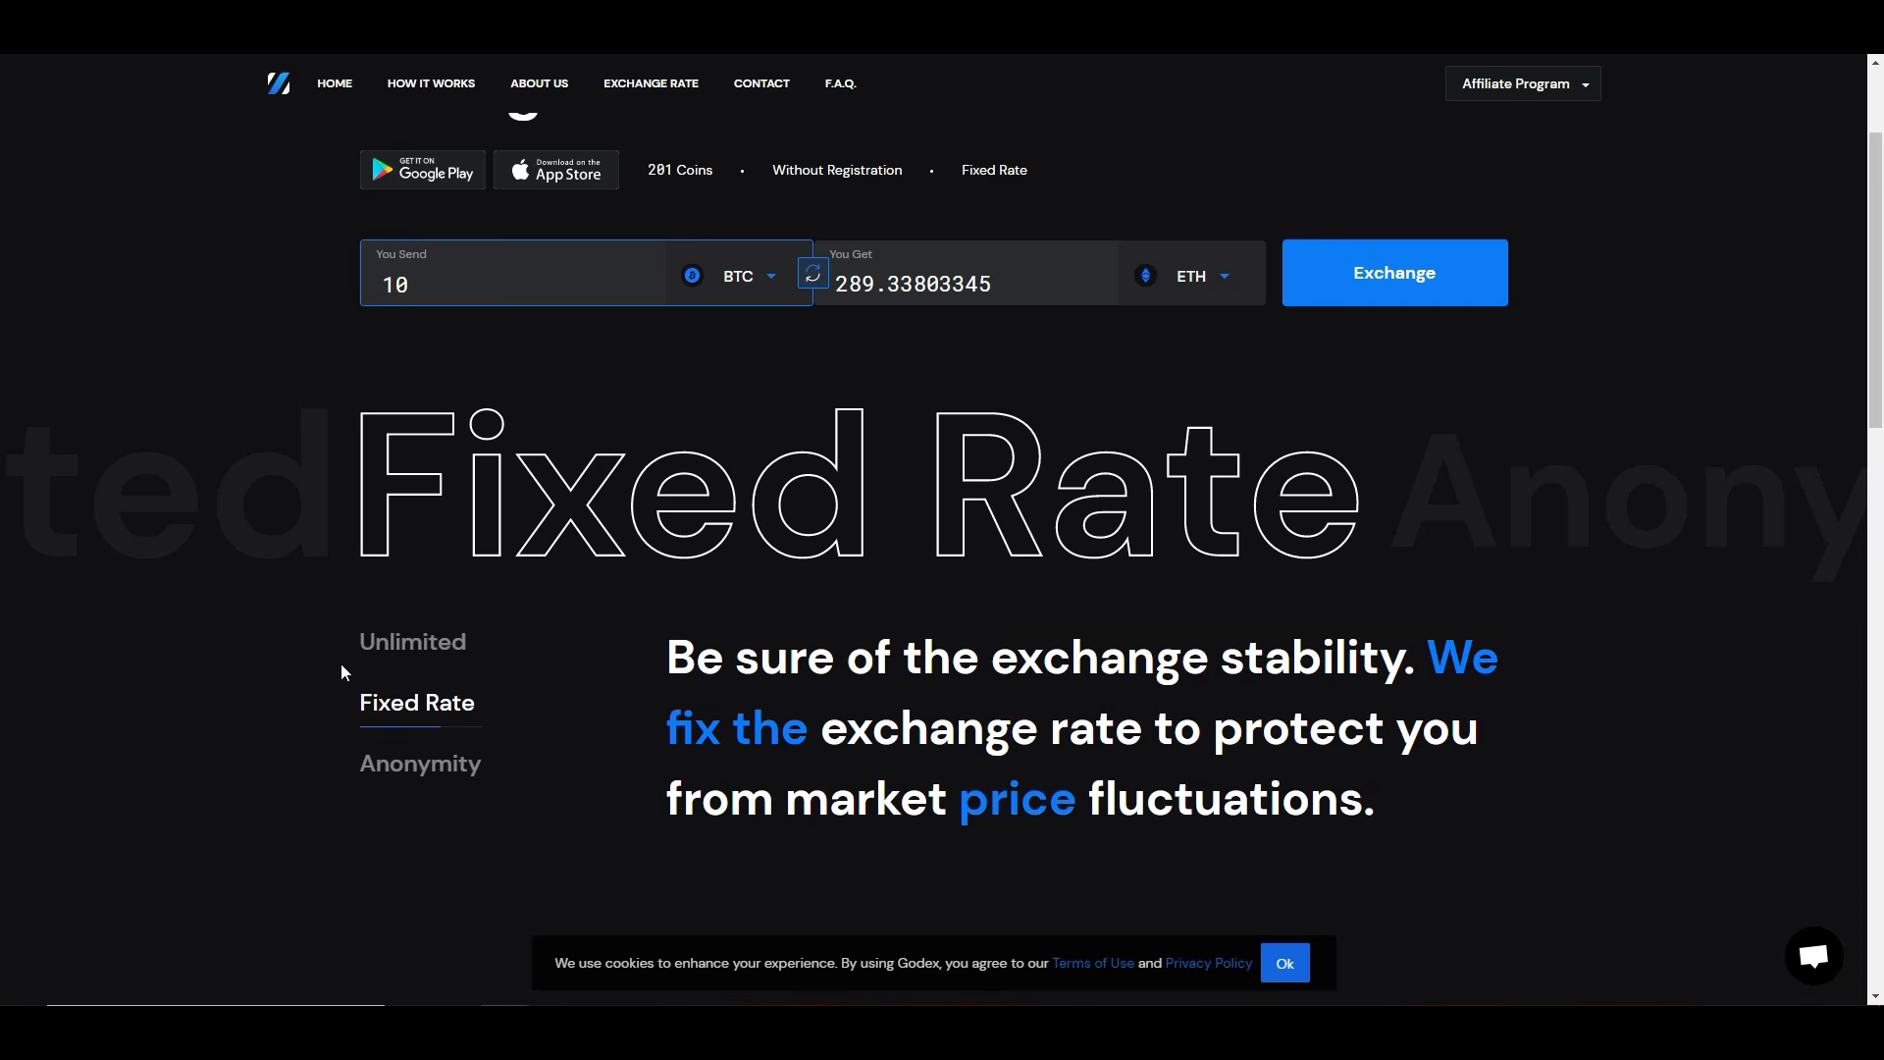
{"action": "scroll", "scroll_direction": "down", "scroll_amount": 3}
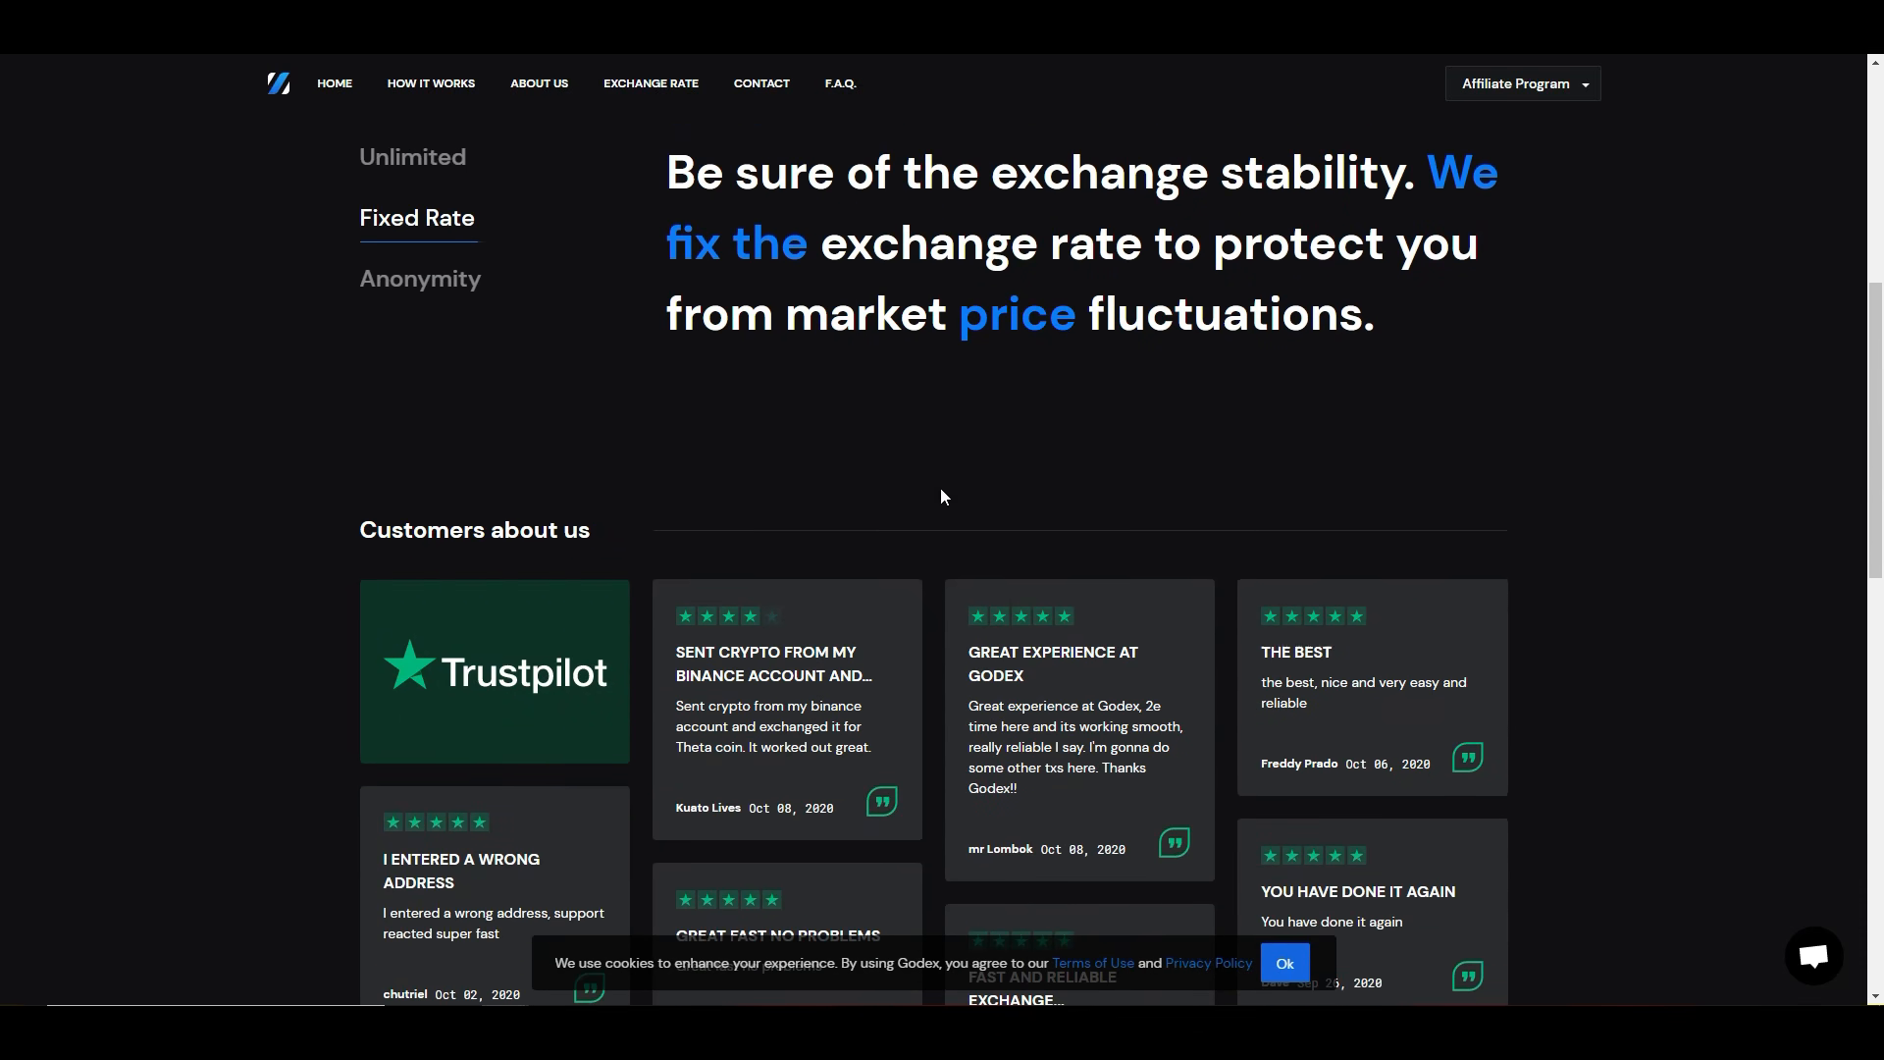
{"action": "scroll", "scroll_direction": "up", "scroll_amount": 3}
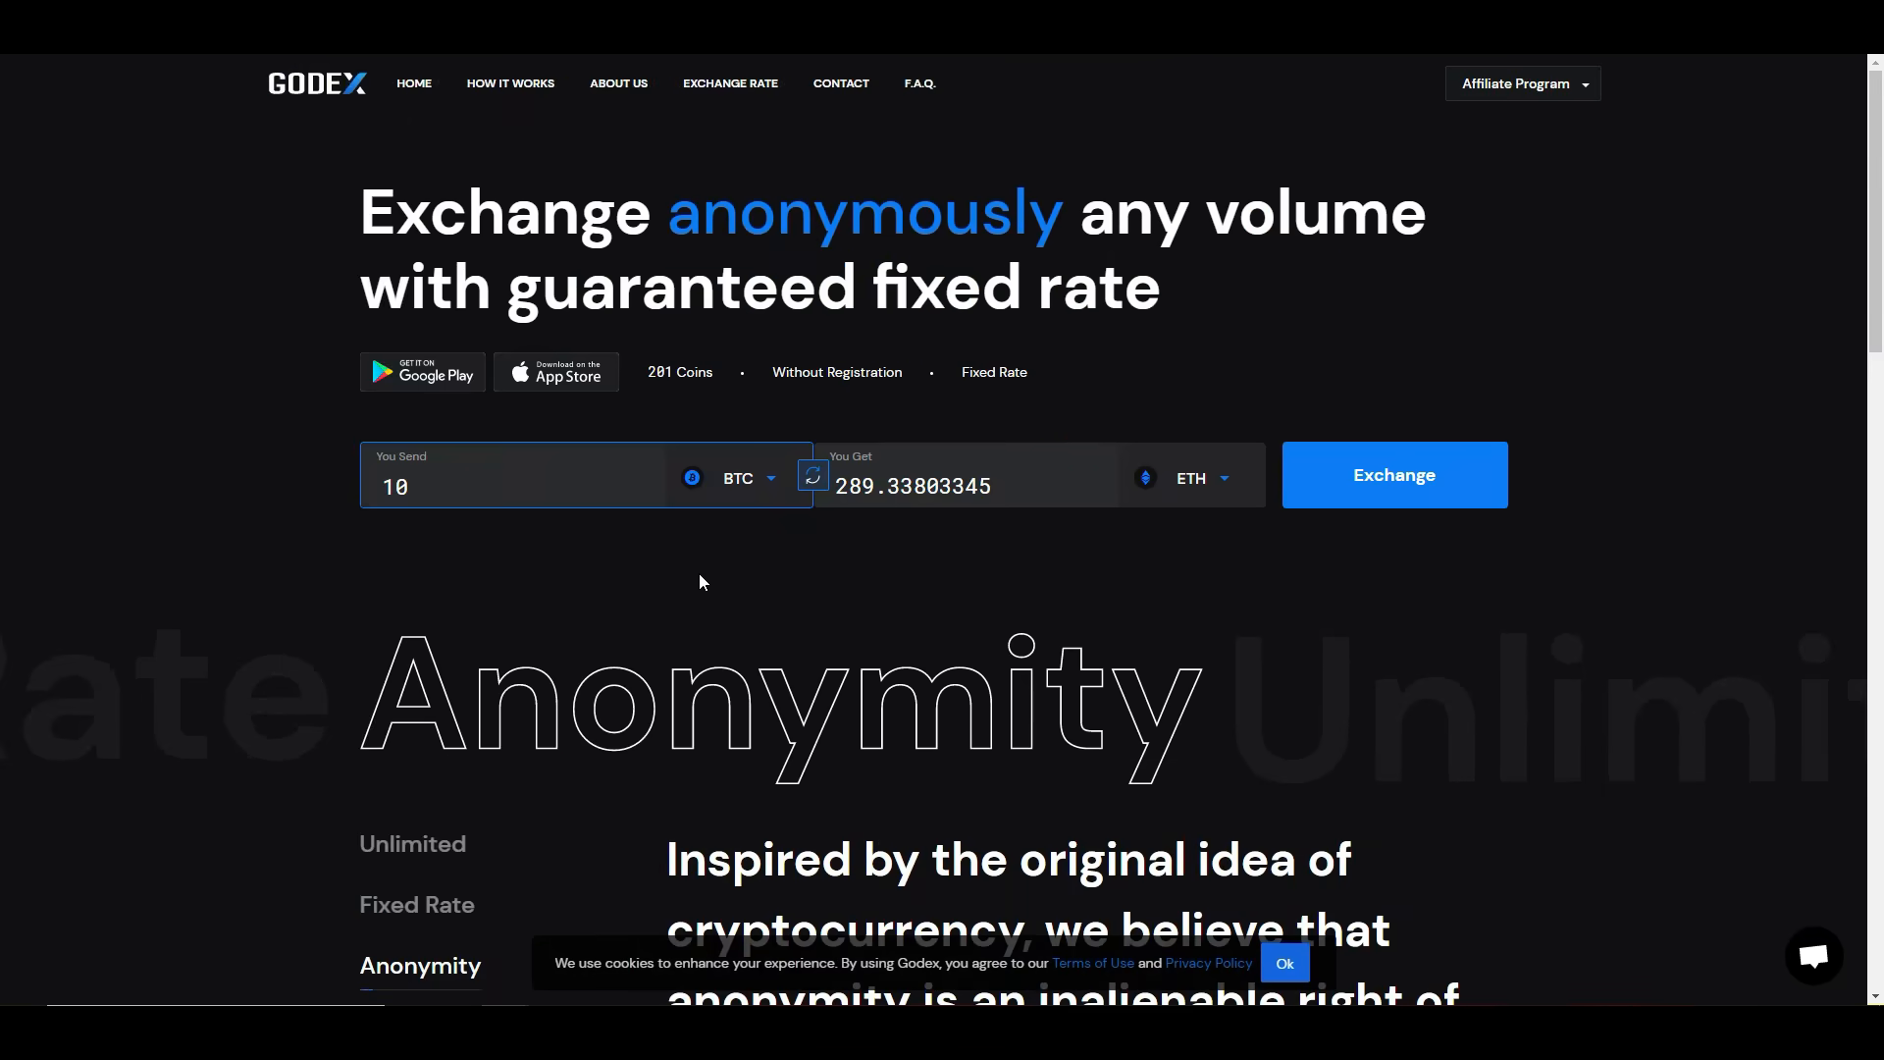
{"action": "scroll", "scroll_direction": "down", "scroll_amount": 3}
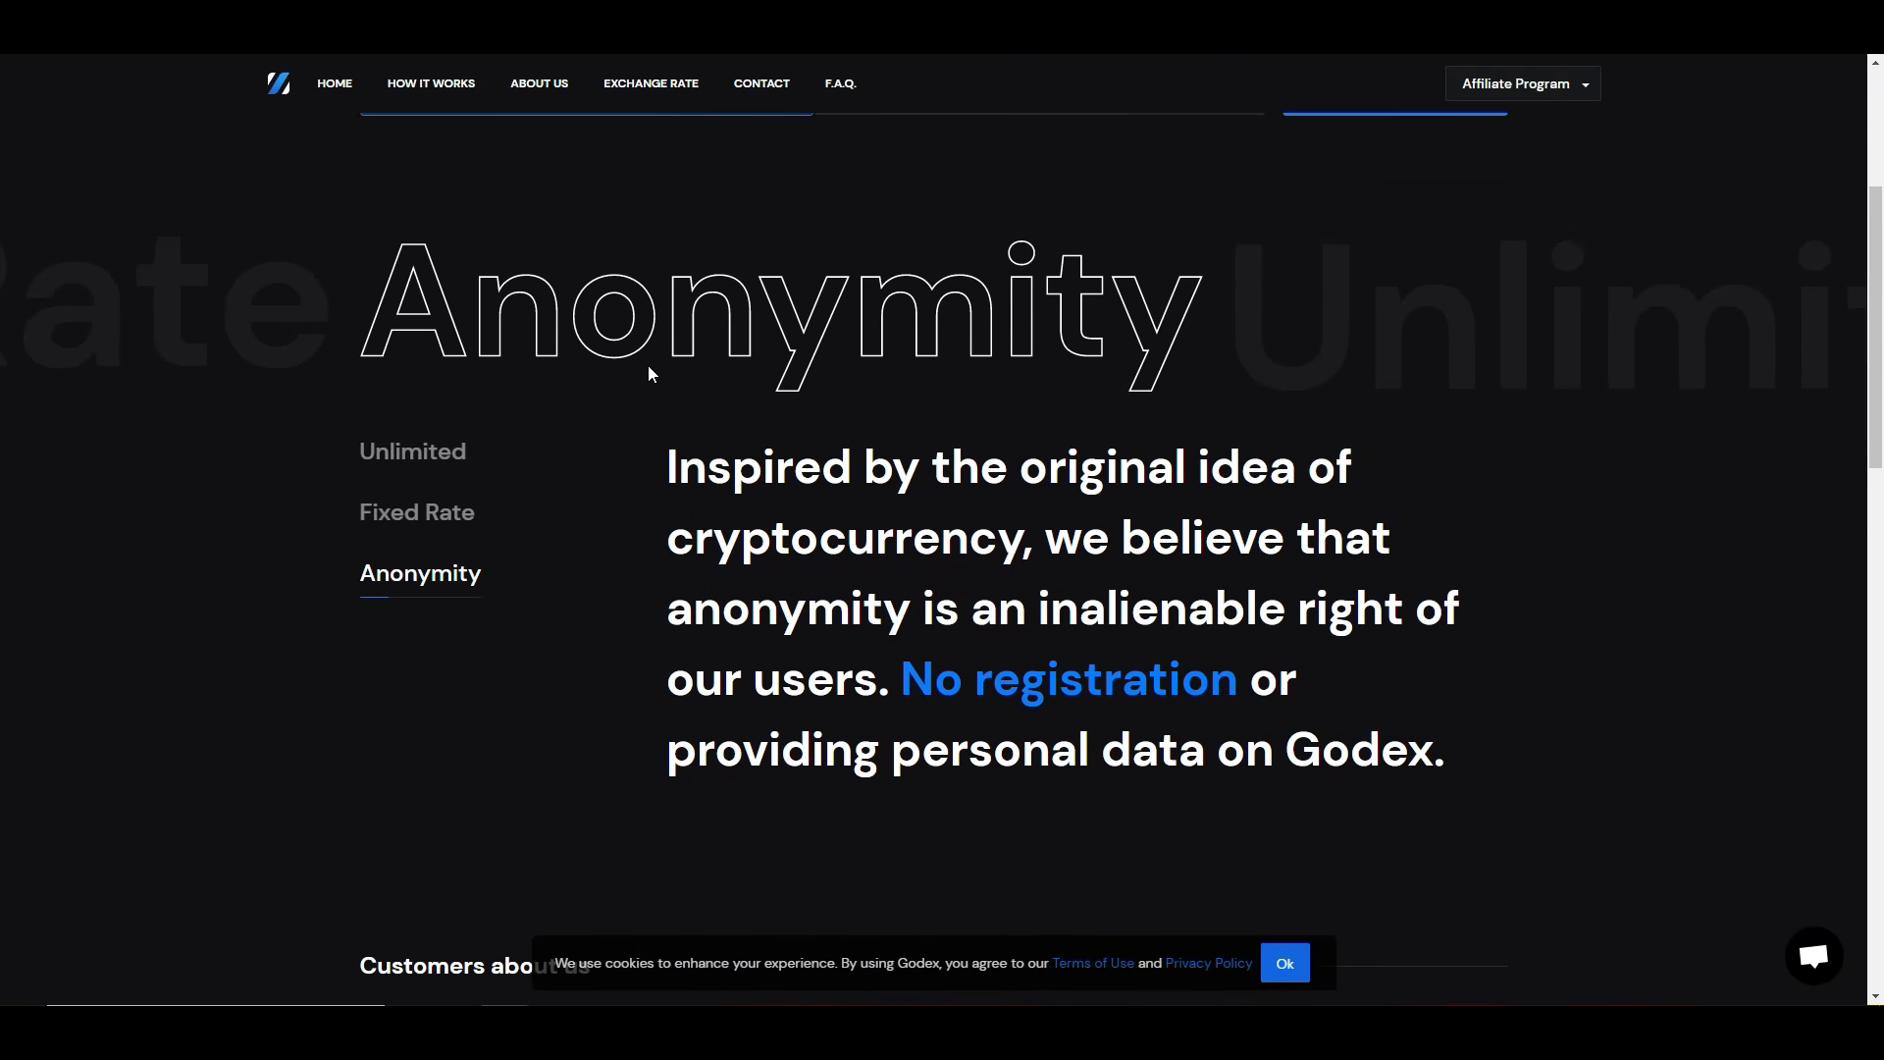
{"action": "scroll", "scroll_direction": "down", "scroll_amount": 3}
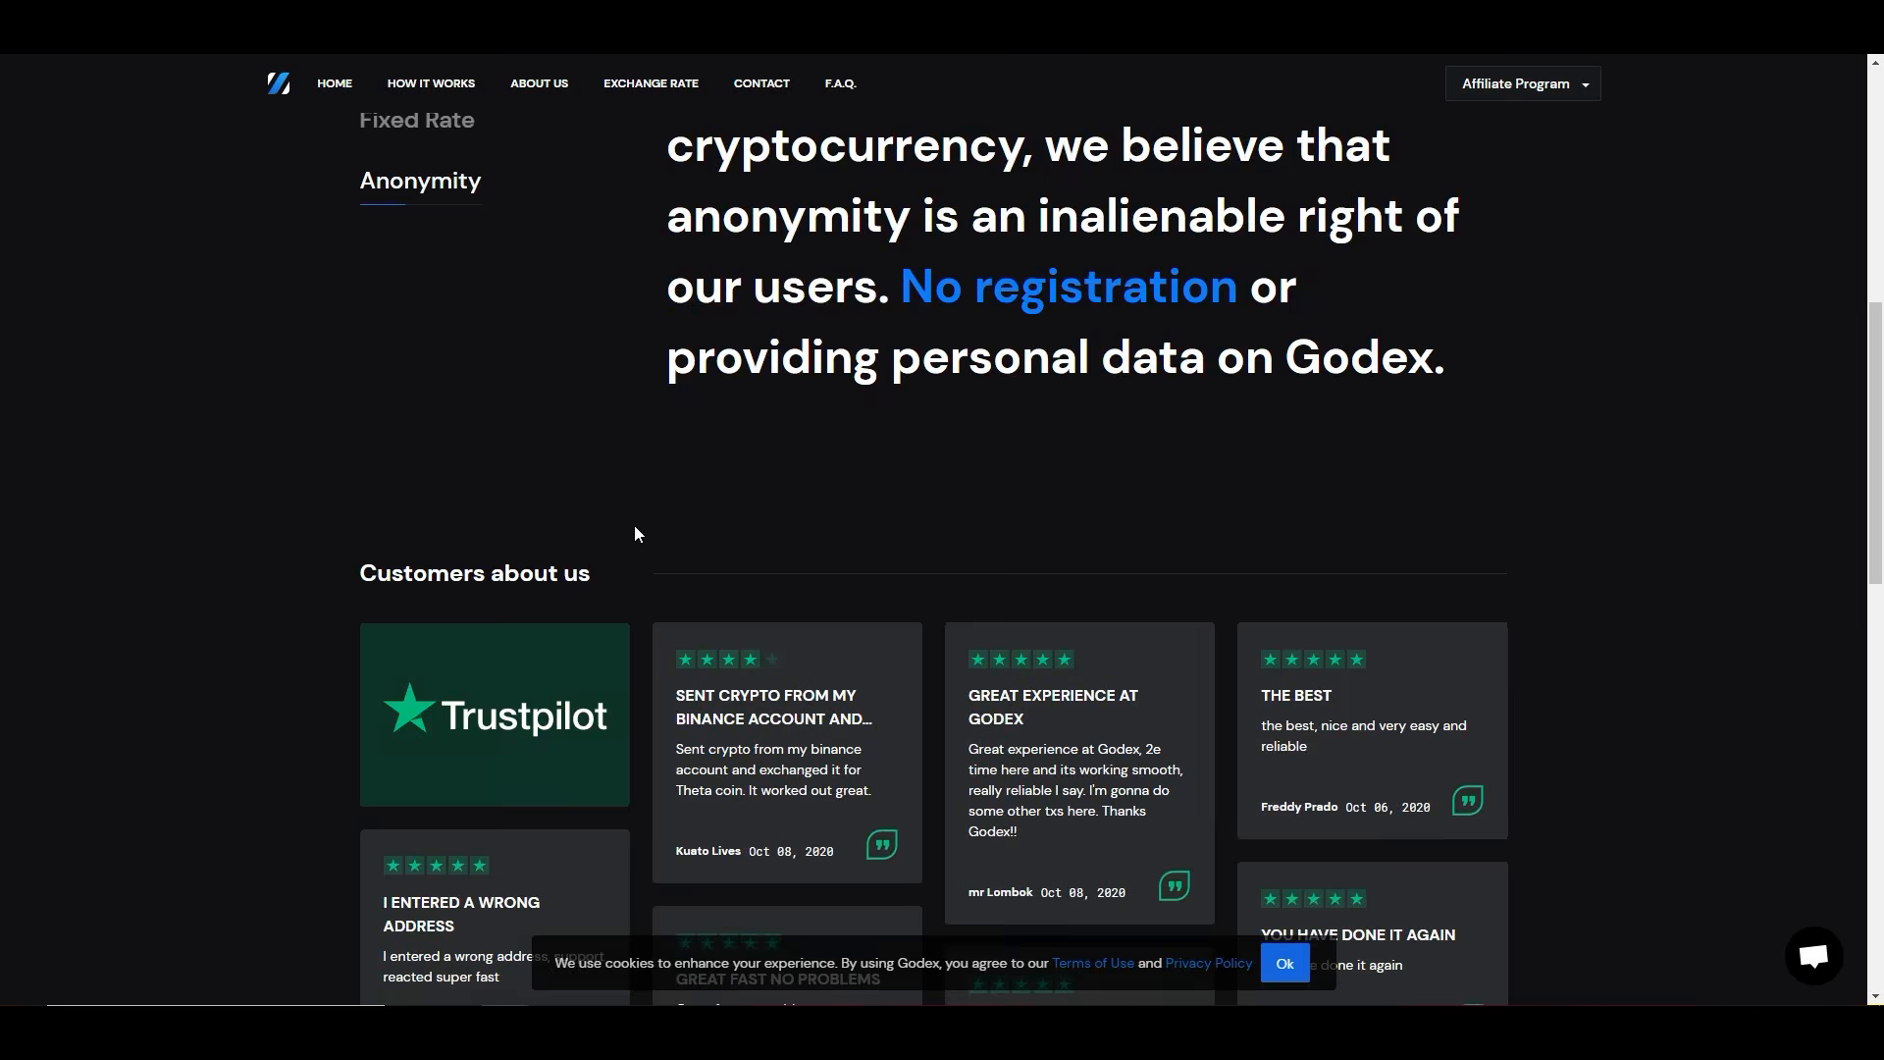
{"action": "scroll", "scroll_direction": "down", "scroll_amount": 3}
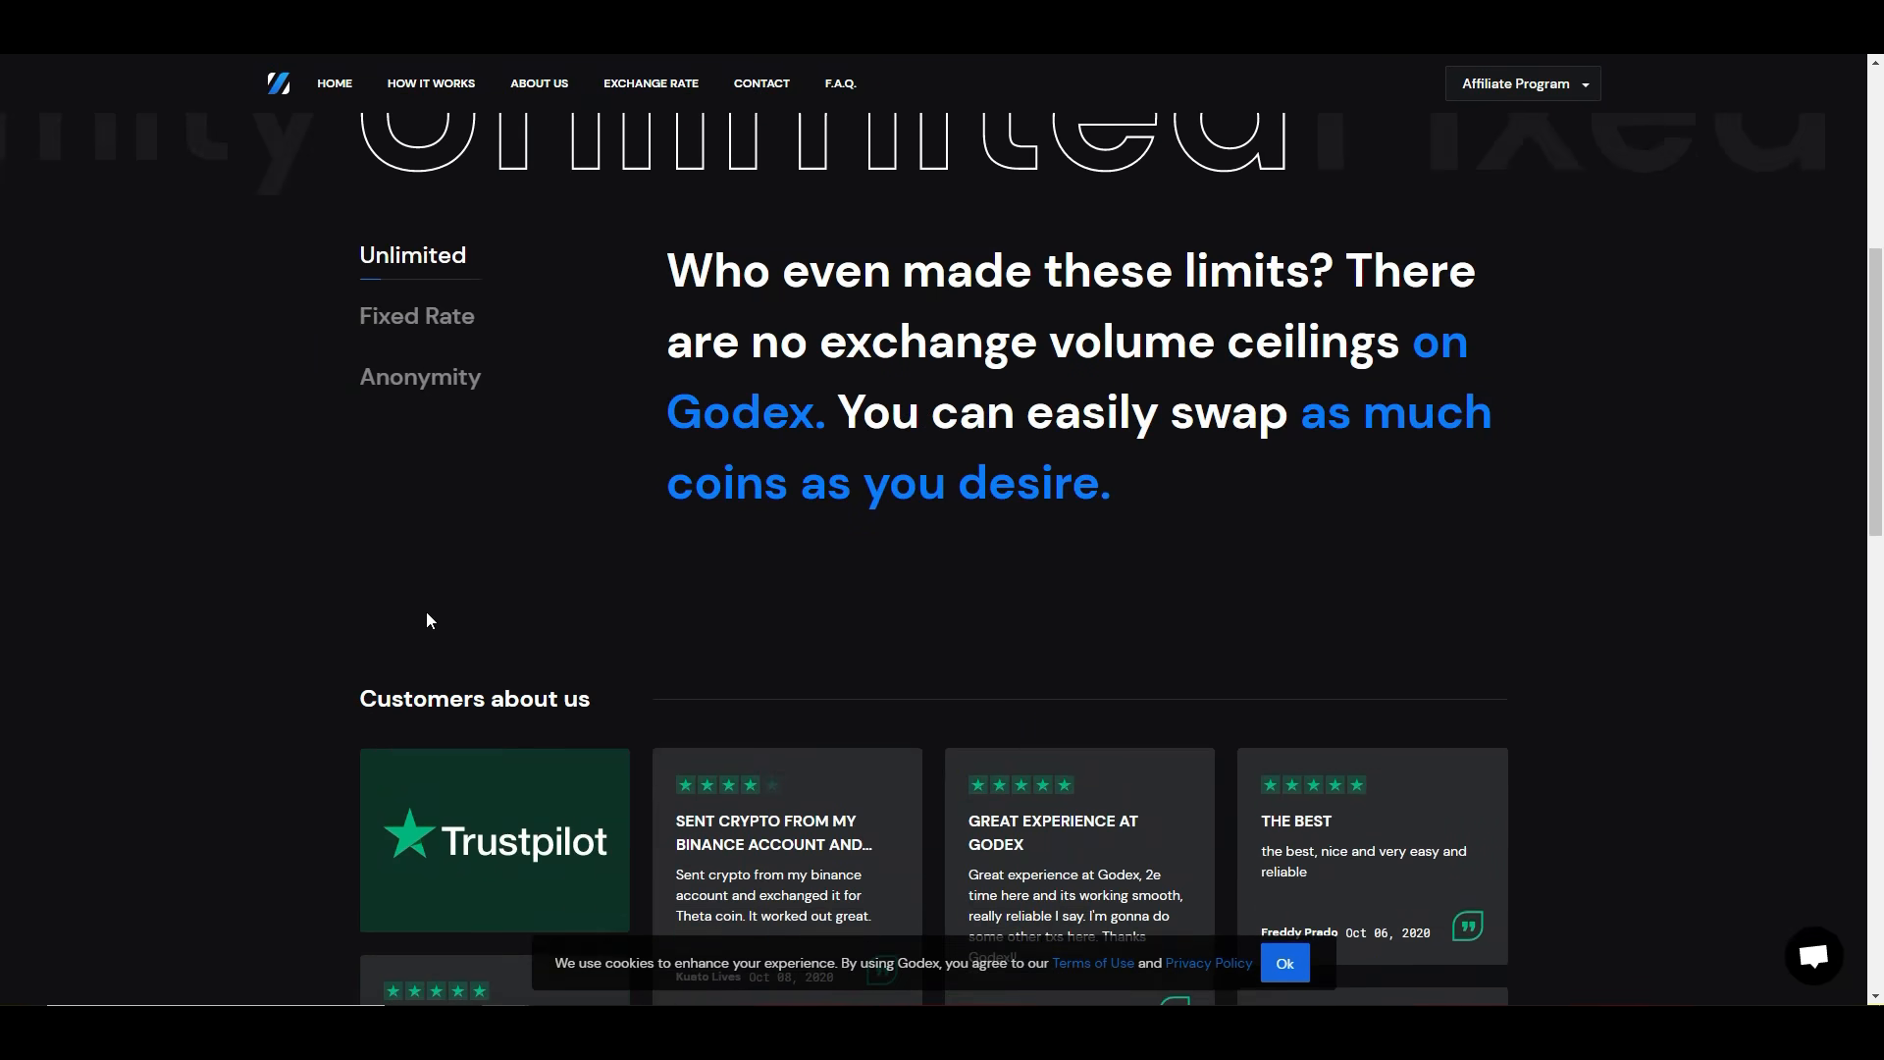
{"action": "scroll", "scroll_direction": "up", "scroll_amount": 3}
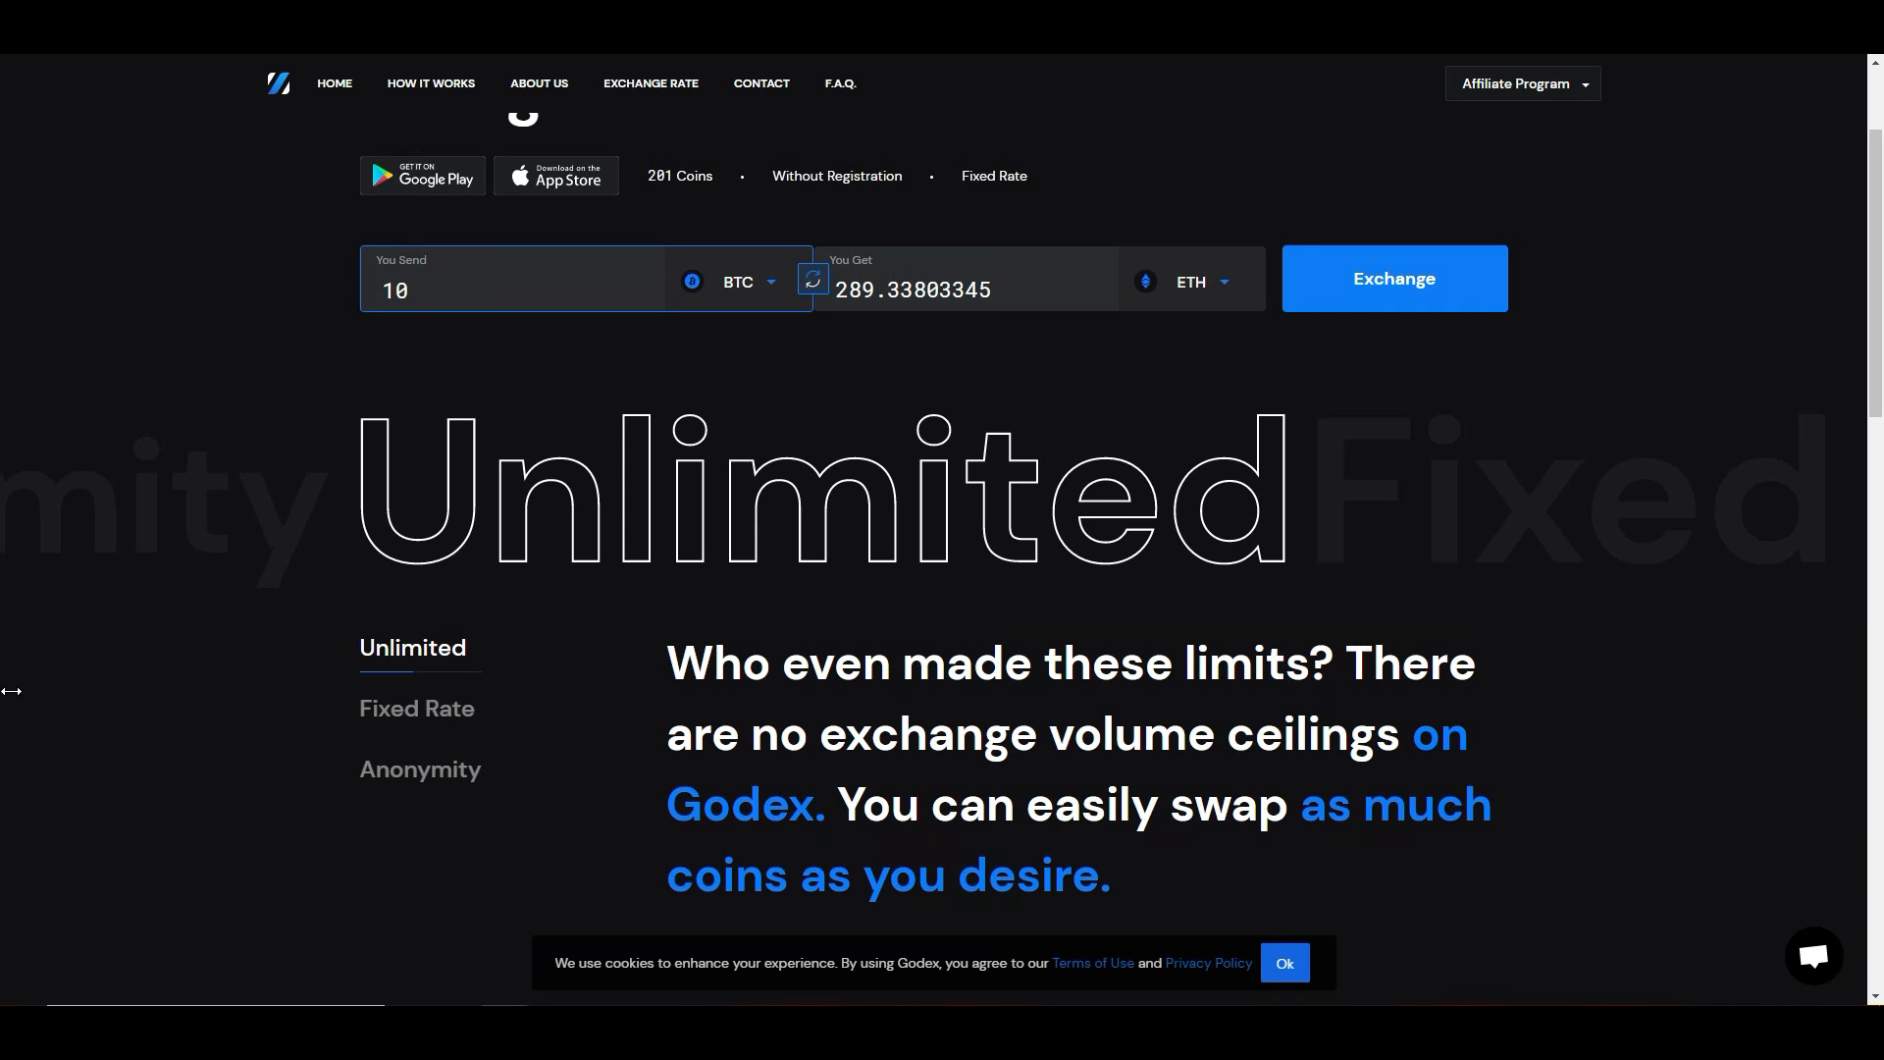
{"action": "mouse_move", "coordinate": [34, 579]}
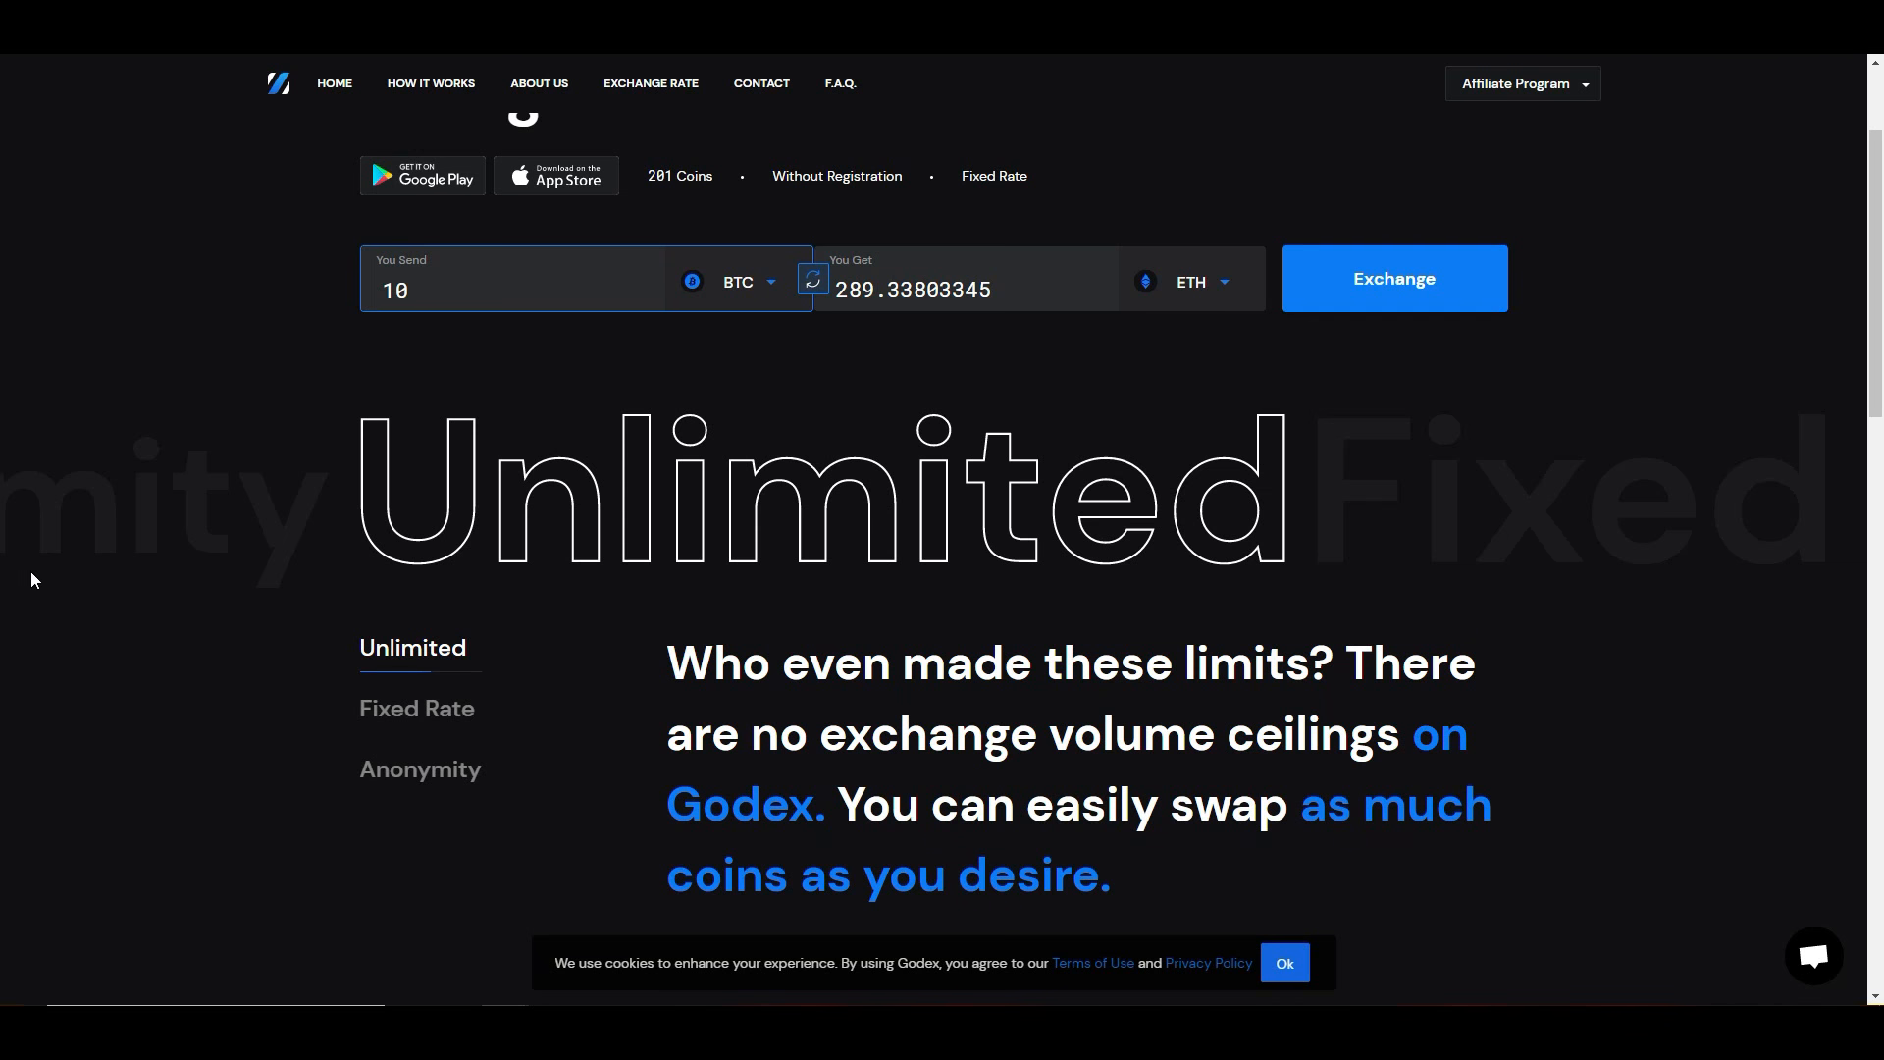
{"action": "scroll", "scroll_direction": "down", "scroll_amount": 3}
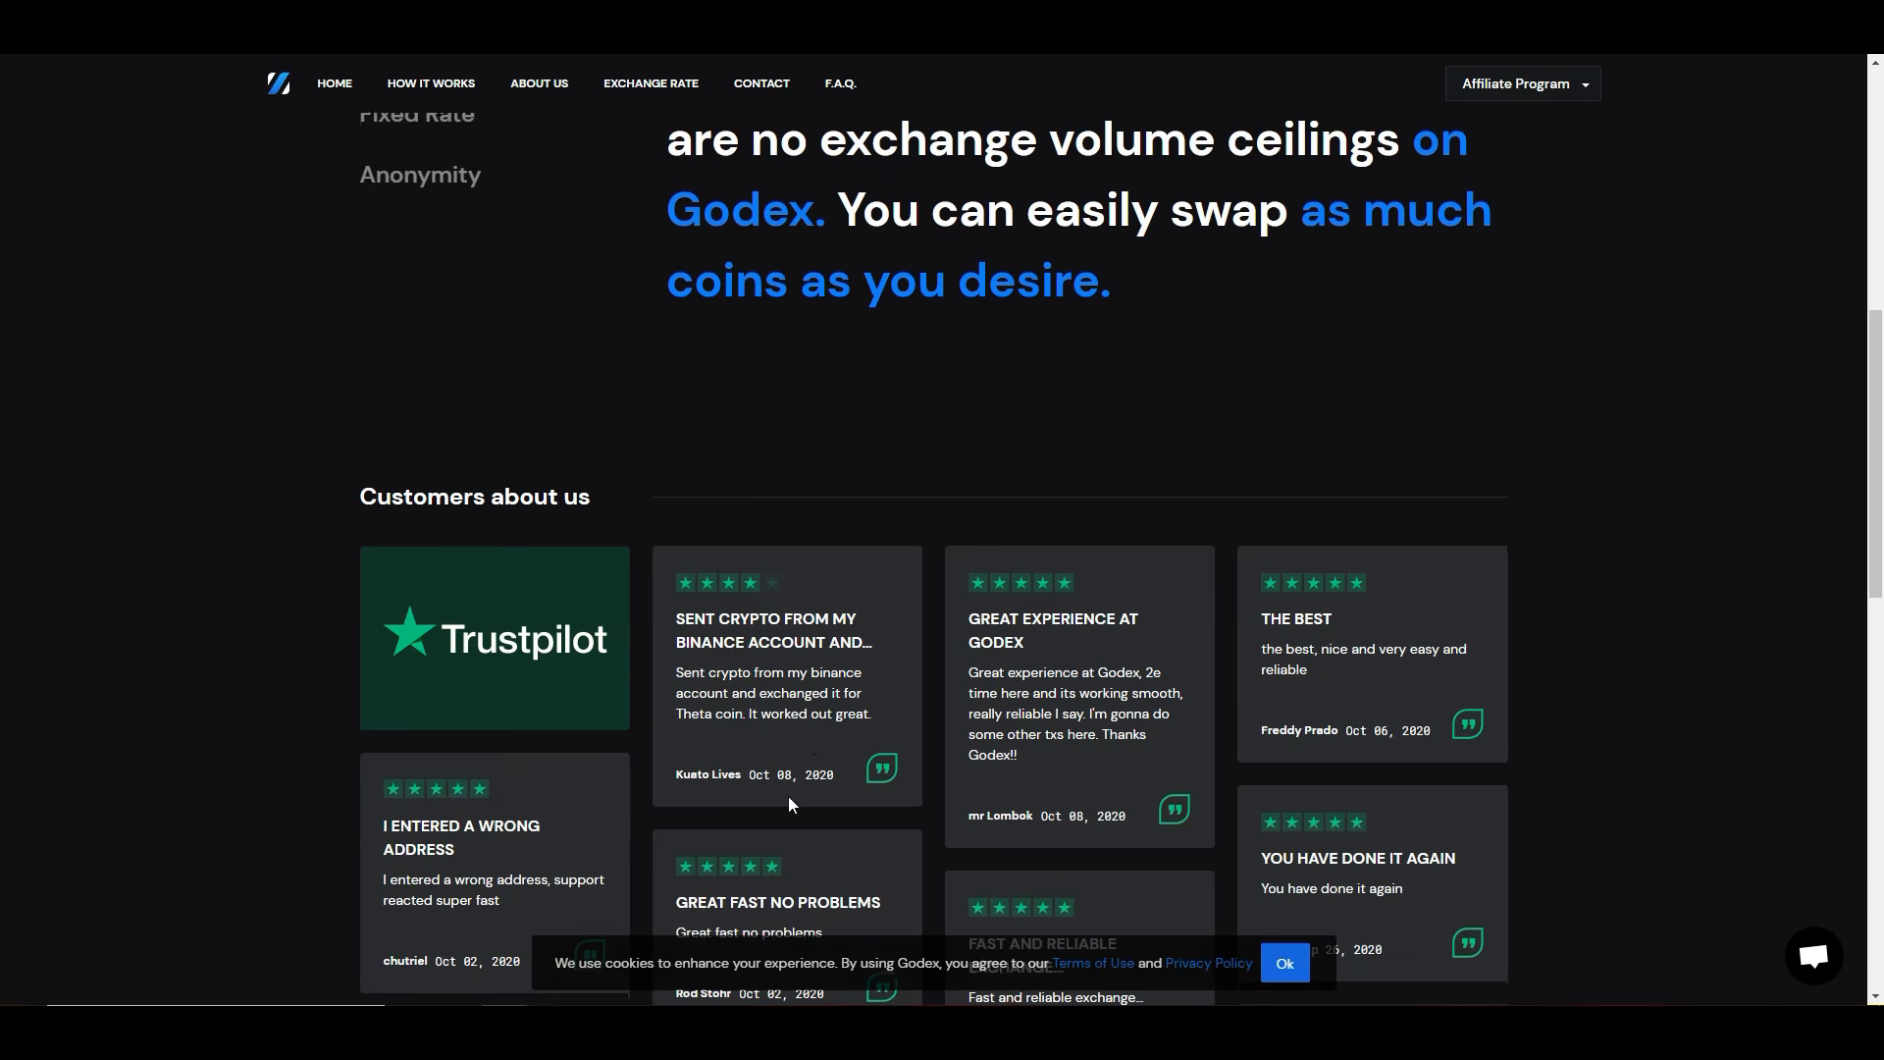
Step: Scroll past the Trustpilot review cards to the F.A.Q. section with its three questions
{"action": "scroll", "scroll_direction": "down", "scroll_amount": 3}
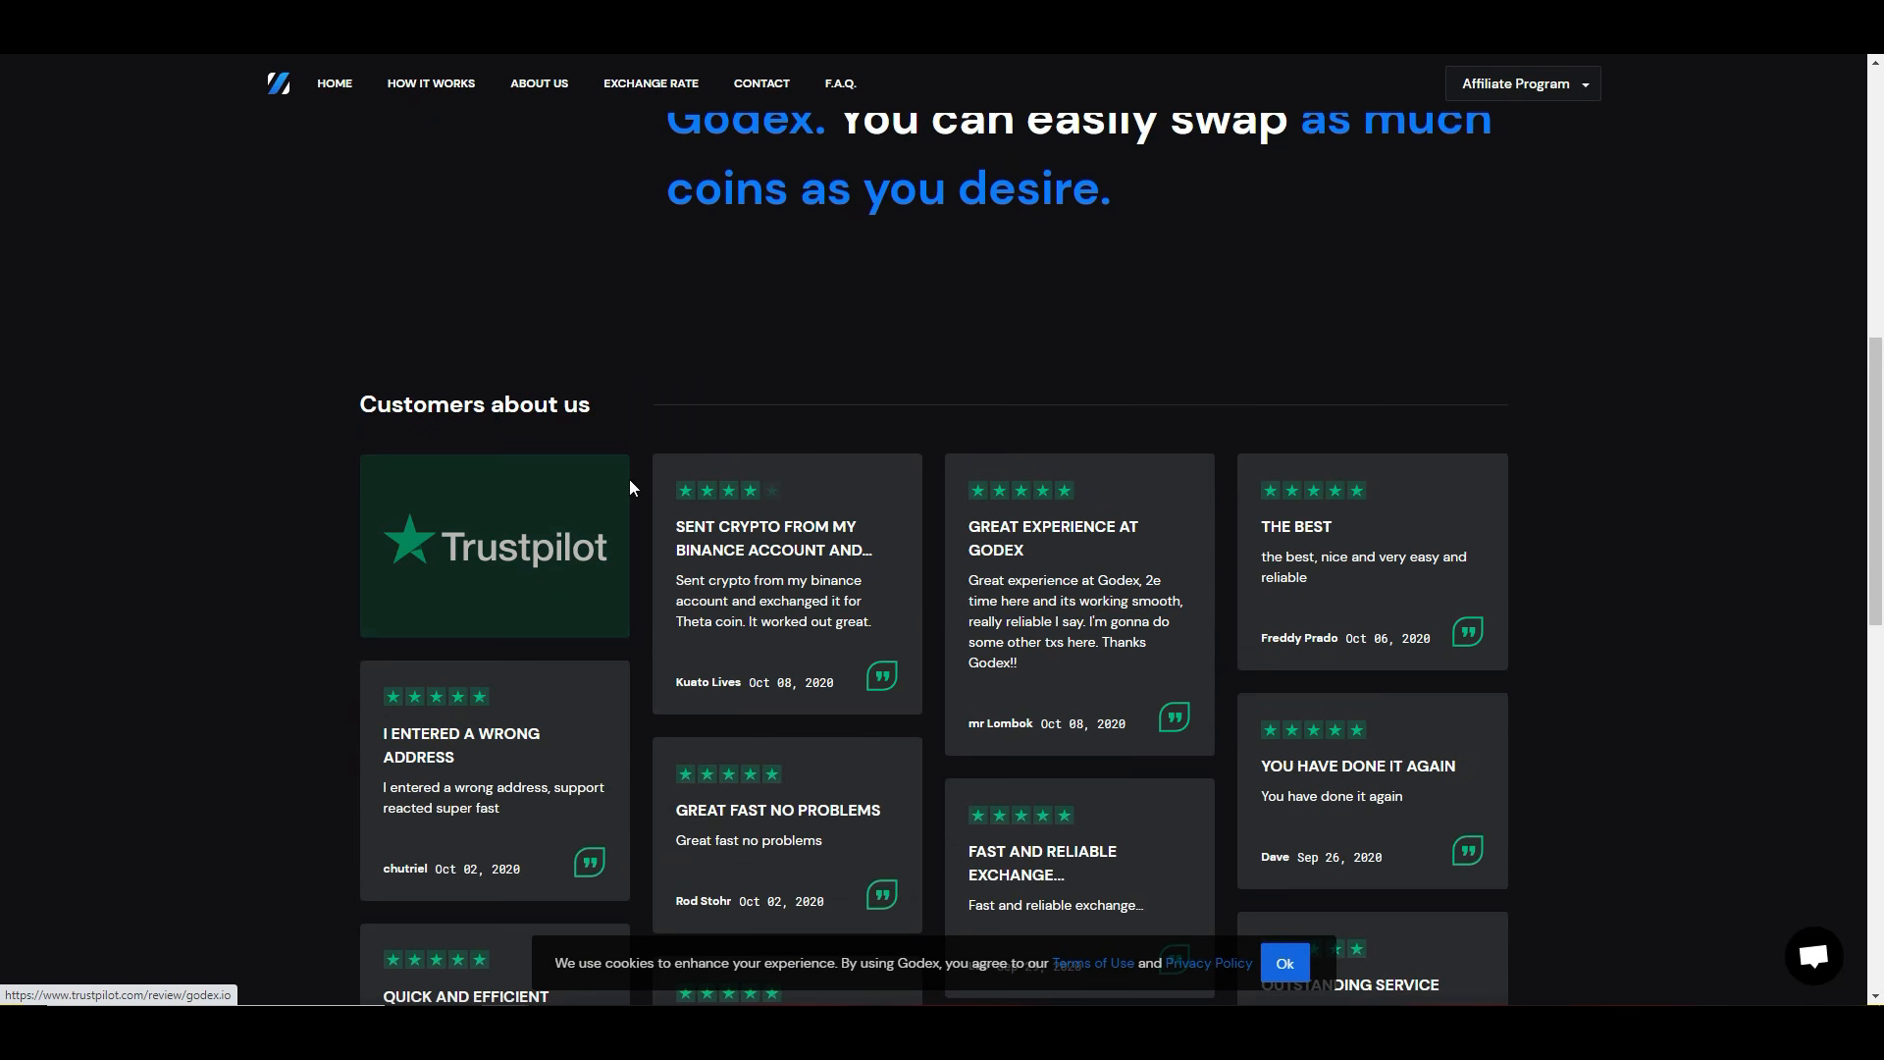
{"action": "scroll", "scroll_direction": "down", "scroll_amount": 3}
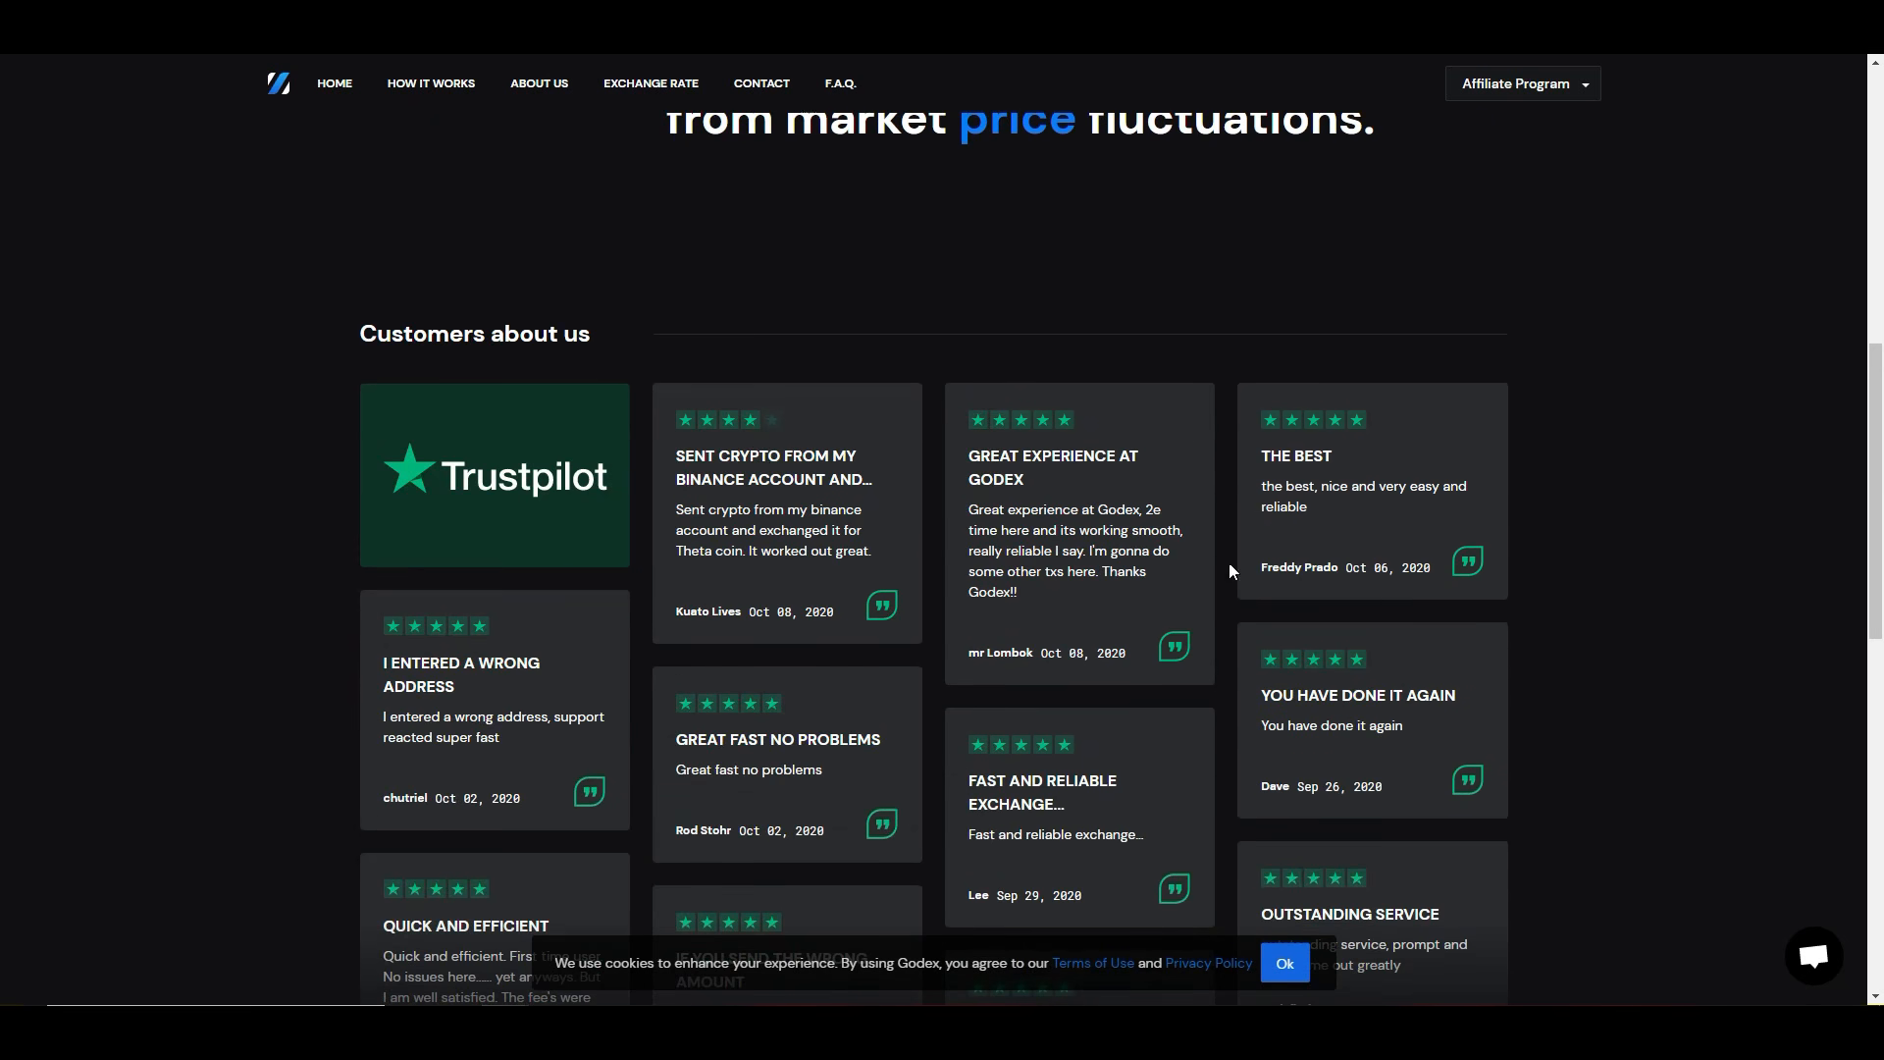
{"action": "mouse_move", "coordinate": [815, 698]}
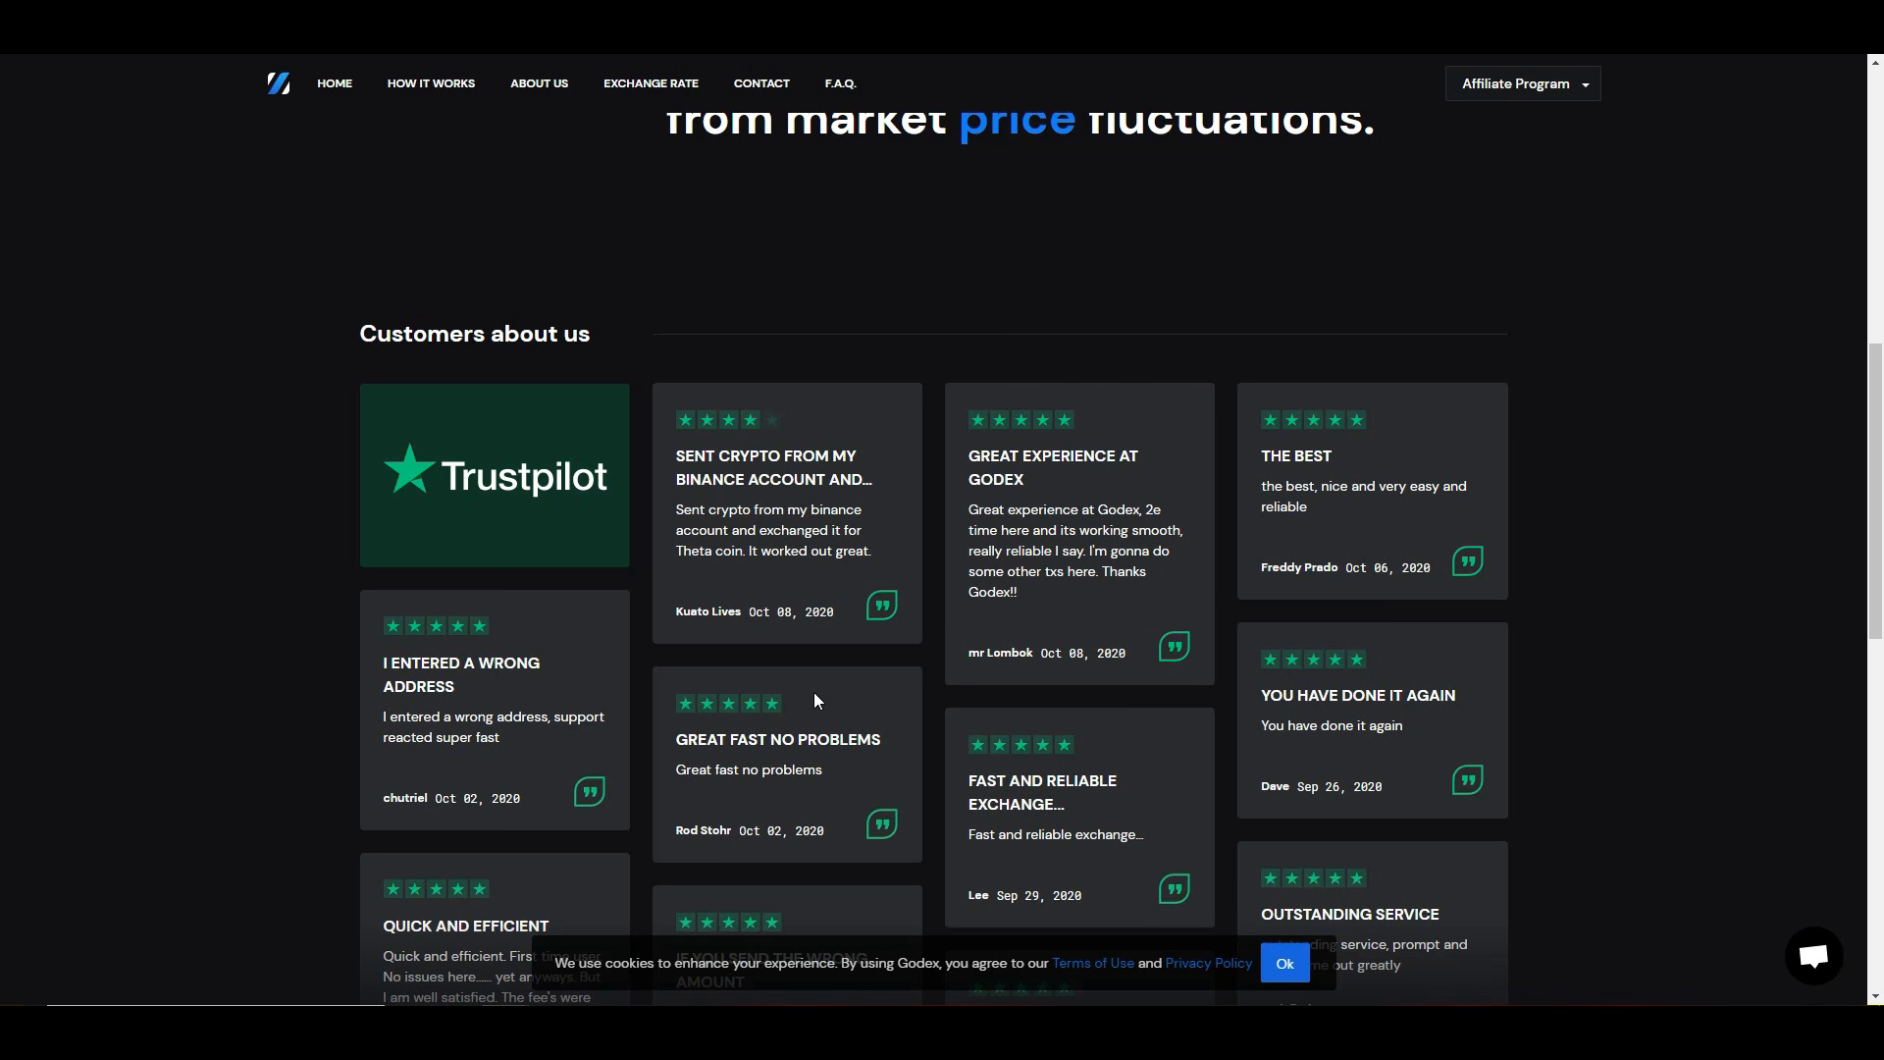
{"action": "mouse_move", "coordinate": [958, 805]}
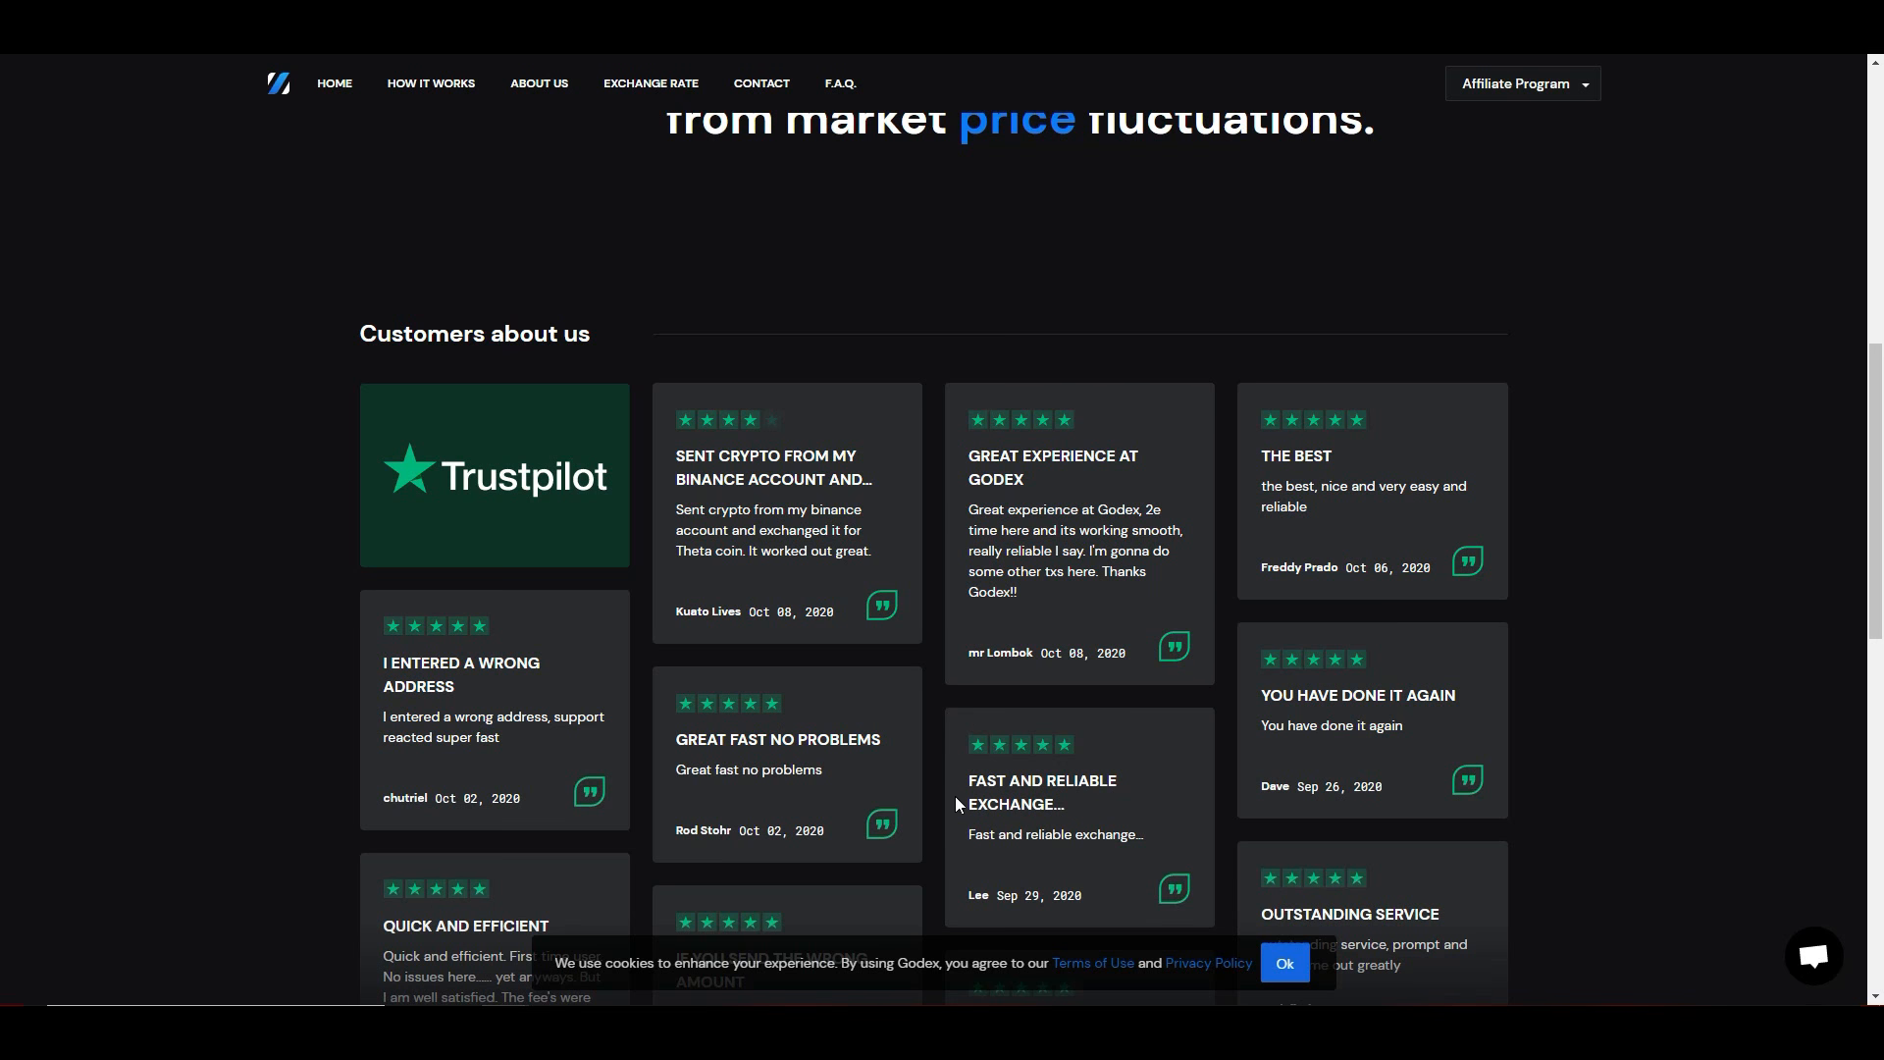
{"action": "scroll", "scroll_direction": "down", "scroll_amount": 3}
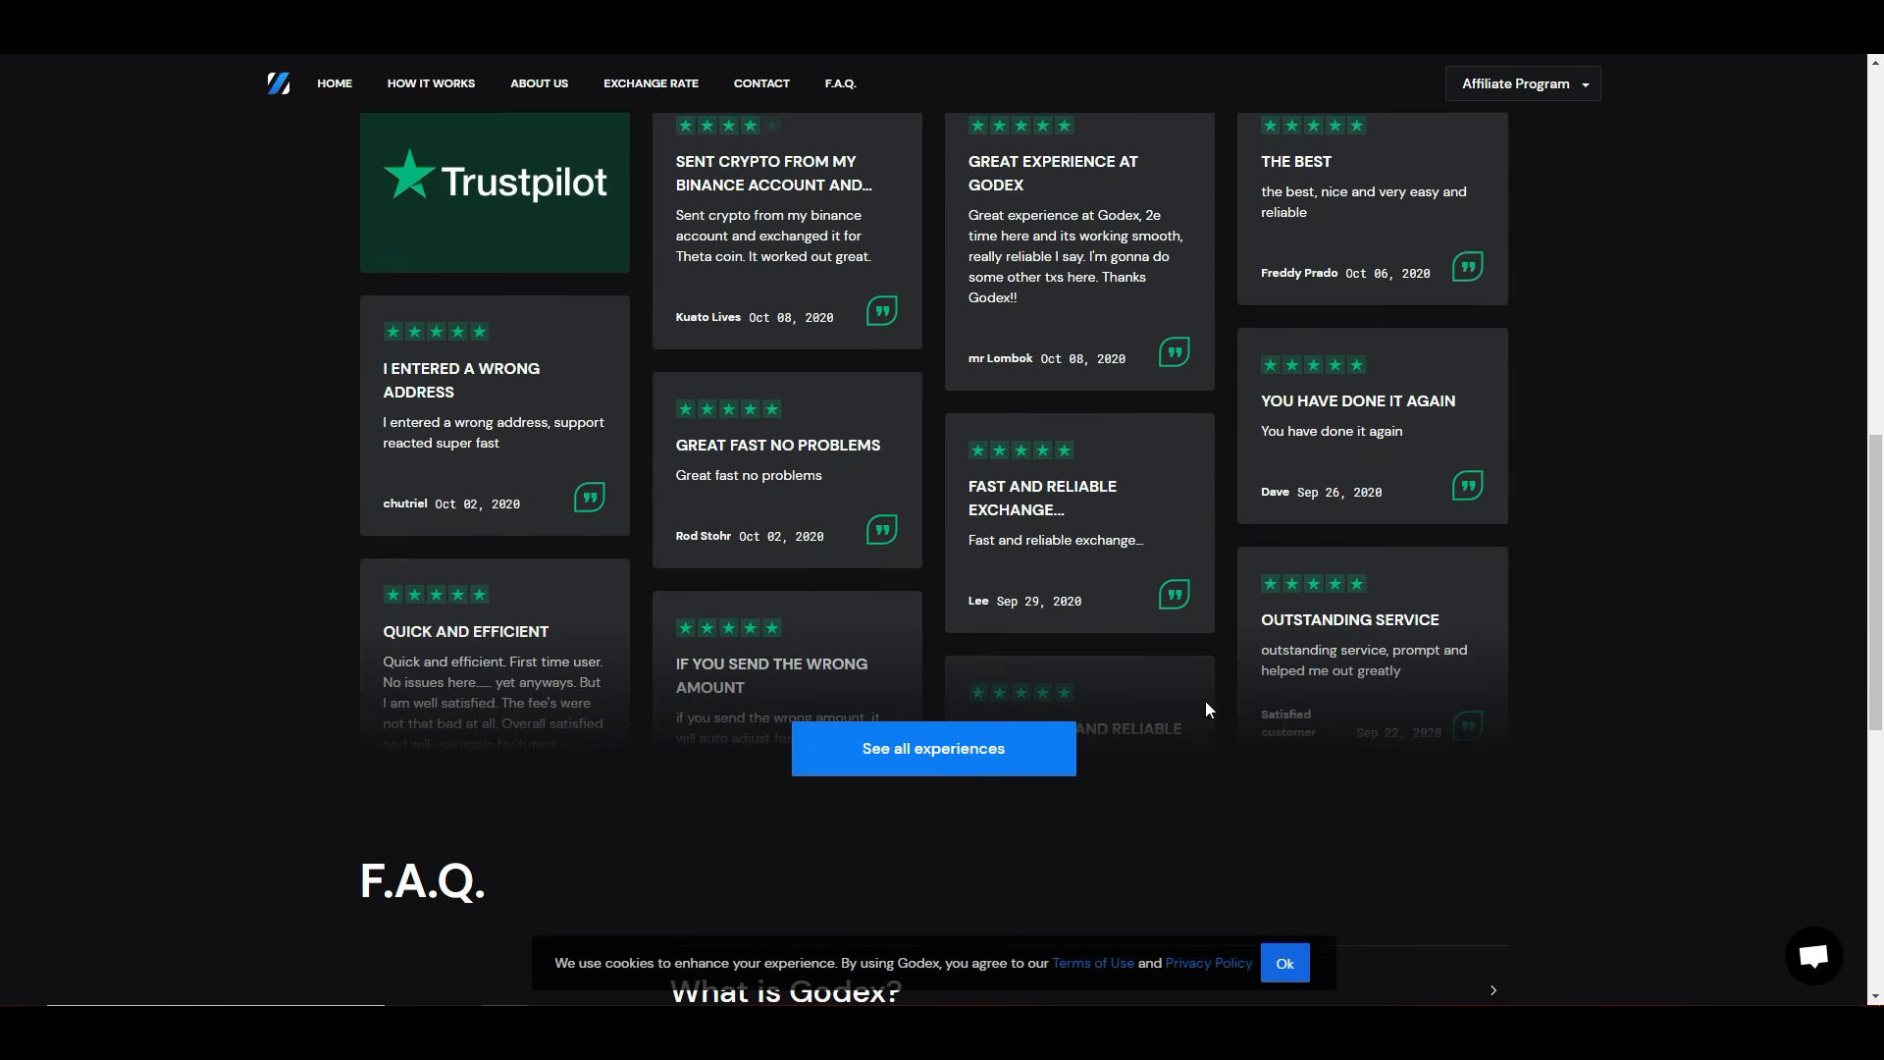
{"action": "left_click", "coordinate": [932, 748]}
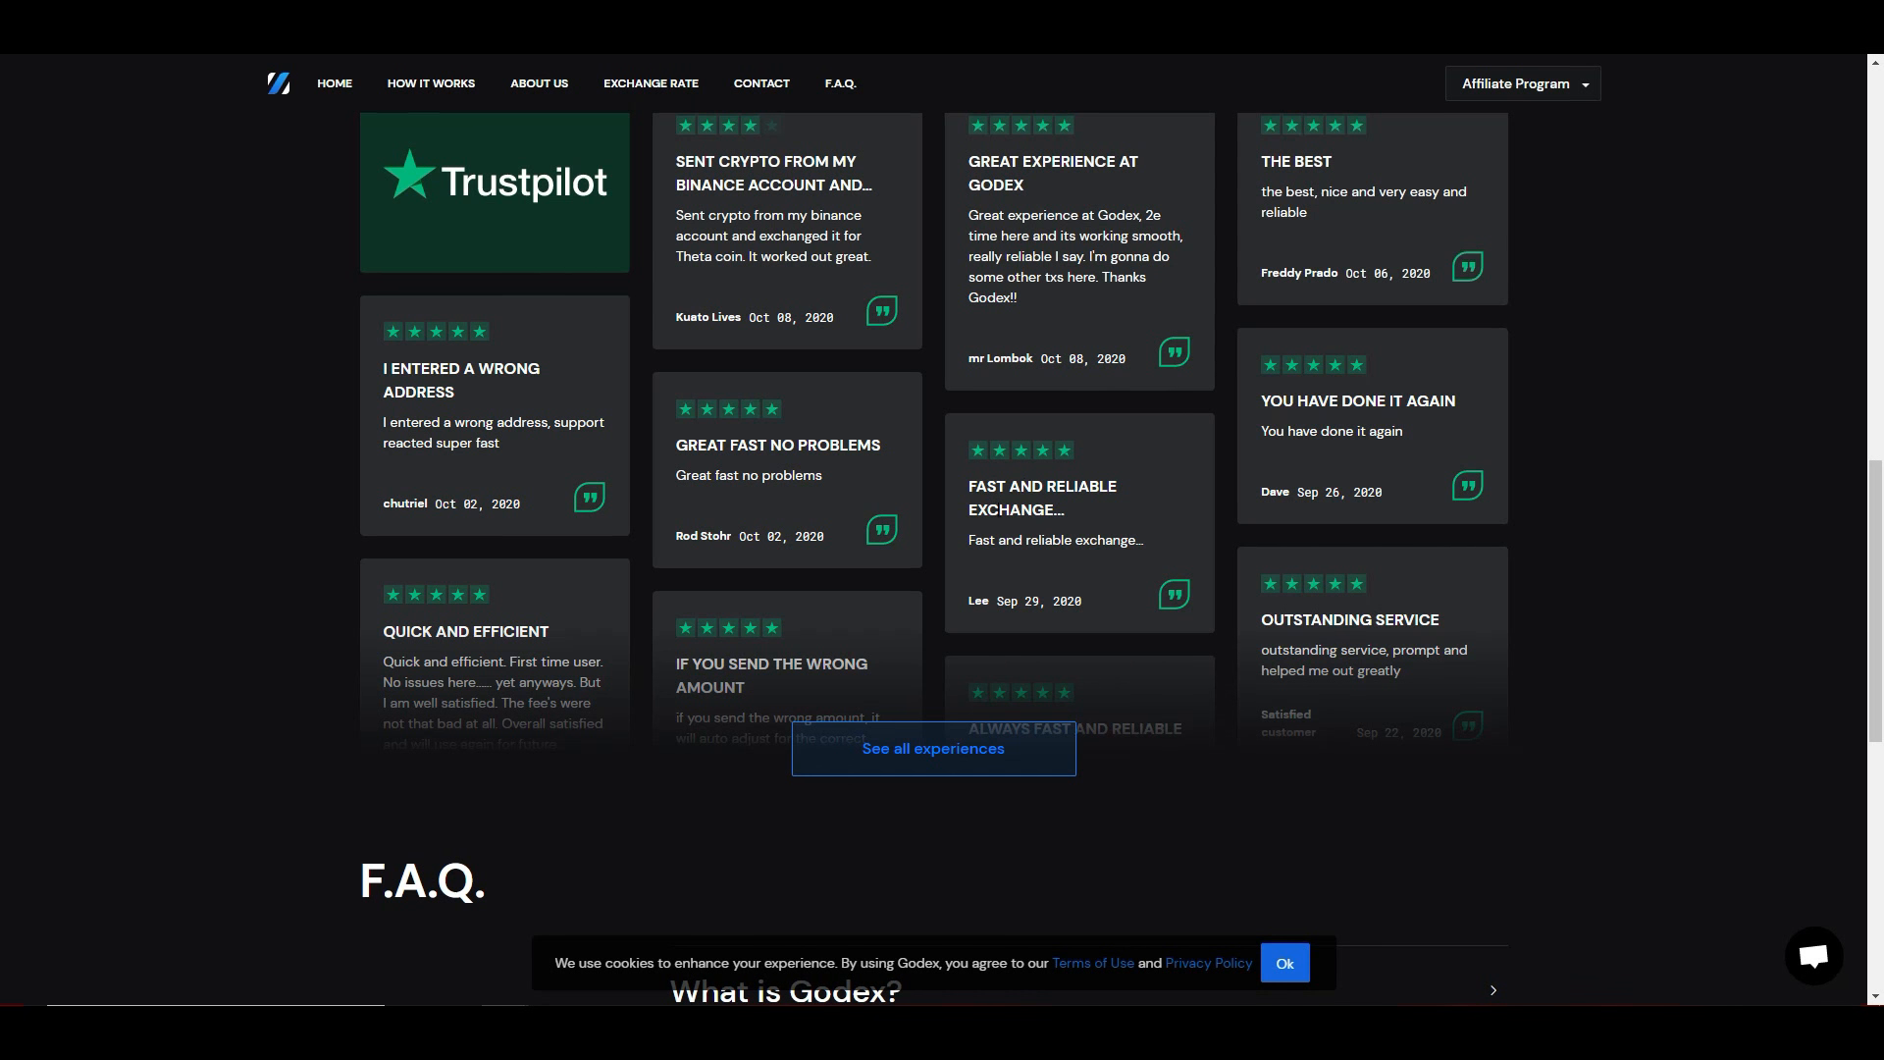
{"action": "scroll", "scroll_direction": "down", "scroll_amount": 3}
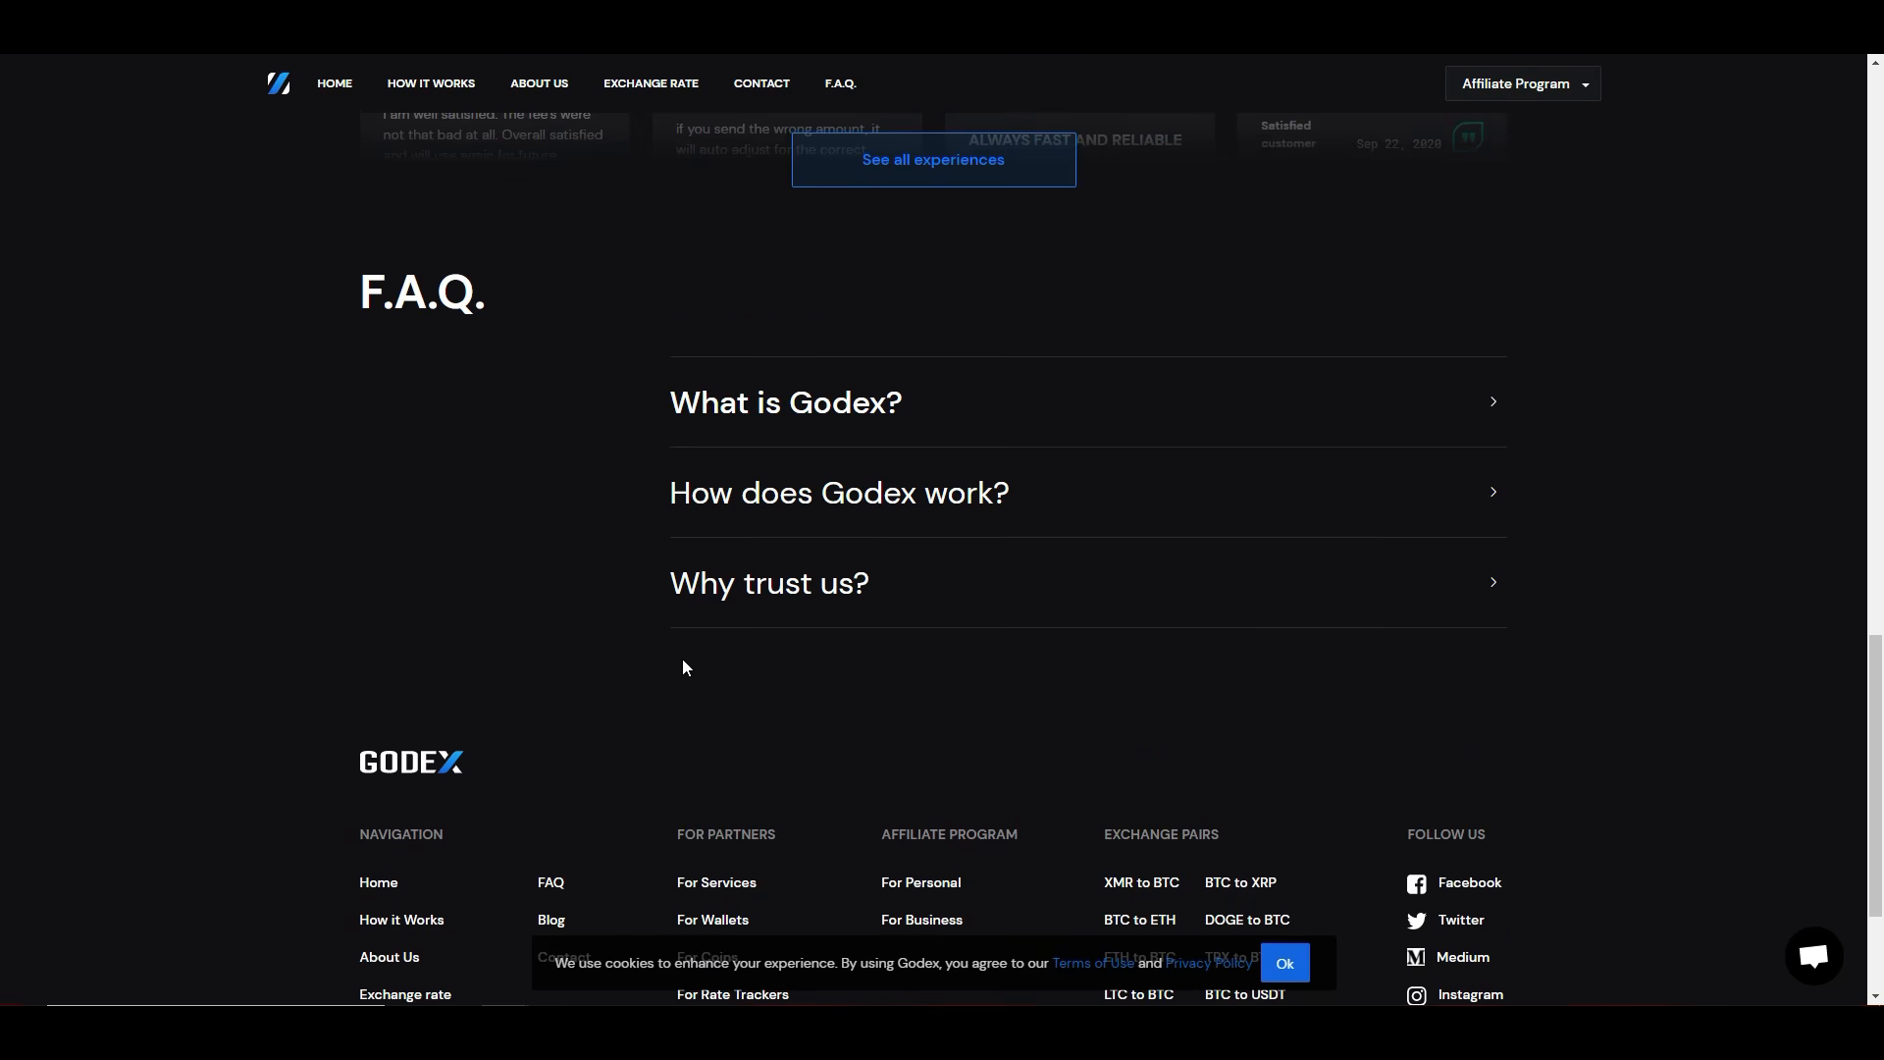
Step: Expand the 'What is Godex?' F.A.Q. answer and read it
{"action": "scroll", "scroll_direction": "down", "scroll_amount": 3}
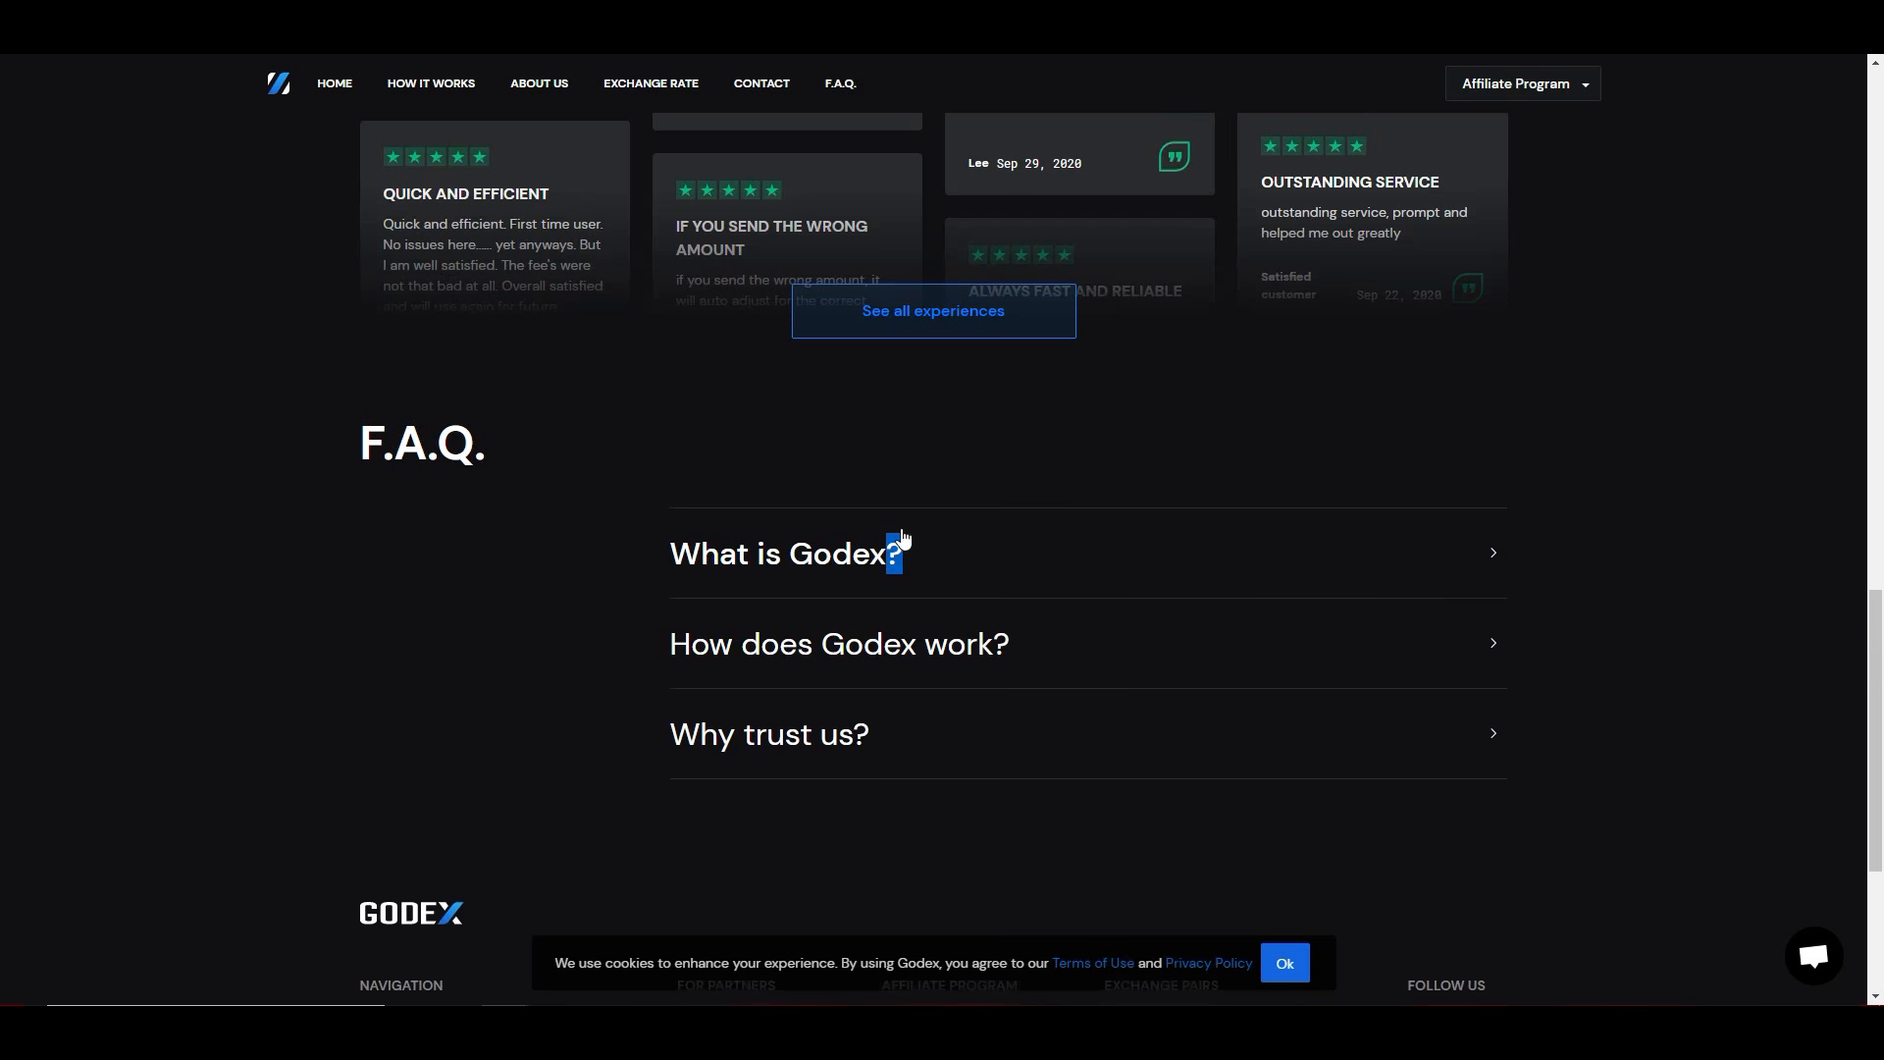
{"action": "left_click", "coordinate": [781, 554]}
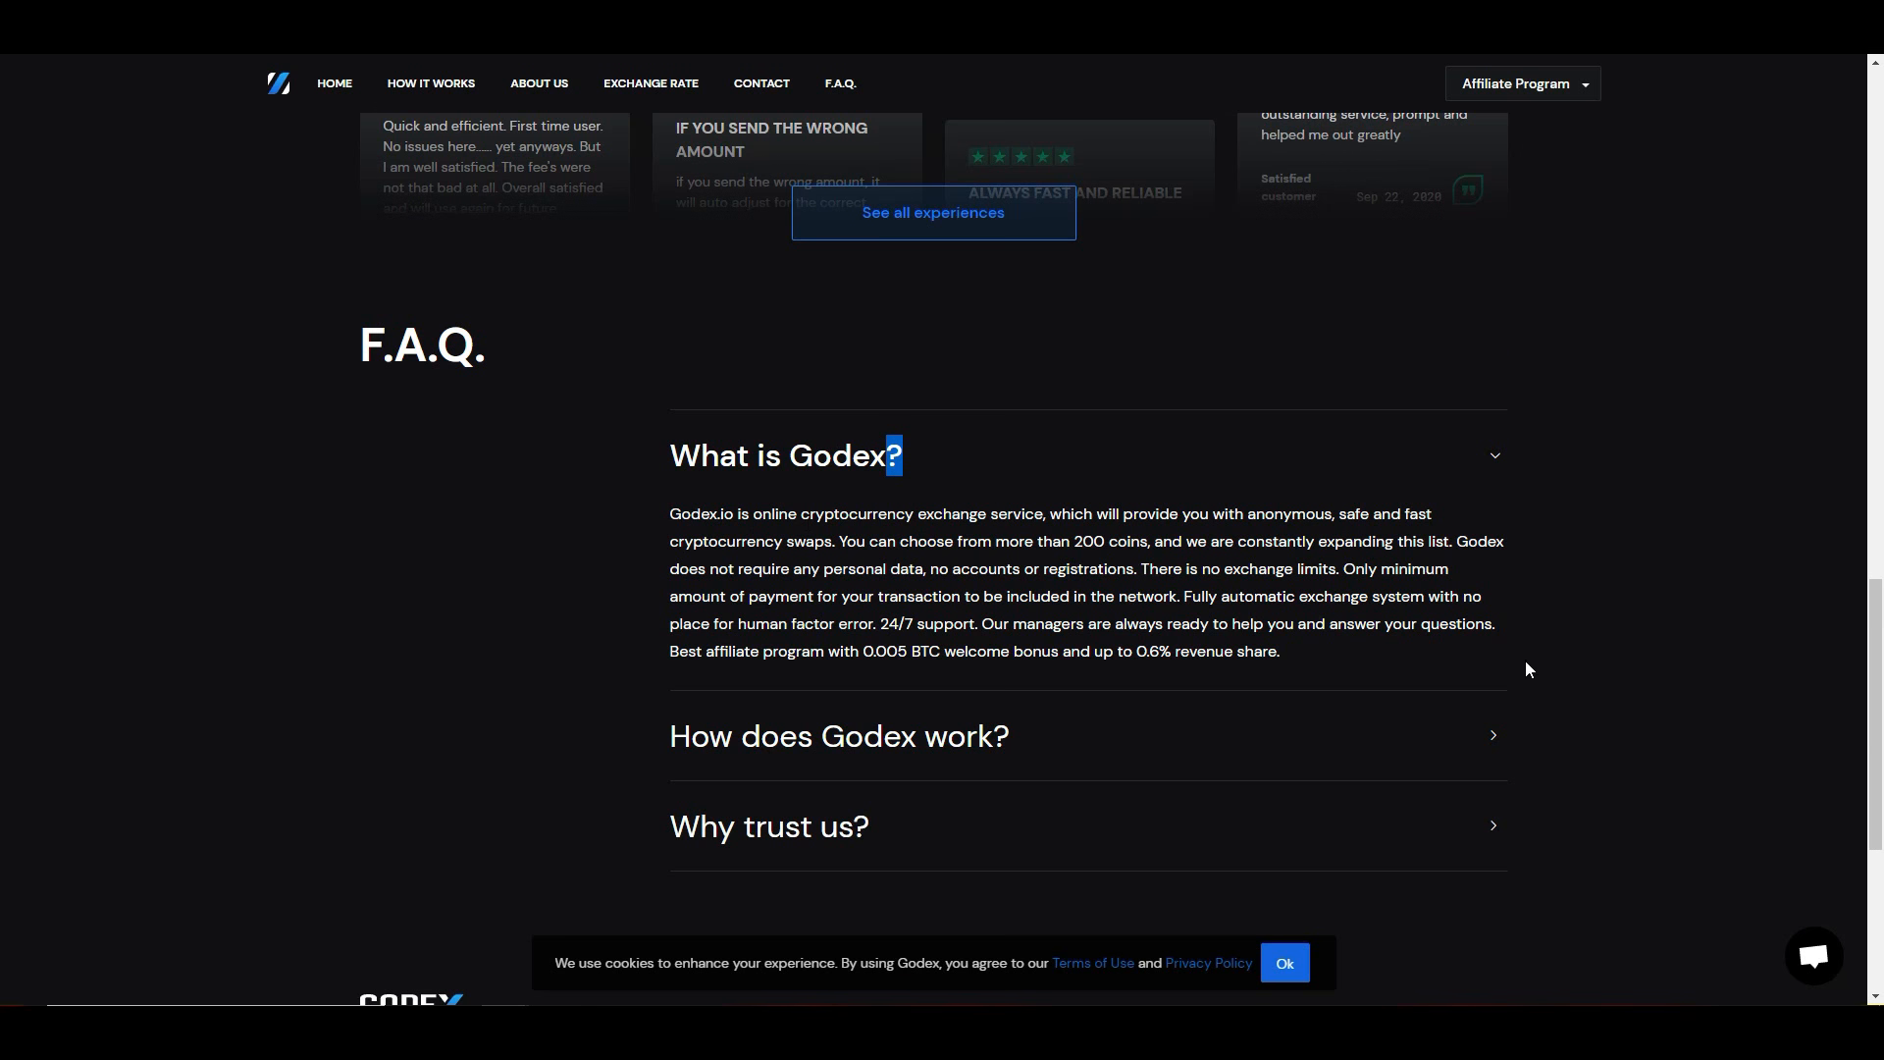
{"action": "scroll", "scroll_direction": "down", "scroll_amount": 3}
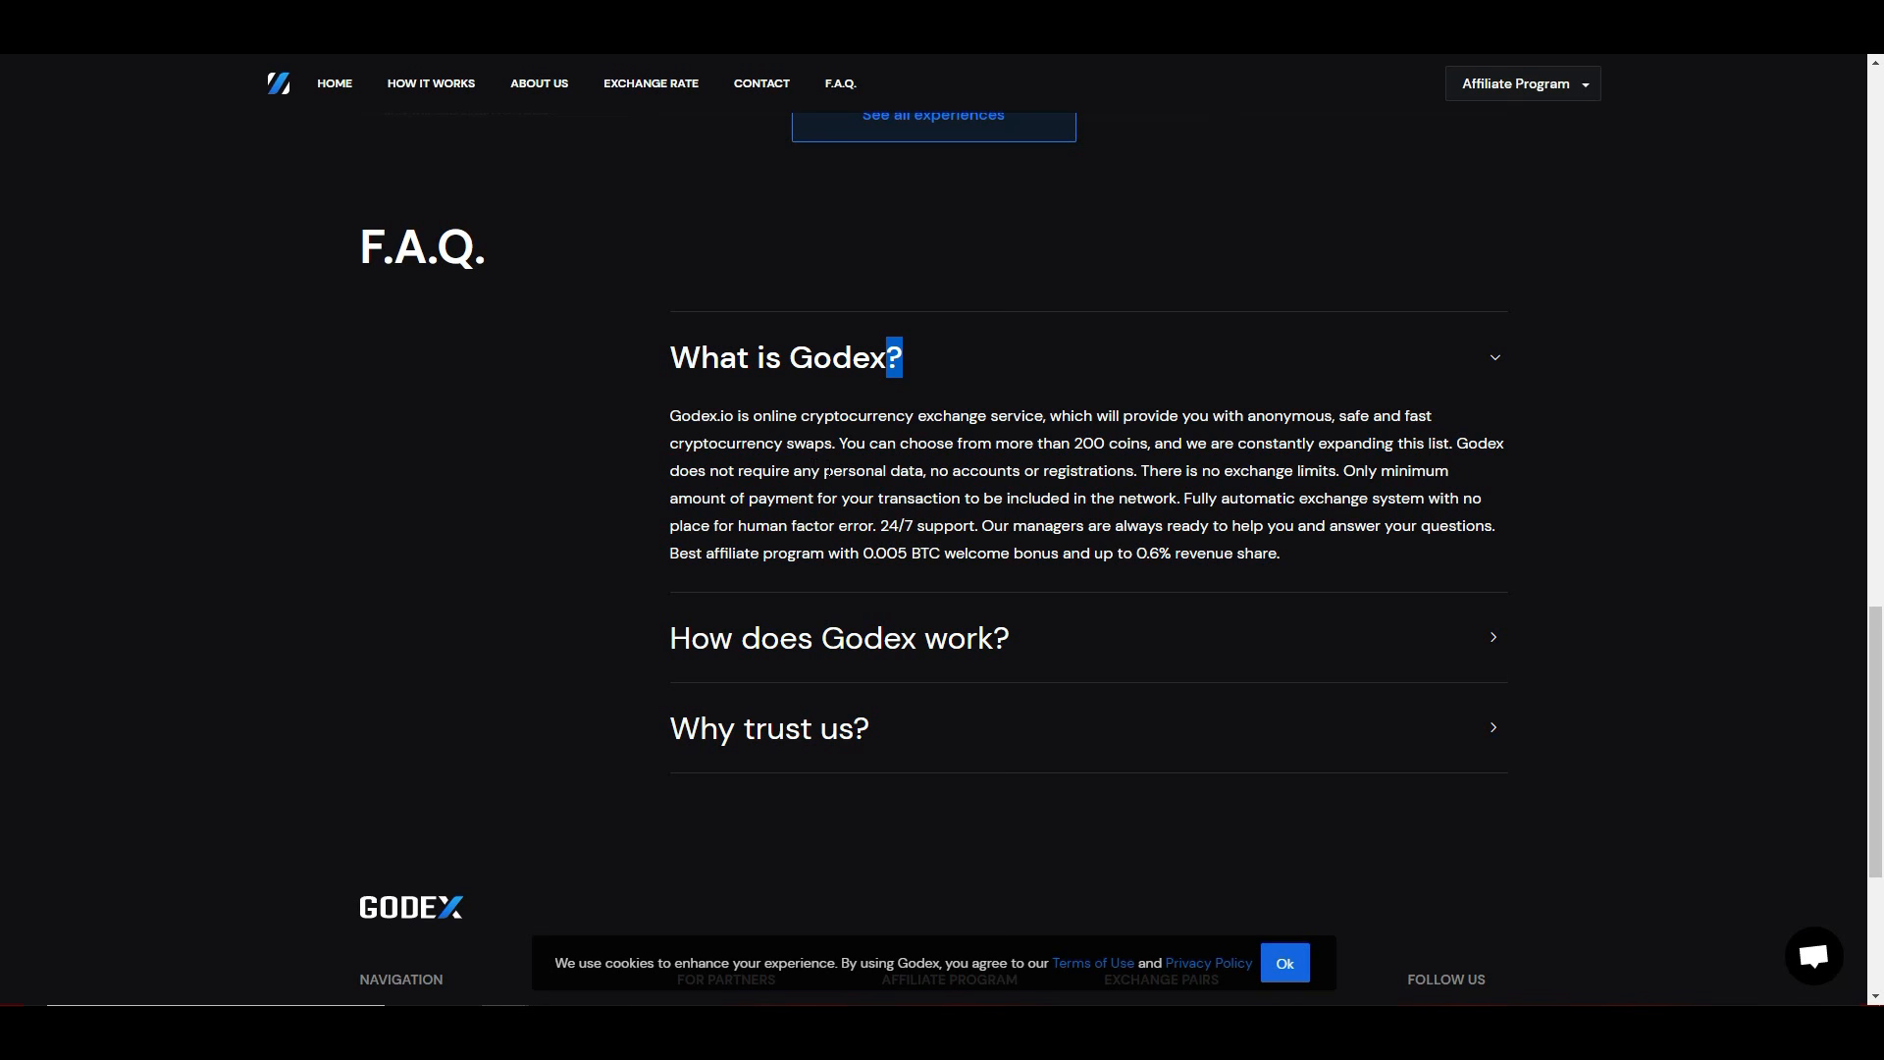
{"action": "mouse_move", "coordinate": [923, 619]}
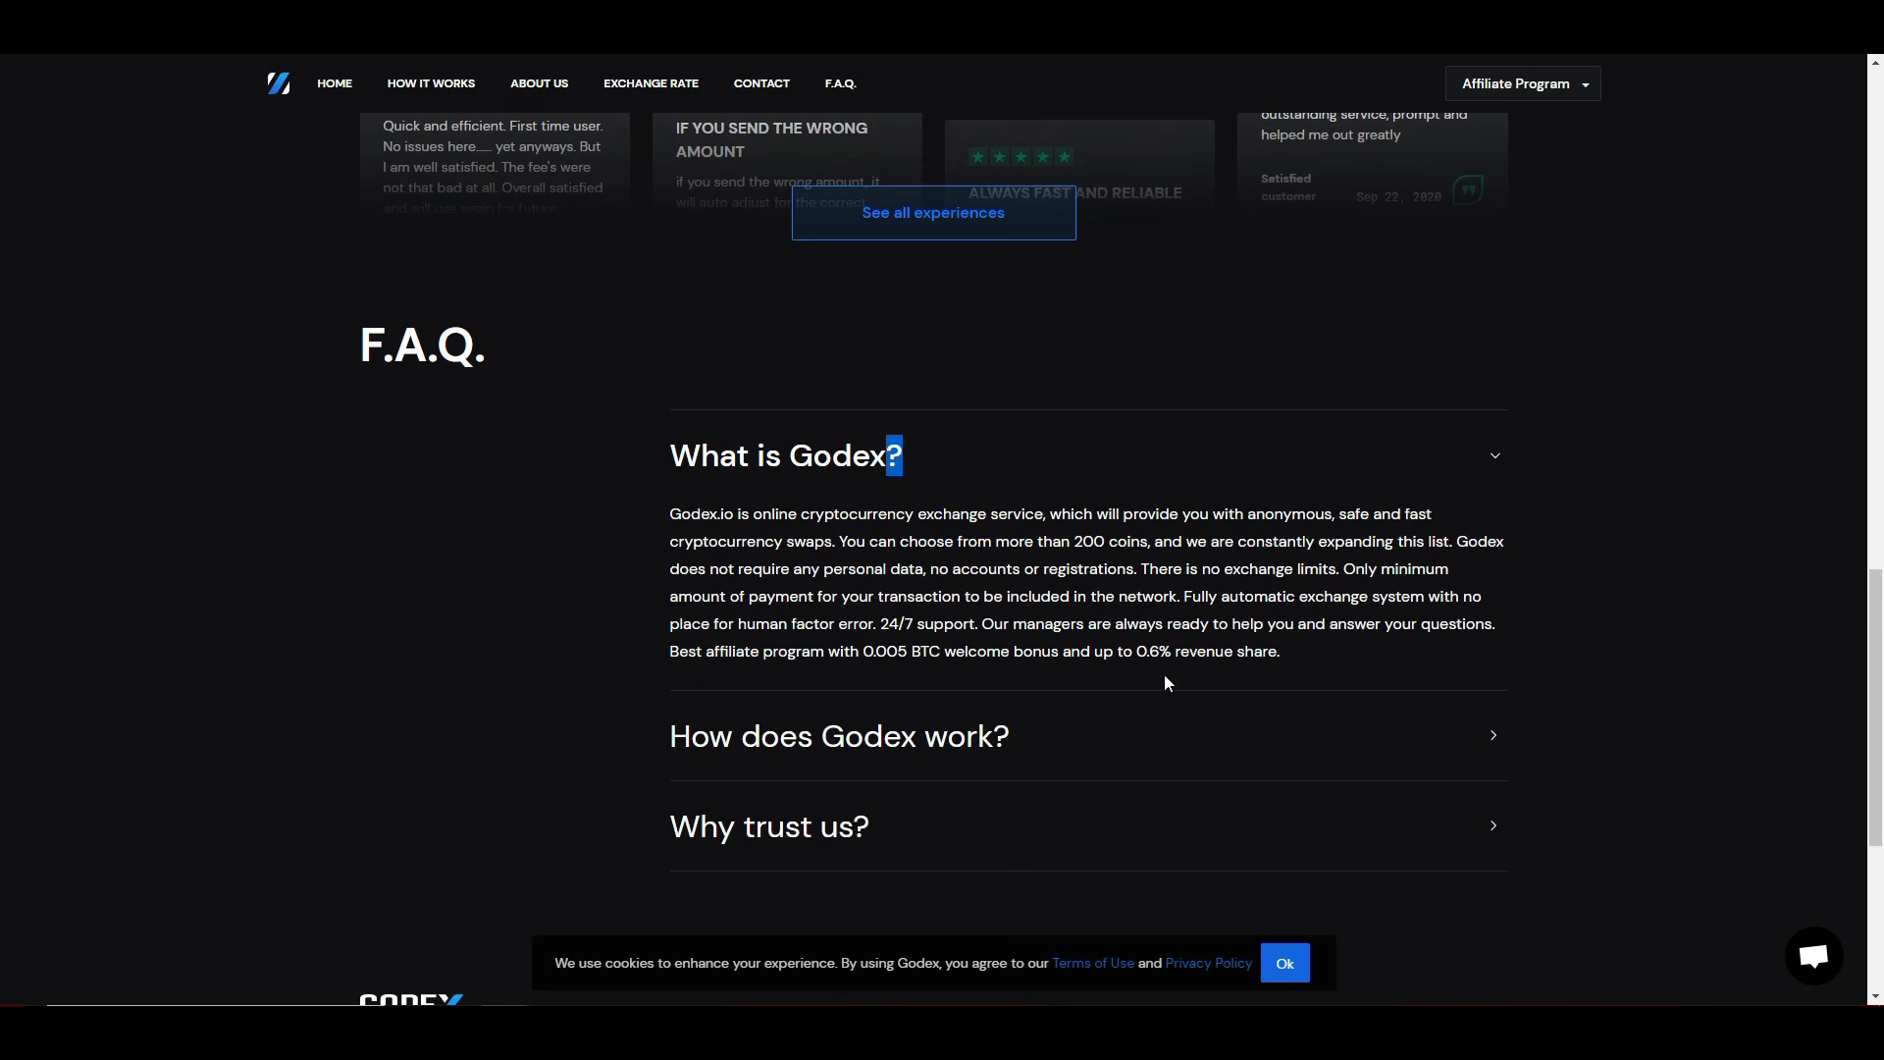
{"action": "mouse_move", "coordinate": [915, 424]}
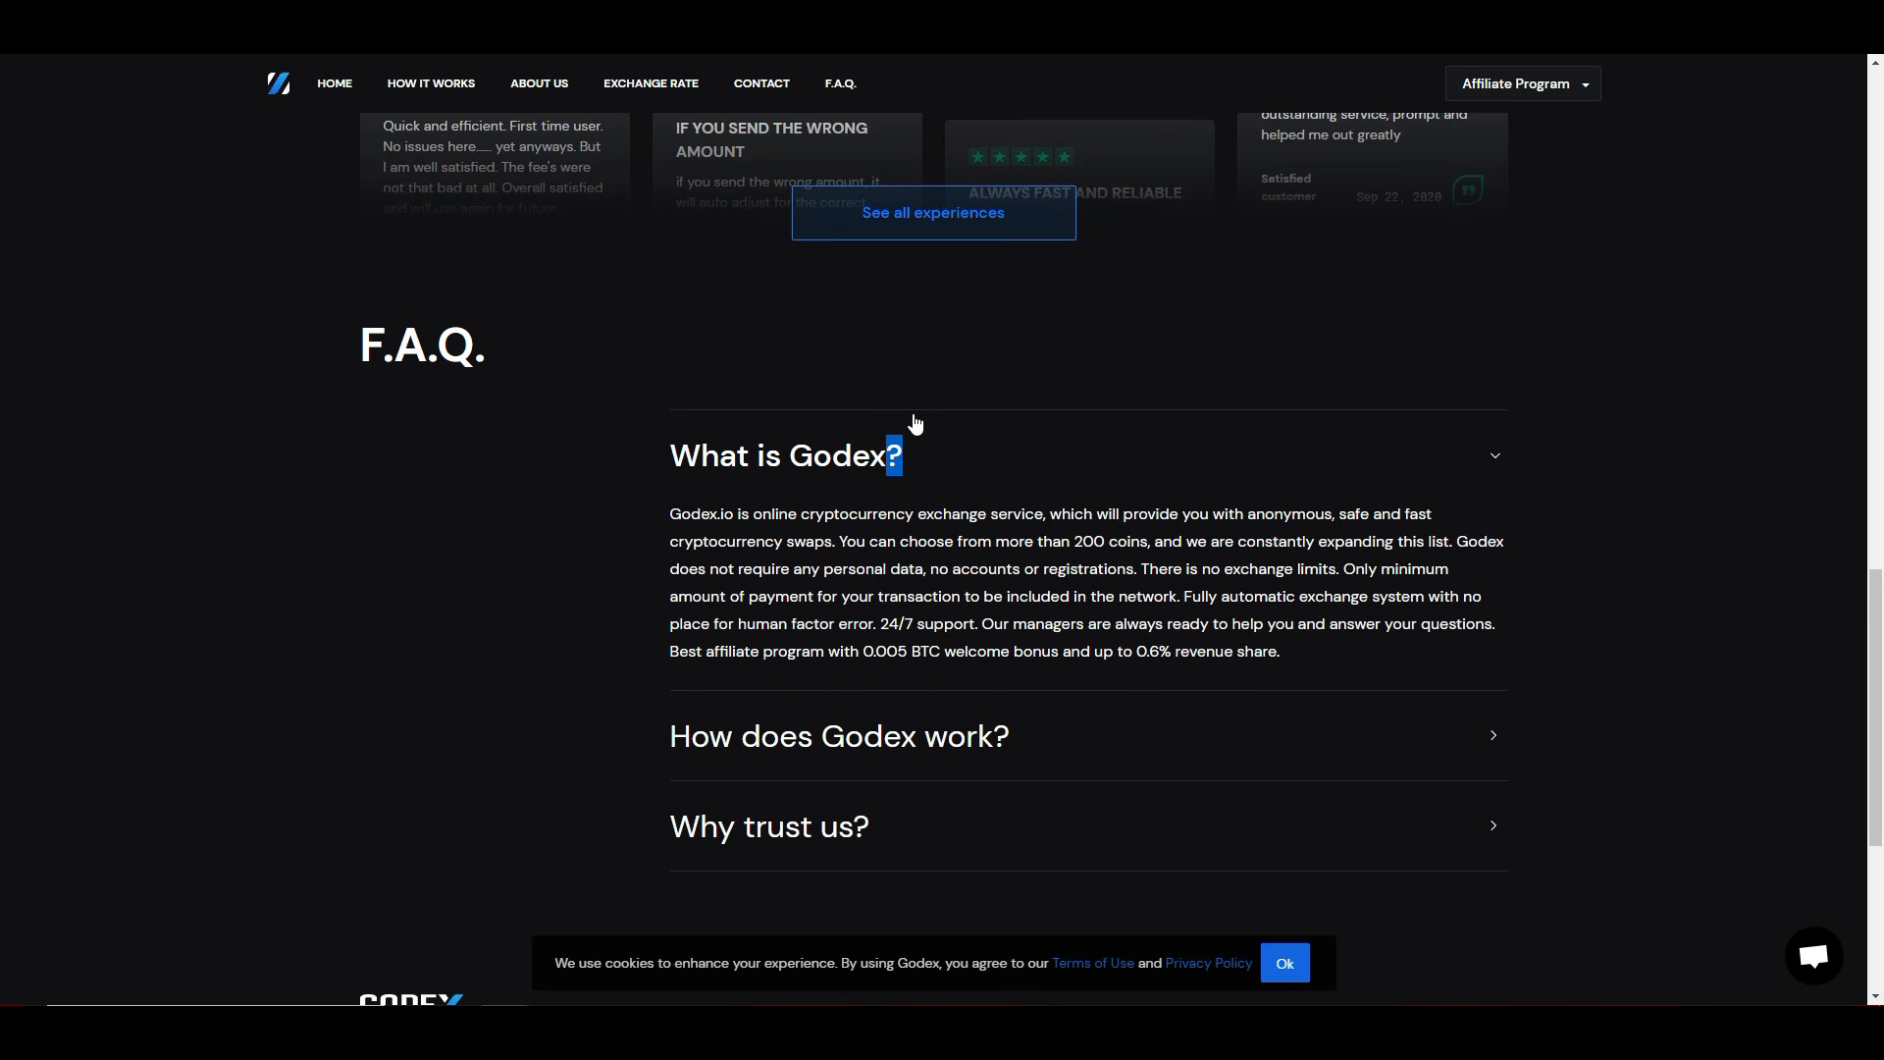
{"action": "mouse_move", "coordinate": [575, 489]}
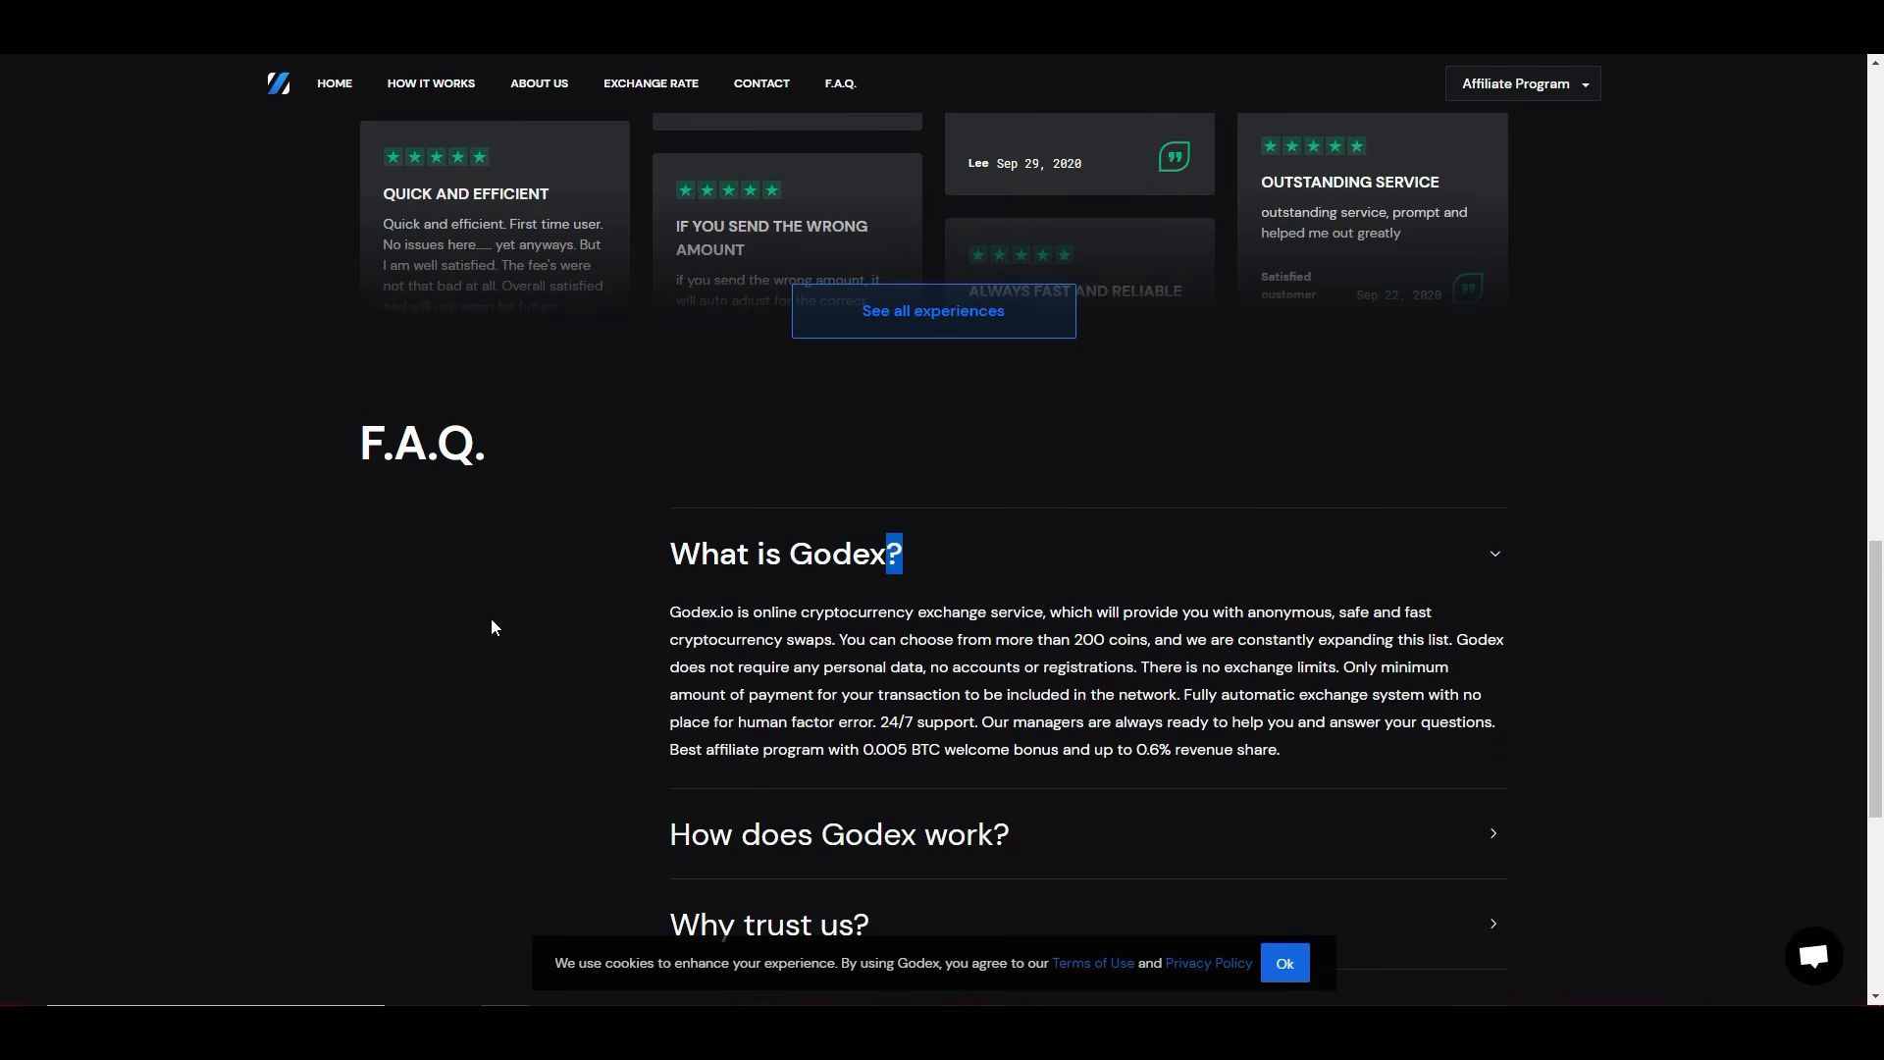
Step: Scroll back to the Anonymity feature tab text on the homepage
{"action": "scroll", "scroll_direction": "down", "scroll_amount": 3}
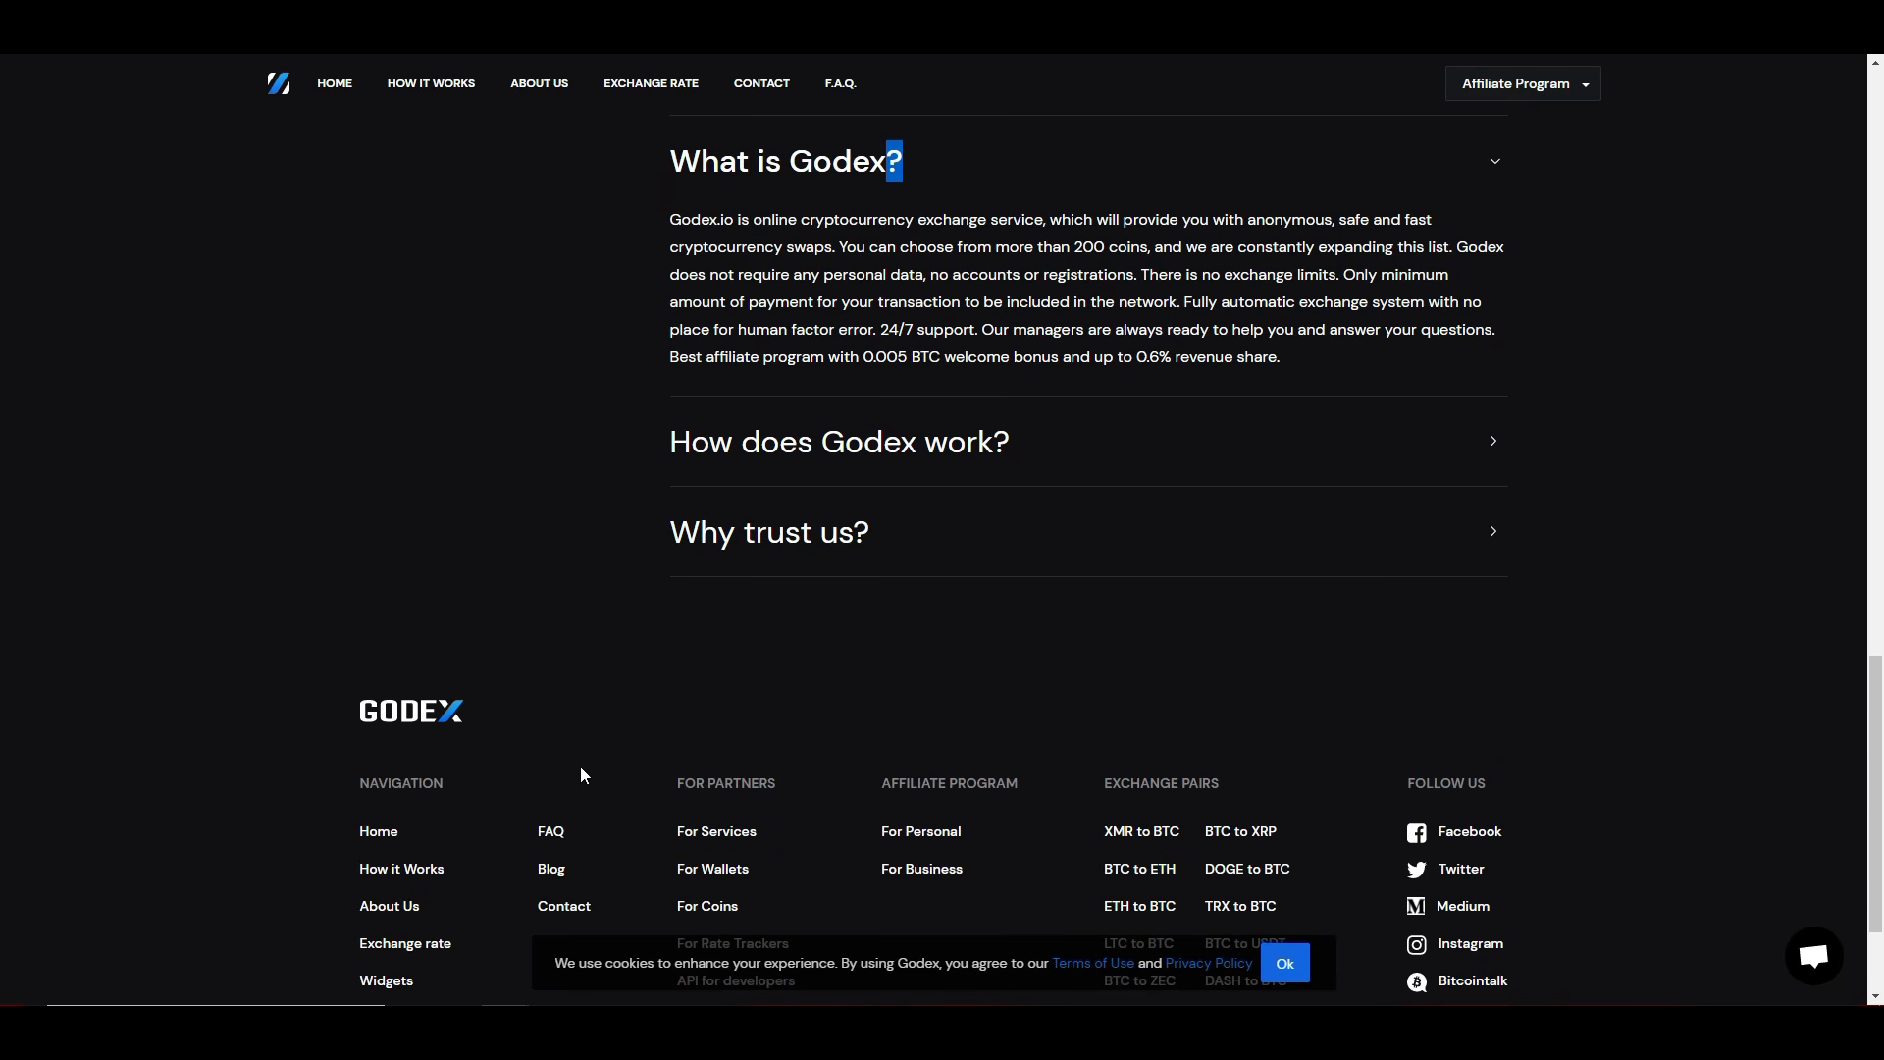
{"action": "scroll", "scroll_direction": "up", "scroll_amount": 3}
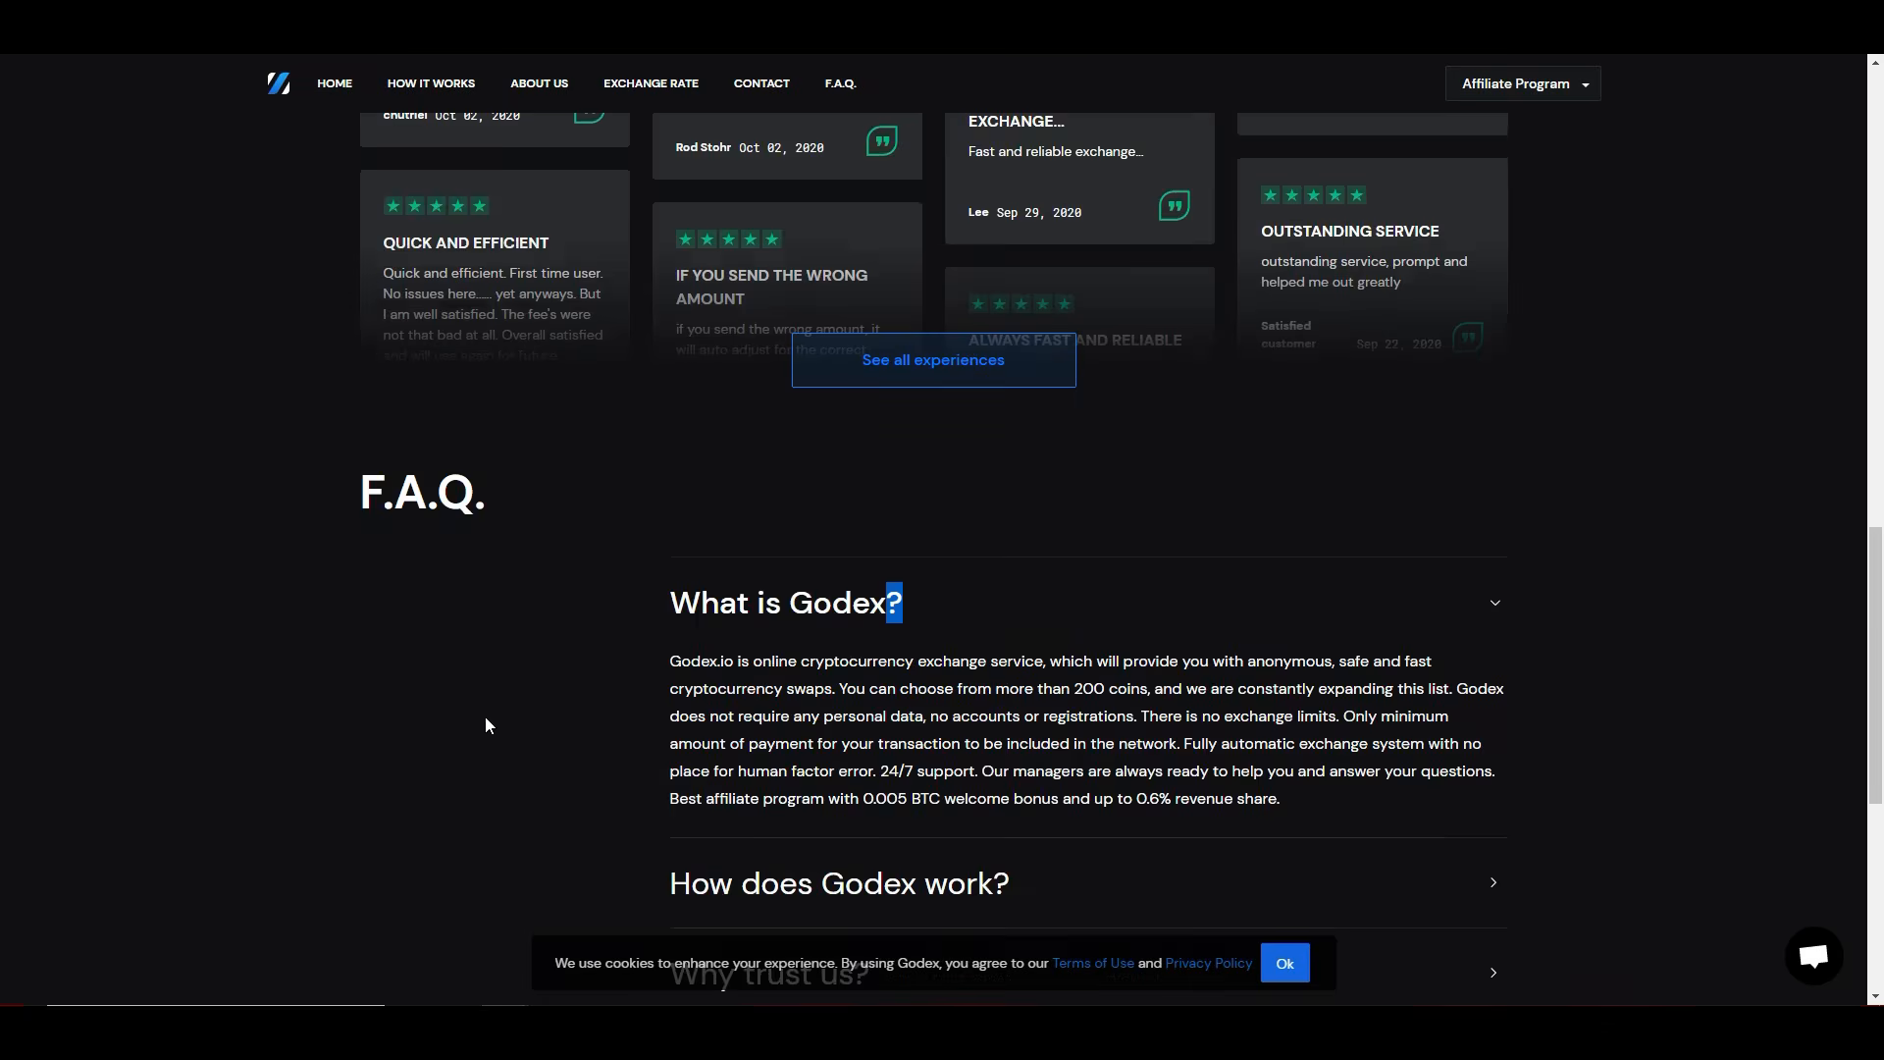
{"action": "scroll", "scroll_direction": "up", "scroll_amount": 3}
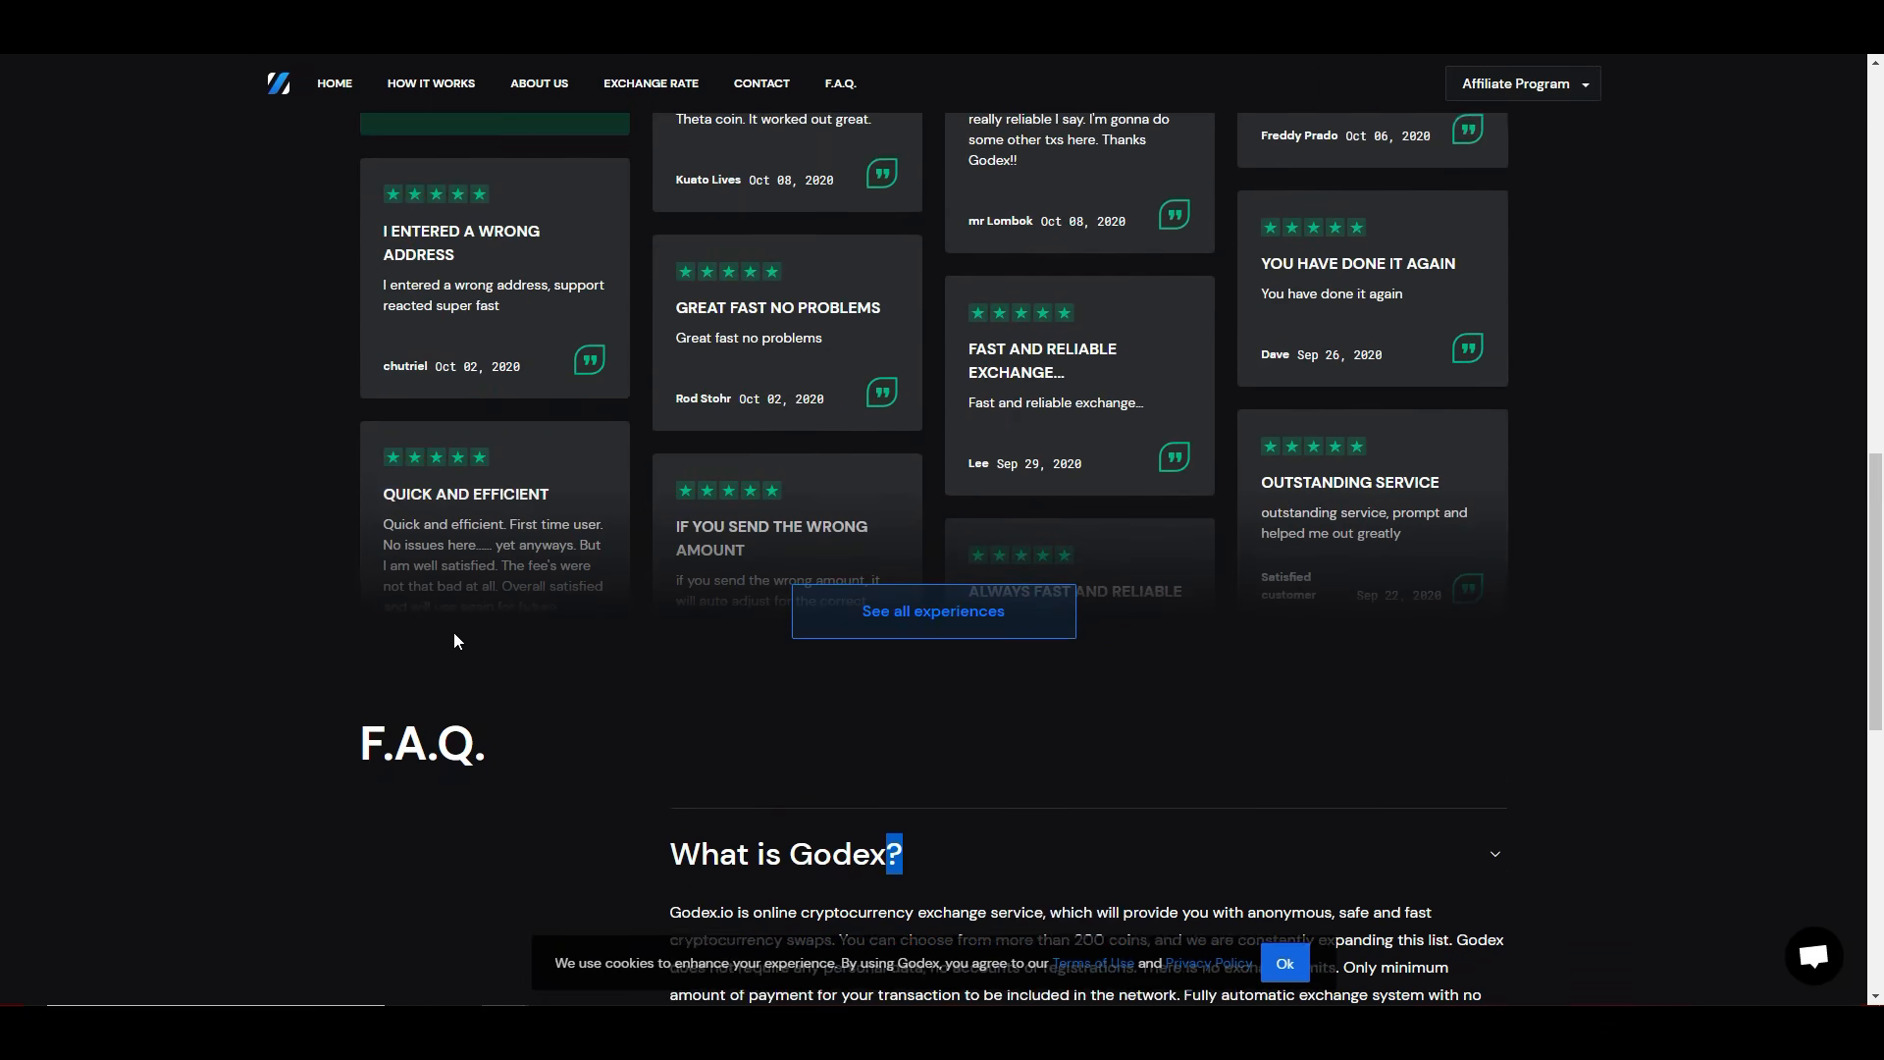
{"action": "scroll", "scroll_direction": "down", "scroll_amount": 3}
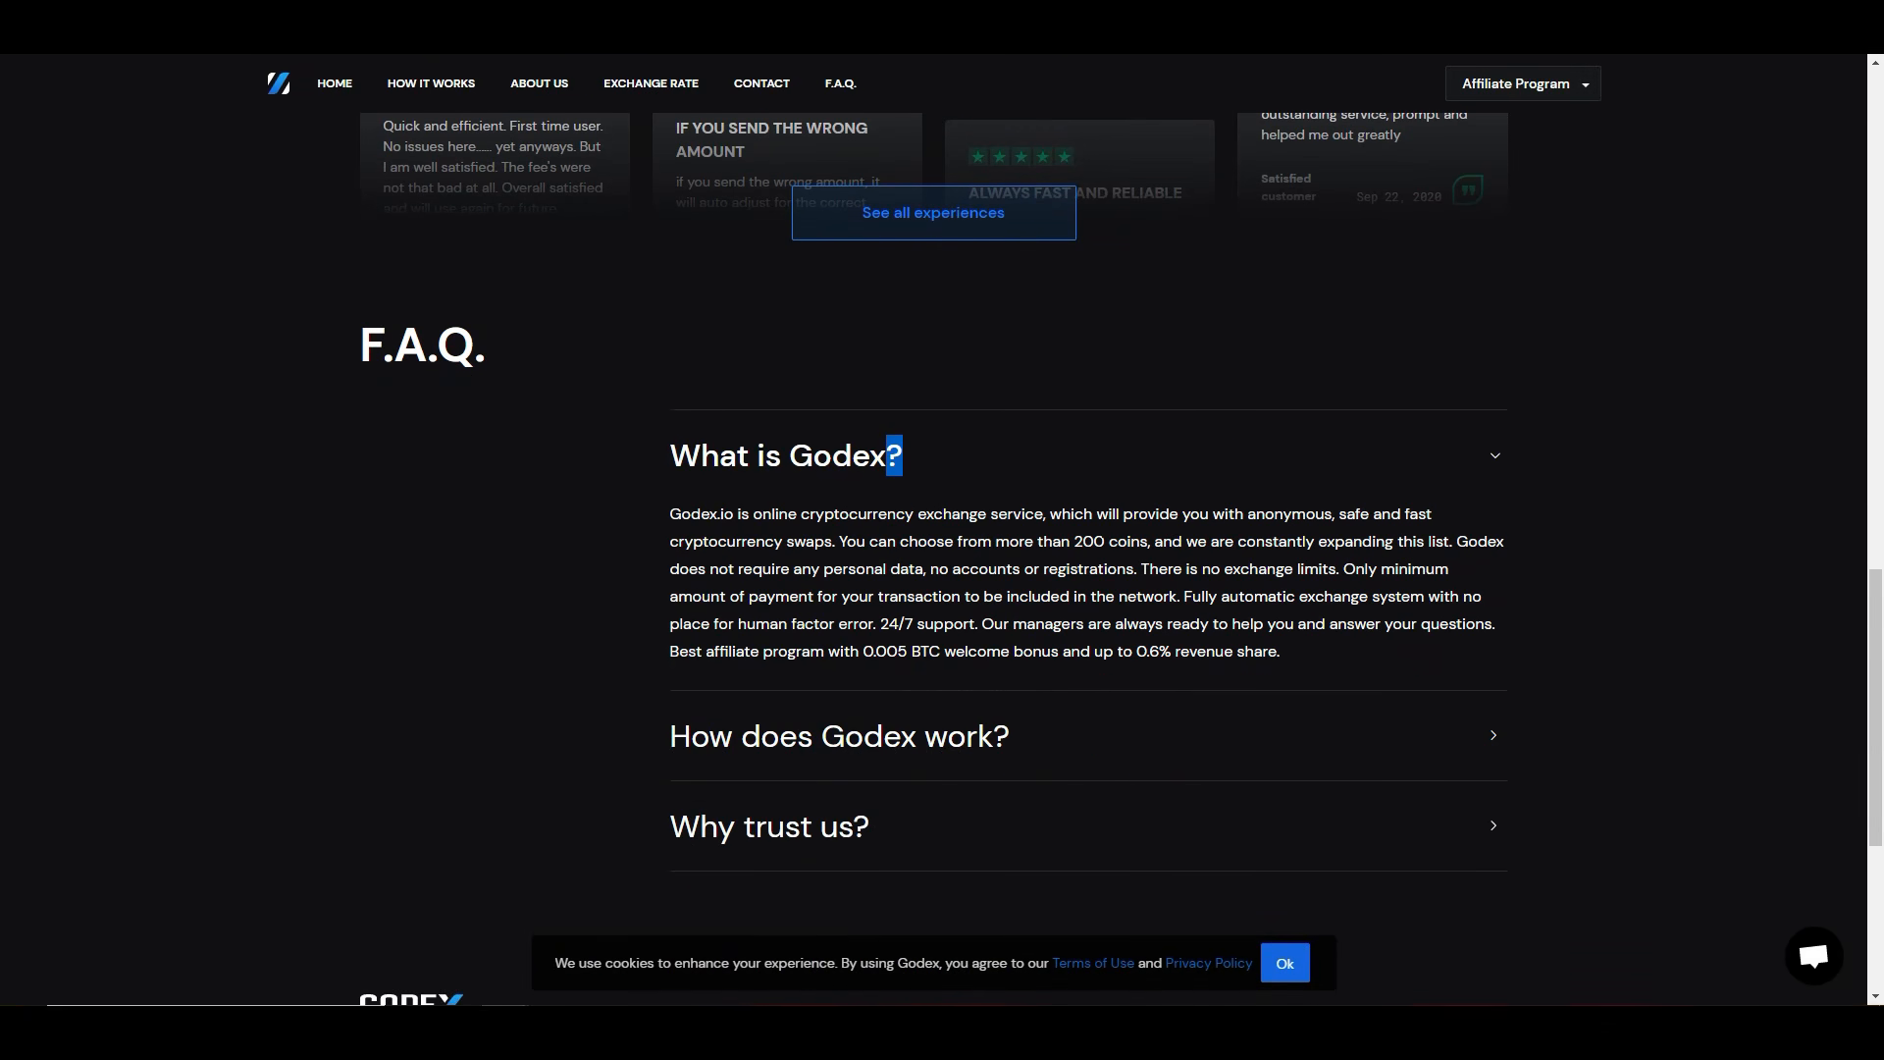
{"action": "scroll", "scroll_direction": "down", "scroll_amount": 3}
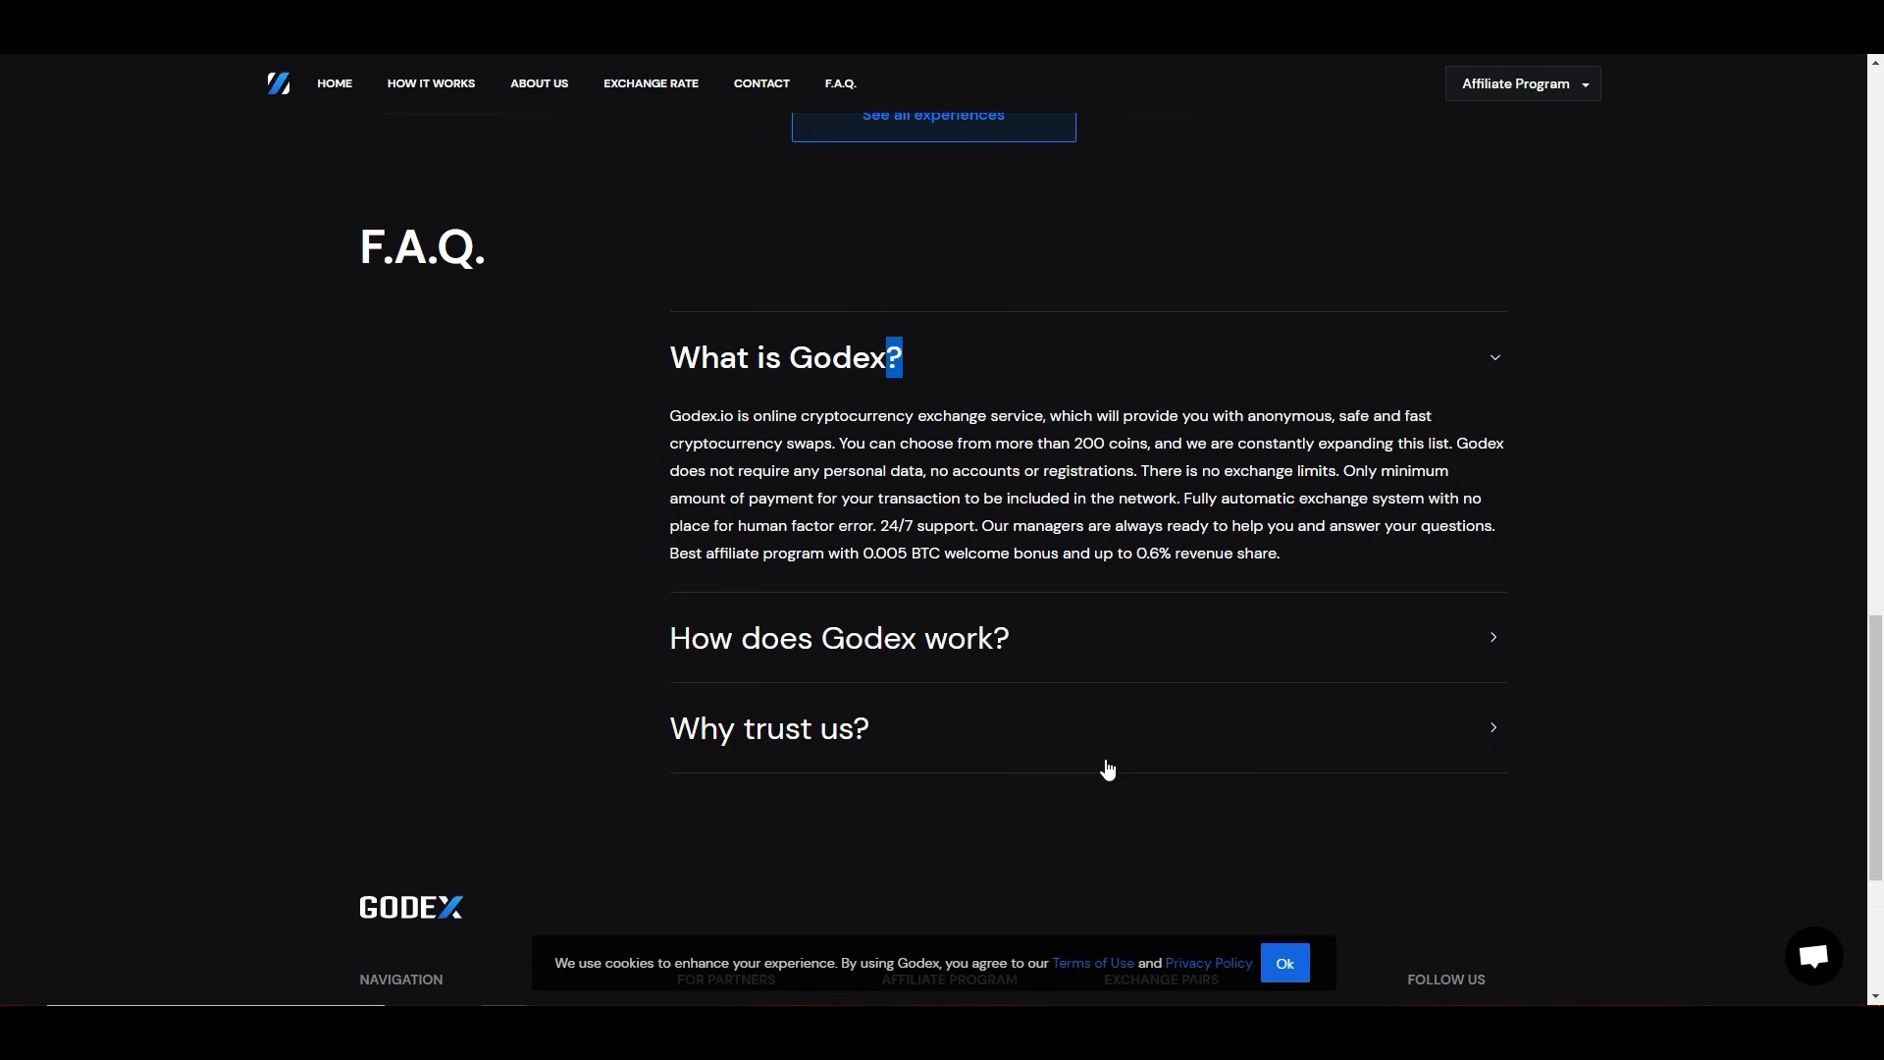
{"action": "mouse_move", "coordinate": [470, 622]}
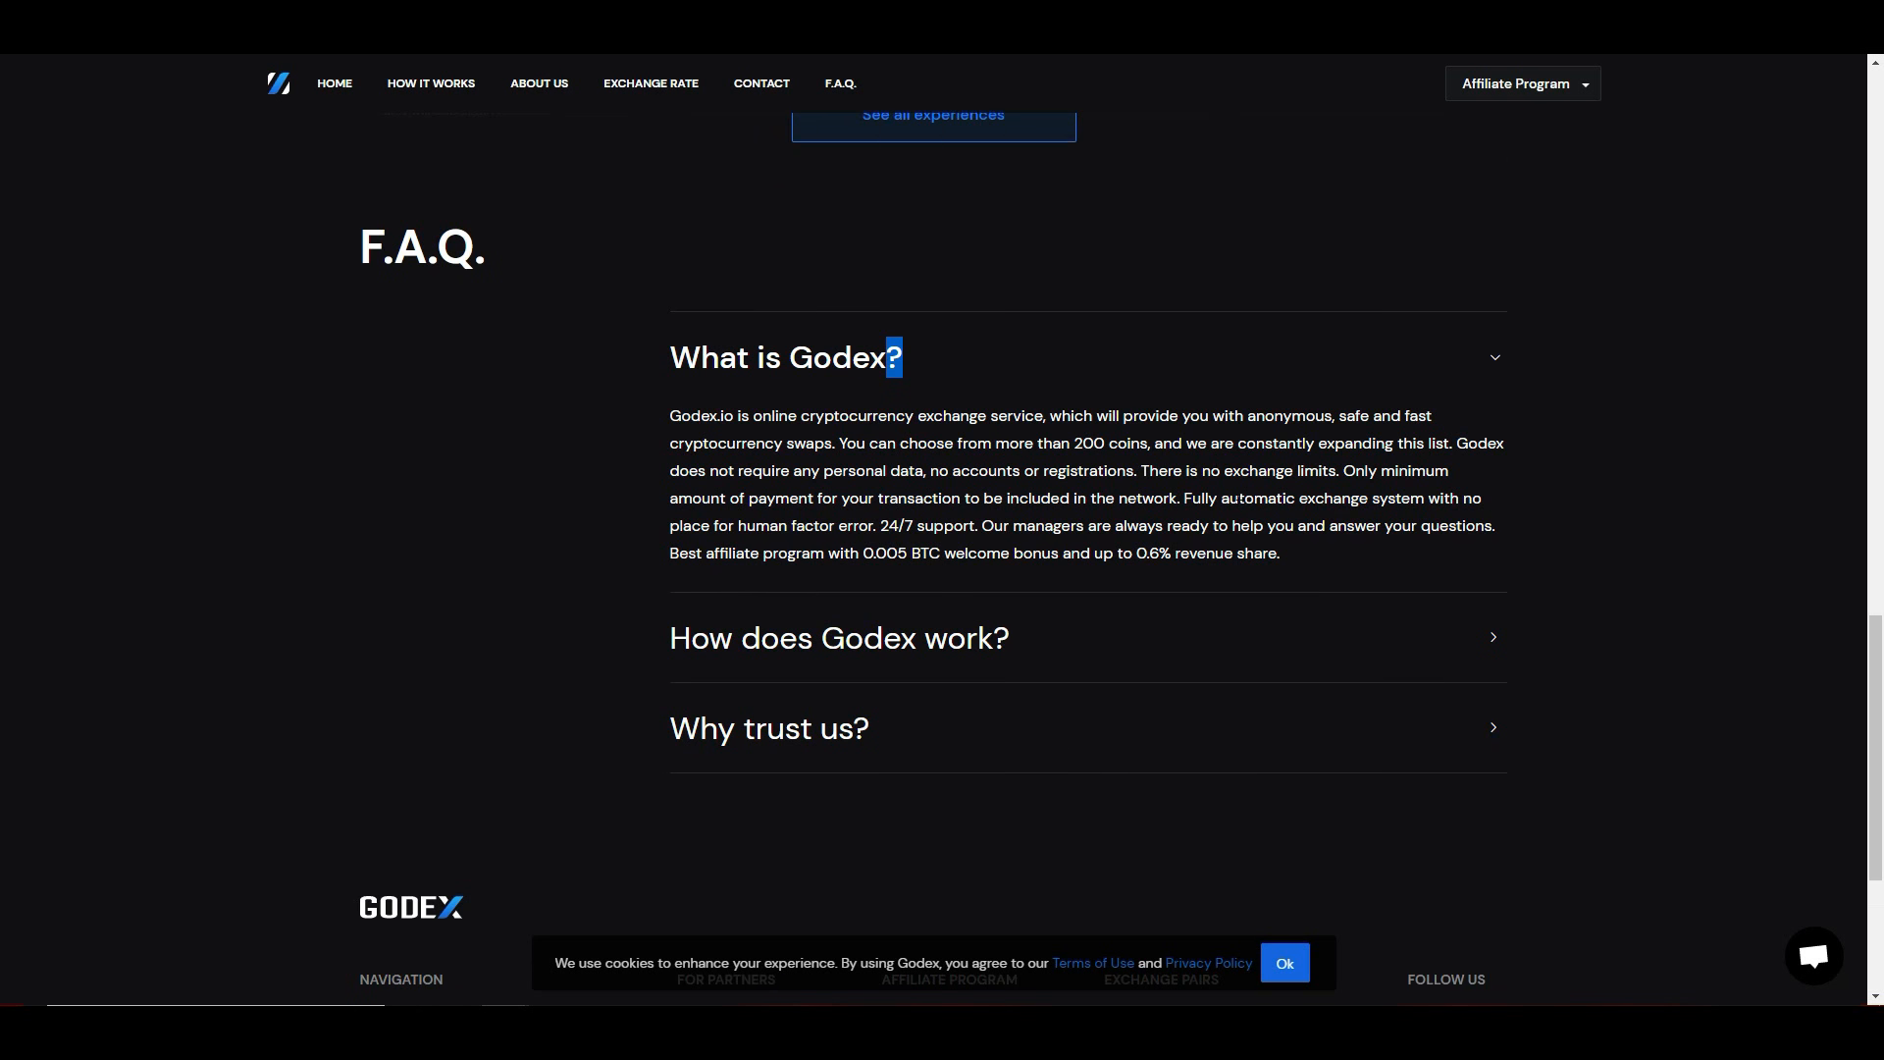
{"action": "mouse_move", "coordinate": [844, 520]}
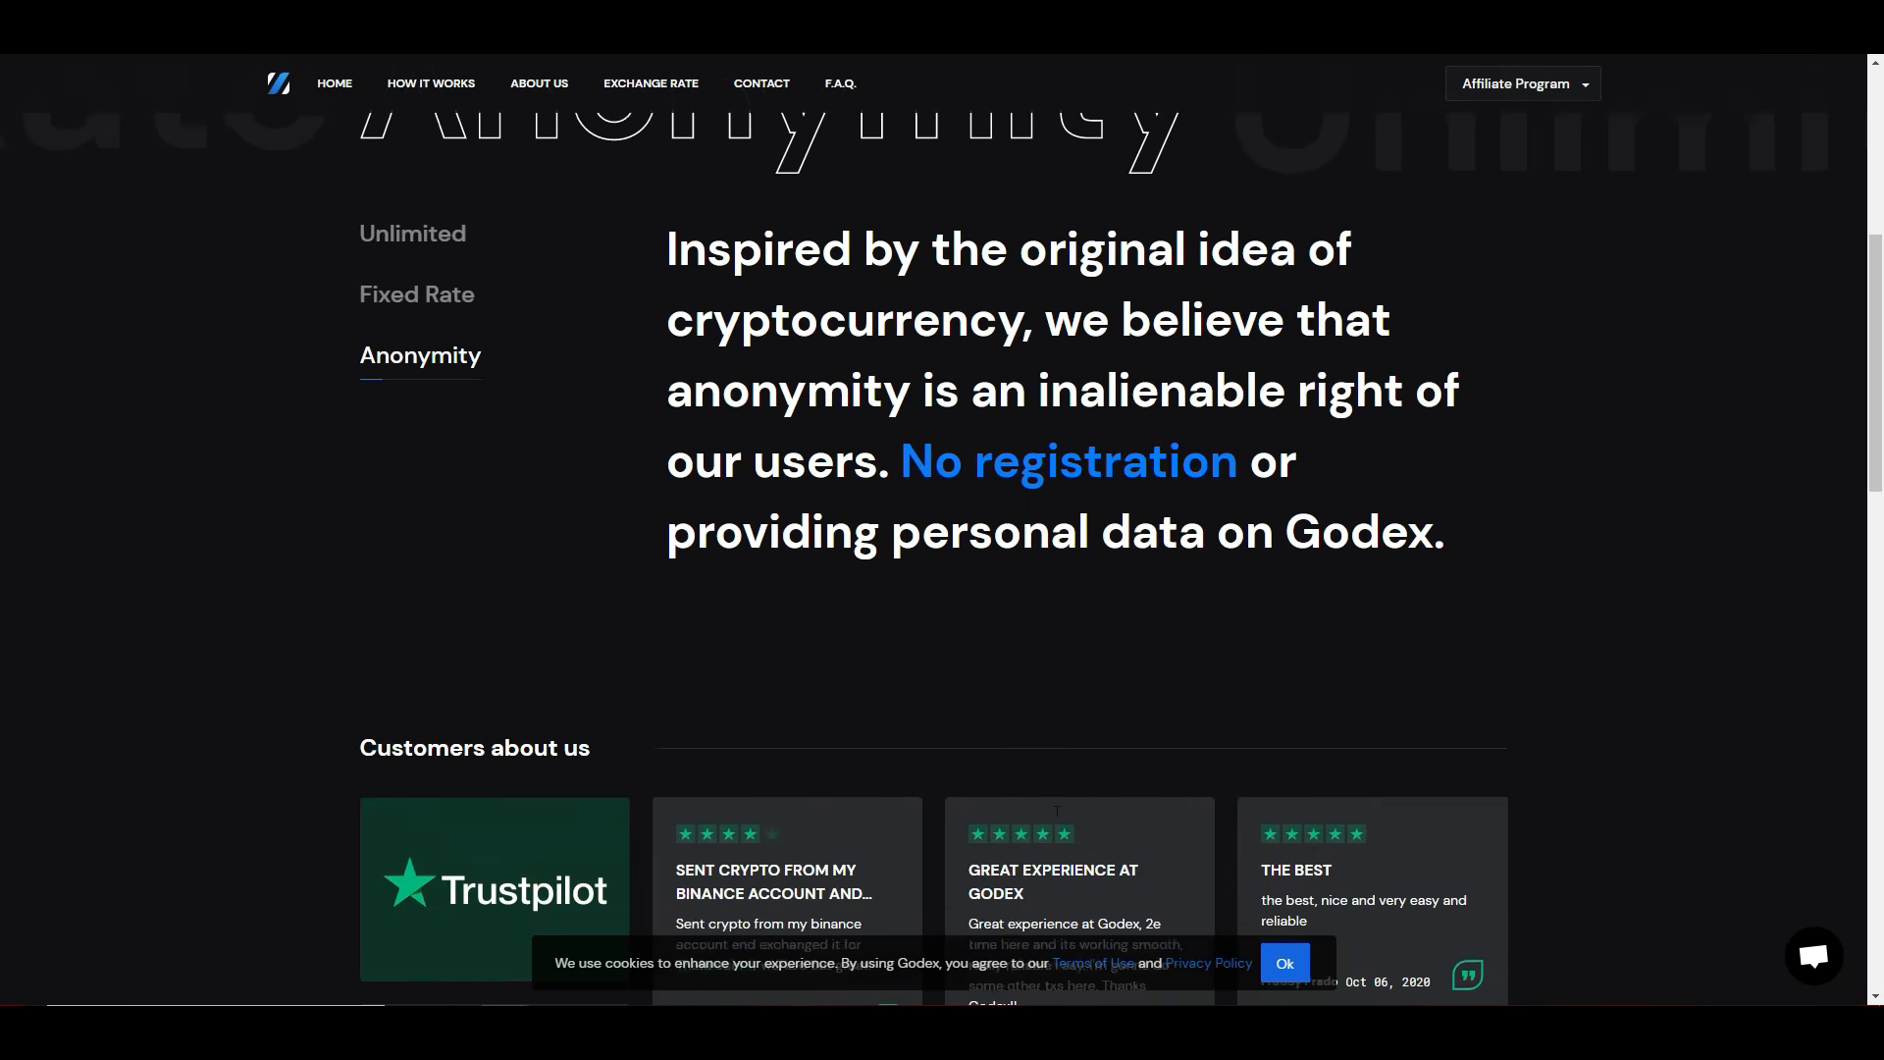
Step: Scroll down to the F.A.Q. answers on how Godex works and why to trust it
{"action": "scroll", "scroll_direction": "down", "scroll_amount": 3}
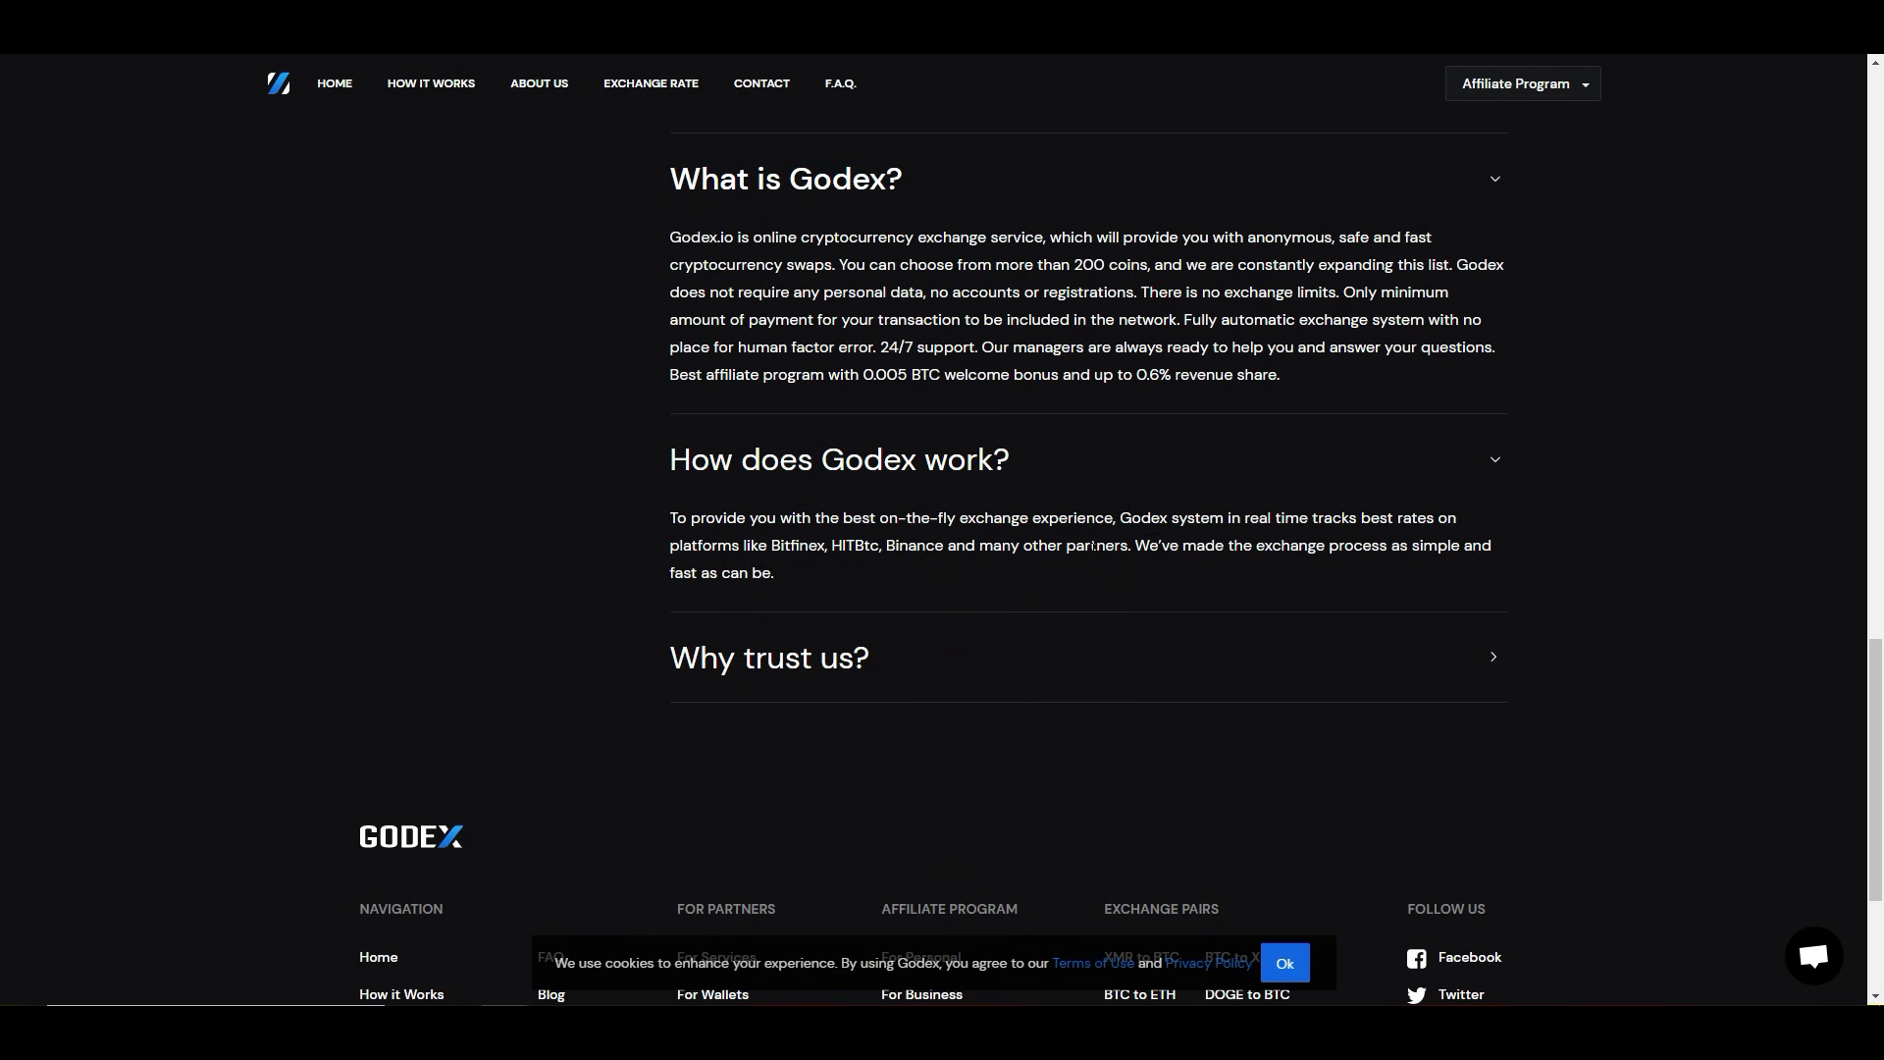
{"action": "mouse_move", "coordinate": [1604, 94]}
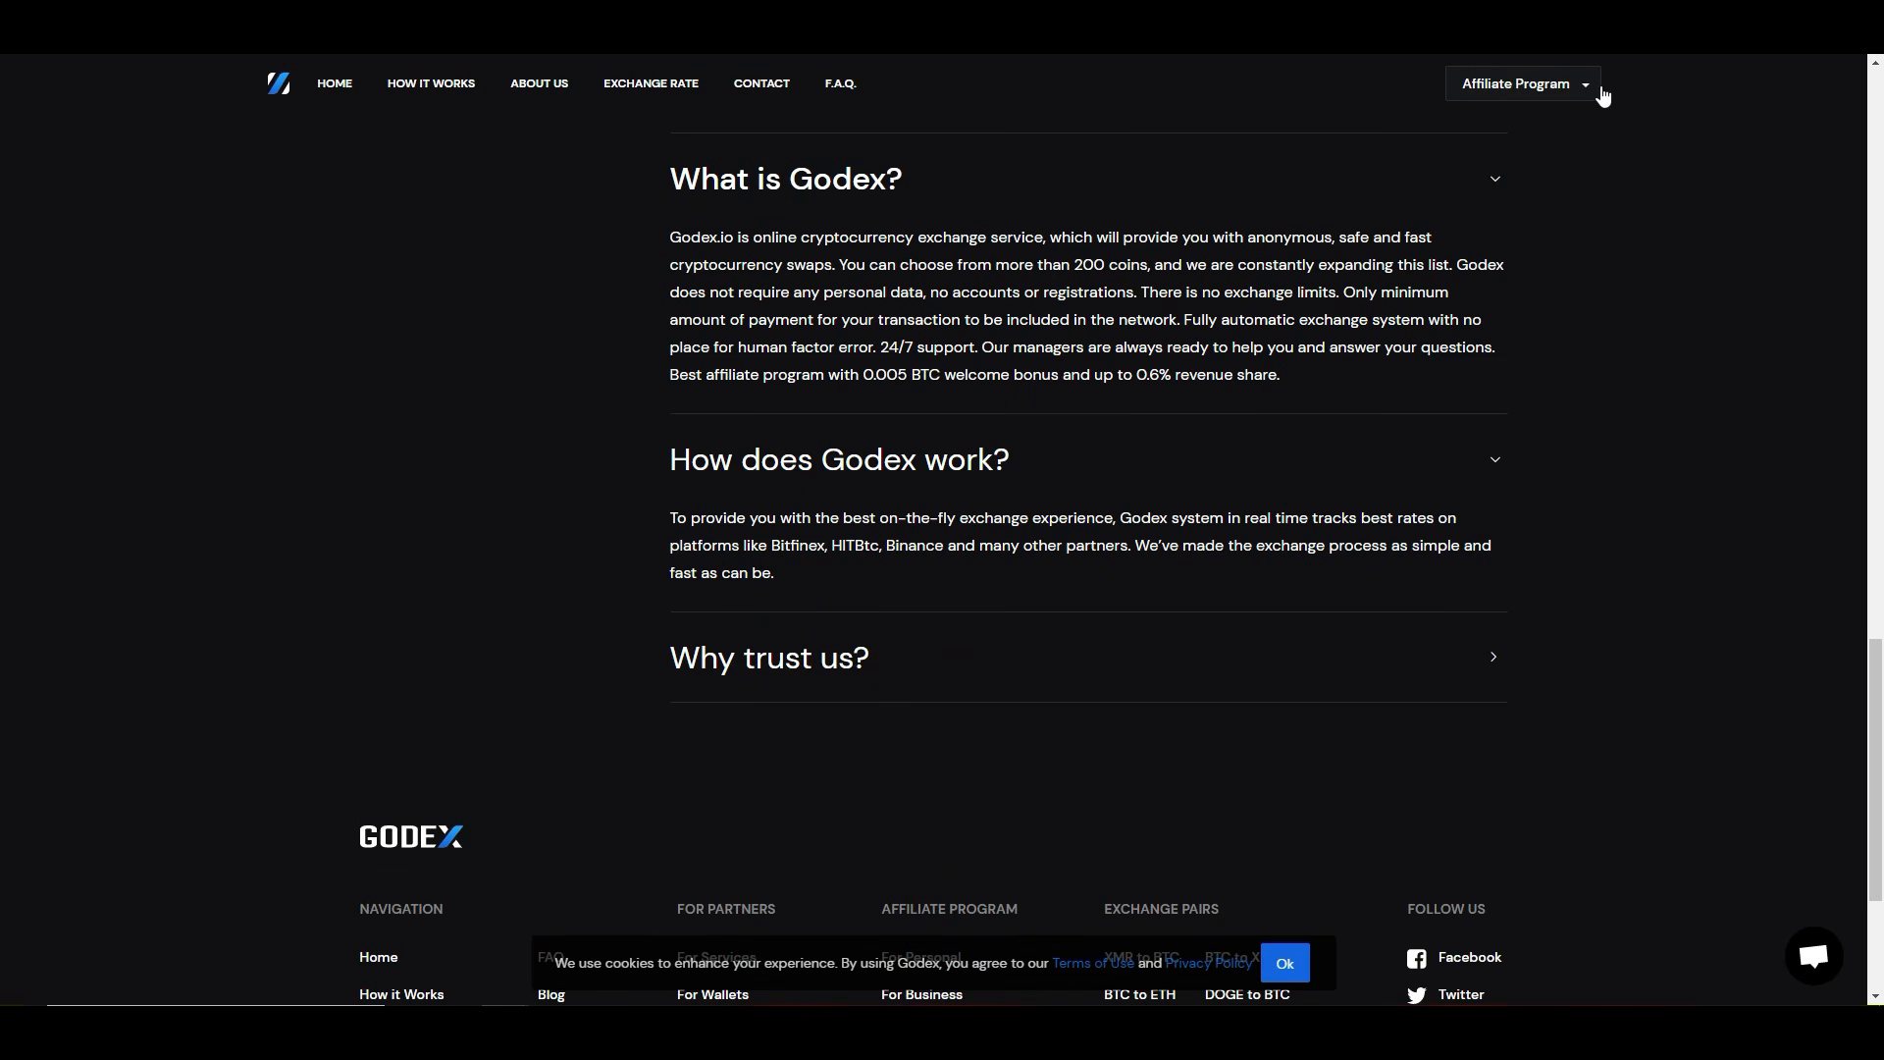
{"action": "mouse_move", "coordinate": [1602, 459]}
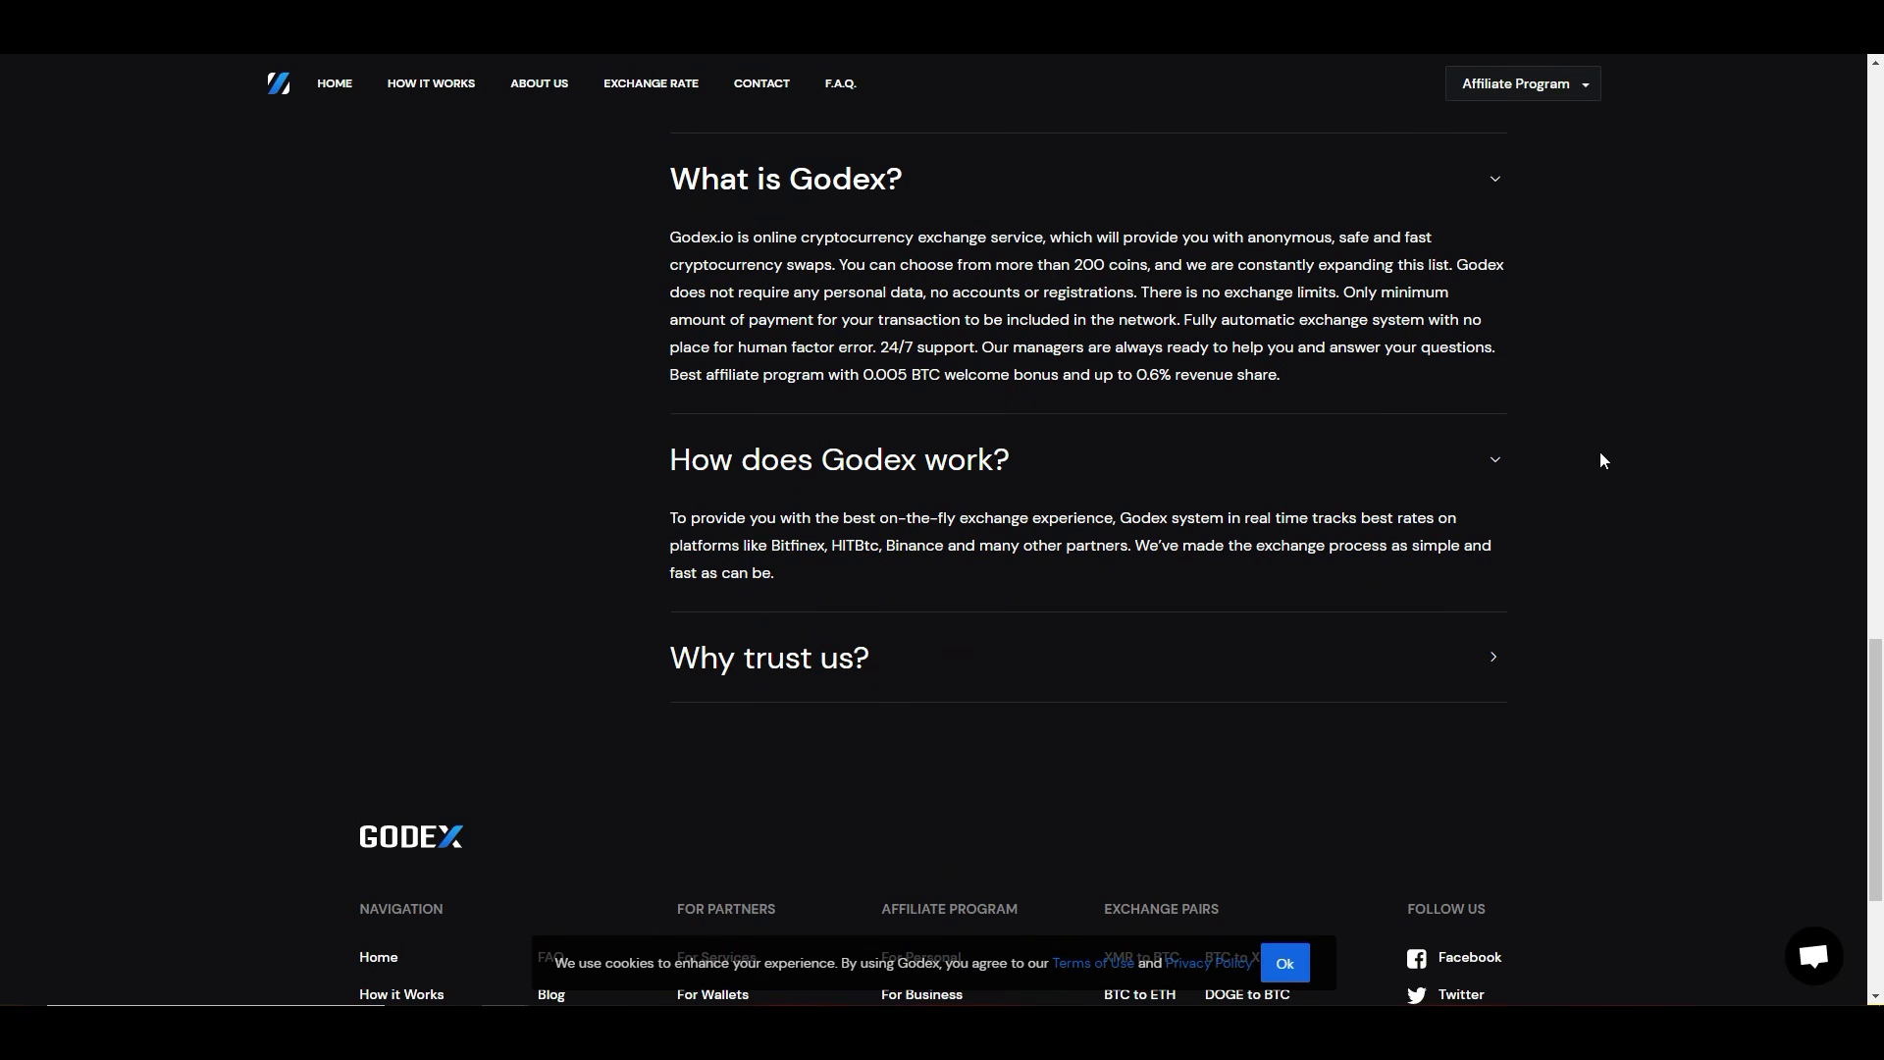
{"action": "scroll", "scroll_direction": "down", "scroll_amount": 3}
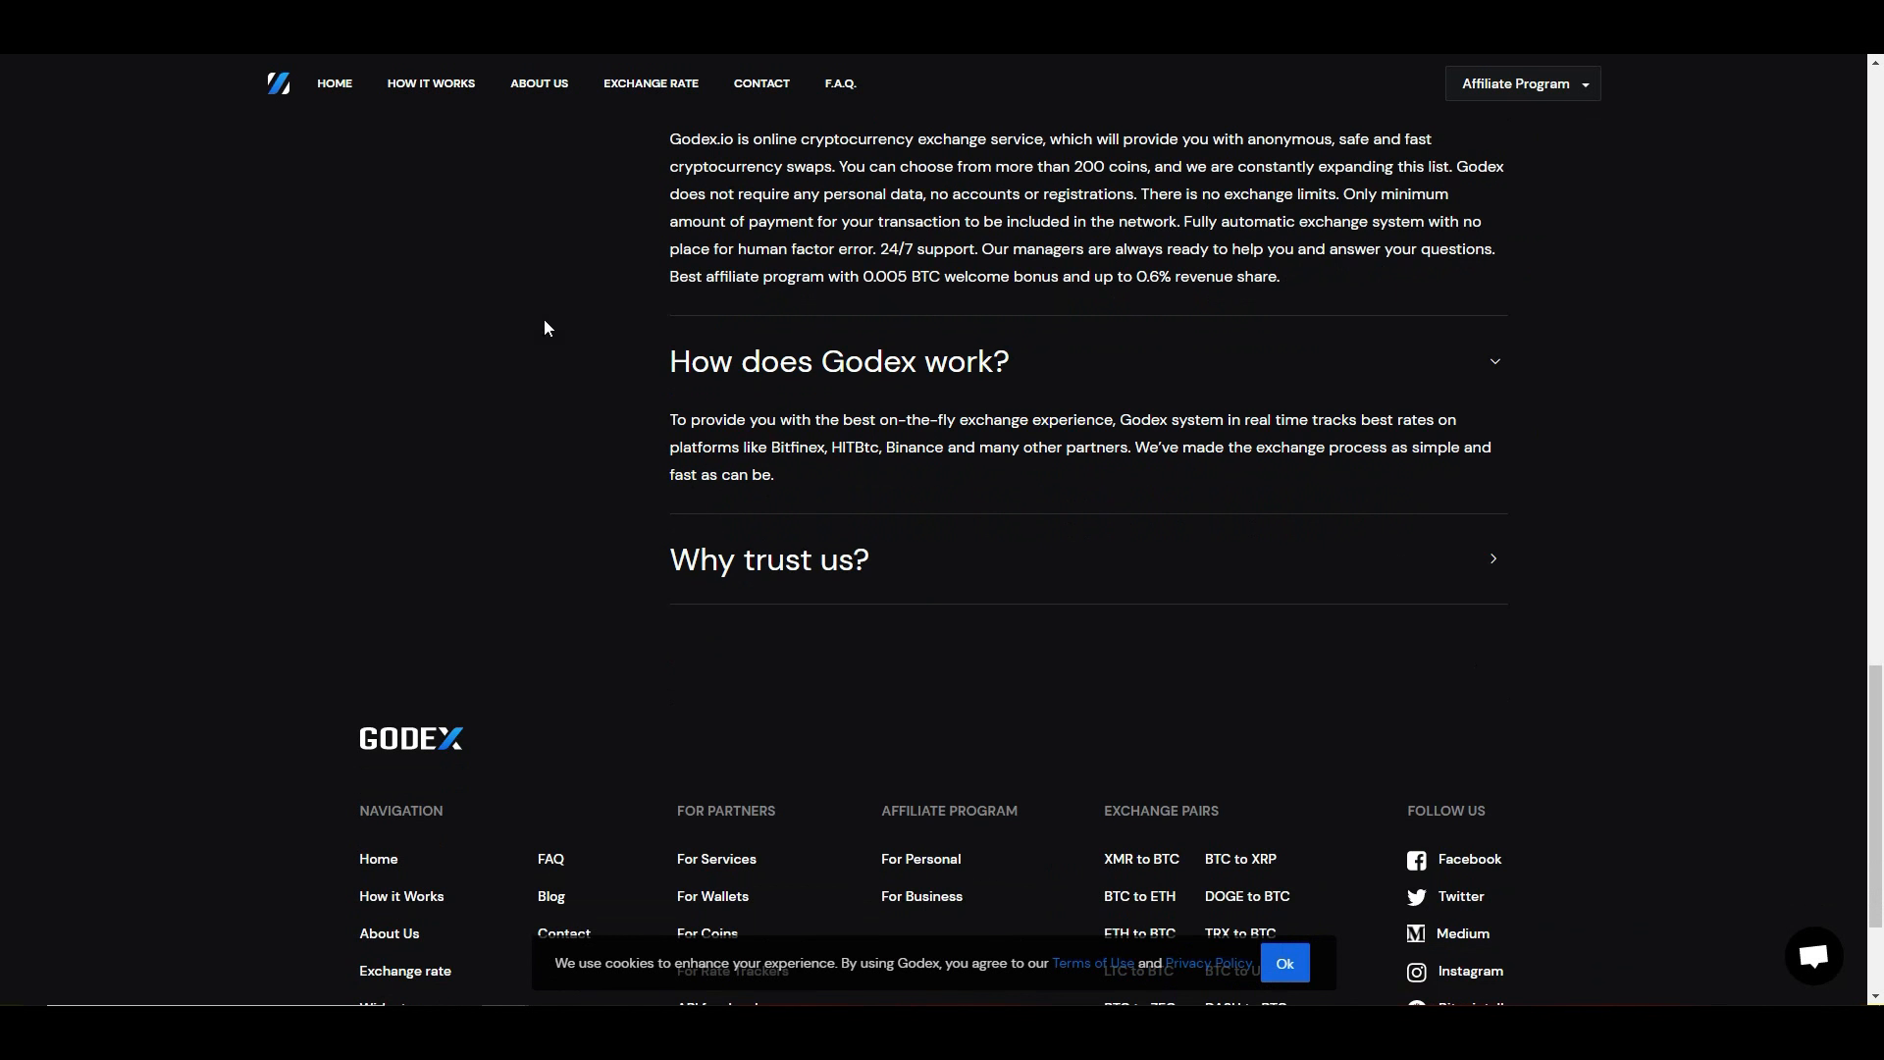
{"action": "mouse_move", "coordinate": [864, 479]}
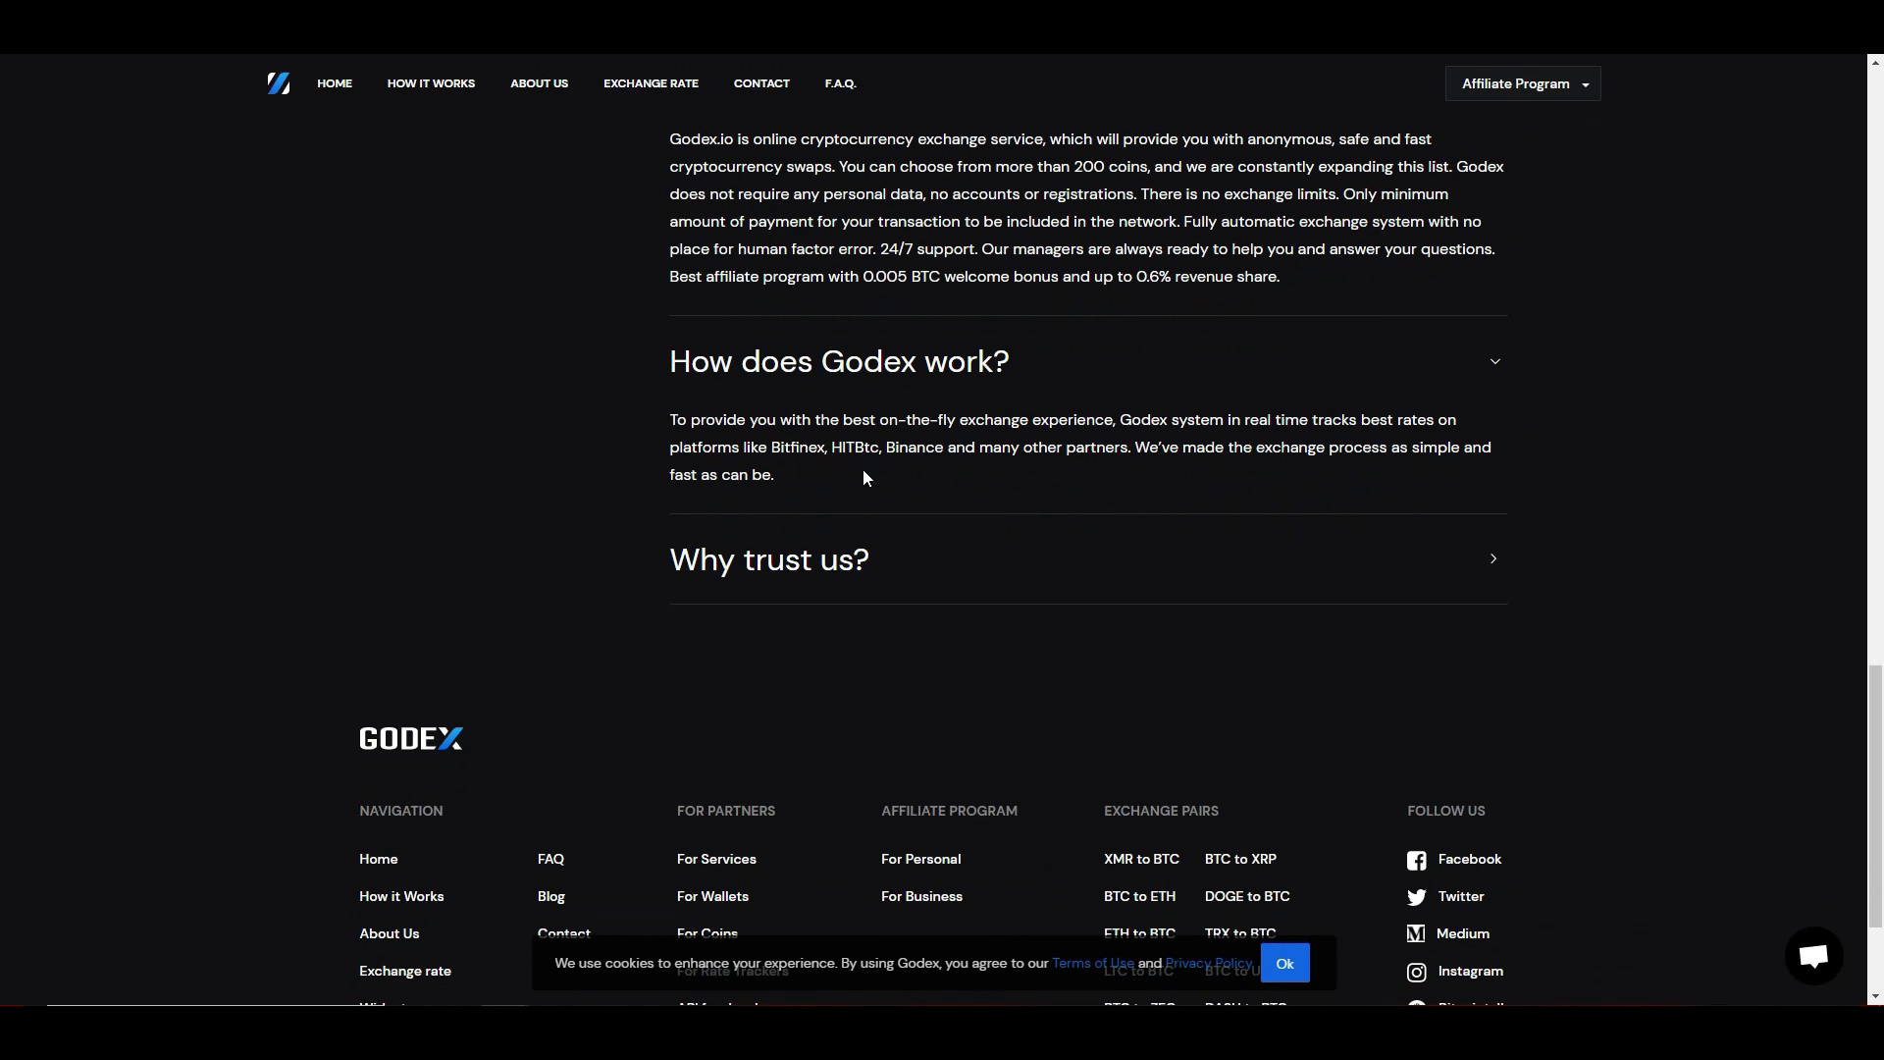
{"action": "mouse_move", "coordinate": [1191, 475]}
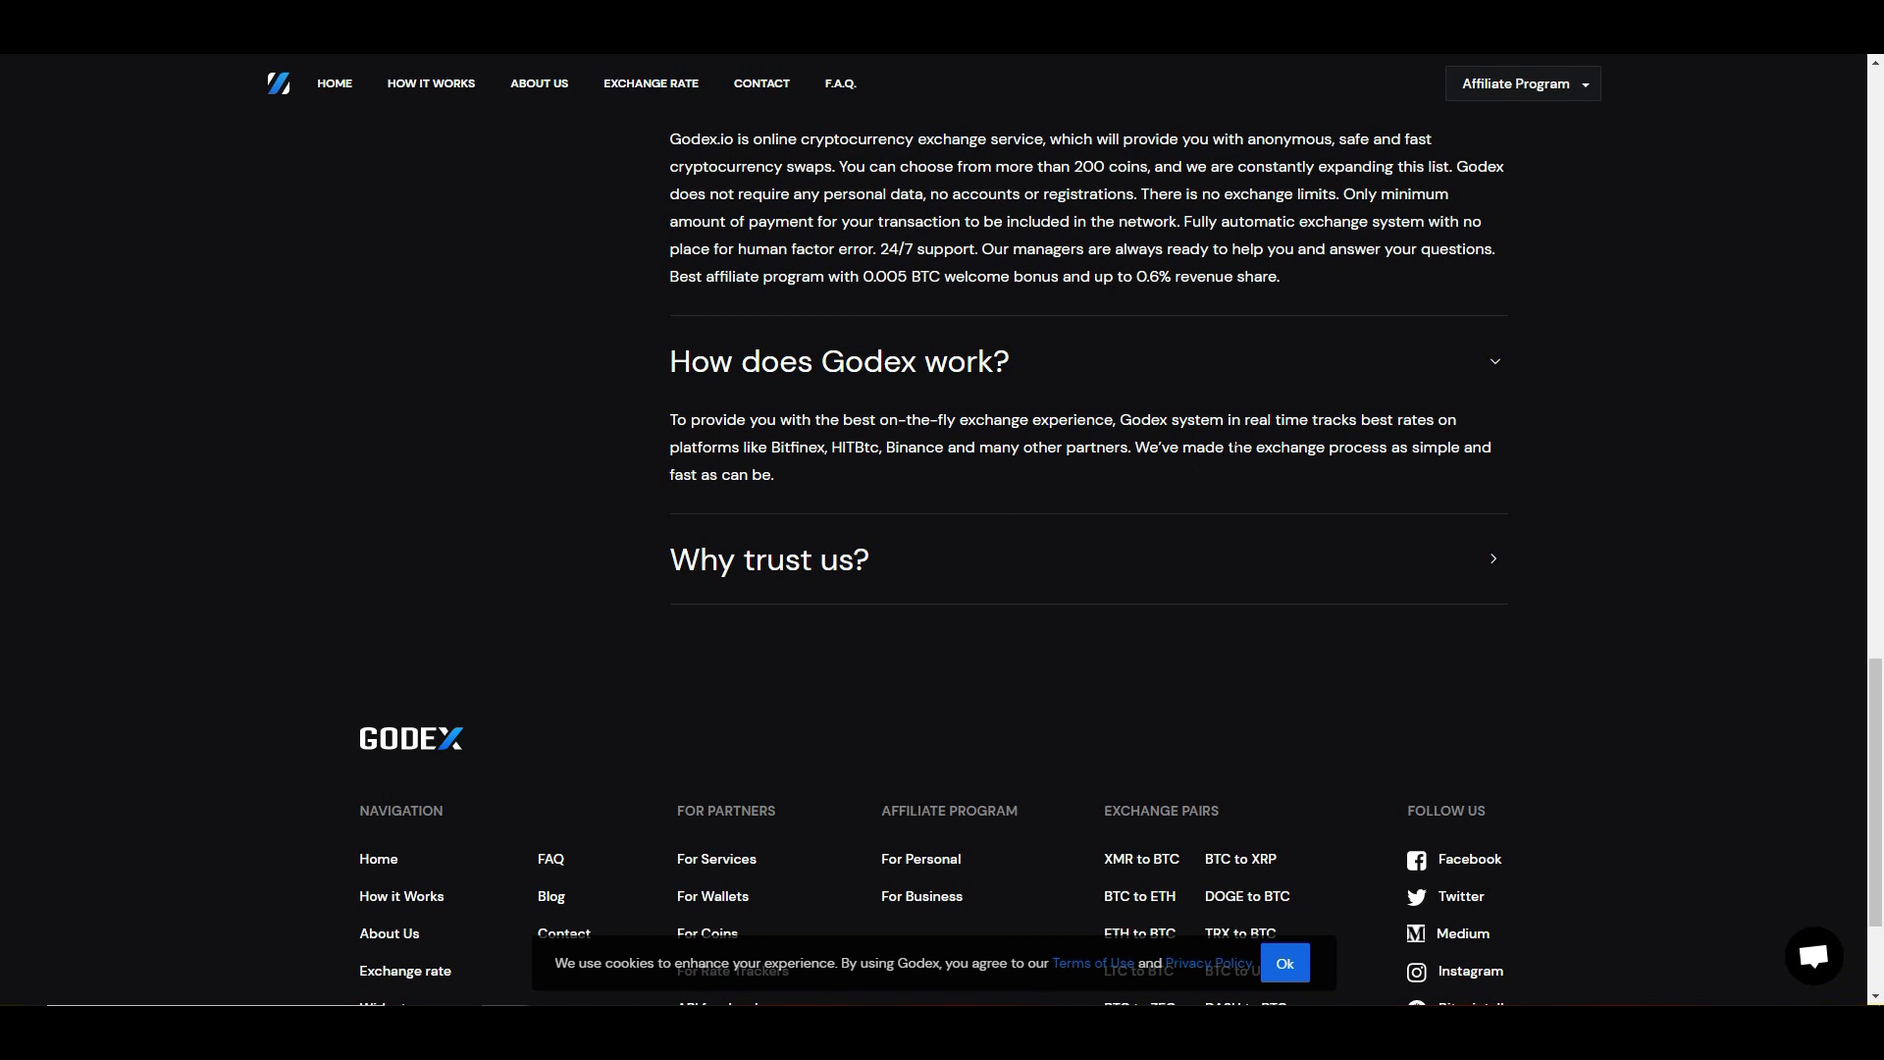
{"action": "mouse_move", "coordinate": [842, 507]}
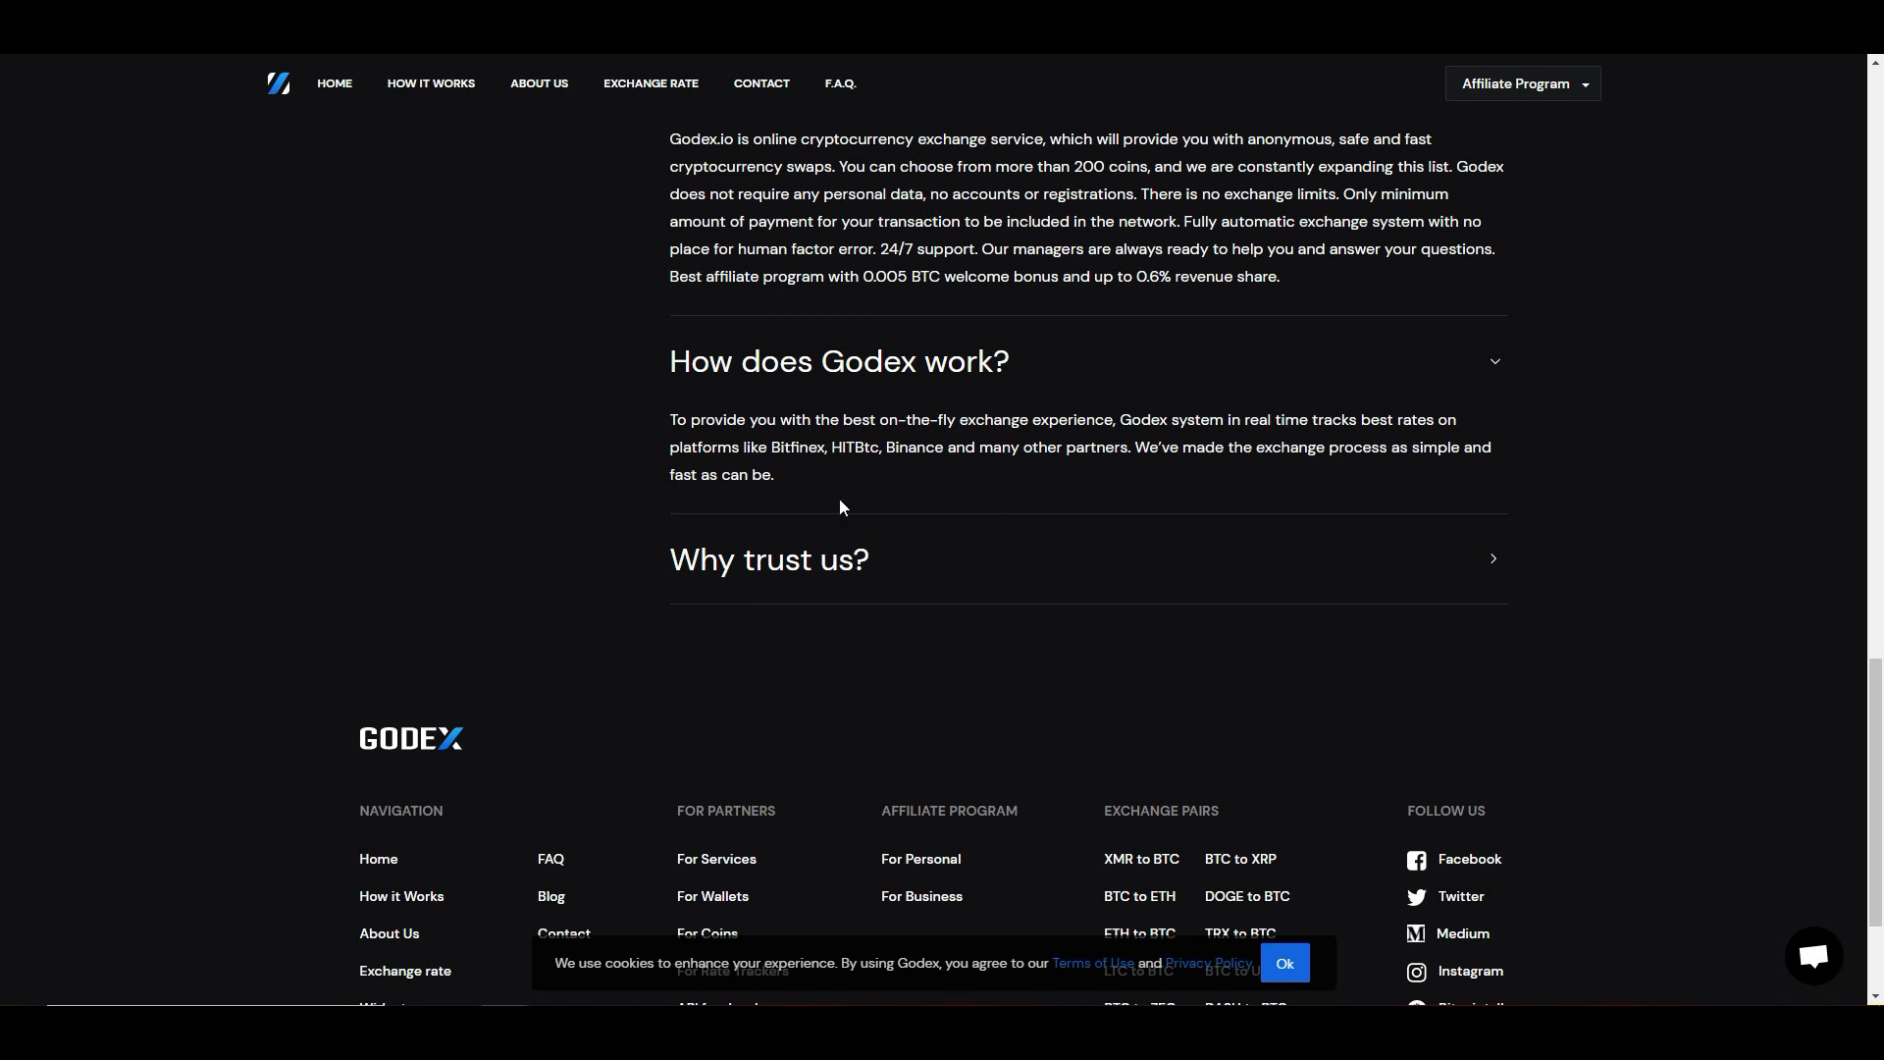
{"action": "mouse_move", "coordinate": [1080, 518]}
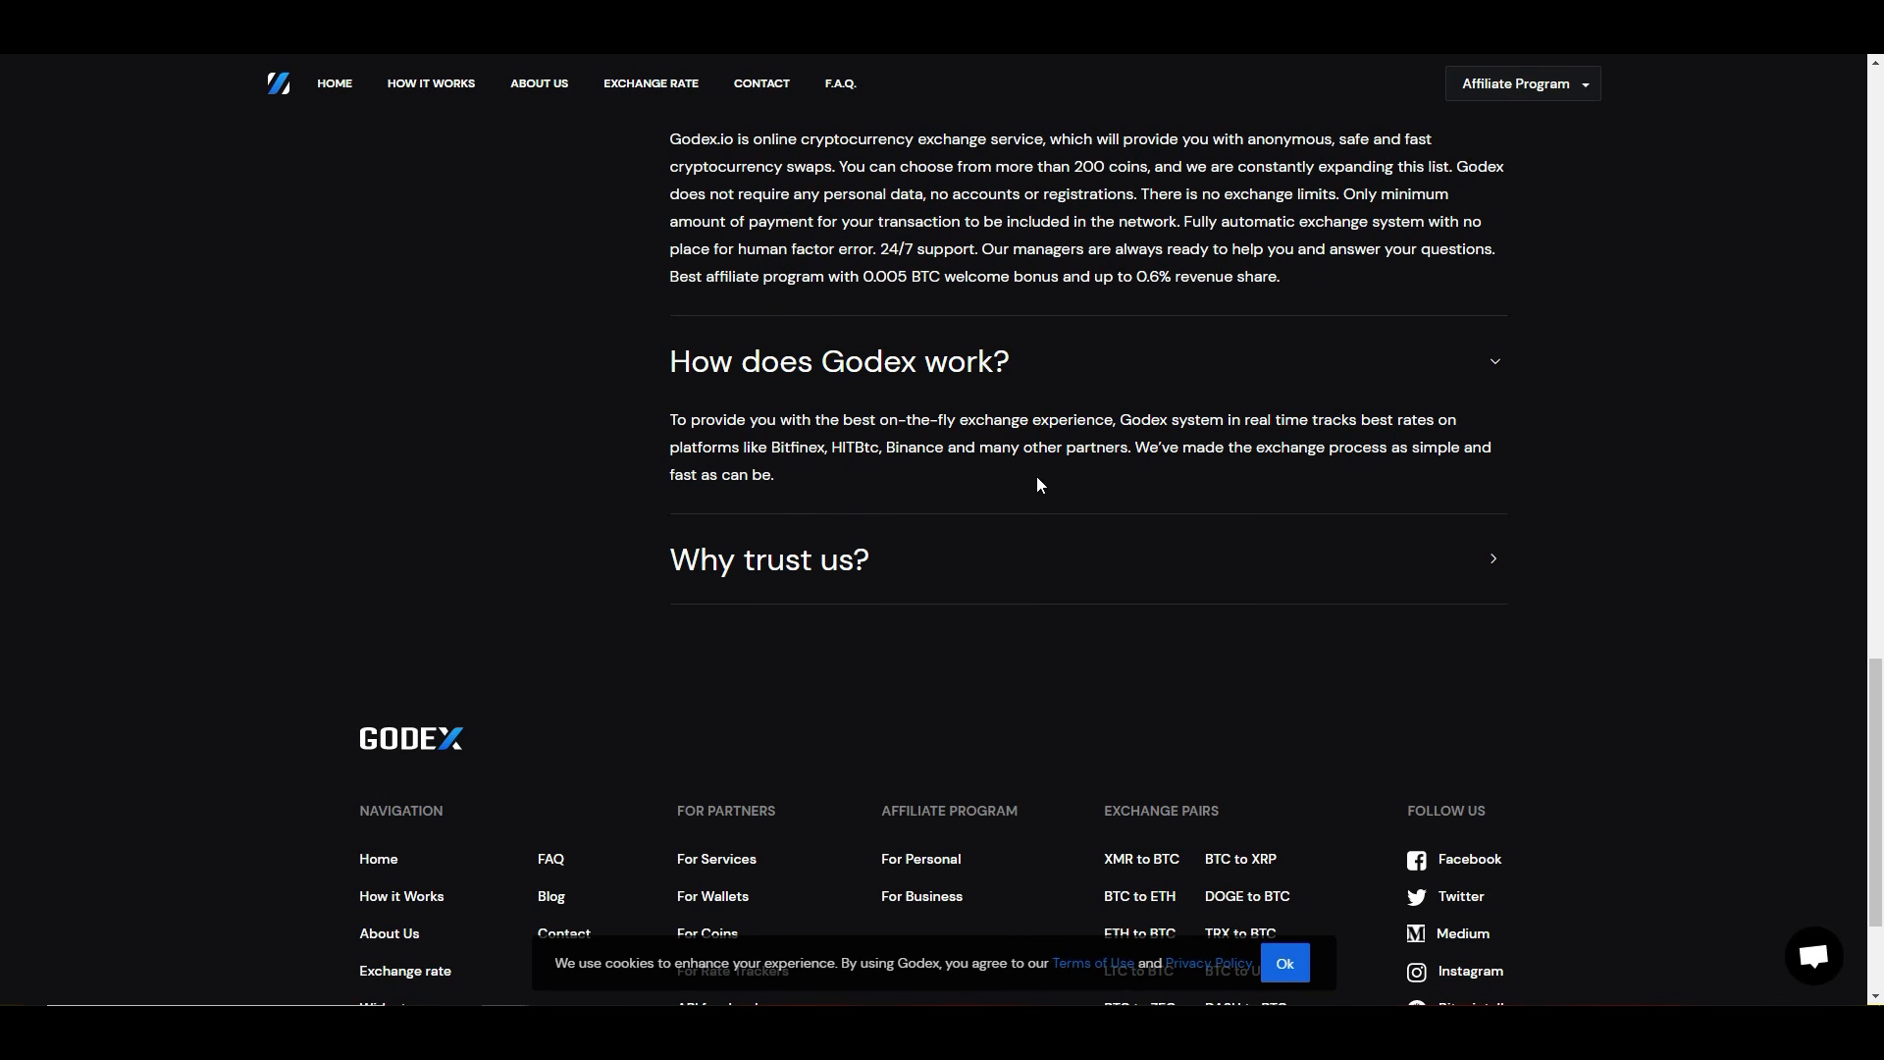
{"action": "mouse_move", "coordinate": [1084, 467]}
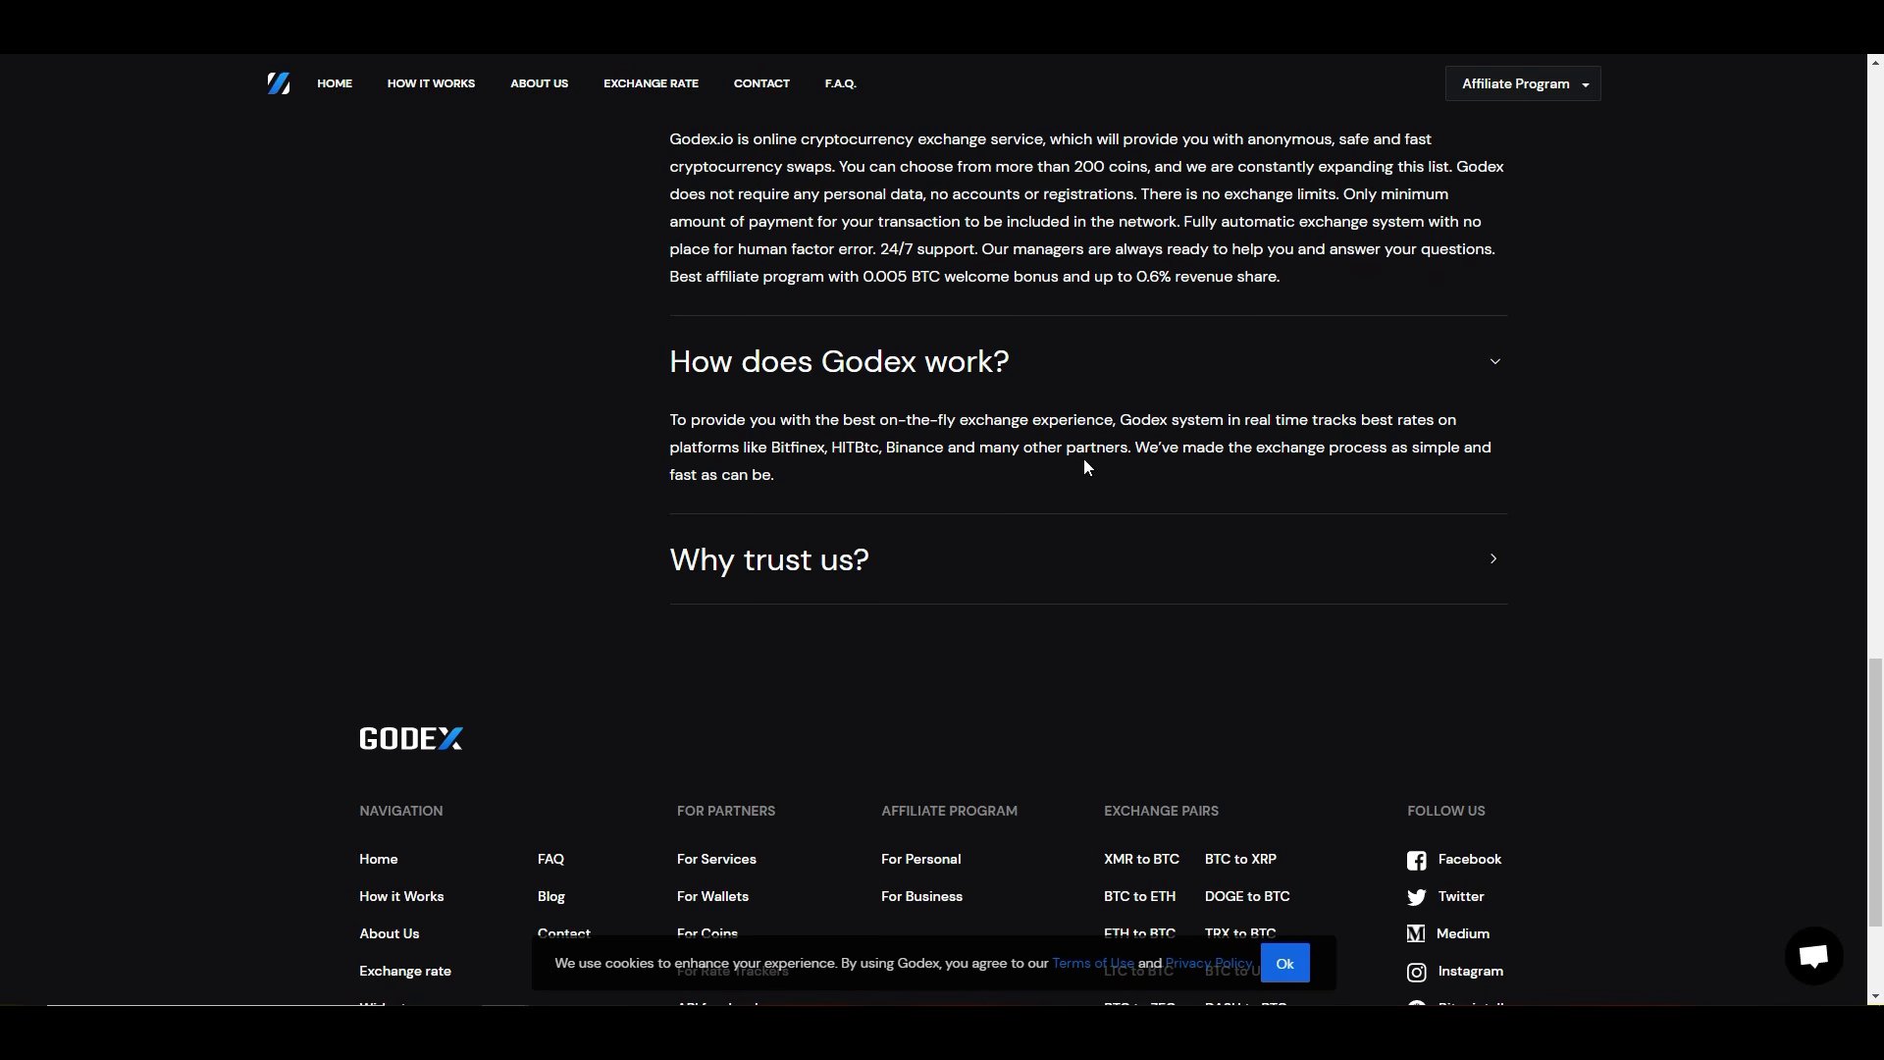
{"action": "mouse_move", "coordinate": [823, 695]}
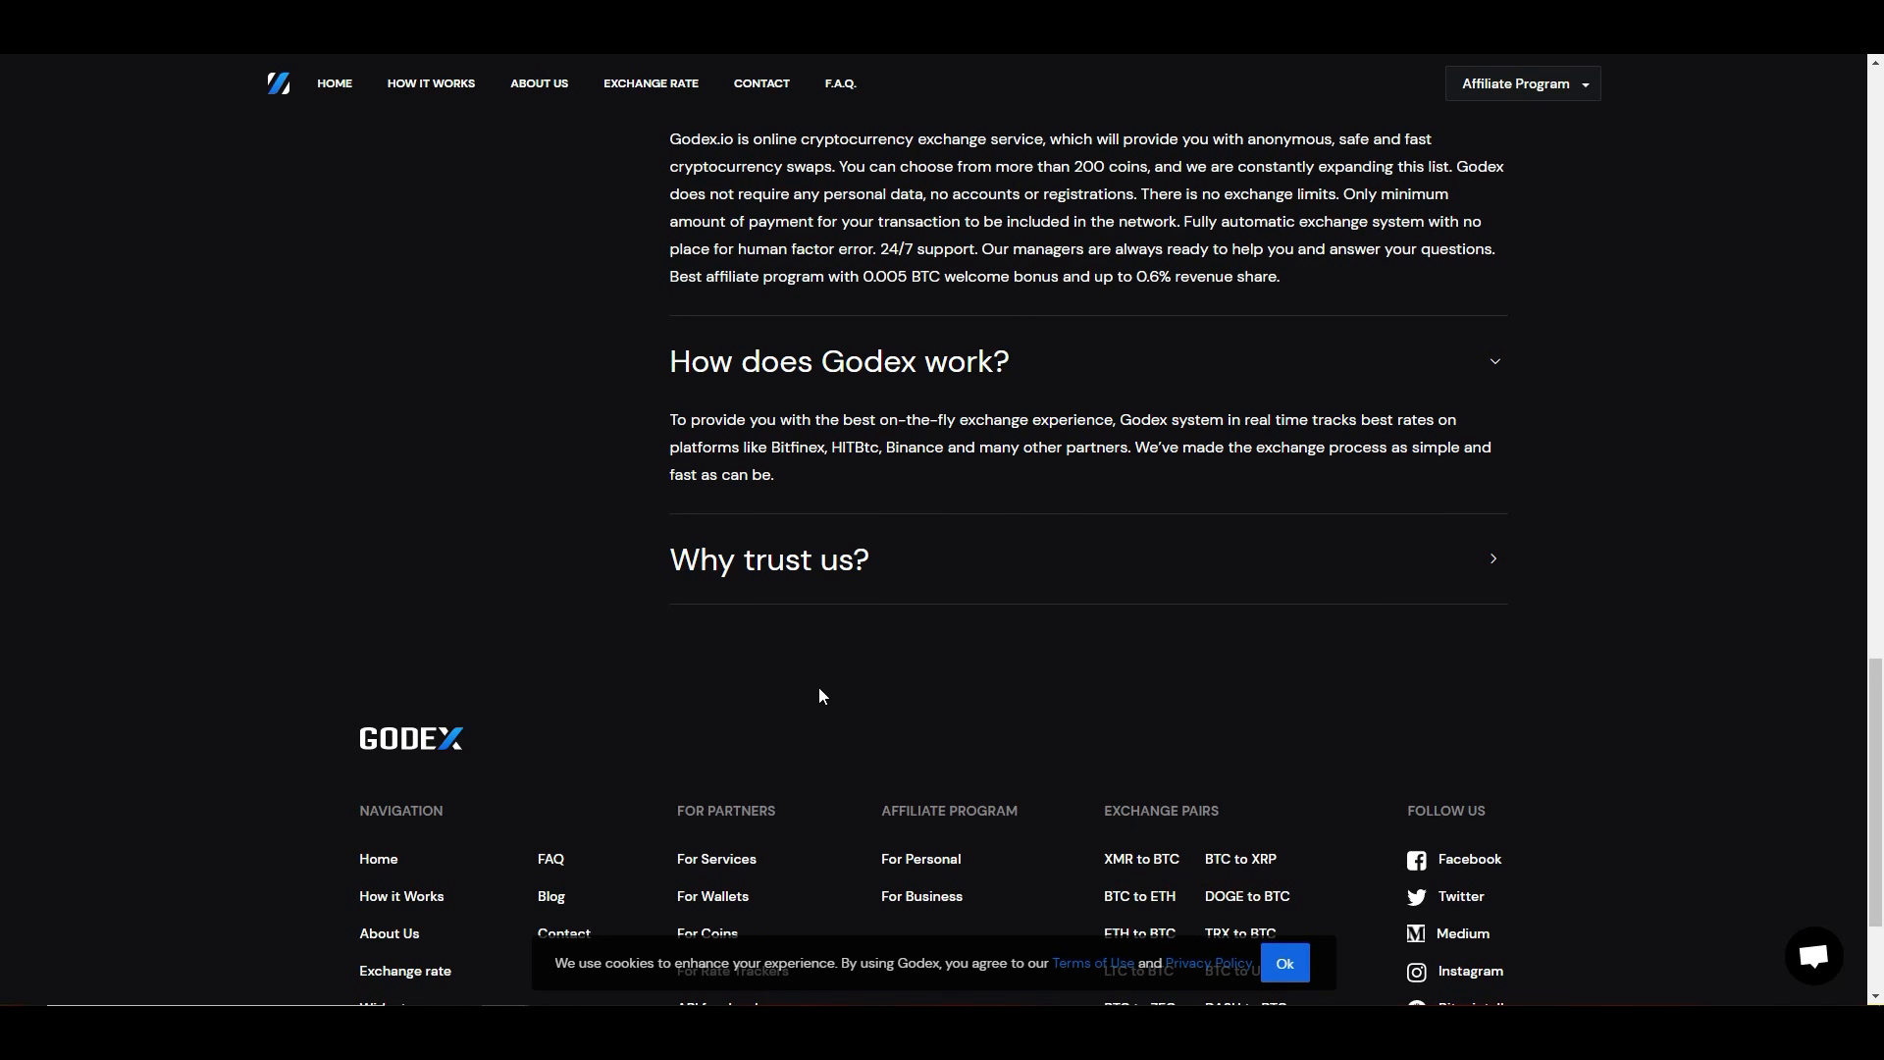
{"action": "mouse_move", "coordinate": [649, 685]}
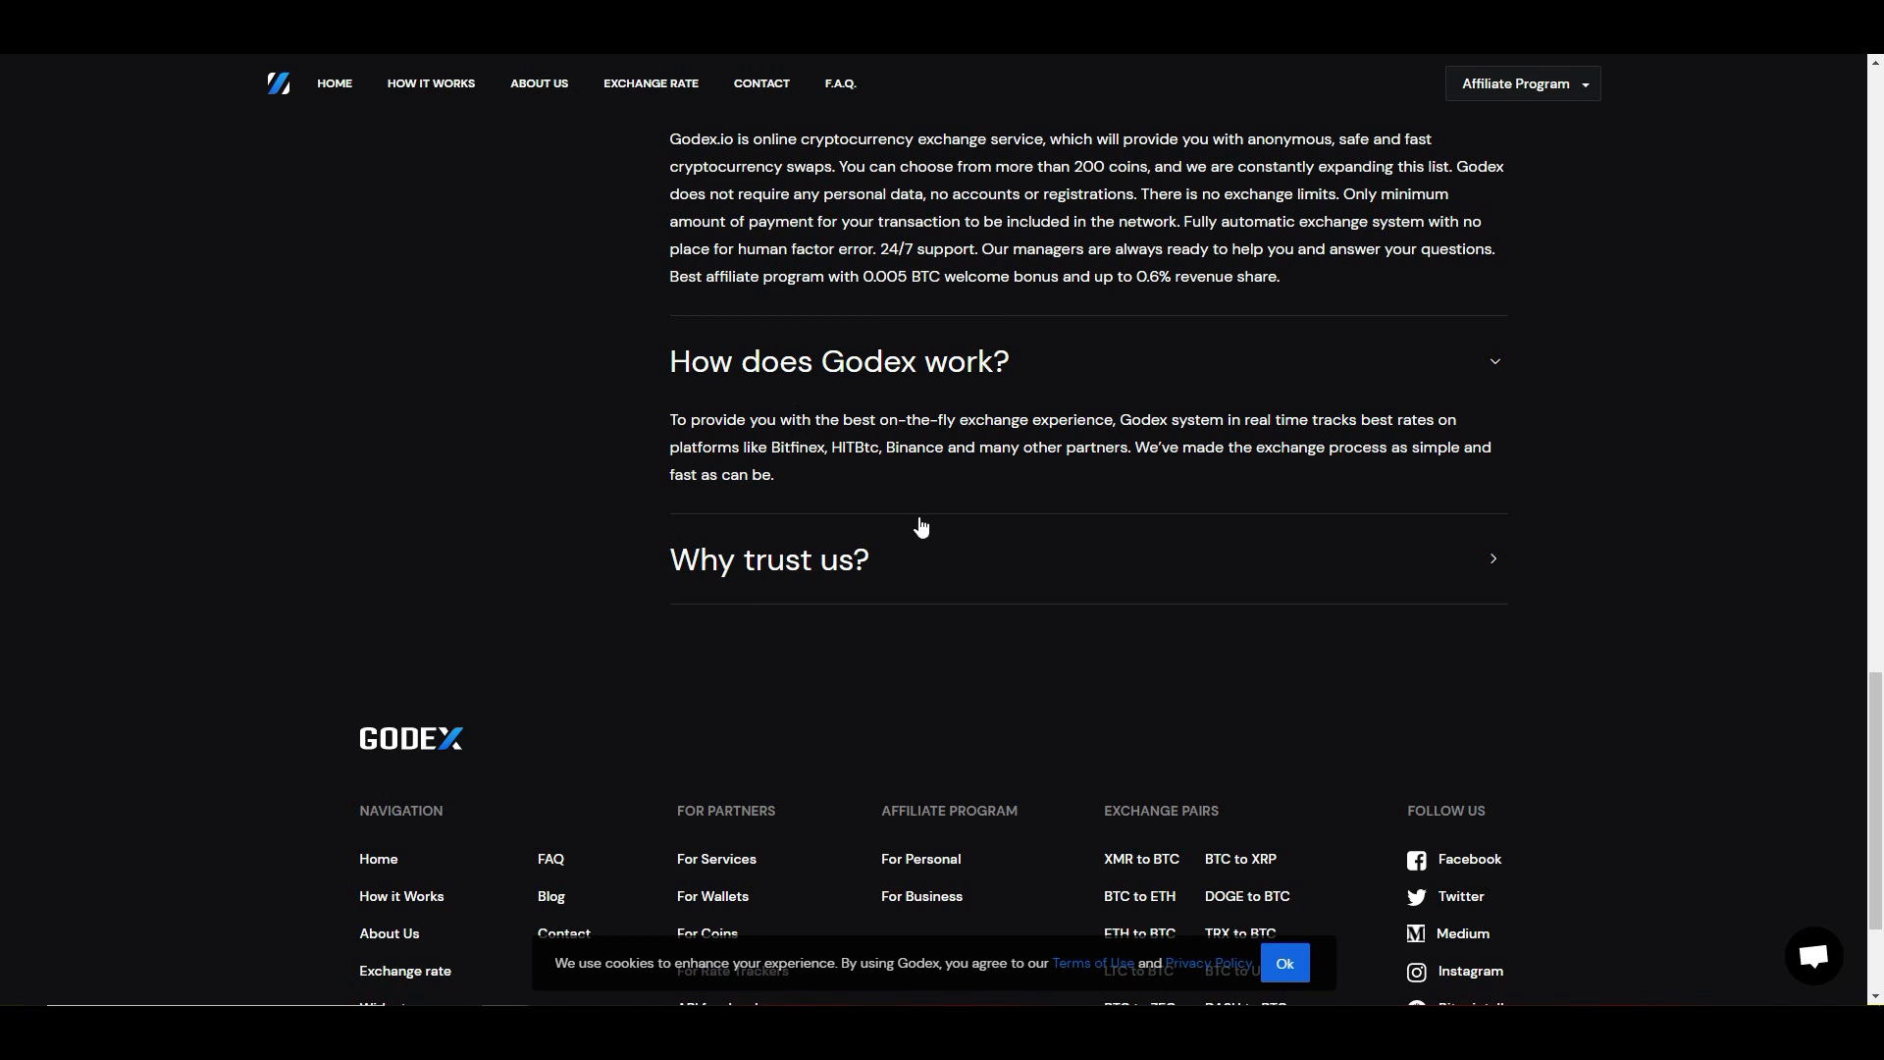
{"action": "mouse_move", "coordinate": [1319, 467]}
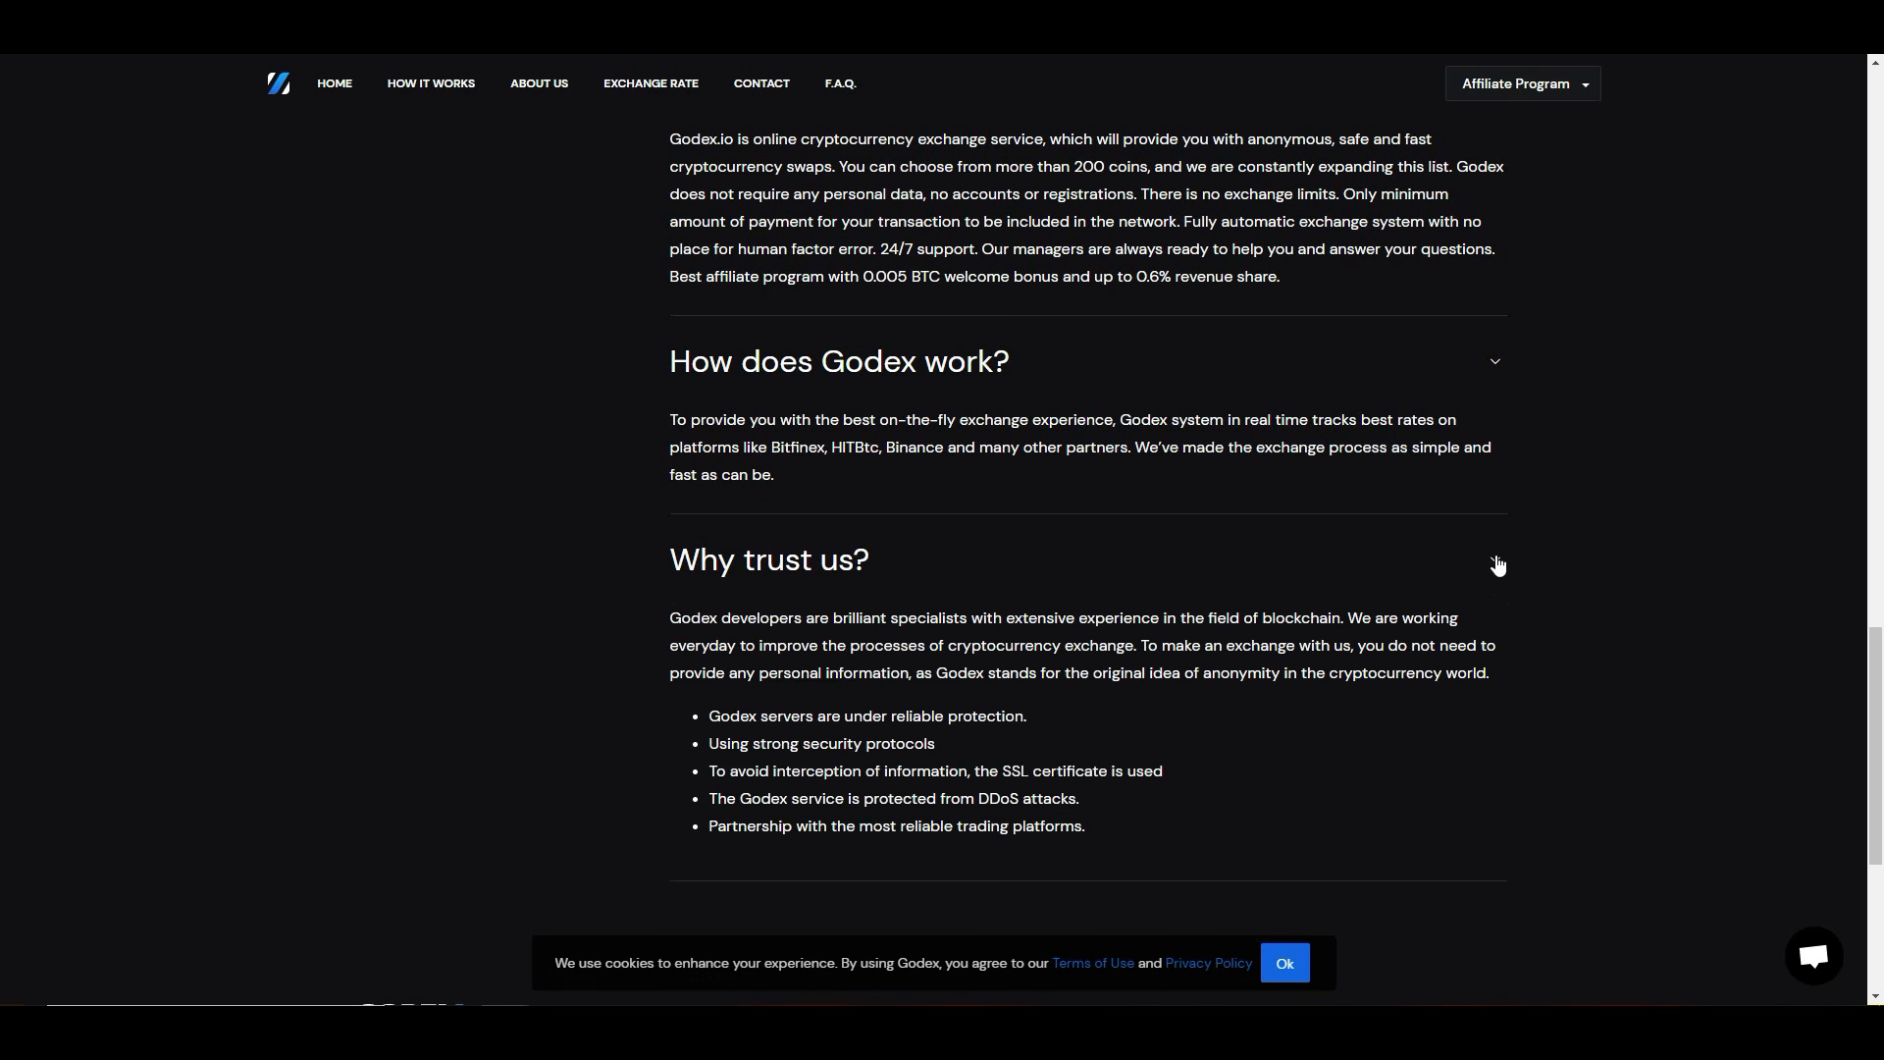
{"action": "scroll", "scroll_direction": "down", "scroll_amount": 3}
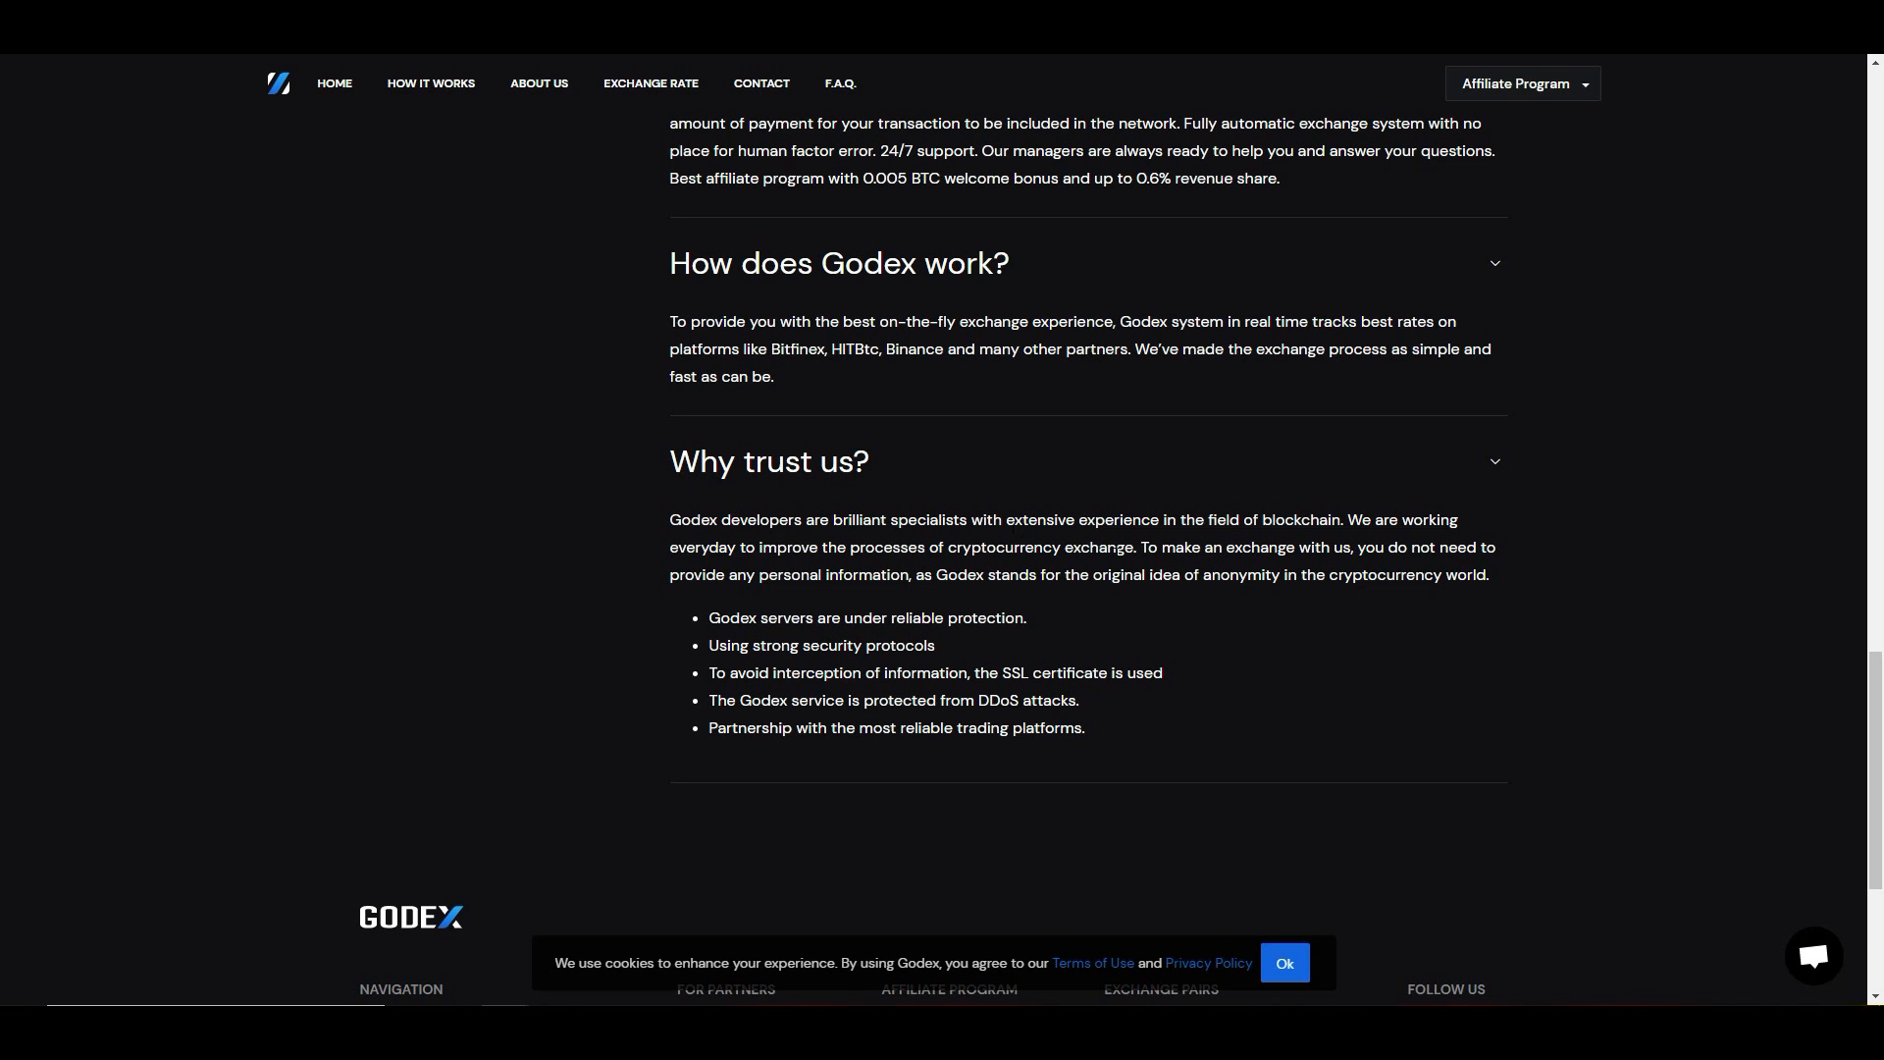
{"action": "mouse_move", "coordinate": [721, 571]}
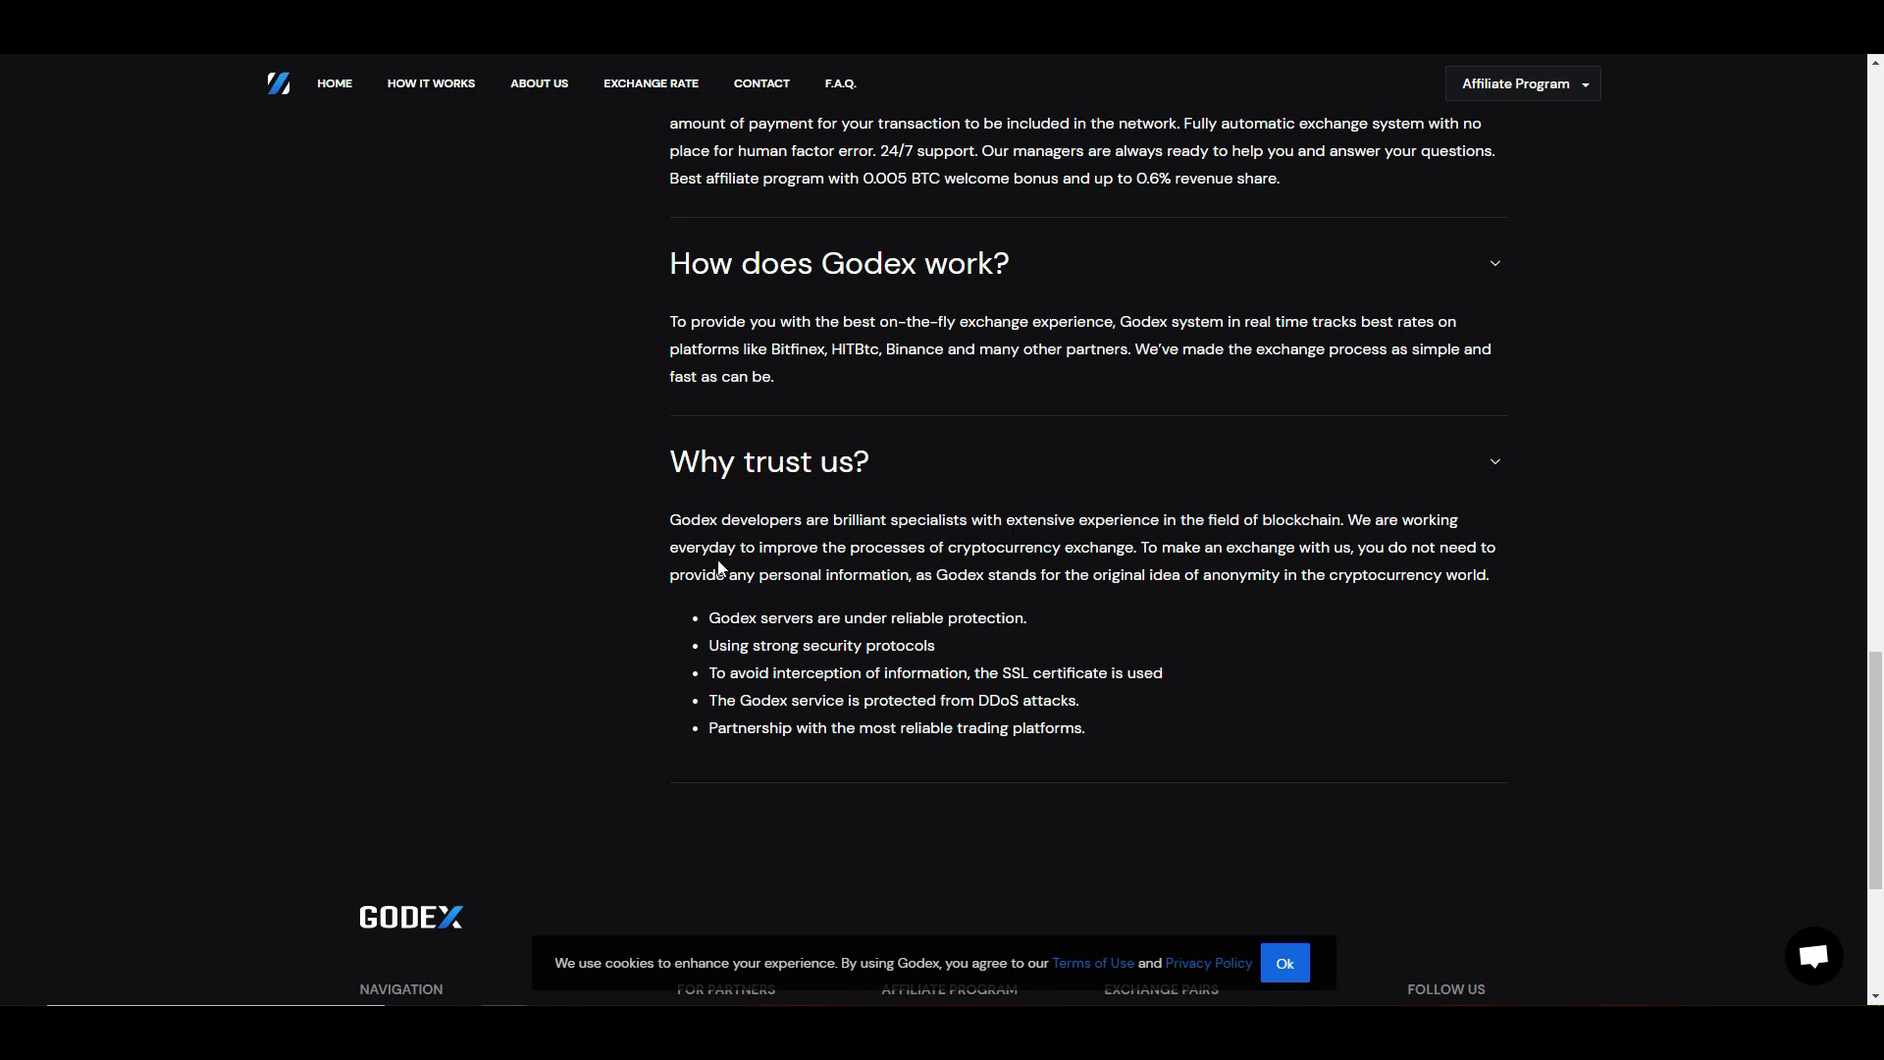
{"action": "mouse_move", "coordinate": [950, 569]}
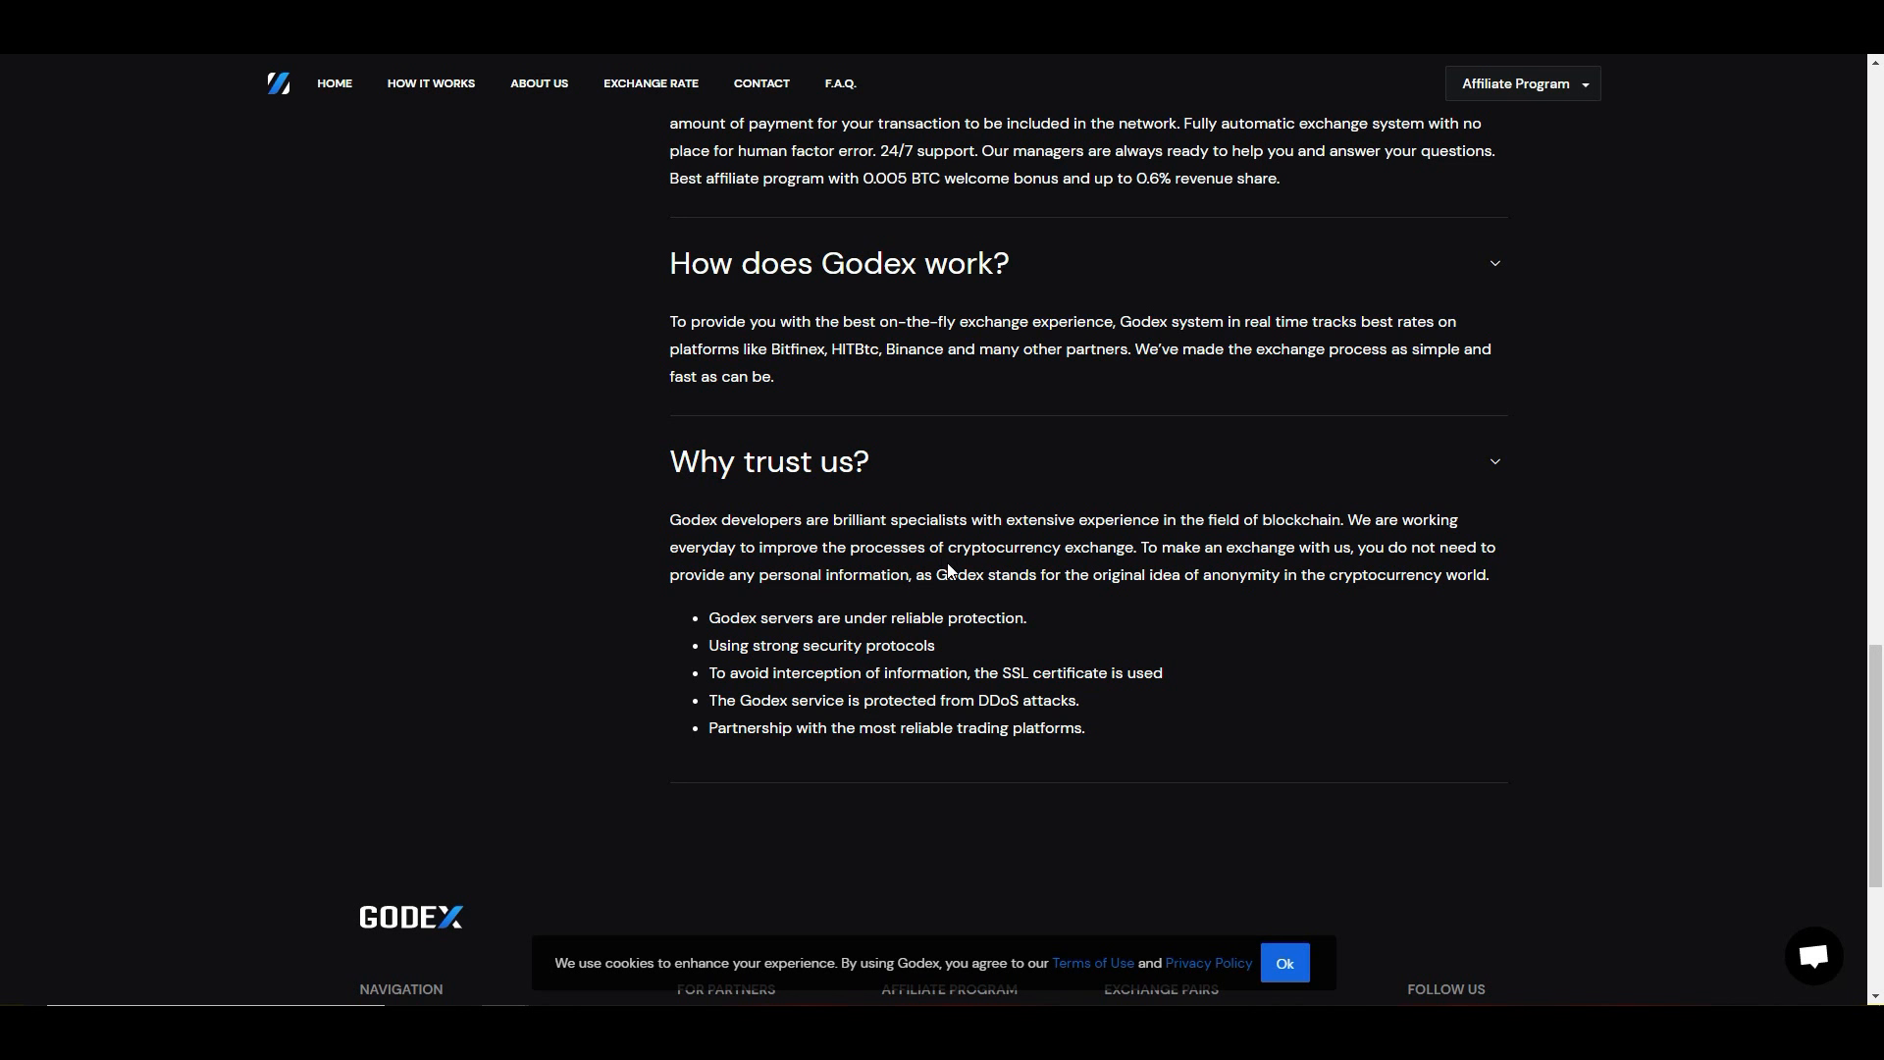
{"action": "mouse_move", "coordinate": [1074, 632]}
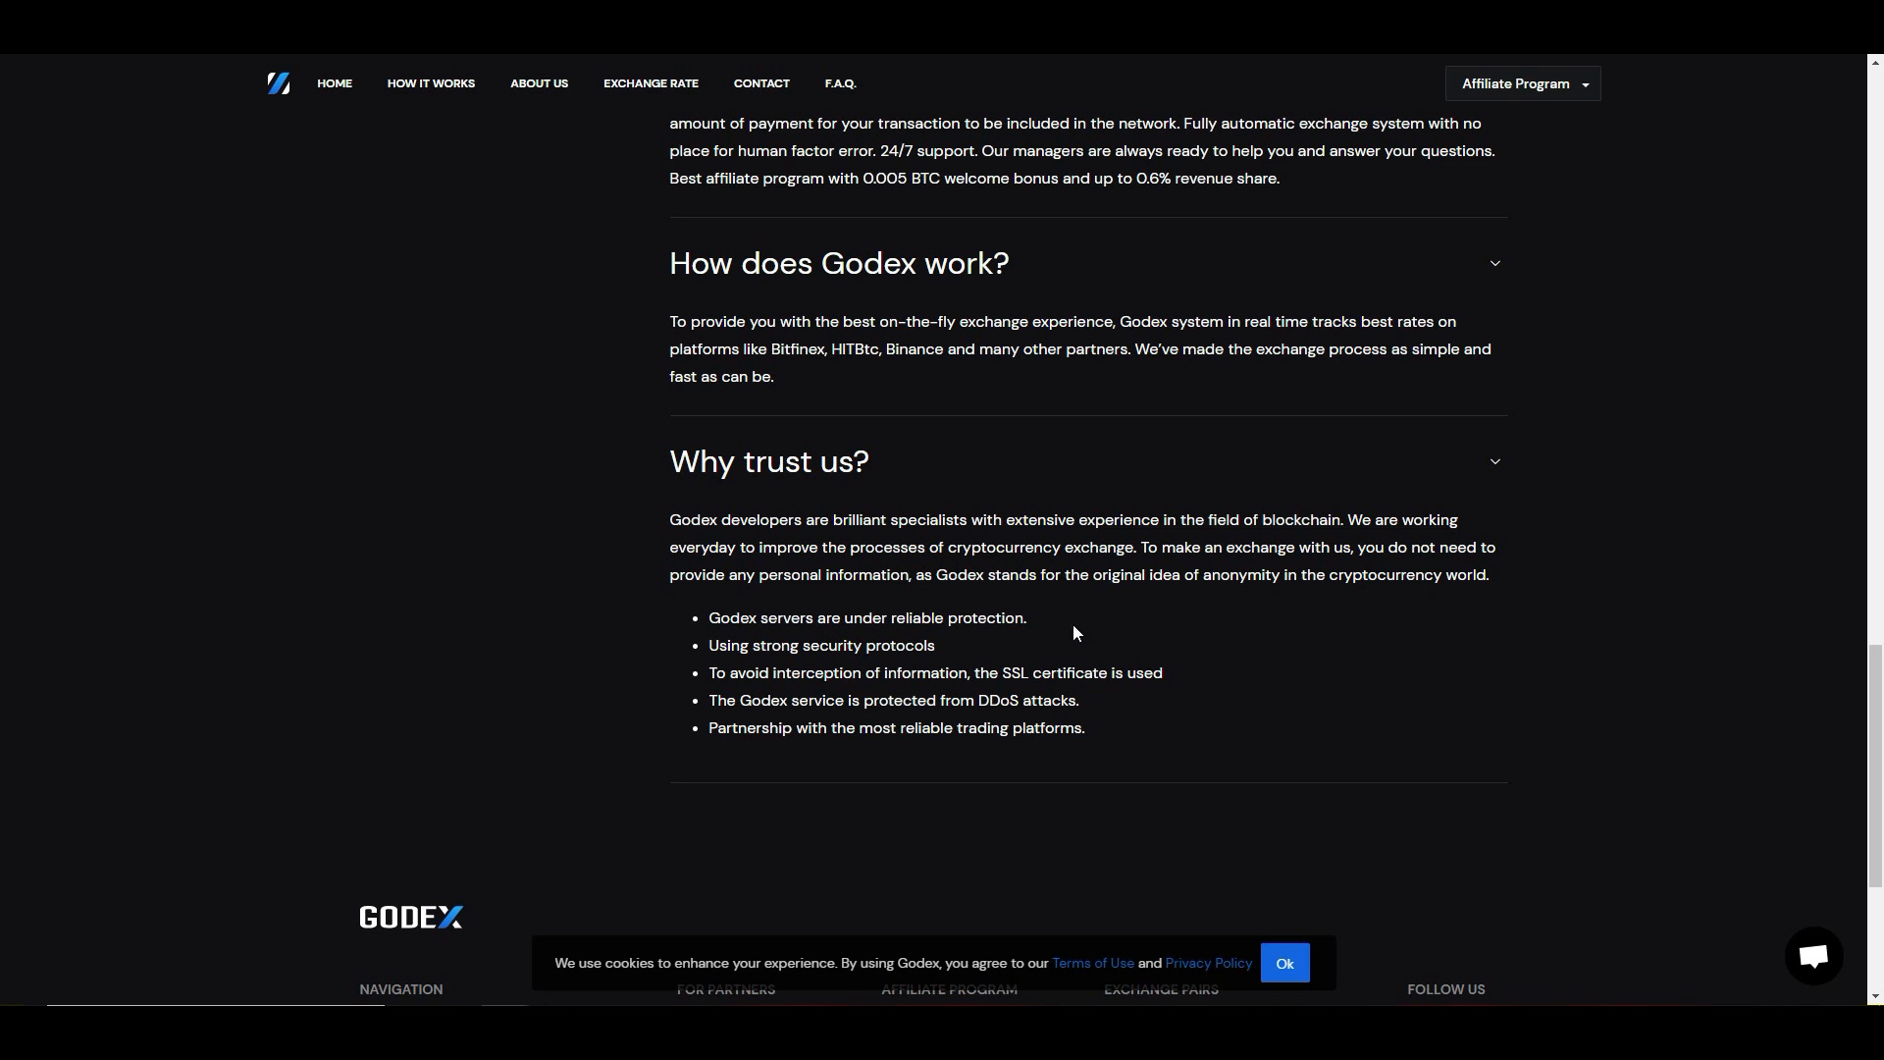
{"action": "mouse_move", "coordinate": [724, 604]}
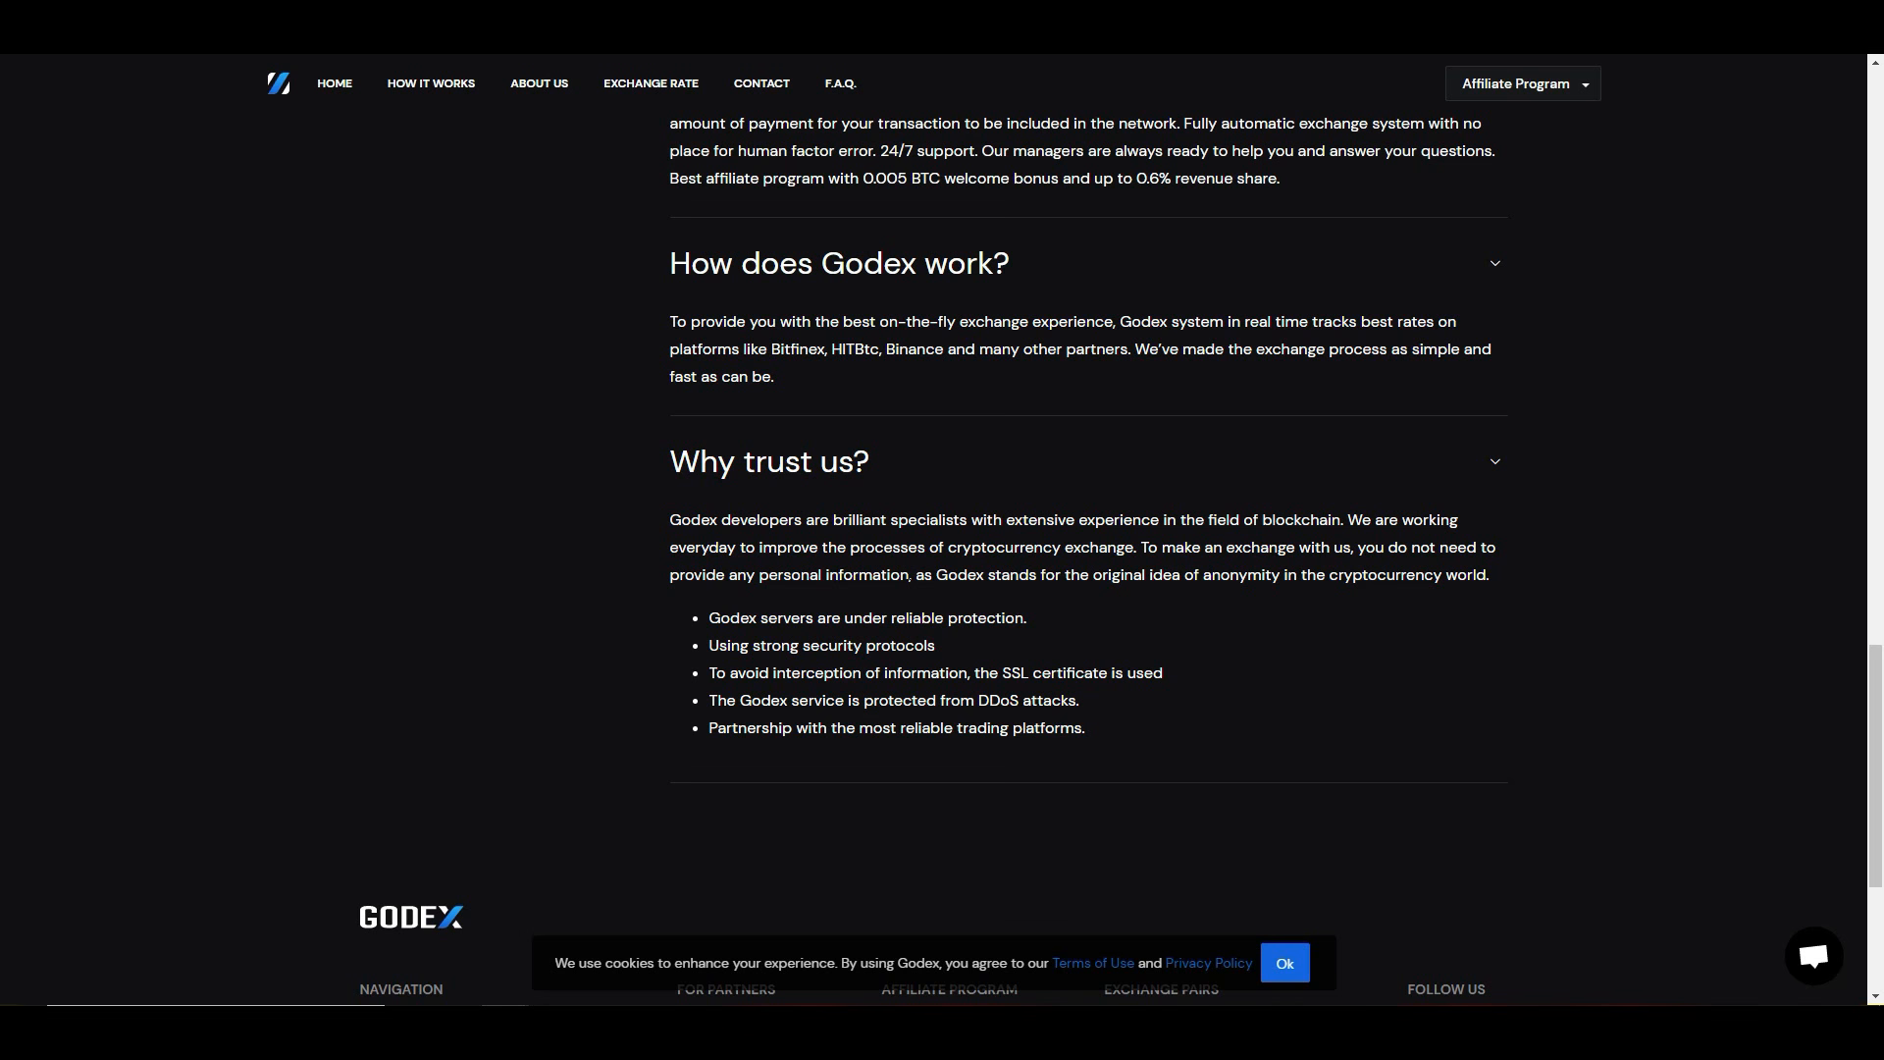
{"action": "mouse_move", "coordinate": [1245, 608]}
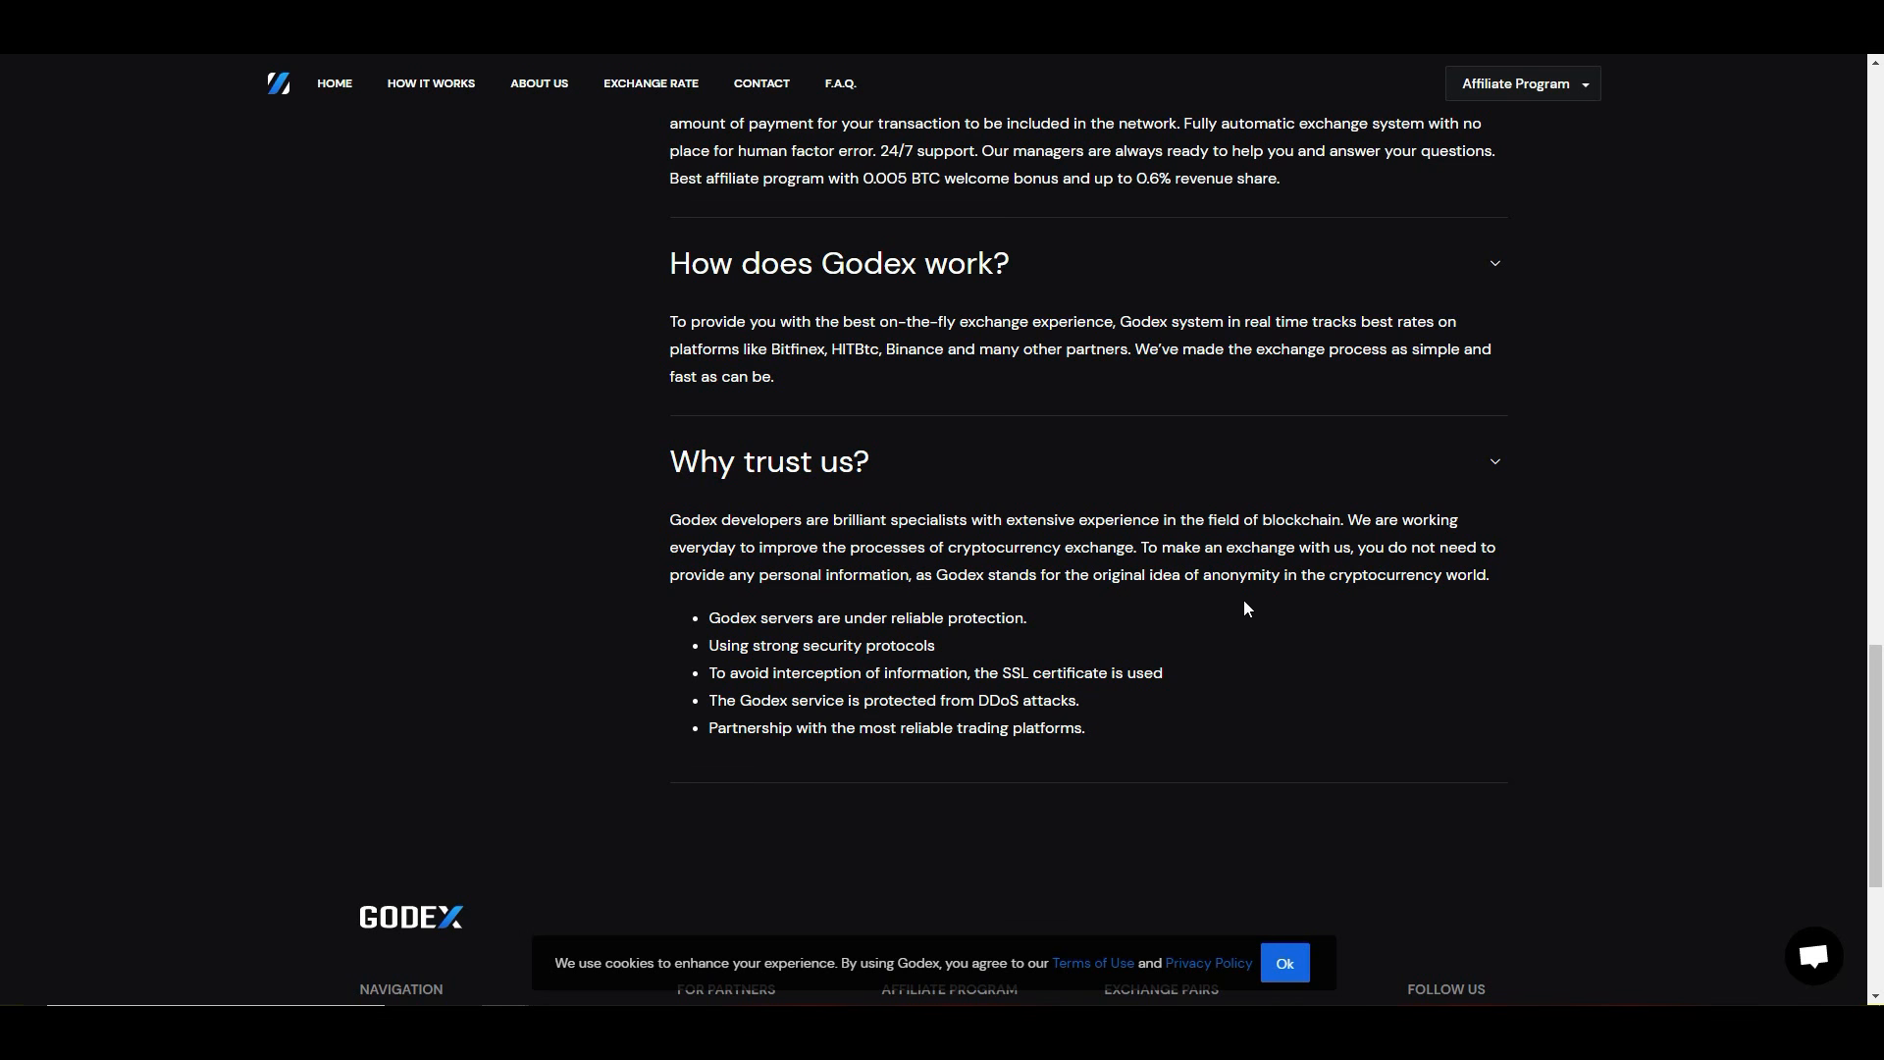
{"action": "scroll", "scroll_direction": "down", "scroll_amount": 3}
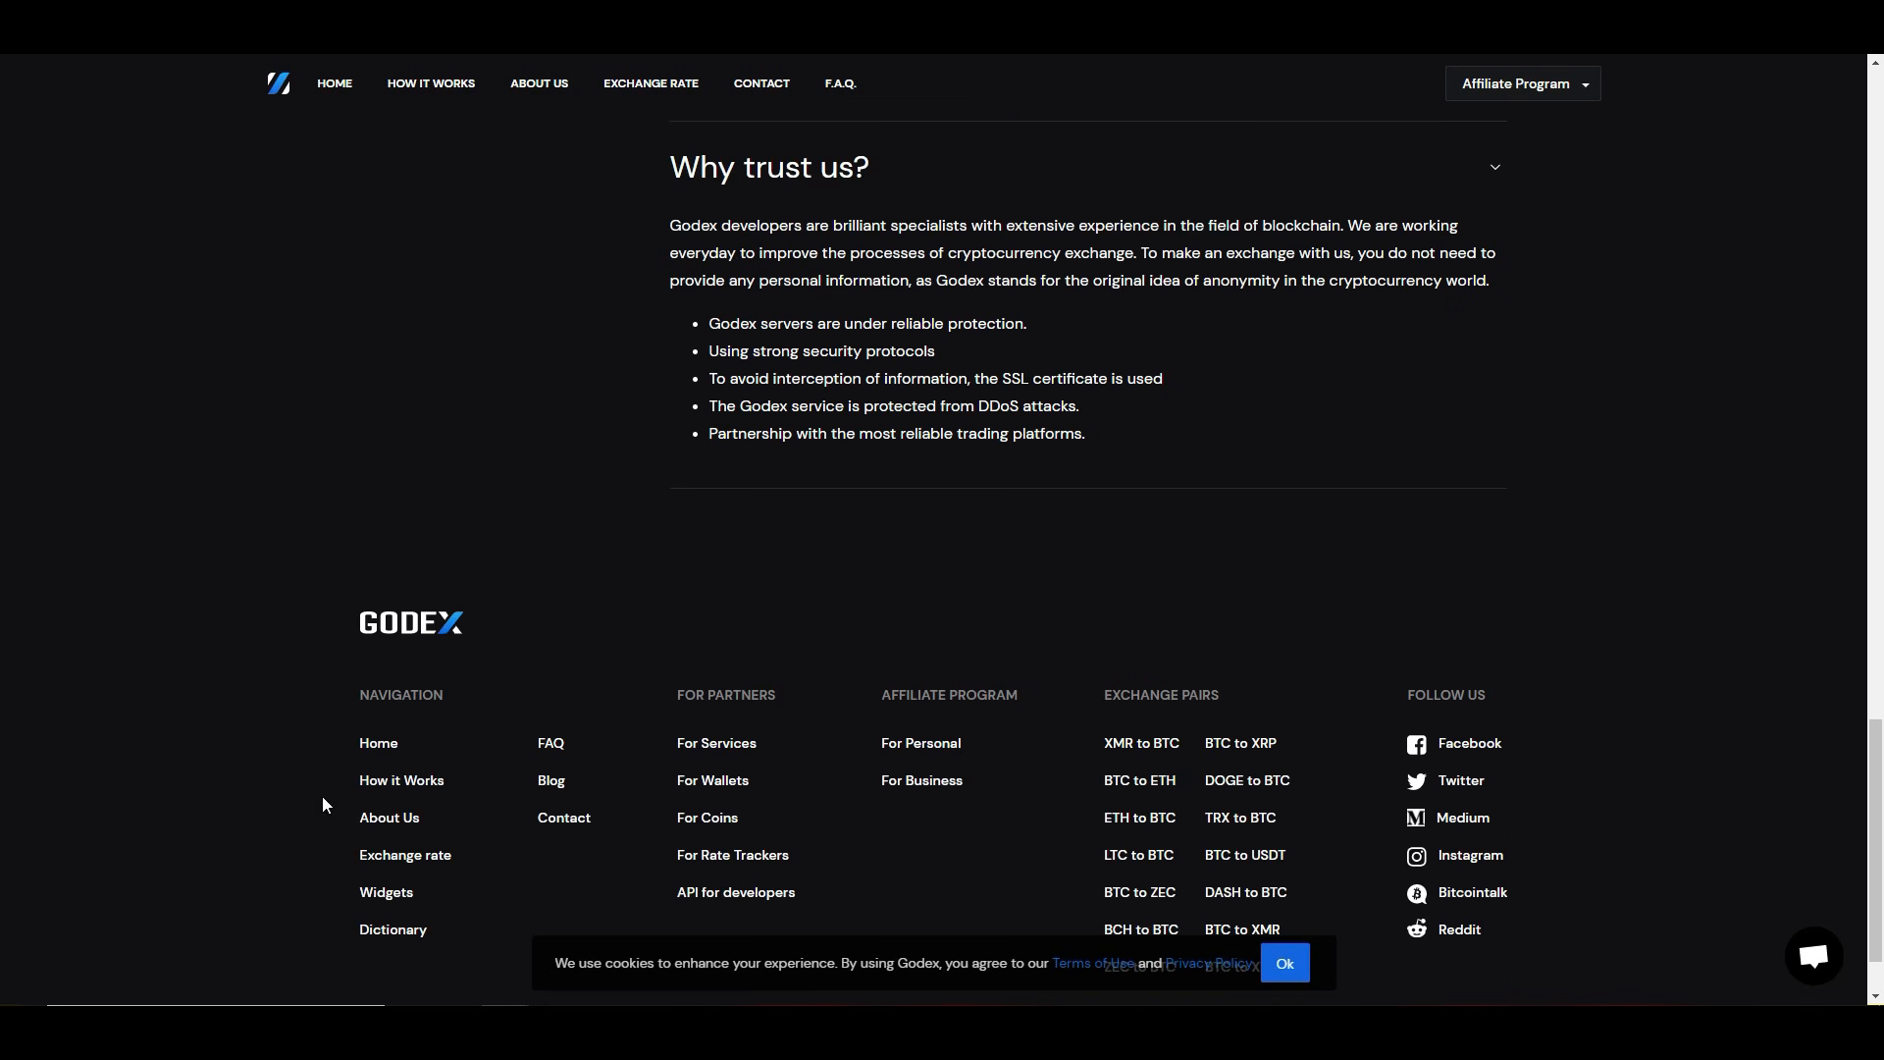
{"action": "scroll", "scroll_direction": "up", "scroll_amount": 3}
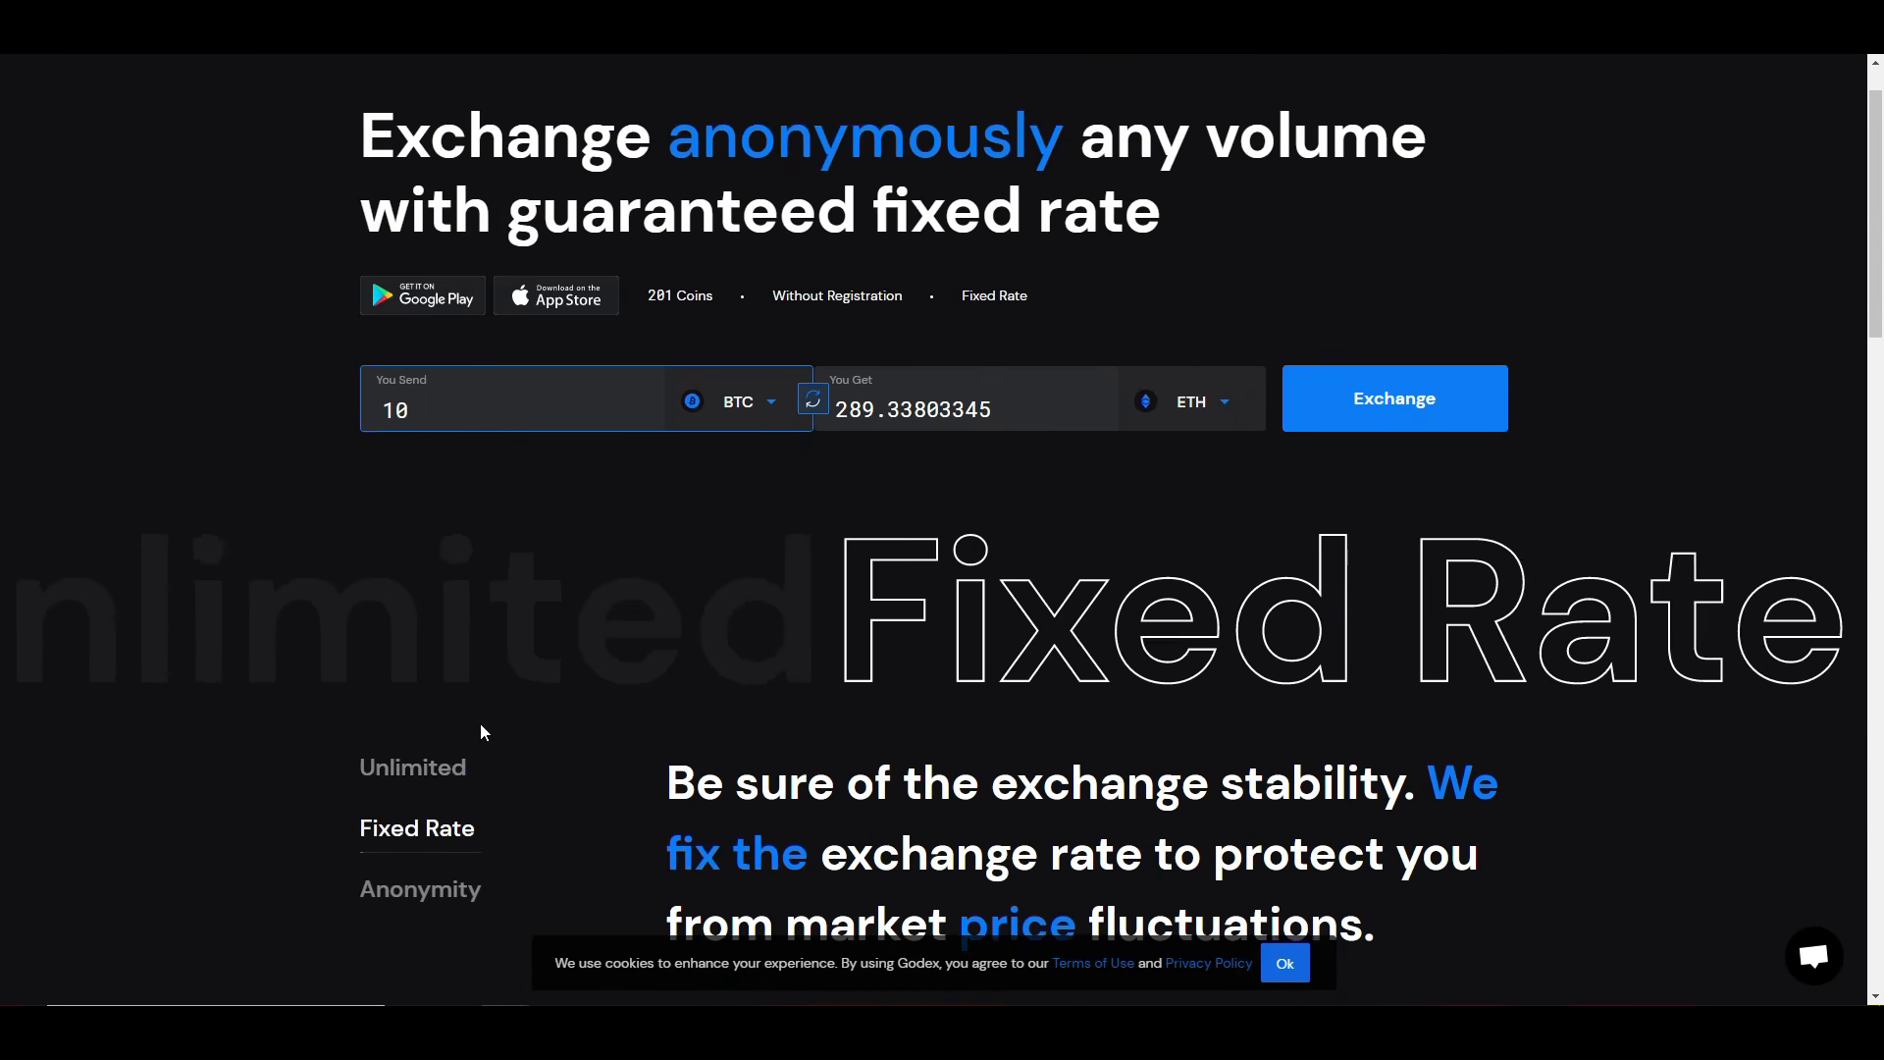
{"action": "scroll", "scroll_direction": "down", "scroll_amount": 3}
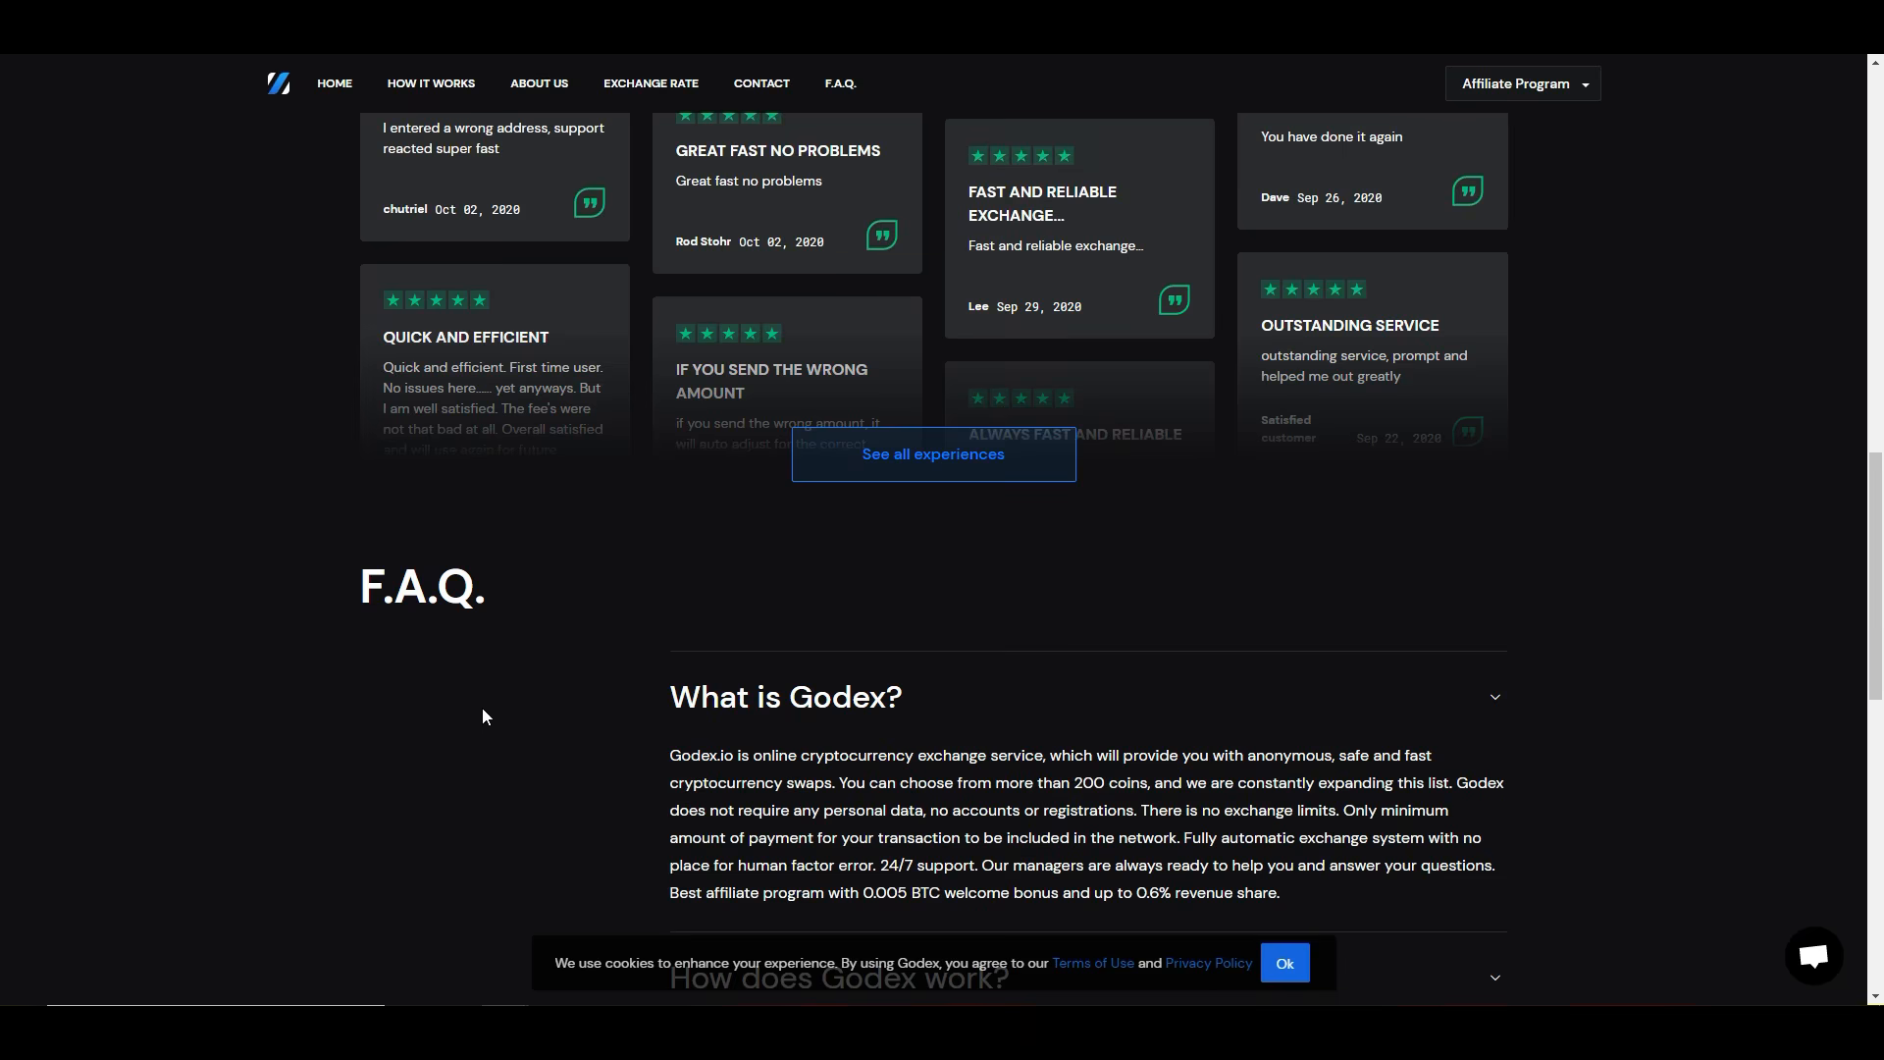
{"action": "scroll", "scroll_direction": "up", "scroll_amount": 3}
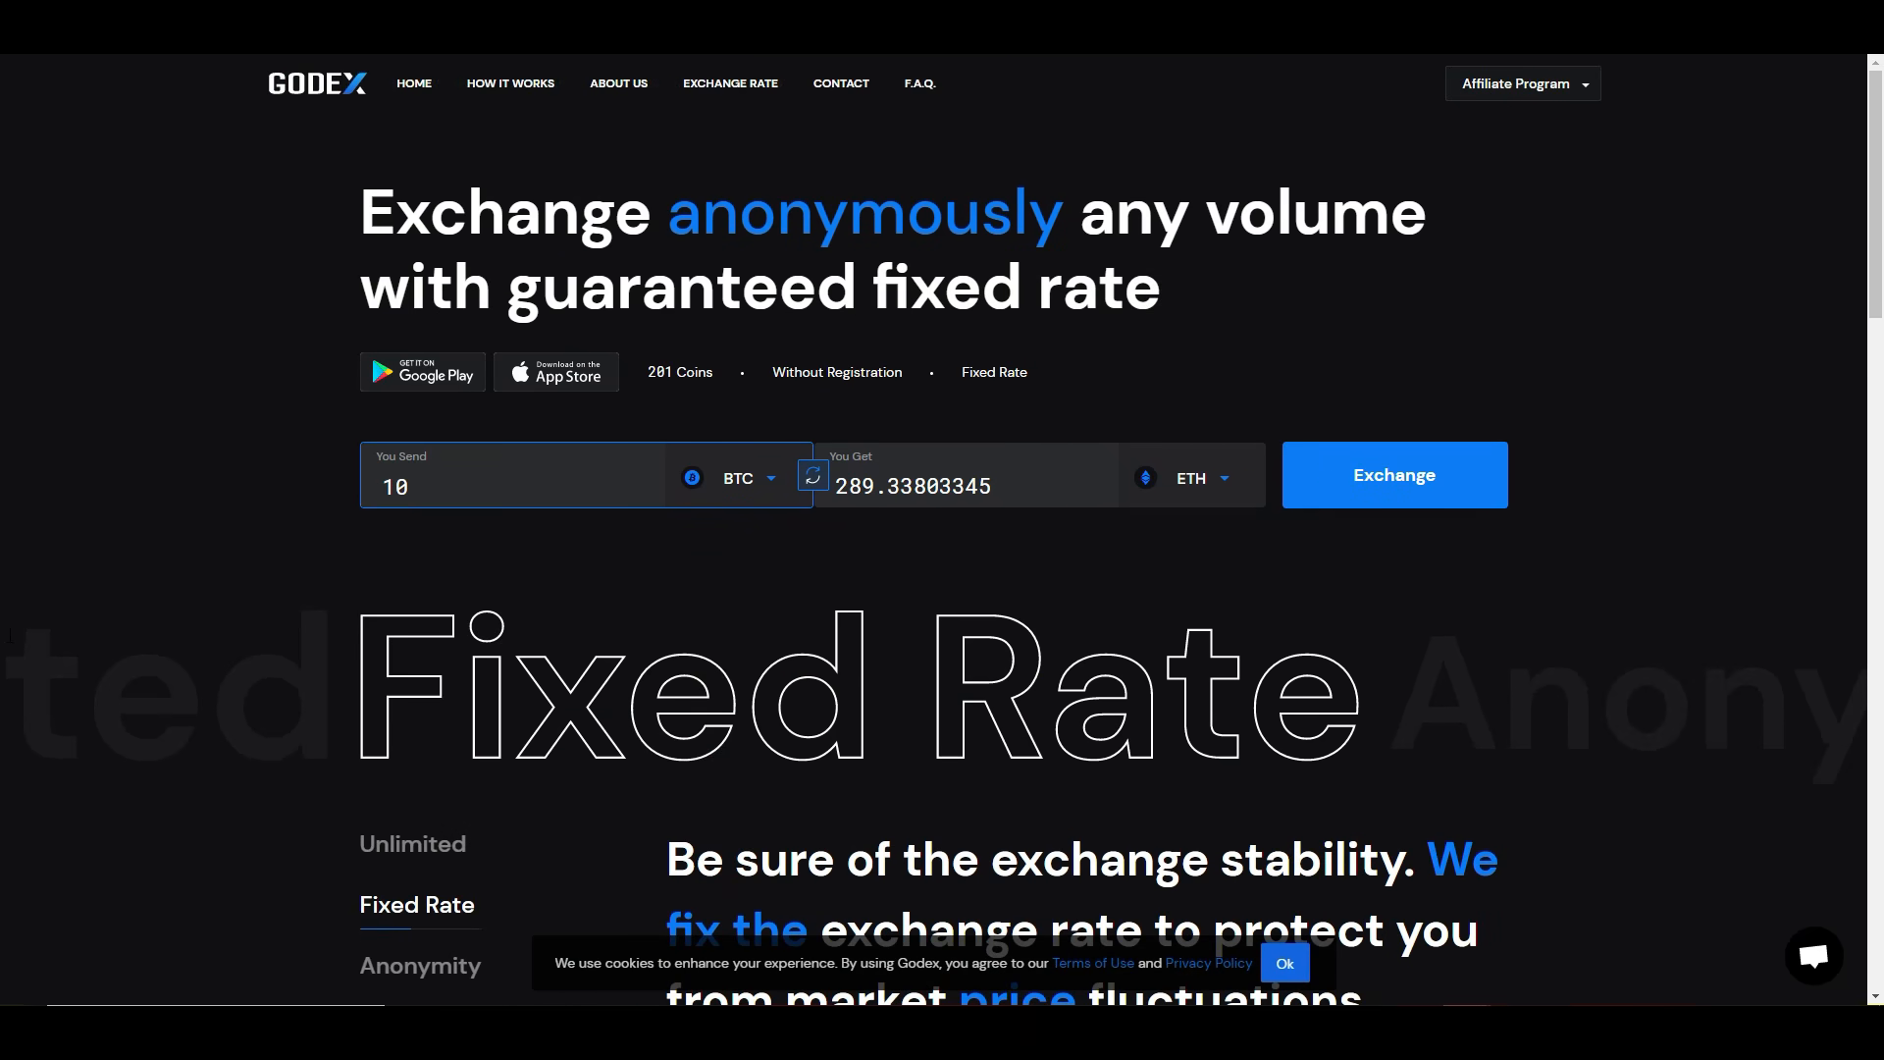
{"action": "scroll", "scroll_direction": "down", "scroll_amount": 3}
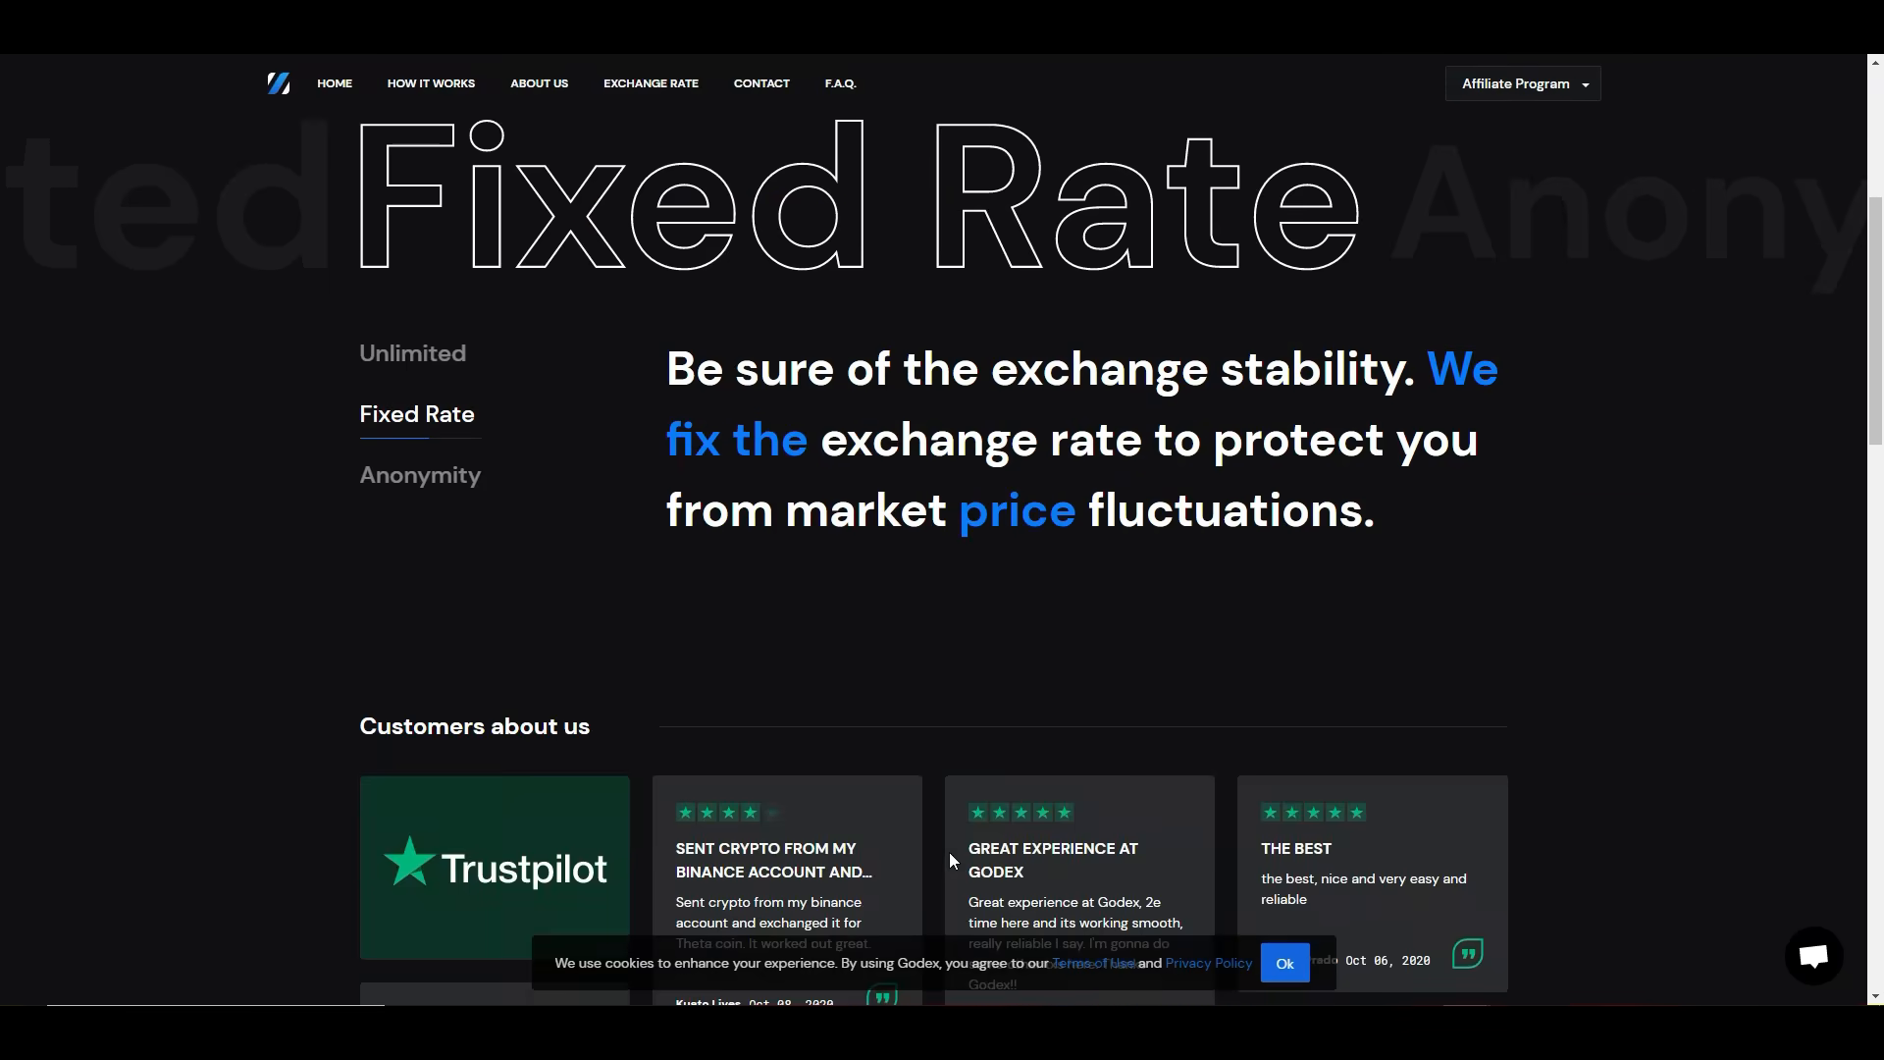
{"action": "left_click", "coordinate": [840, 83]}
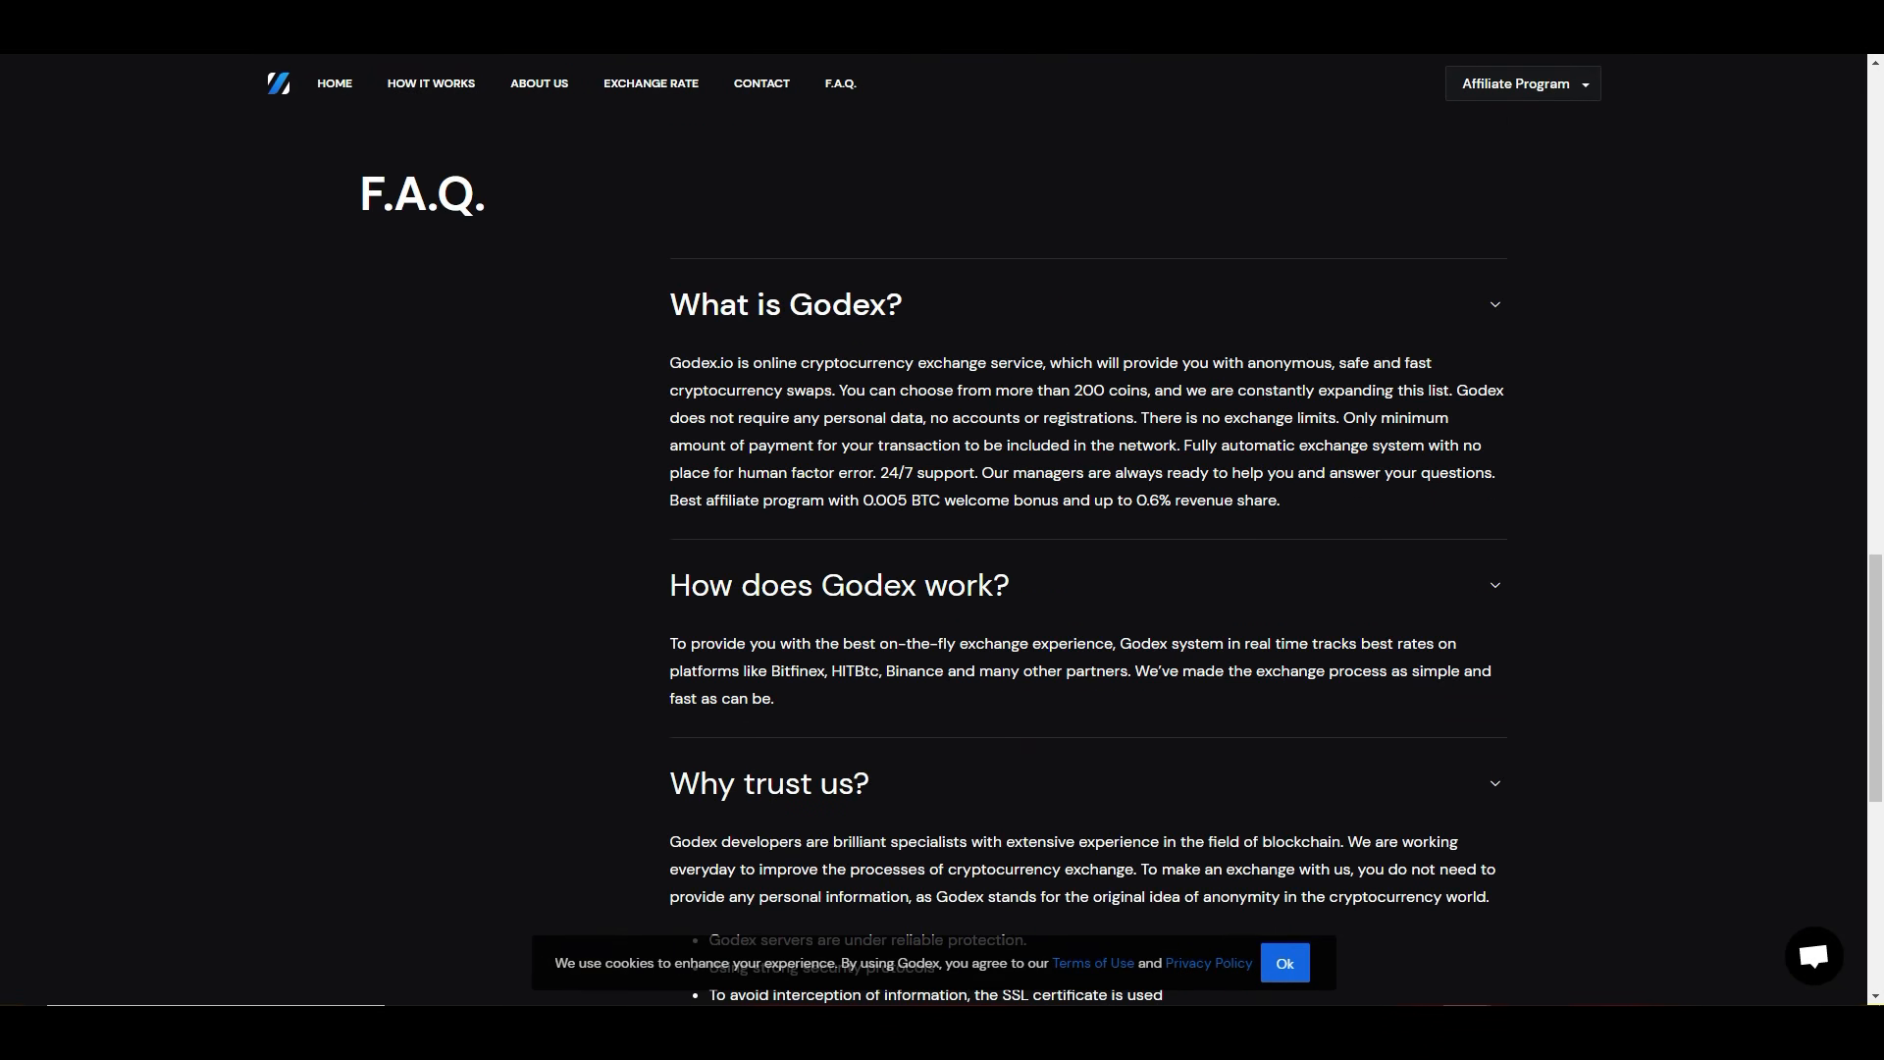
{"action": "mouse_move", "coordinate": [893, 820]}
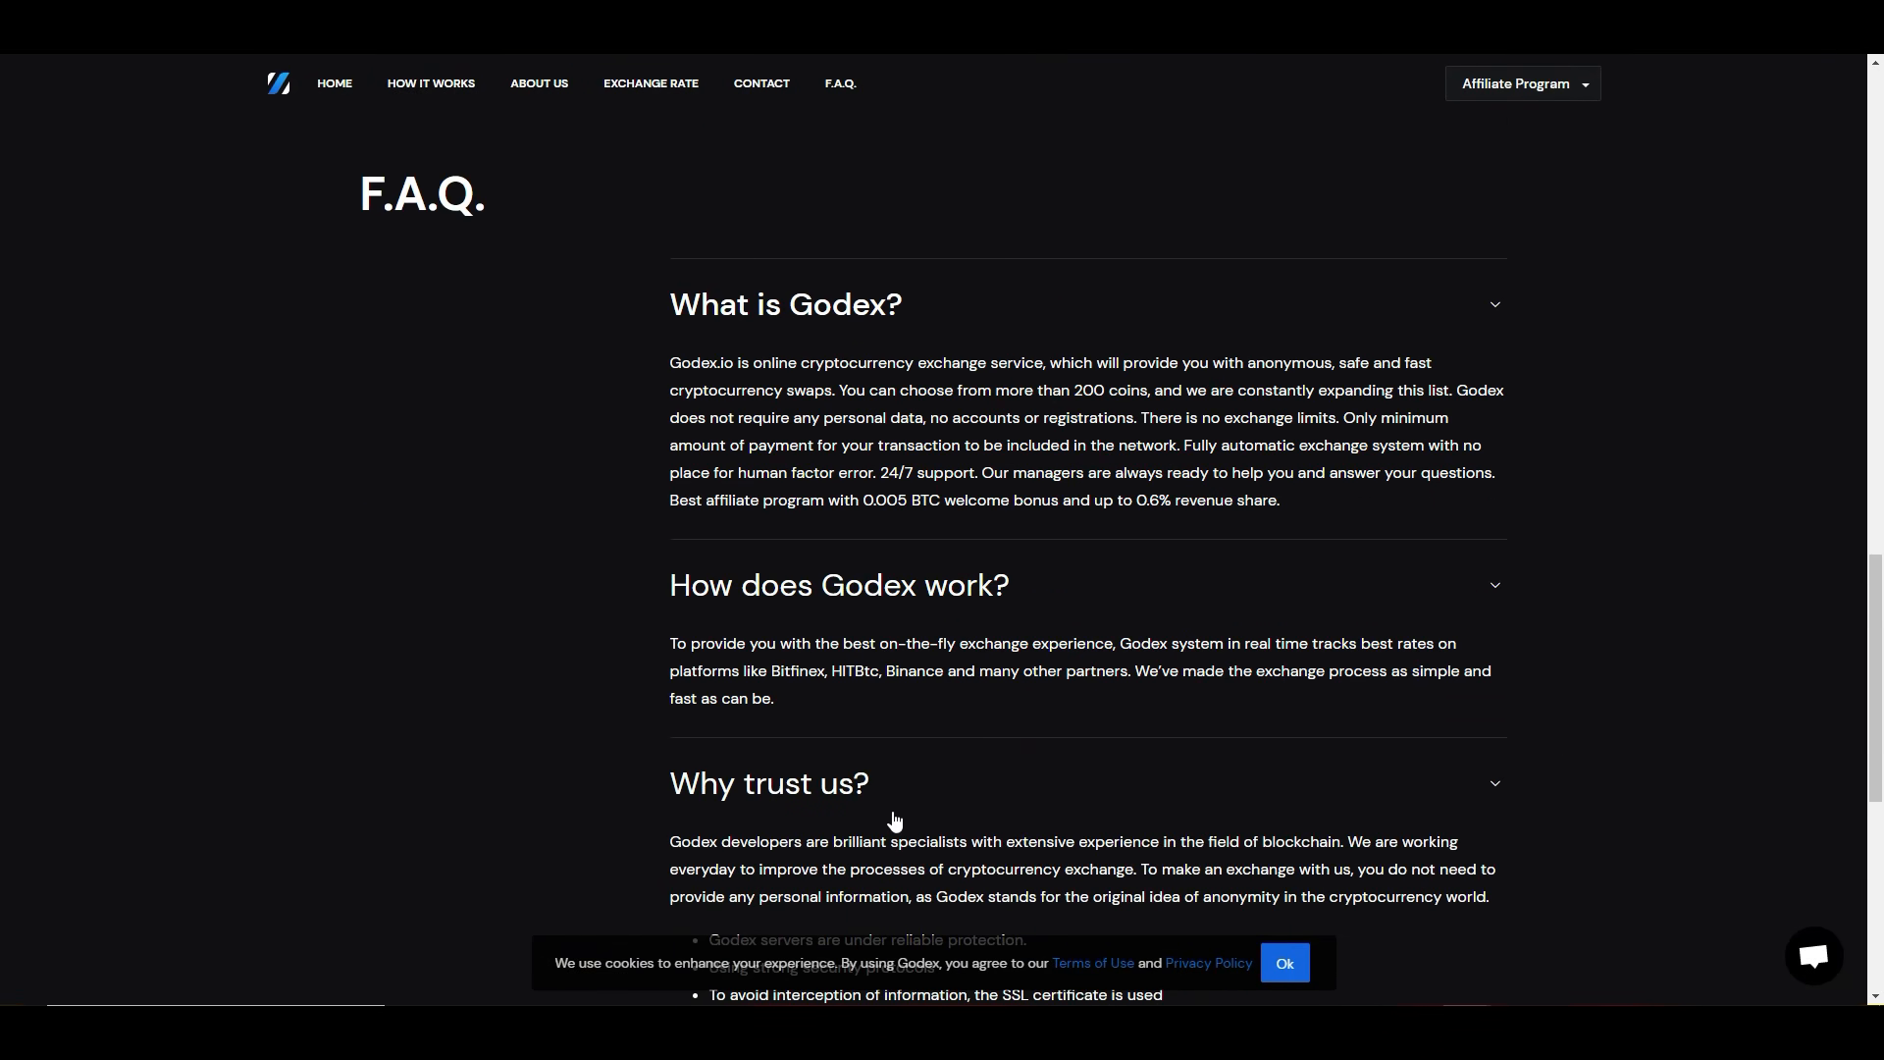
{"action": "scroll", "scroll_direction": "down", "scroll_amount": 3}
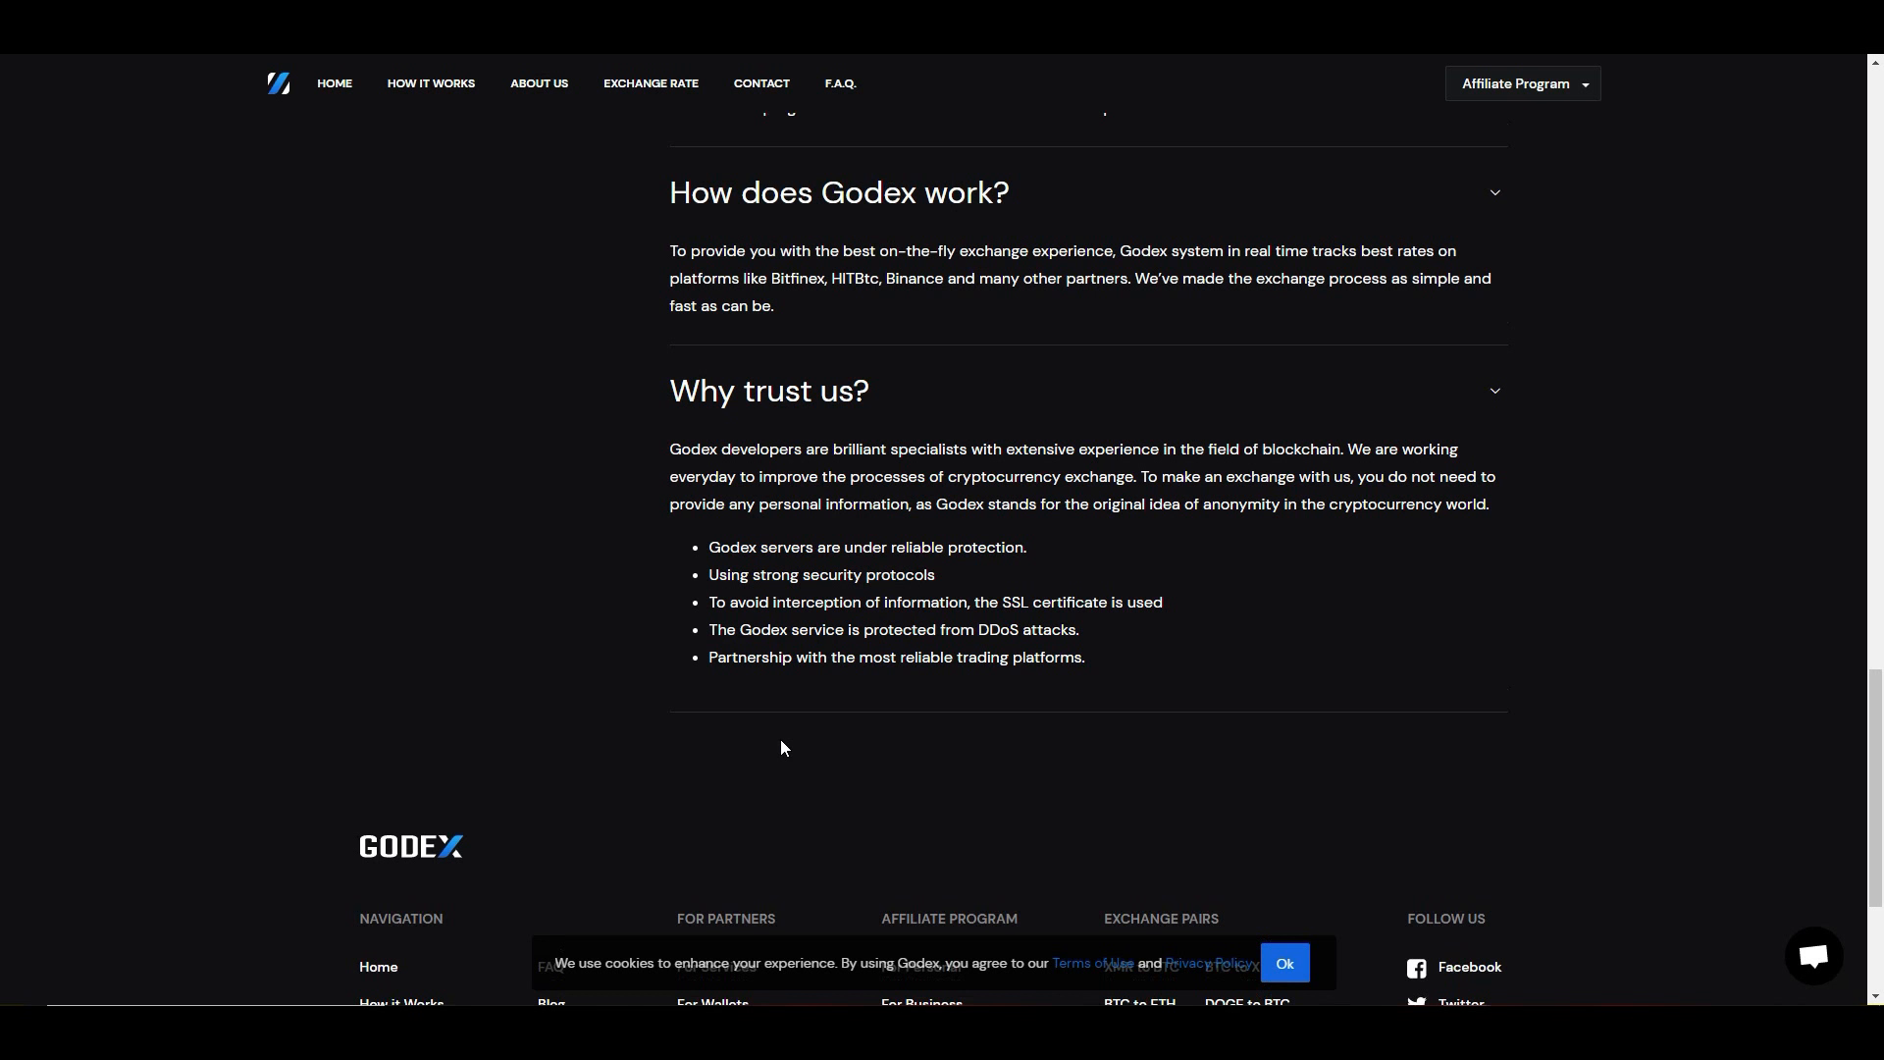
{"action": "mouse_move", "coordinate": [762, 763]}
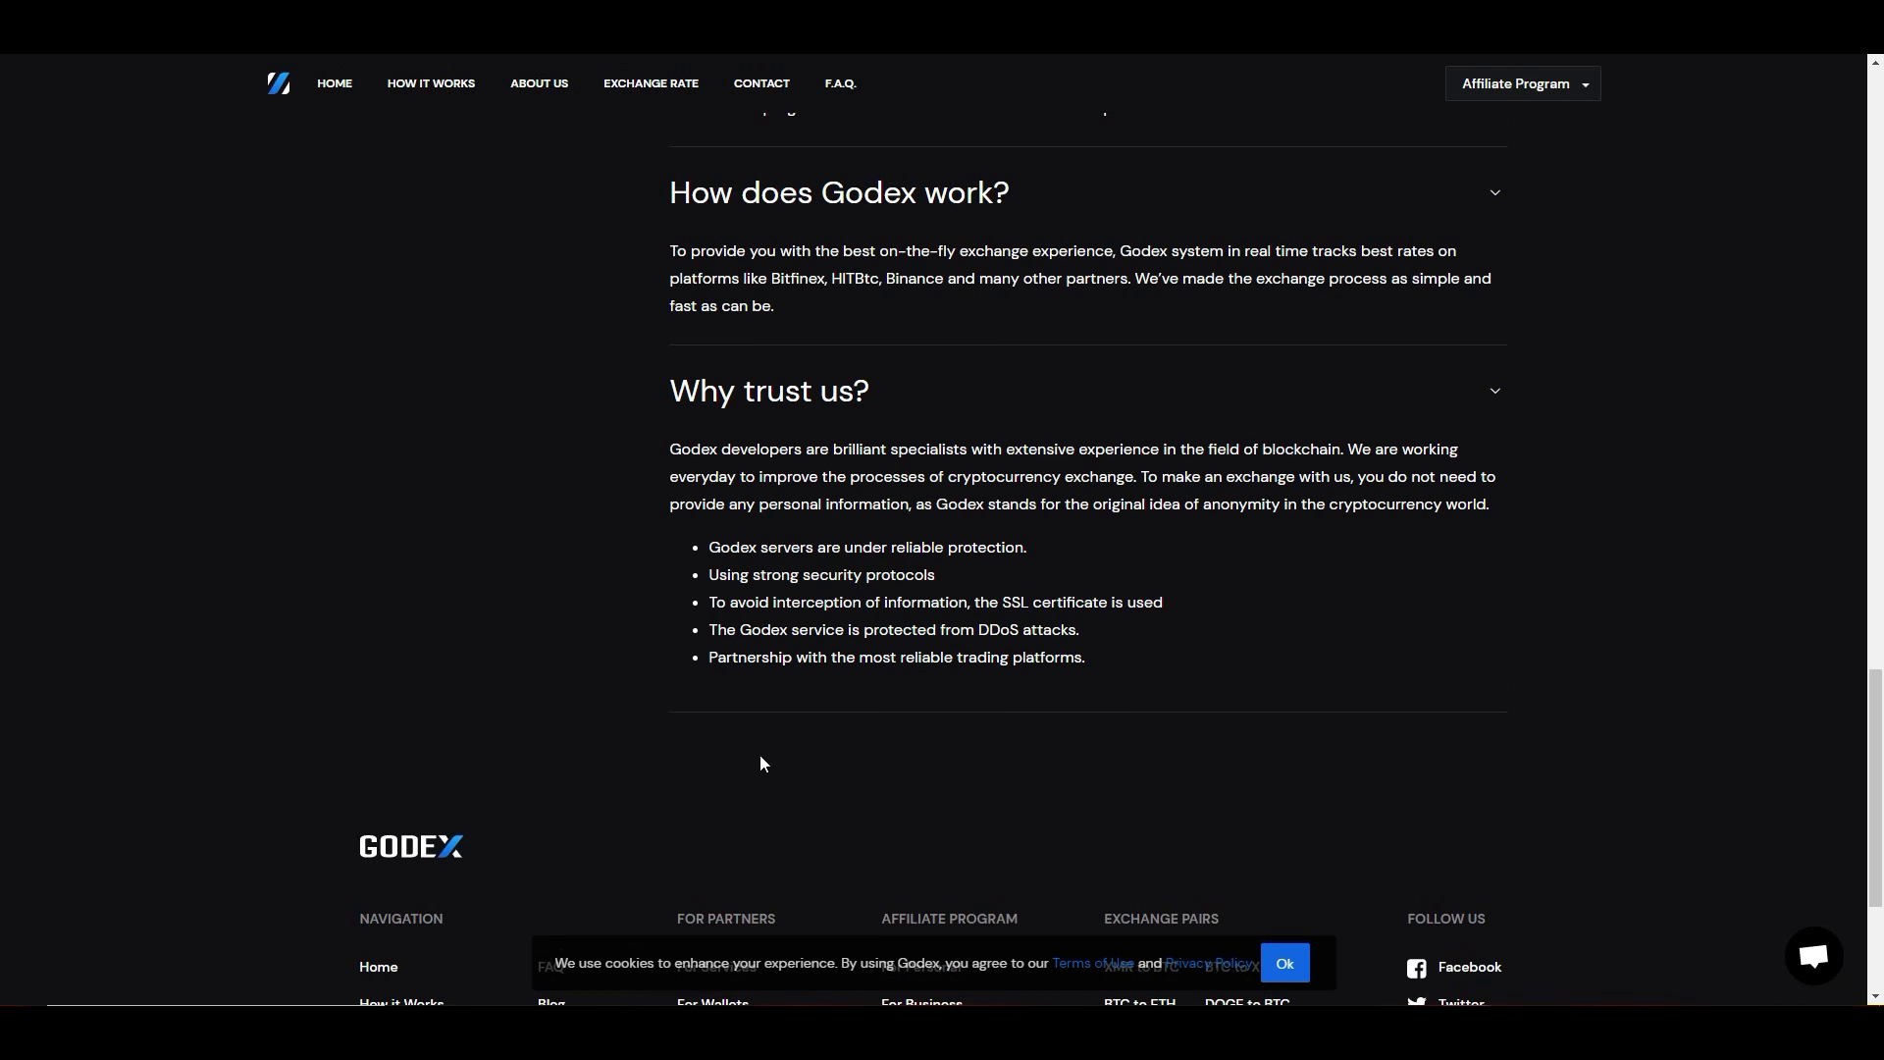
{"action": "mouse_move", "coordinate": [693, 770]}
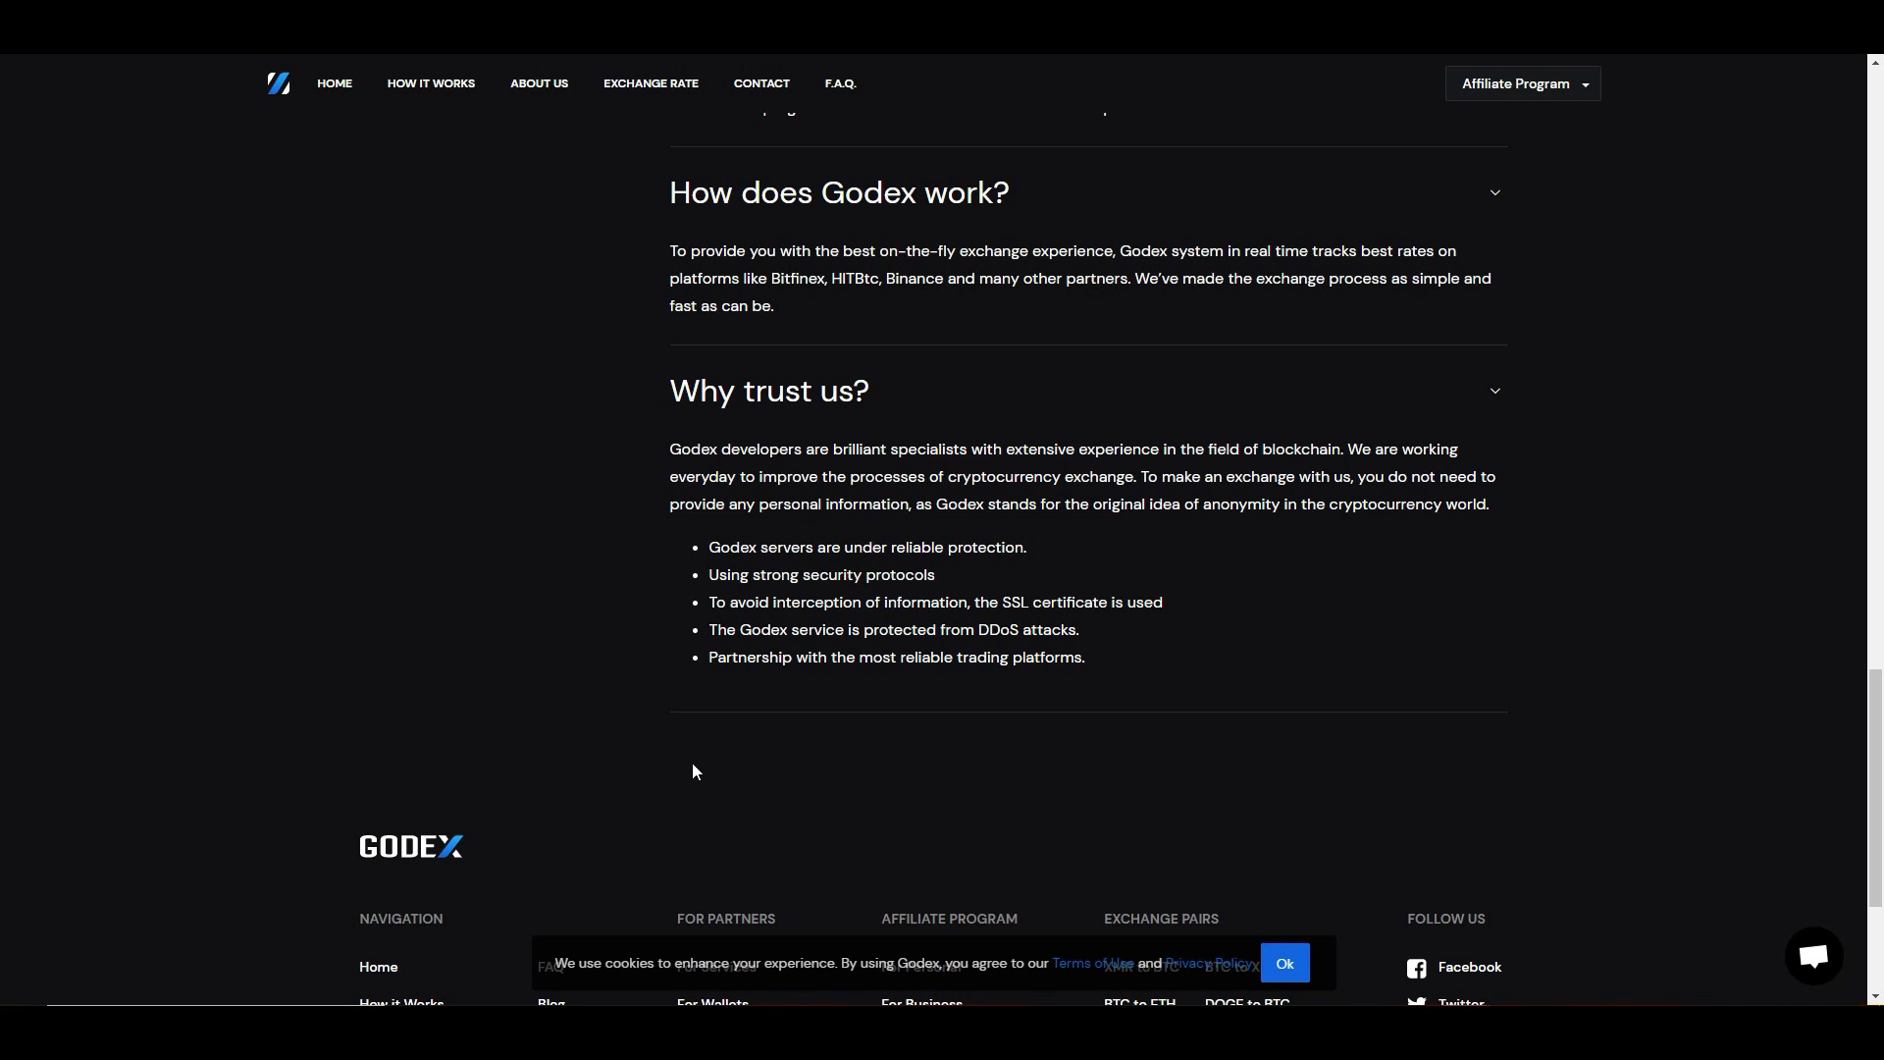
{"action": "mouse_move", "coordinate": [691, 438]}
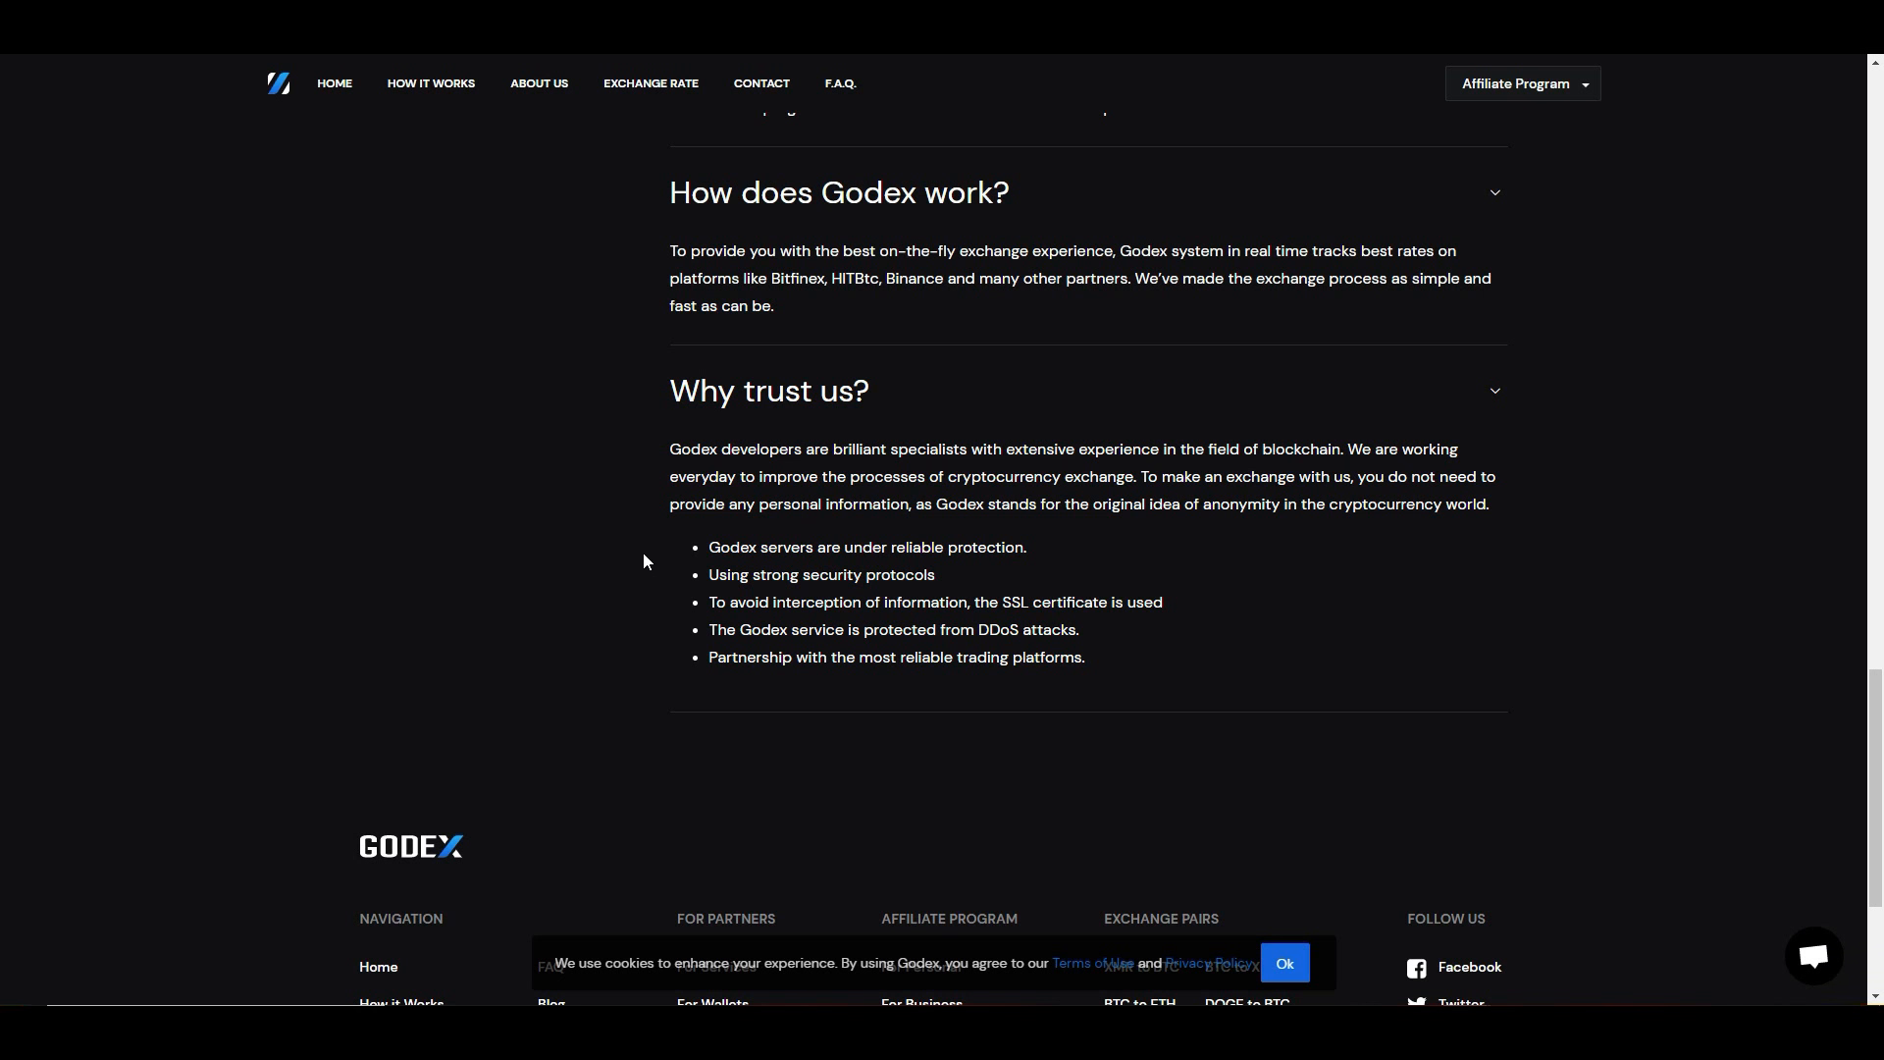
{"action": "mouse_move", "coordinate": [1215, 758]}
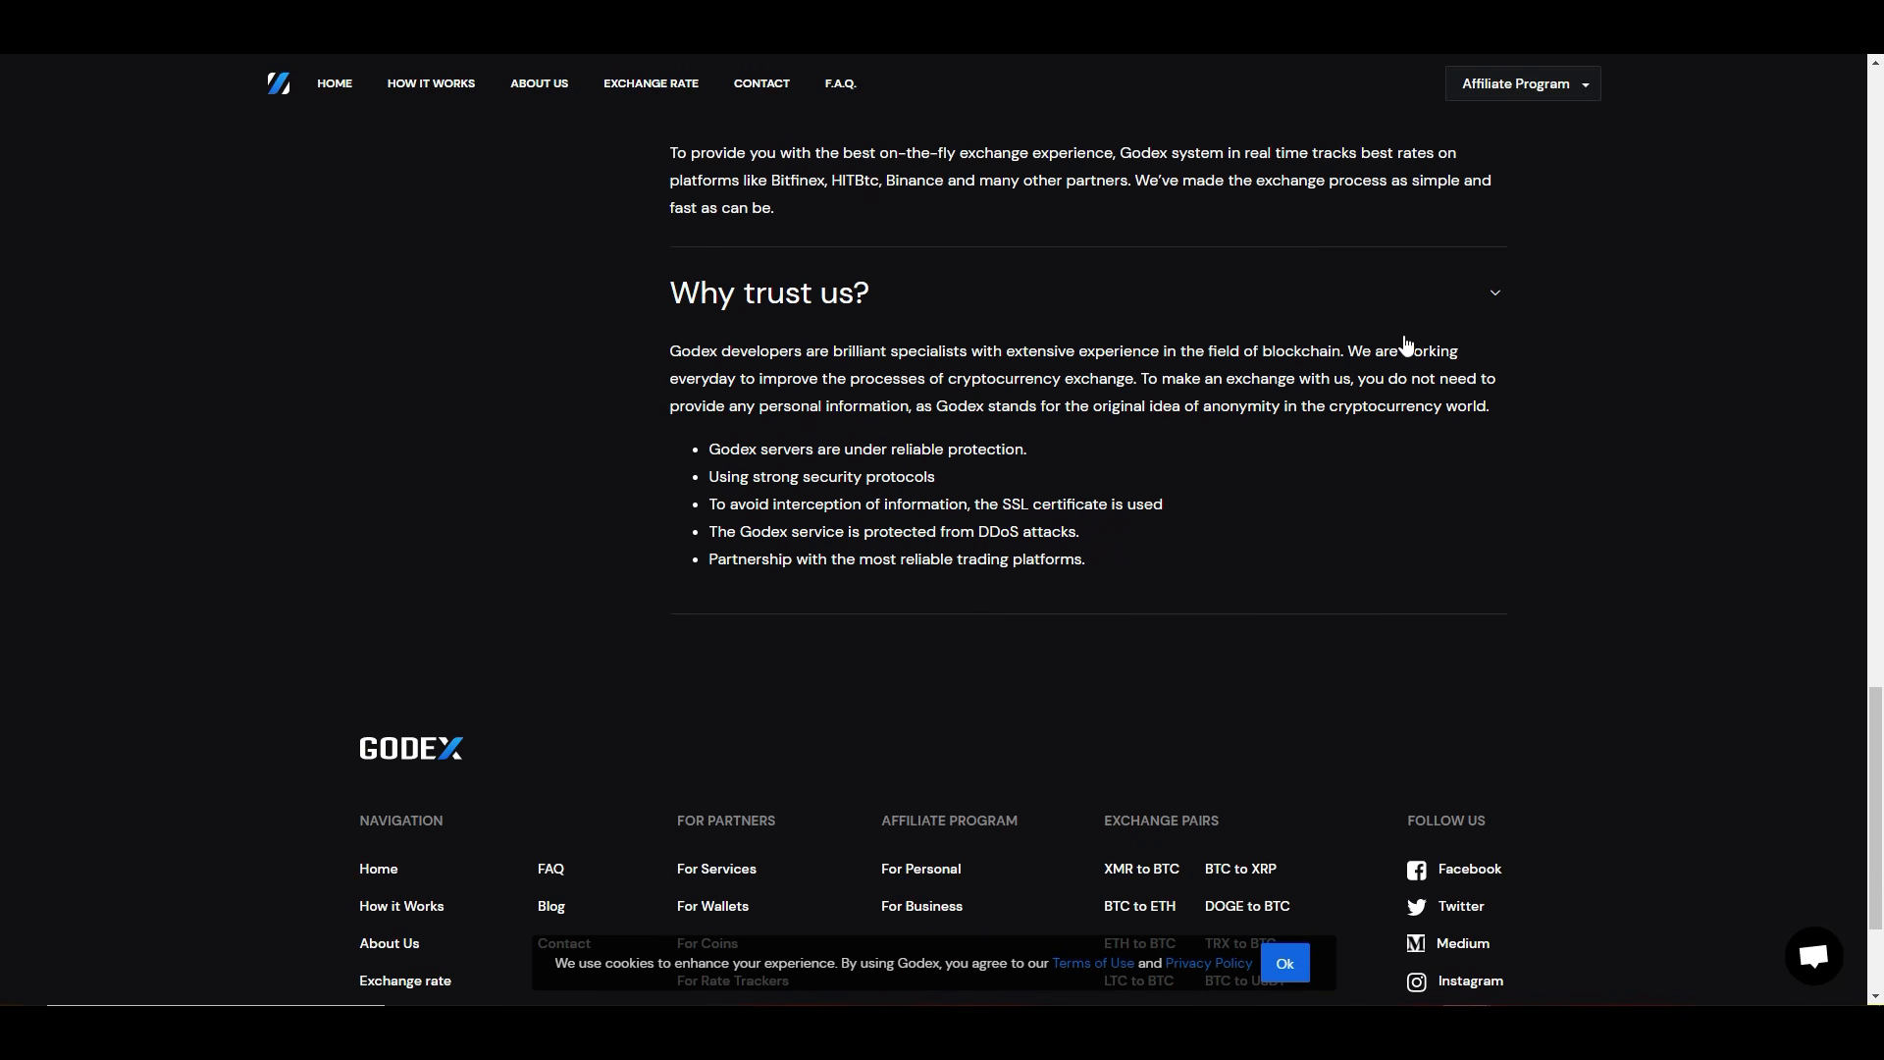
{"action": "mouse_move", "coordinate": [1406, 345]}
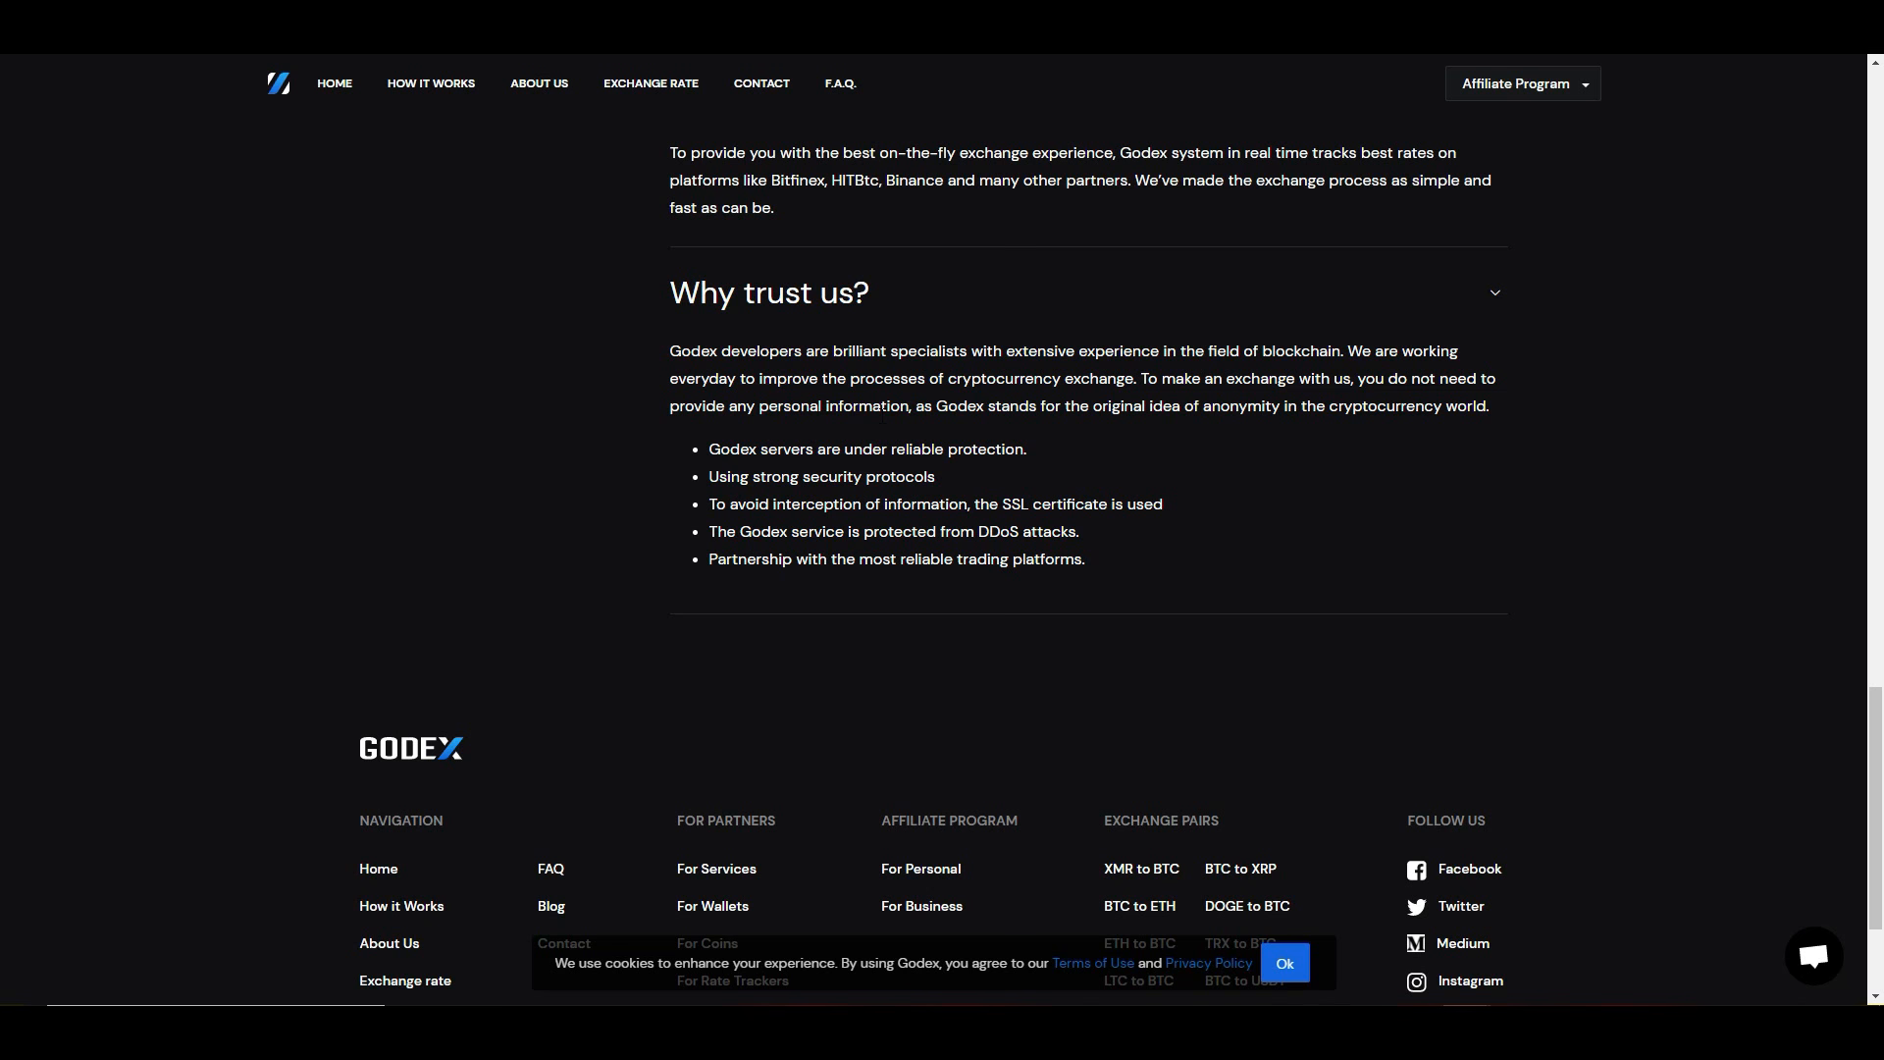
{"action": "scroll", "scroll_direction": "down", "scroll_amount": 3}
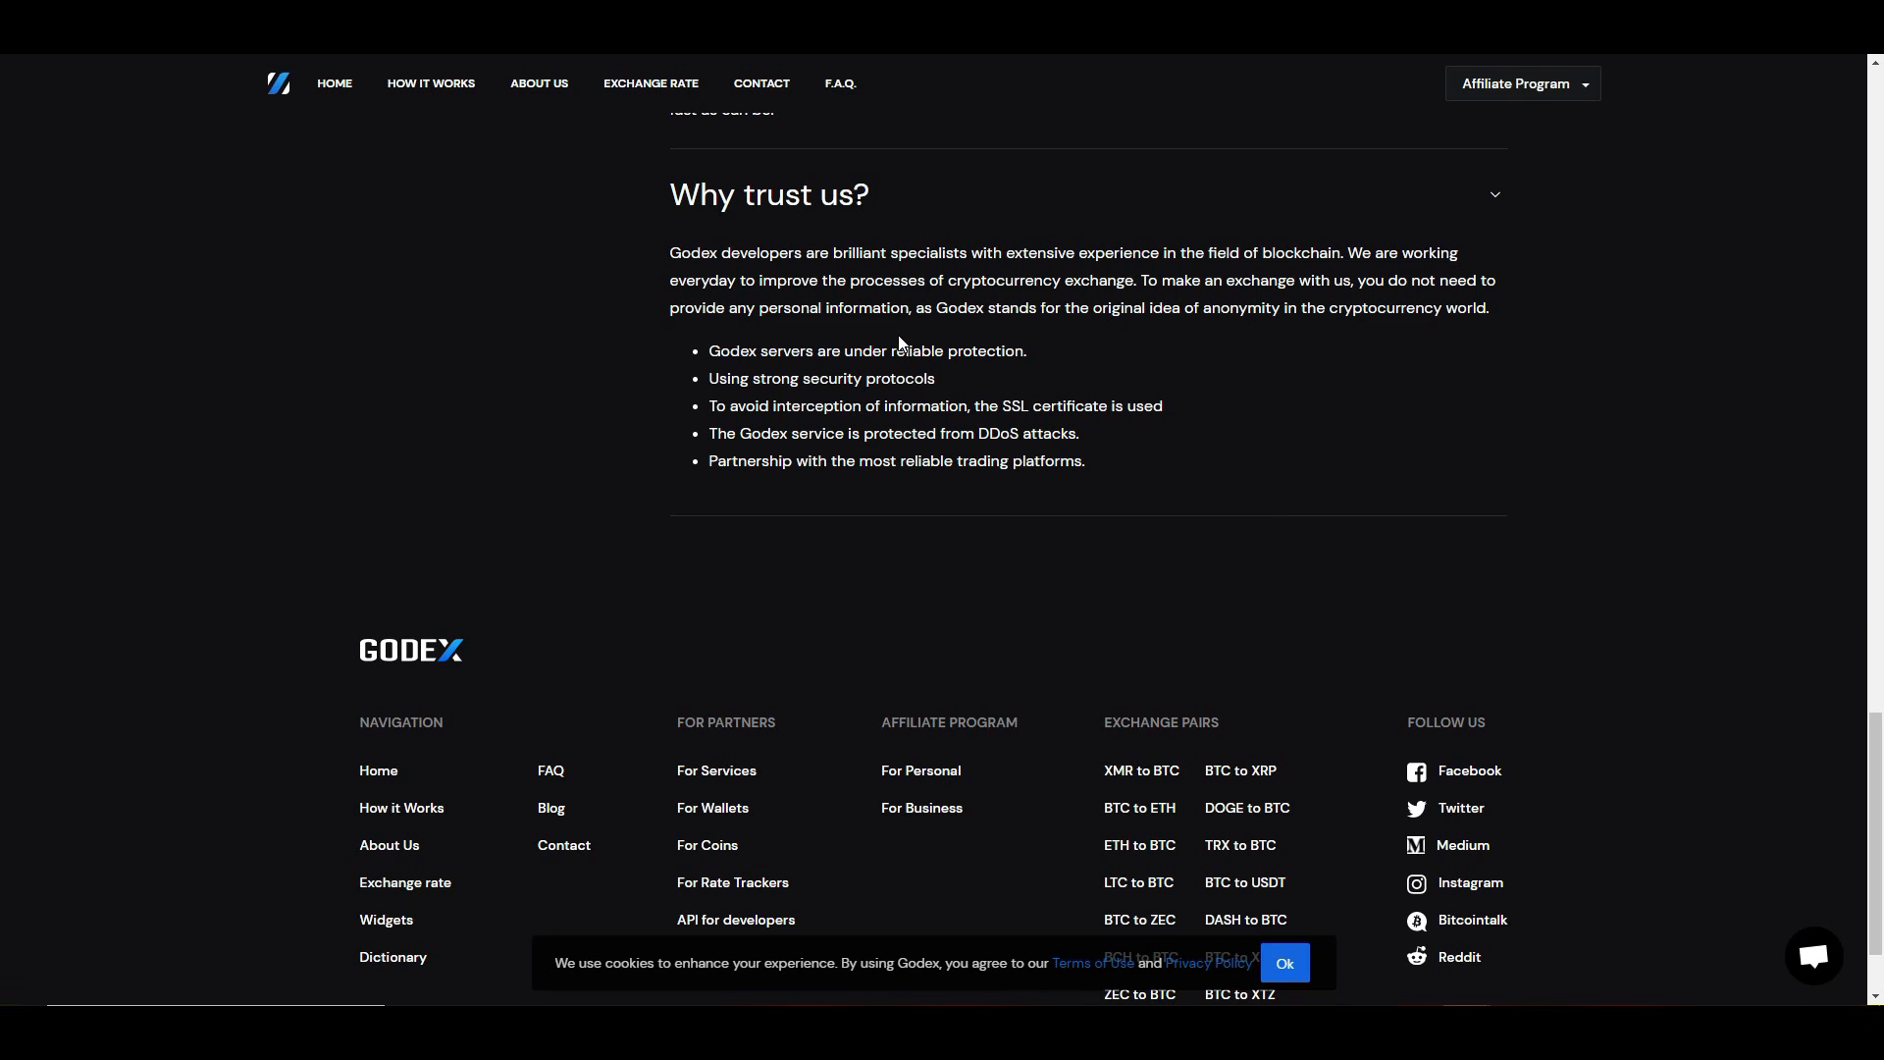
{"action": "mouse_move", "coordinate": [1284, 528]}
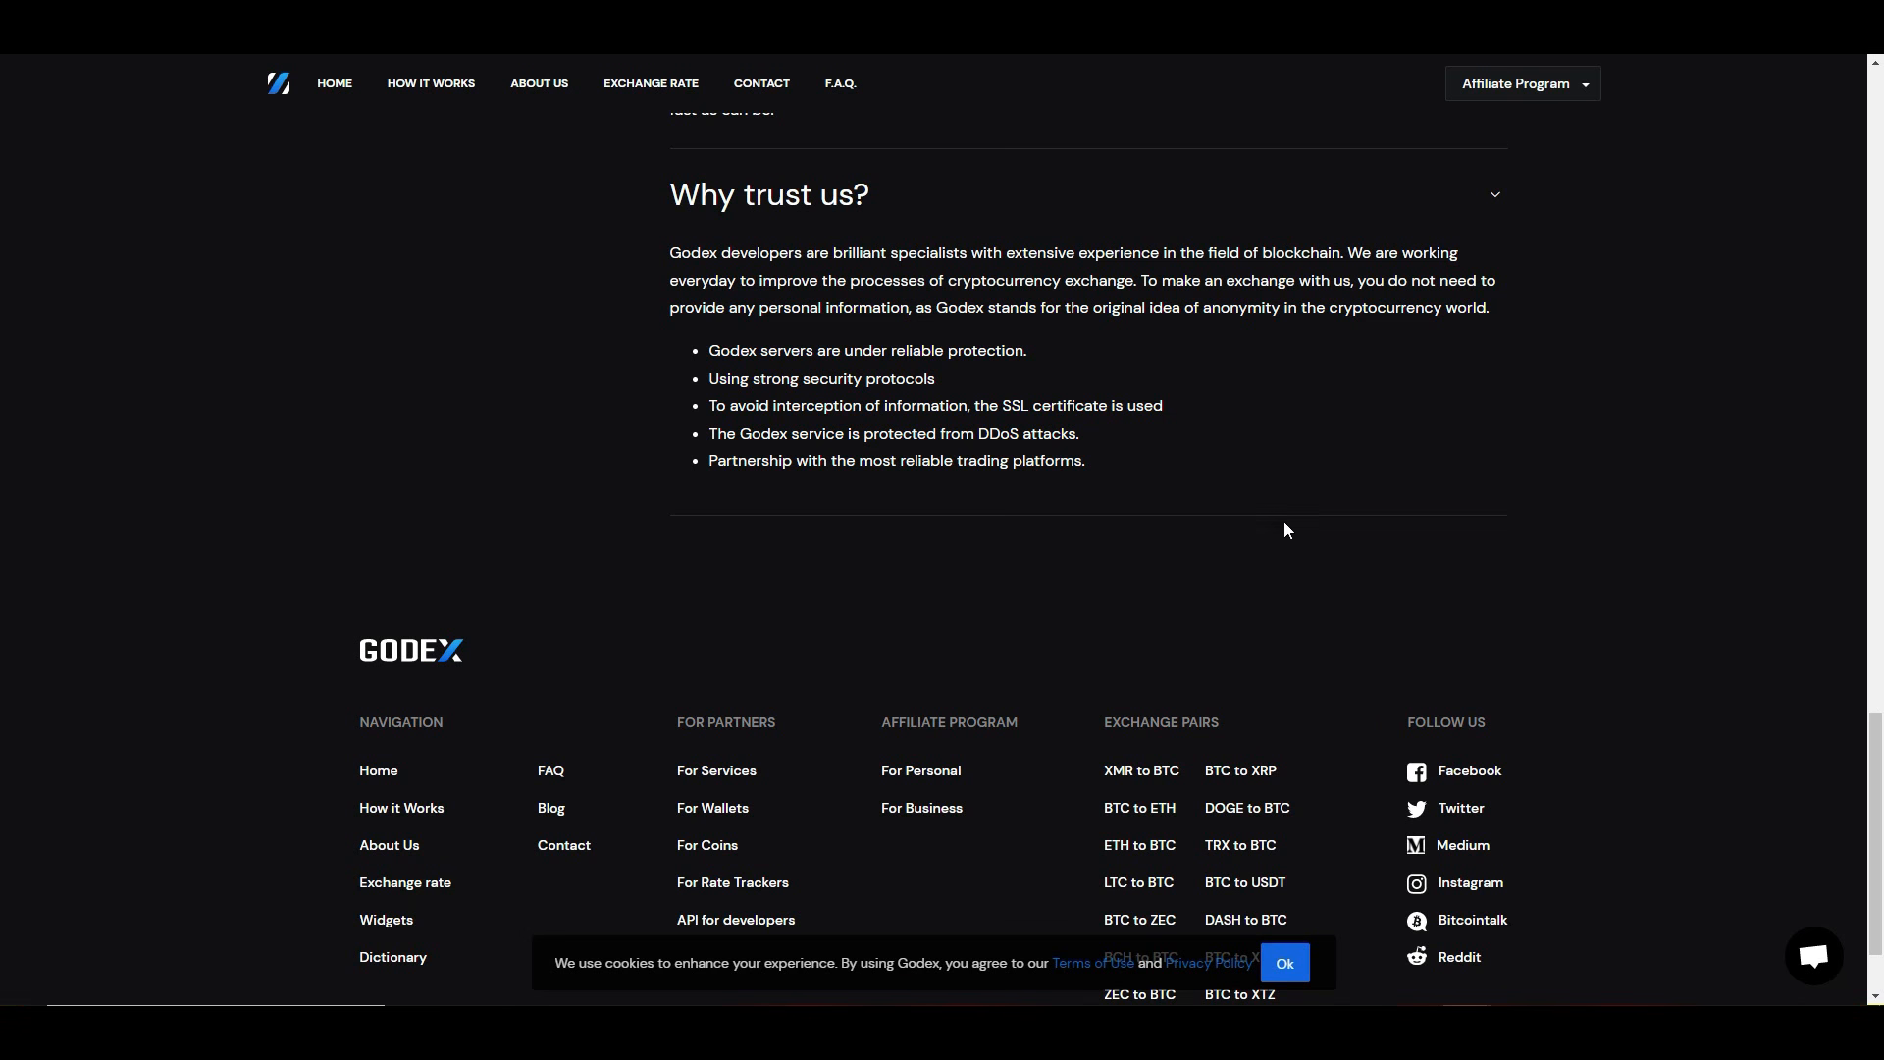
{"action": "scroll", "scroll_direction": "down", "scroll_amount": 3}
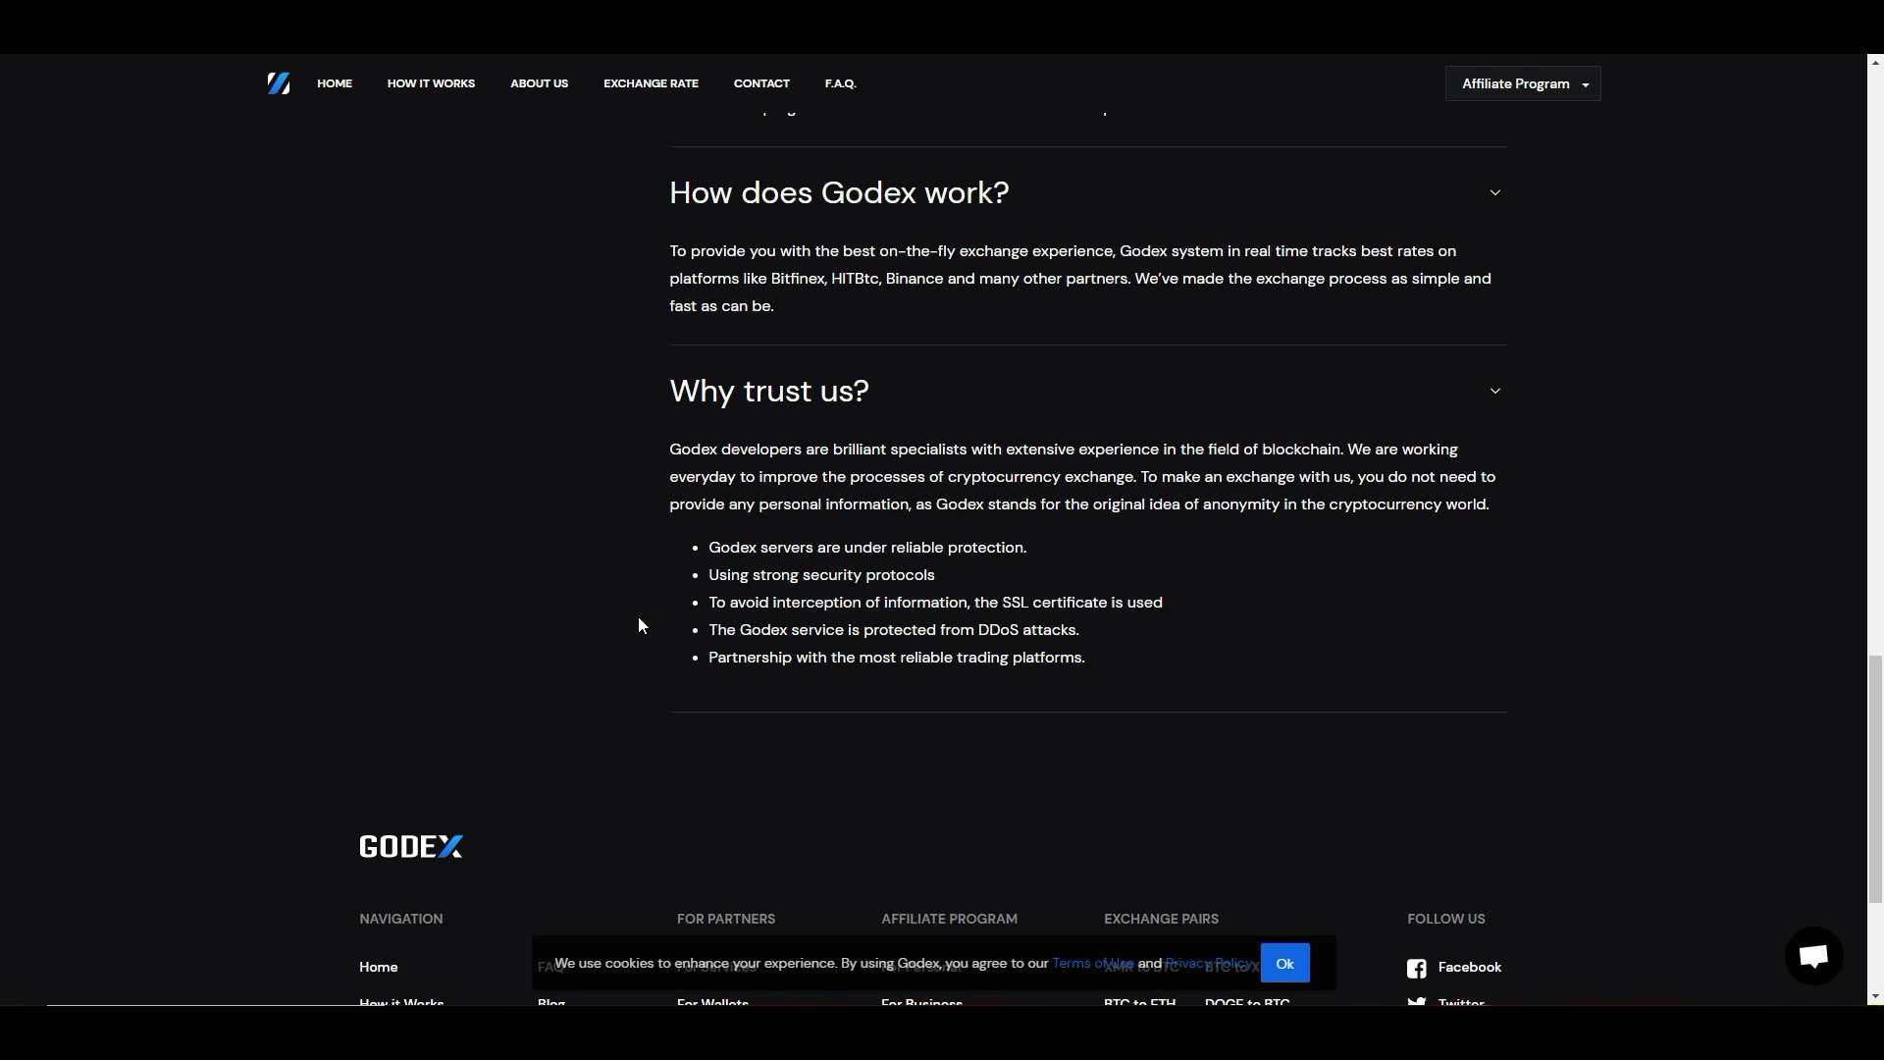
{"action": "mouse_move", "coordinate": [940, 753]}
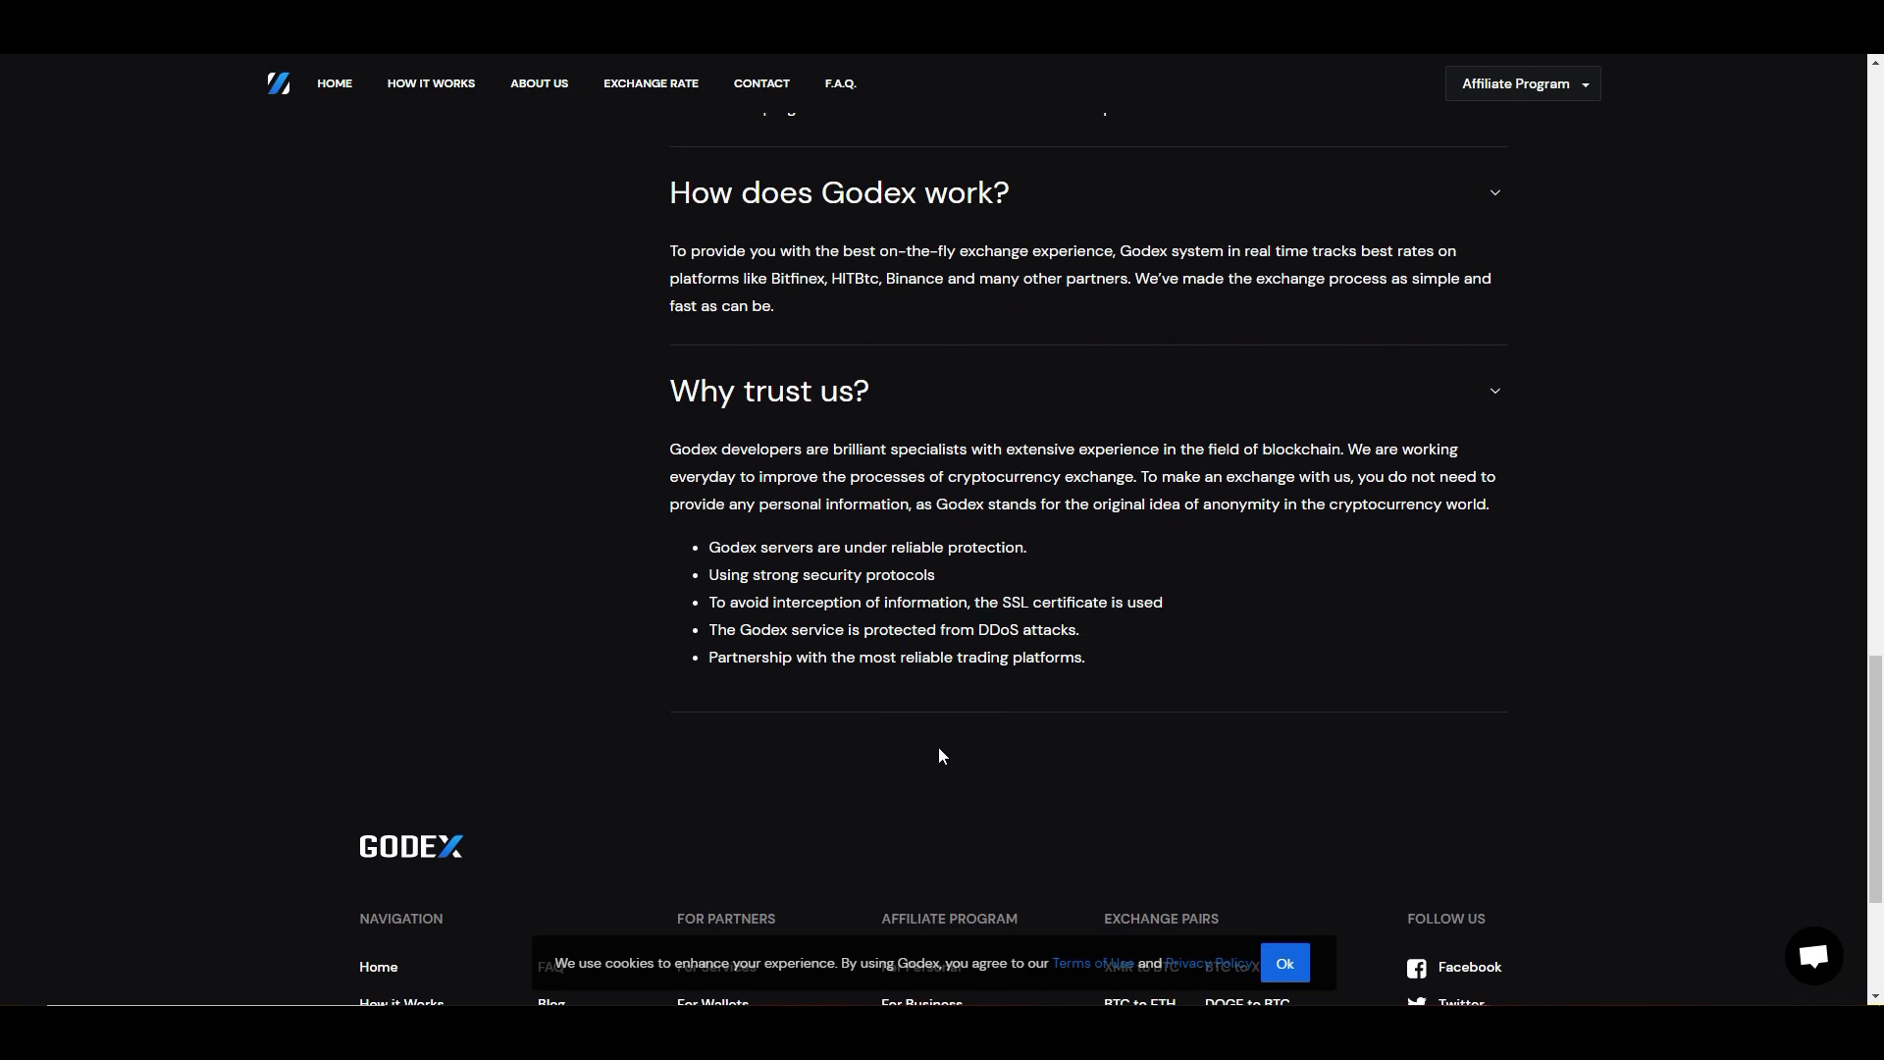
{"action": "mouse_move", "coordinate": [822, 736]}
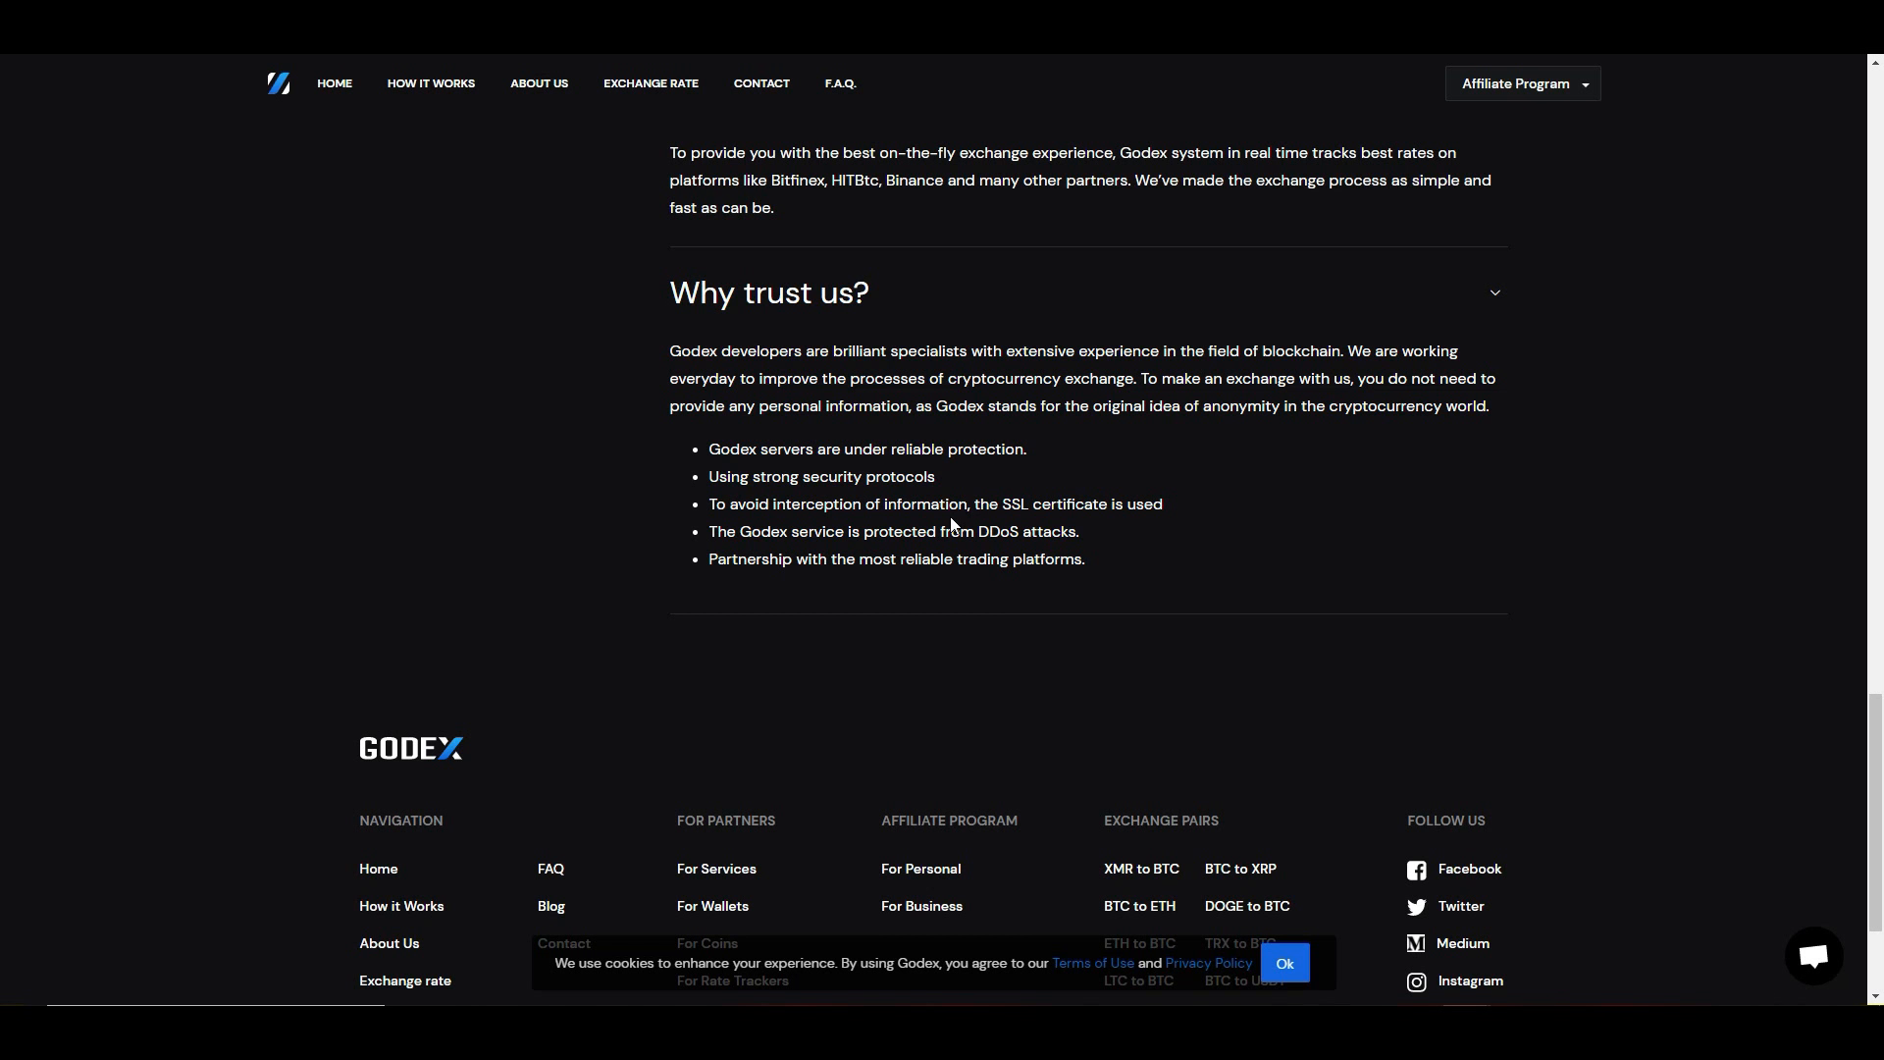
{"action": "mouse_move", "coordinate": [988, 559]}
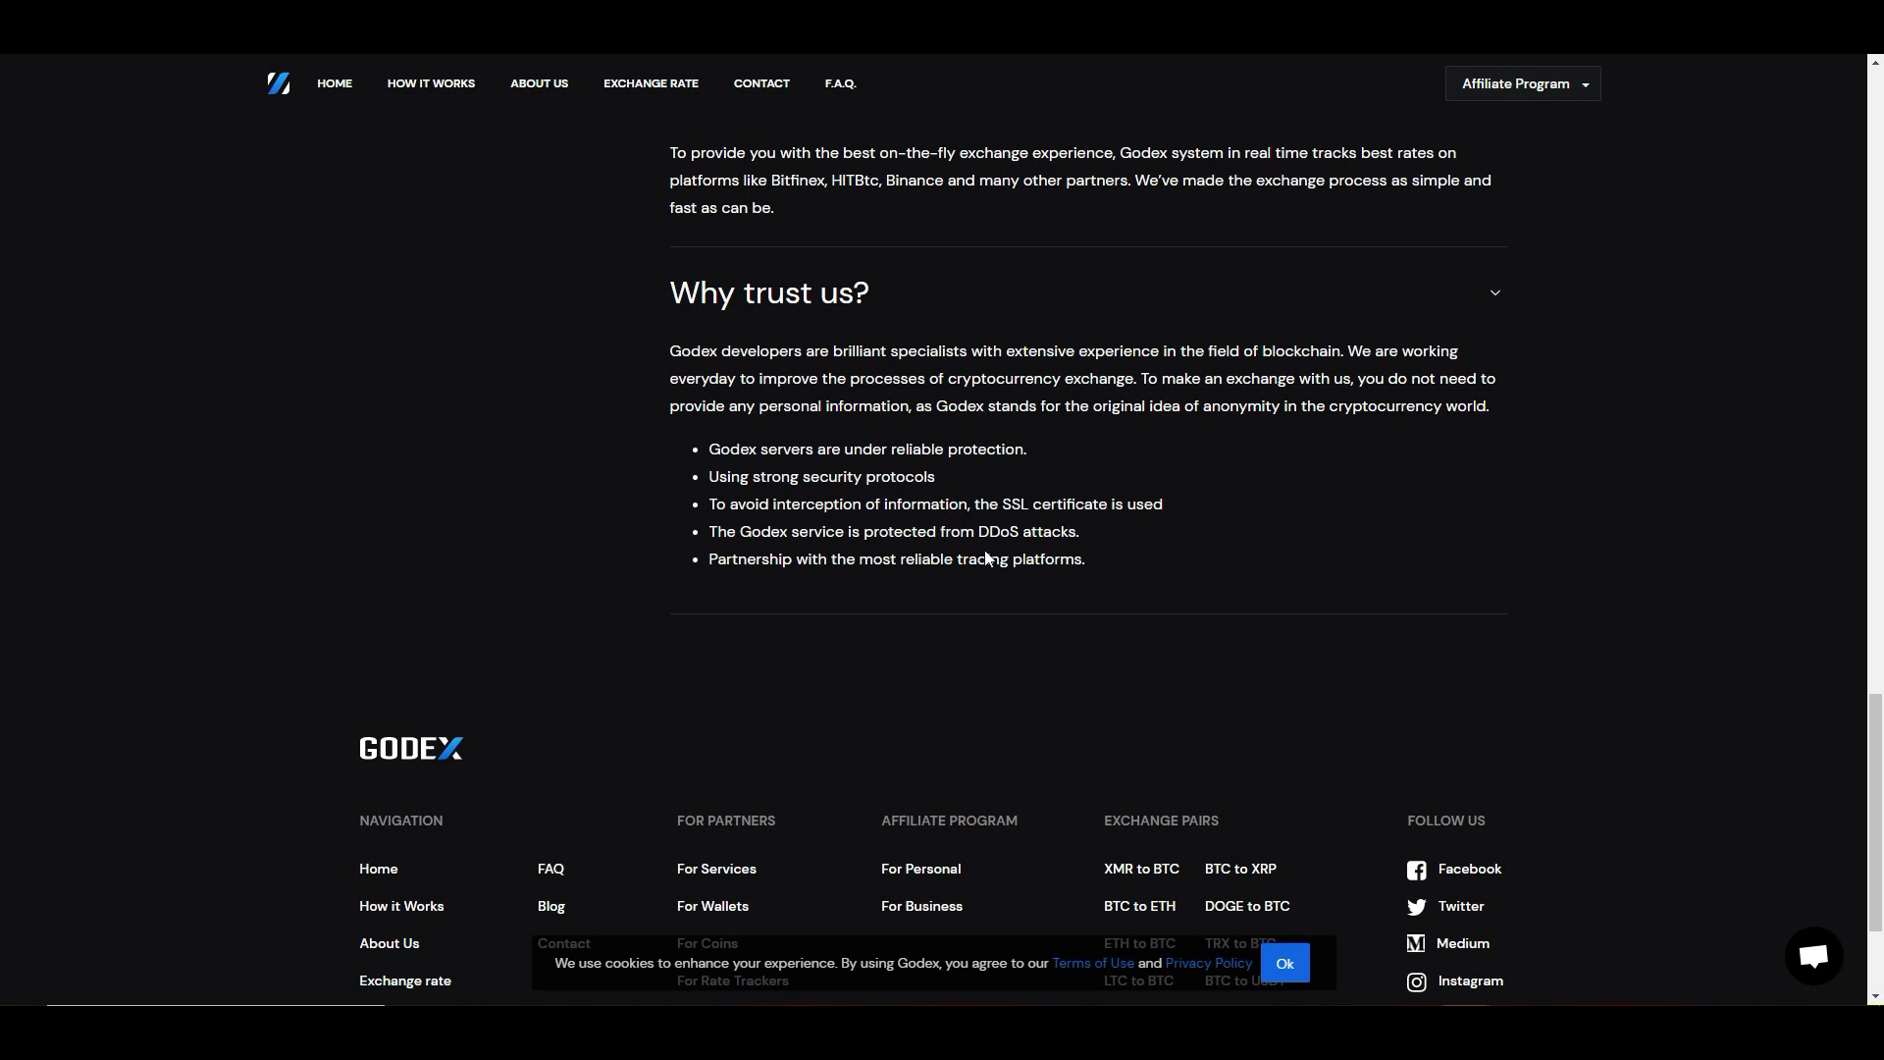
{"action": "mouse_move", "coordinate": [940, 708]}
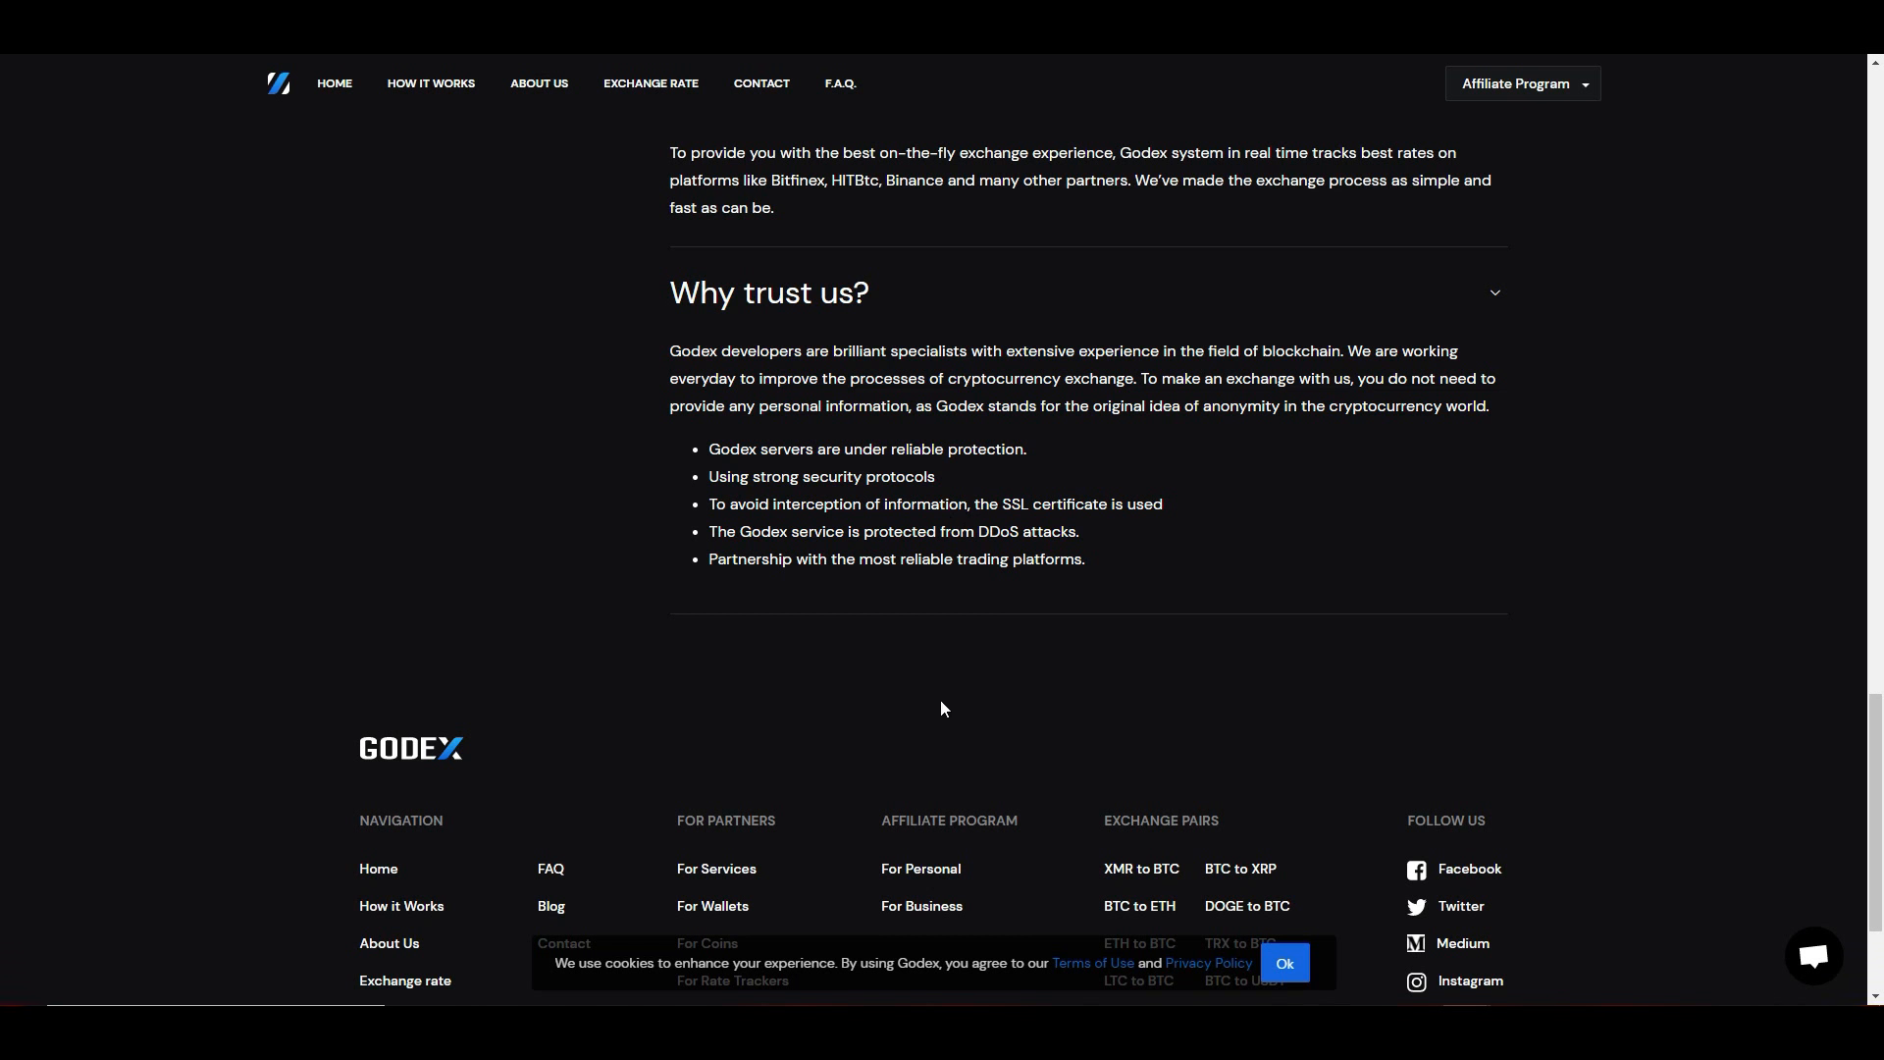
{"action": "scroll", "scroll_direction": "down", "scroll_amount": 3}
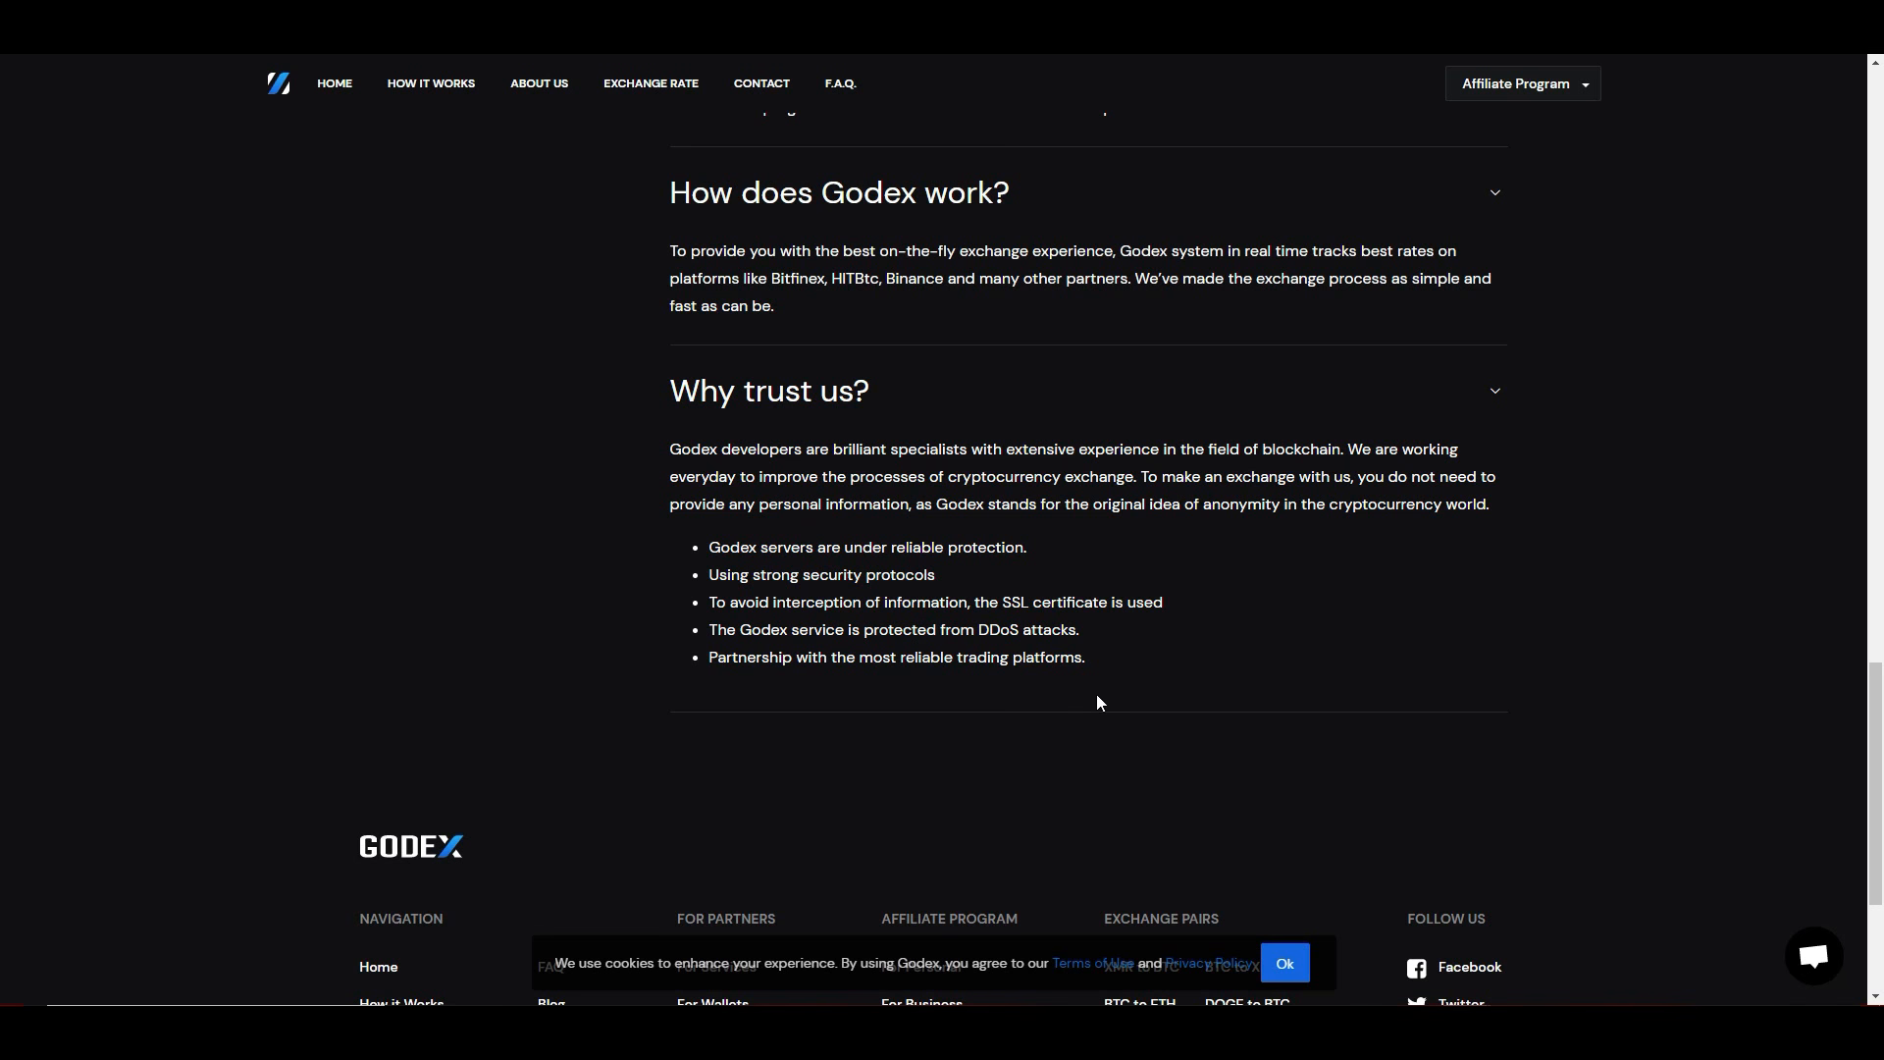
{"action": "scroll", "scroll_direction": "up", "scroll_amount": 3}
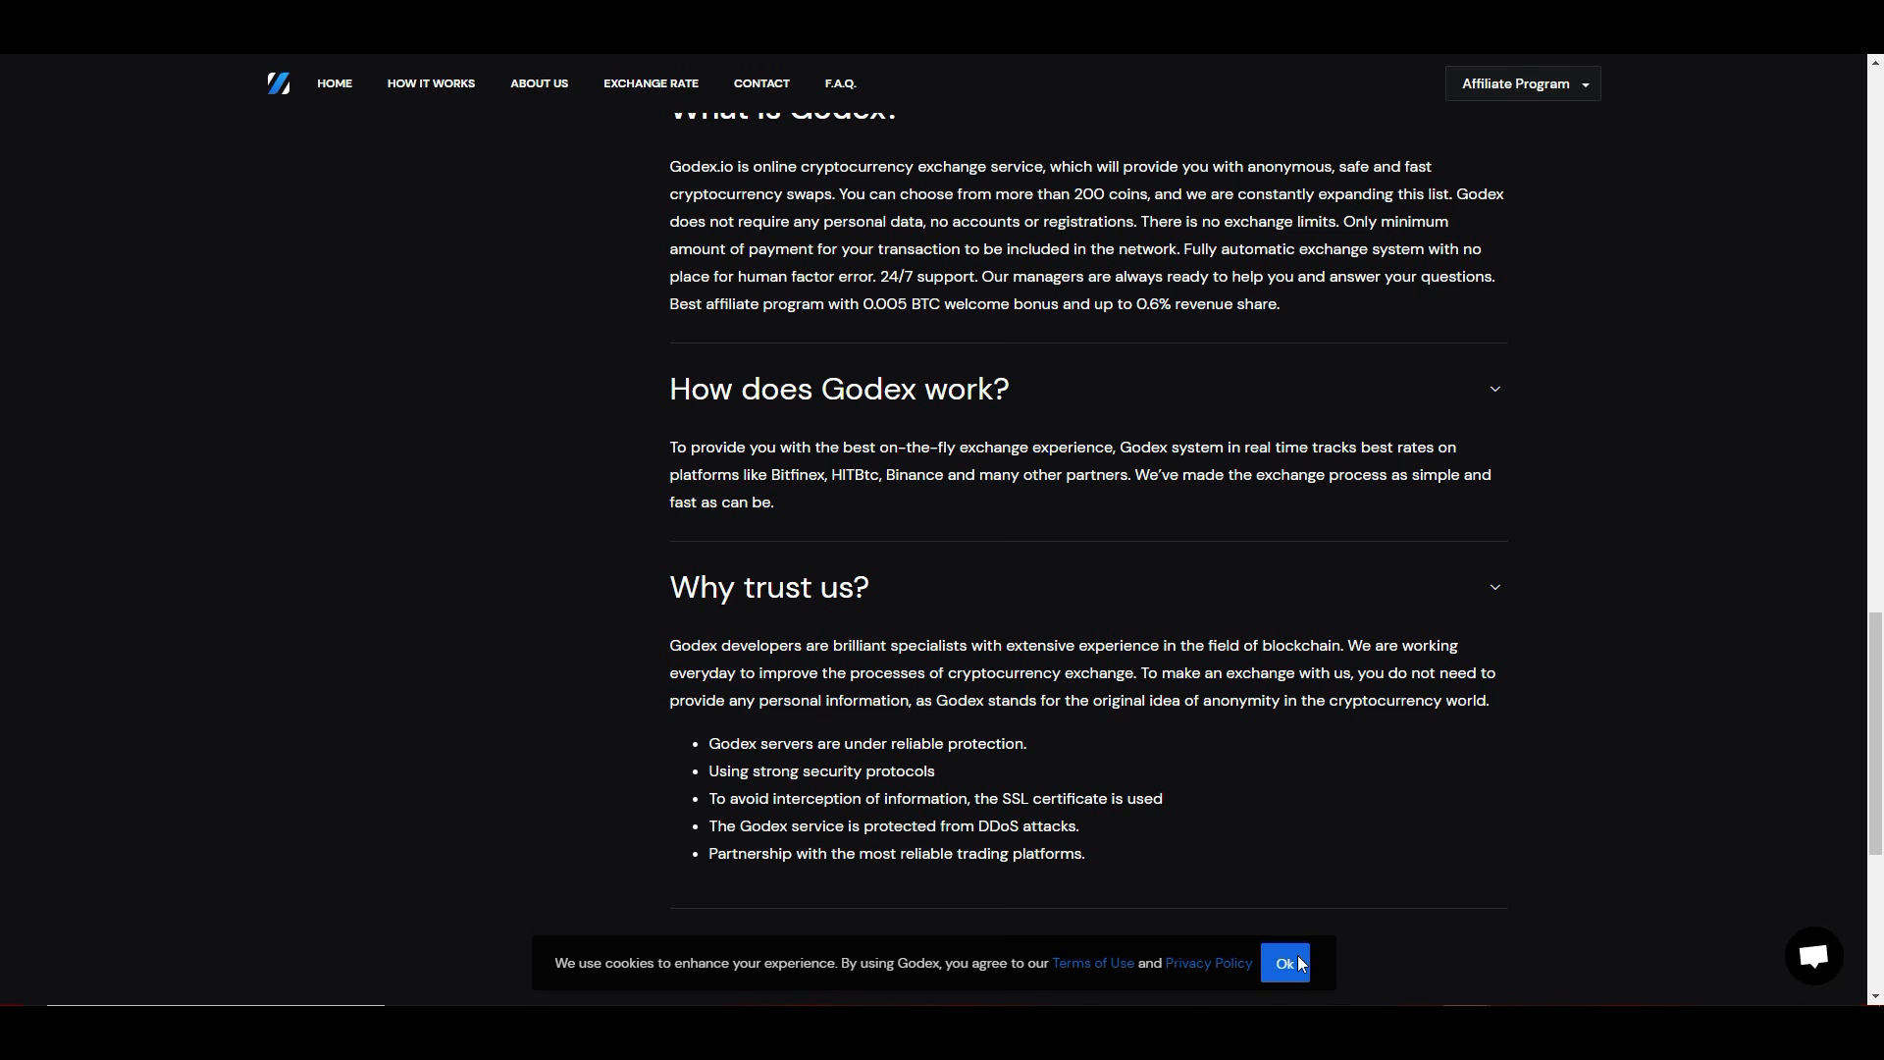
Step: Accept the cookie notice with Ok so the banner disappears
{"action": "left_click", "coordinate": [1284, 962]}
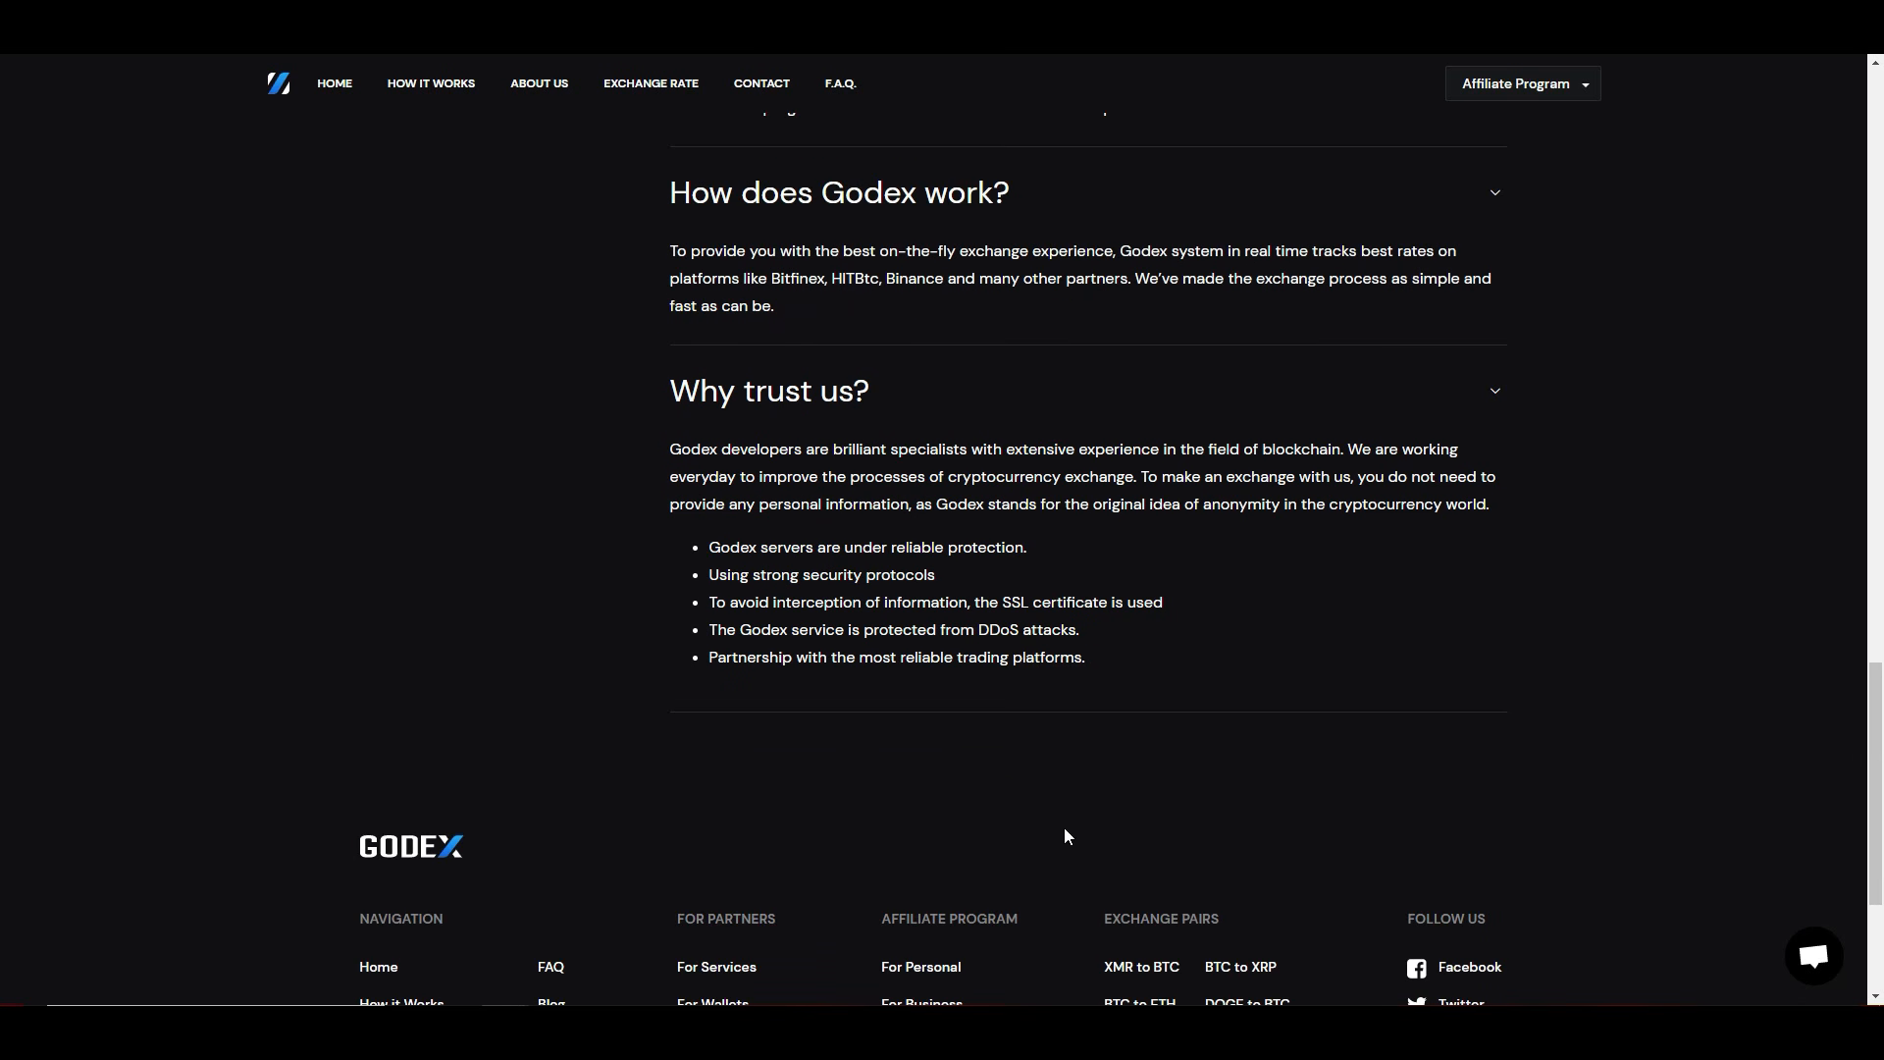
{"action": "mouse_move", "coordinate": [752, 757]}
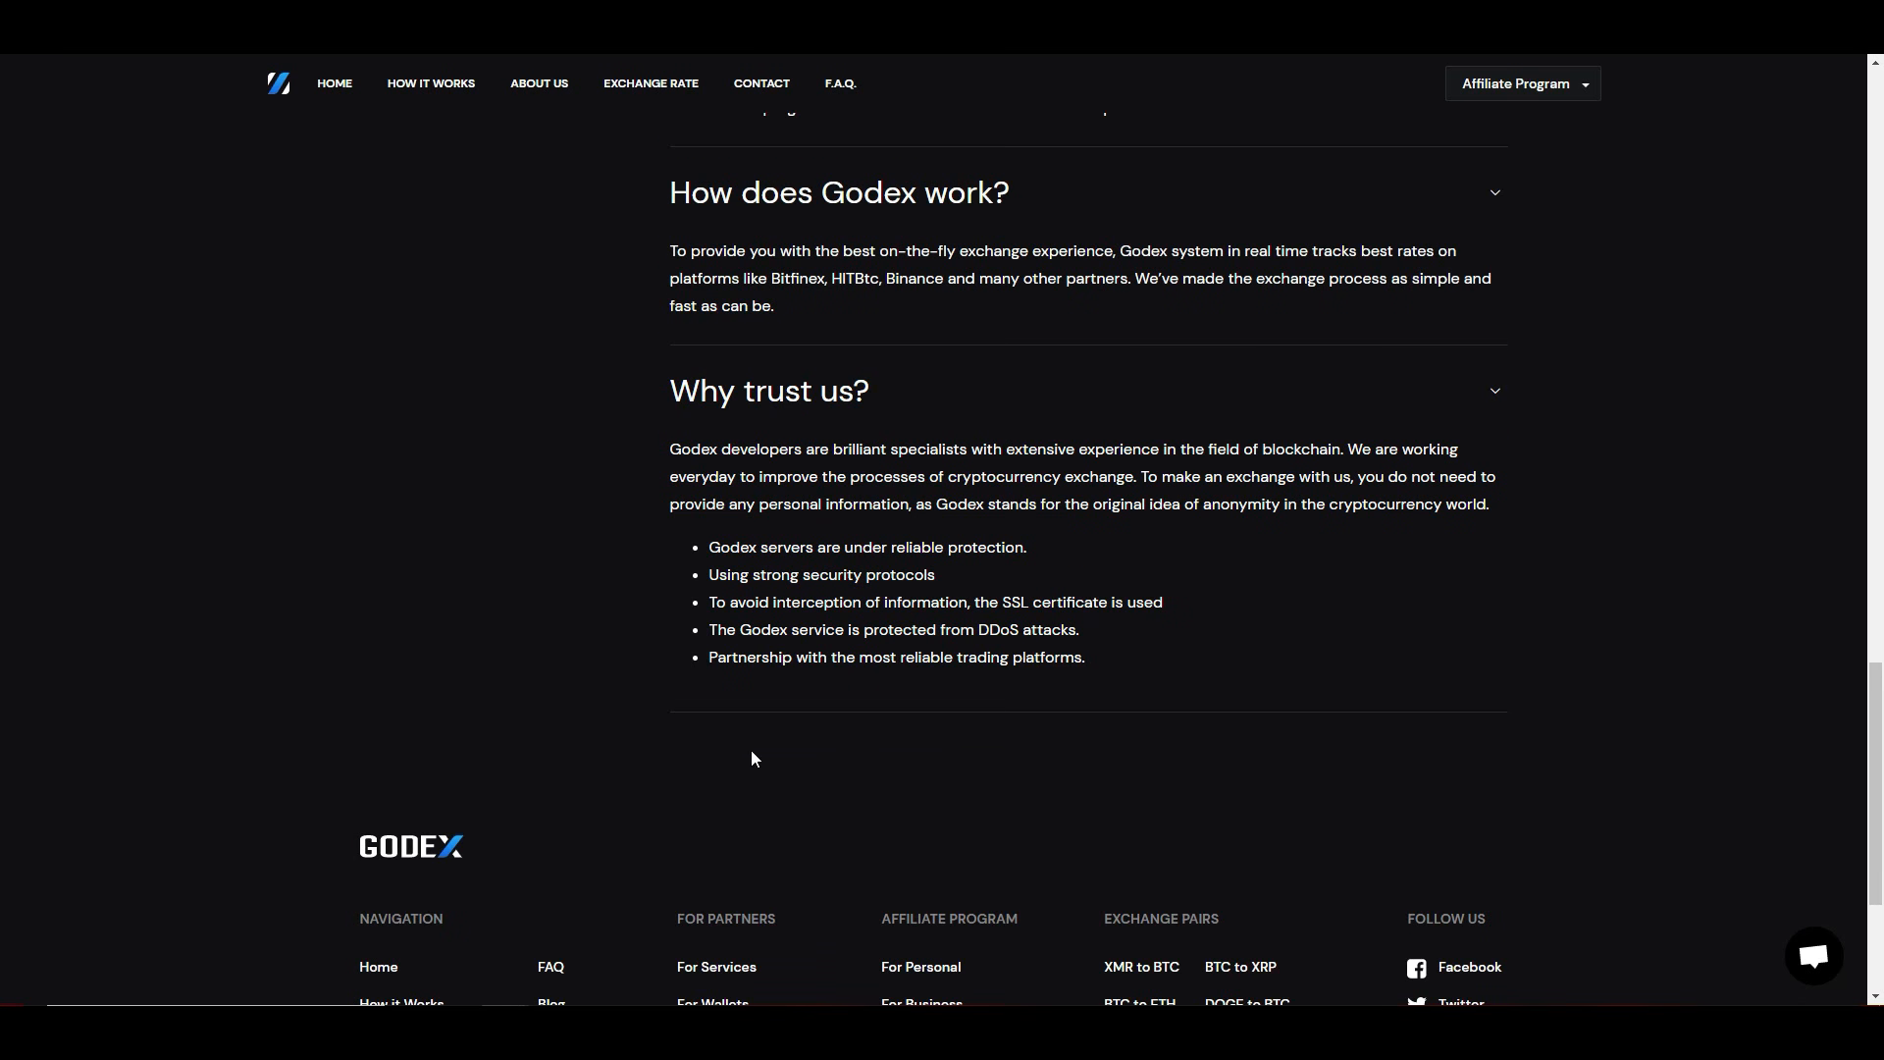
{"action": "mouse_move", "coordinate": [887, 821]}
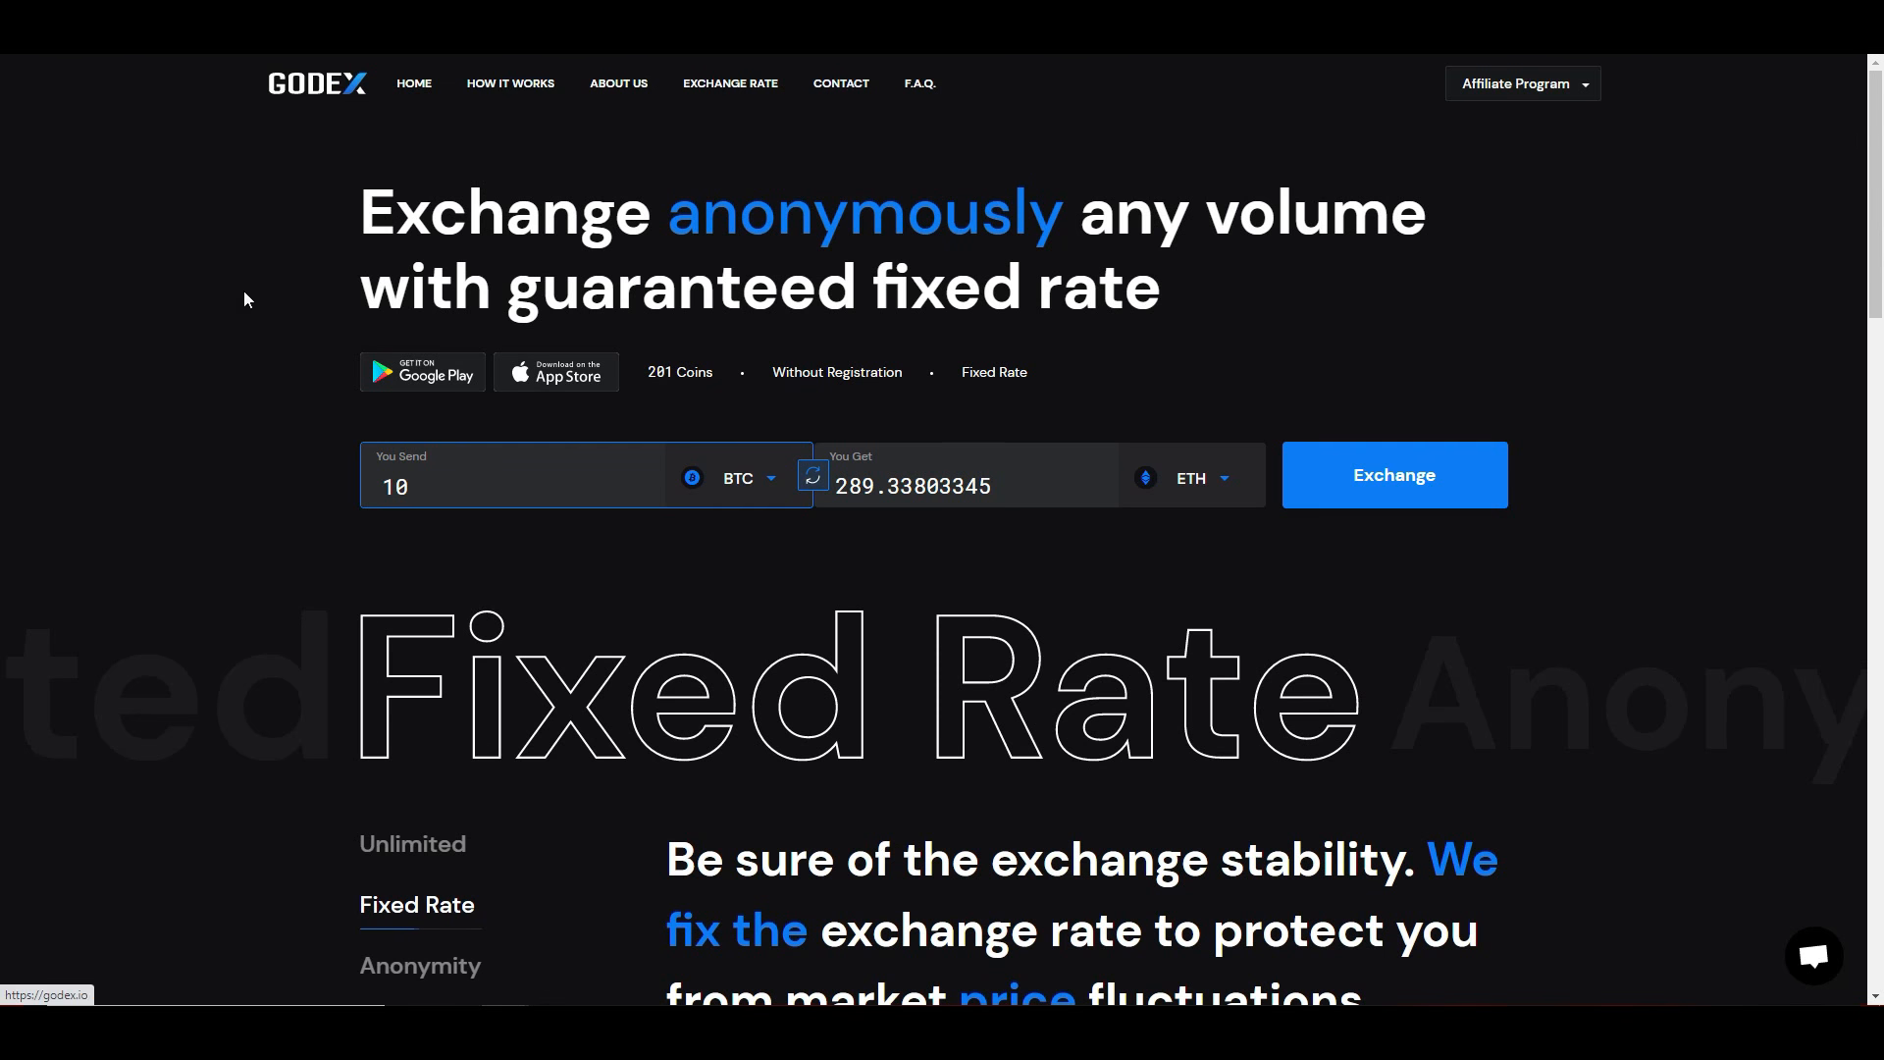
{"action": "mouse_move", "coordinate": [785, 616]}
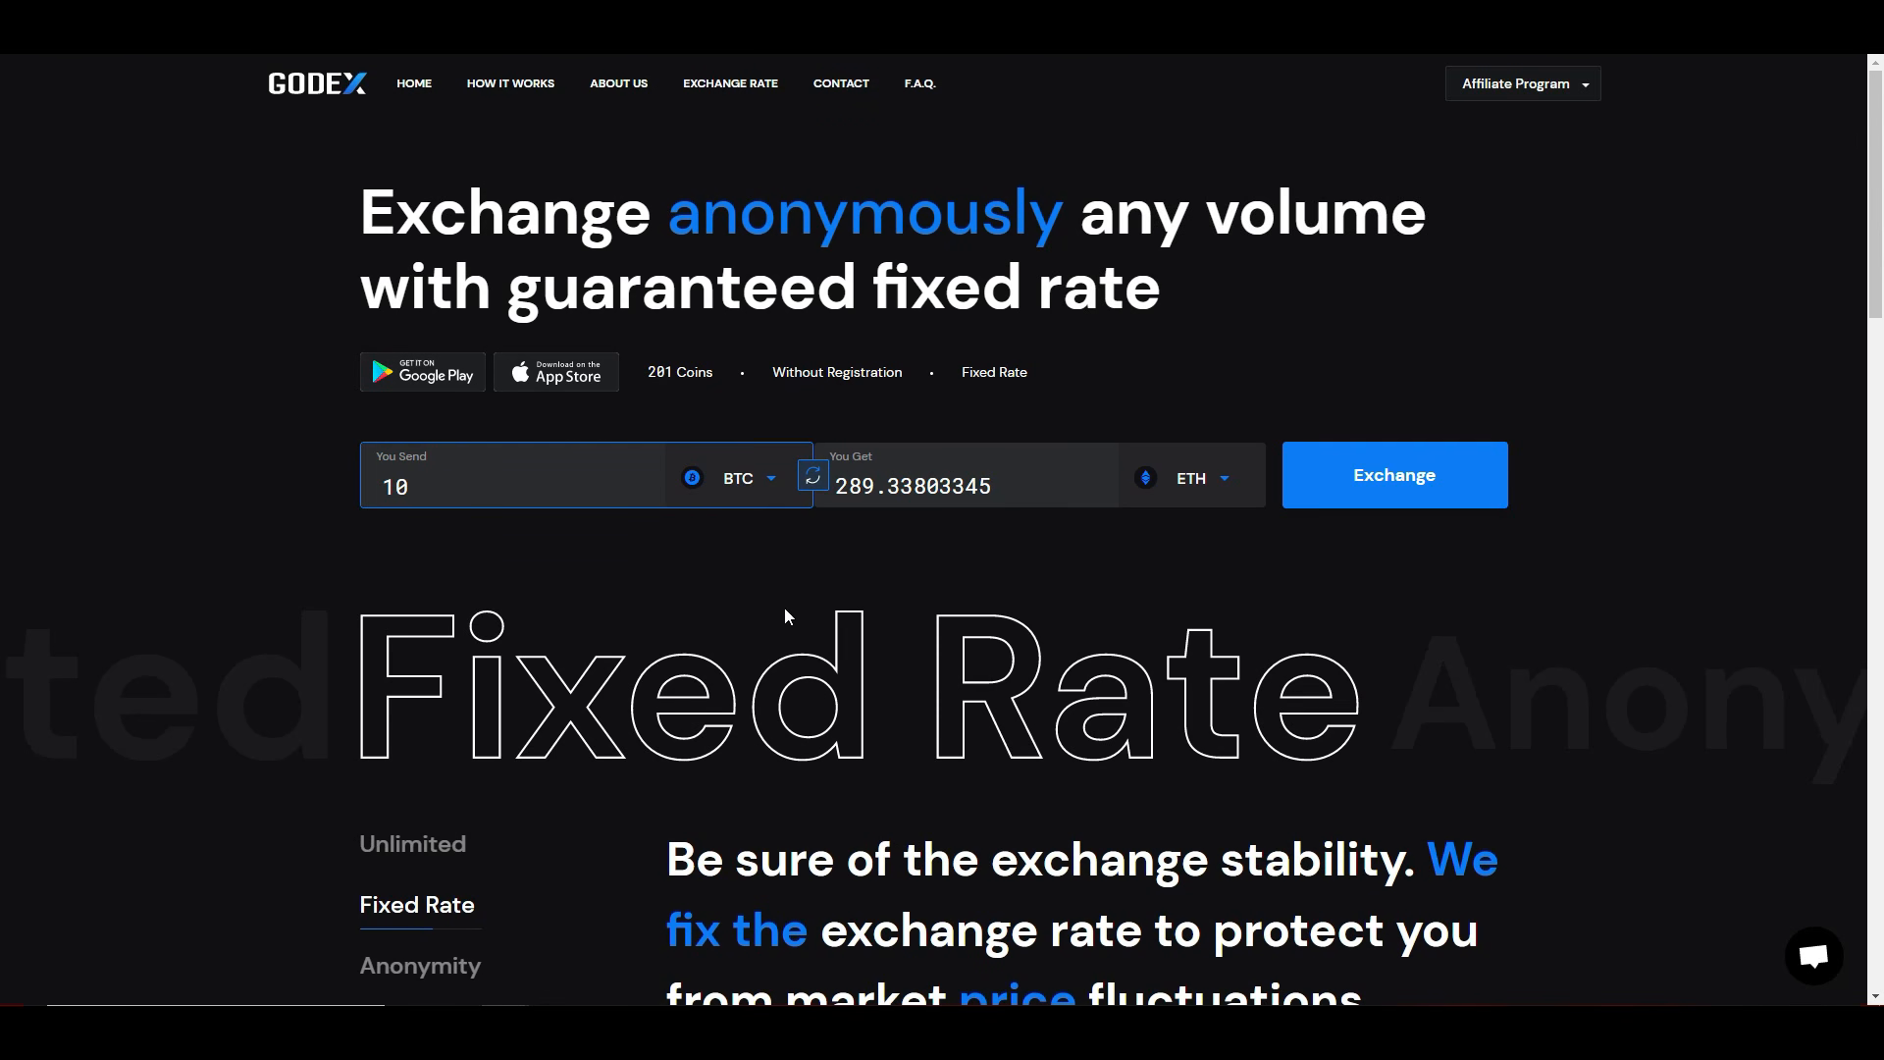
Step: Go to the How it Works page and read exchange steps 01 through 05
{"action": "left_click", "coordinate": [508, 83]}
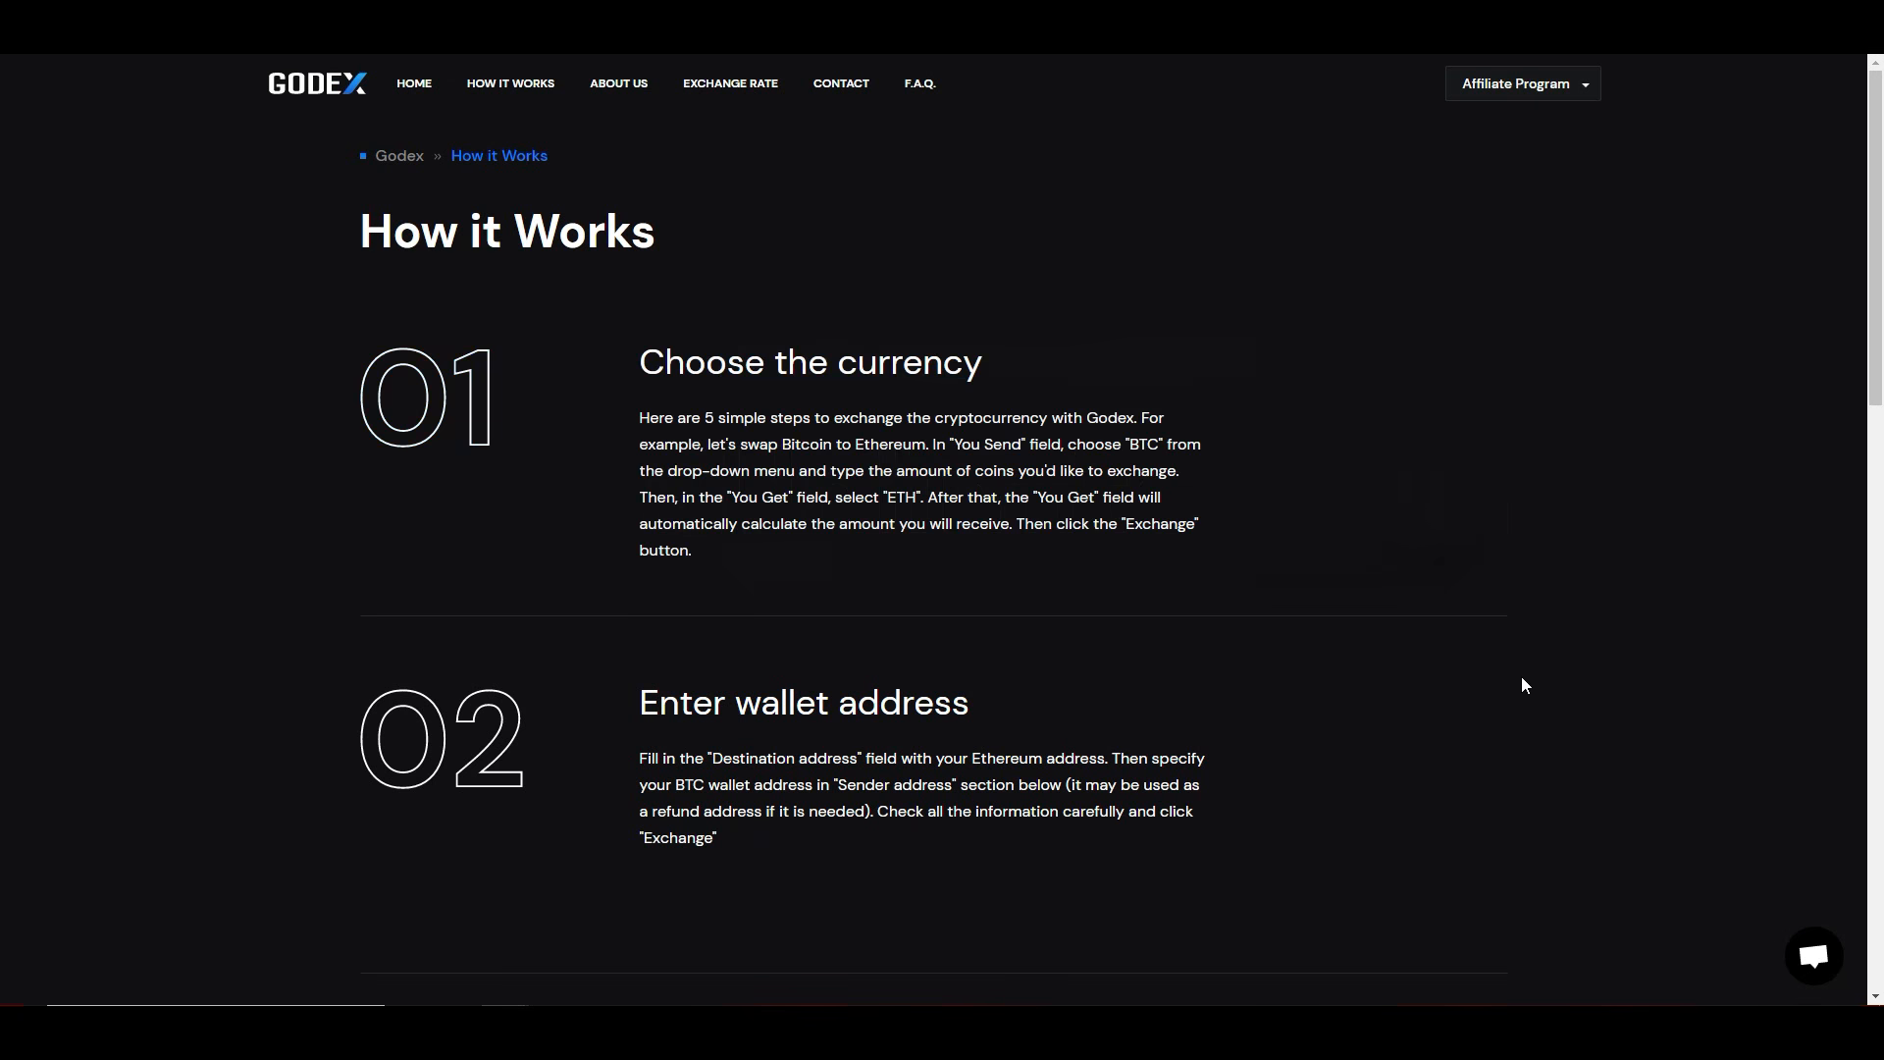
{"action": "scroll", "scroll_direction": "down", "scroll_amount": 3}
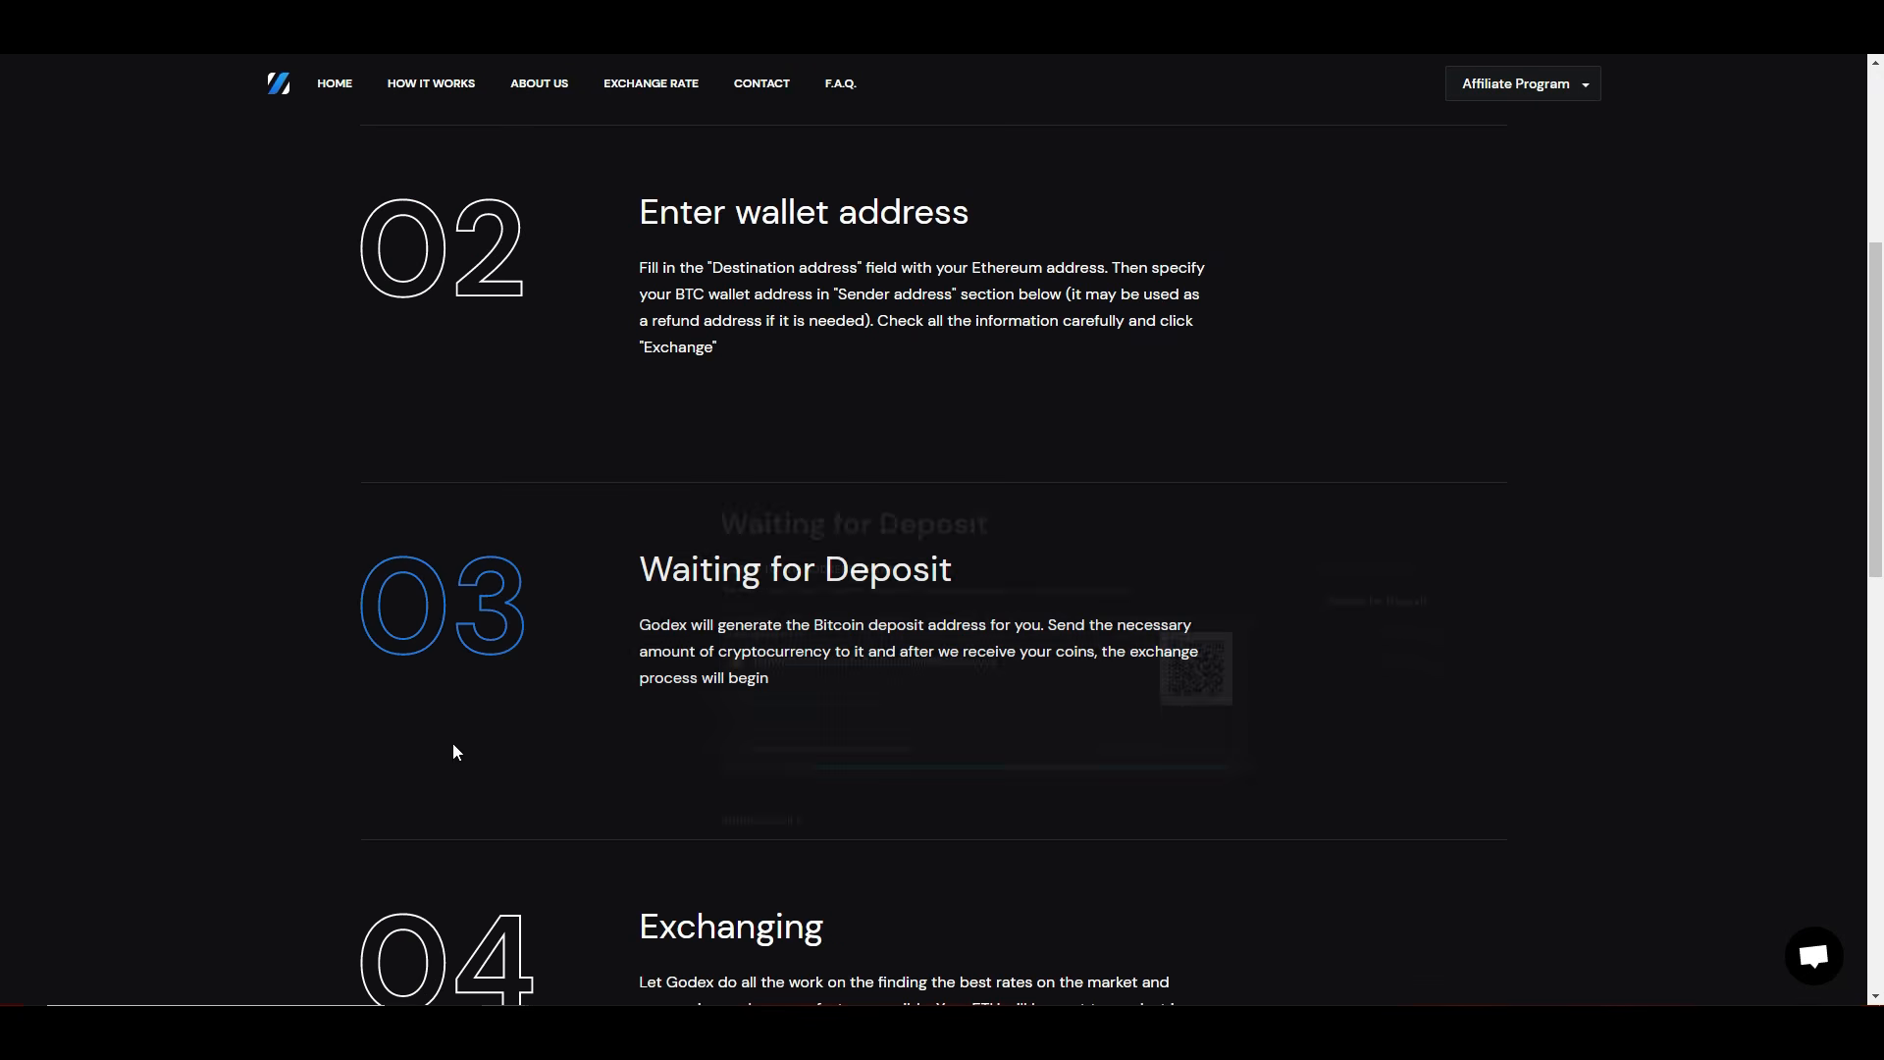
{"action": "scroll", "scroll_direction": "down", "scroll_amount": 3}
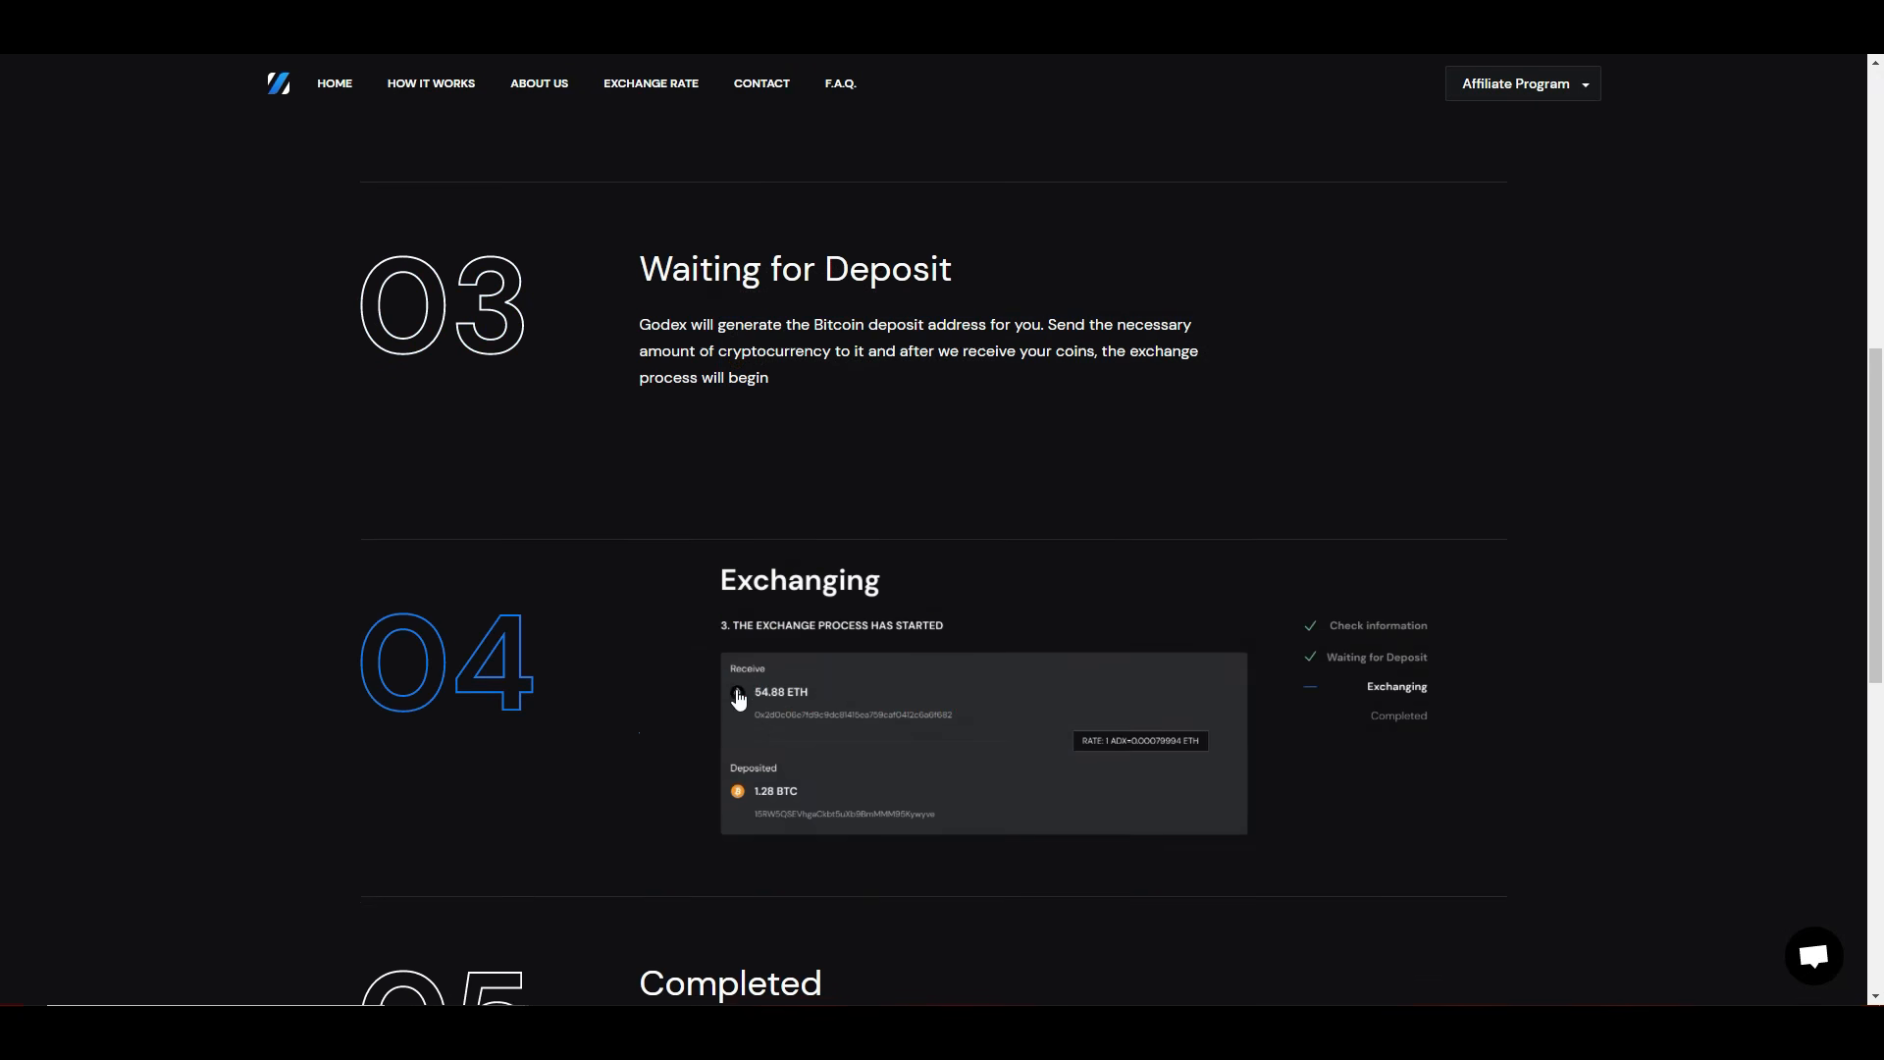
{"action": "scroll", "scroll_direction": "down", "scroll_amount": 3}
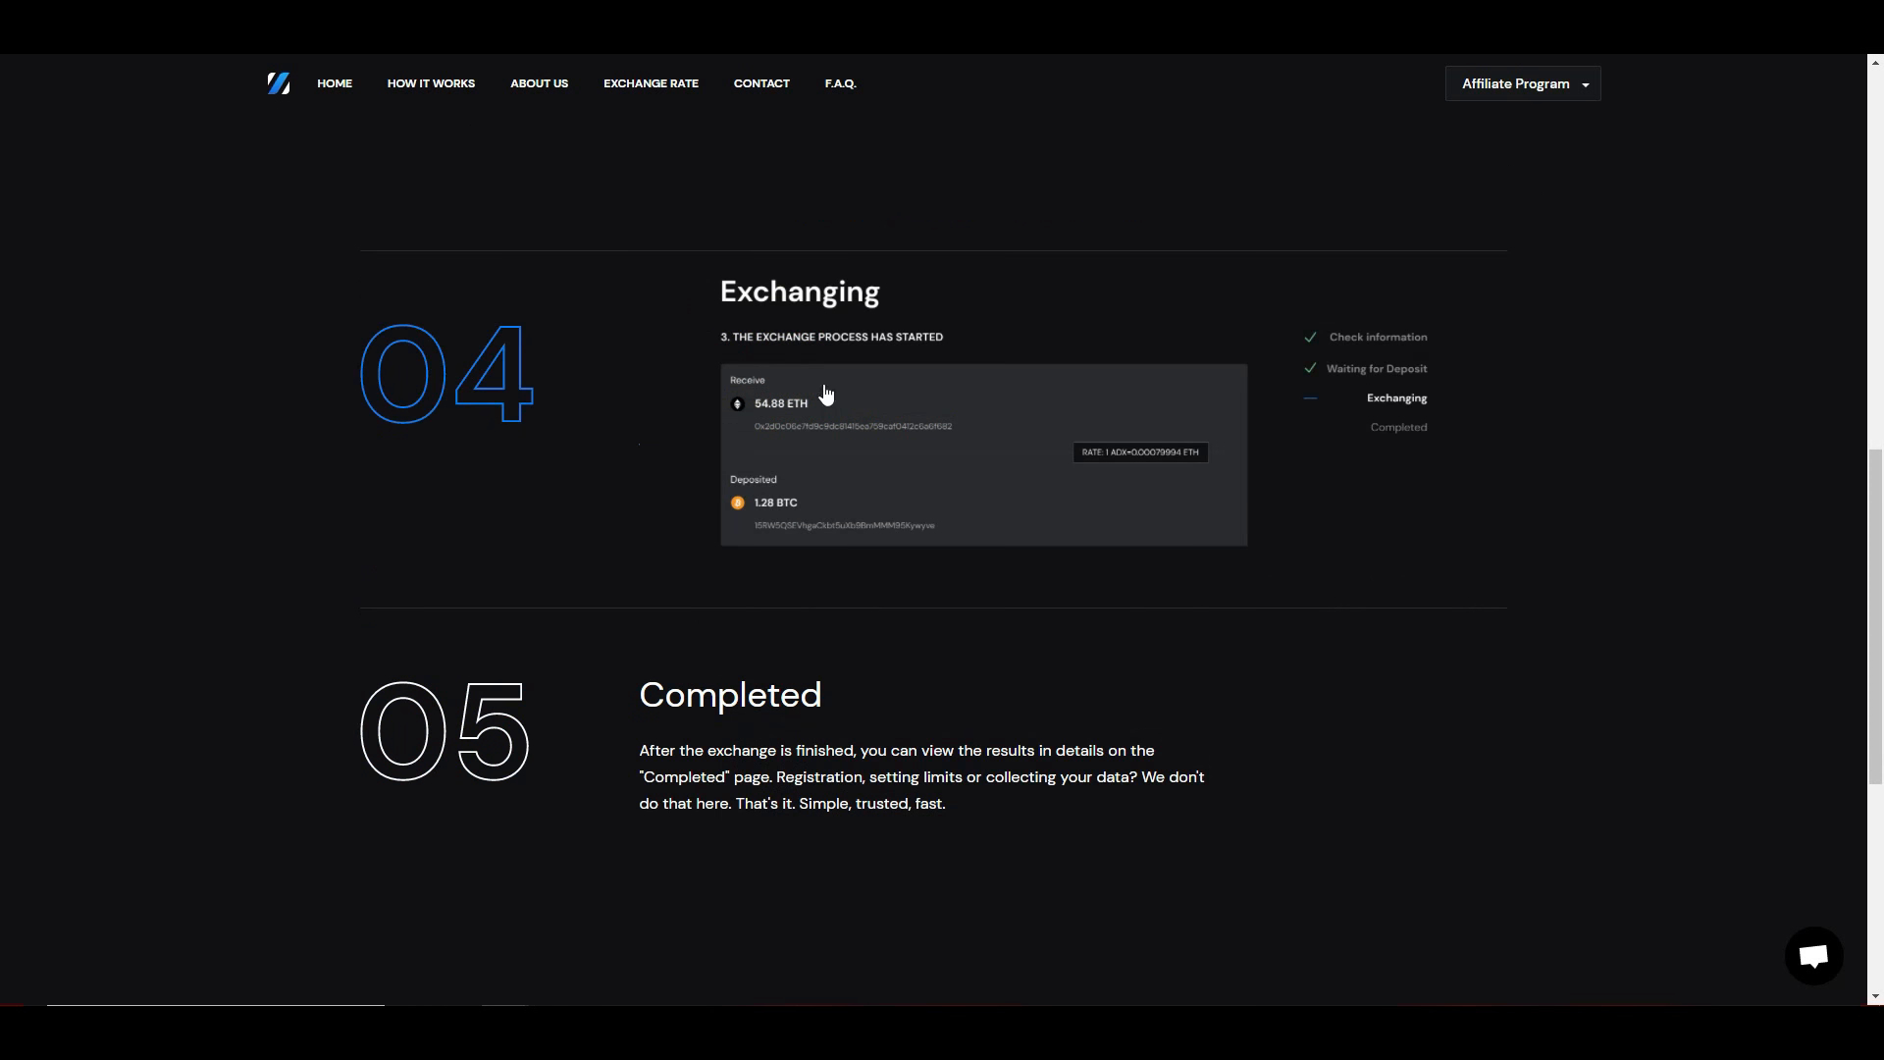
{"action": "scroll", "scroll_direction": "down", "scroll_amount": 3}
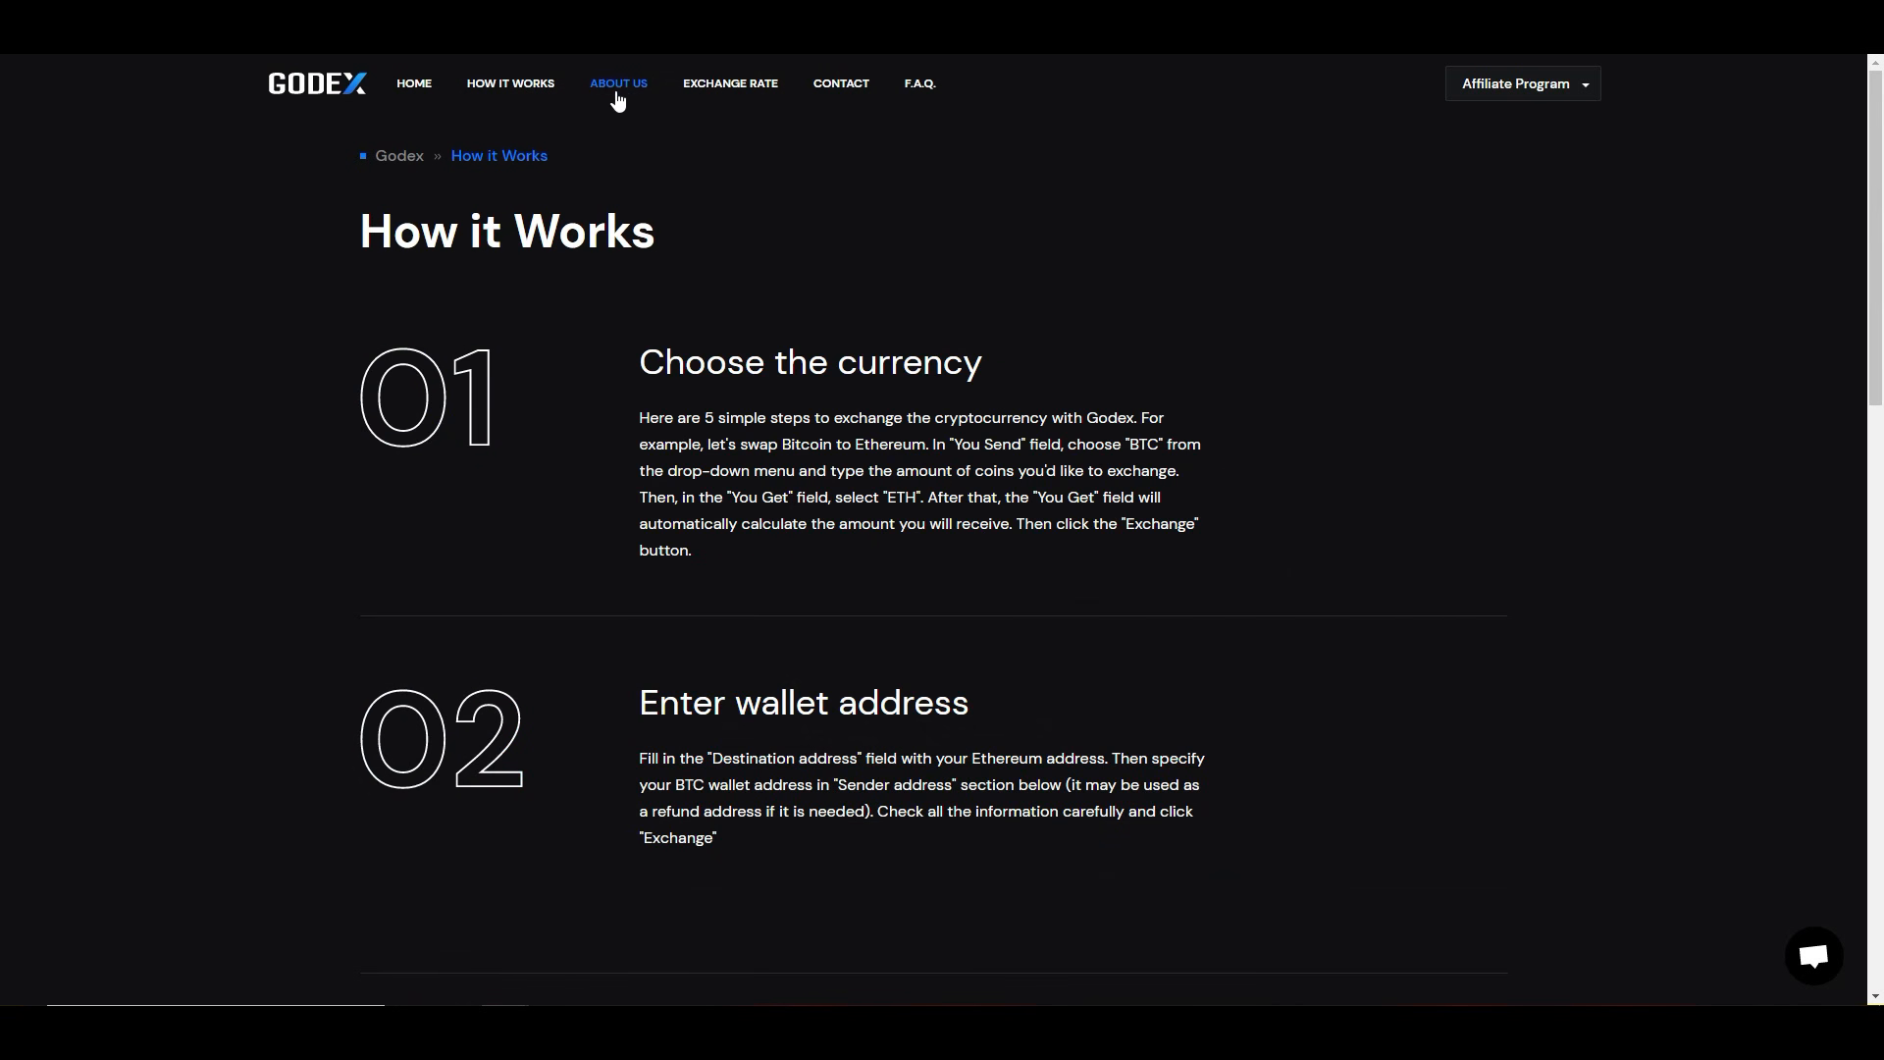
Step: Read through the About Us page and move on to the Exchange rate page
{"action": "left_click", "coordinate": [619, 83]}
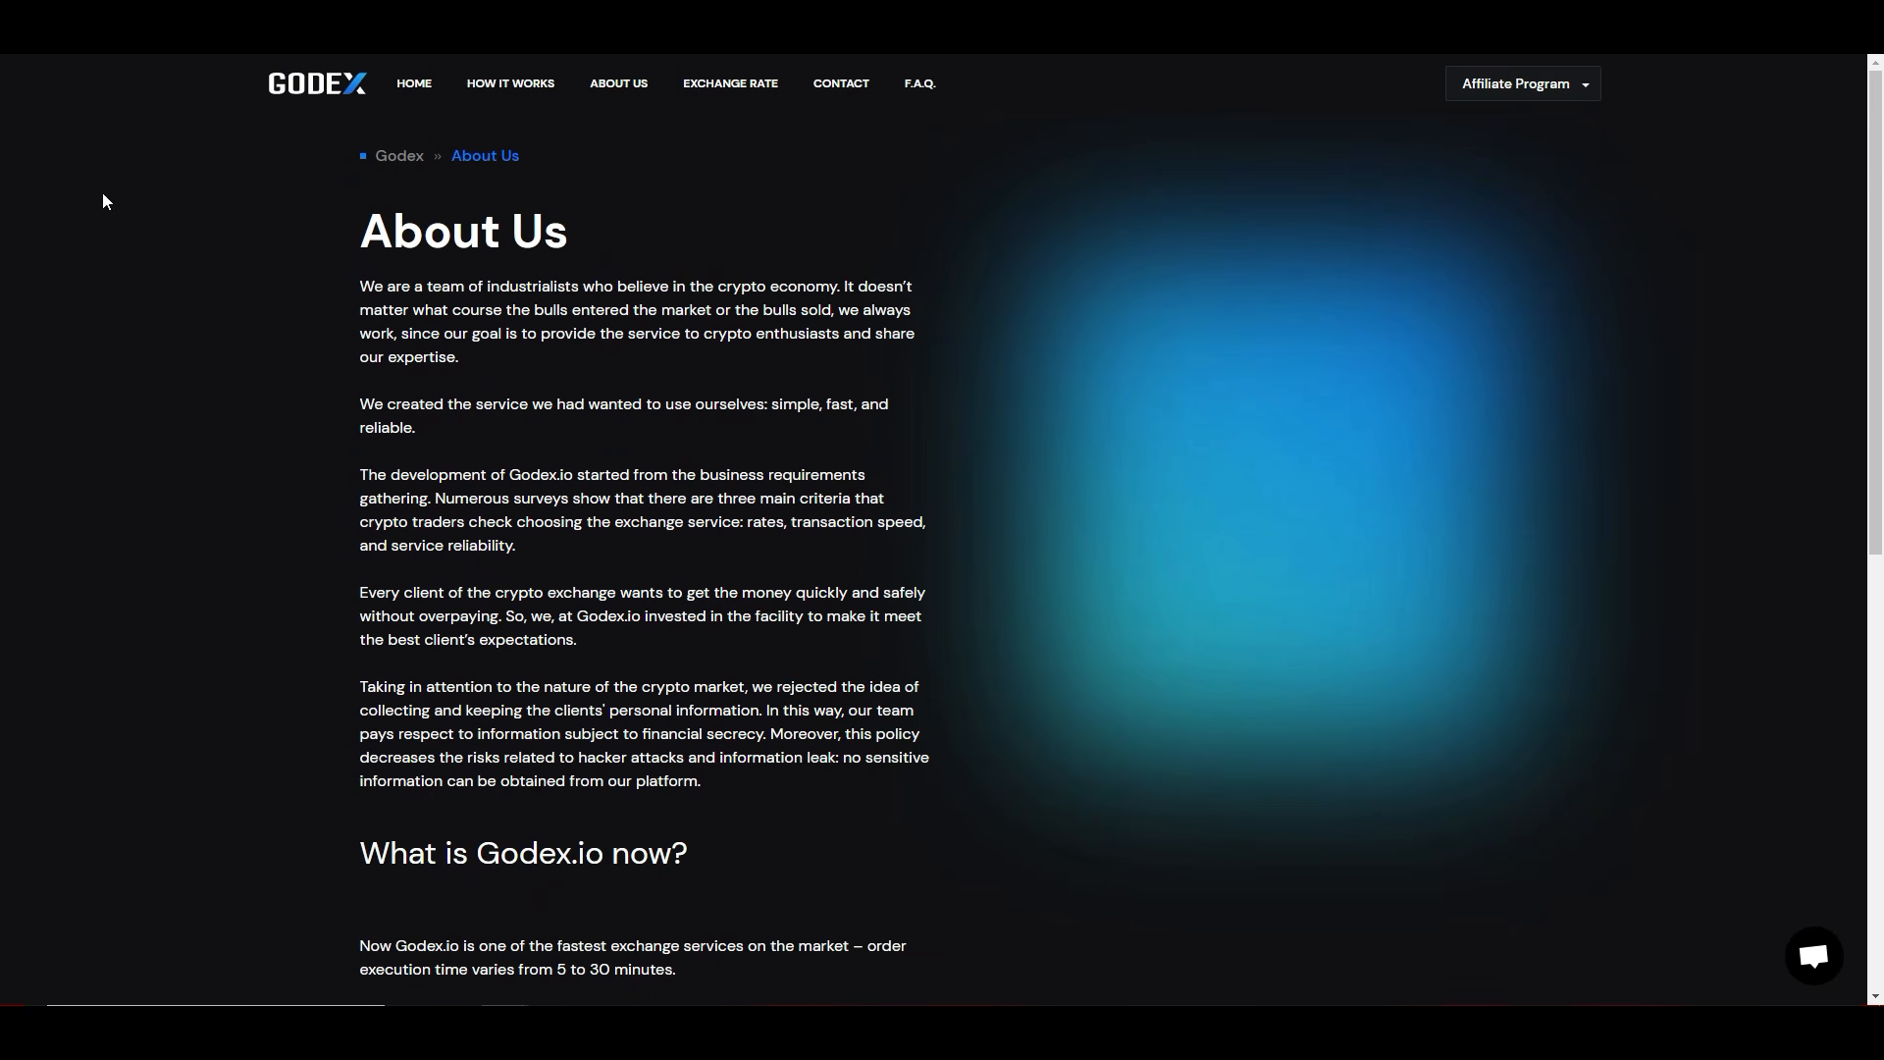
{"action": "mouse_move", "coordinate": [408, 303]}
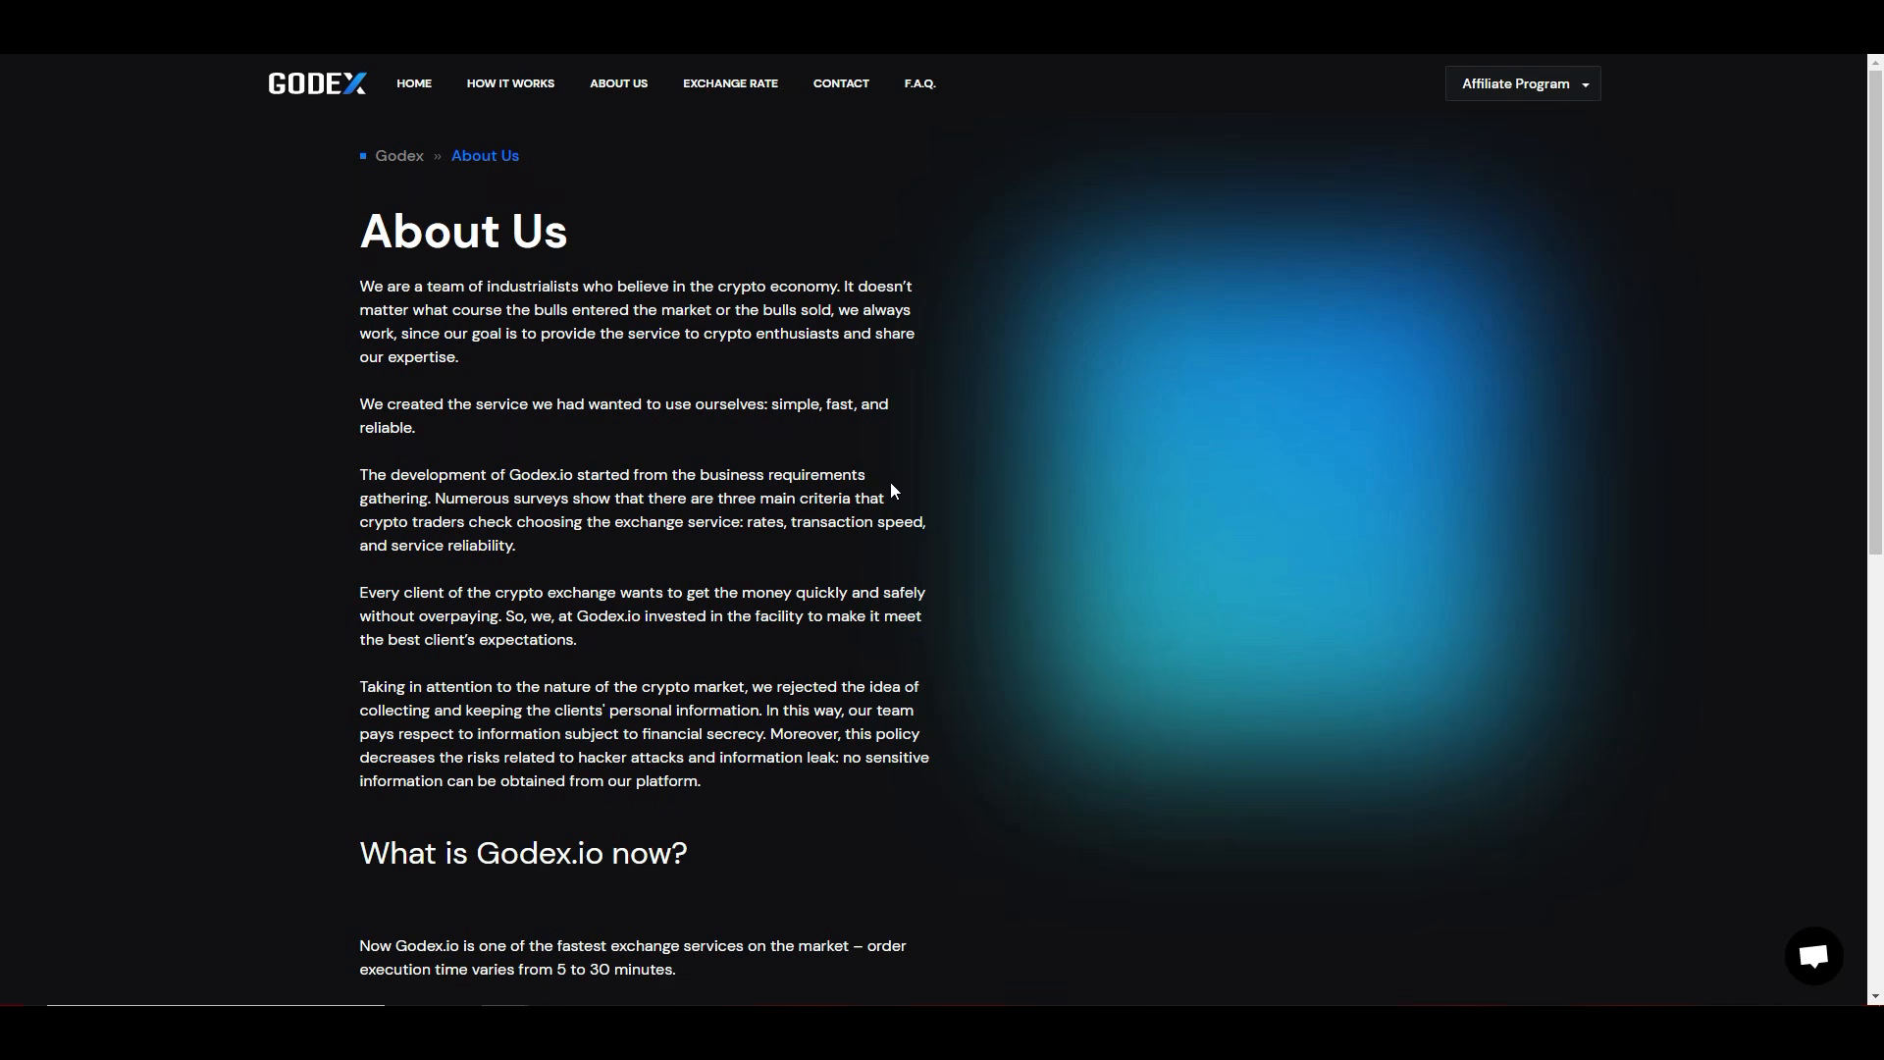
{"action": "scroll", "scroll_direction": "down", "scroll_amount": 3}
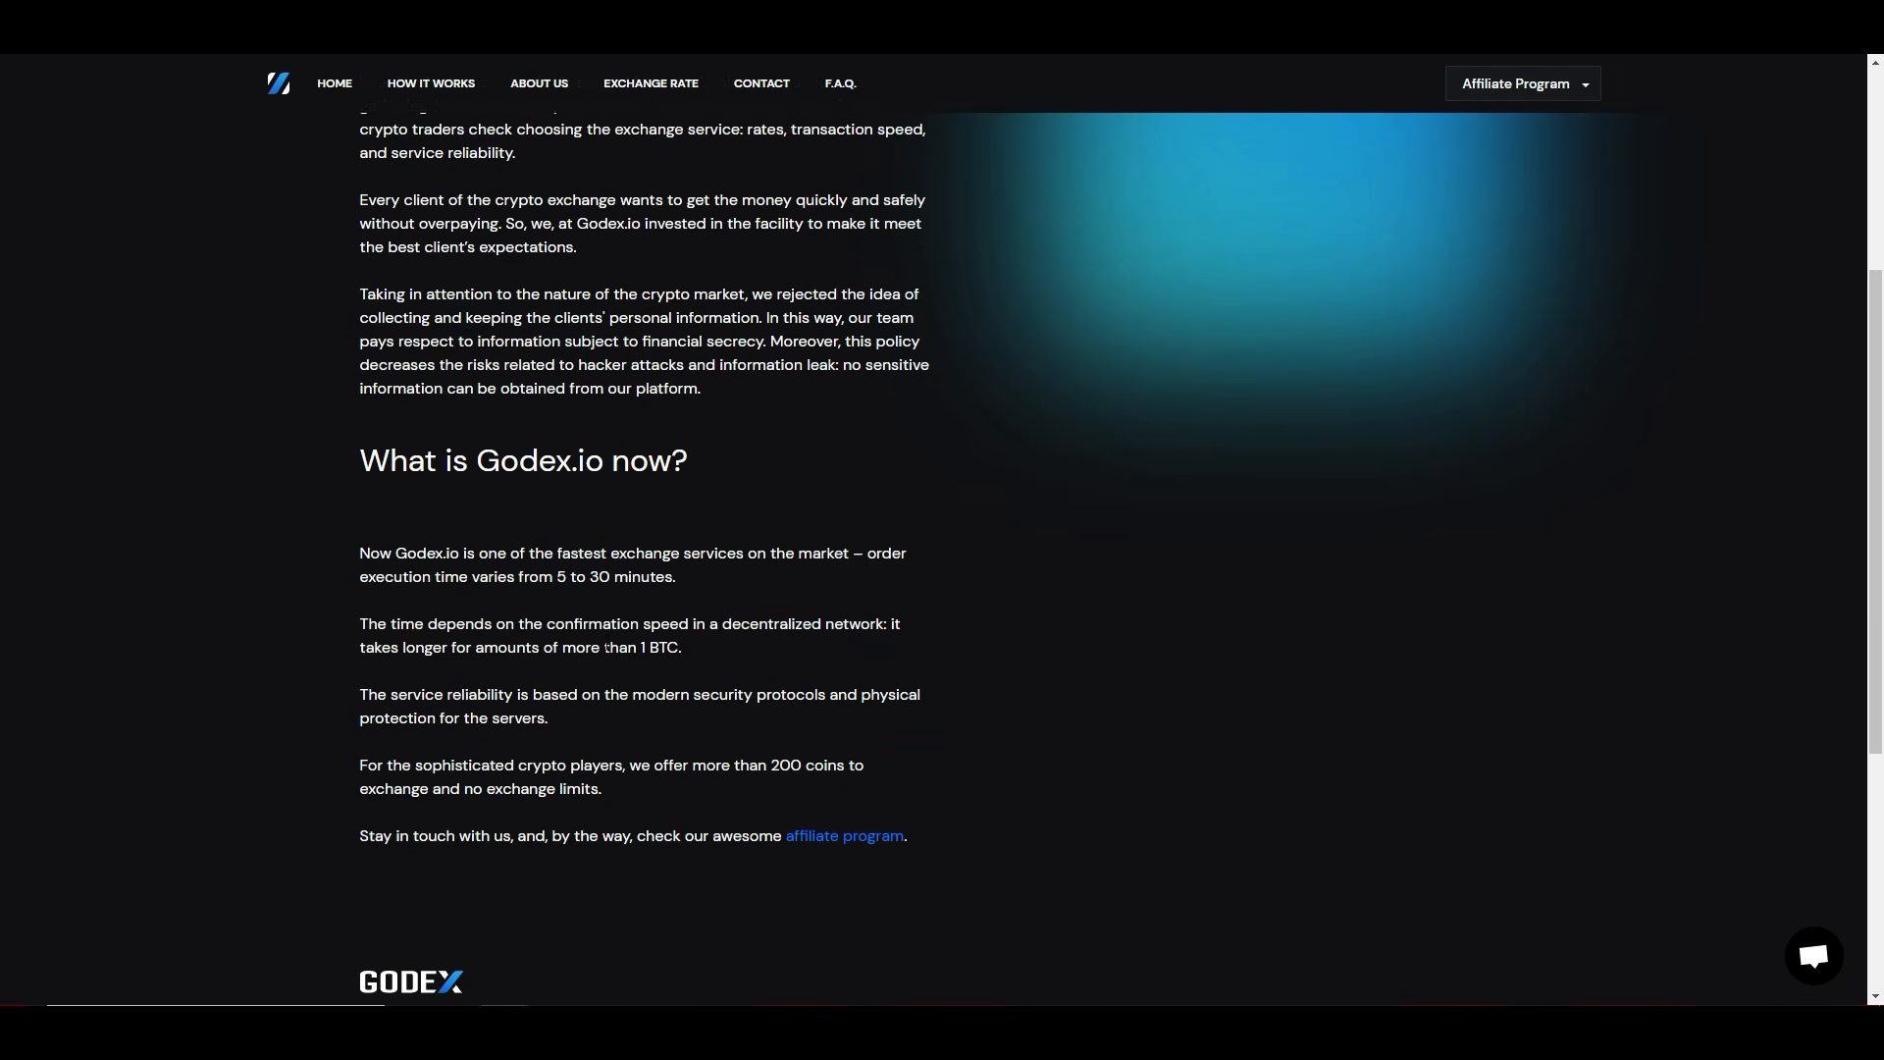
{"action": "scroll", "scroll_direction": "down", "scroll_amount": 3}
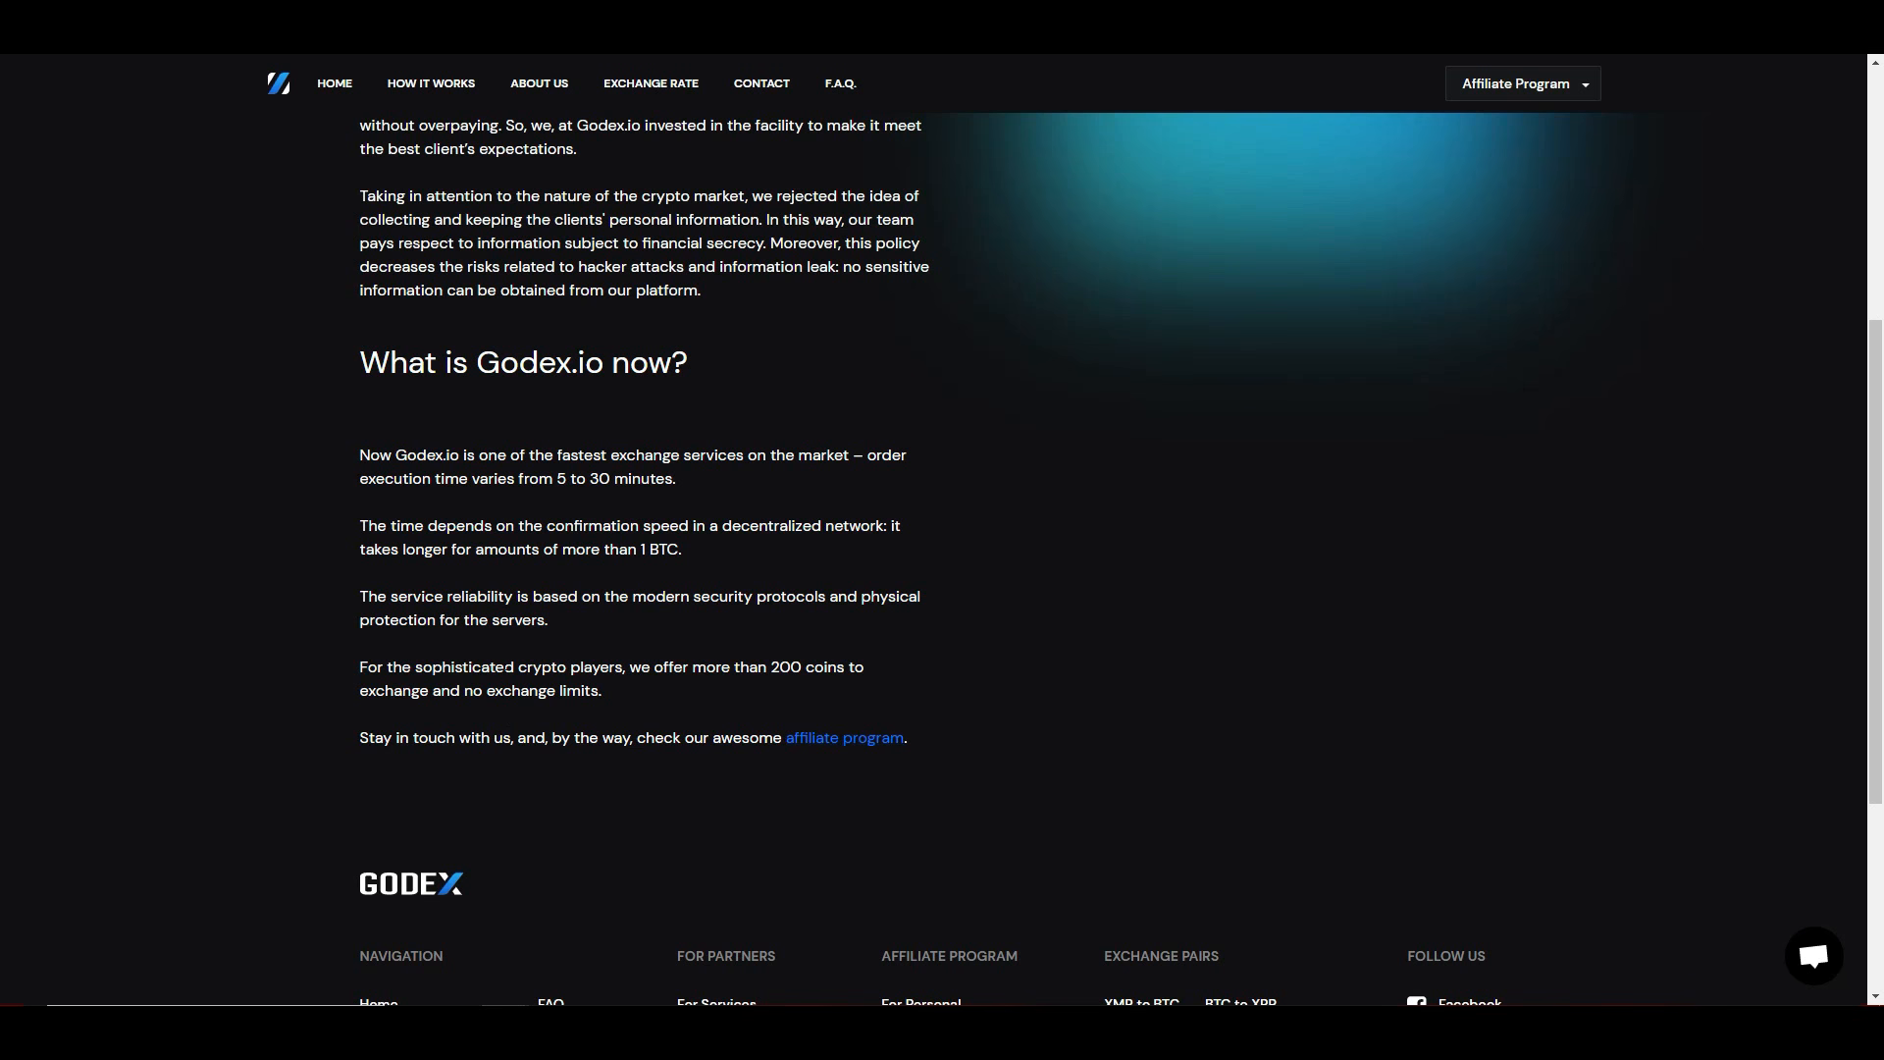
{"action": "scroll", "scroll_direction": "up", "scroll_amount": 3}
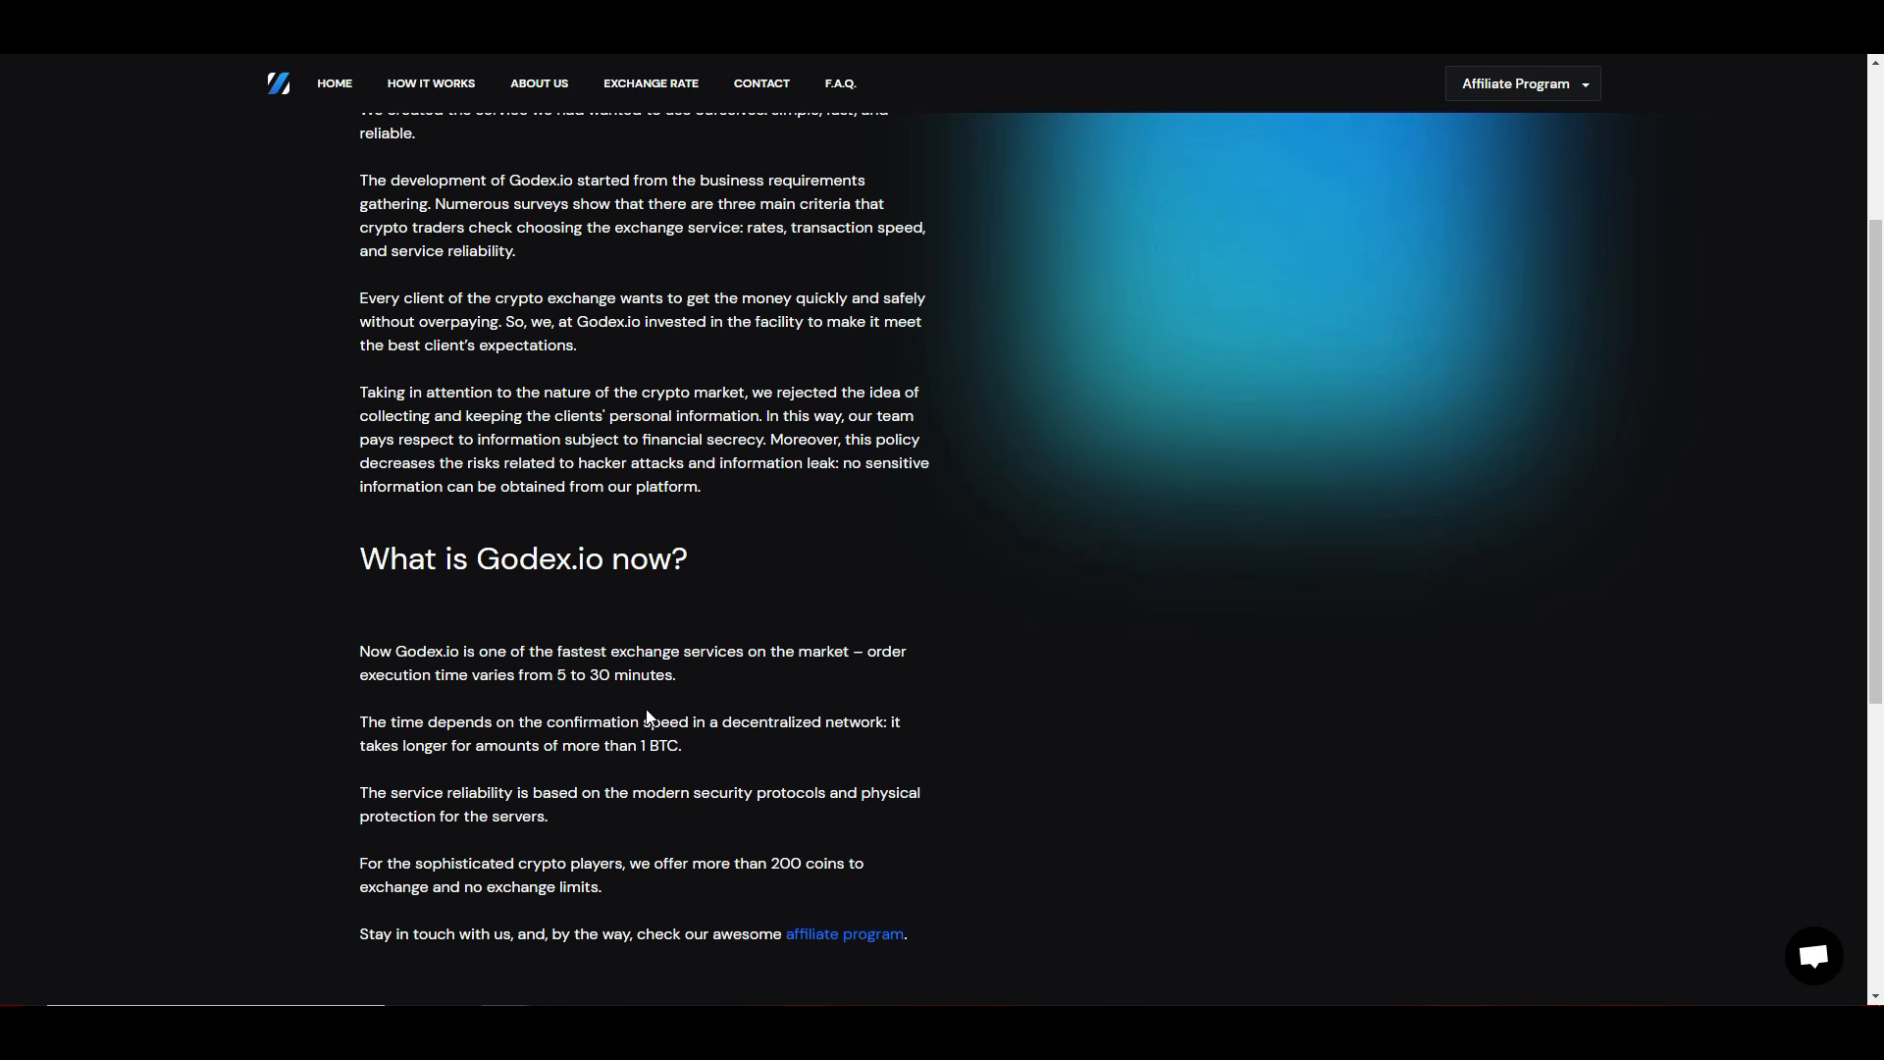
{"action": "scroll", "scroll_direction": "up", "scroll_amount": 3}
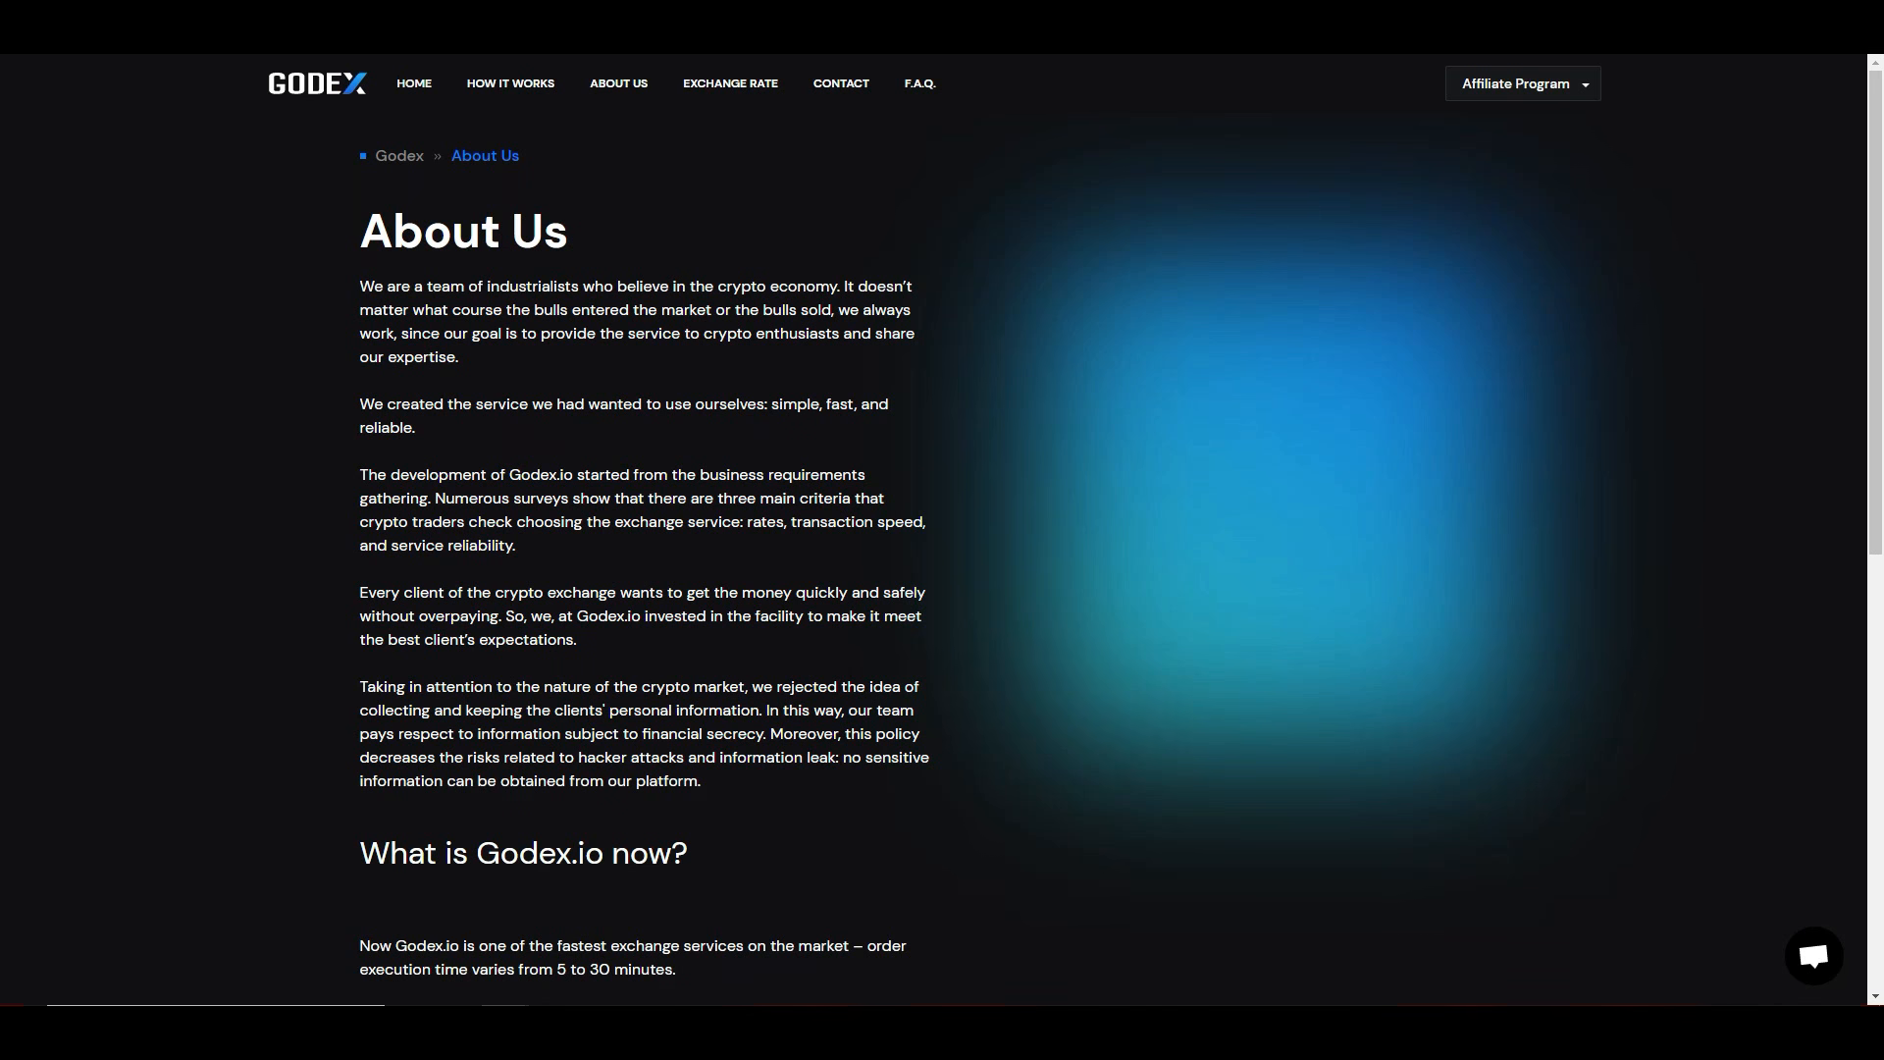
{"action": "left_click", "coordinate": [731, 83]}
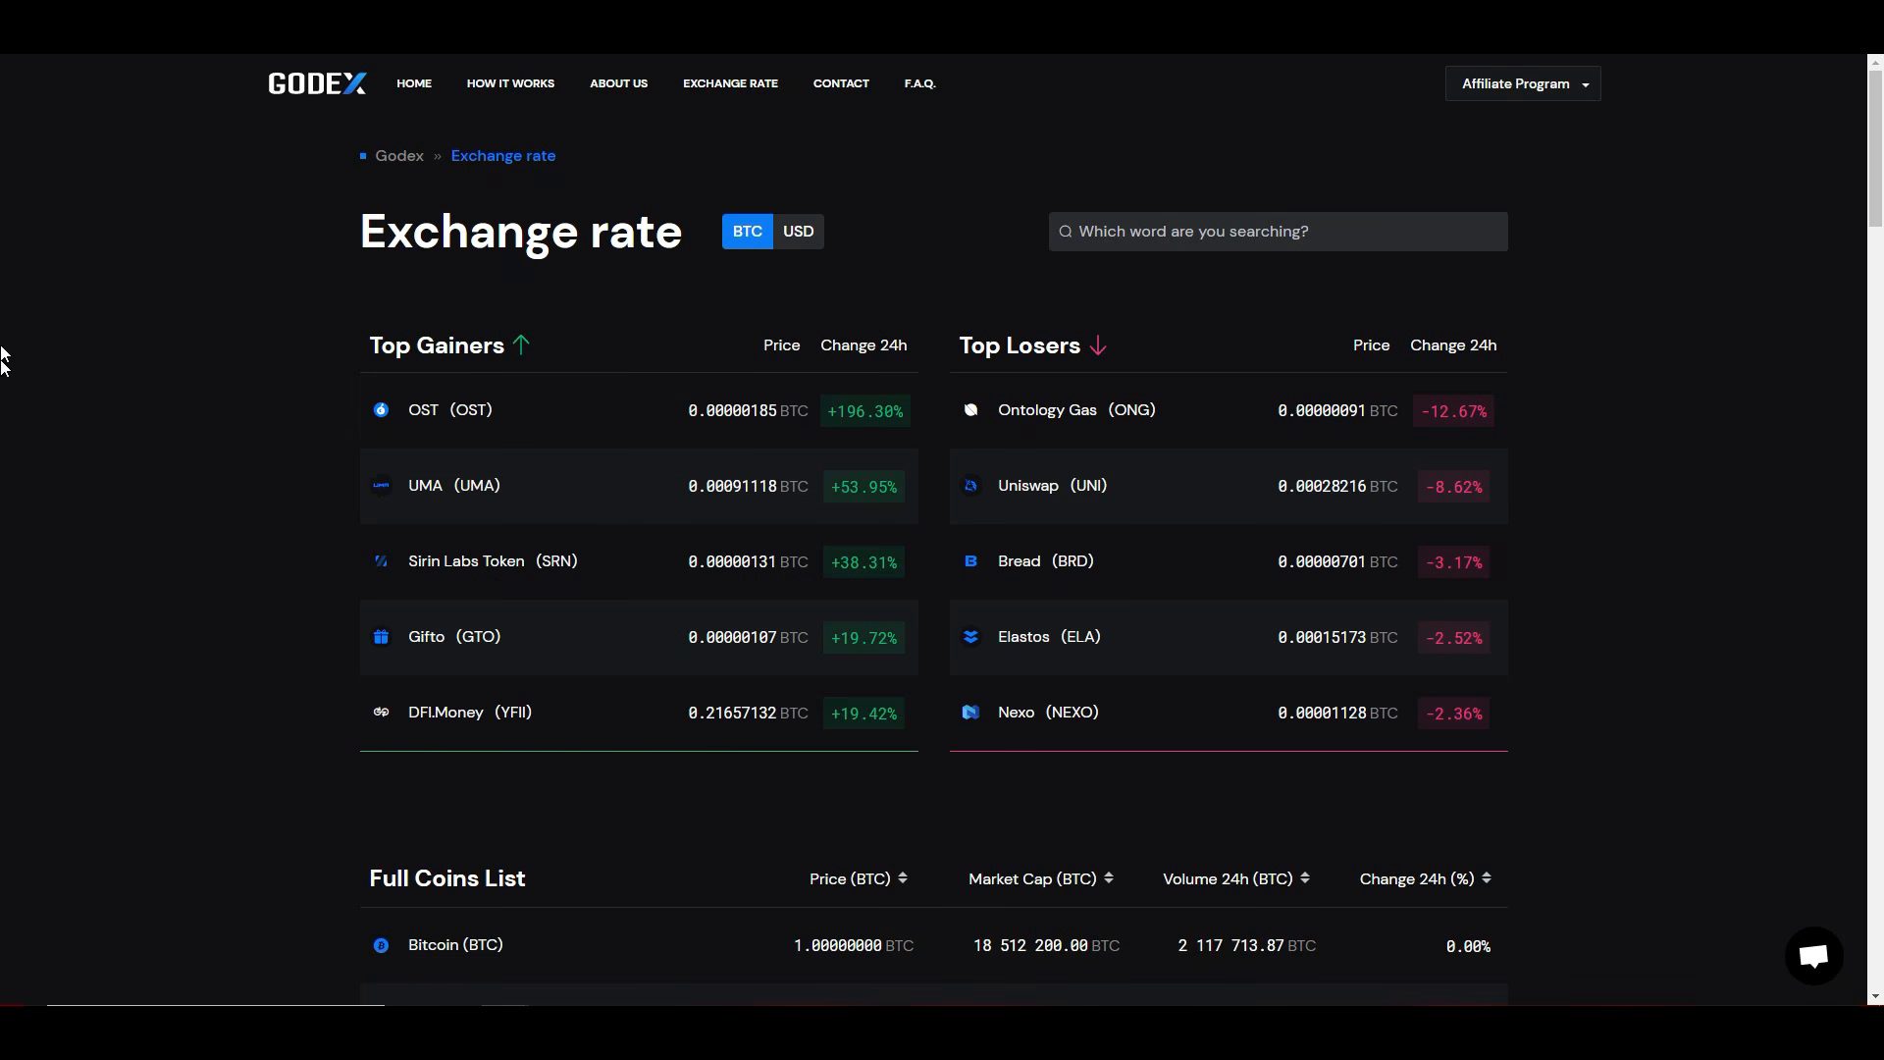
Step: Scroll through the Full Coins List and back up to the Affiliate Program menu
{"action": "scroll", "scroll_direction": "down", "scroll_amount": 3}
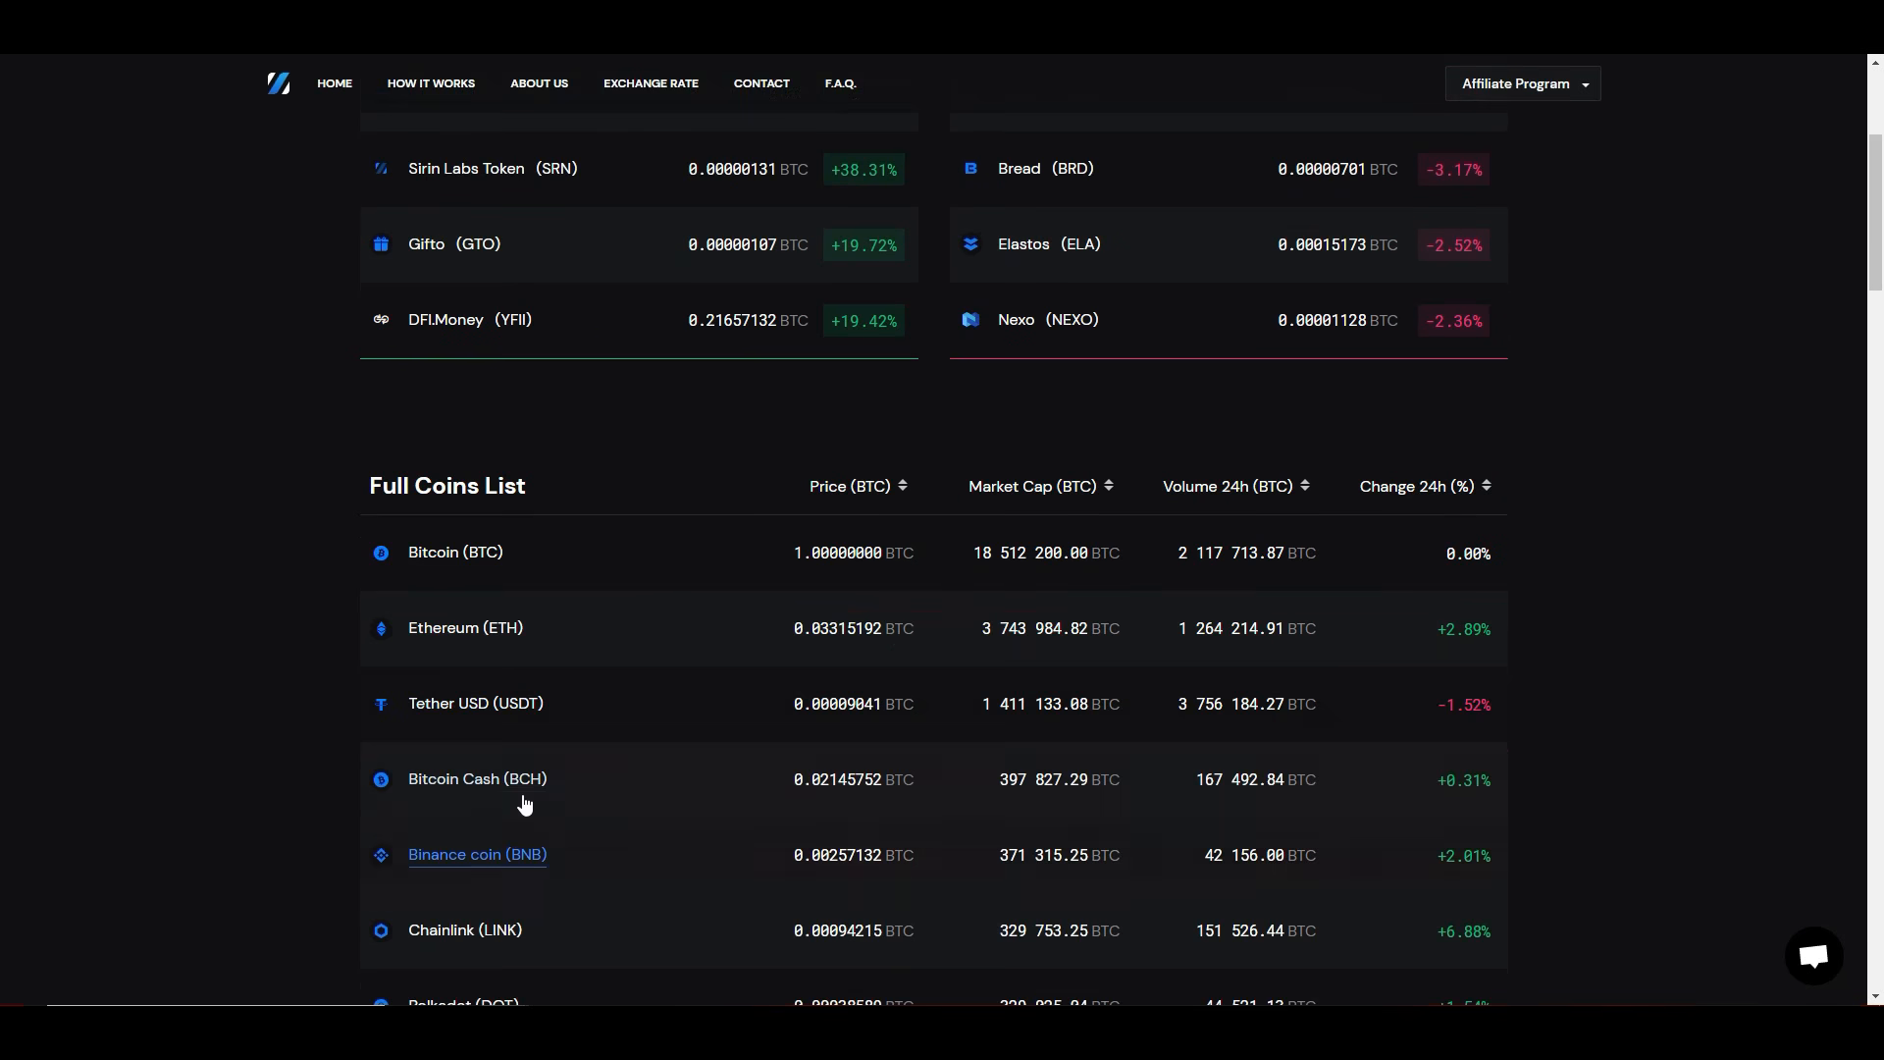
{"action": "scroll", "scroll_direction": "down", "scroll_amount": 3}
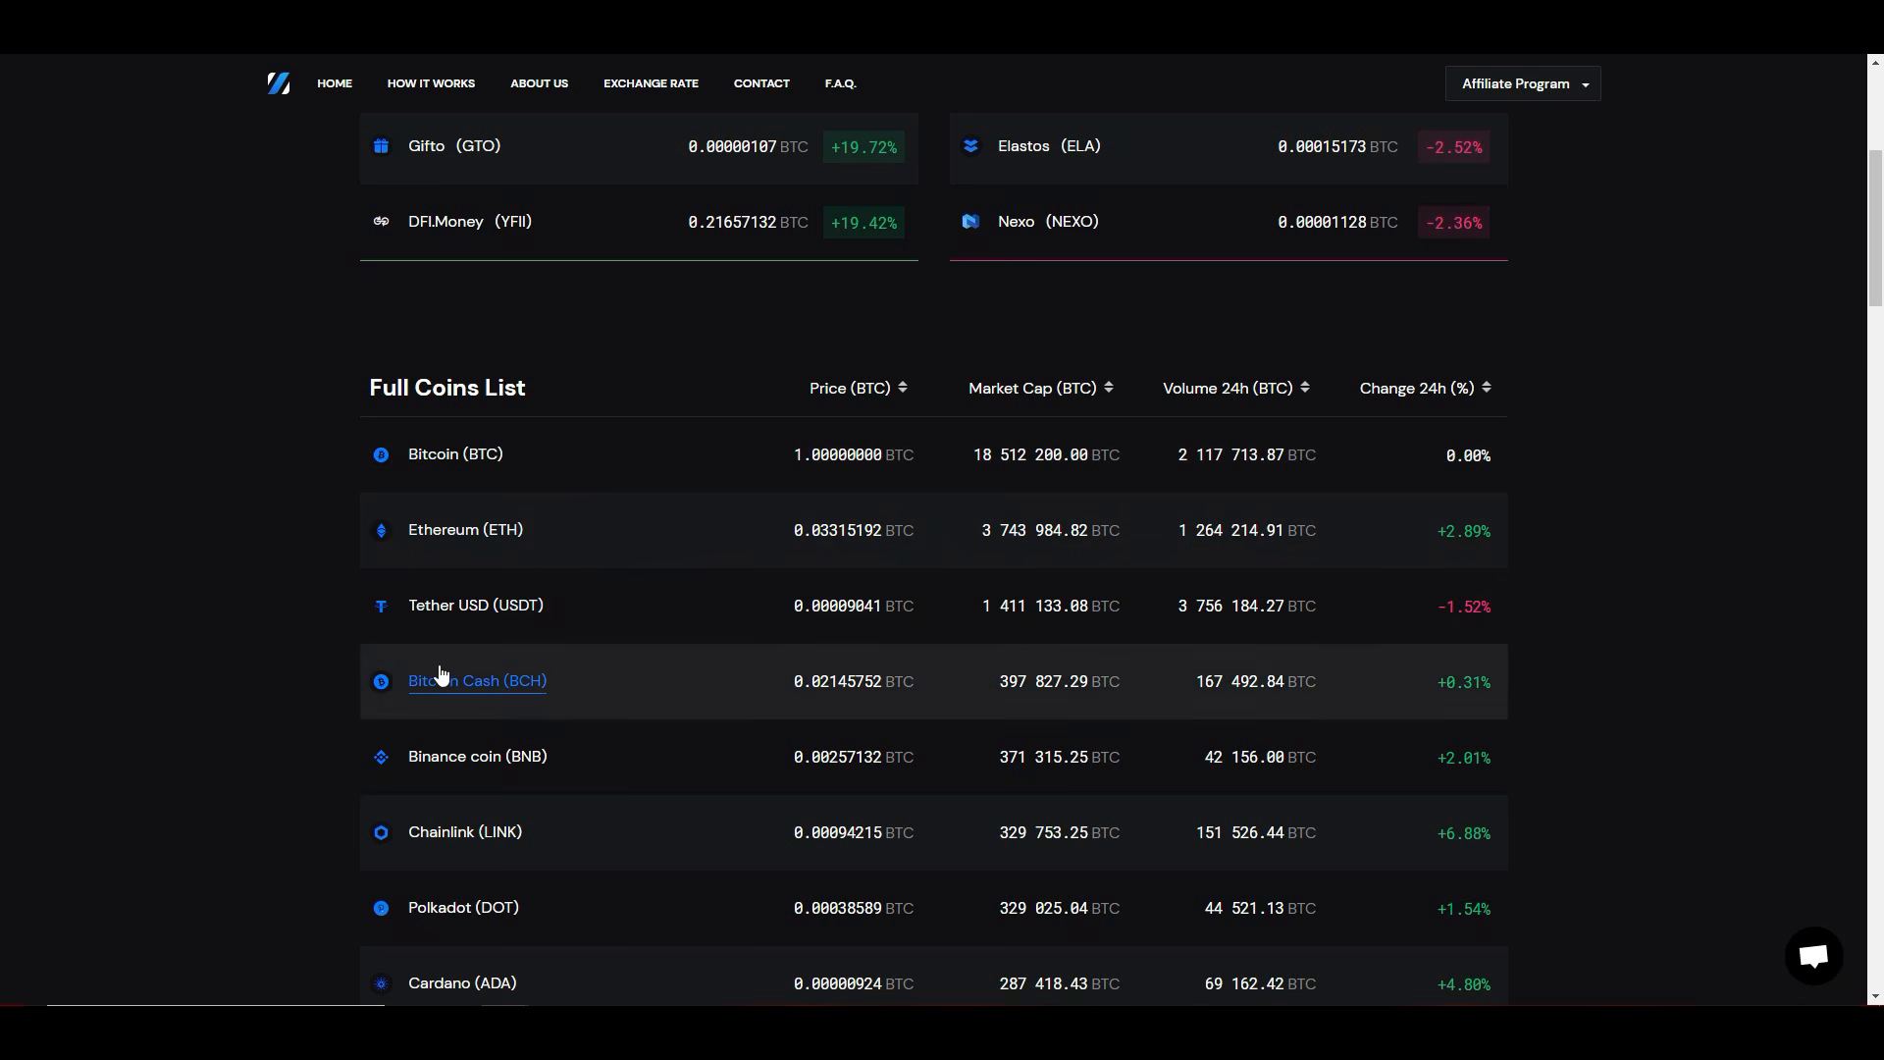
{"action": "scroll", "scroll_direction": "down", "scroll_amount": 3}
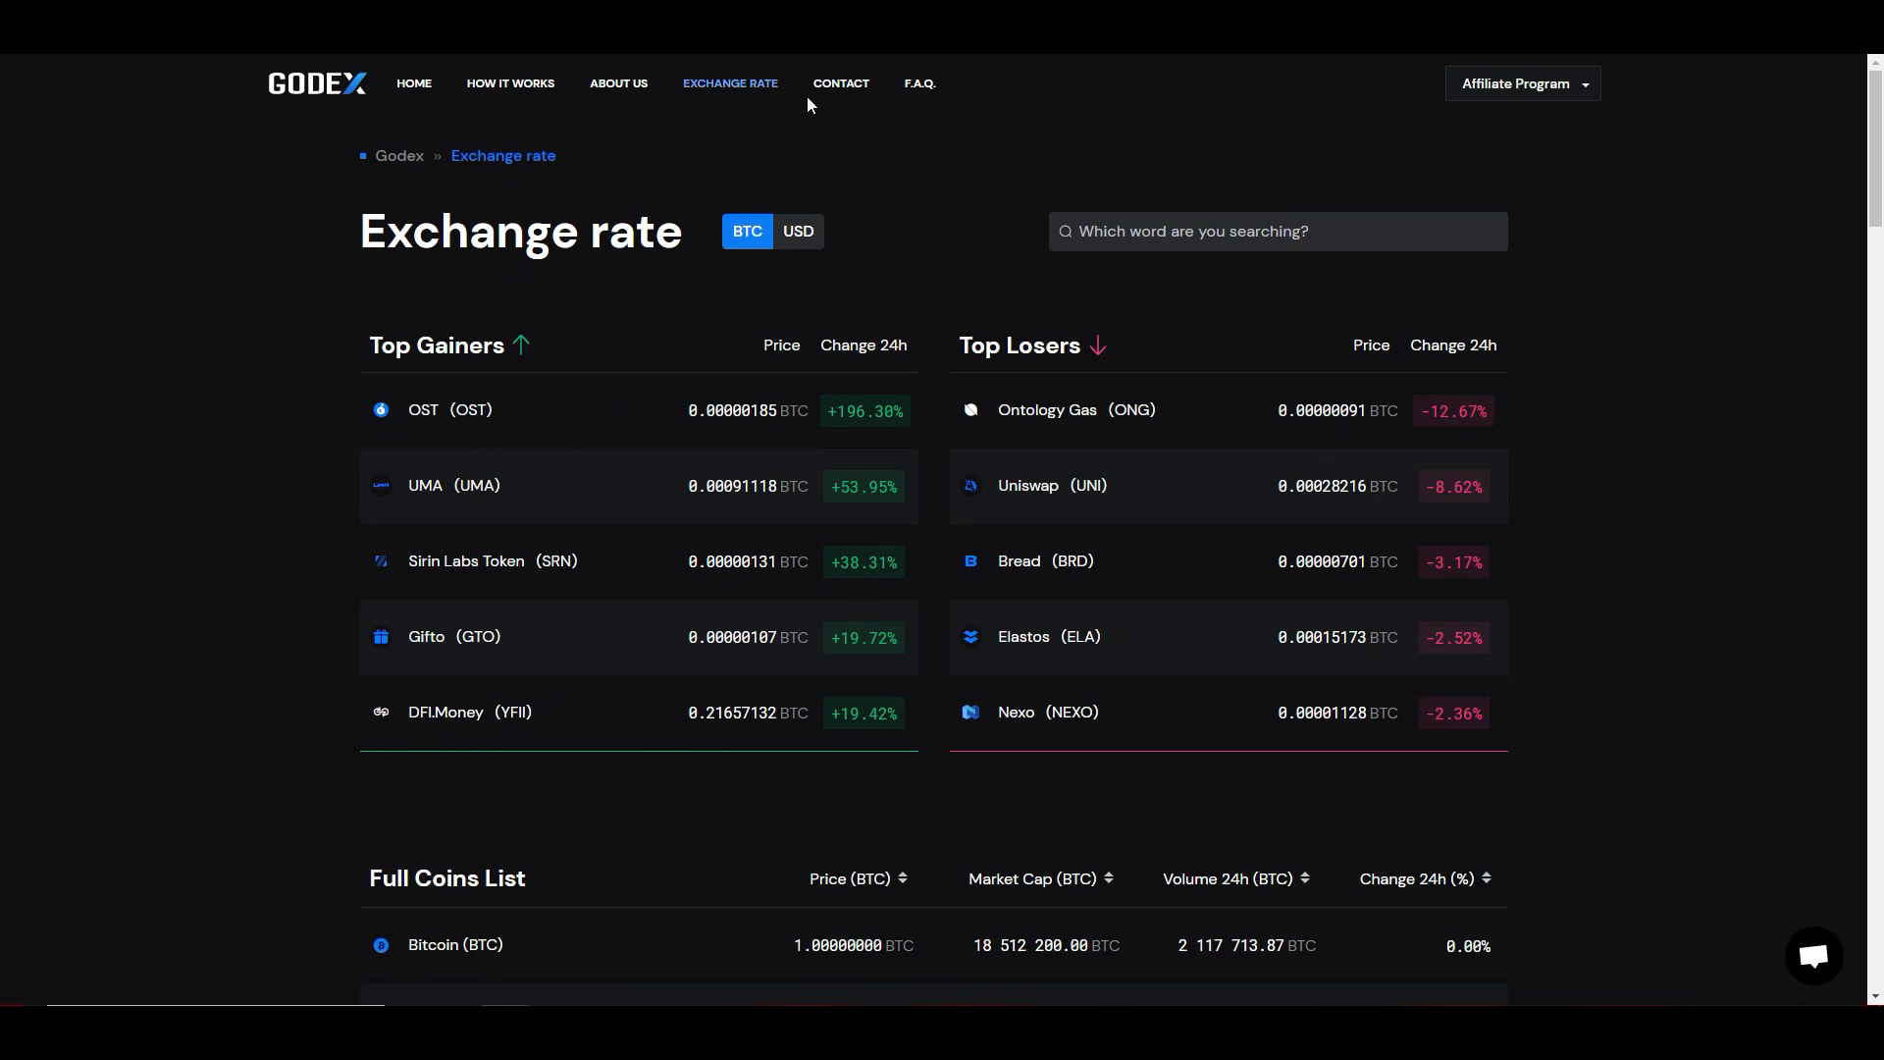
{"action": "scroll", "scroll_direction": "down", "scroll_amount": 3}
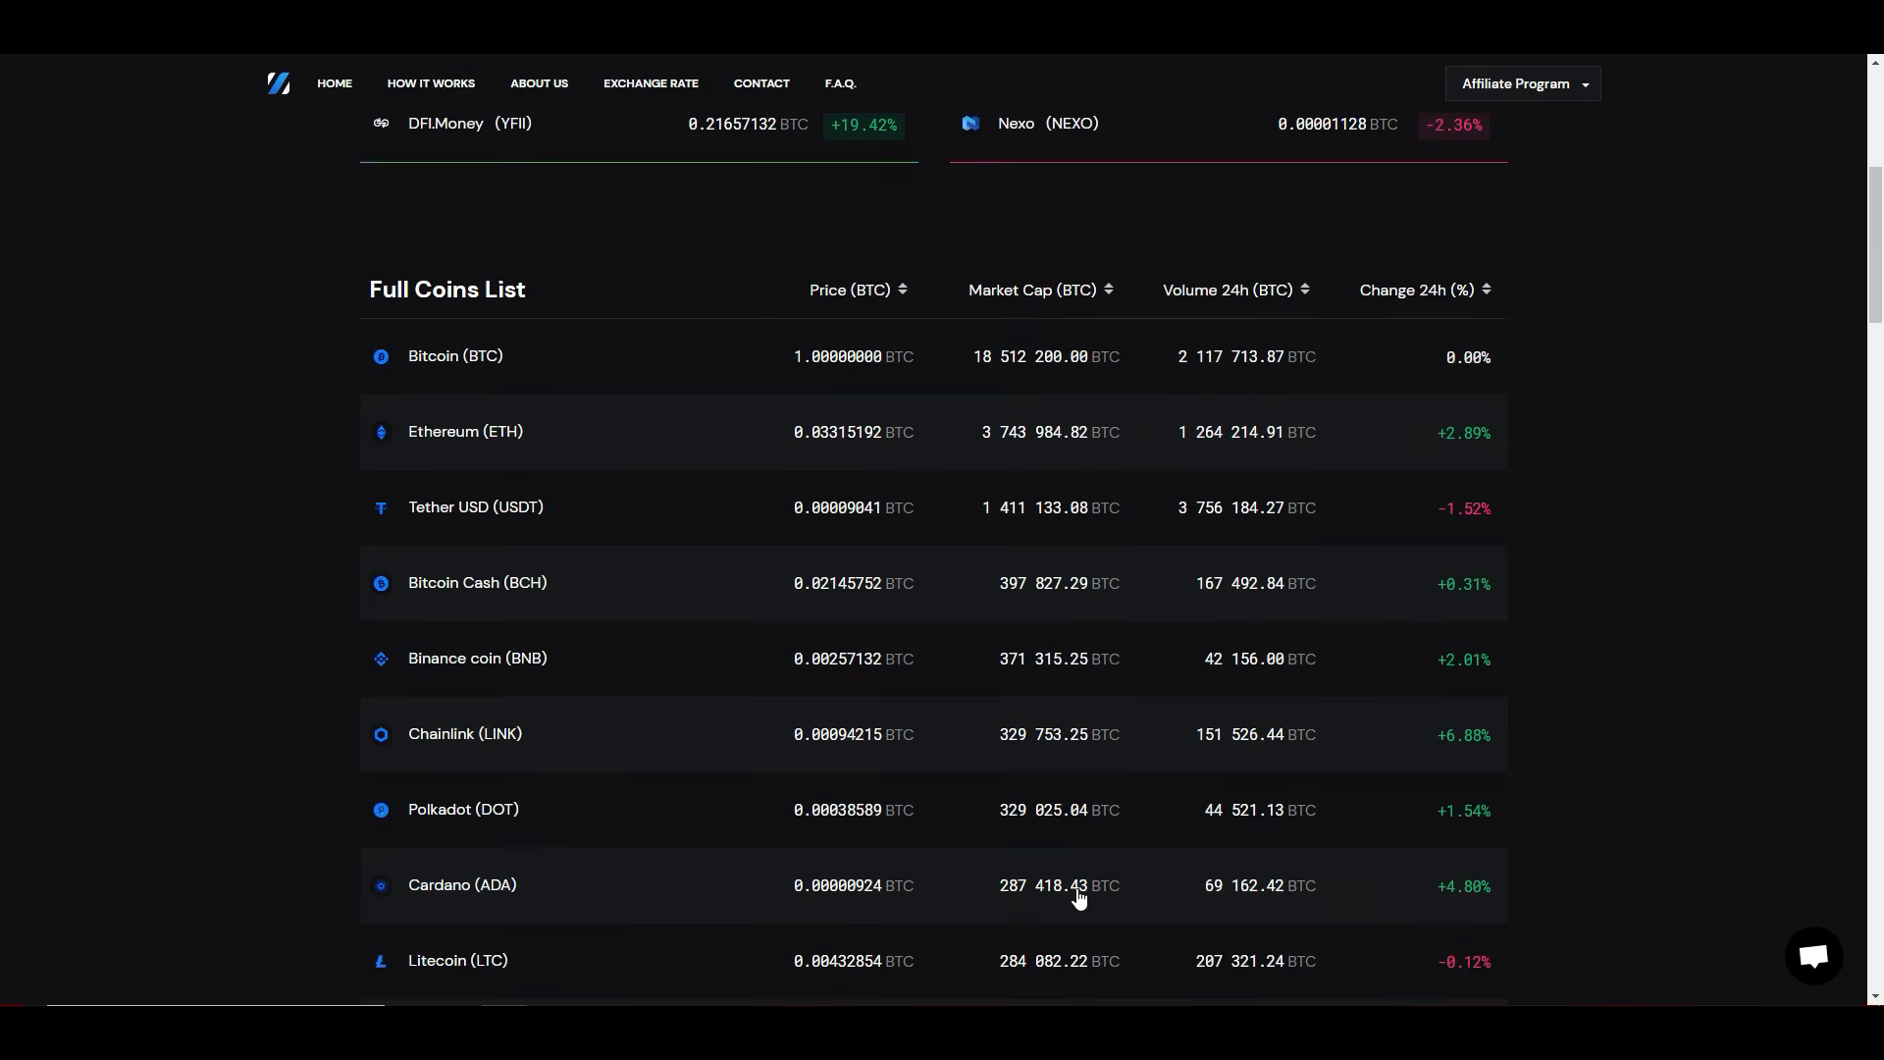
{"action": "scroll", "scroll_direction": "up", "scroll_amount": 3}
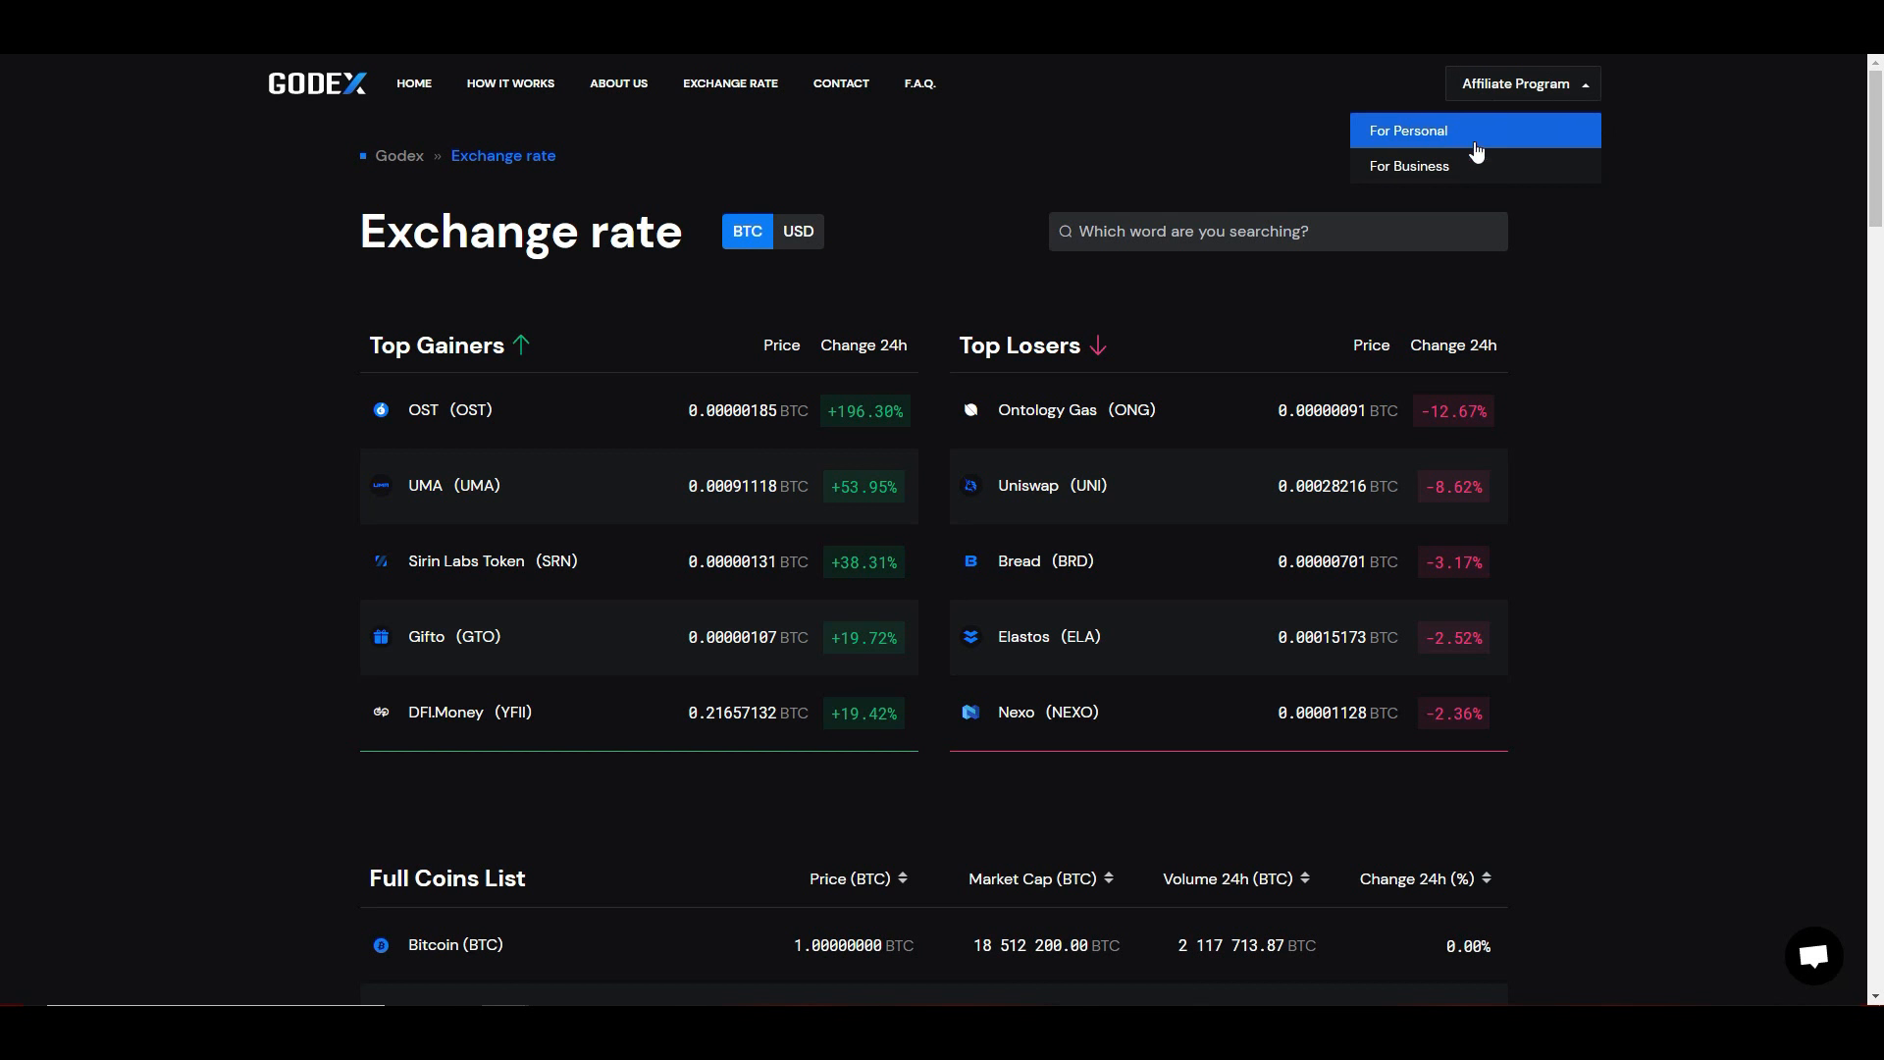
{"action": "mouse_move", "coordinate": [1417, 158]}
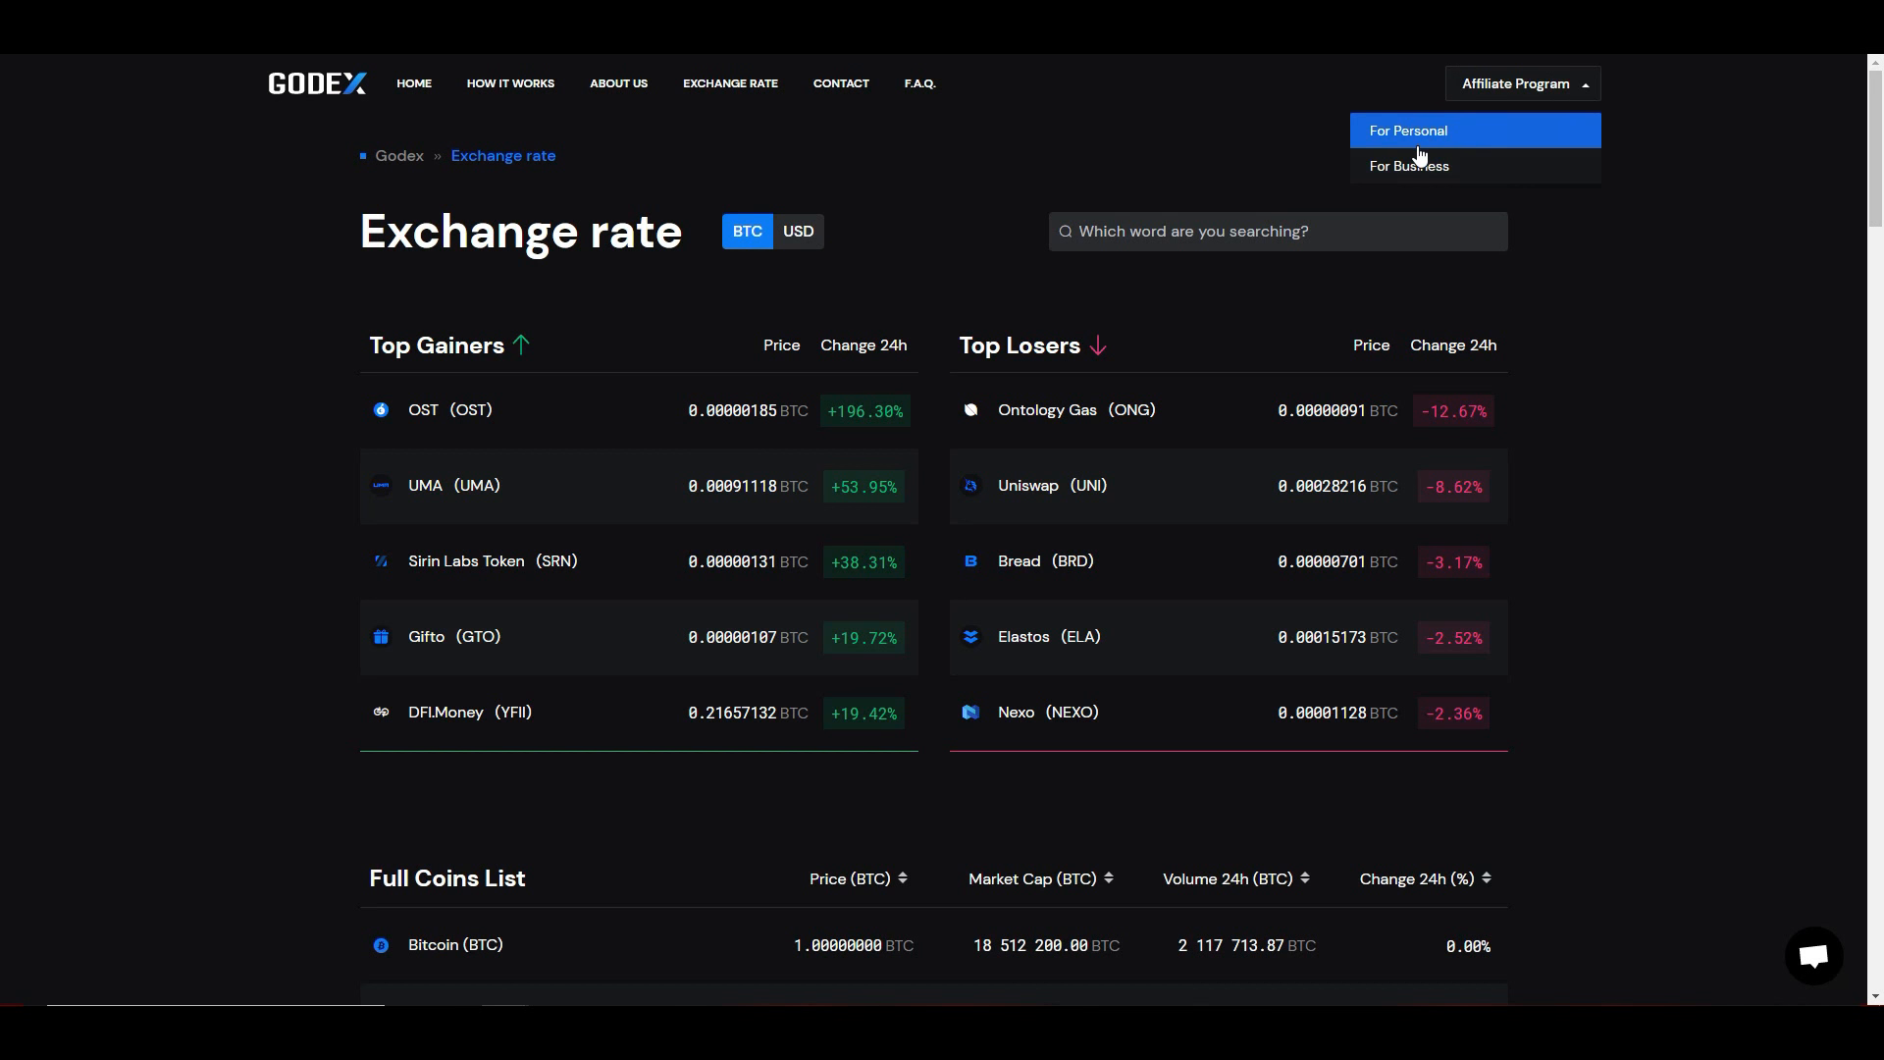
Step: Go to the For Personal affiliate page with the 0.005 BTC bonus and 0,6% reward
{"action": "left_click", "coordinate": [1408, 130]}
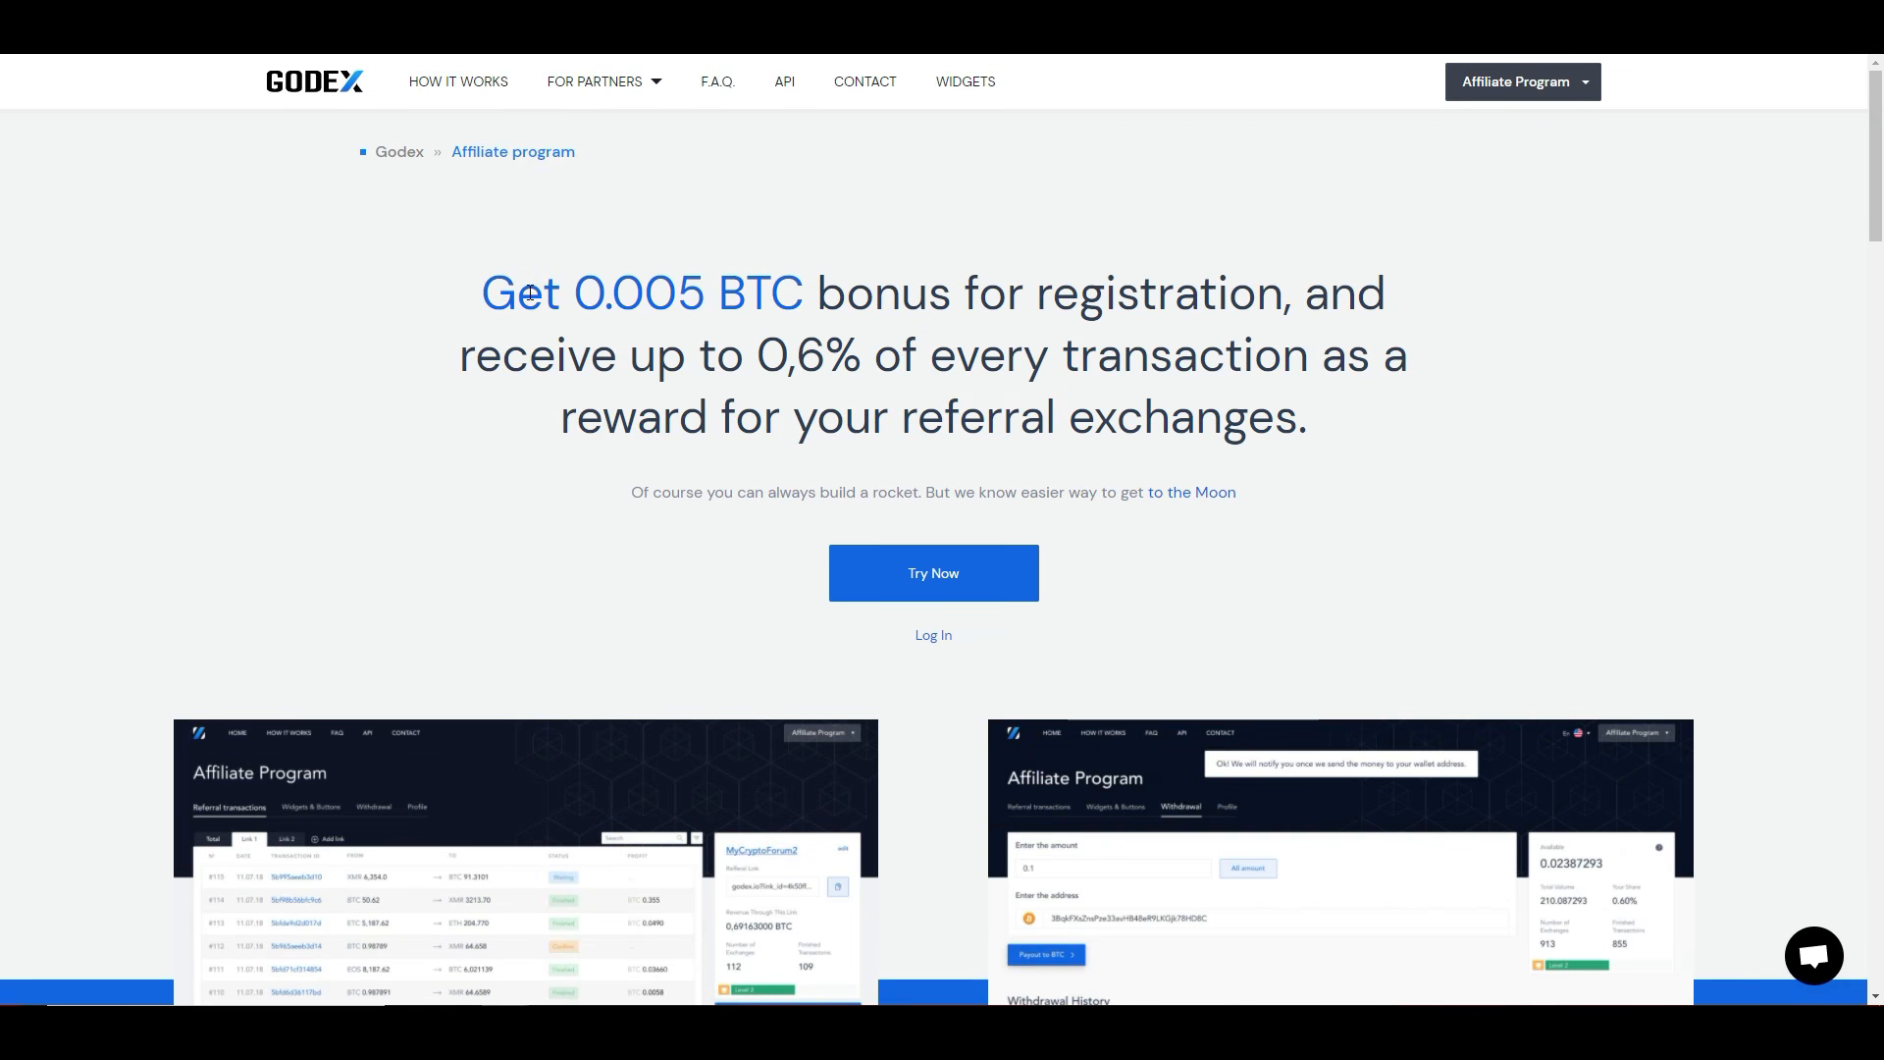
{"action": "mouse_move", "coordinate": [916, 291]}
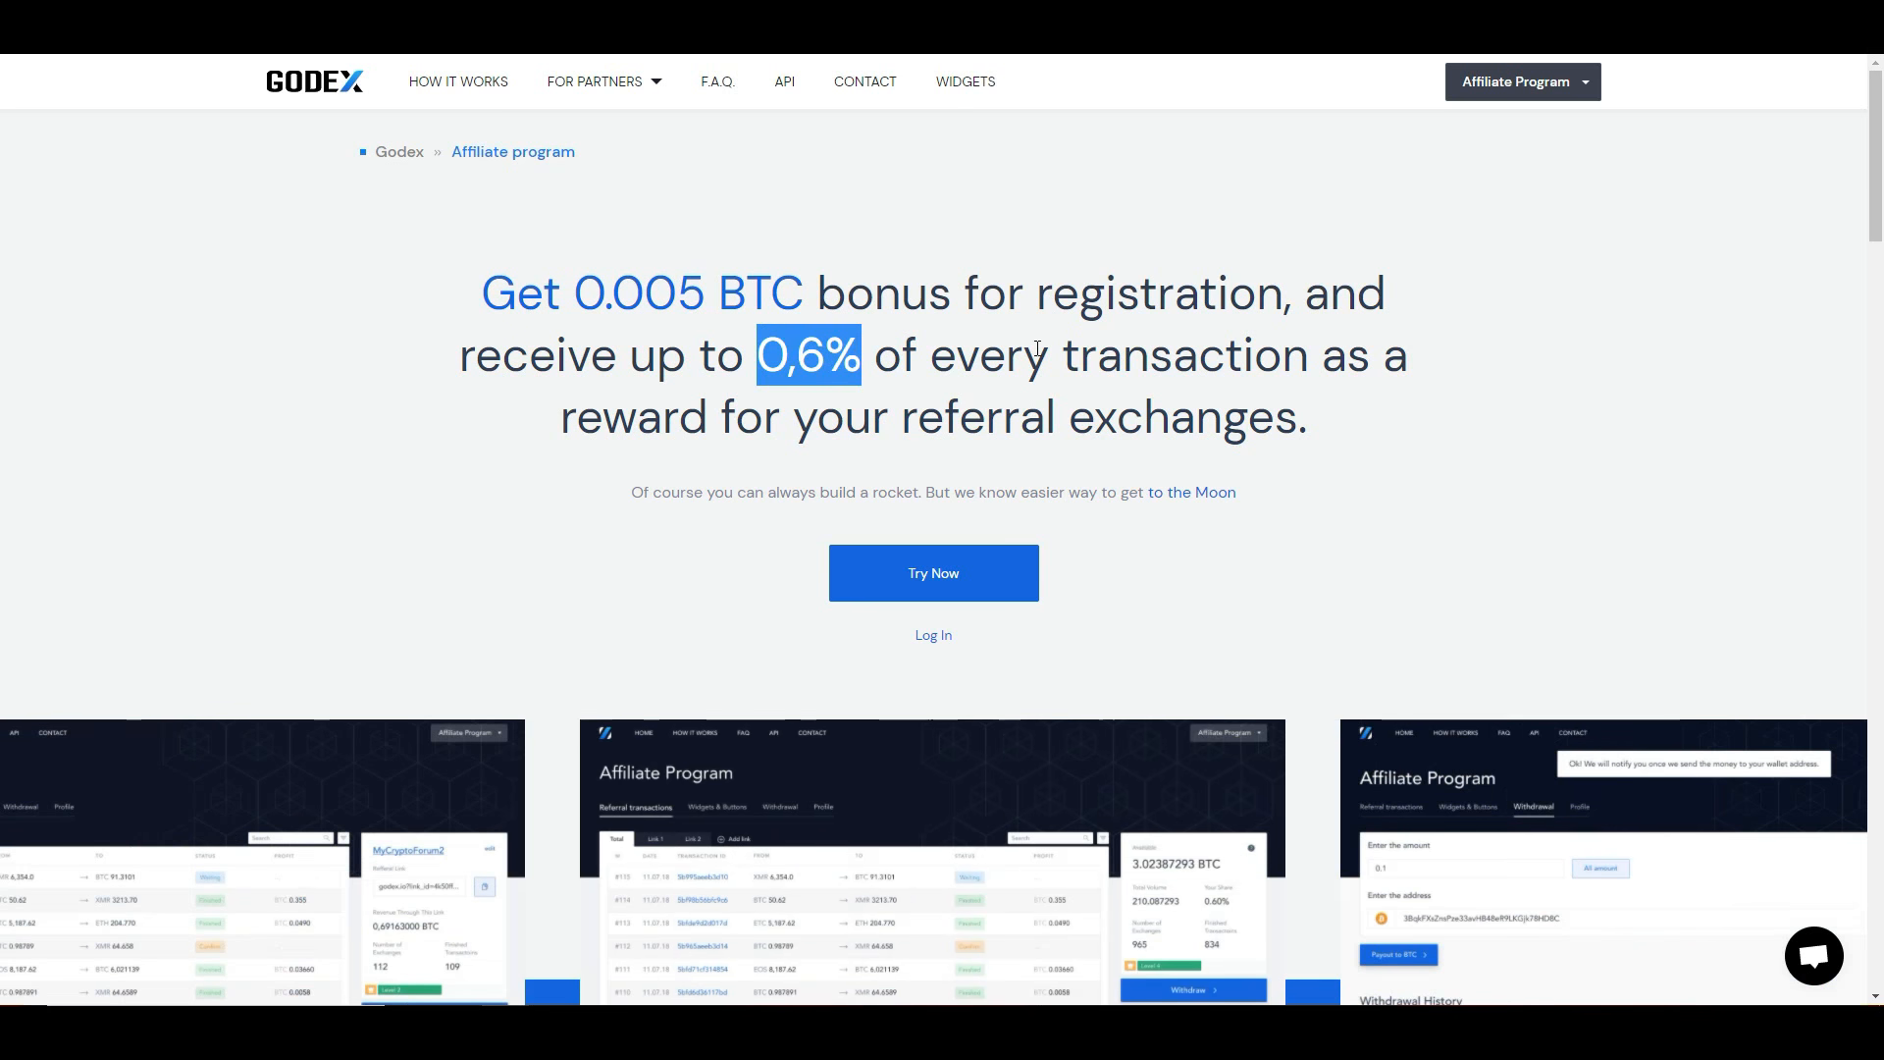
{"action": "scroll", "scroll_direction": "down", "scroll_amount": 3}
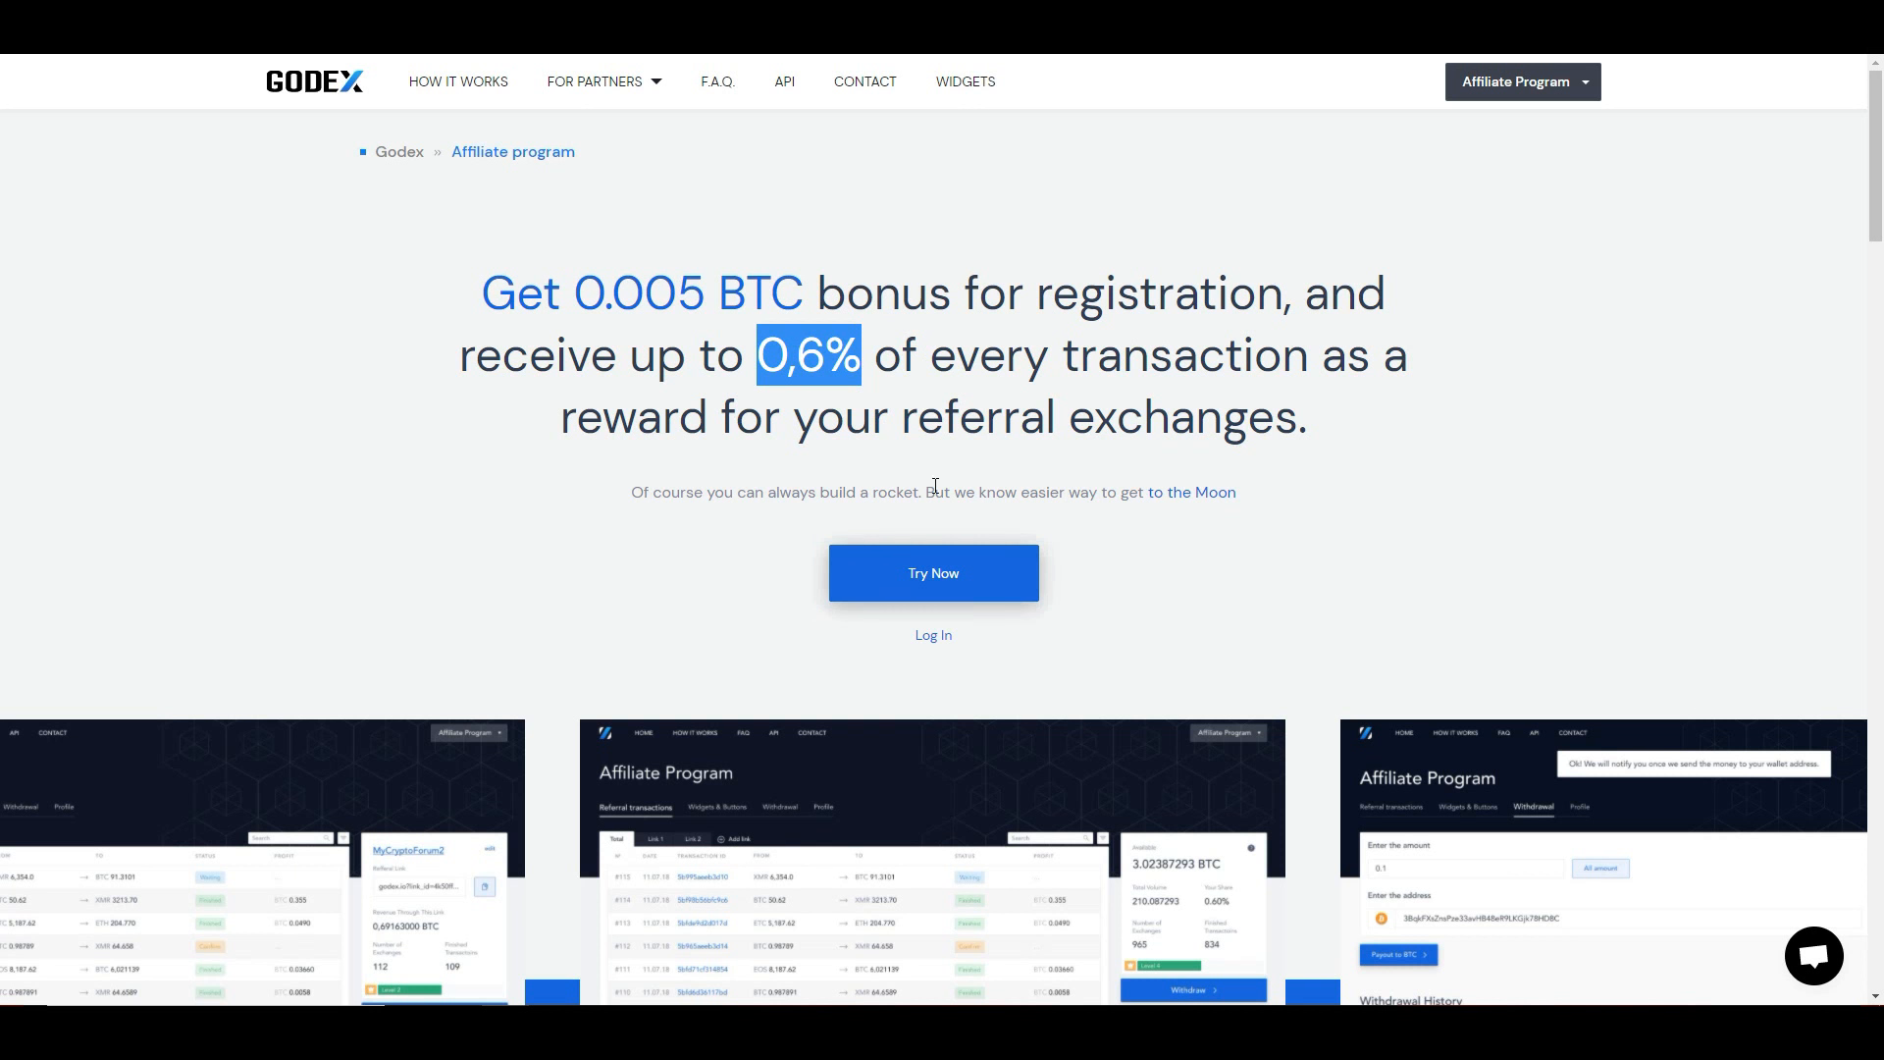
{"action": "mouse_move", "coordinate": [1001, 522]}
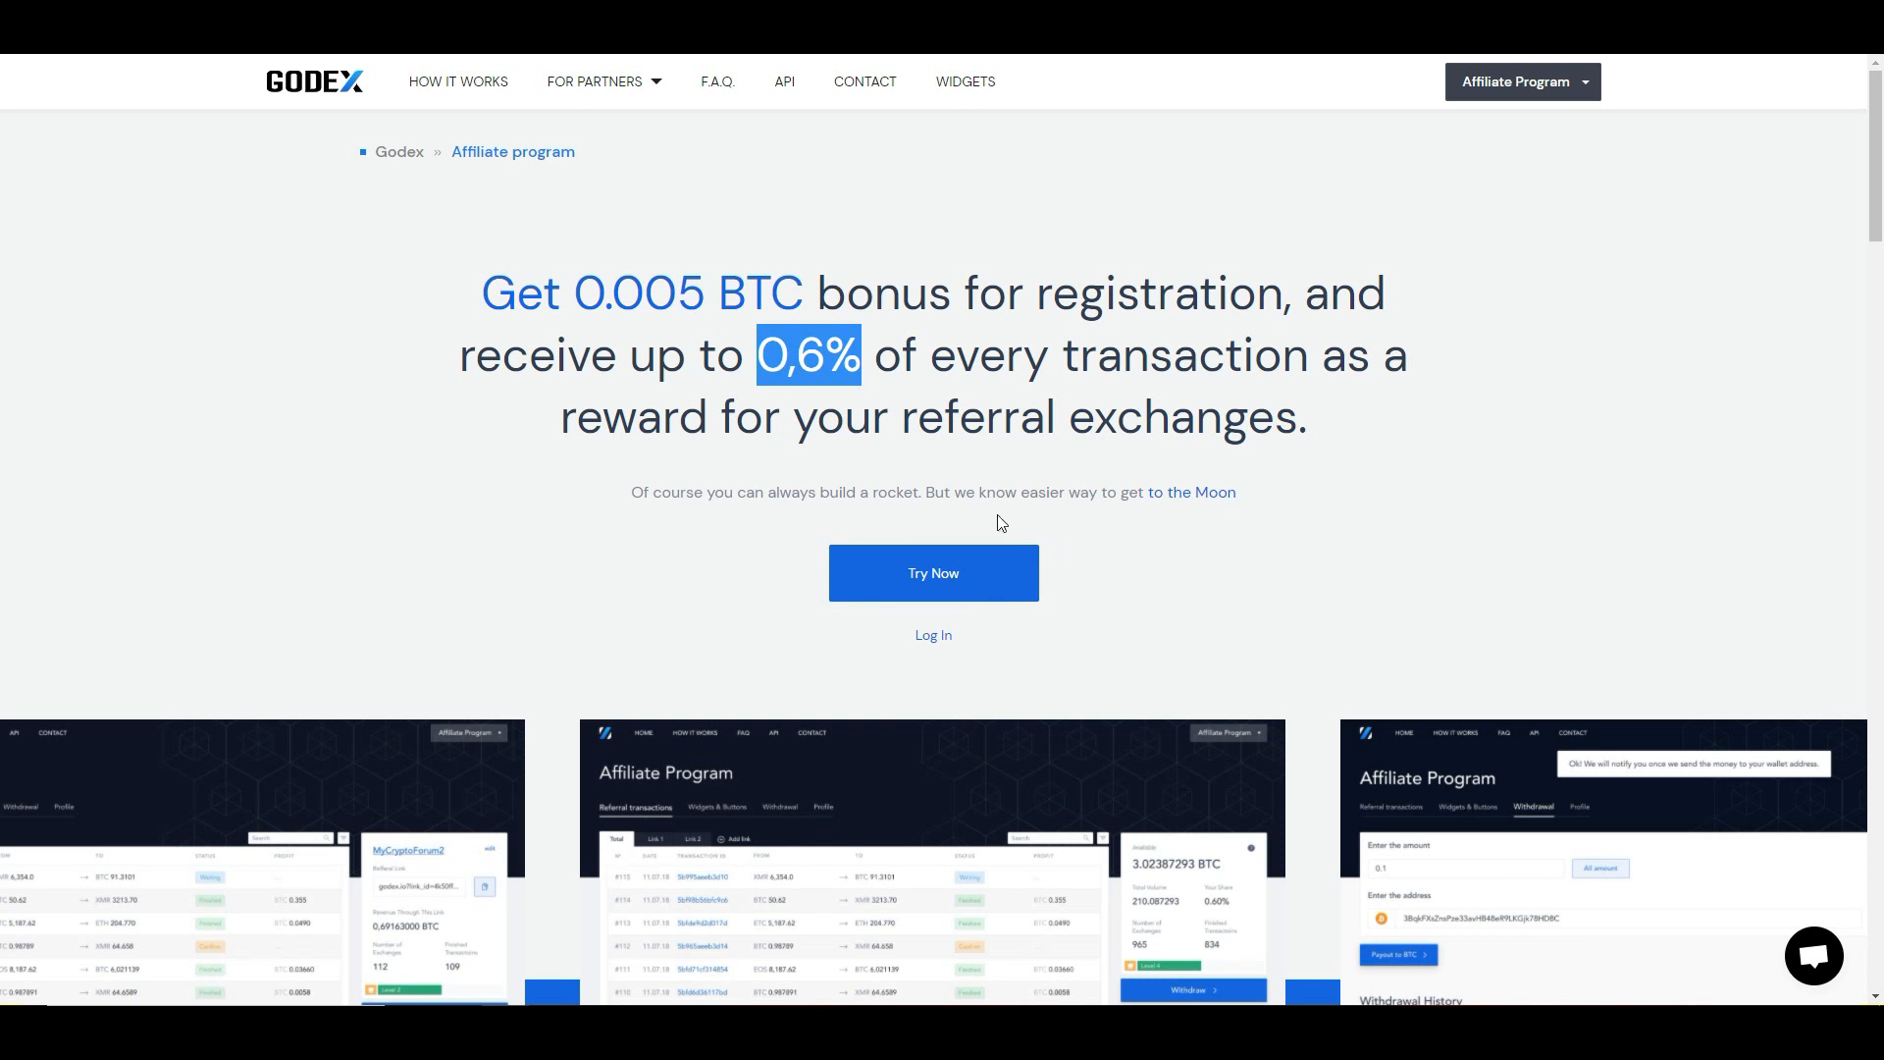
{"action": "scroll", "scroll_direction": "down", "scroll_amount": 3}
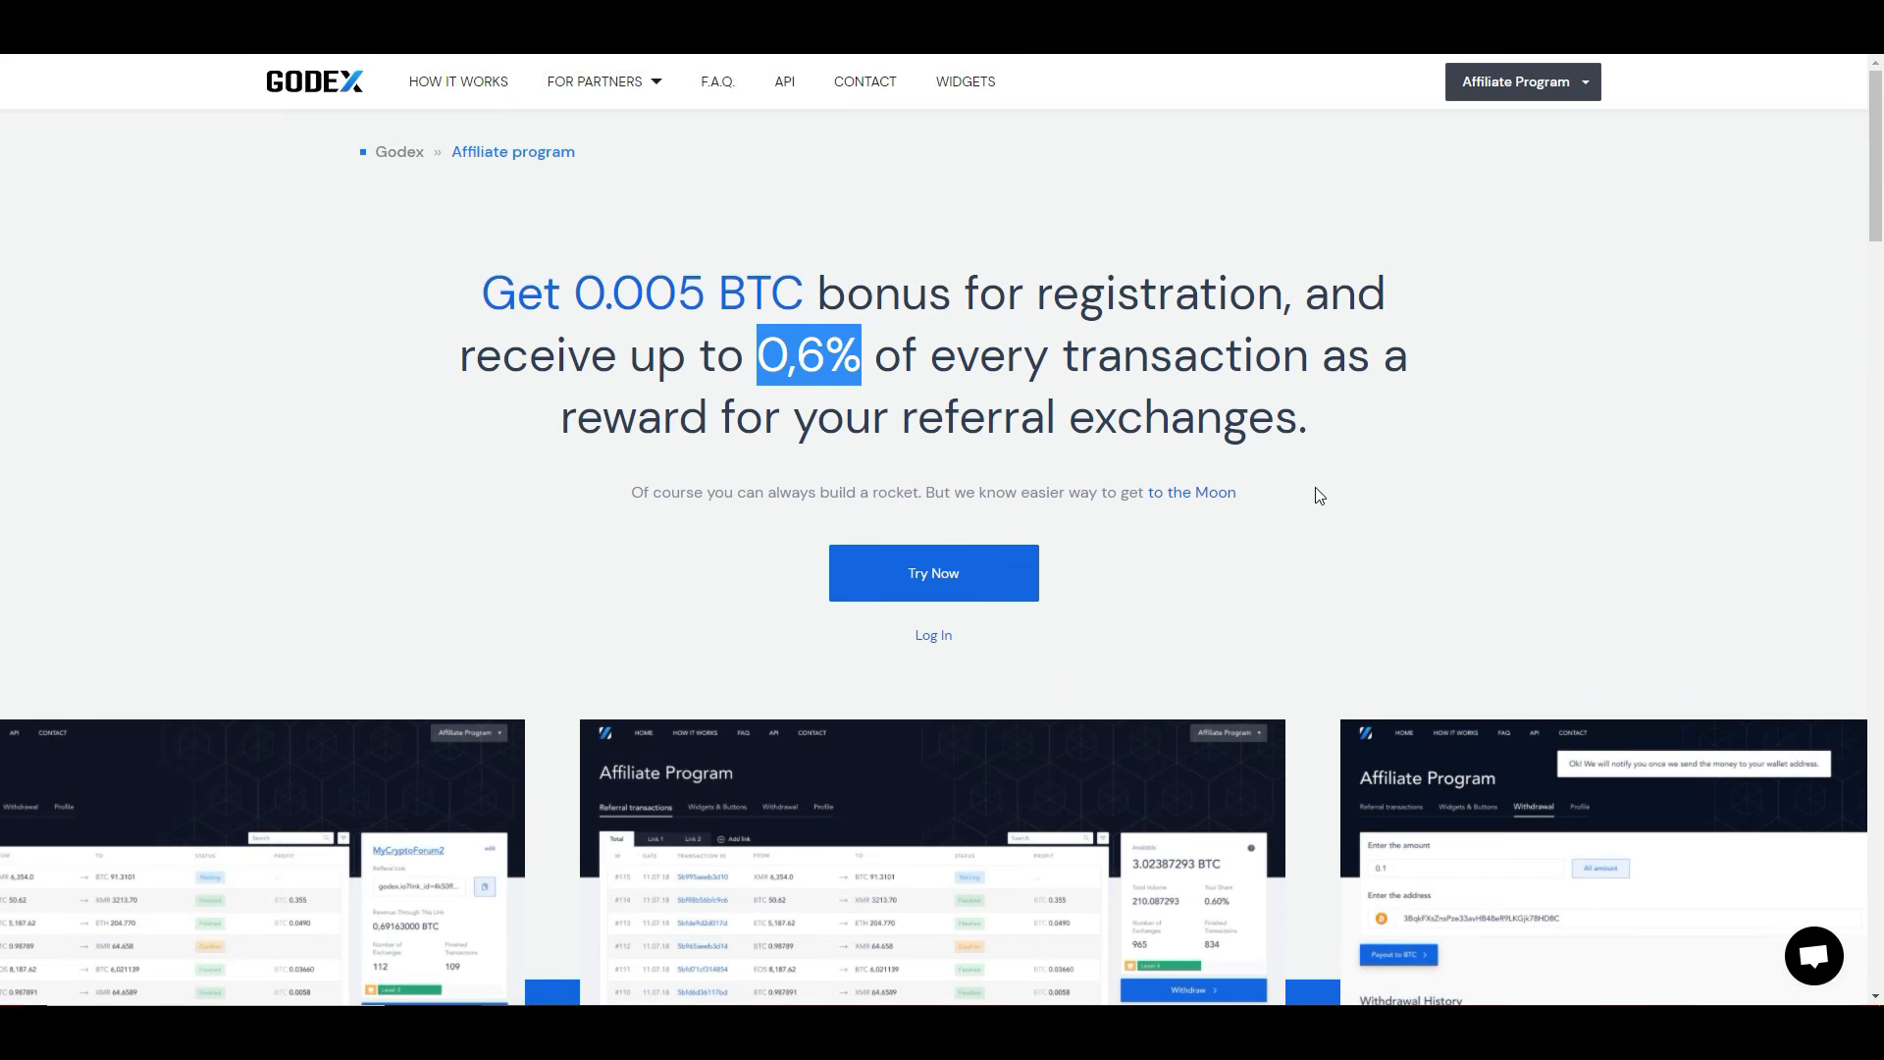
Step: Choose For Business from the Affiliate Program menu to reach the B2B page
{"action": "left_click", "coordinate": [1524, 82]}
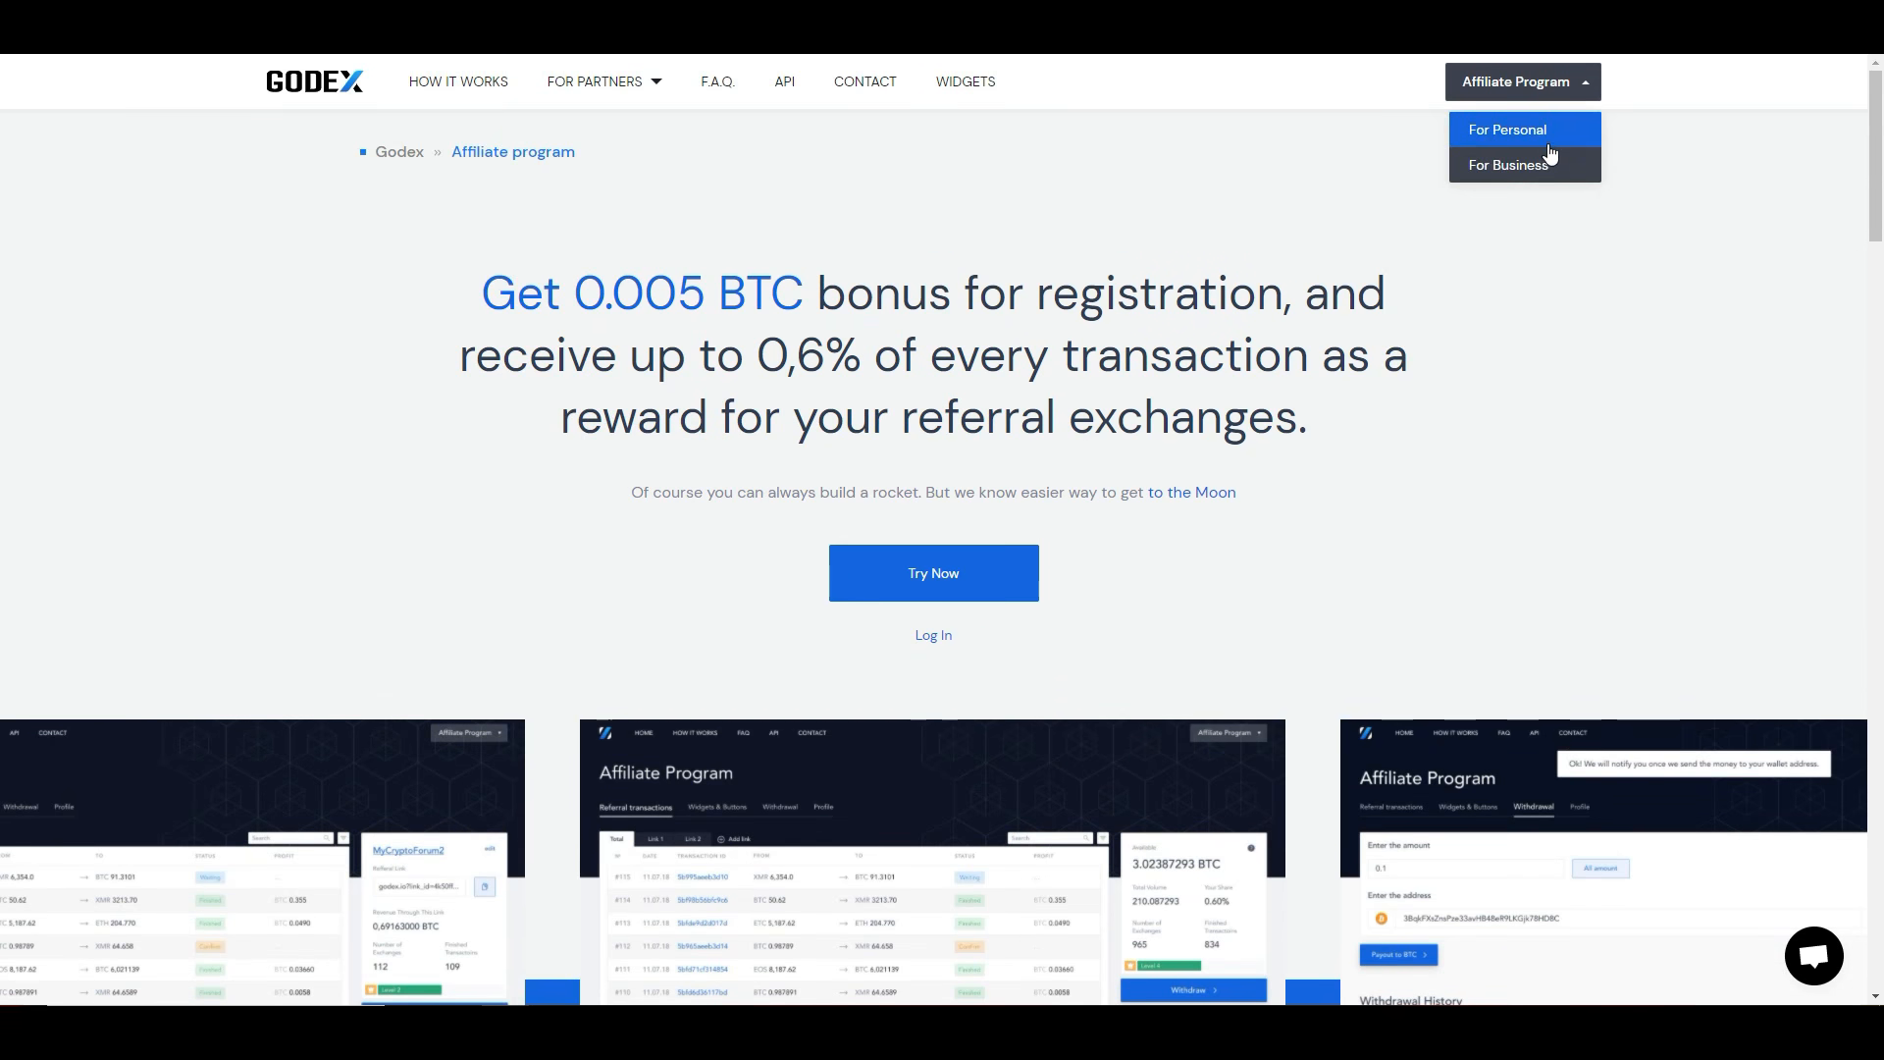
{"action": "mouse_move", "coordinate": [1020, 897]}
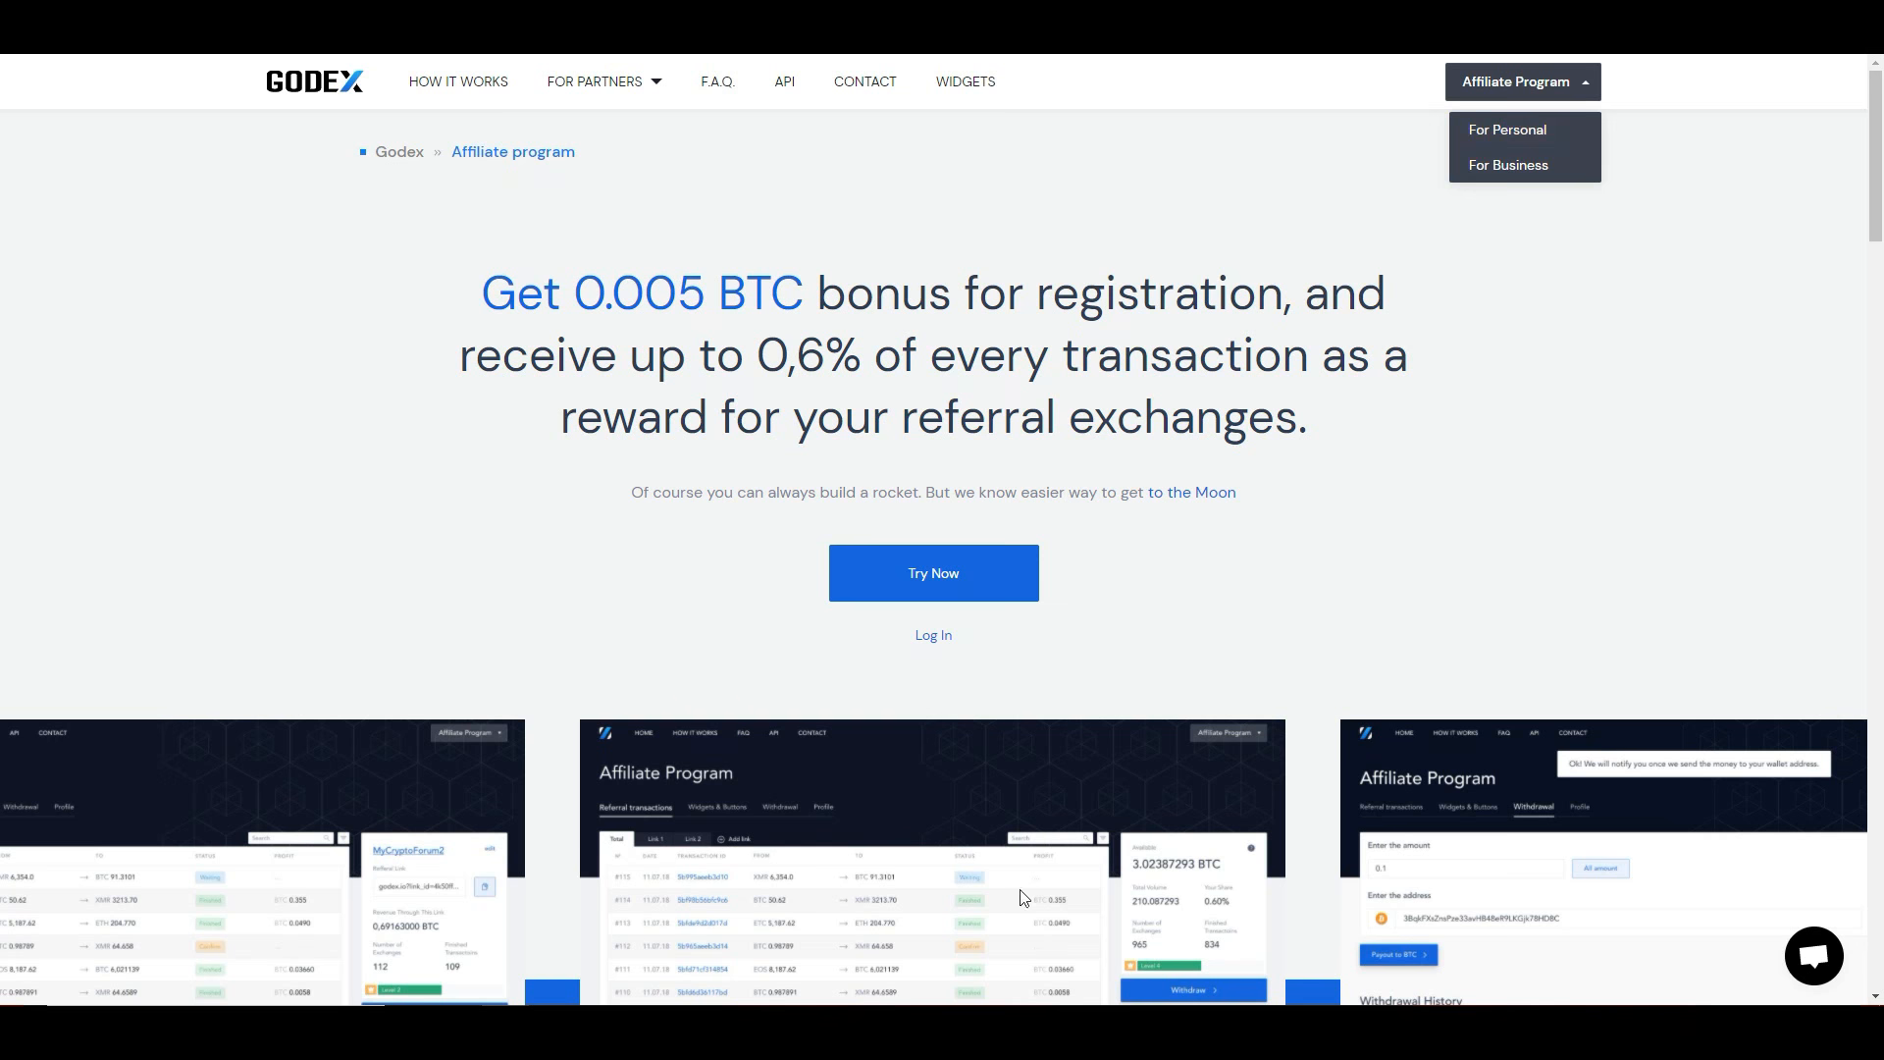
{"action": "scroll", "scroll_direction": "down", "scroll_amount": 3}
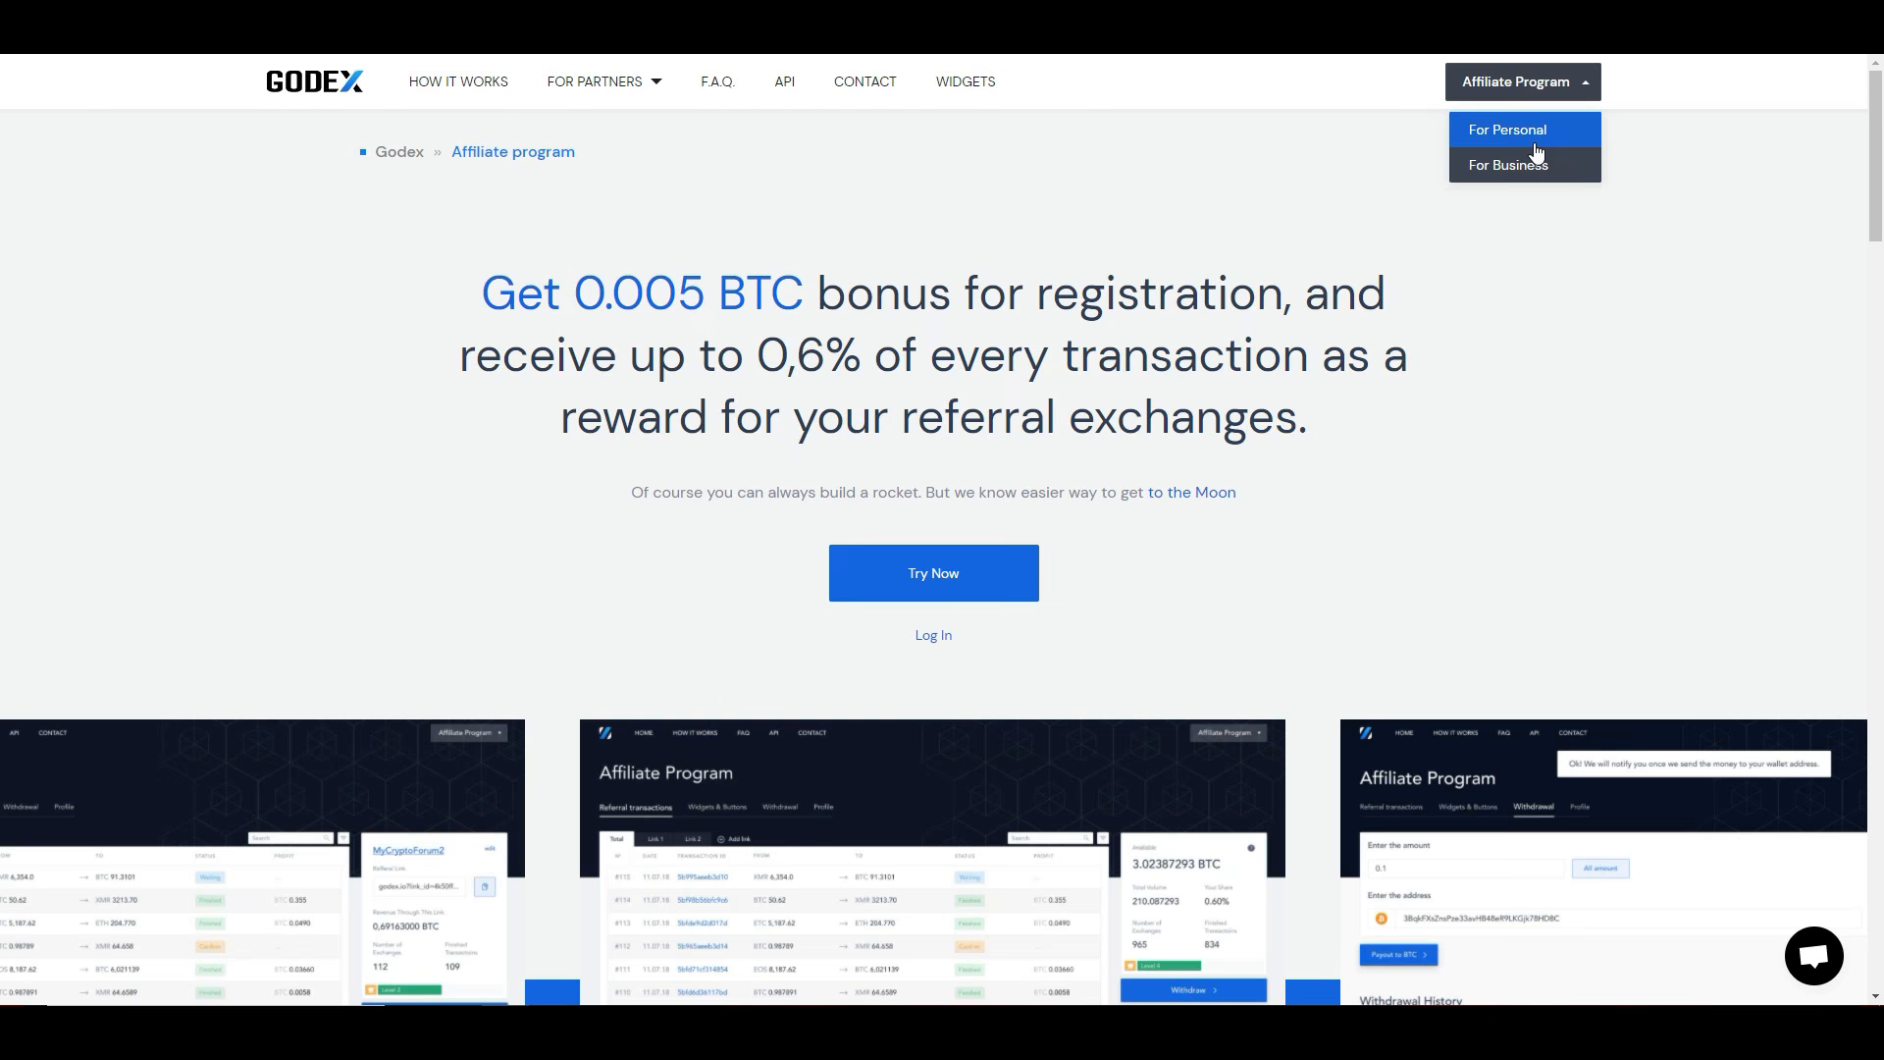
{"action": "left_click", "coordinate": [1508, 165]}
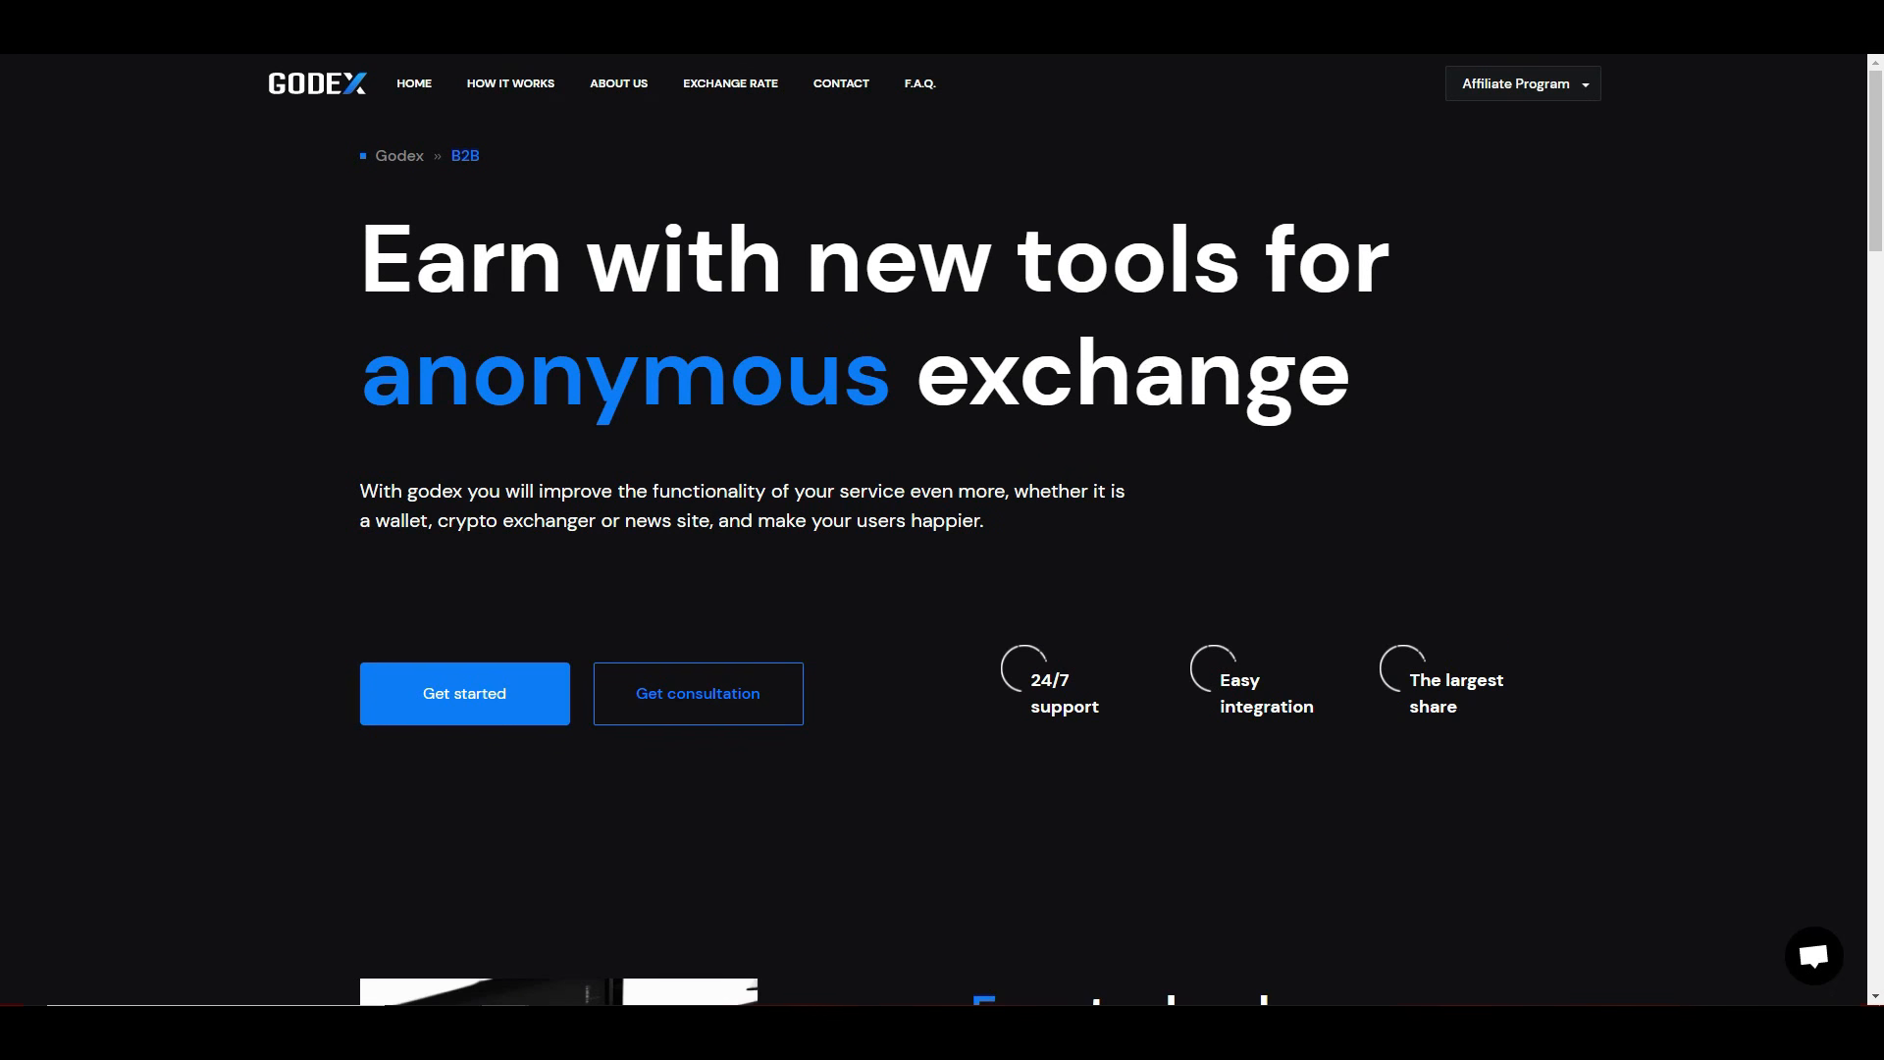
Step: Read the B2B page's development, profit and integration steps down to Press about us
{"action": "scroll", "scroll_direction": "down", "scroll_amount": 3}
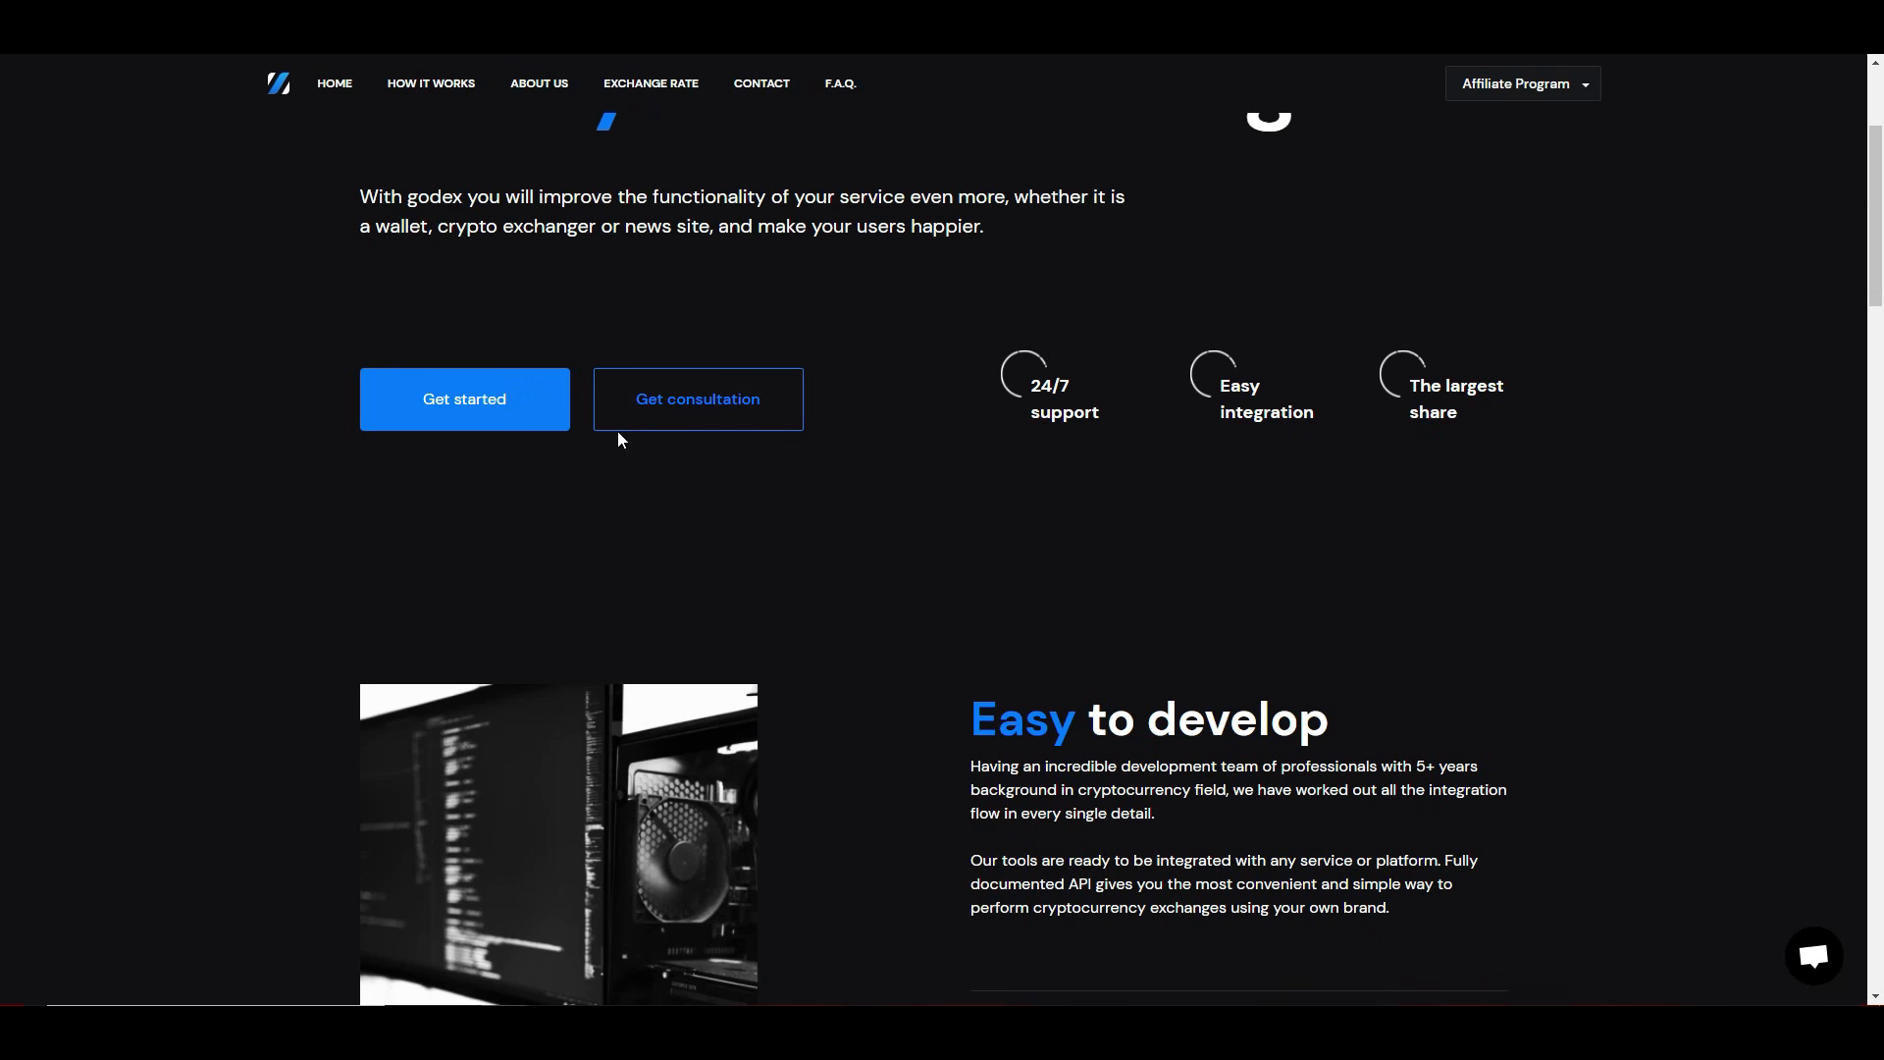
{"action": "mouse_move", "coordinate": [1229, 501]}
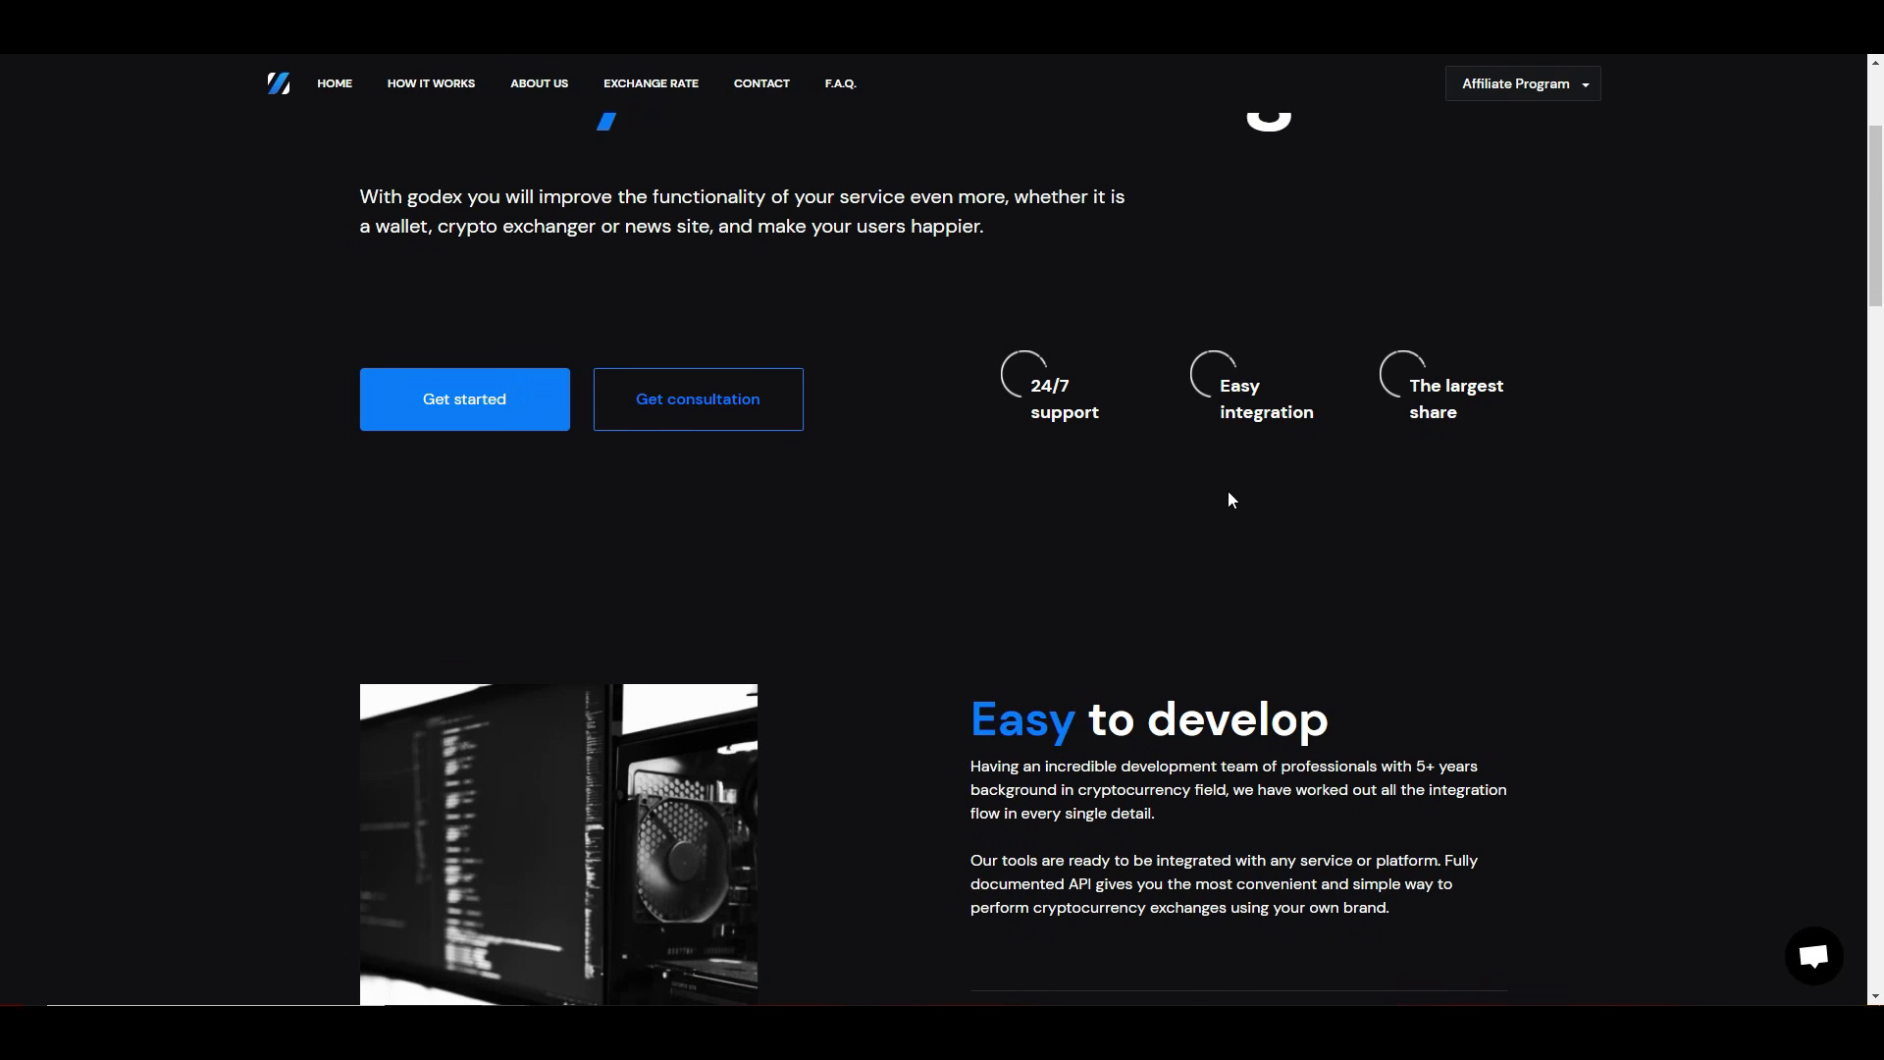
{"action": "mouse_move", "coordinate": [1415, 454]}
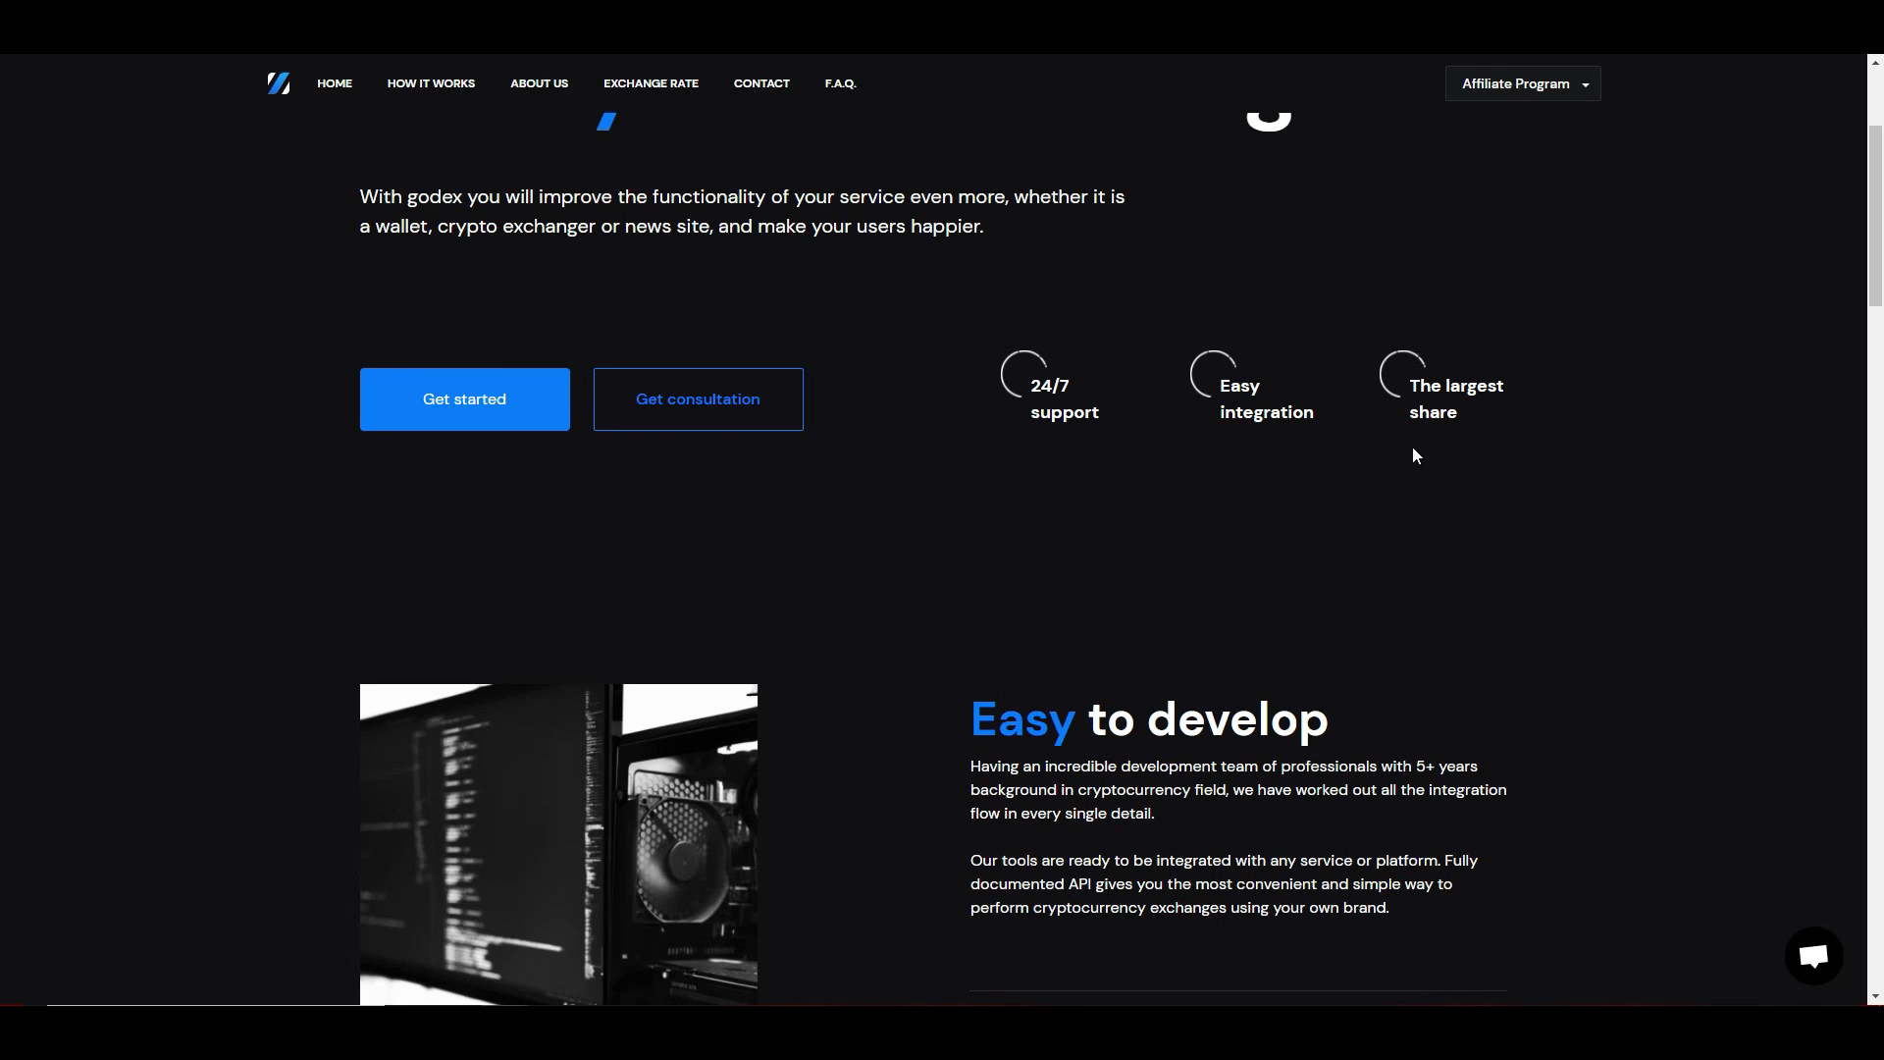
{"action": "scroll", "scroll_direction": "down", "scroll_amount": 3}
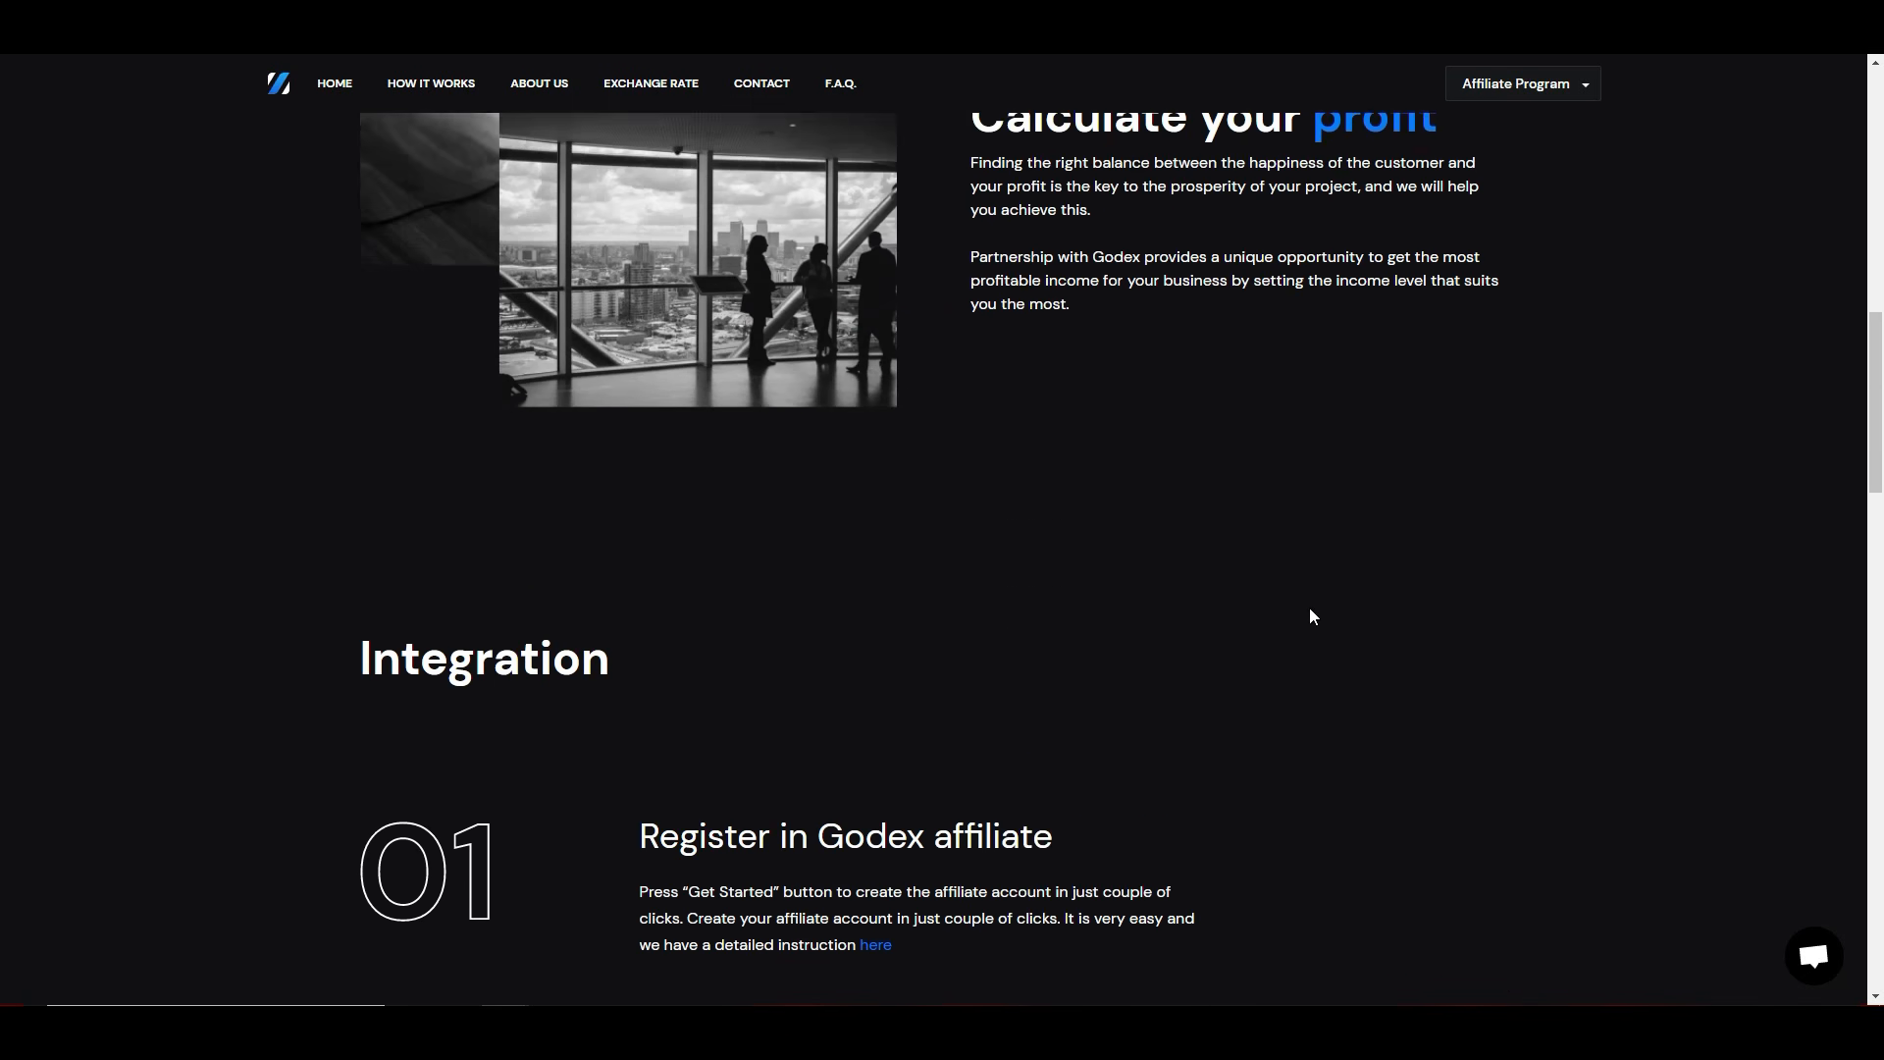
{"action": "scroll", "scroll_direction": "down", "scroll_amount": 3}
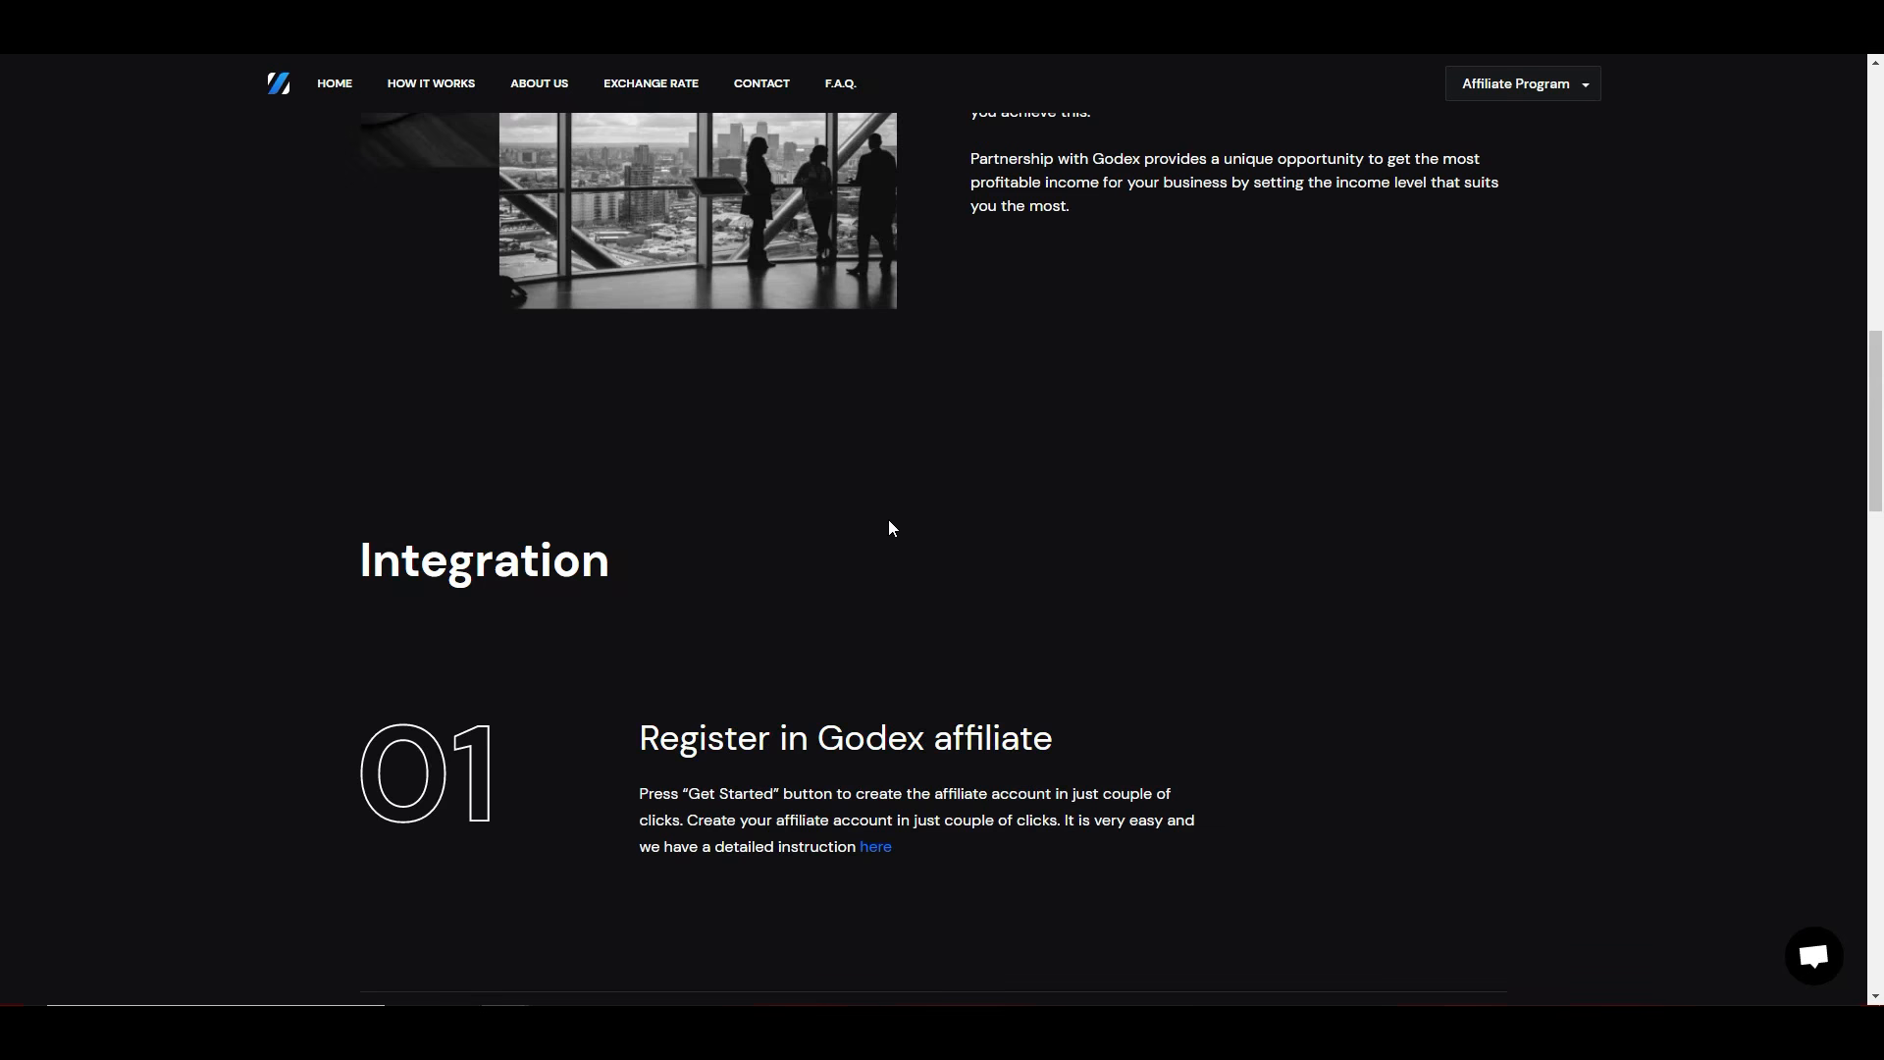
{"action": "scroll", "scroll_direction": "down", "scroll_amount": 3}
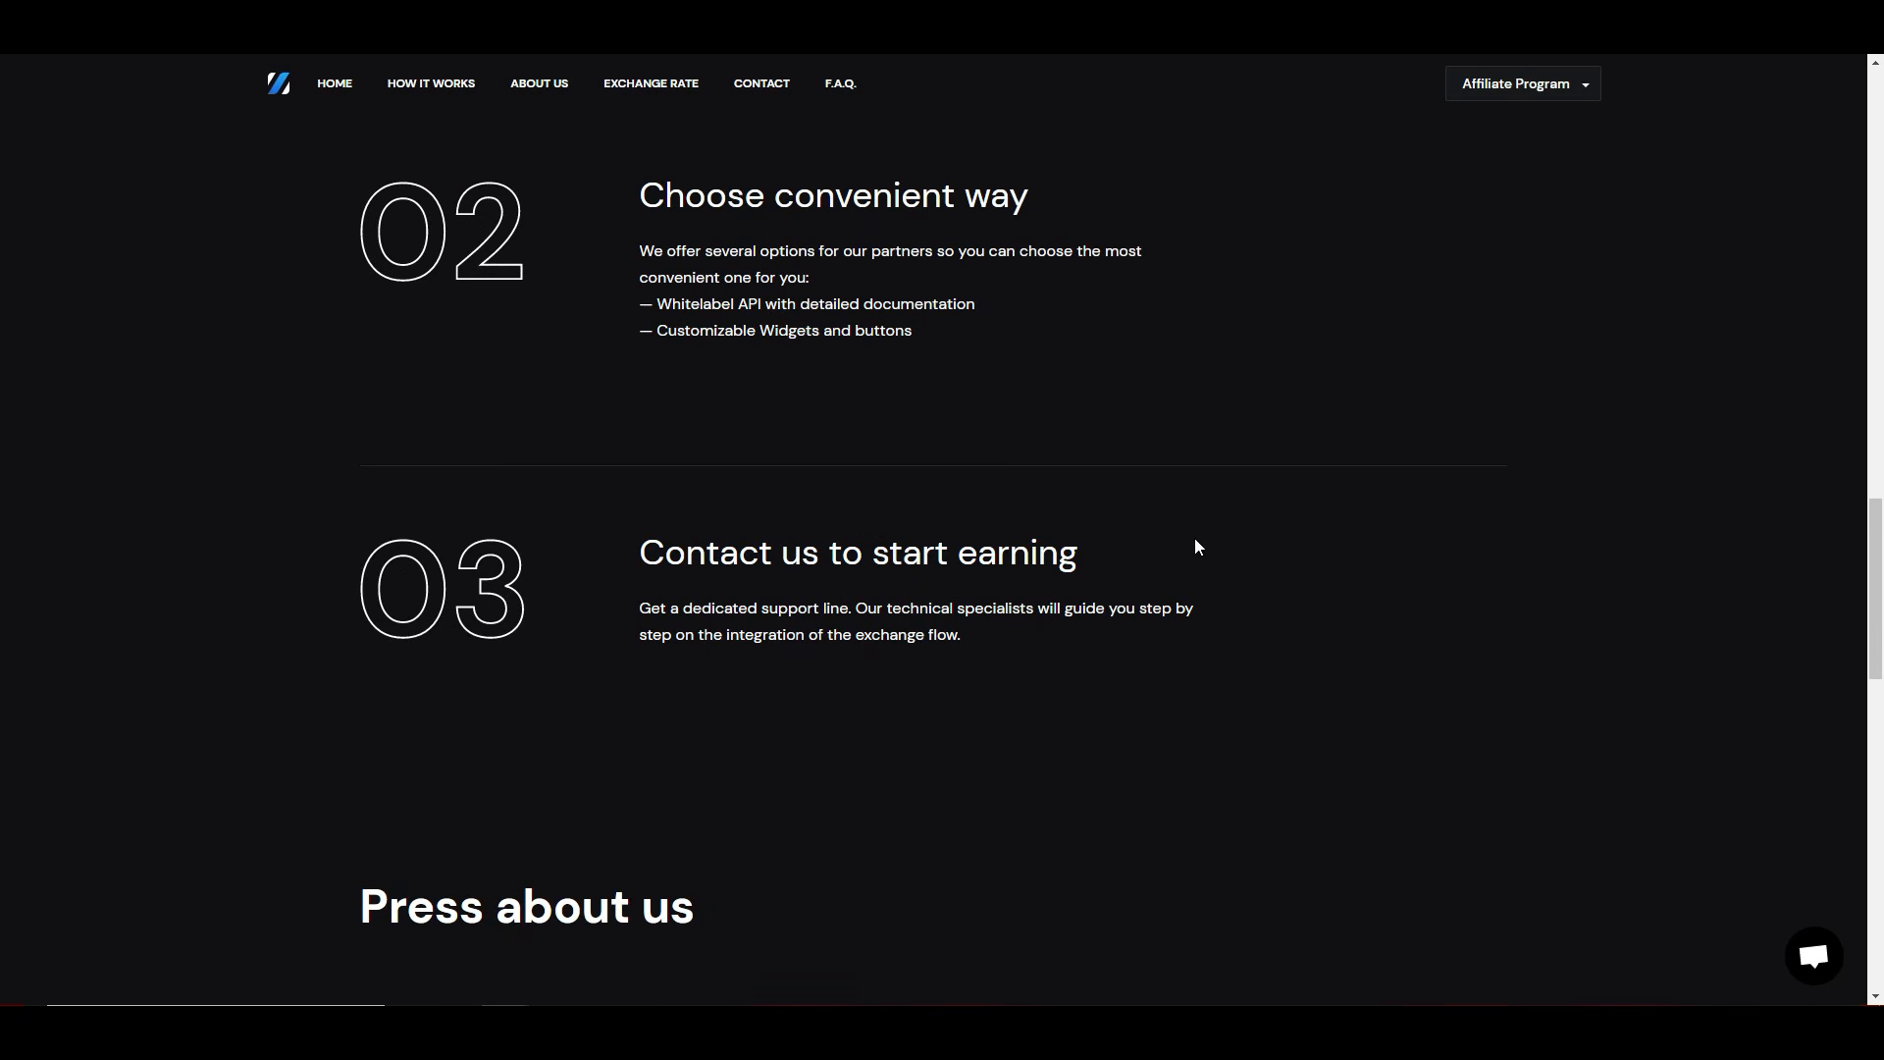
{"action": "scroll", "scroll_direction": "down", "scroll_amount": 3}
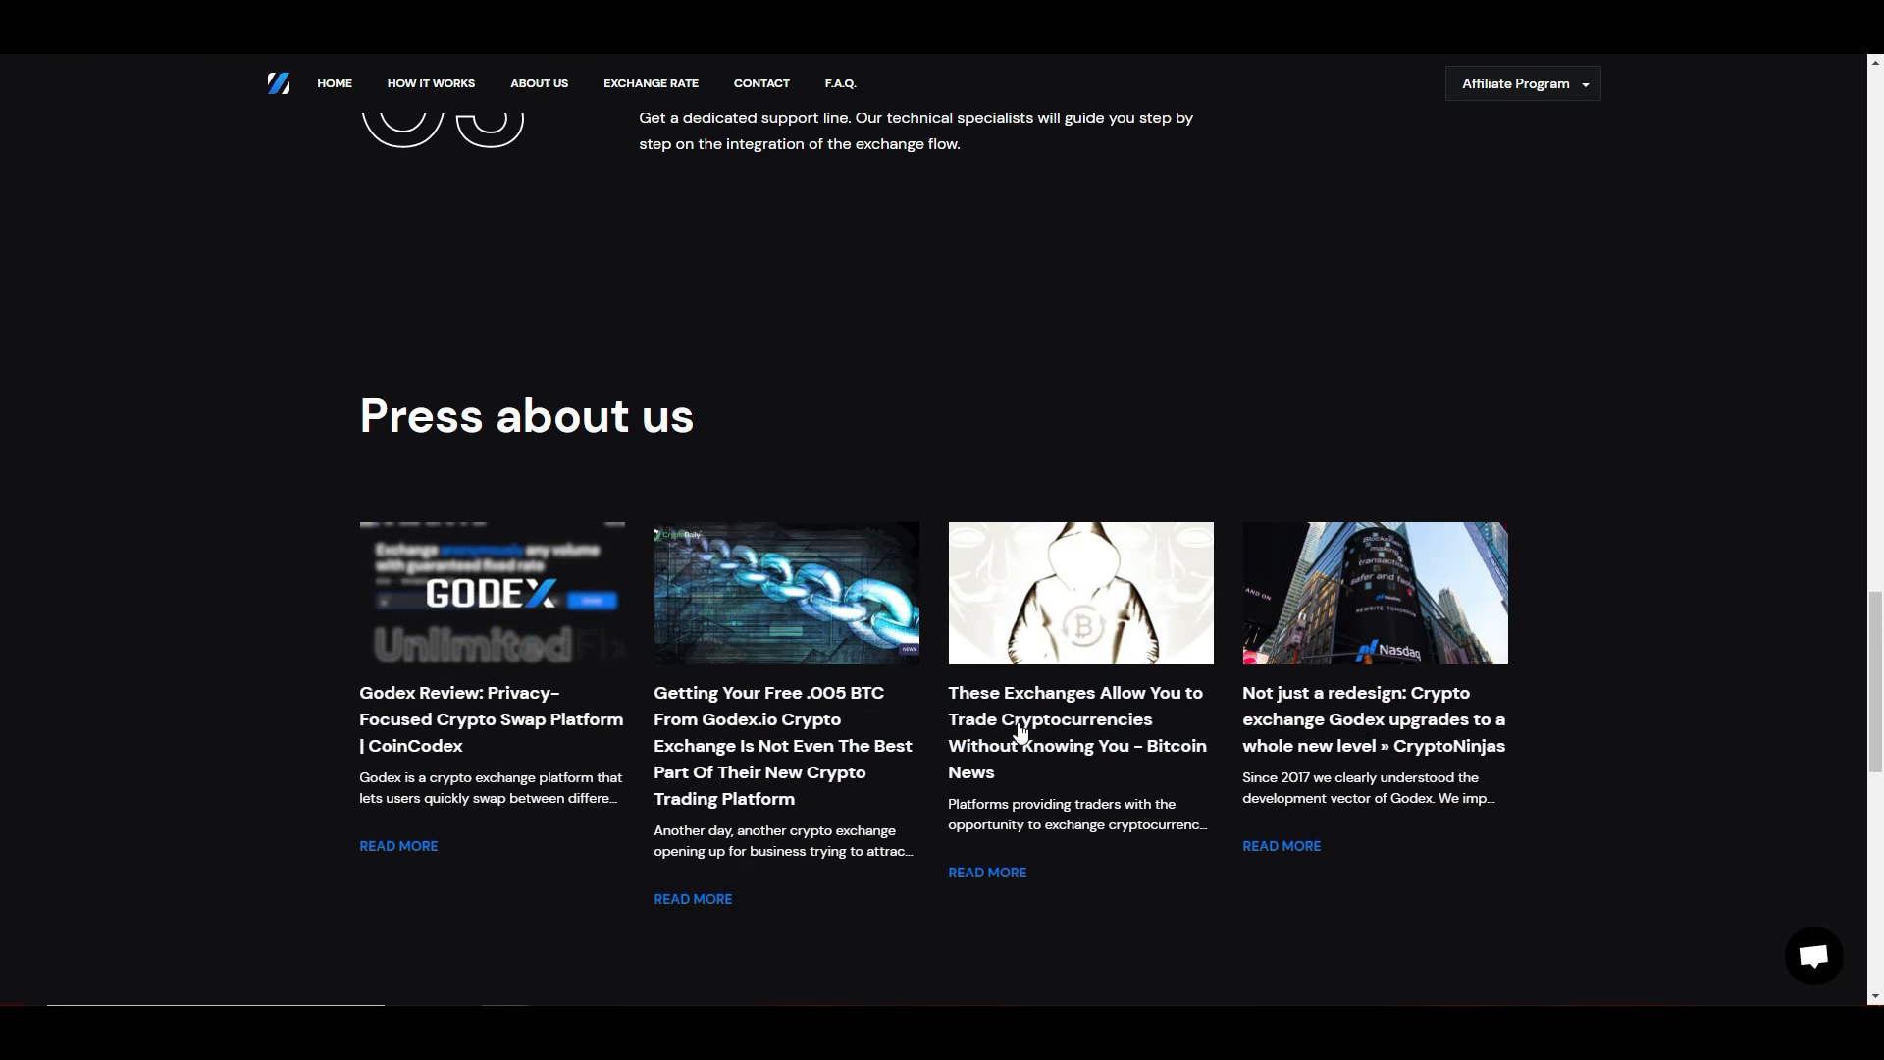
Step: Scroll the B2B page past 'Press about us' down to the support contact and footer links
{"action": "scroll", "scroll_direction": "down", "scroll_amount": 3}
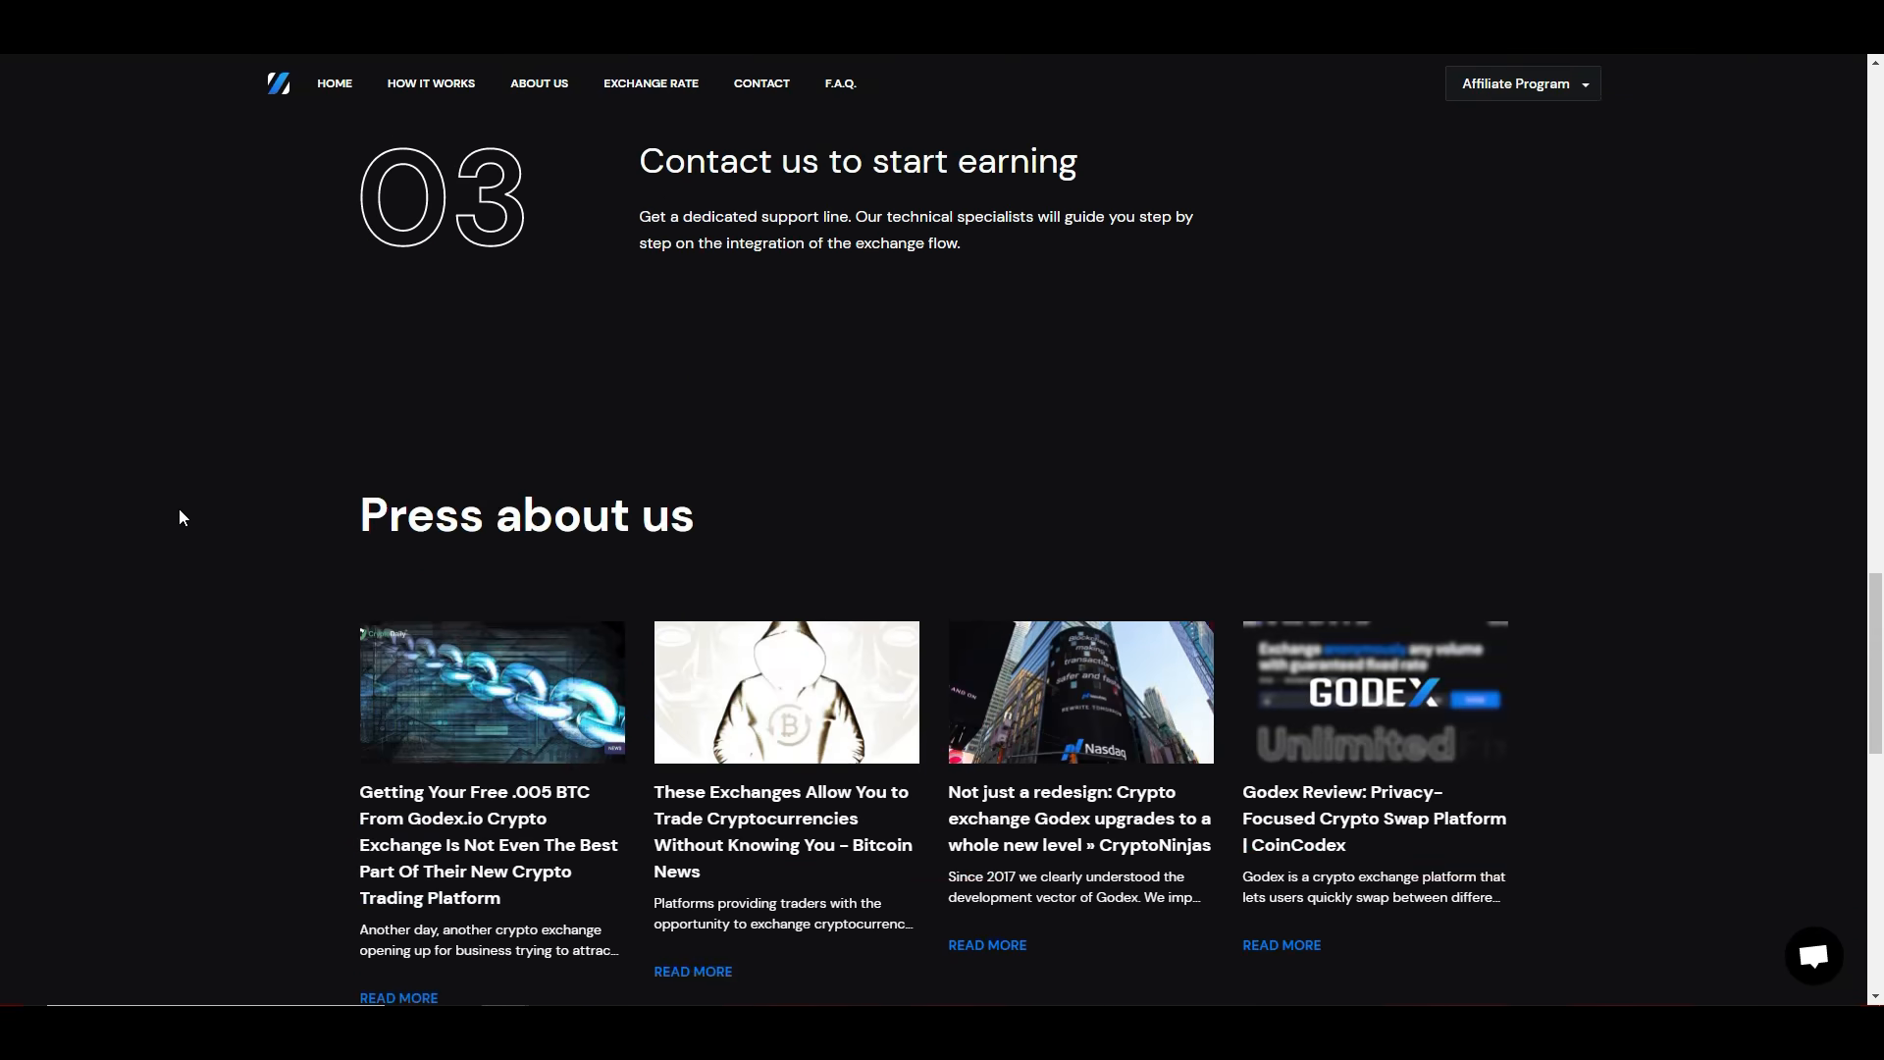
{"action": "scroll", "scroll_direction": "up", "scroll_amount": 3}
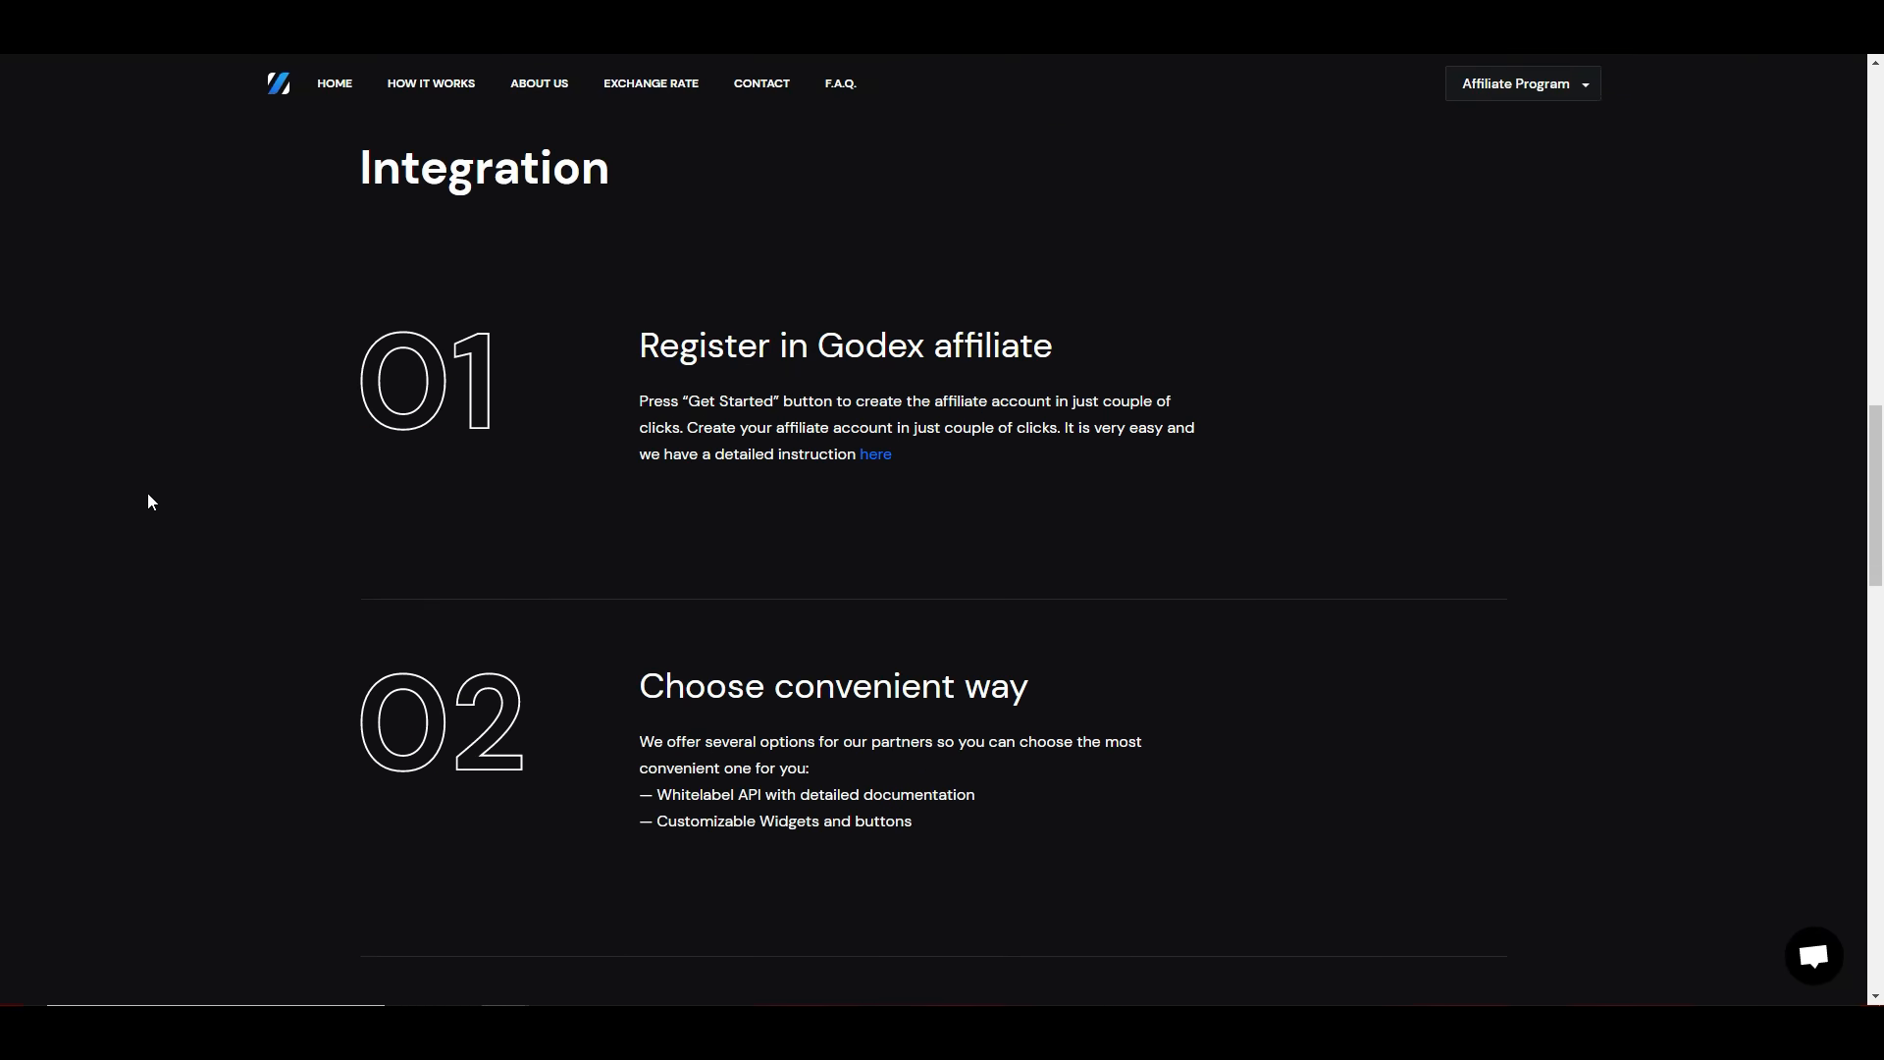
{"action": "scroll", "scroll_direction": "down", "scroll_amount": 3}
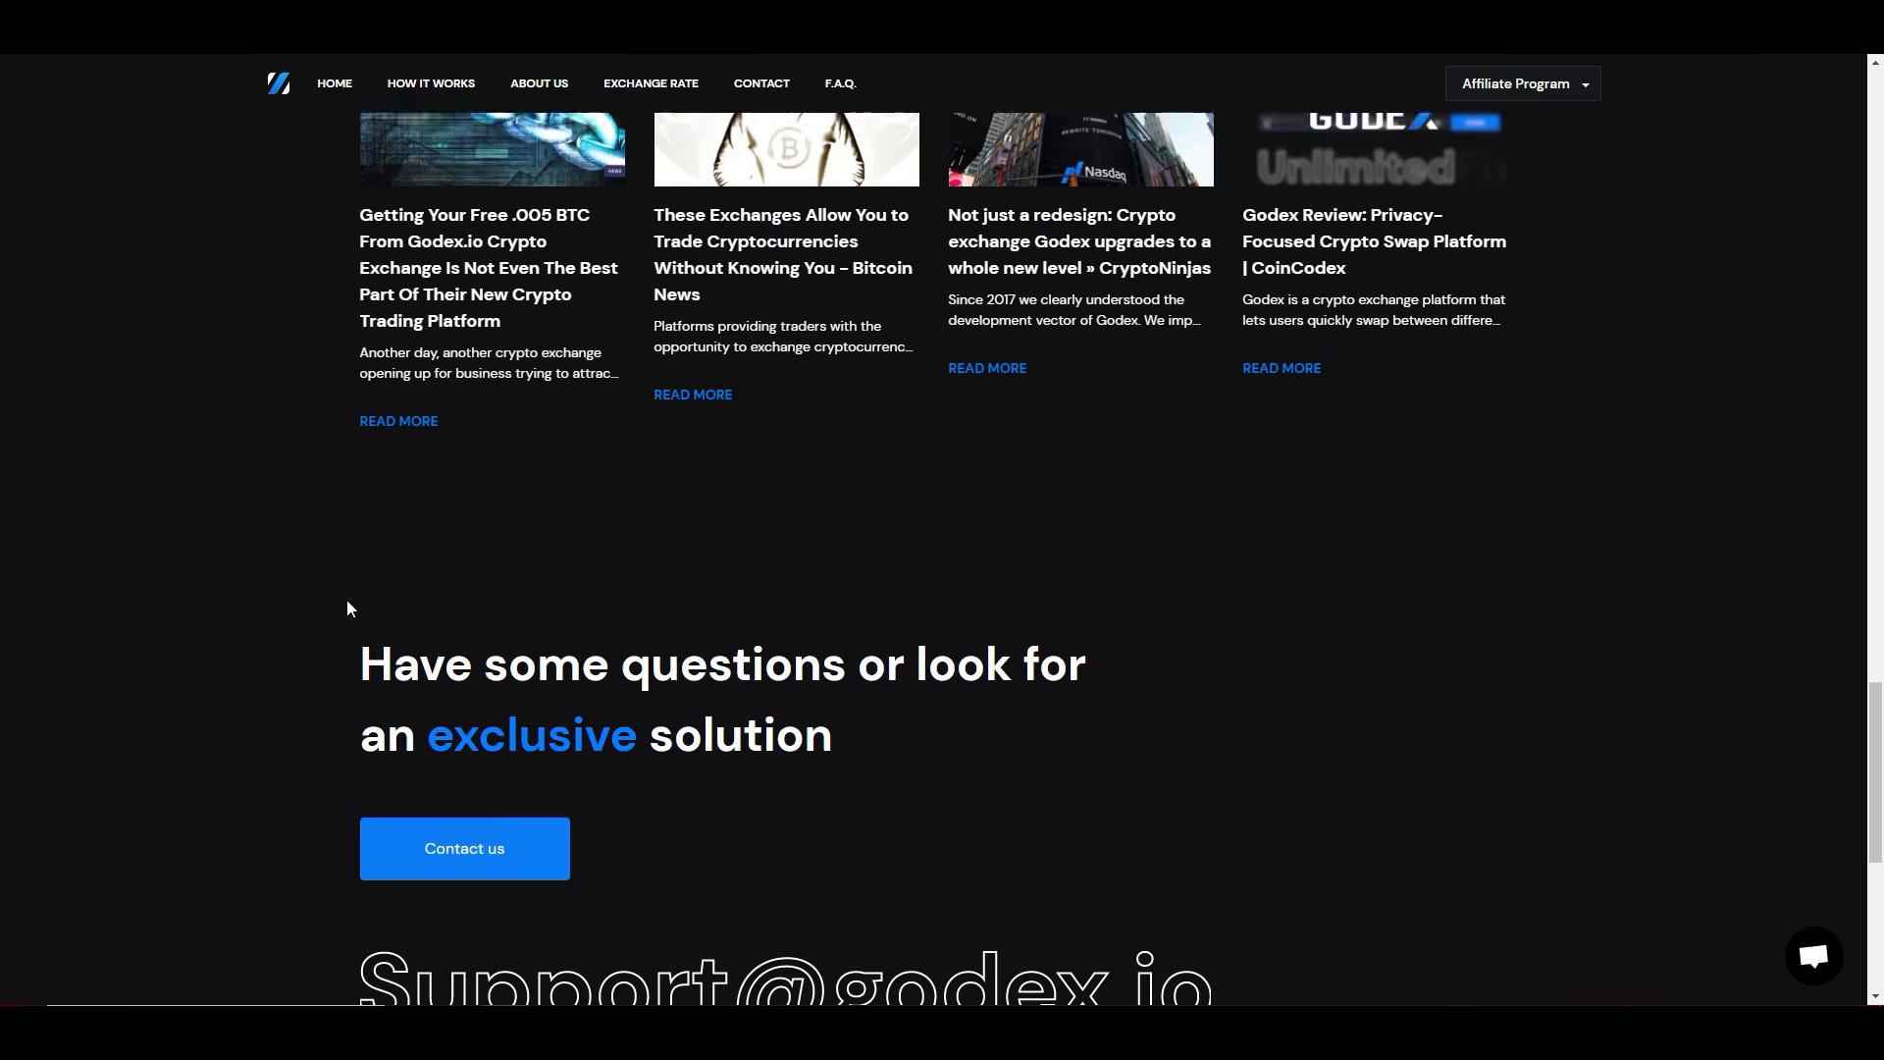
{"action": "scroll", "scroll_direction": "down", "scroll_amount": 3}
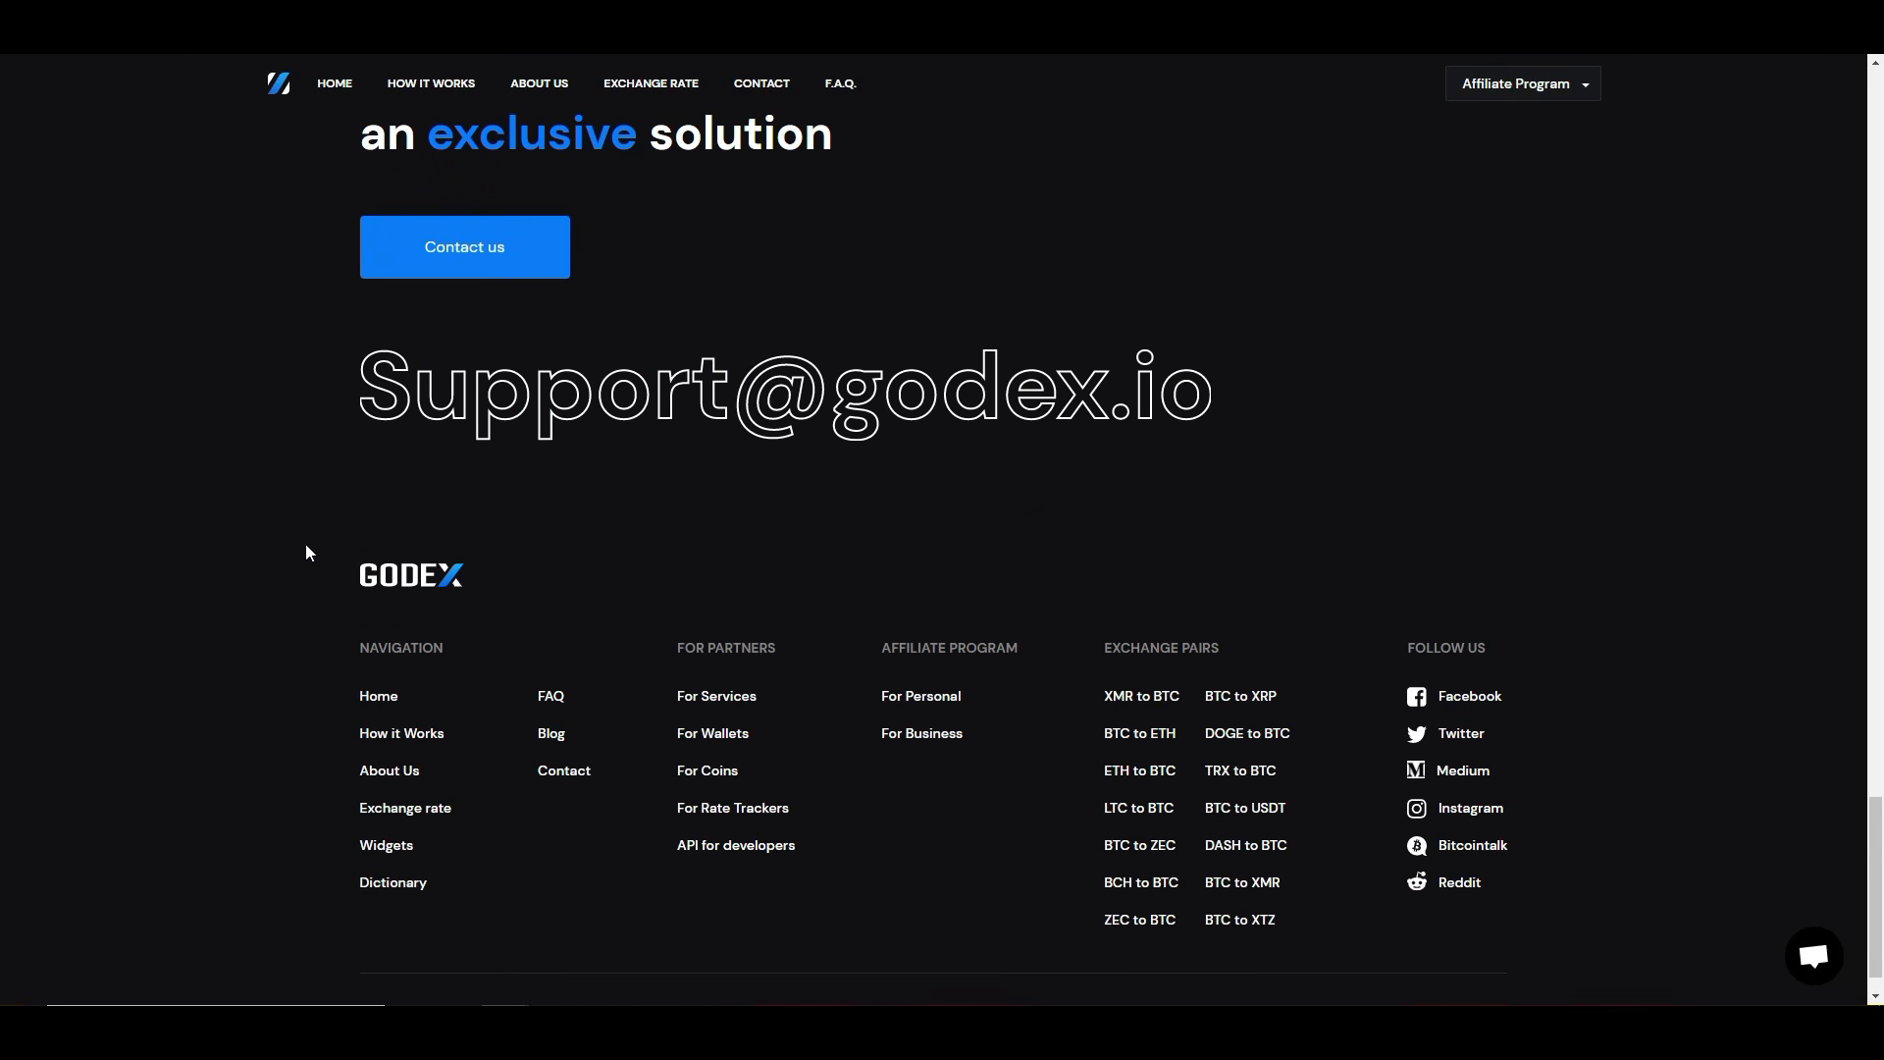
{"action": "scroll", "scroll_direction": "up", "scroll_amount": 3}
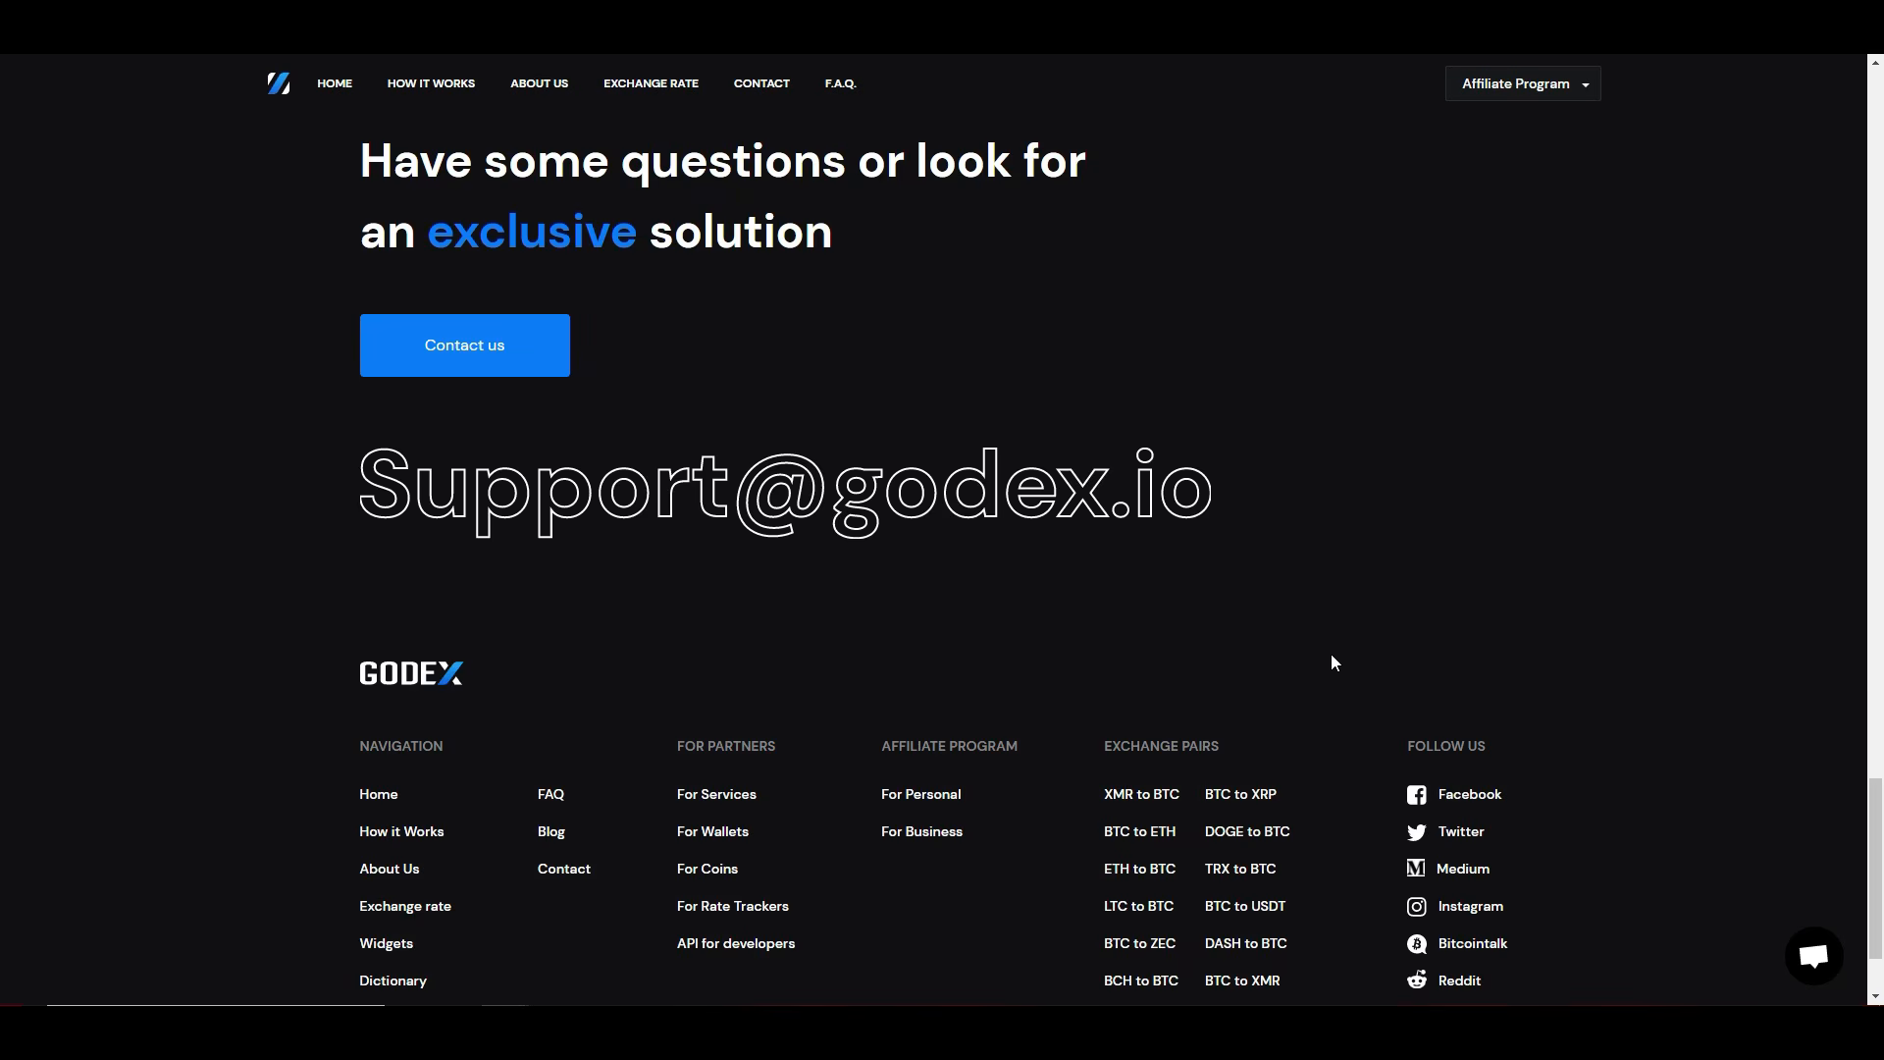
{"action": "scroll", "scroll_direction": "down", "scroll_amount": 3}
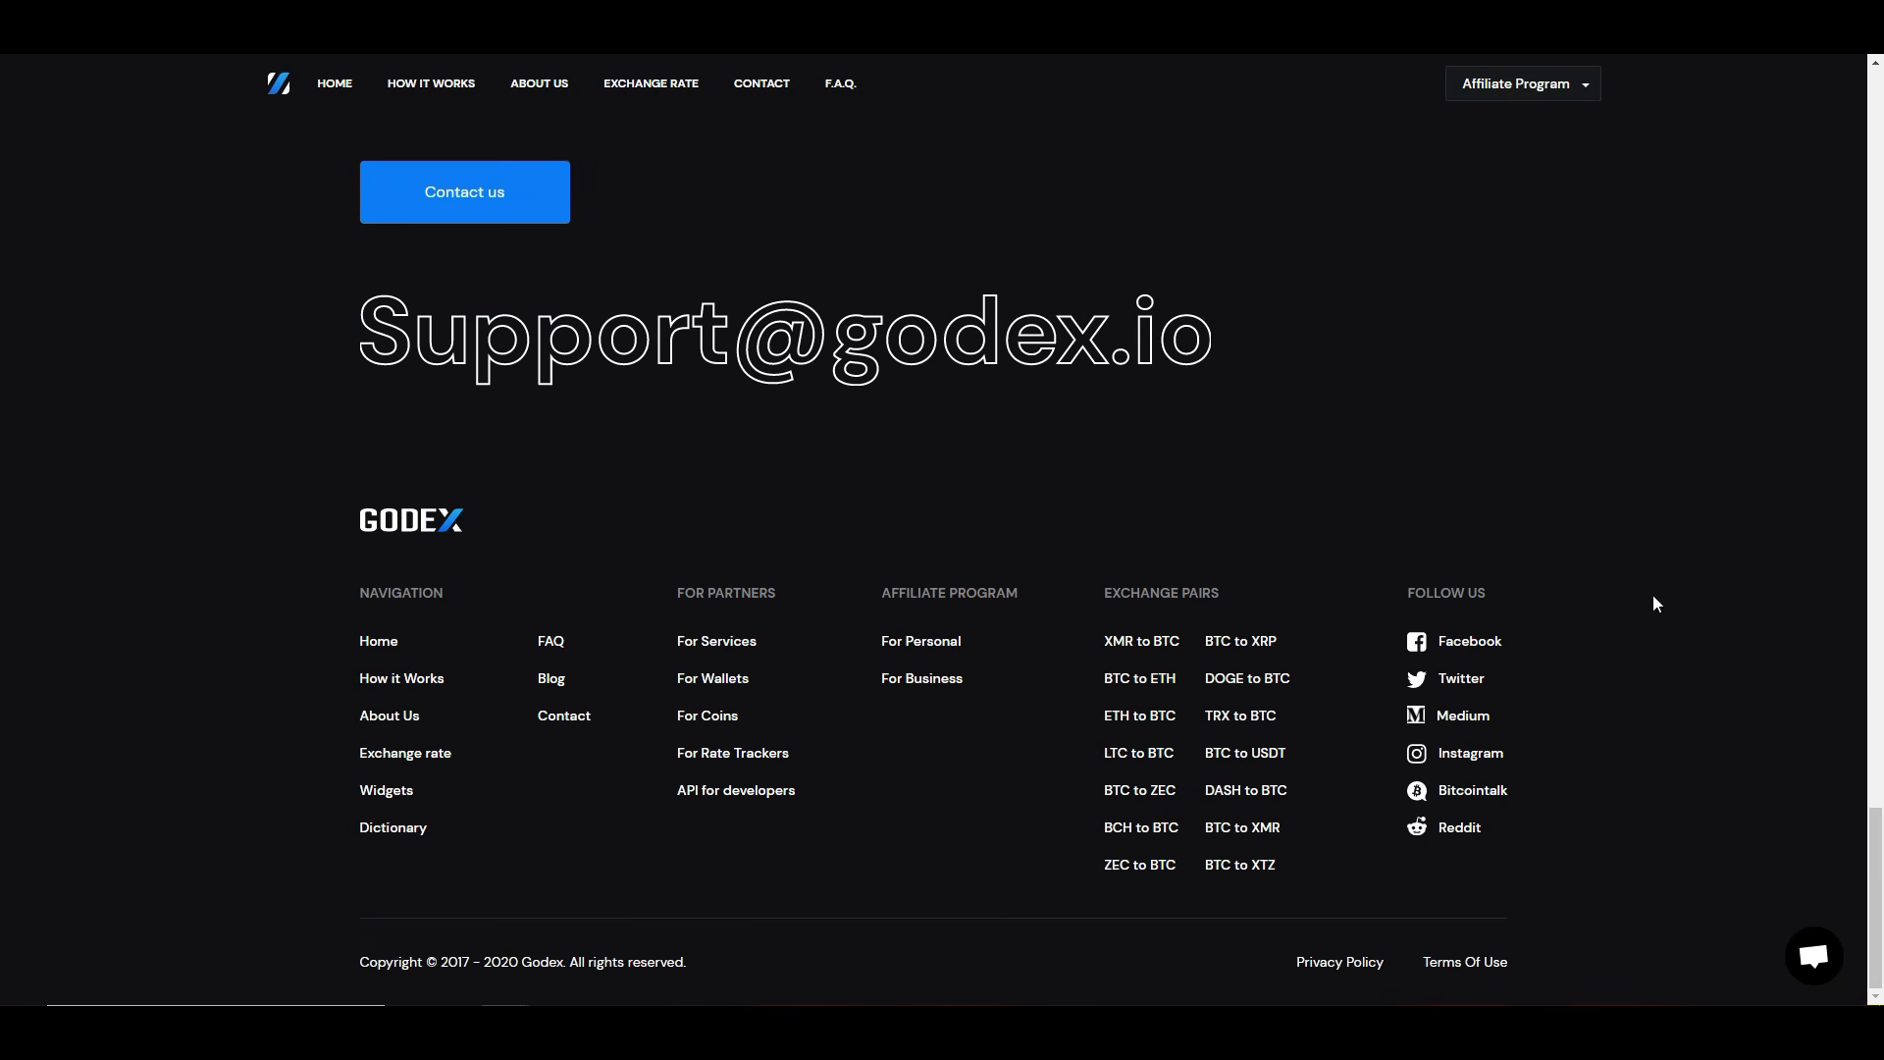
{"action": "mouse_move", "coordinate": [1576, 602]}
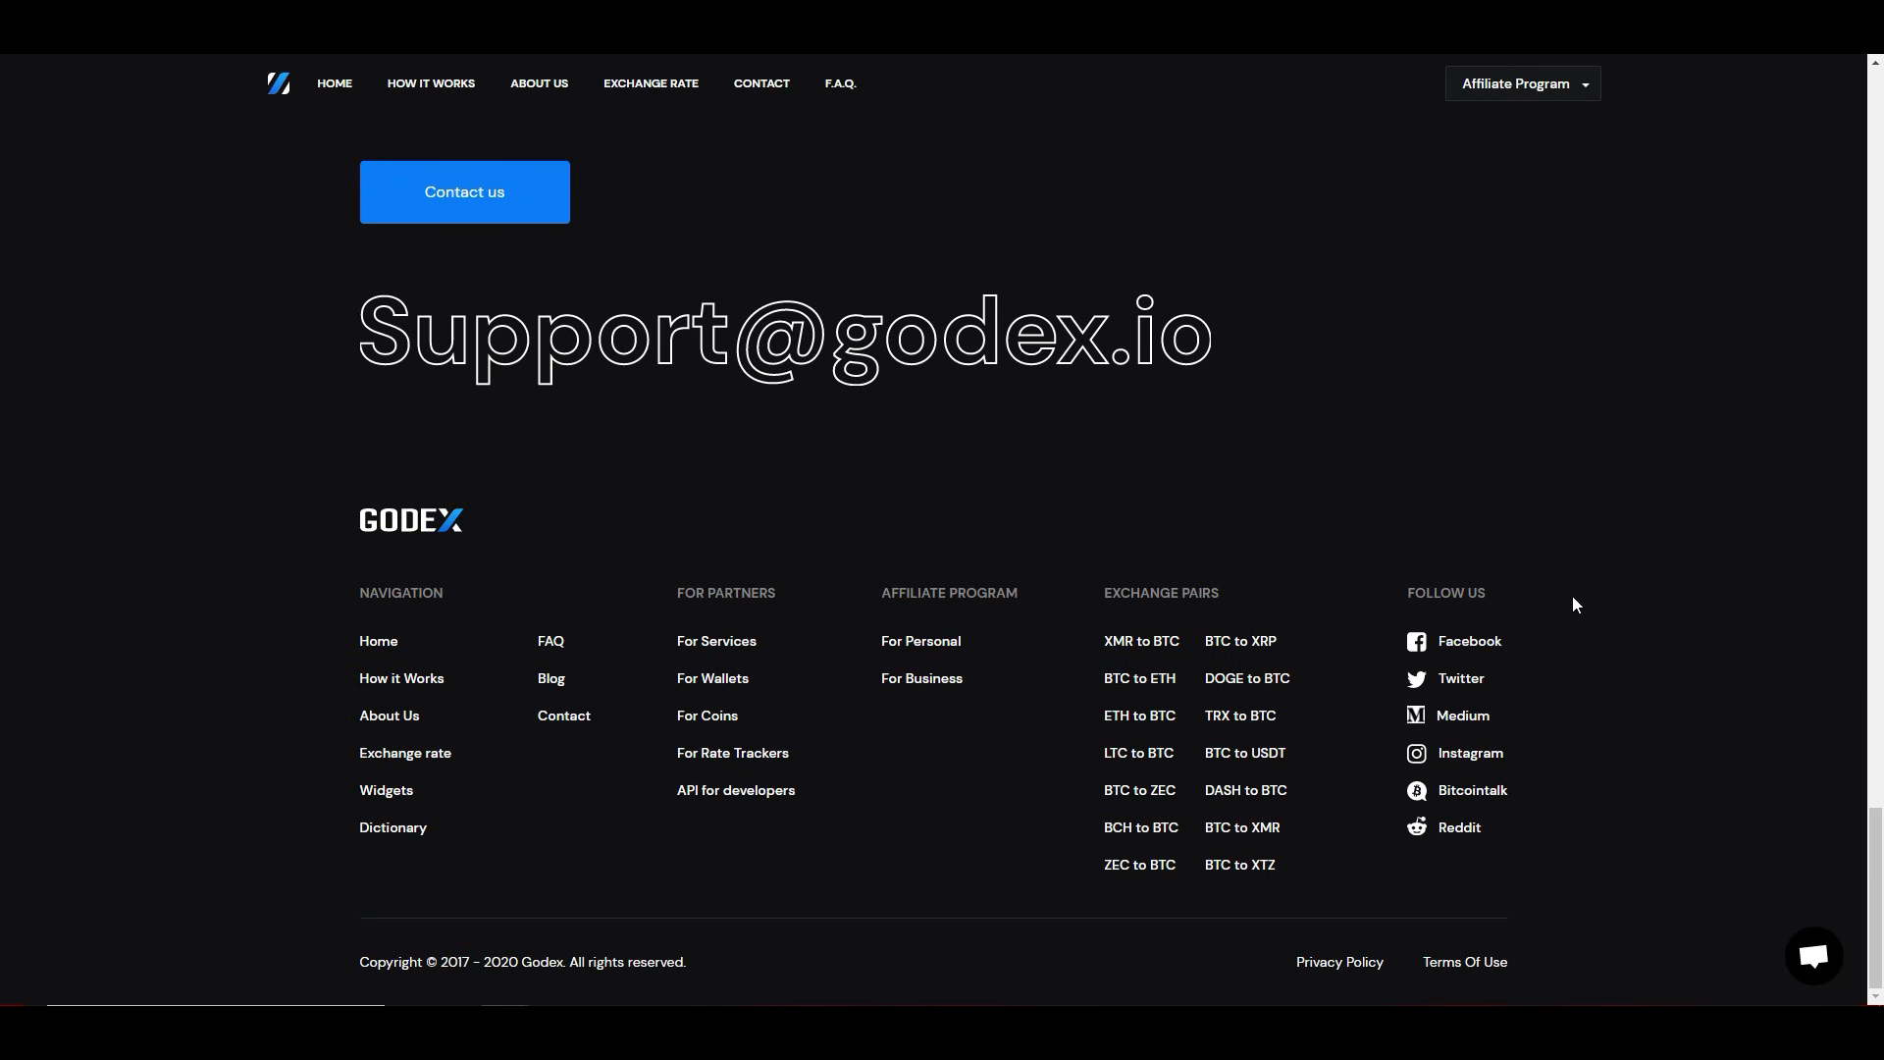